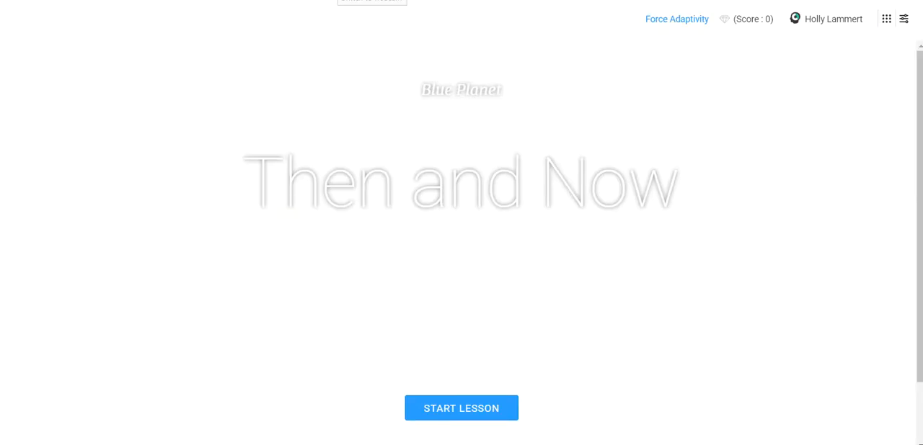
# Step: Start the Then and Now lesson and scroll to the State of the Planet learning objectives
pyautogui.click(460, 408)
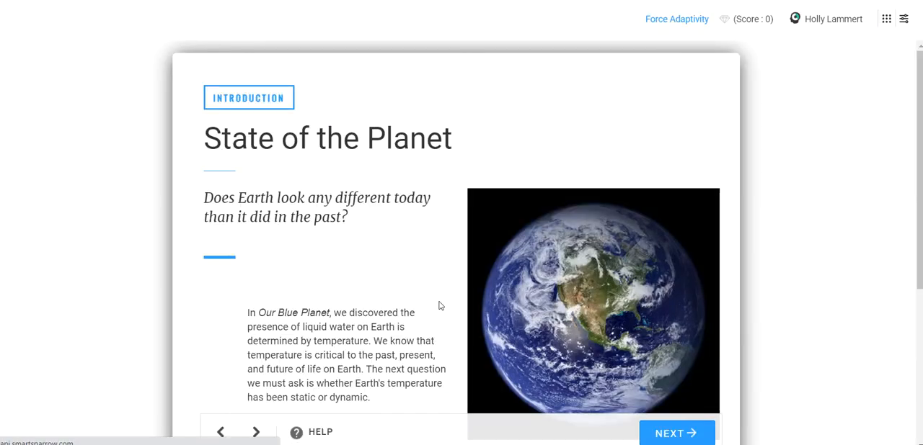
pyautogui.scroll(-3)
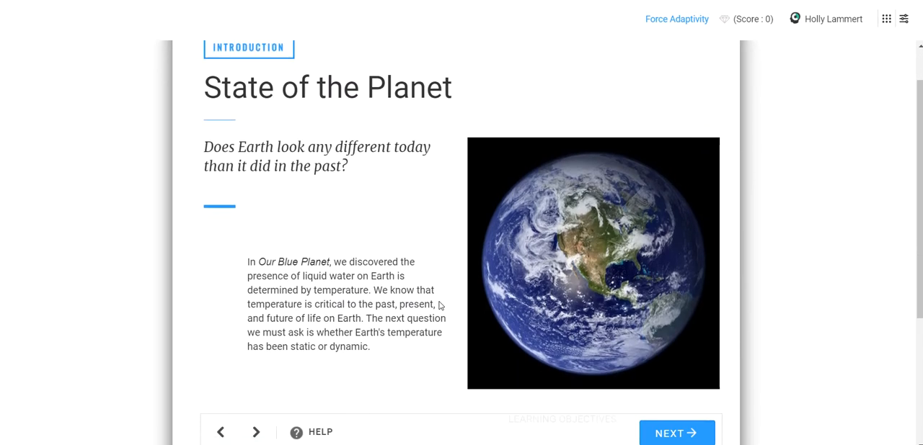
pyautogui.scroll(-3)
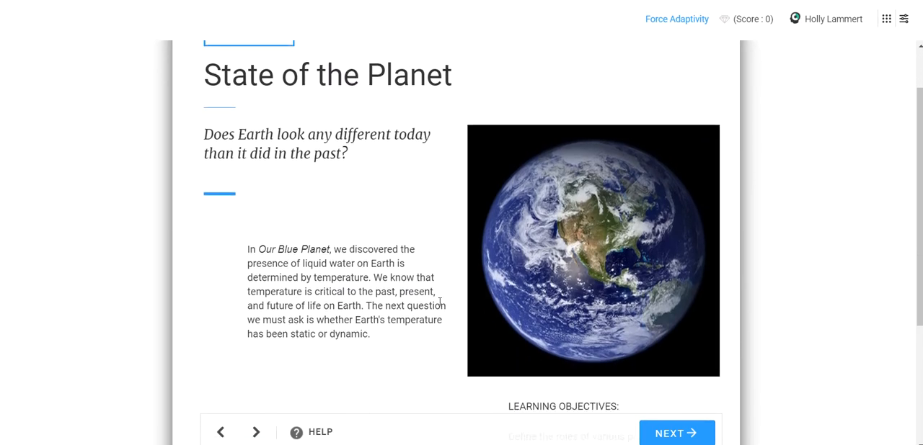
pyautogui.scroll(-3)
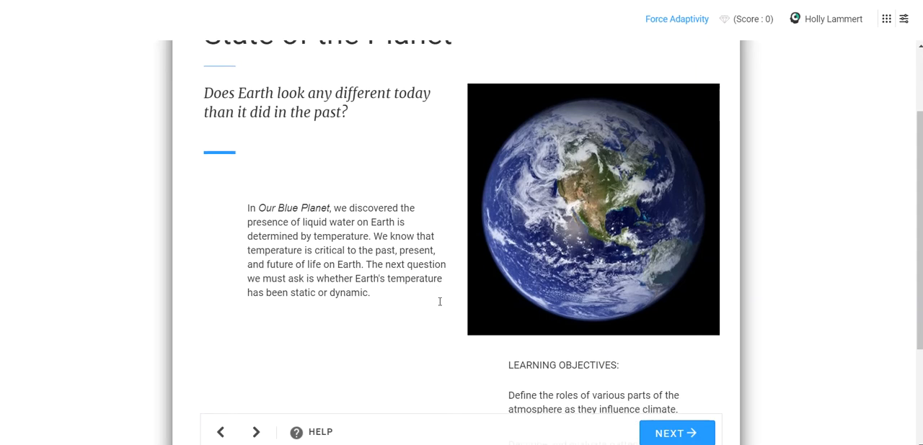
pyautogui.scroll(-3)
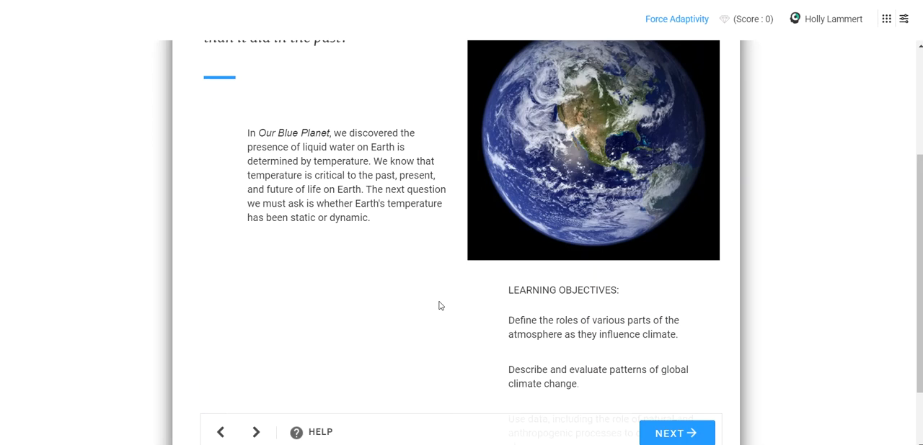
pyautogui.scroll(-3)
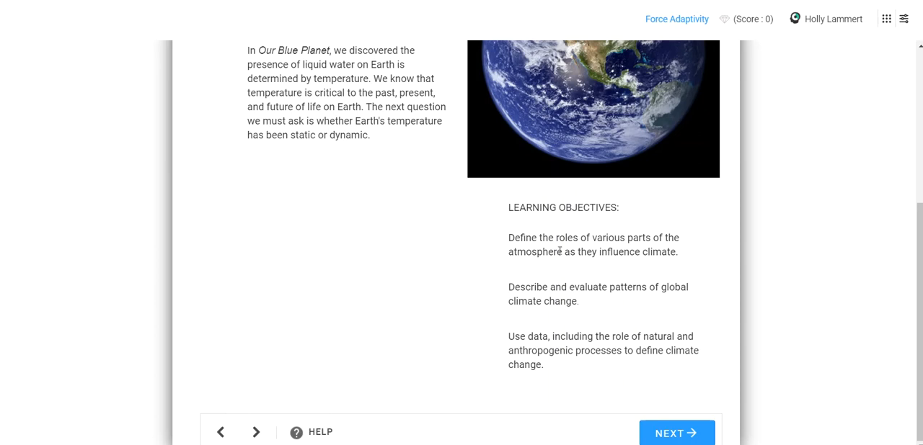
pyautogui.moveTo(507, 238); pyautogui.dragTo(525, 252)
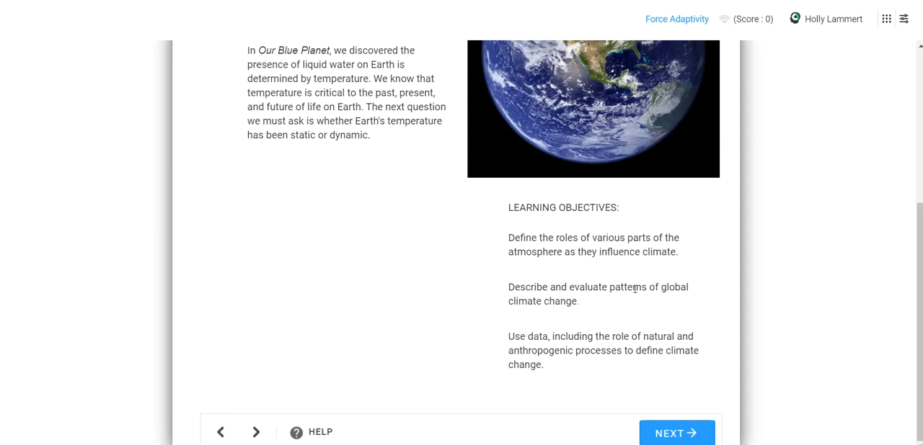
pyautogui.moveTo(657, 299)
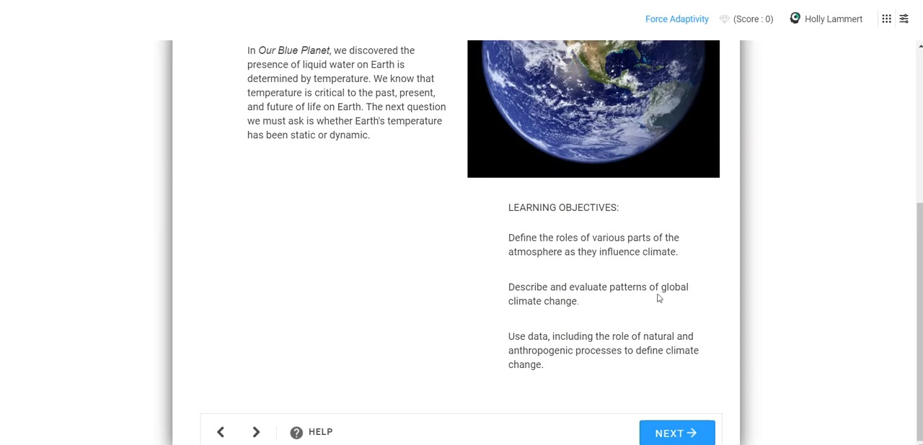
pyautogui.moveTo(553, 348)
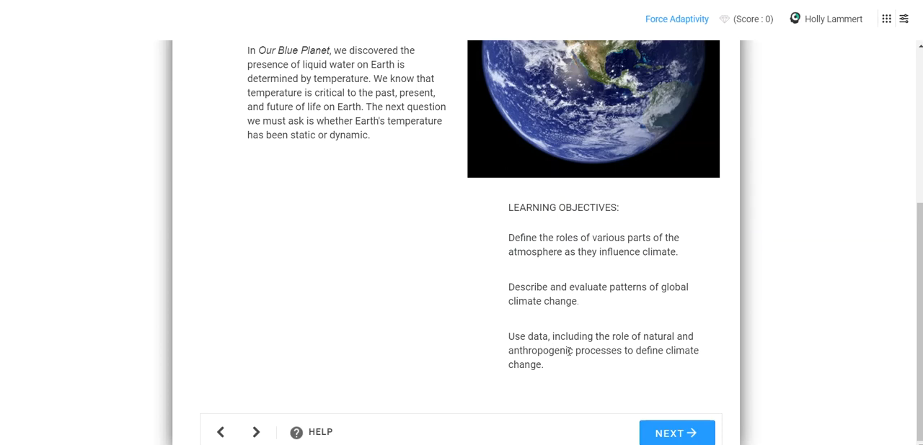
pyautogui.moveTo(709, 358)
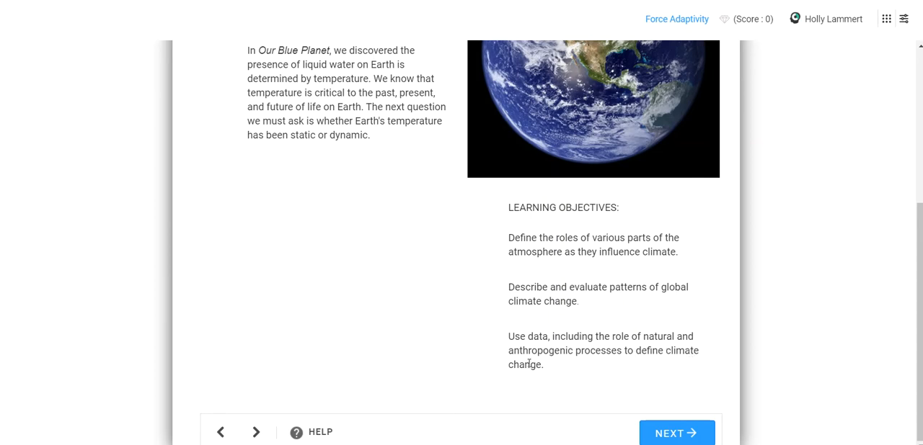
pyautogui.doubleClick(539, 351)
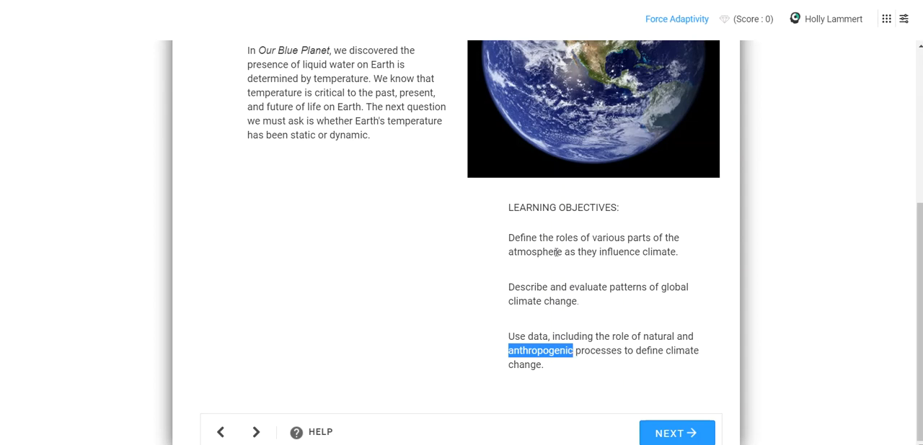
pyautogui.moveTo(548, 303)
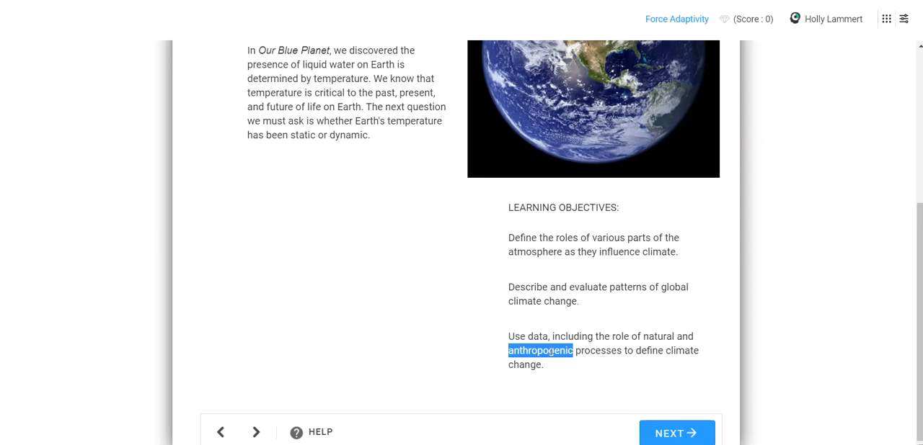
pyautogui.click(541, 350)
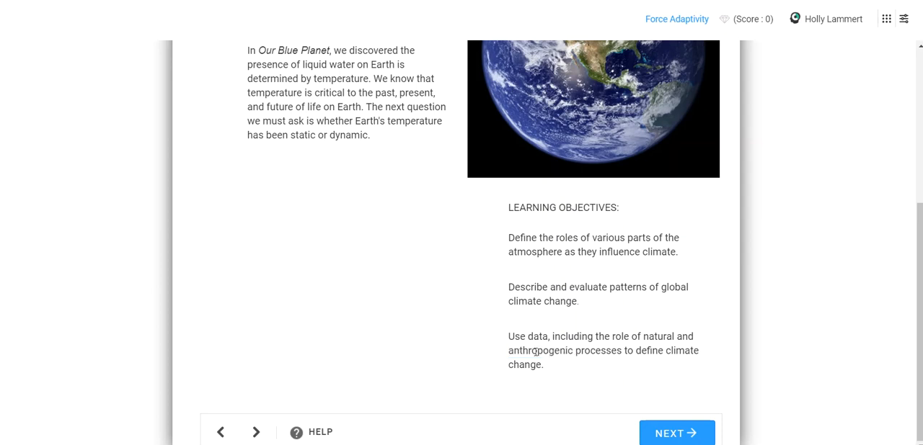
pyautogui.doubleClick(519, 351)
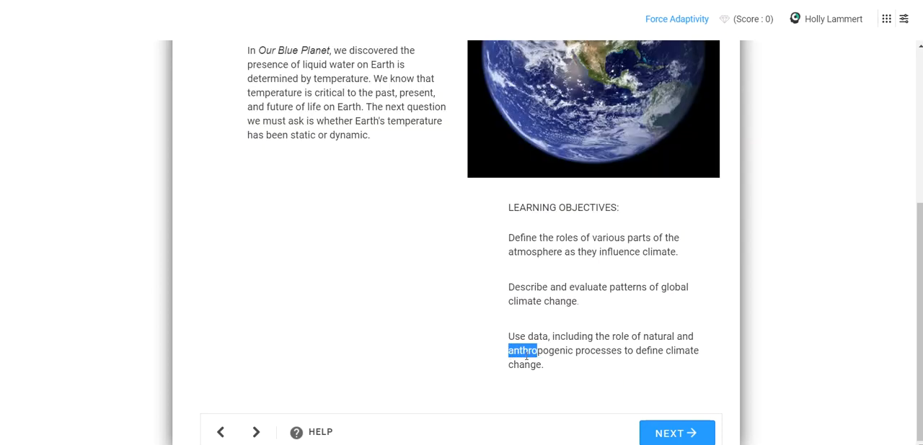
pyautogui.moveTo(577, 362)
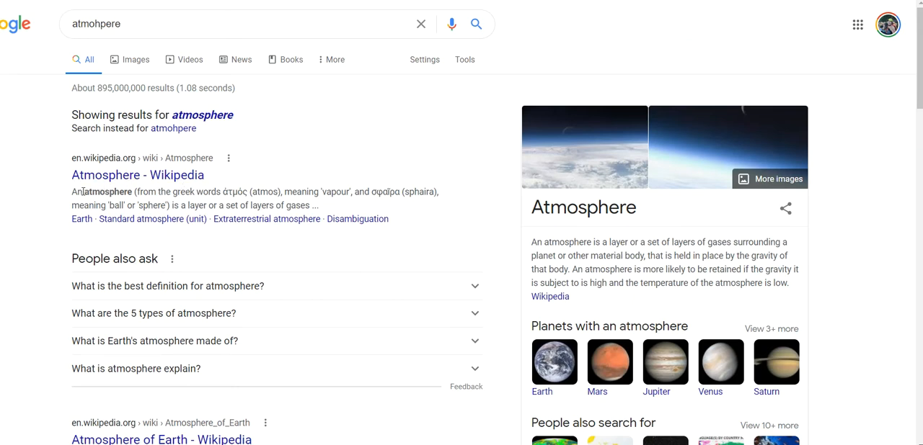
# Step: Highlight the word 'atmosphere' in the Google definition snippet
pyautogui.doubleClick(106, 191)
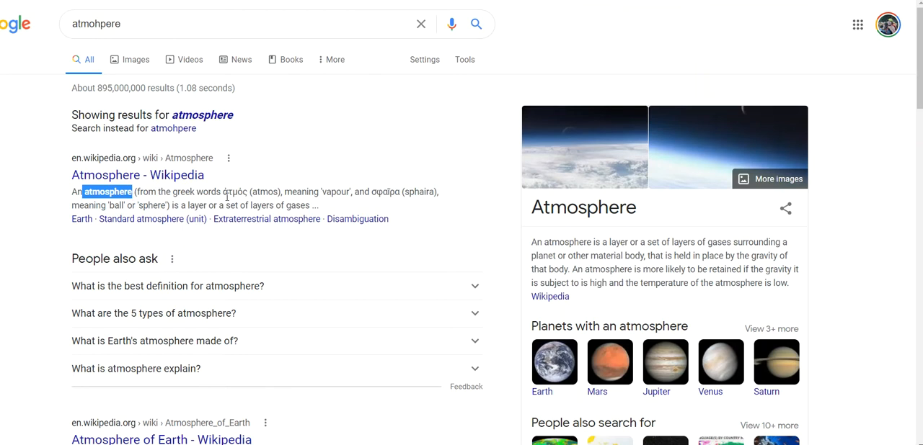
pyautogui.moveTo(382, 191)
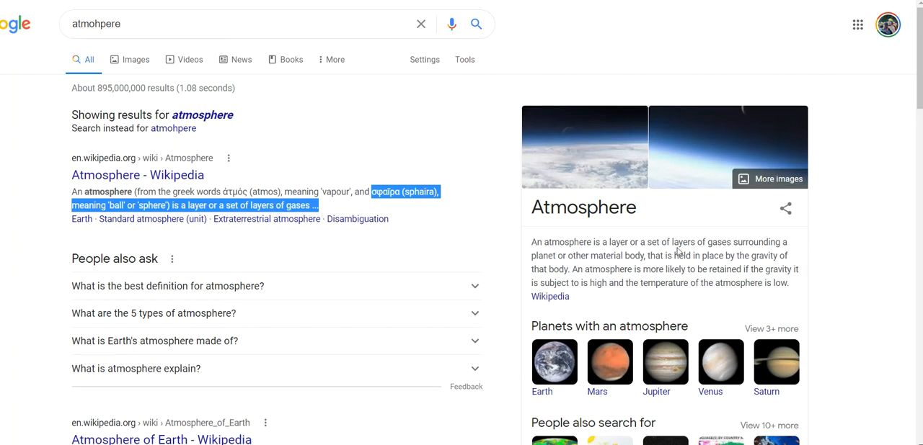
pyautogui.moveTo(653, 272)
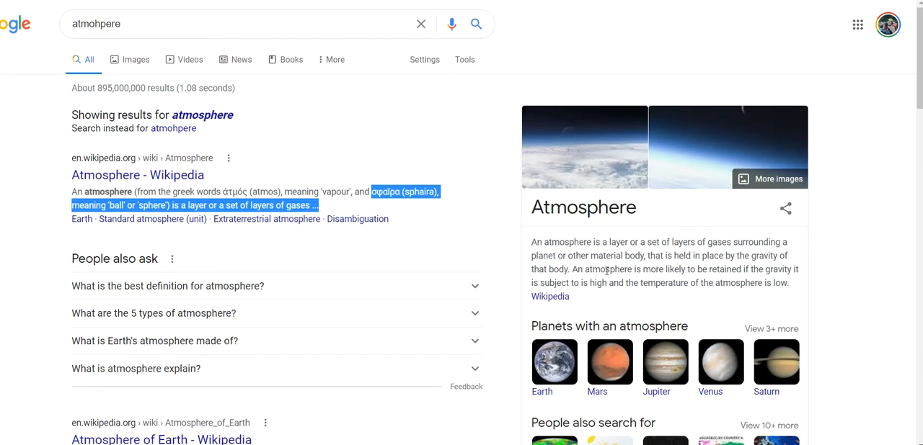
pyautogui.moveTo(606, 278)
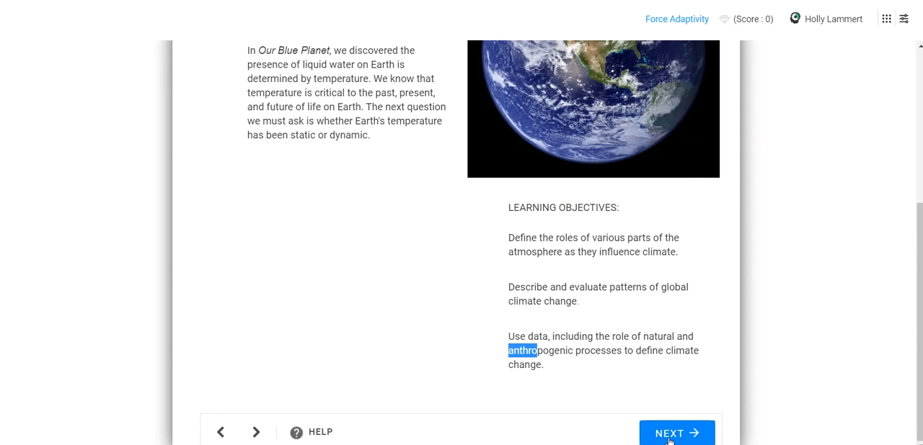
# Step: Advance to How Dynamic is Earth? and scroll to the temperature opinion answer options
pyautogui.click(676, 434)
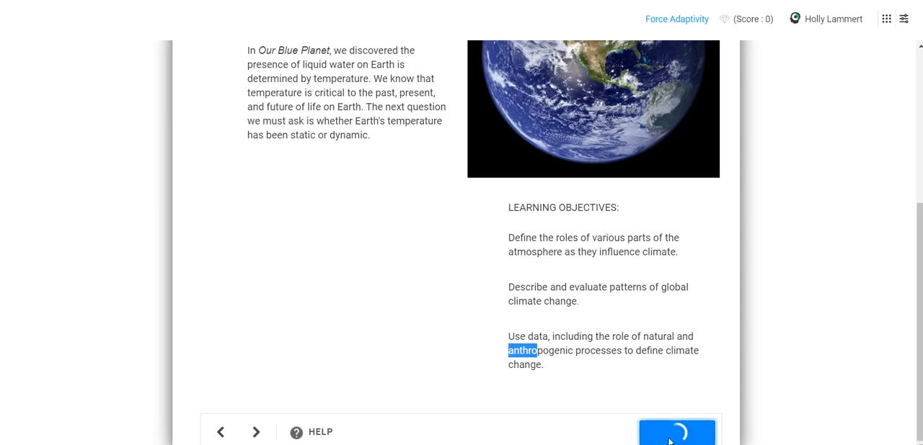
pyautogui.click(676, 432)
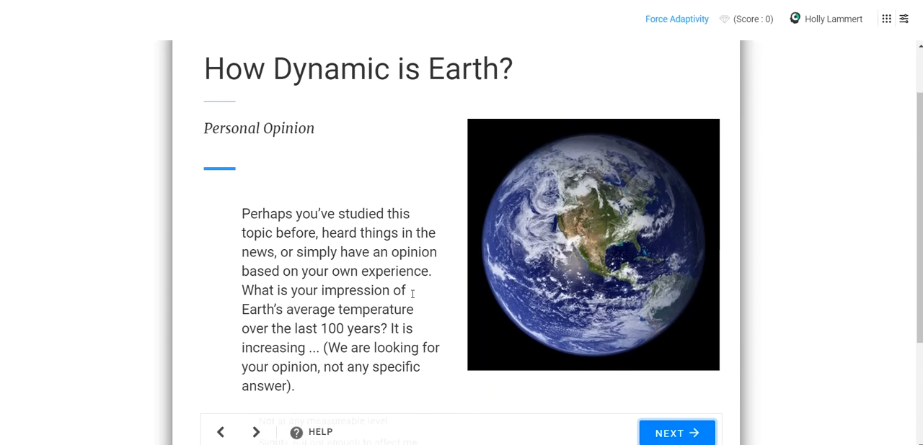
pyautogui.scroll(-3)
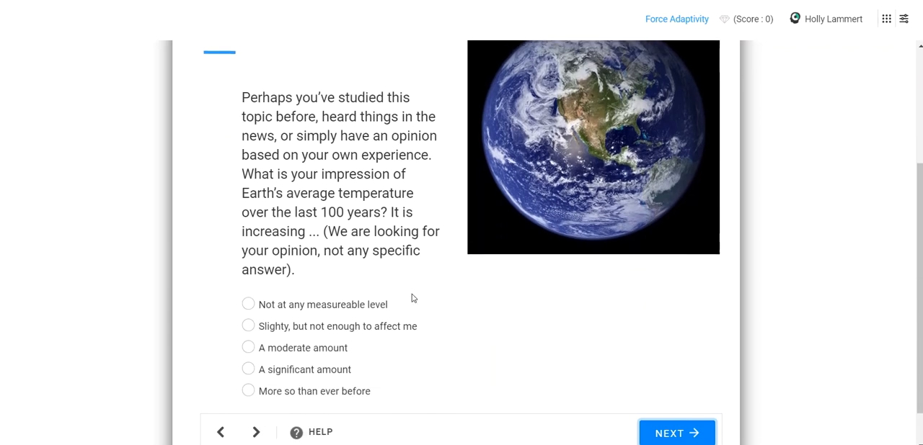
pyautogui.scroll(-3)
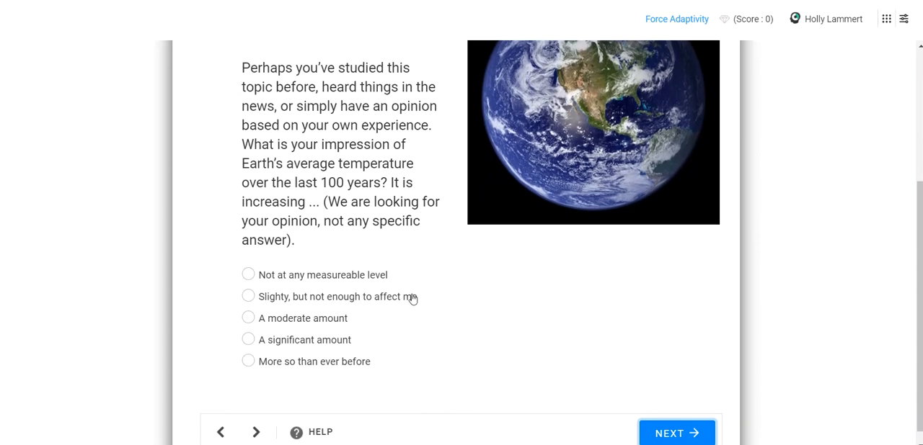
pyautogui.scroll(-3)
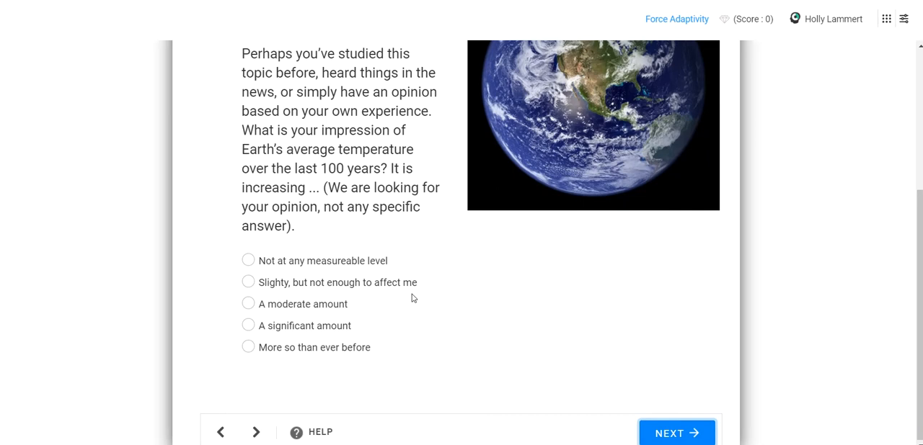
pyautogui.moveTo(622, 423)
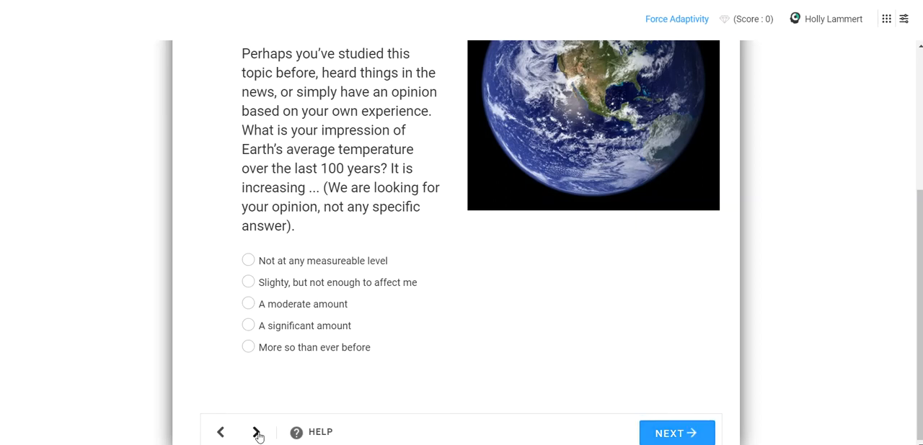
# Step: Go to the next page and scroll down to the weather-versus-climate sorting activity
pyautogui.click(256, 433)
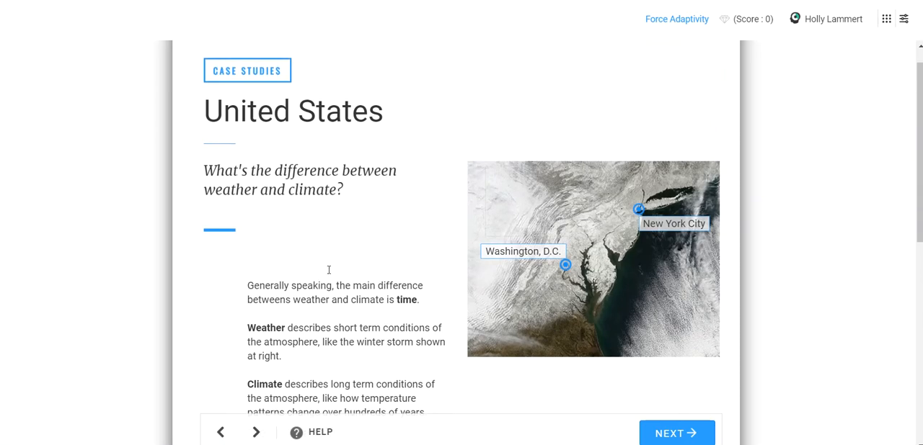
pyautogui.scroll(-3)
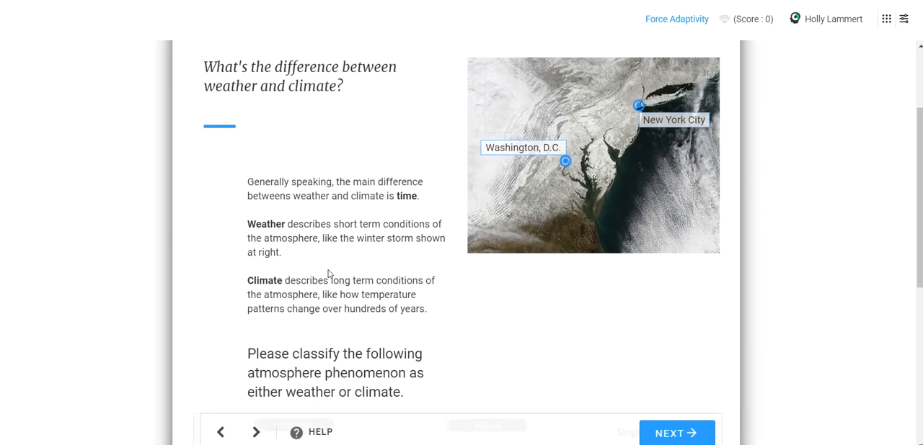
pyautogui.scroll(-3)
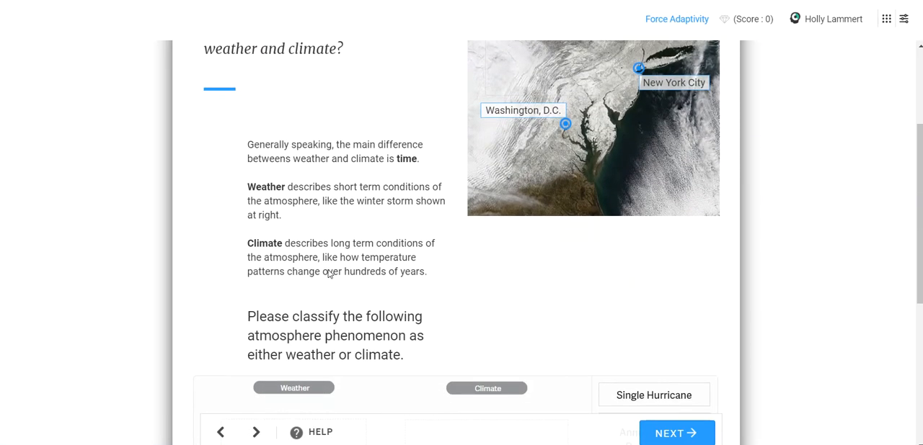
pyautogui.scroll(-3)
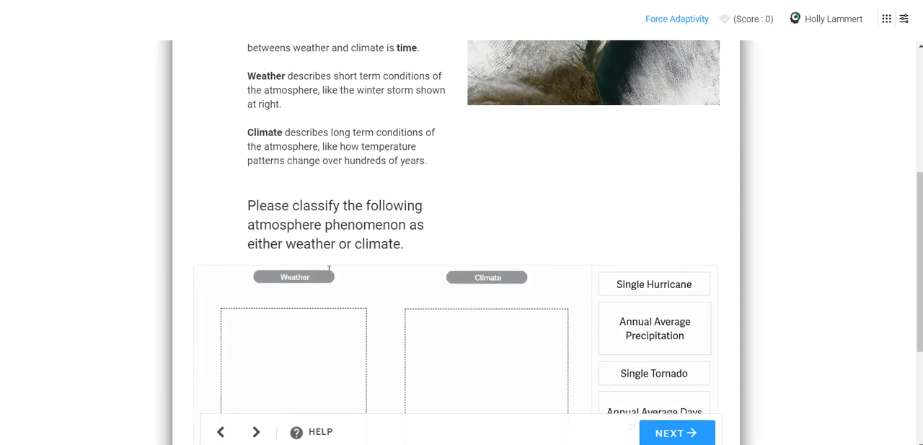
pyautogui.scroll(-3)
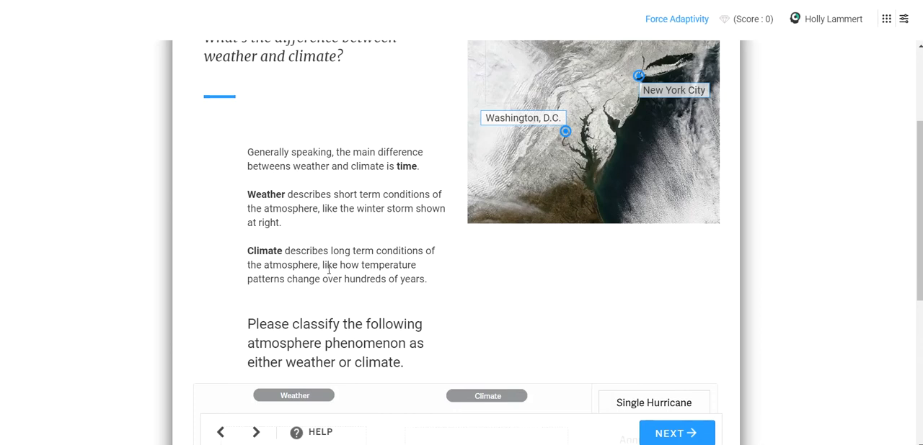
pyautogui.scroll(-3)
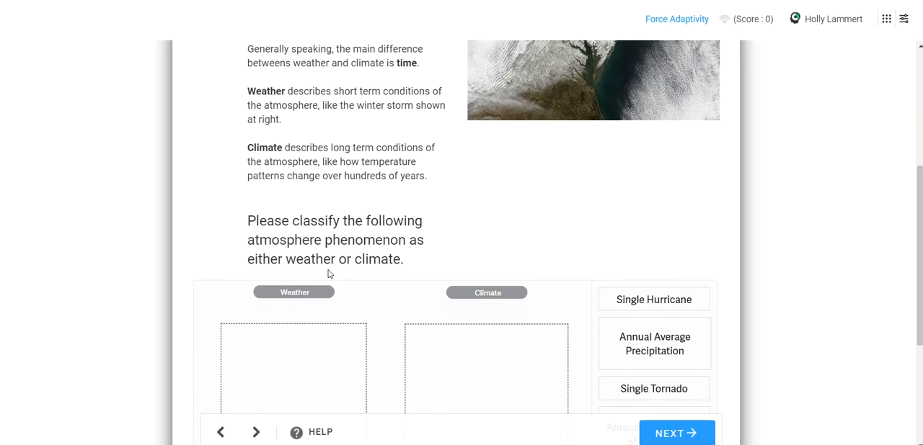
pyautogui.scroll(-3)
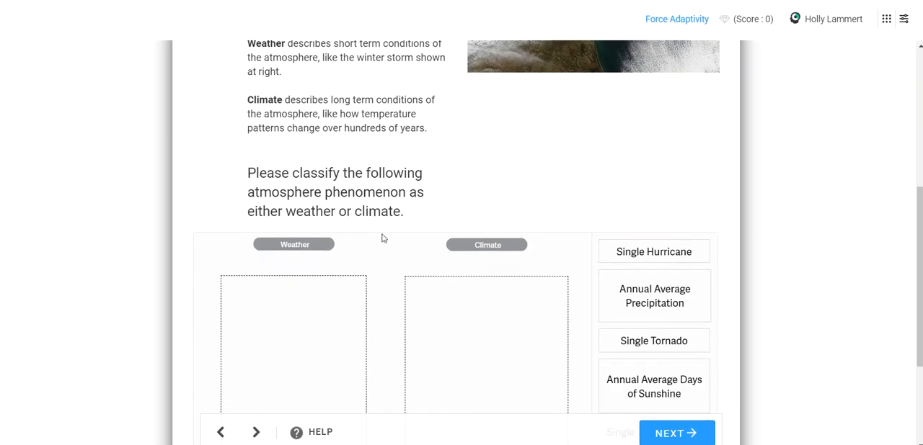
pyautogui.scroll(-3)
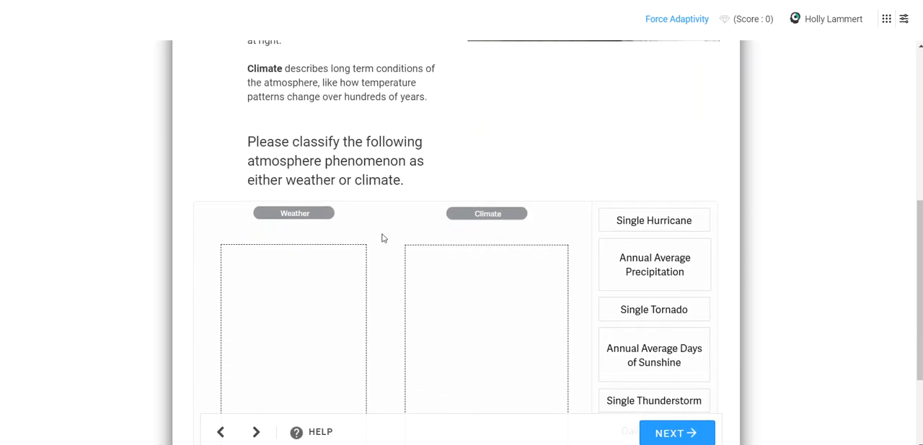
pyautogui.scroll(-3)
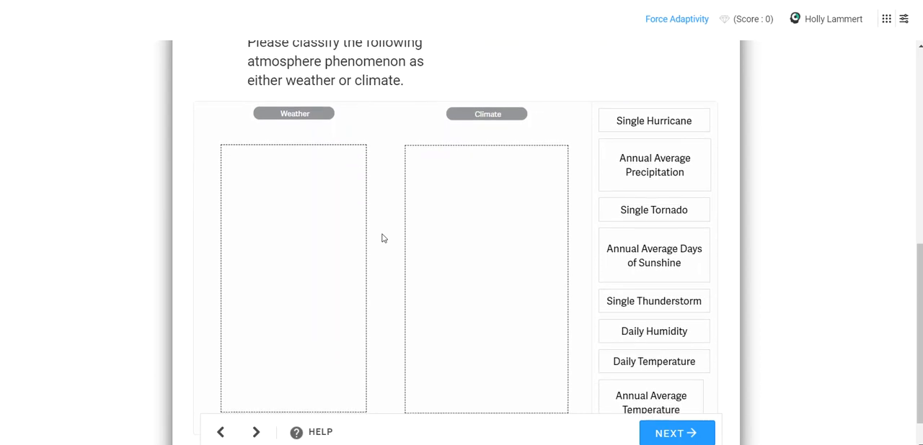
pyautogui.scroll(-3)
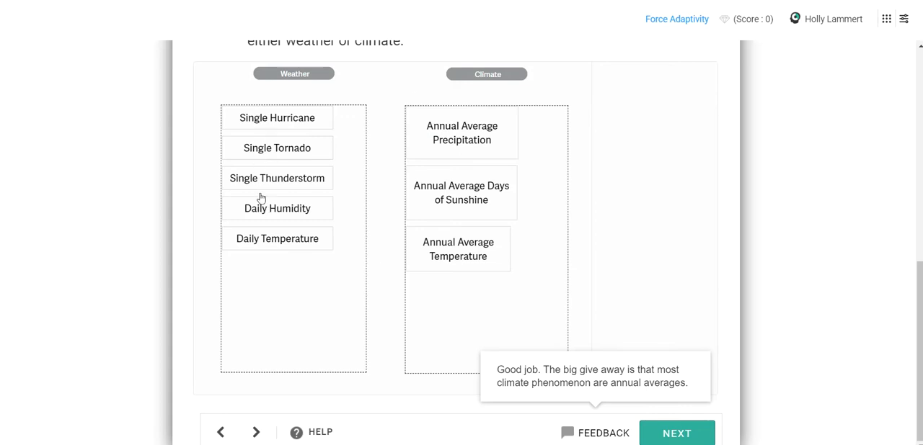
pyautogui.moveTo(276, 160)
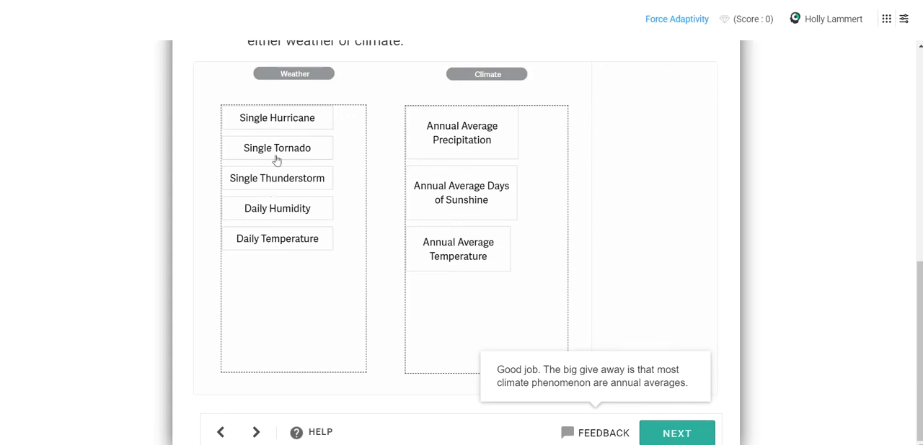
pyautogui.moveTo(273, 209)
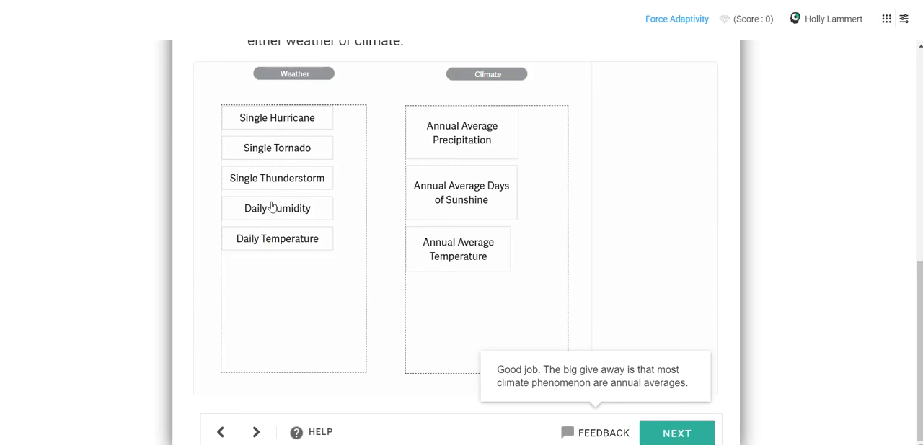
pyautogui.moveTo(221, 199)
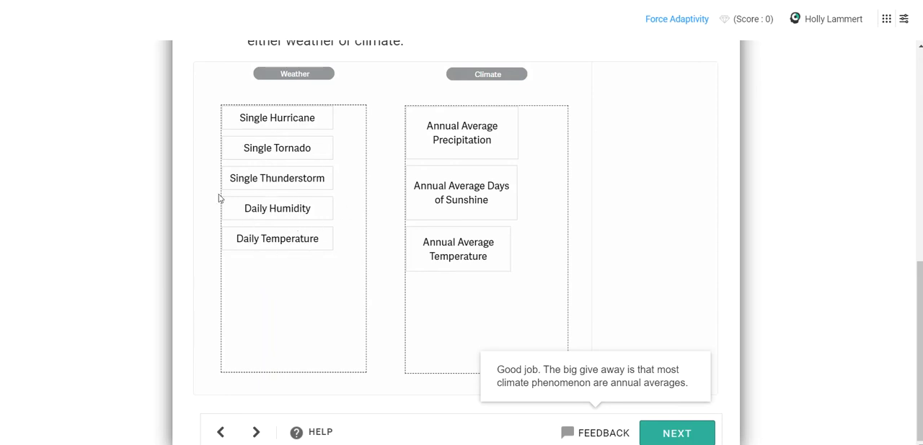
pyautogui.moveTo(462, 163)
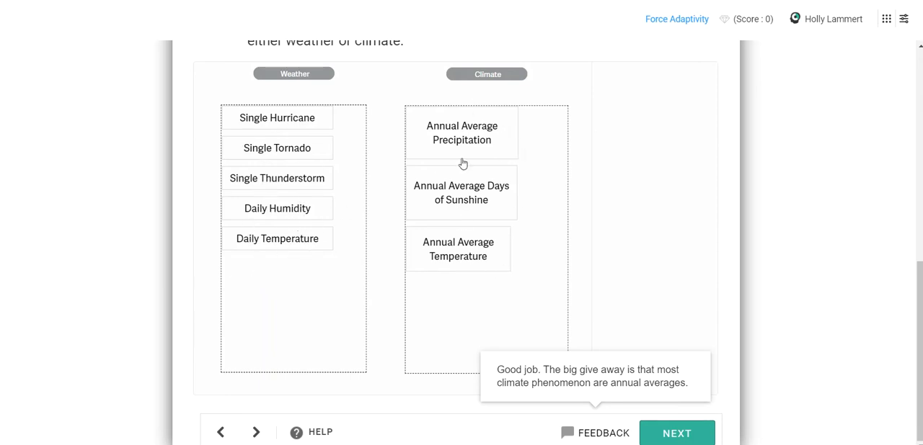
pyautogui.moveTo(439, 249)
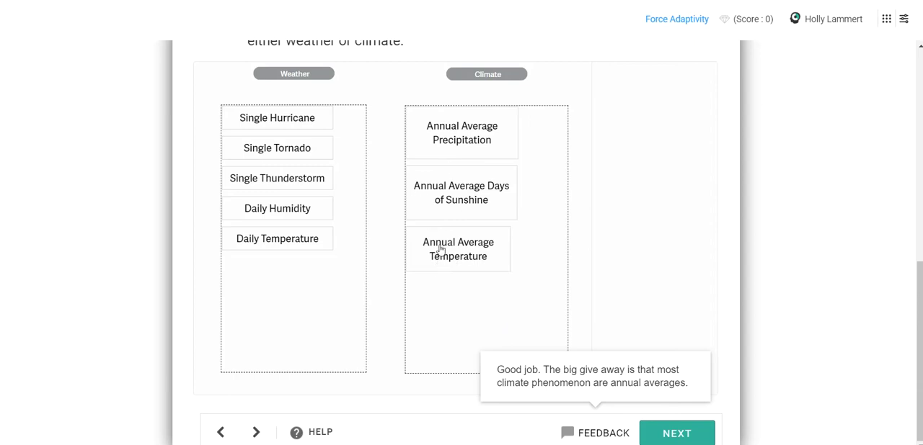
pyautogui.moveTo(473, 166)
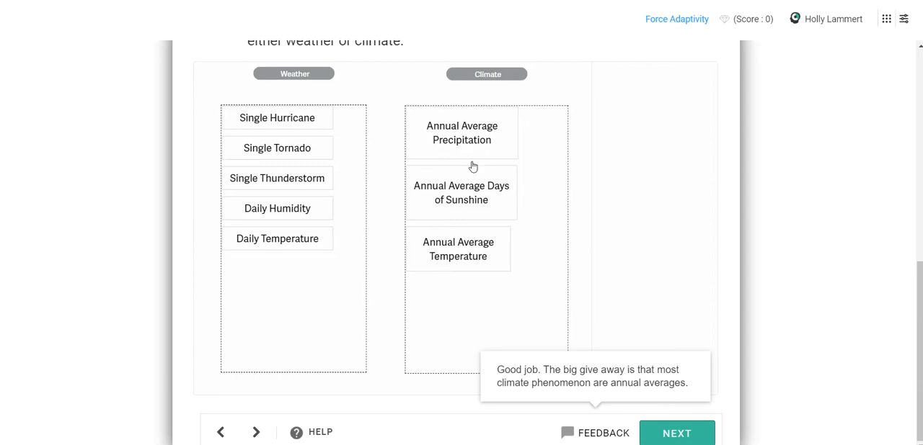
pyautogui.moveTo(462, 131)
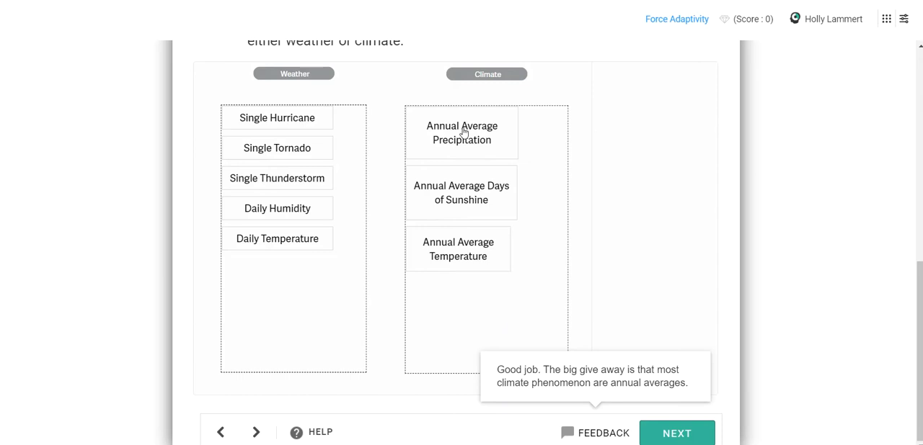
pyautogui.moveTo(455, 146)
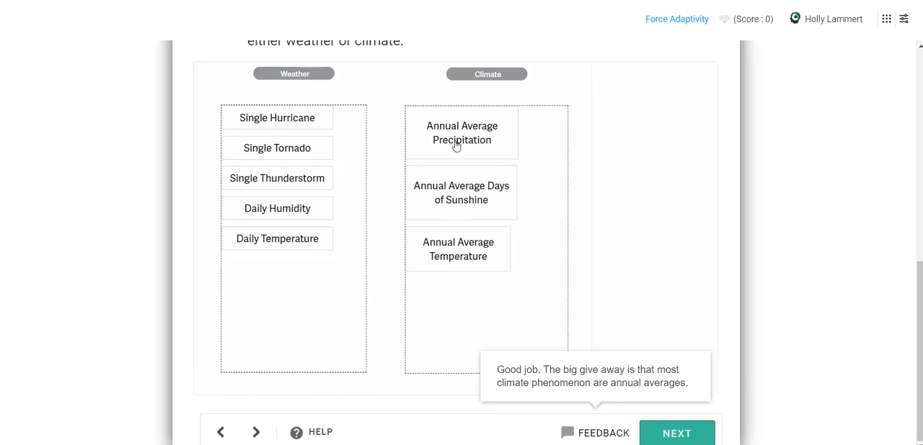
pyautogui.moveTo(580, 362)
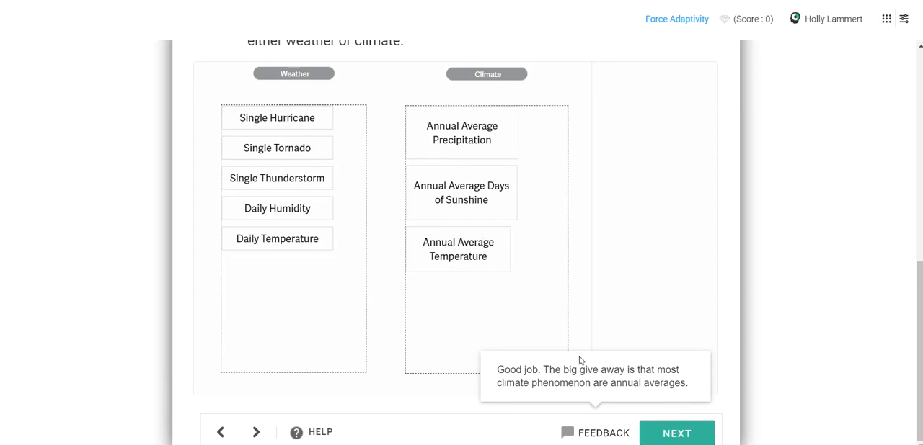
# Step: Advance to the United States case study and scroll to the January 2014 temperature map
pyautogui.click(676, 433)
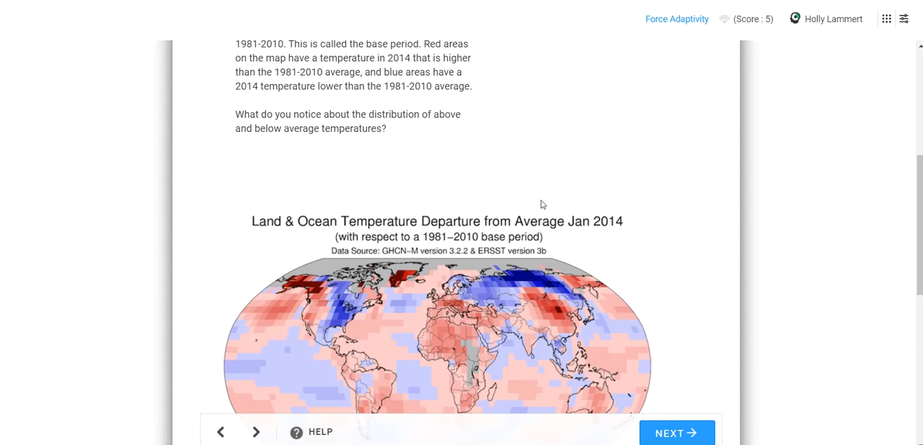
pyautogui.moveTo(242, 103)
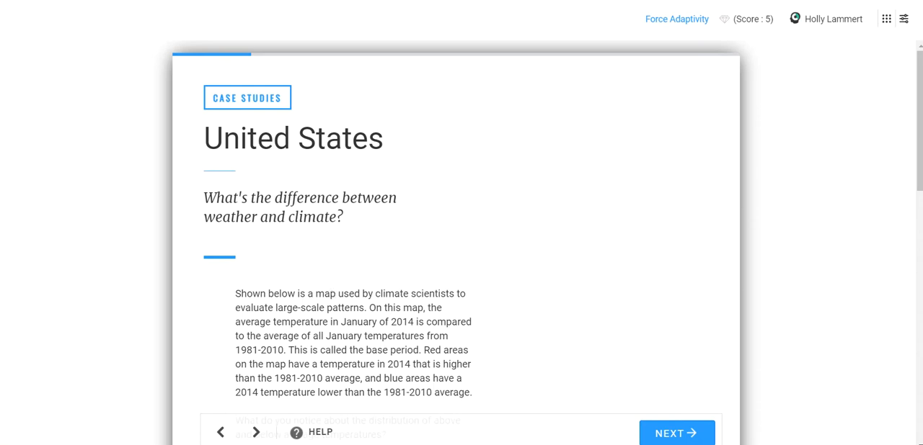
pyautogui.scroll(-3)
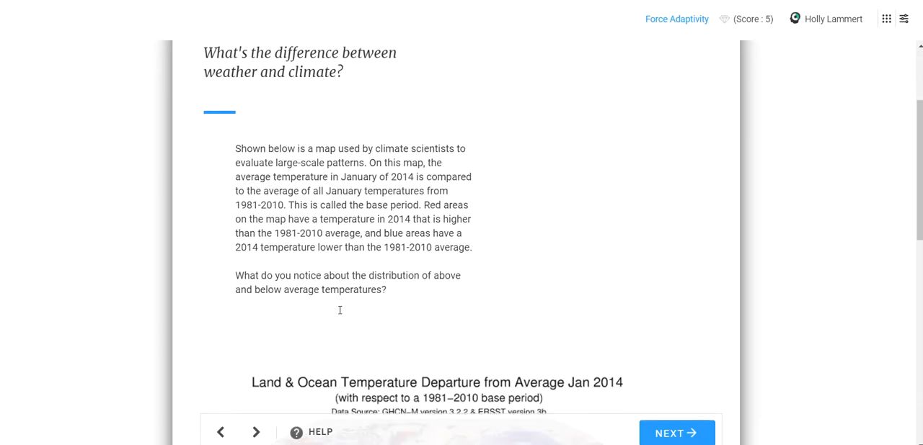
pyautogui.scroll(-3)
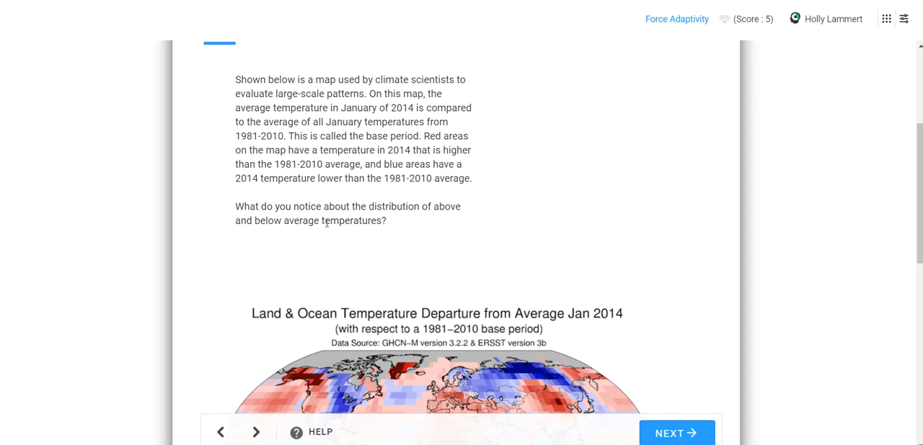
pyautogui.scroll(-3)
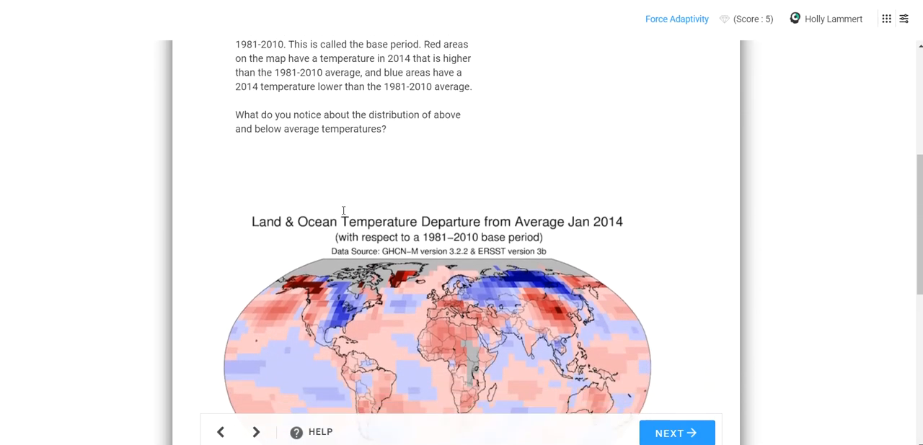
pyautogui.scroll(-3)
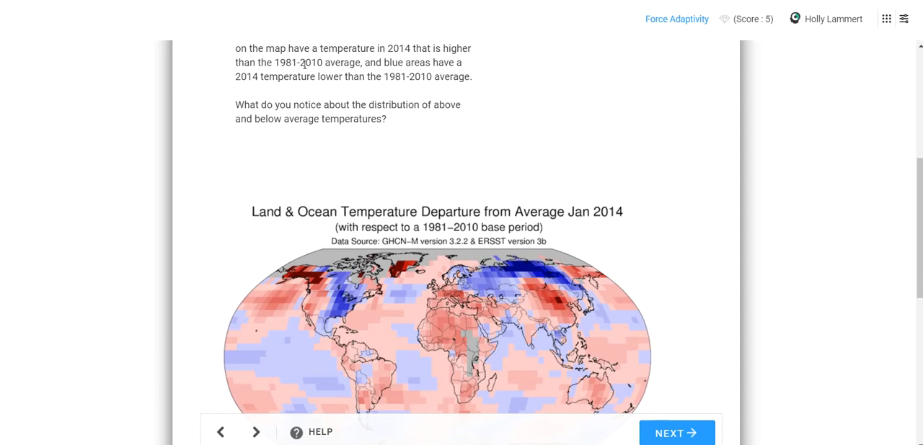
pyautogui.scroll(-3)
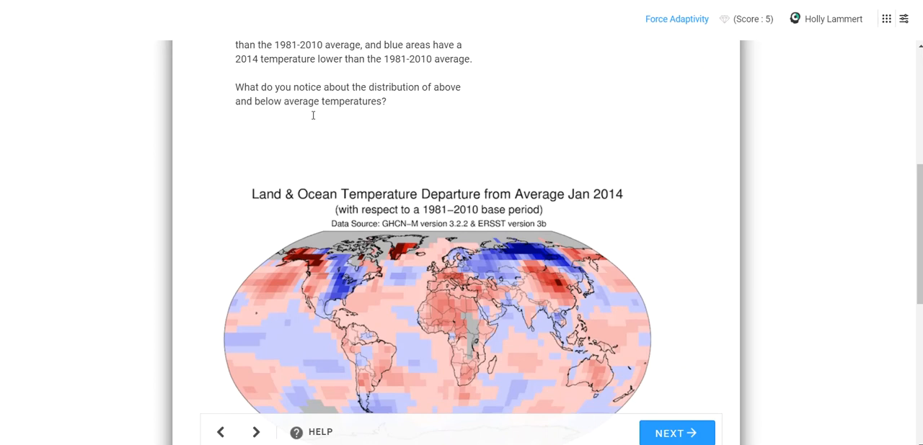
pyautogui.scroll(-3)
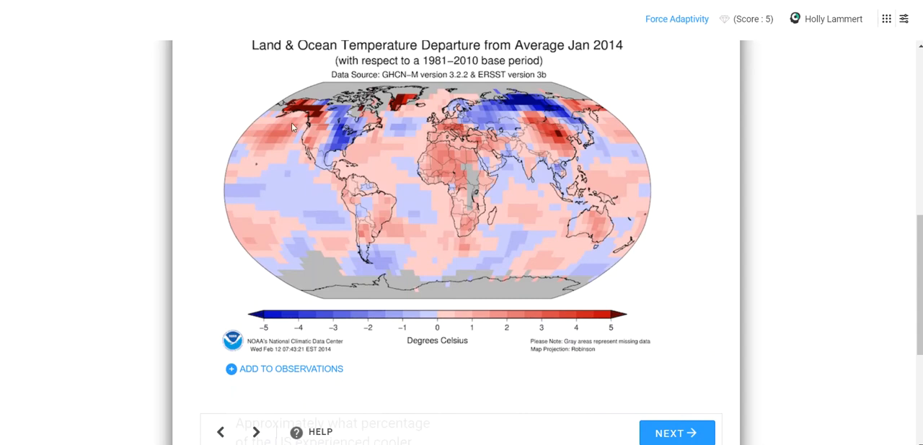
pyautogui.moveTo(283, 135)
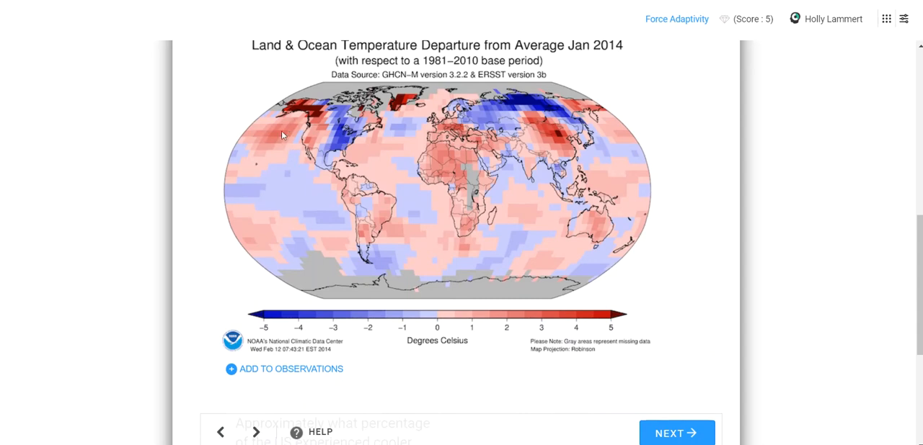
pyautogui.moveTo(429, 95)
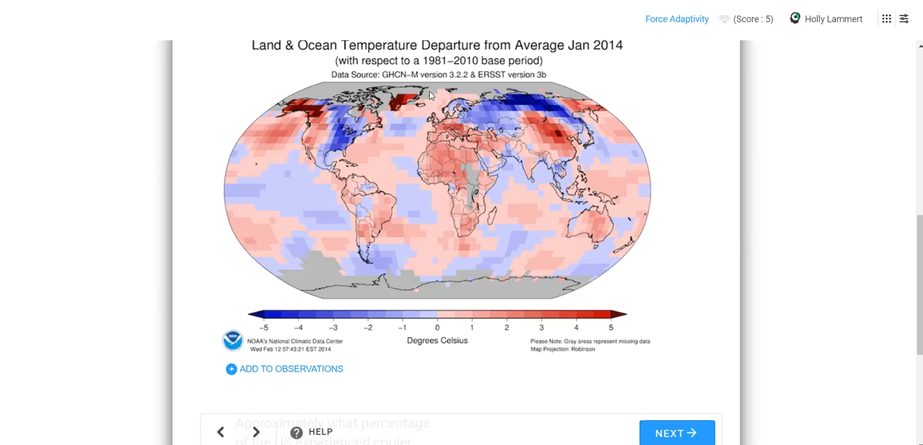
pyautogui.moveTo(224, 186)
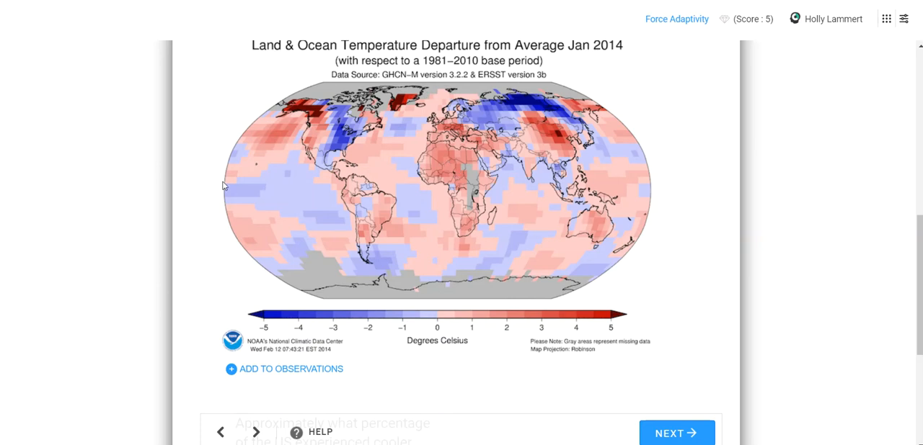
pyautogui.moveTo(547, 149)
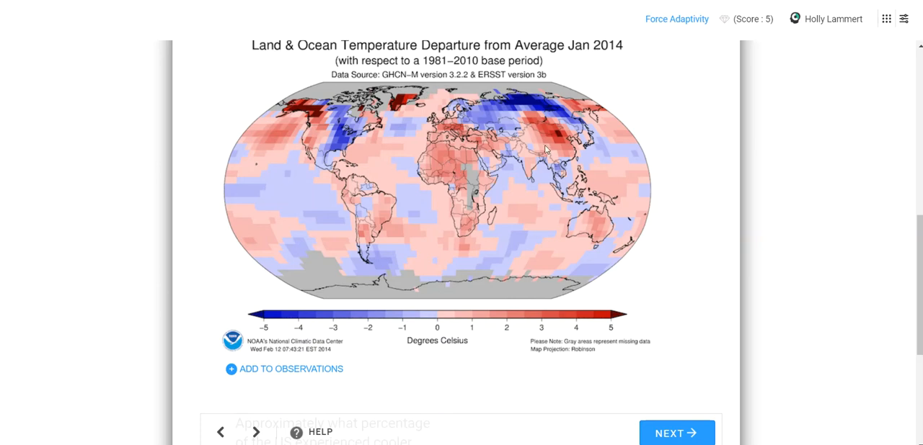
pyautogui.moveTo(559, 150)
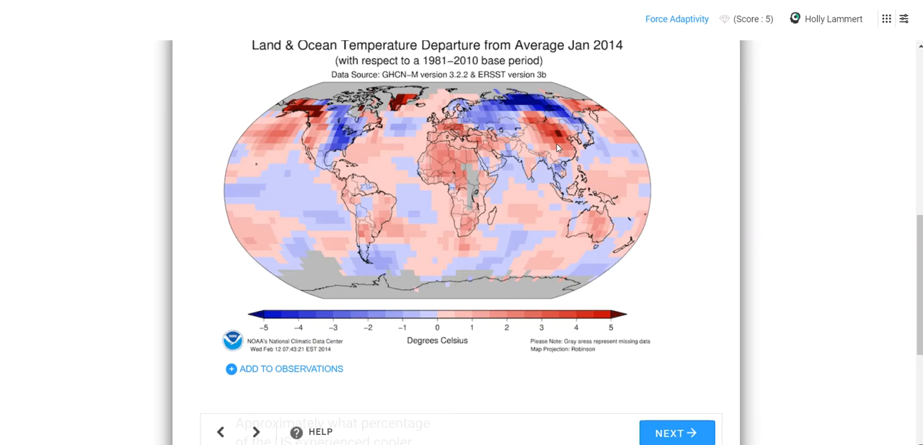
pyautogui.moveTo(536, 136)
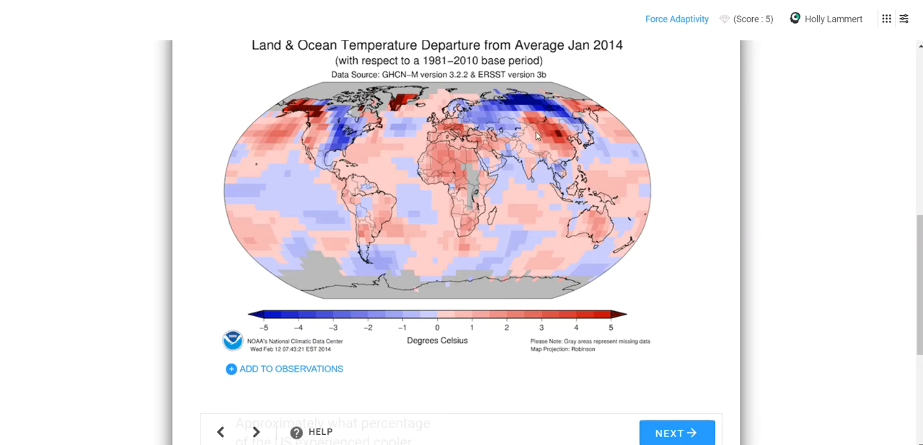
pyautogui.moveTo(592, 186)
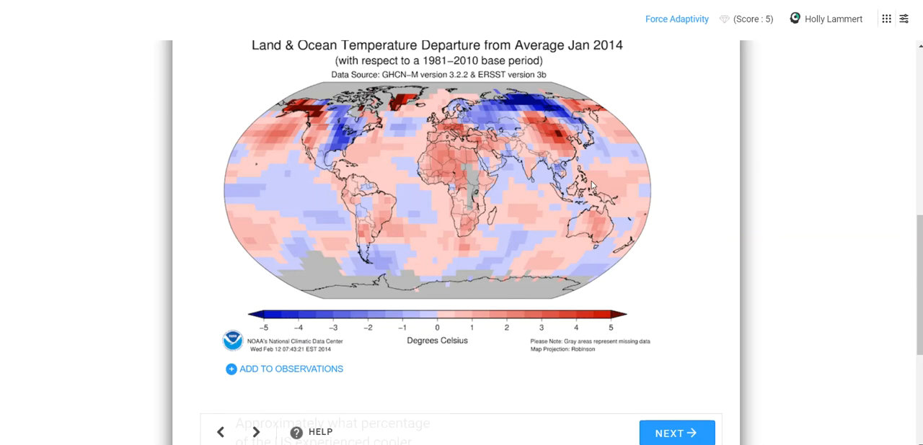
pyautogui.moveTo(329, 263)
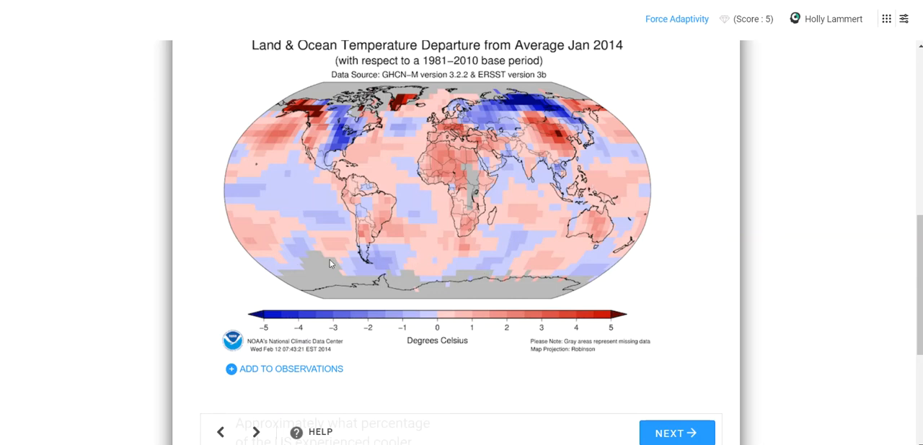
pyautogui.moveTo(527, 294)
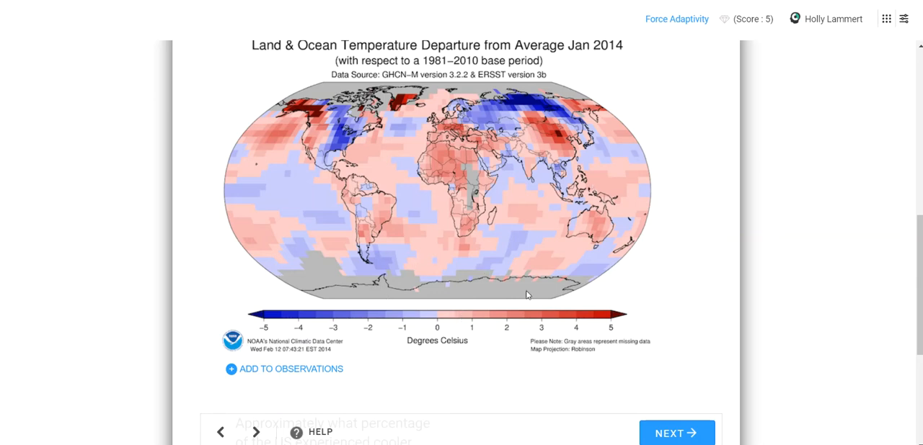
pyautogui.moveTo(321, 286)
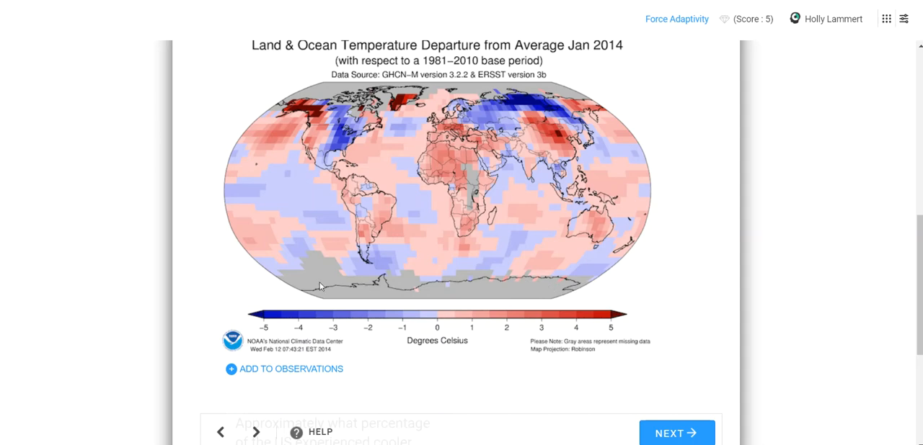
pyautogui.moveTo(438, 321)
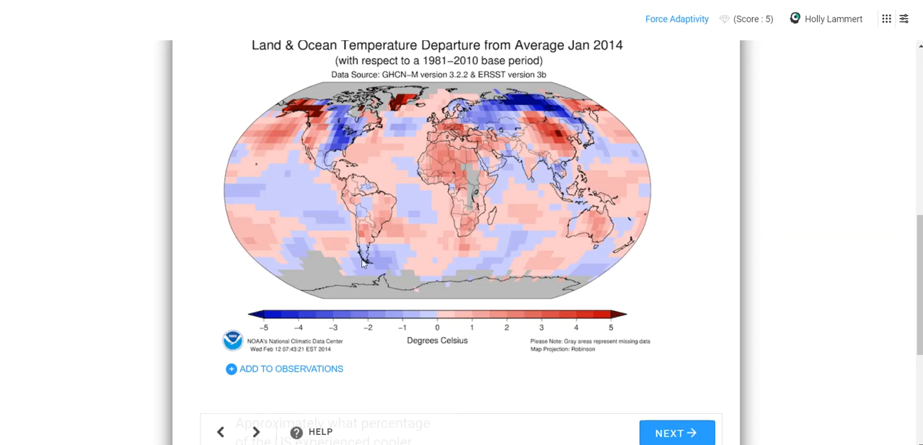
pyautogui.scroll(-3)
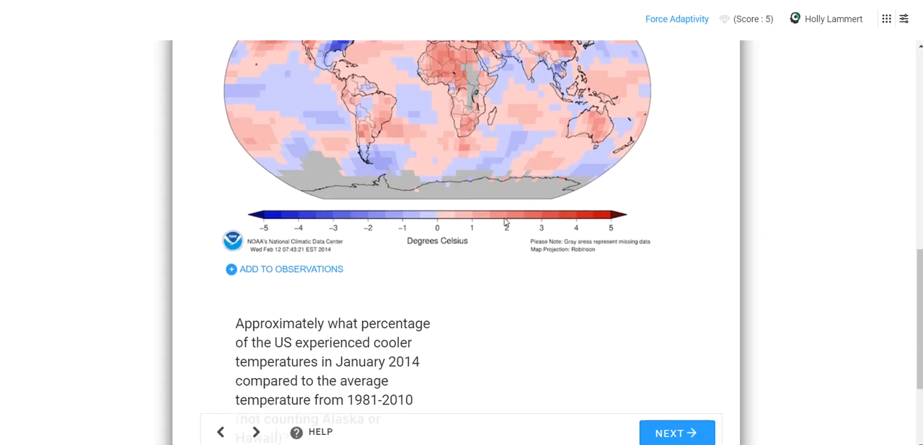
pyautogui.scroll(-3)
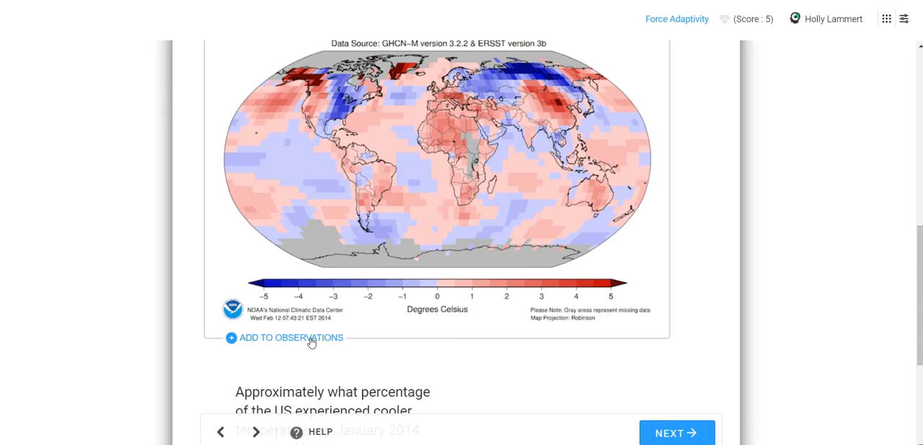
# Step: Start an observation naming locations across the globe, such as Alaska, western states and Europe
pyautogui.click(290, 337)
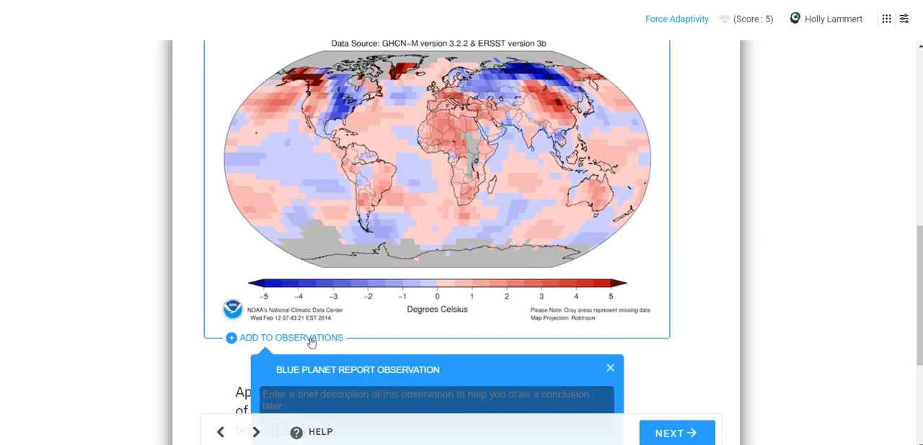
pyautogui.scroll(-3)
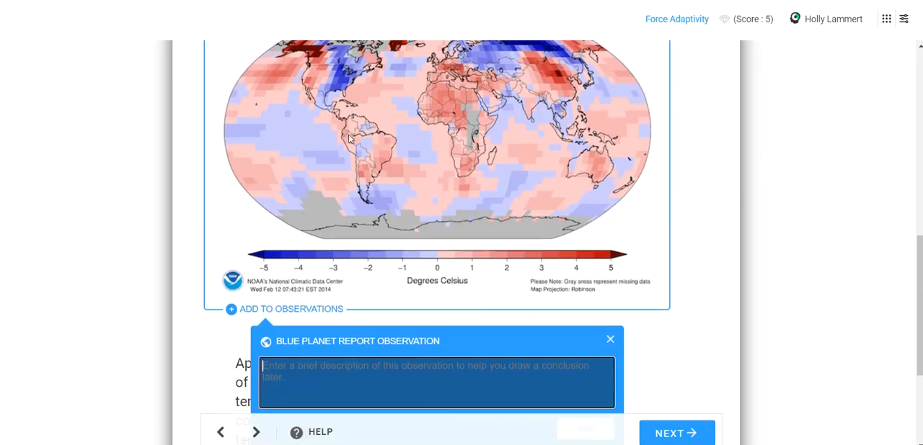
pyautogui.write('T')
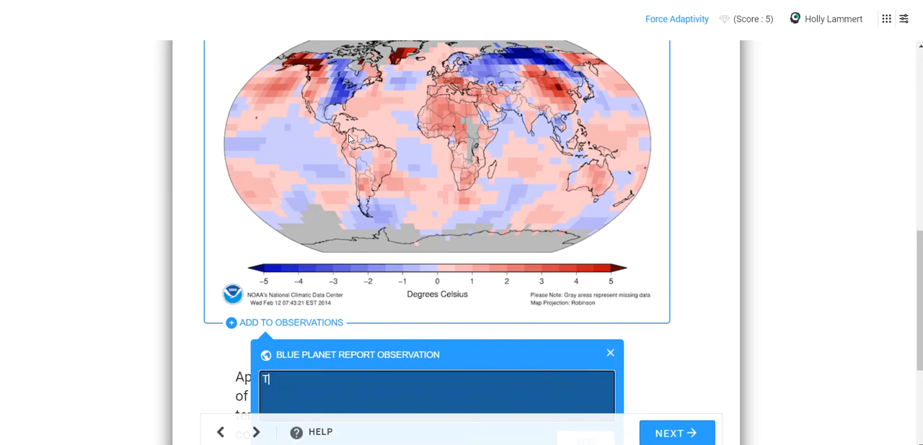
pyautogui.write('here')
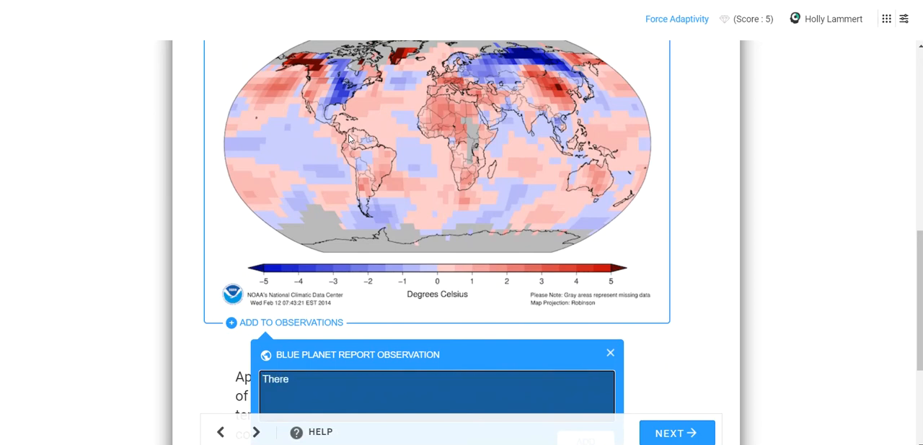
pyautogui.write('Since')
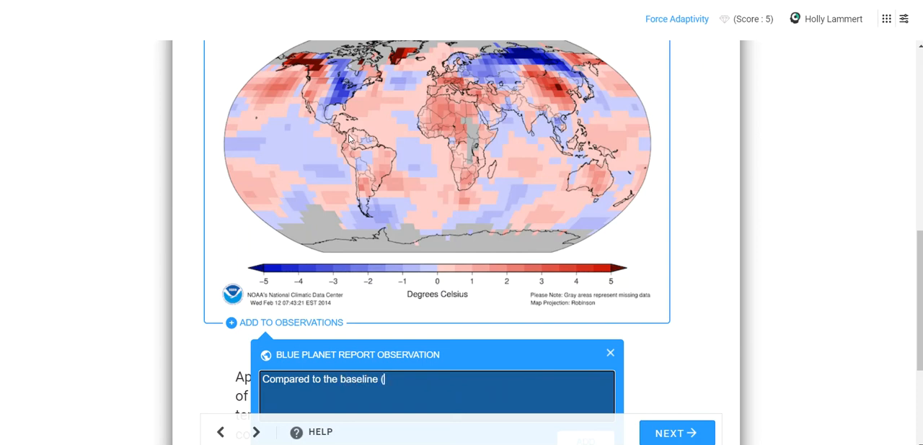
pyautogui.write('1981-2010')
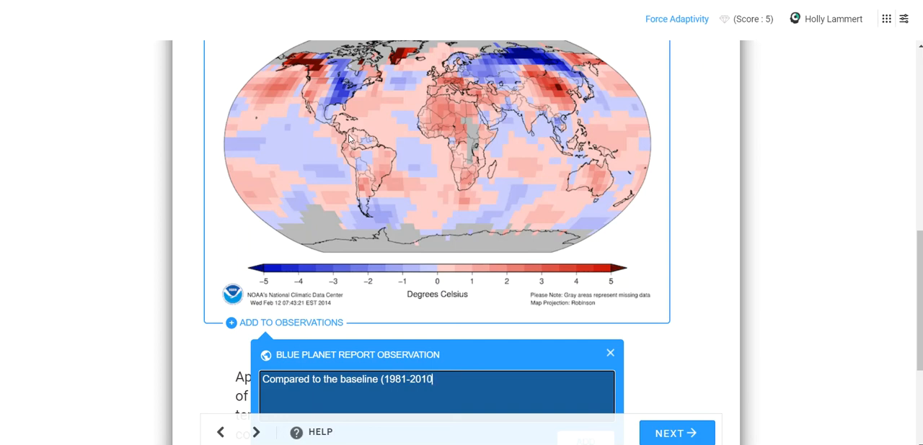
pyautogui.write('there are higher than average temperatur')
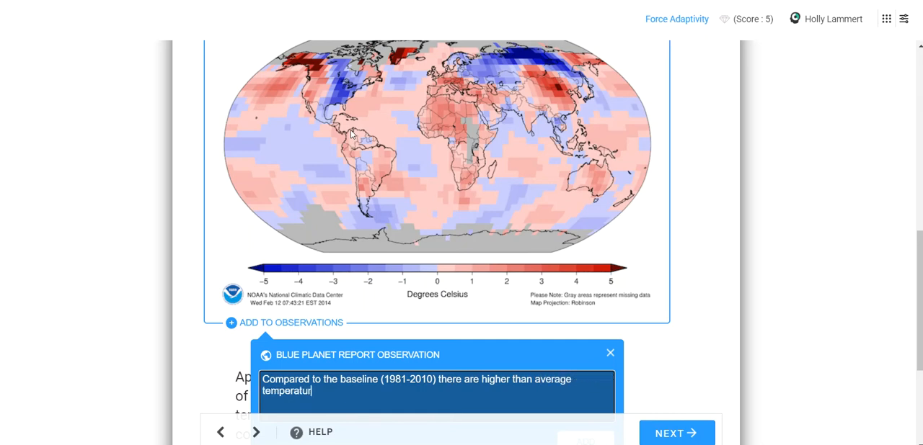
pyautogui.write('es in')
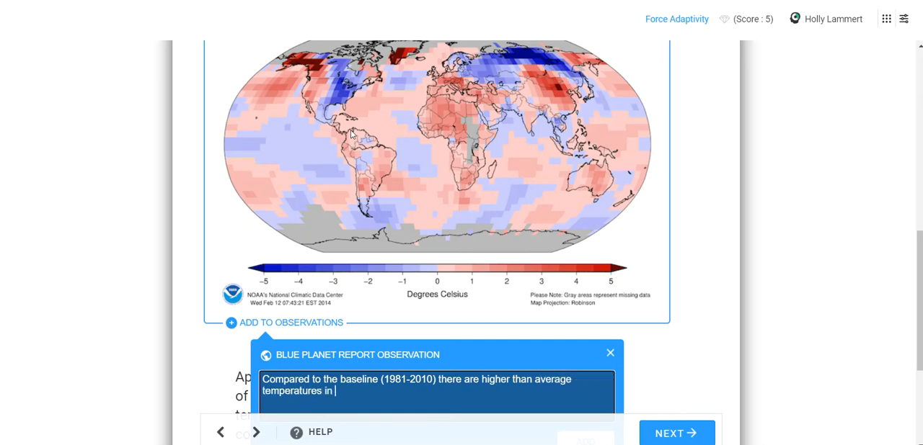
pyautogui.write('locations ar')
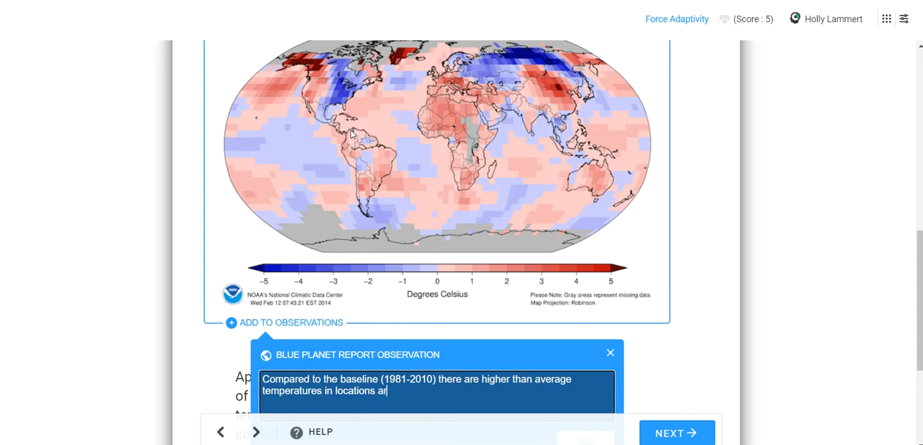
pyautogui.write('cross the')
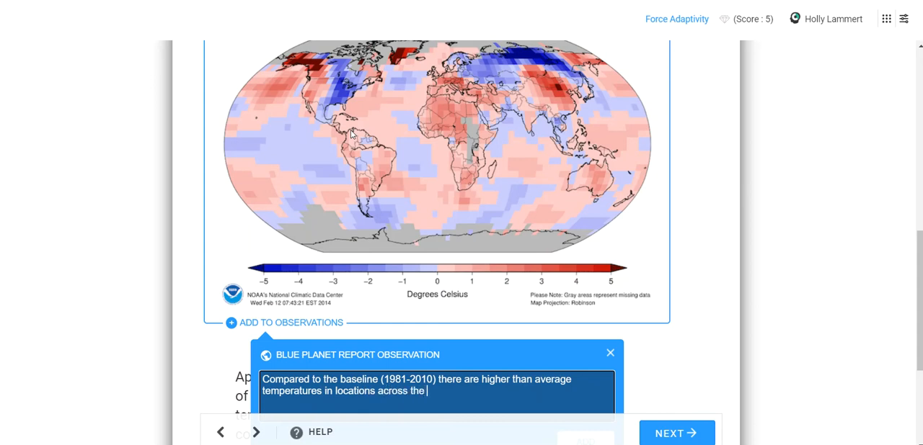
pyautogui.write('globe (')
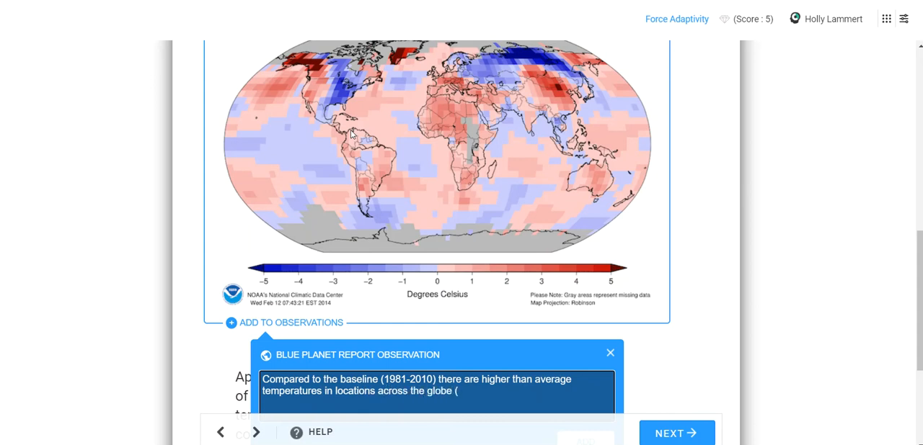
pyautogui.write('Alas')
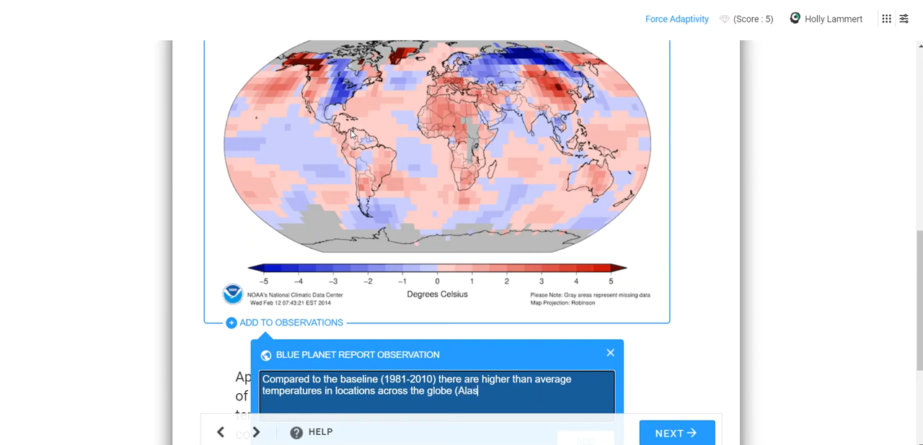
pyautogui.write('ka and the western unite')
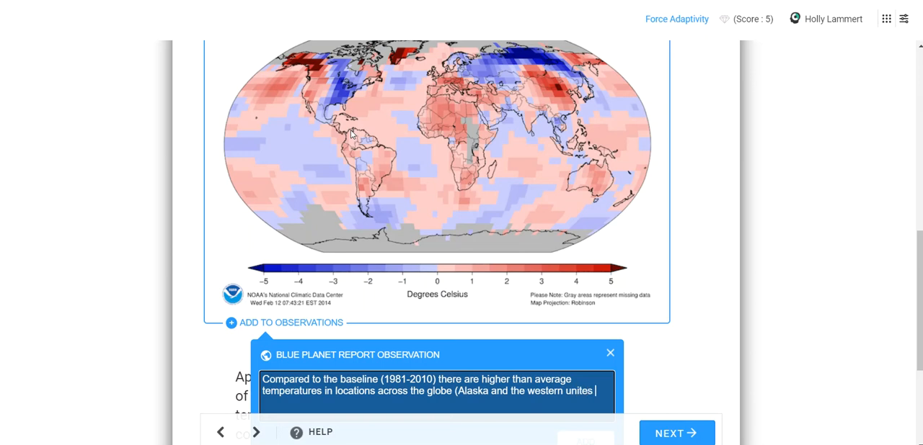
pyautogui.write('states, greeland, parts of so')
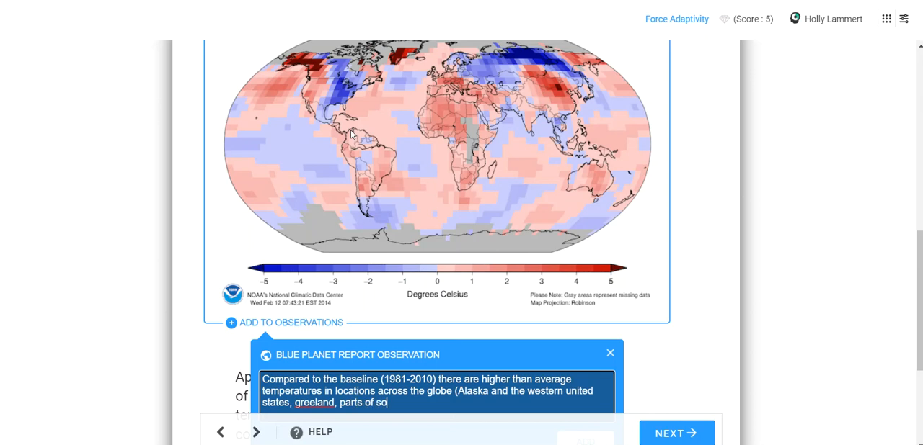
pyautogui.write('uth america,')
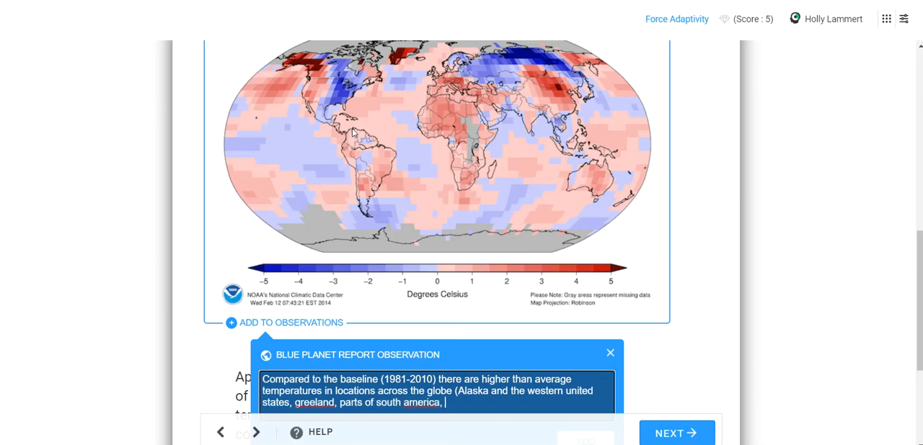
pyautogui.write('equitorial afr')
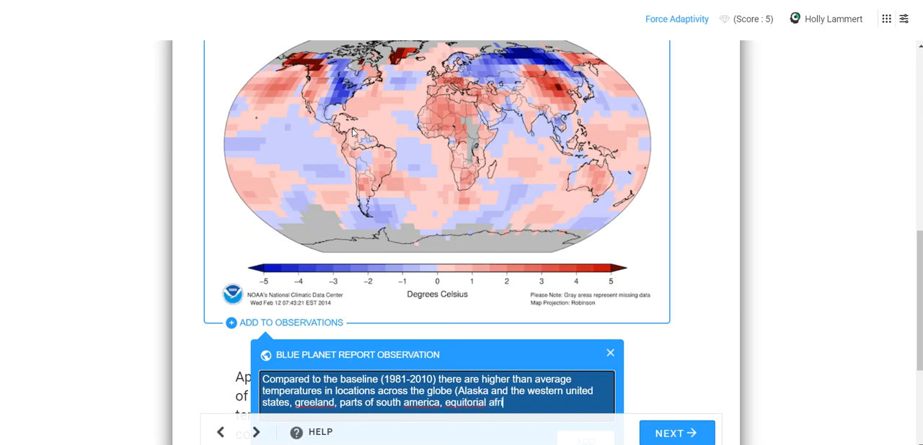
pyautogui.write('ica,')
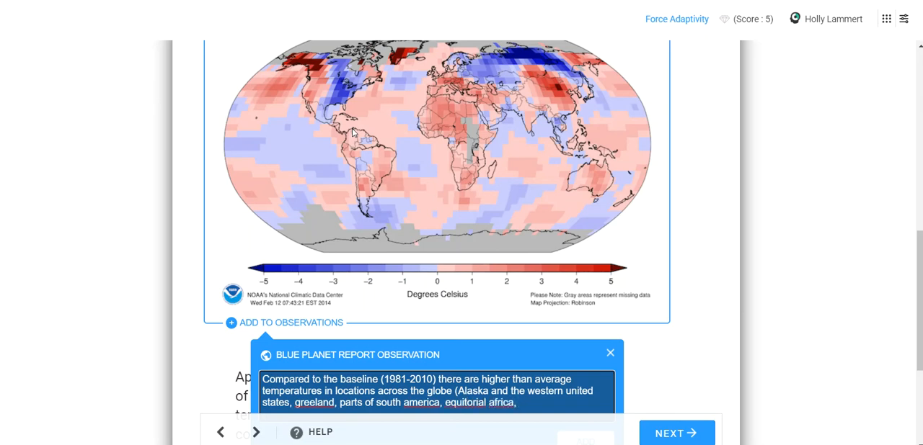
pyautogui.write('e')
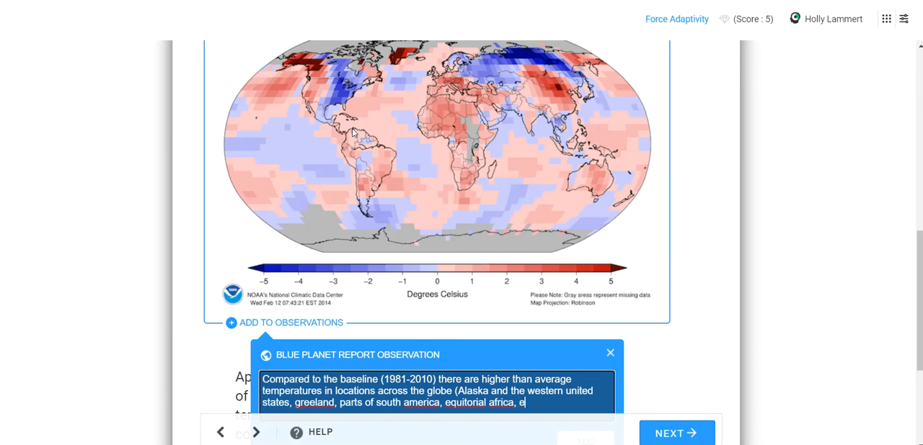
pyautogui.write('urope')
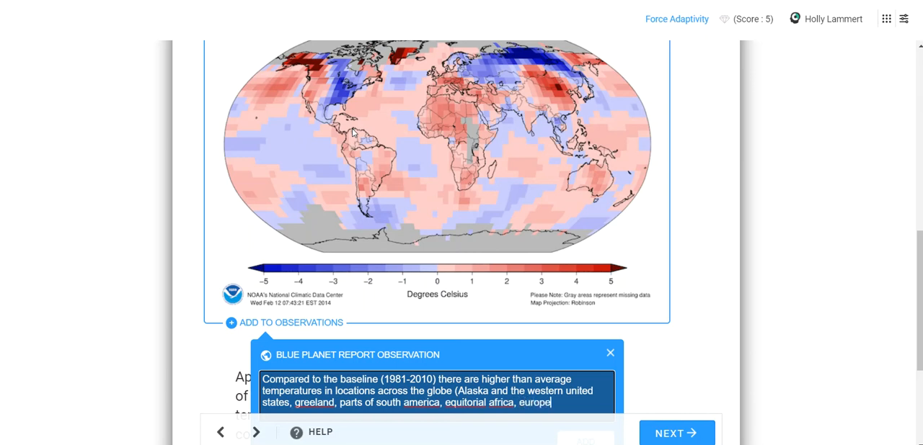
pyautogui.write('eastern')
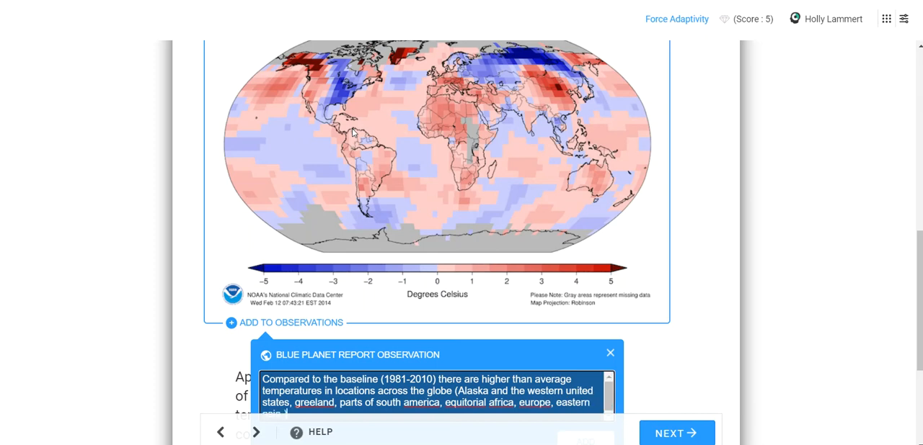
# Step: Finish the observation comparing these places' temperatures with the baseline, and add it
pyautogui.write('THad')
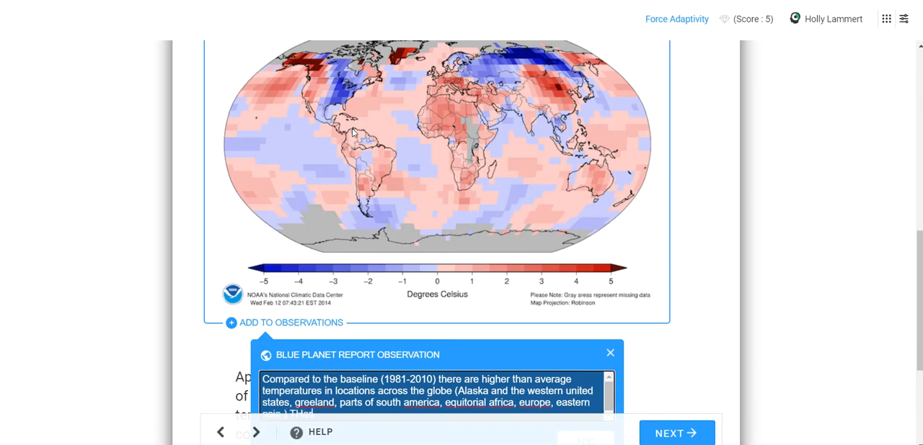
pyautogui.write('These are')
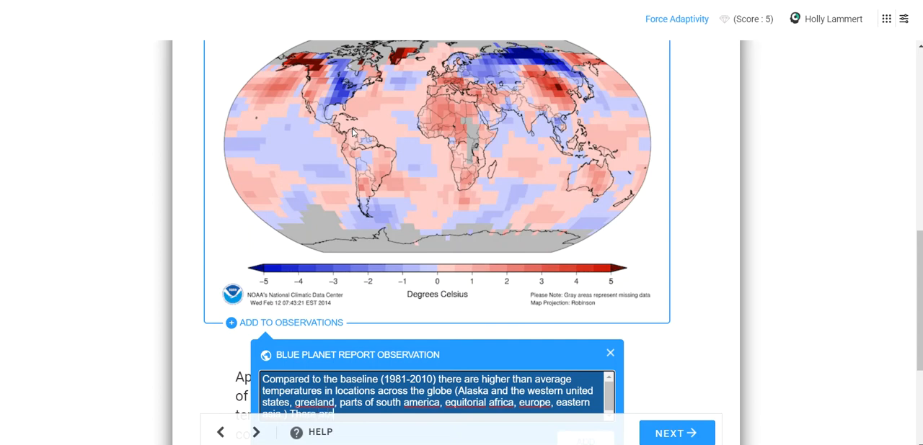
pyautogui.write('places')
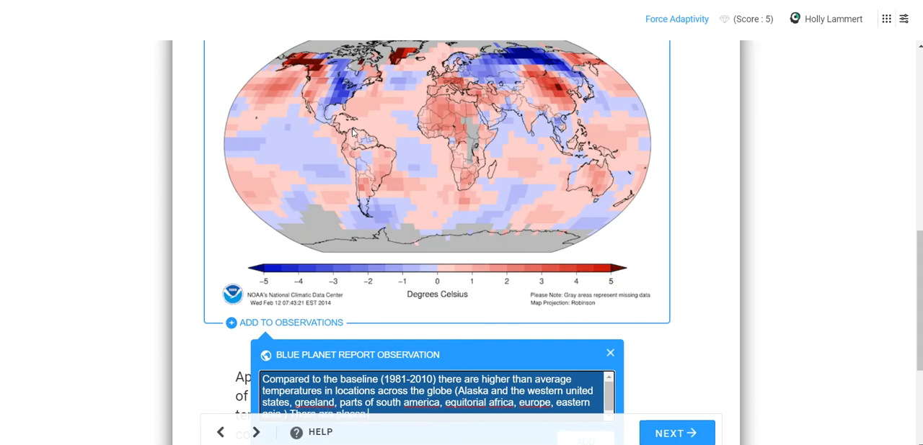
pyautogui.write('that have ad')
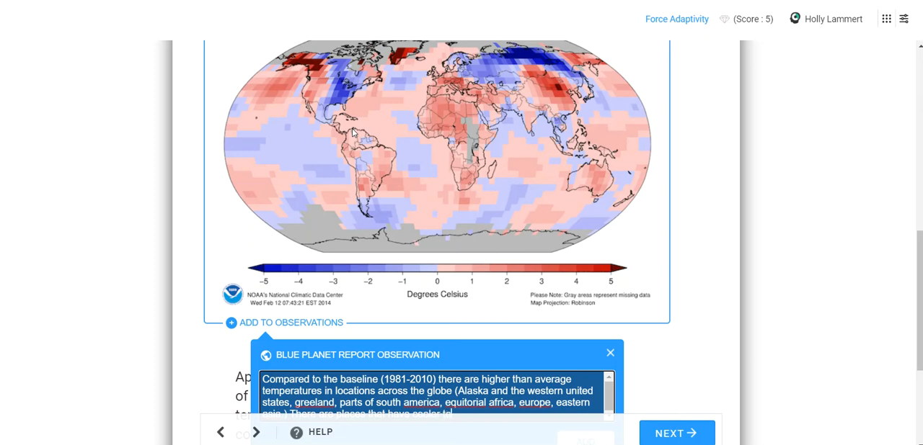
pyautogui.write('temperatures')
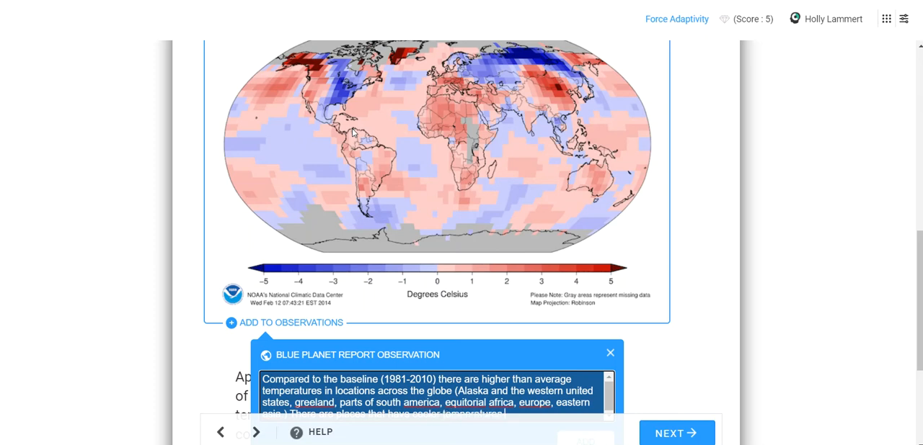
pyautogui.write('than the baseline.')
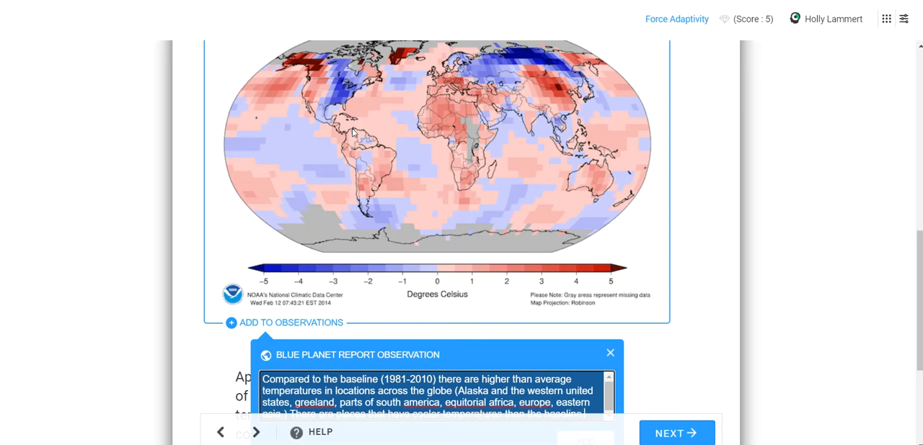
pyautogui.scroll(-3)
pyautogui.write('(eastern united states, norther asia.')
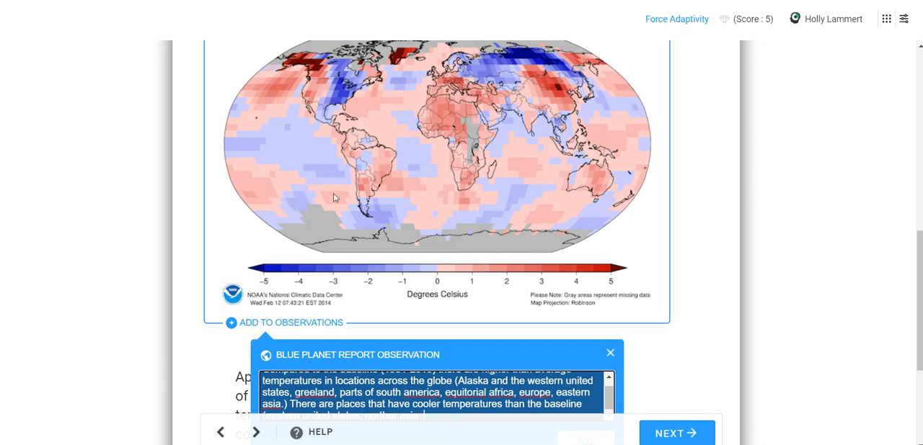
pyautogui.moveTo(552, 208)
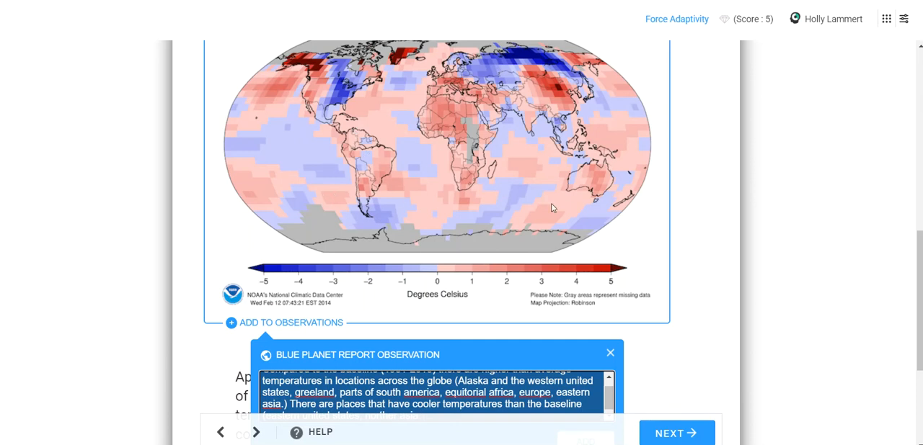
pyautogui.scroll(-3)
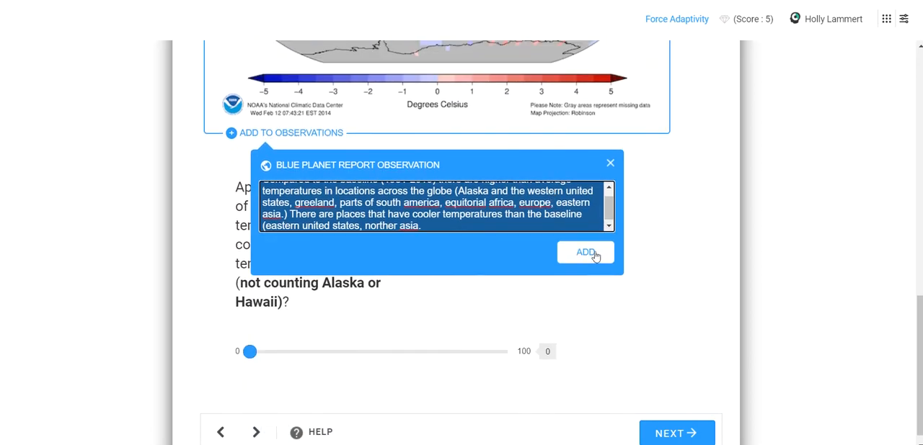
pyautogui.click(585, 252)
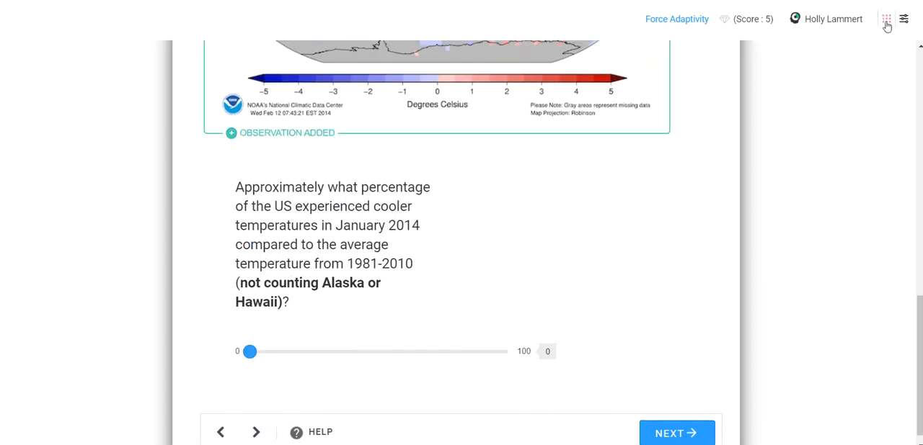
# Step: Open the Blue Planet report, begin it, and jump to the plan design section
pyautogui.click(886, 19)
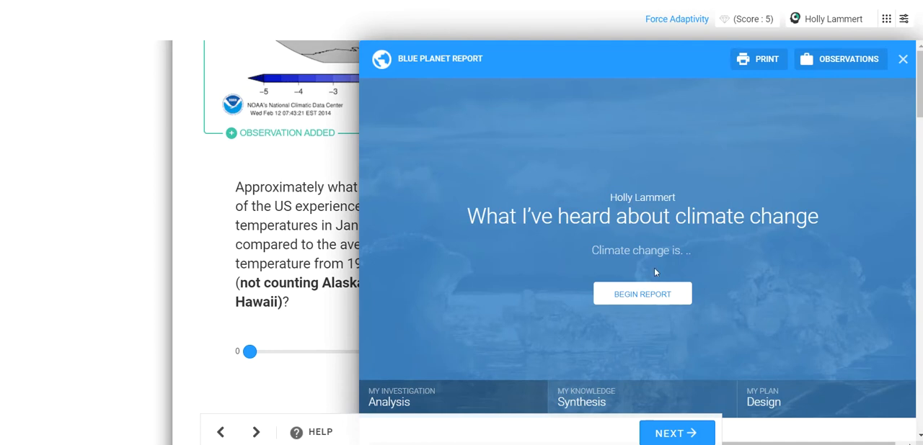
pyautogui.click(636, 250)
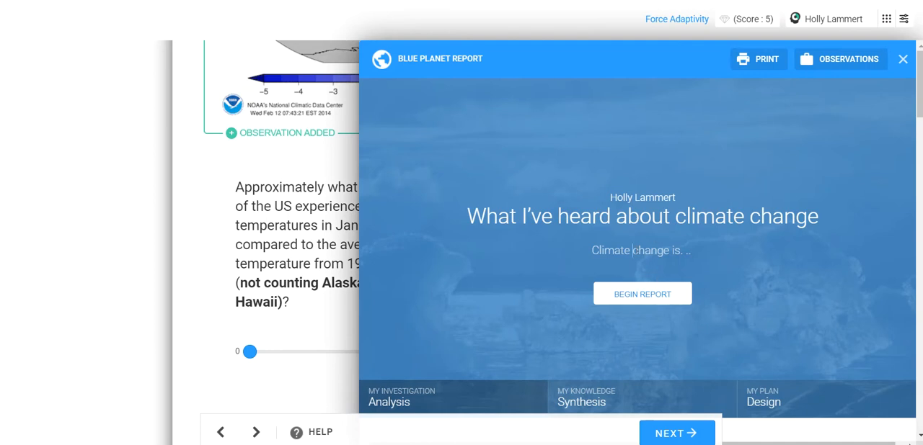
pyautogui.click(642, 293)
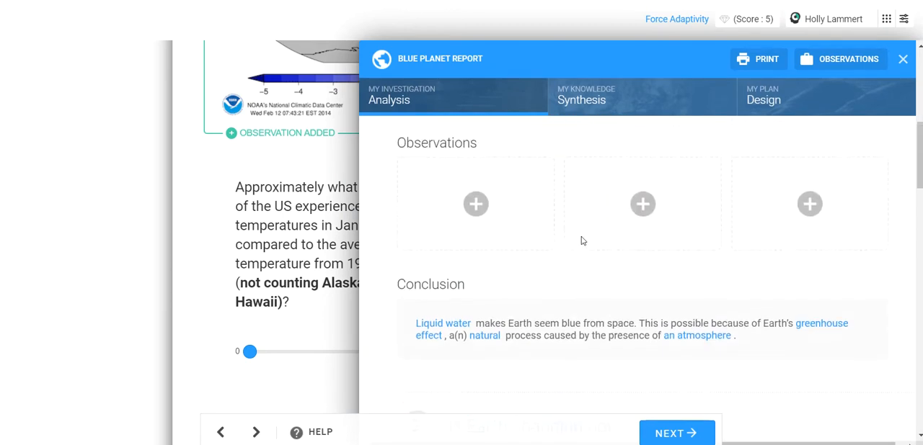
pyautogui.scroll(-3)
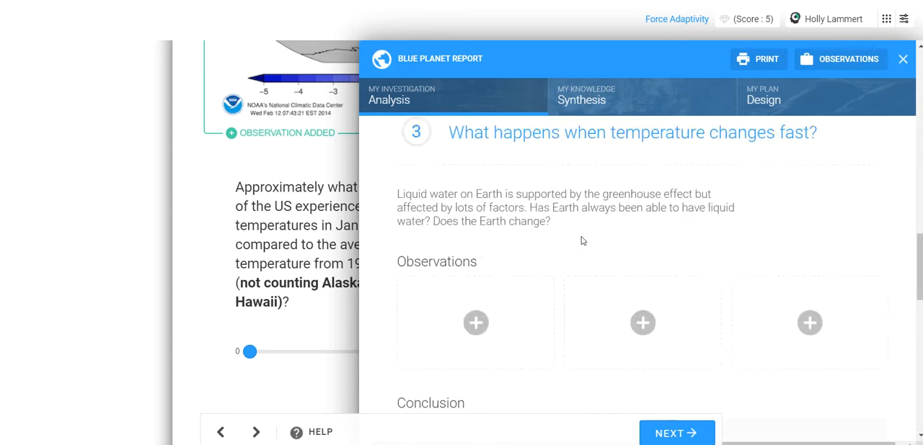
pyautogui.click(581, 95)
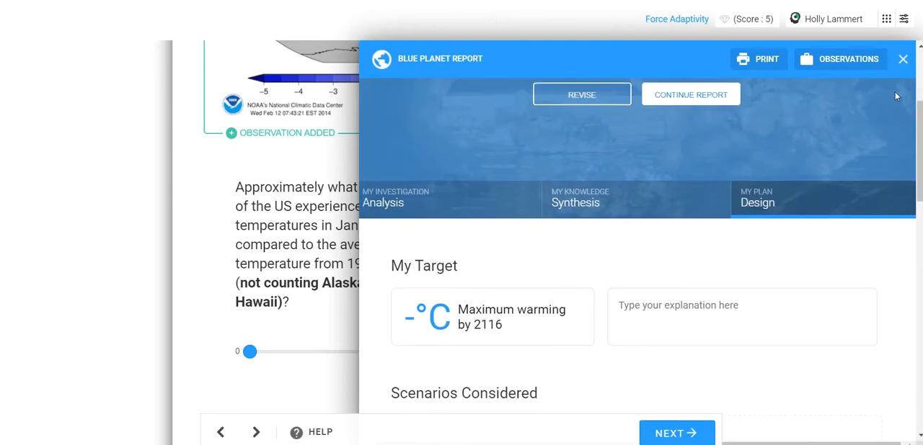
# Step: Drag the Earth image and atmosphere chart observations into the first two slots, then close the report
pyautogui.click(839, 59)
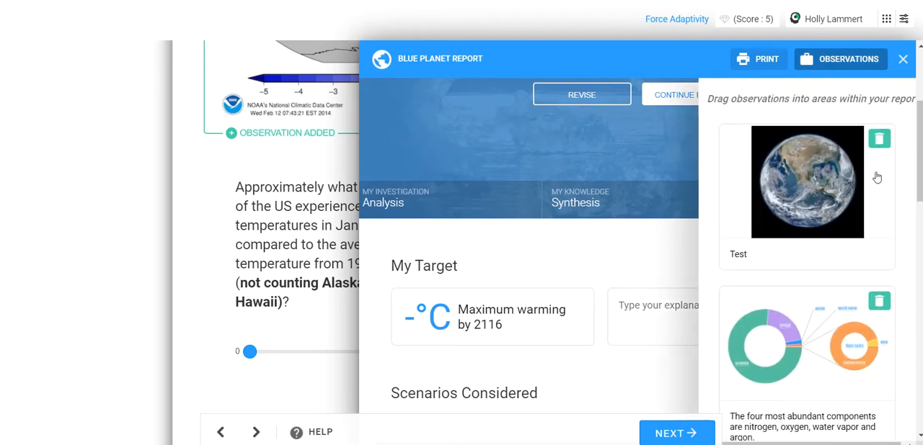
pyautogui.moveTo(769, 109)
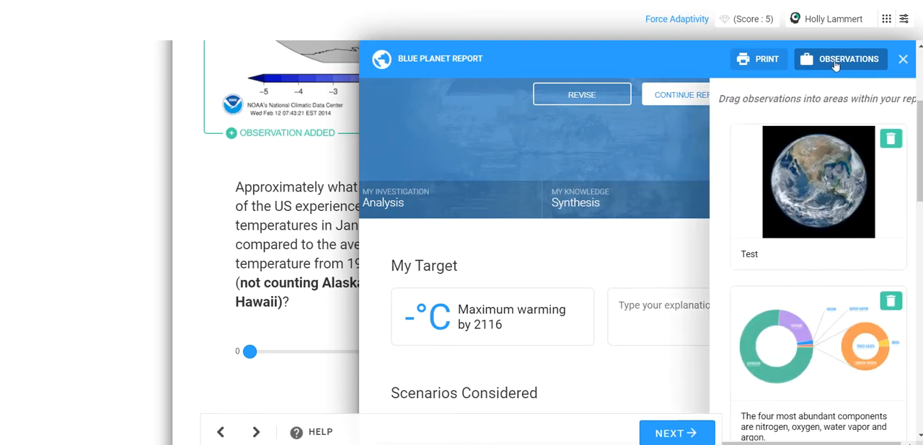
pyautogui.click(840, 59)
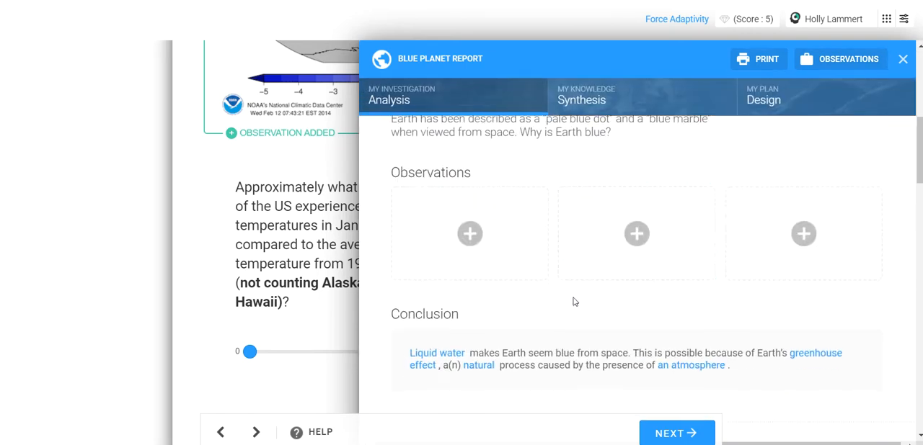
pyautogui.click(840, 58)
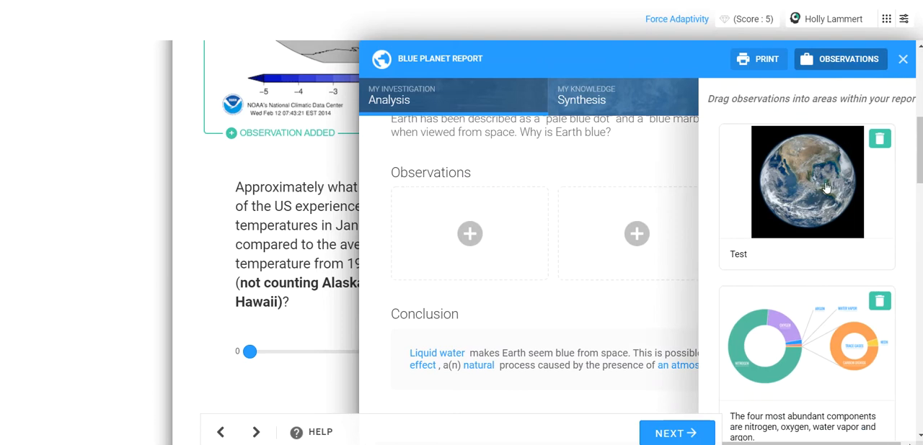
pyautogui.moveTo(806, 181); pyautogui.dragTo(469, 233)
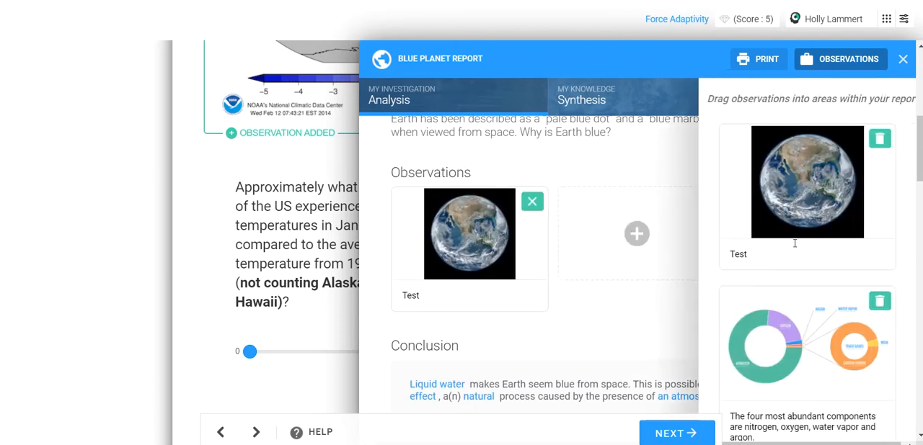
pyautogui.moveTo(807, 343); pyautogui.dragTo(636, 267)
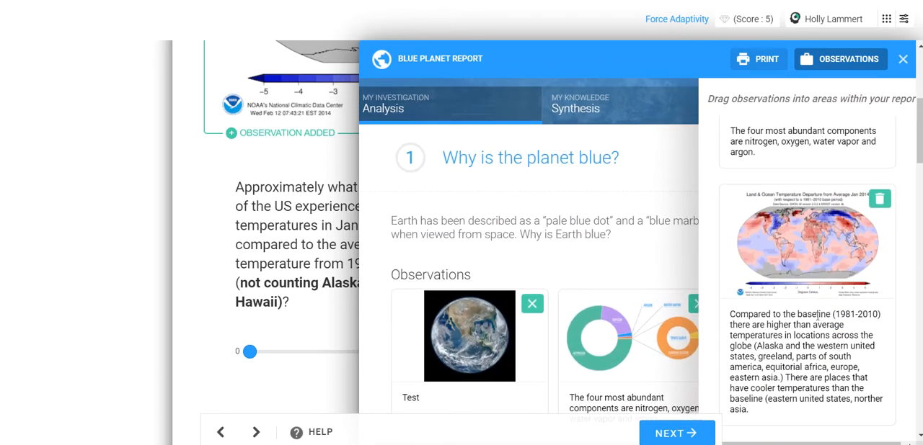
pyautogui.click(675, 433)
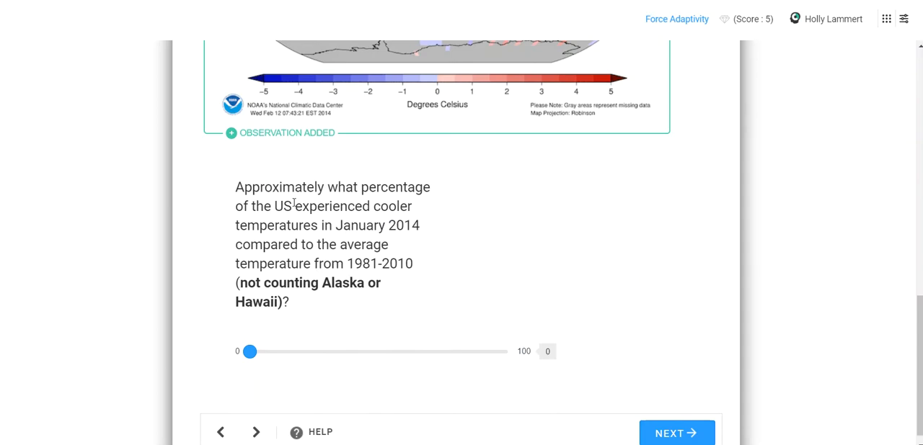
pyautogui.moveTo(303, 263)
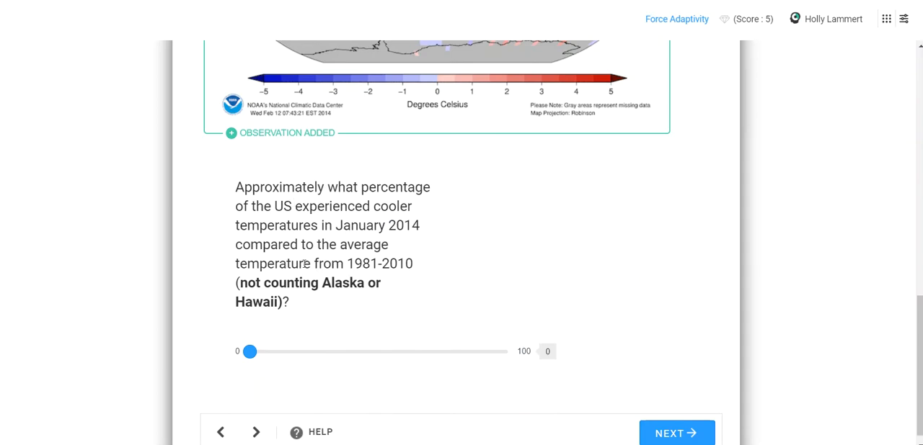
pyautogui.moveTo(284, 259)
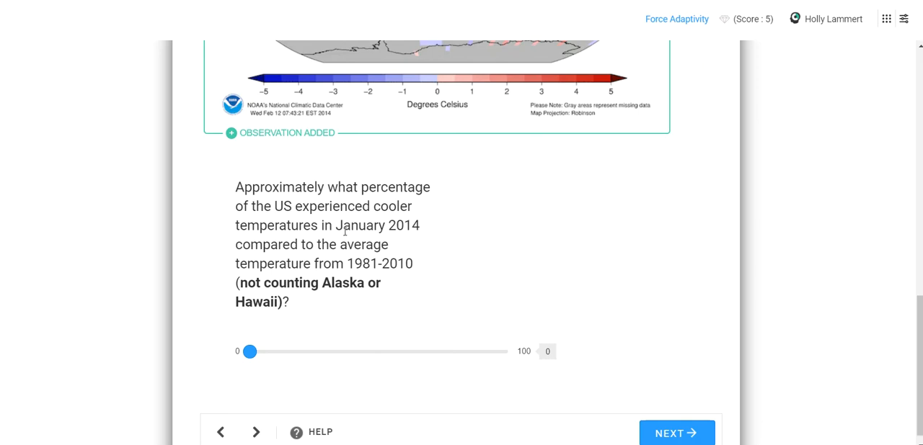
pyautogui.moveTo(344, 232)
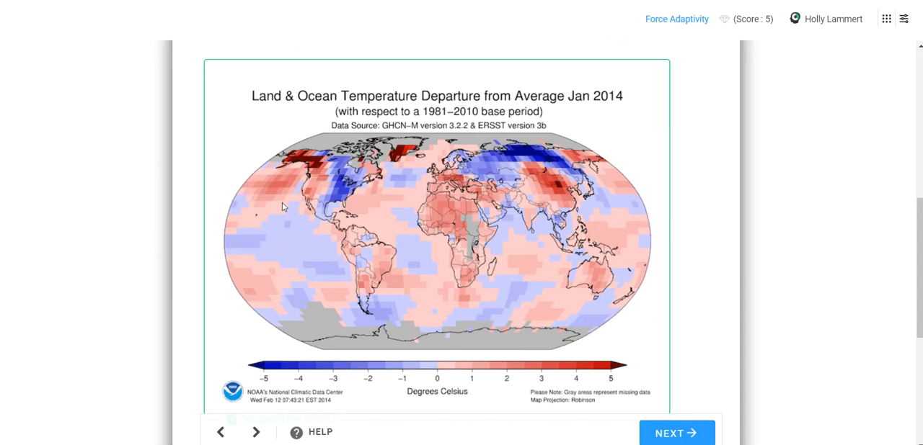
pyautogui.moveTo(325, 200)
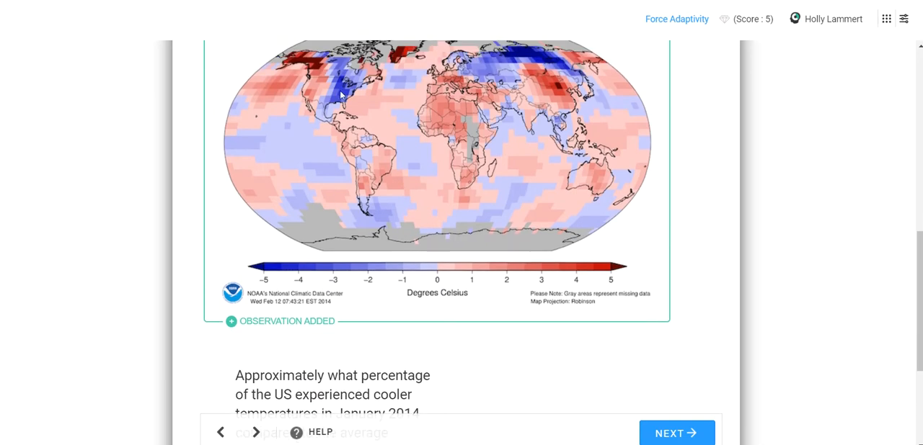
# Step: Set the slider to the estimated cooler share of the US and continue
pyautogui.scroll(-3)
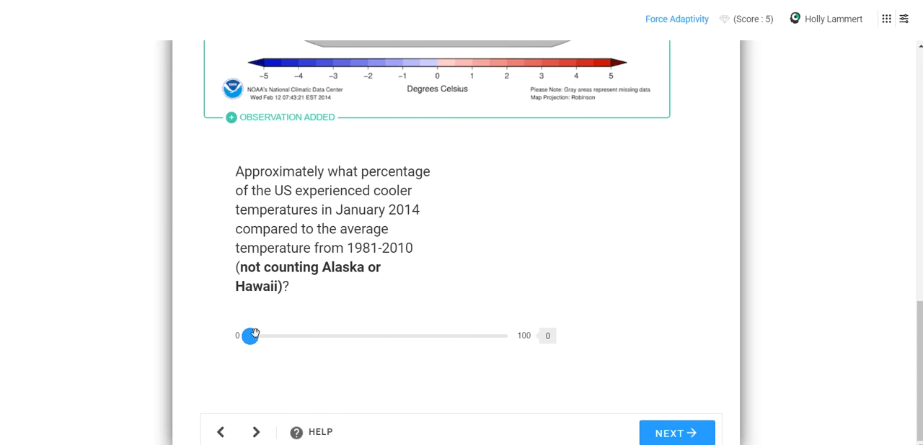
pyautogui.moveTo(251, 336); pyautogui.dragTo(379, 336)
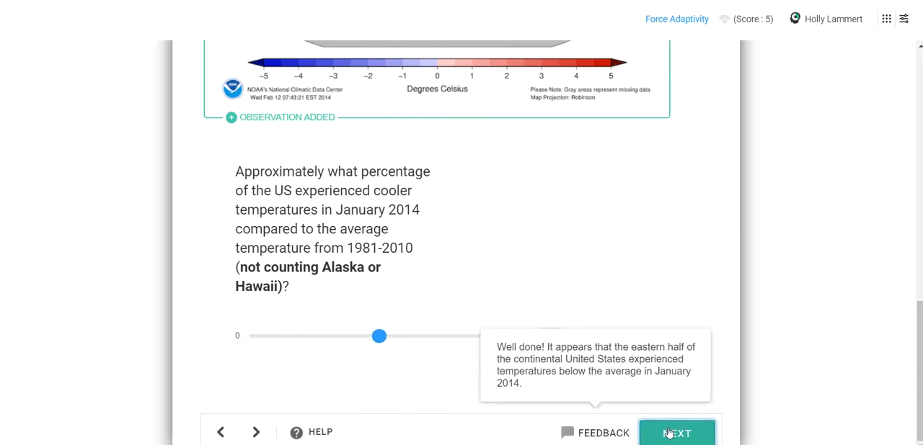
pyautogui.click(676, 432)
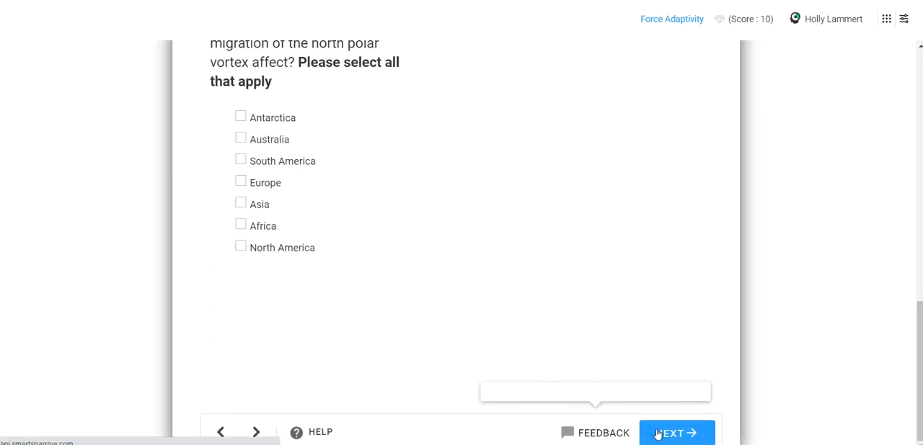
# Step: Advance and scroll past the polar vortex maps to the affected-regions question
pyautogui.click(676, 433)
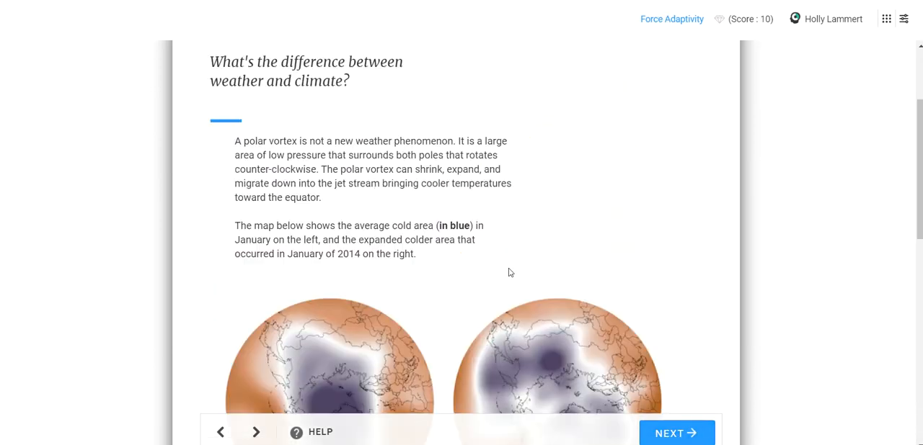
pyautogui.scroll(-3)
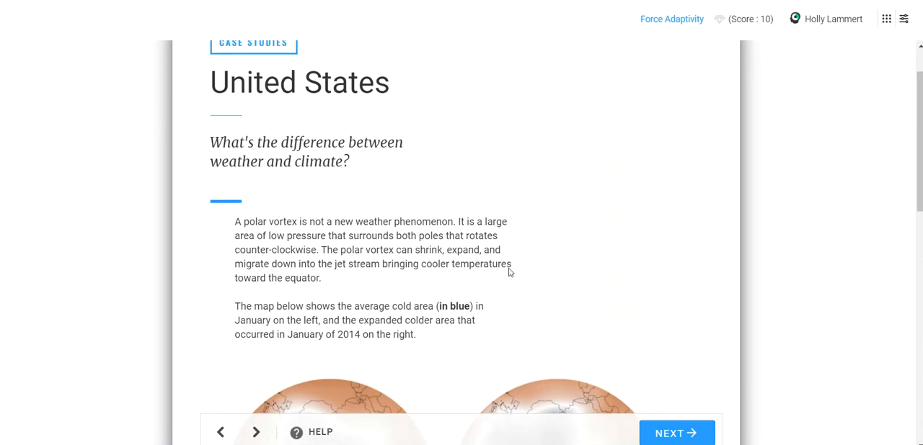
pyautogui.scroll(-3)
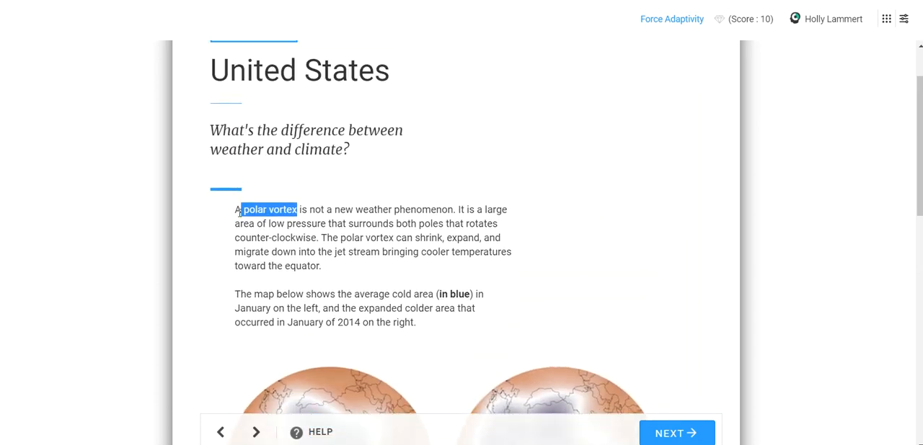
pyautogui.scroll(-3)
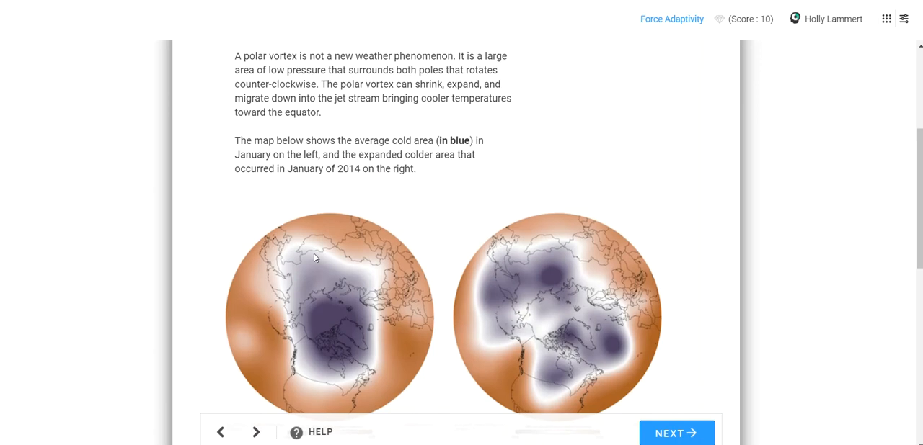
pyautogui.moveTo(453, 67)
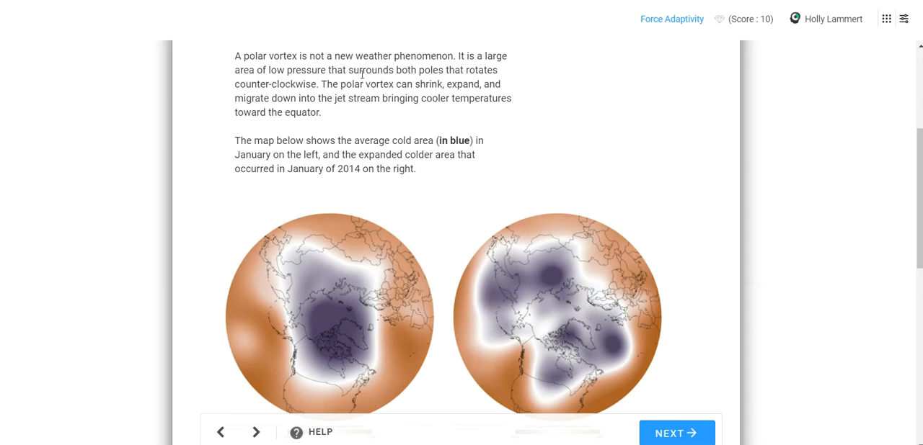
pyautogui.scroll(-3)
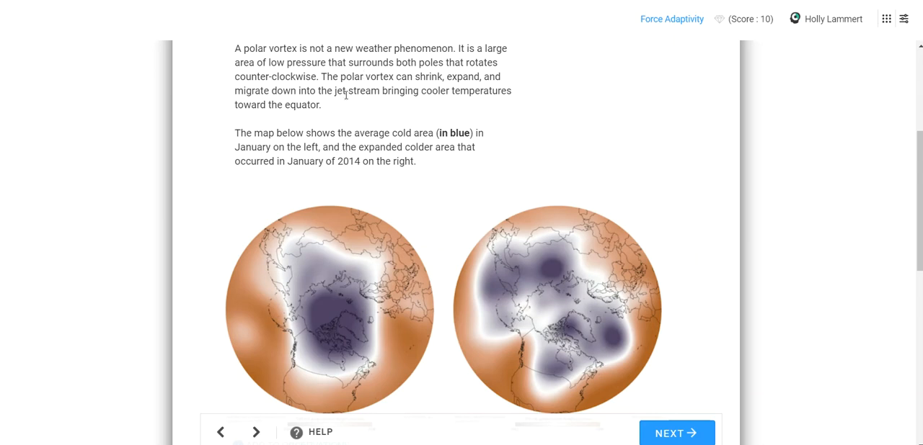
pyautogui.moveTo(461, 95)
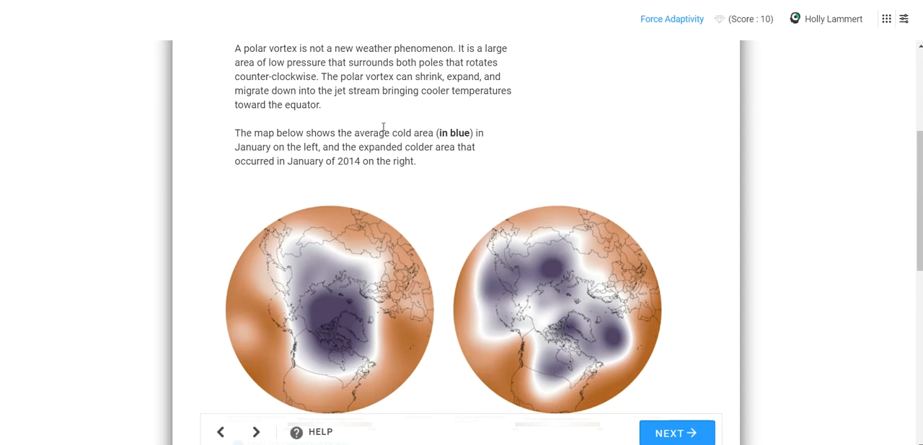
pyautogui.moveTo(330, 96)
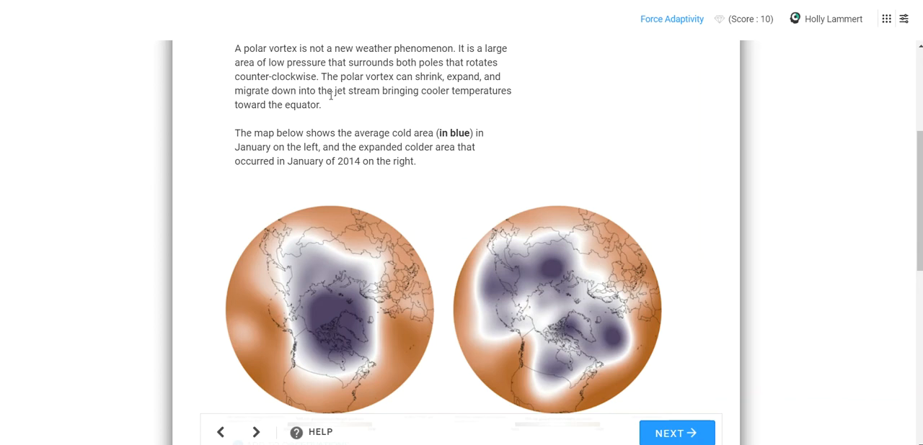
pyautogui.moveTo(333, 90)
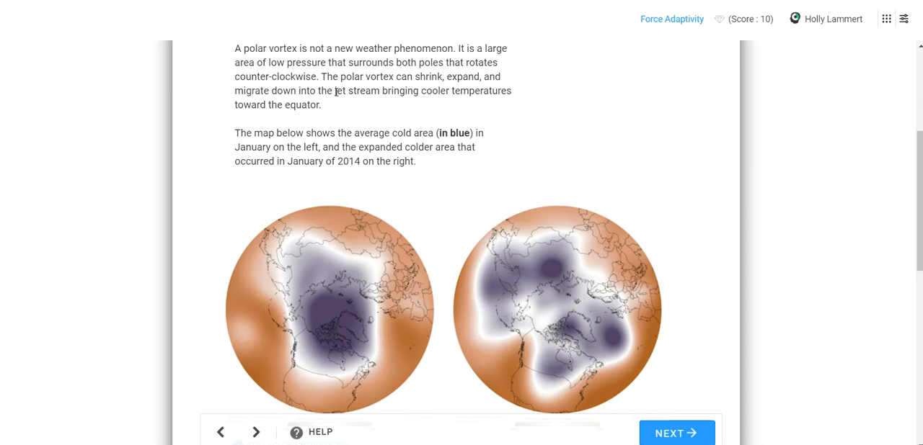
pyautogui.scroll(-3)
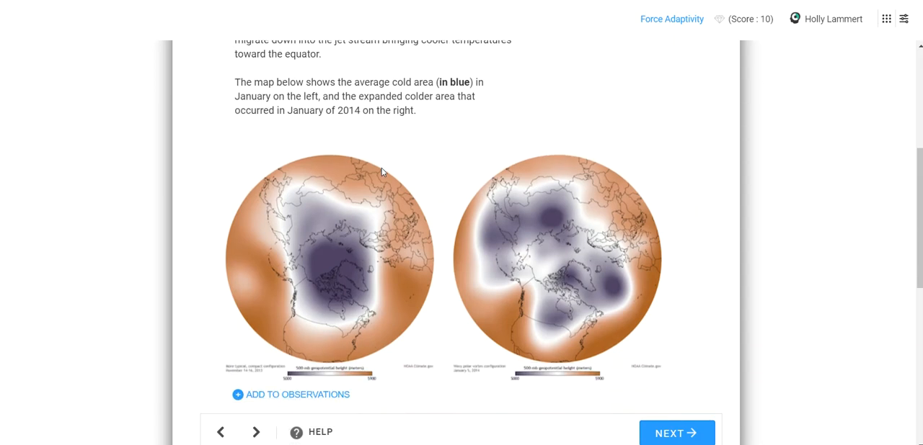
pyautogui.scroll(-3)
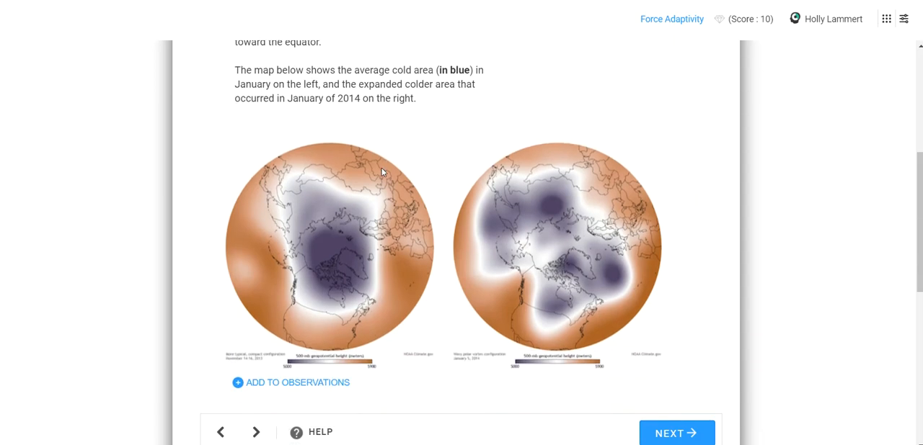
pyautogui.moveTo(386, 203)
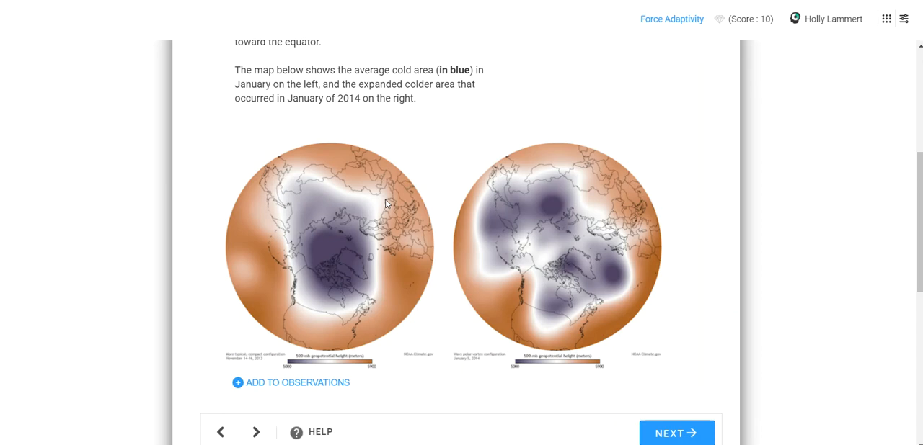
pyautogui.scroll(-3)
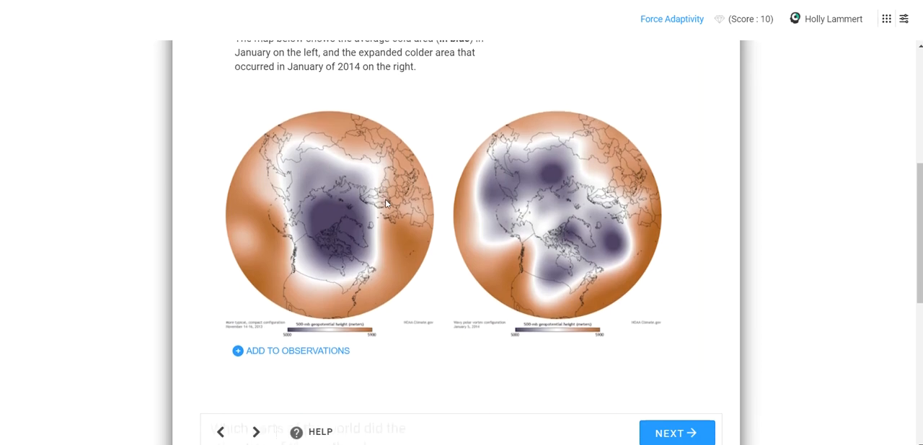
pyautogui.moveTo(310, 160)
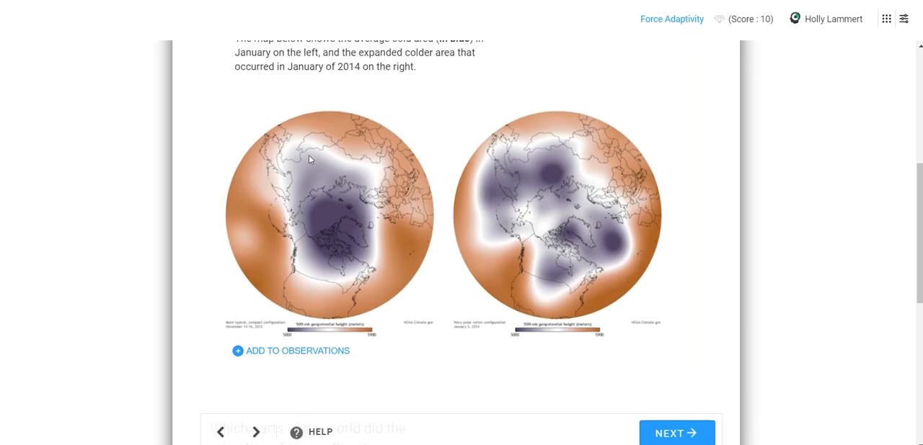
pyautogui.moveTo(376, 171)
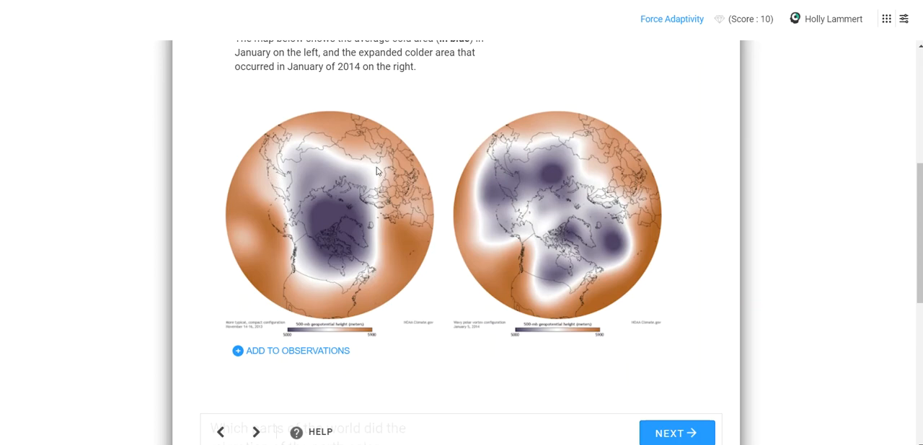
pyautogui.moveTo(479, 194)
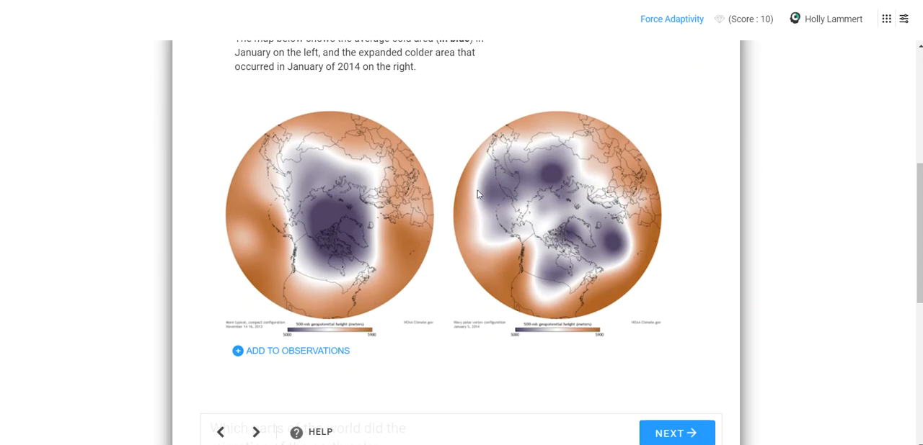
pyautogui.scroll(-3)
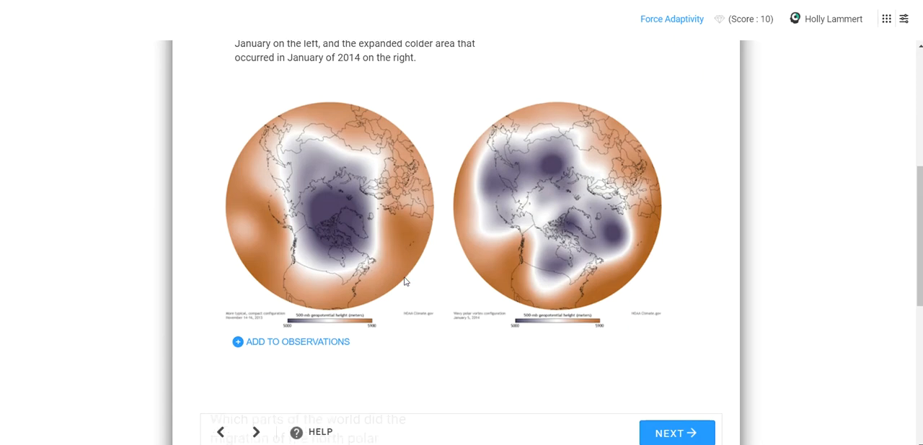
pyautogui.scroll(-3)
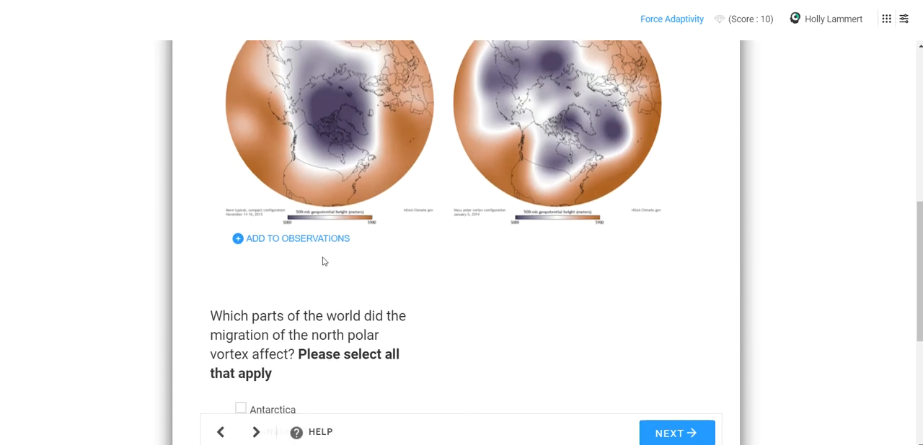
# Step: Add an observation that the polar vortex map shows a low pressure system increasing by 2014
pyautogui.click(297, 239)
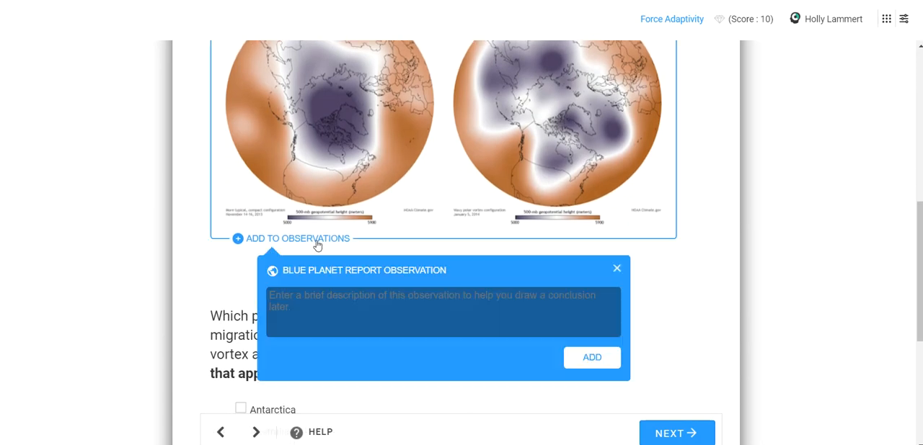
pyautogui.click(443, 312)
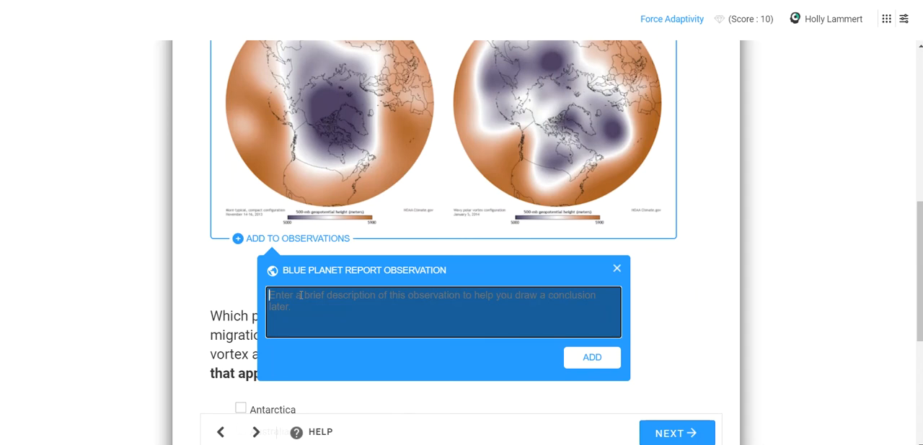
pyautogui.write('The polar')
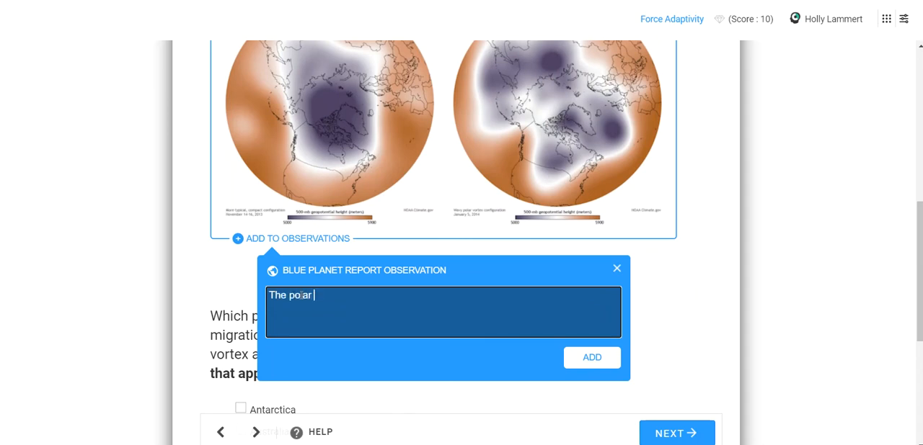
pyautogui.write('vor')
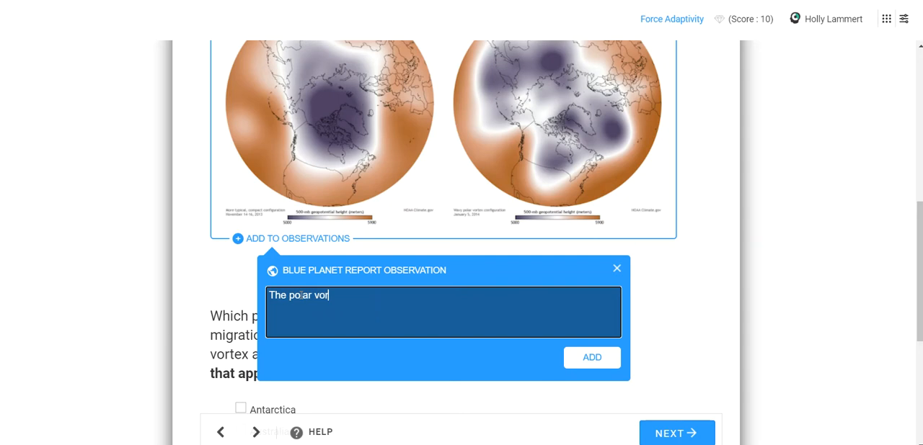
pyautogui.write('tex shown in')
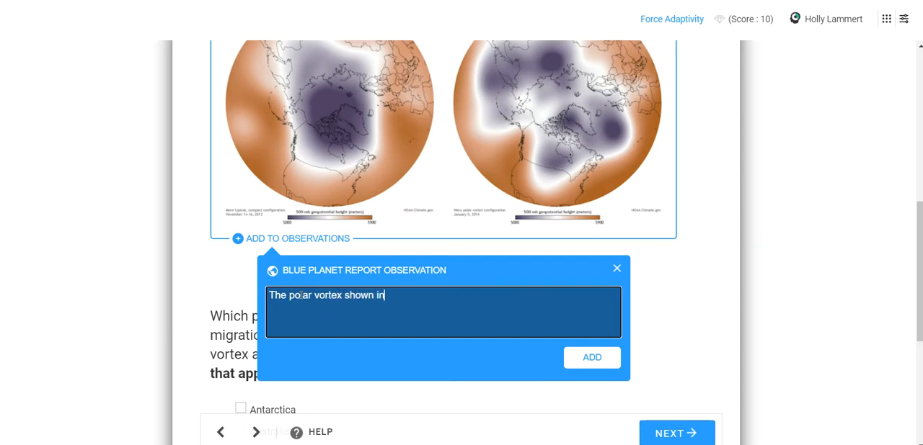
pyautogui.write('this map shows the increase t')
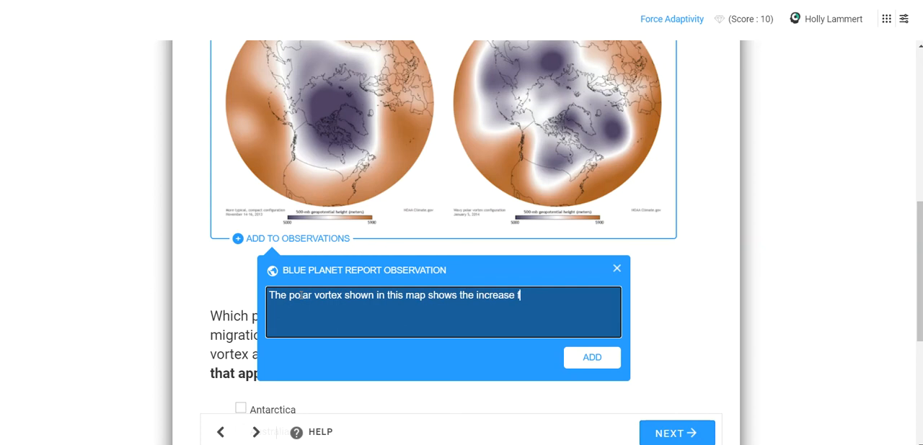
pyautogui.scroll(-3)
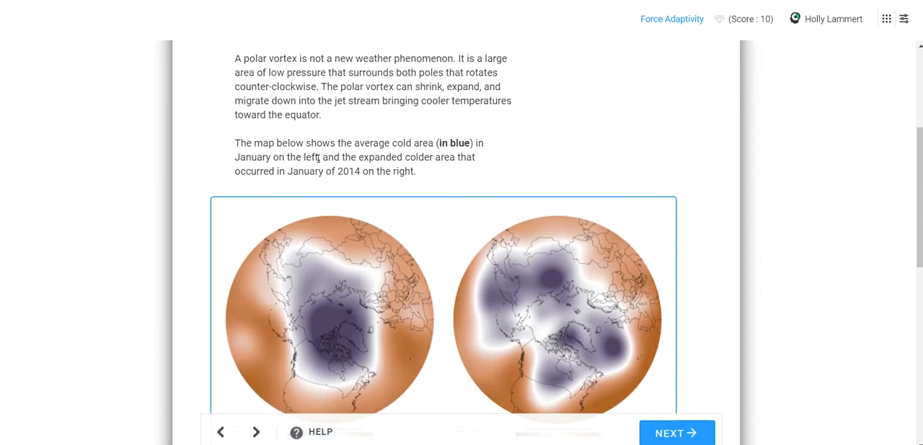
pyautogui.scroll(-3)
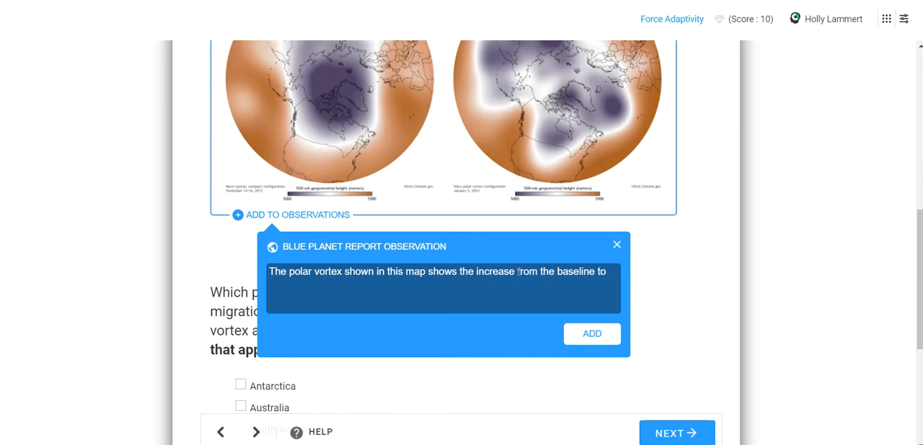
pyautogui.write('of a low')
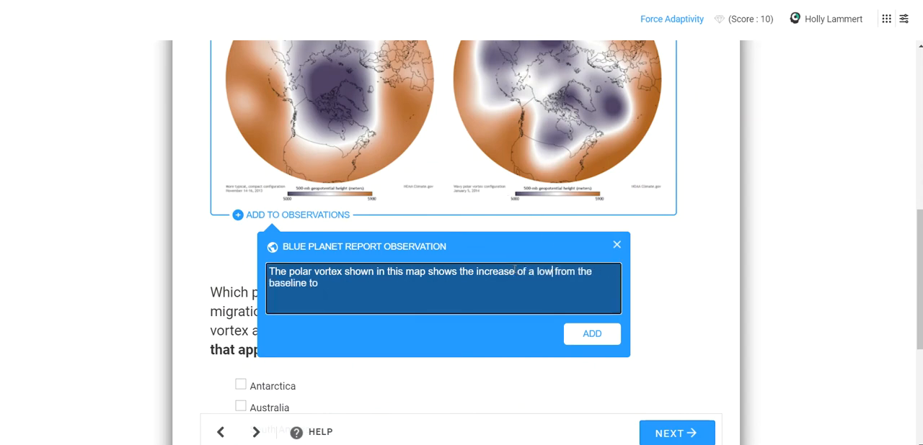
pyautogui.write('pressure system')
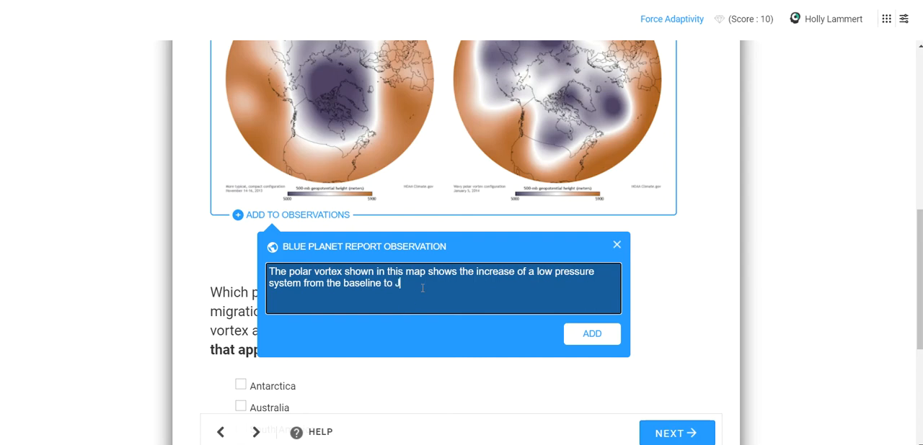
pyautogui.write('2014.')
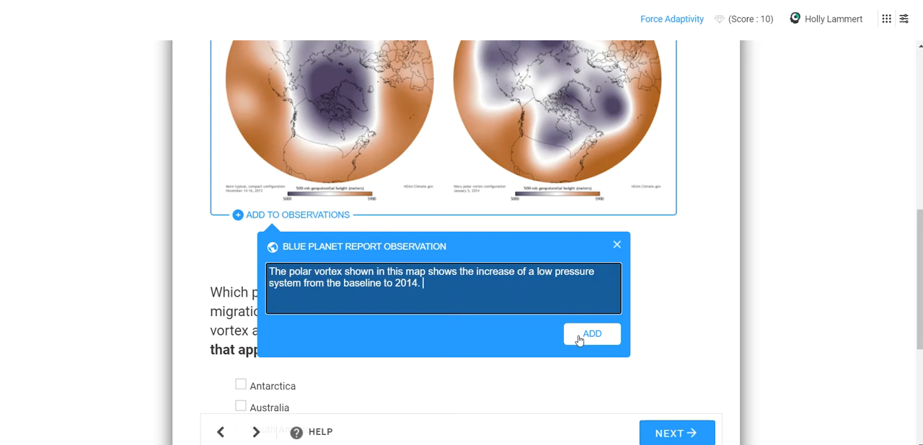
pyautogui.click(591, 334)
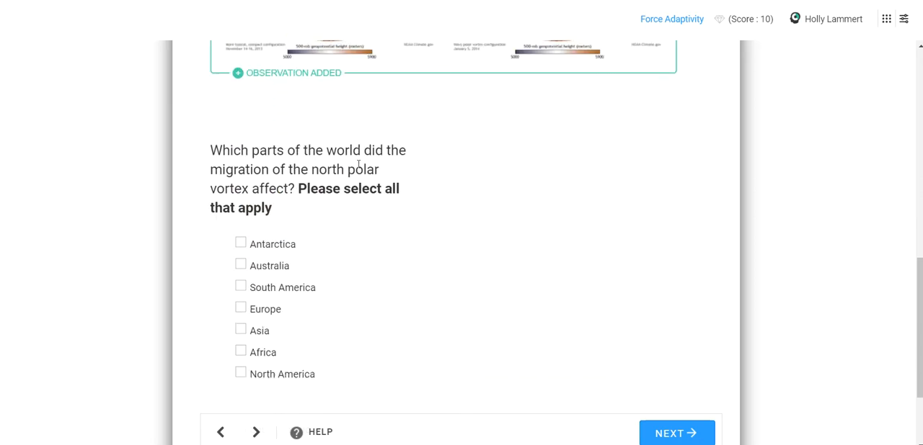
pyautogui.moveTo(357, 142)
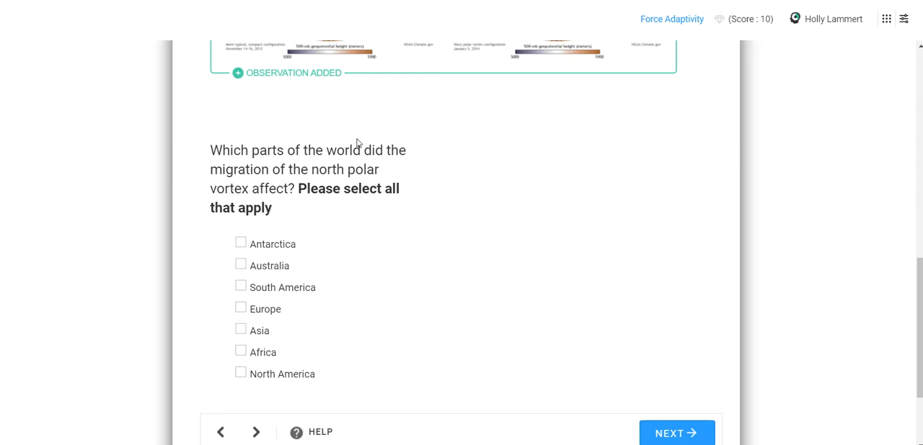
pyautogui.moveTo(356, 143)
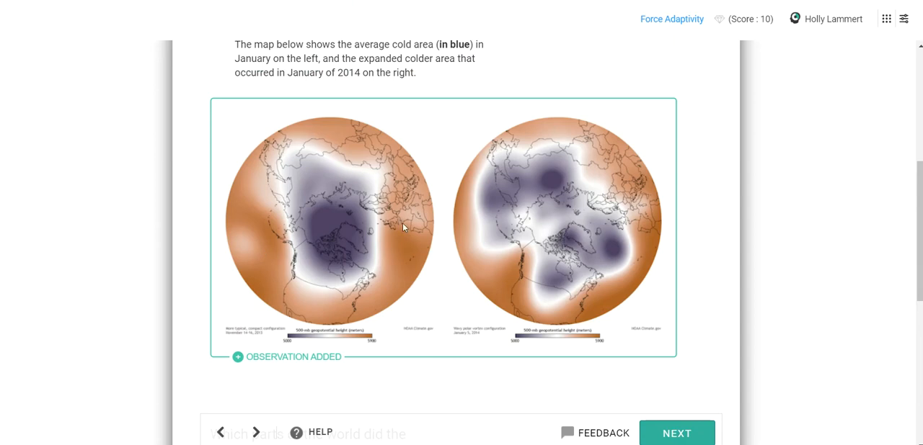
pyautogui.moveTo(465, 256)
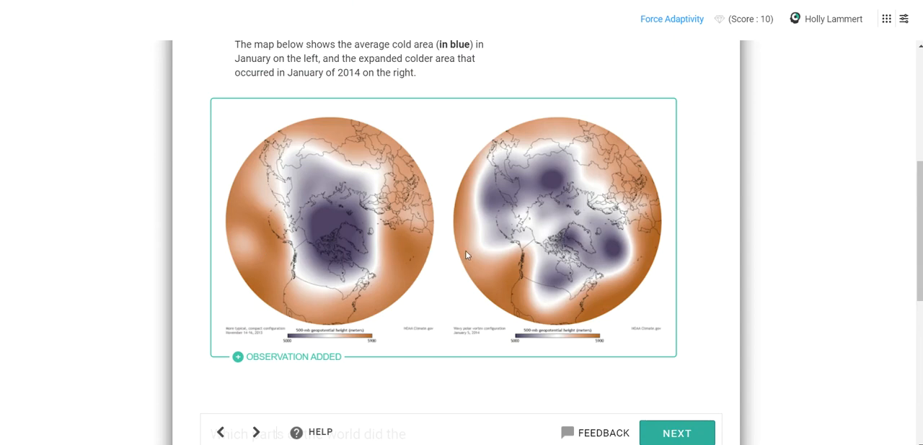
pyautogui.moveTo(564, 219)
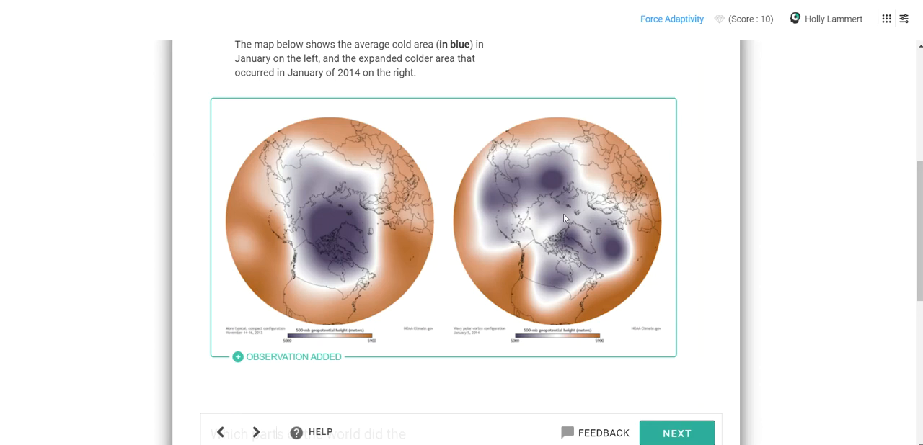
pyautogui.moveTo(562, 324)
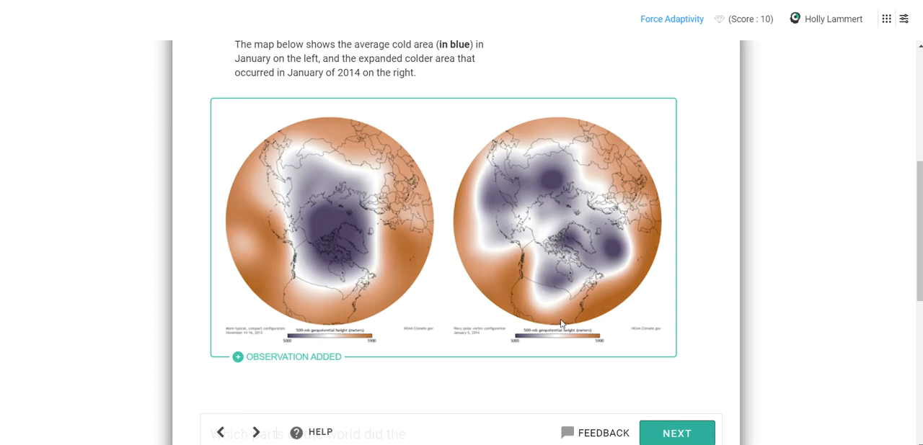
pyautogui.moveTo(581, 178)
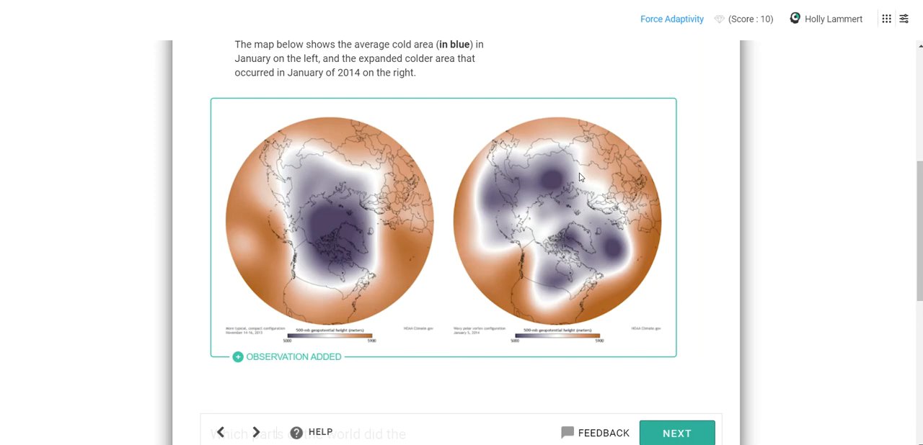
pyautogui.moveTo(649, 233)
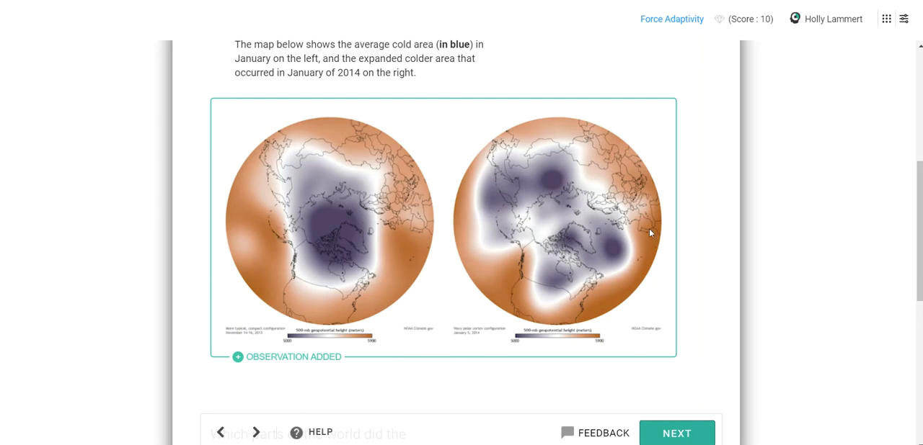
# Step: Mark Europe, Asia and North America as affected by the polar vortex and submit
pyautogui.scroll(-3)
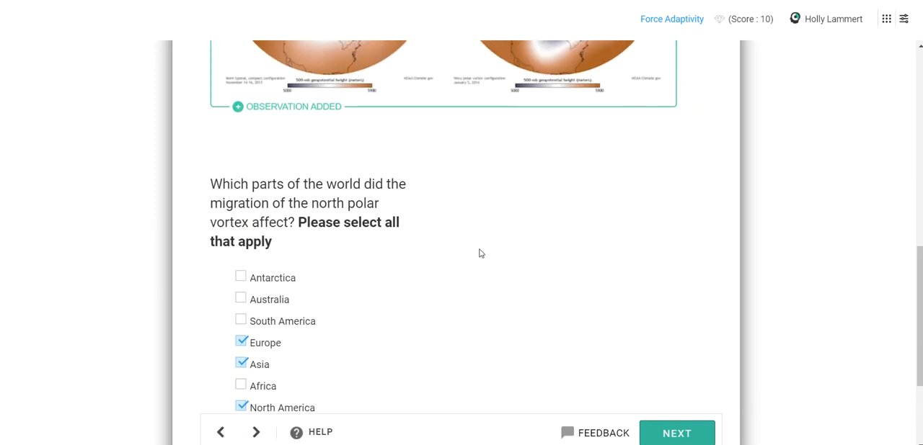
pyautogui.scroll(-3)
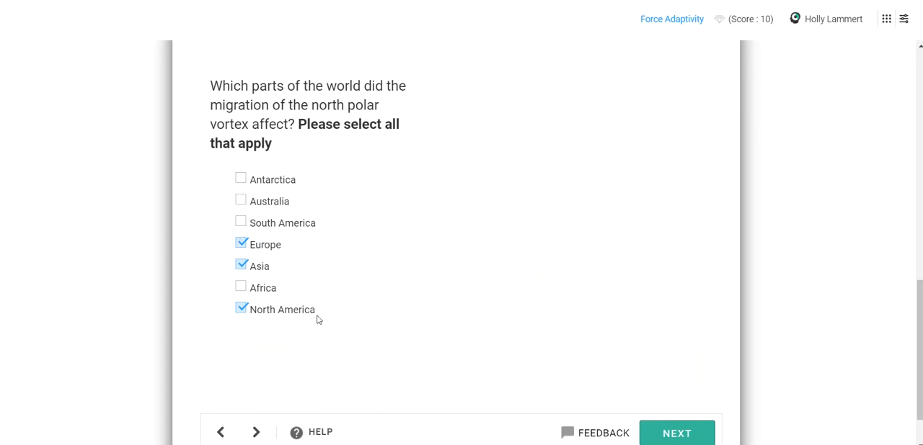
pyautogui.moveTo(666, 418)
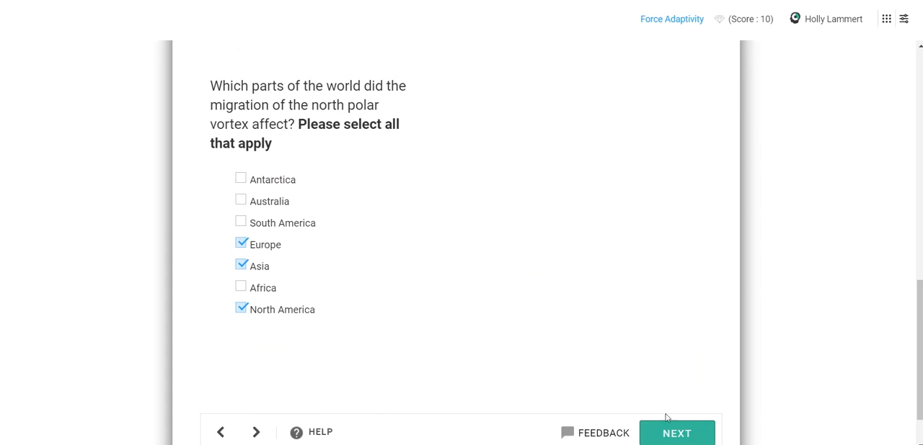
pyautogui.click(676, 433)
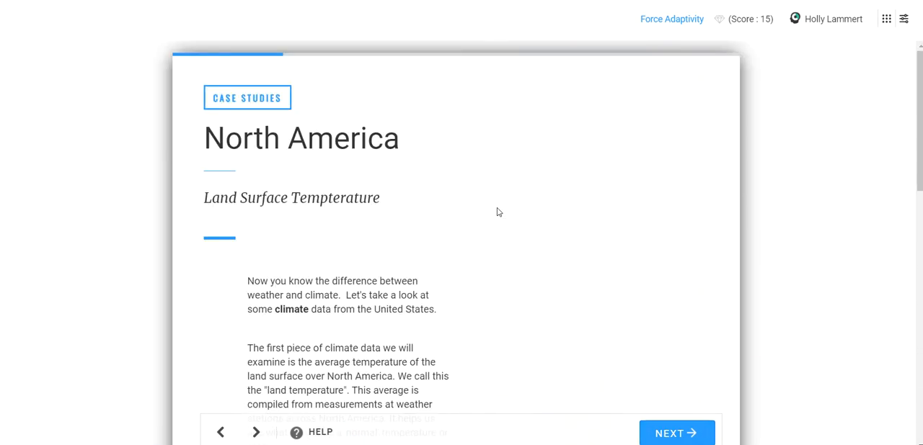
pyautogui.scroll(-3)
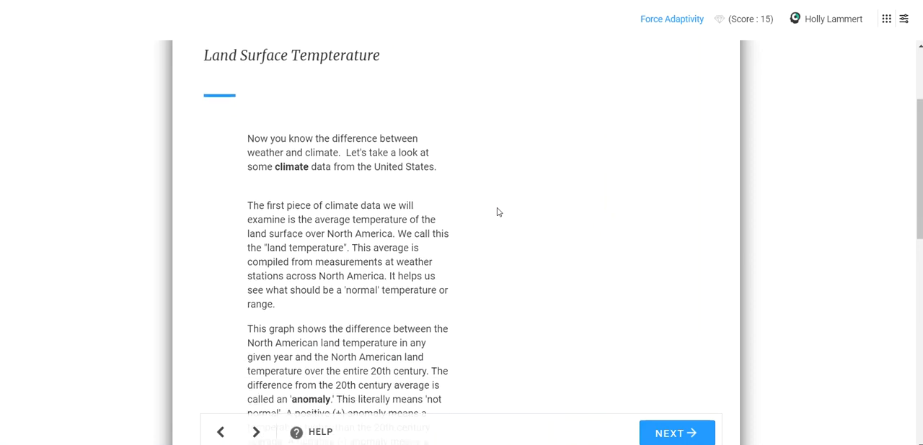
pyautogui.scroll(-3)
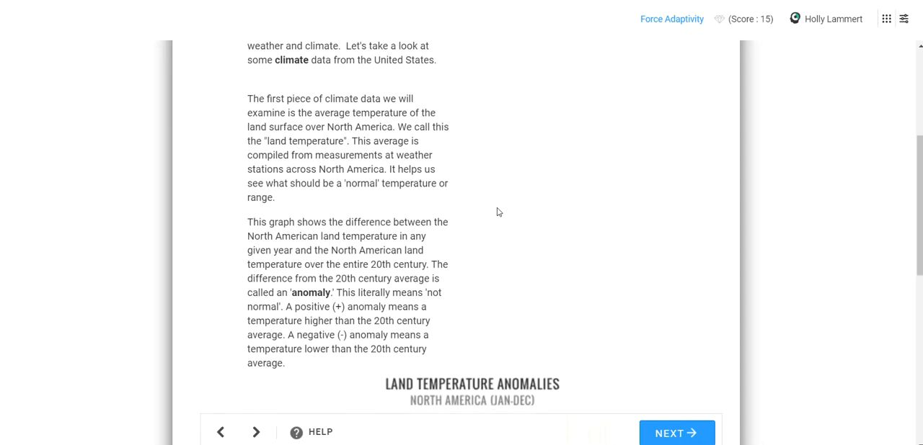
pyautogui.scroll(-3)
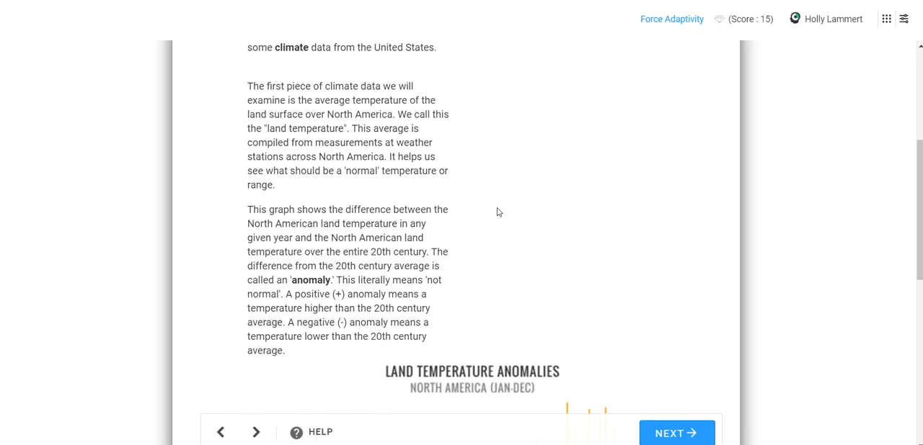
pyautogui.scroll(-3)
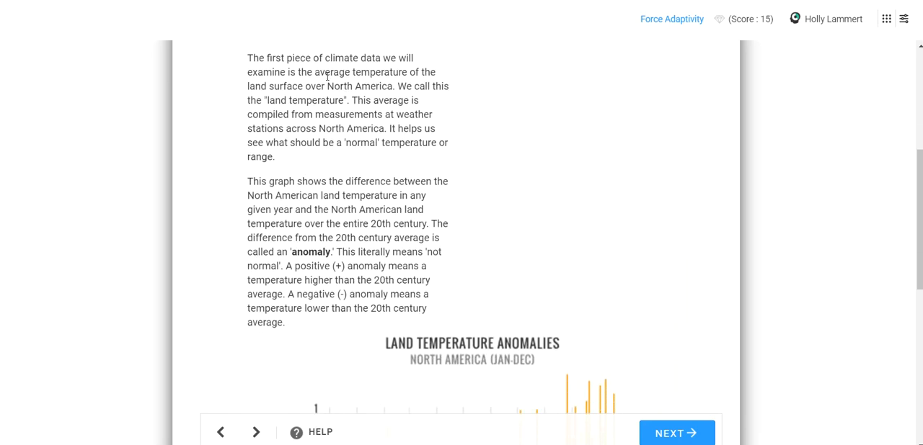
pyautogui.doubleClick(332, 72)
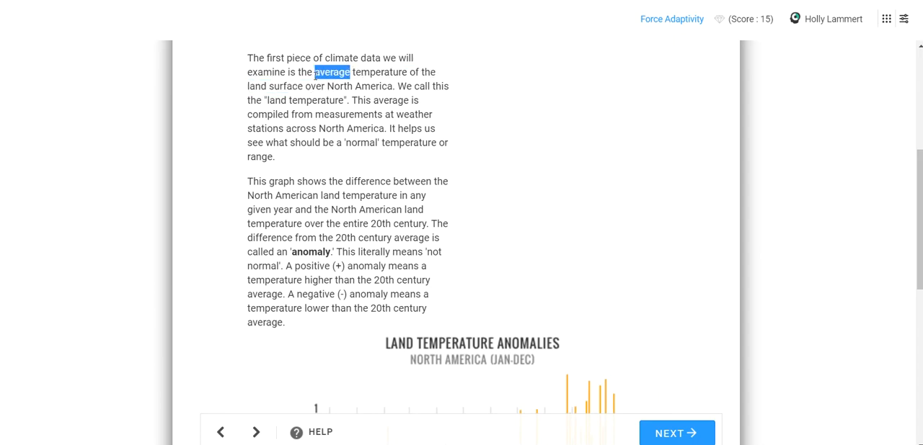
pyautogui.moveTo(344, 110)
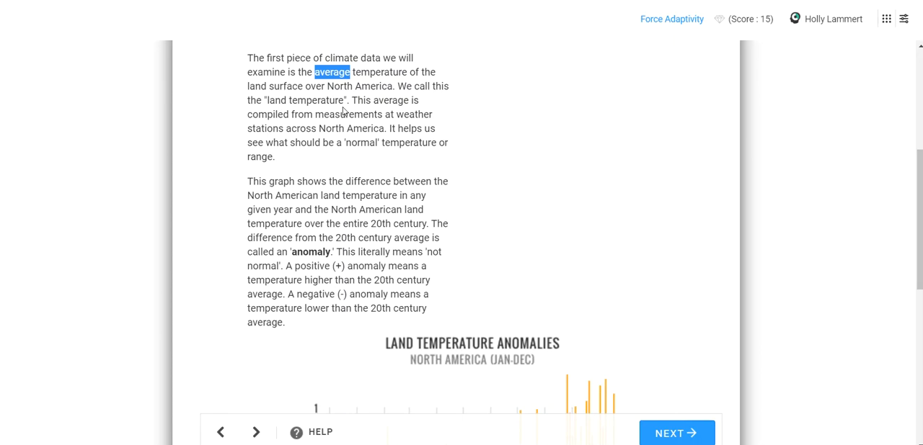
pyautogui.moveTo(375, 114)
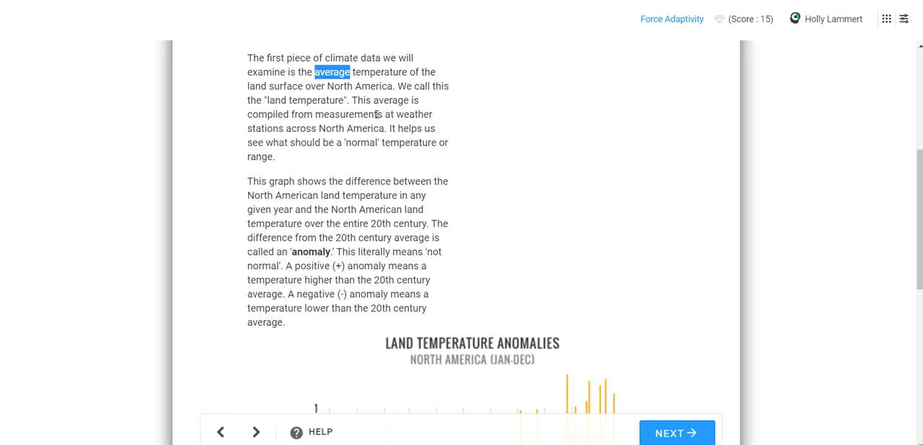
pyautogui.scroll(-3)
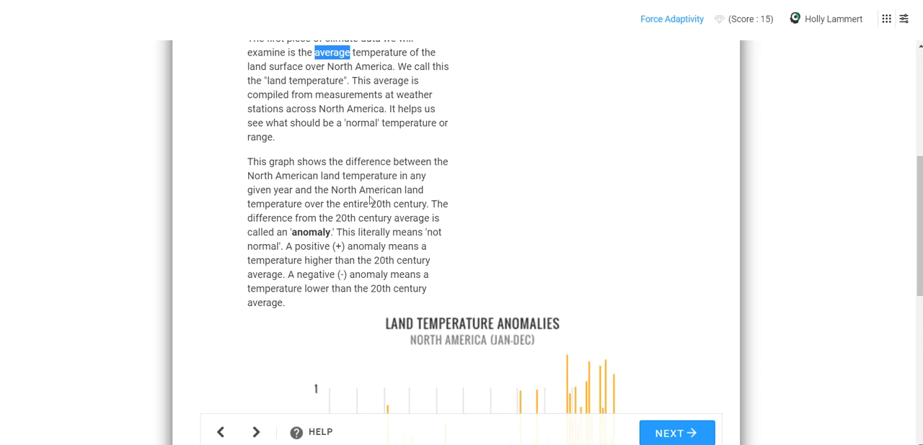
pyautogui.scroll(-3)
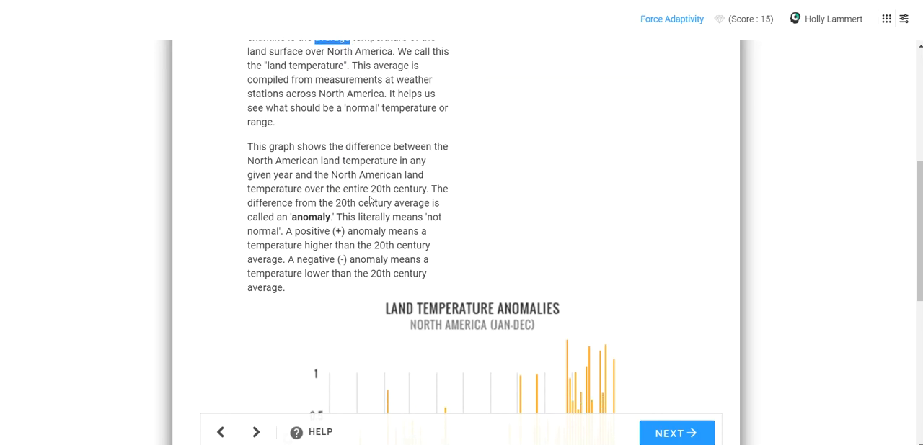
pyautogui.scroll(-3)
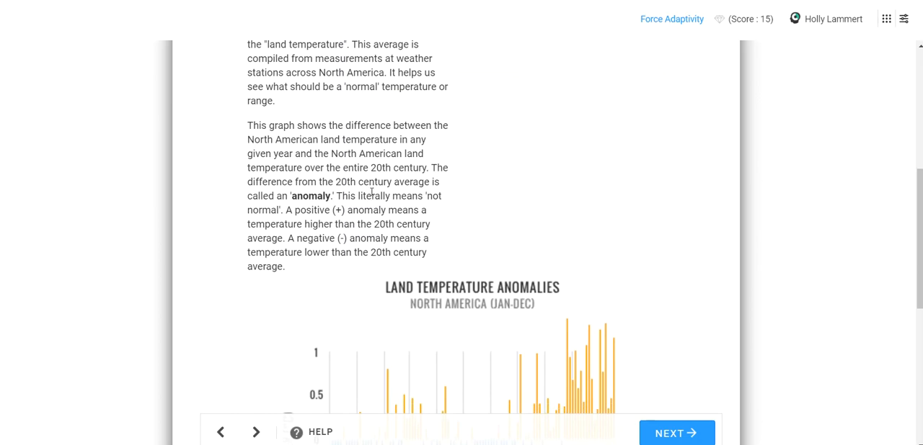
pyautogui.doubleClick(378, 168)
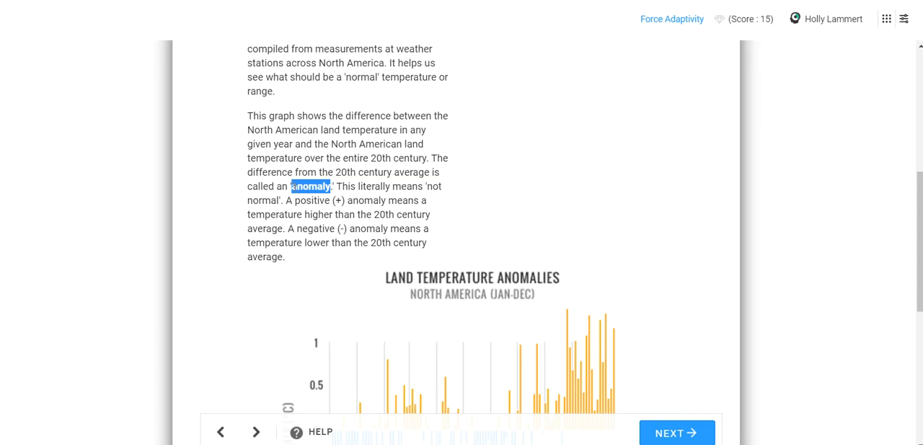
pyautogui.click(293, 187)
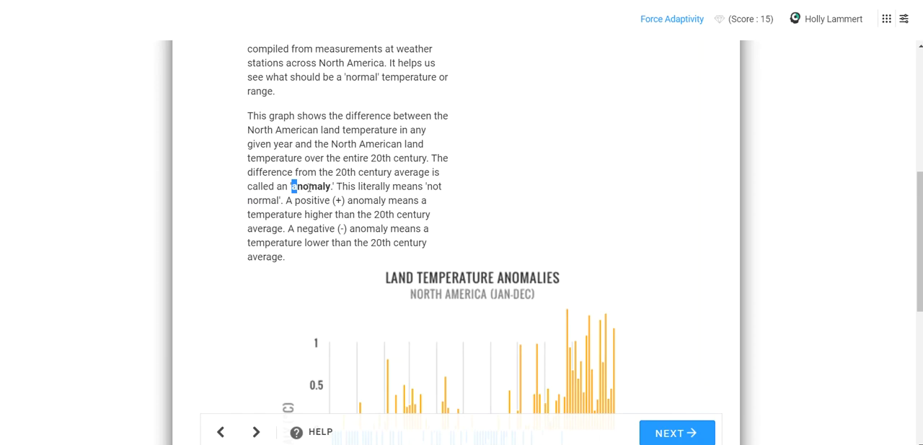
pyautogui.moveTo(443, 186)
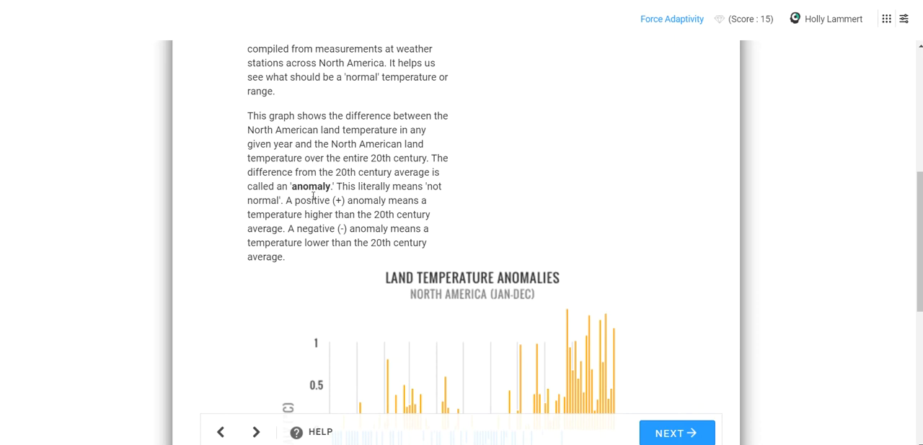
pyautogui.doubleClick(310, 187)
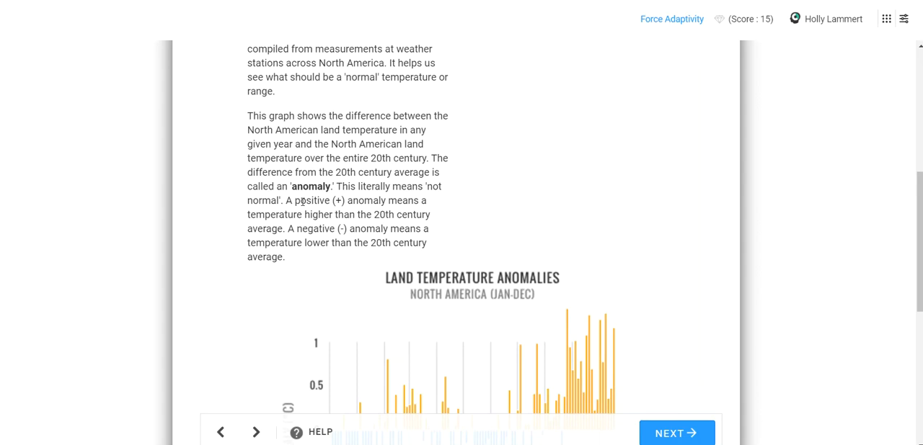
pyautogui.moveTo(337, 228)
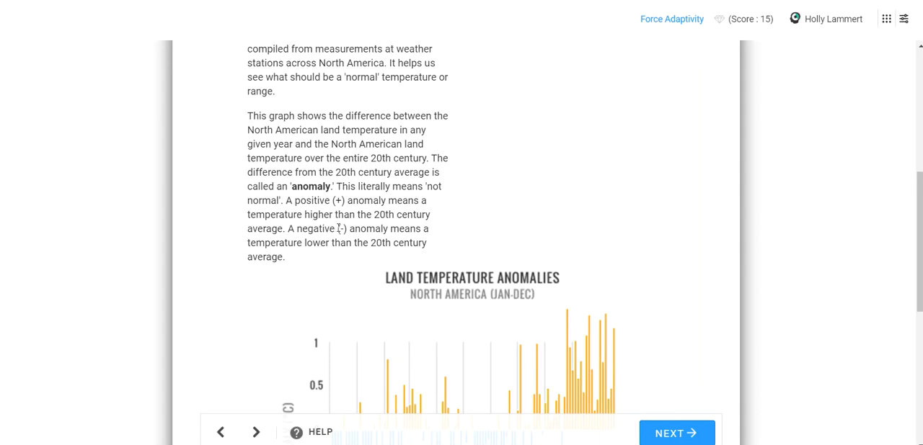
pyautogui.scroll(-3)
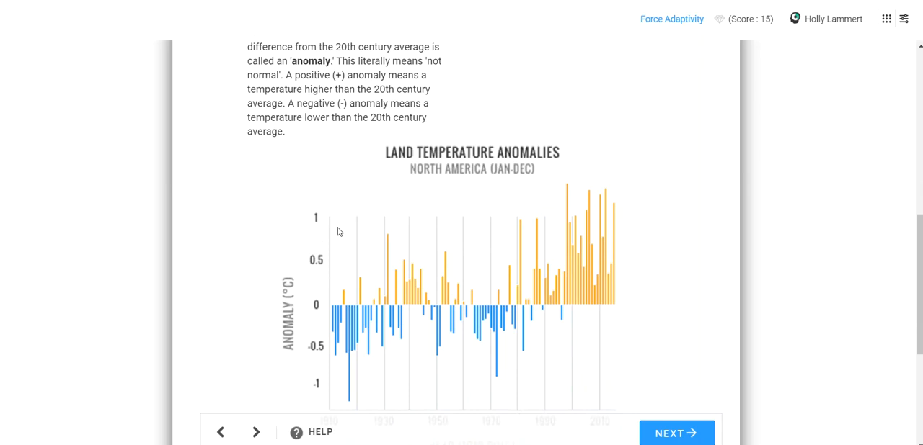
# Step: Save the Land Temperature Anomalies graph as an observation, then review and close the notes
pyautogui.scroll(-3)
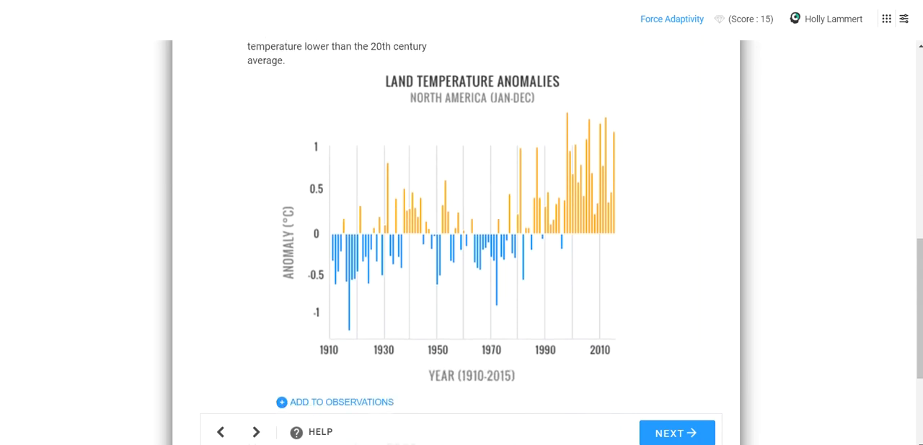
pyautogui.click(334, 402)
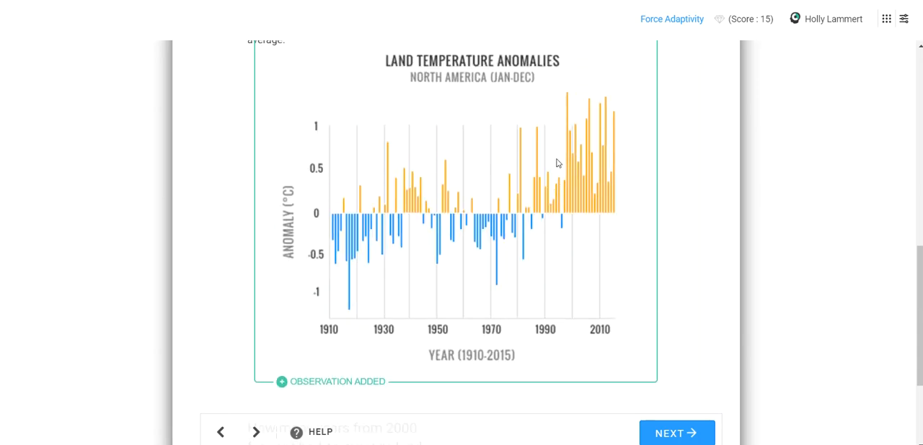
pyautogui.scroll(-3)
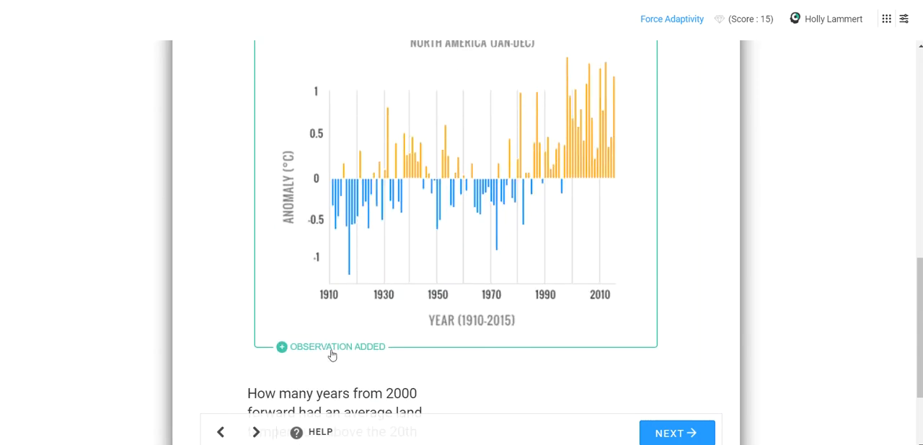
pyautogui.click(331, 347)
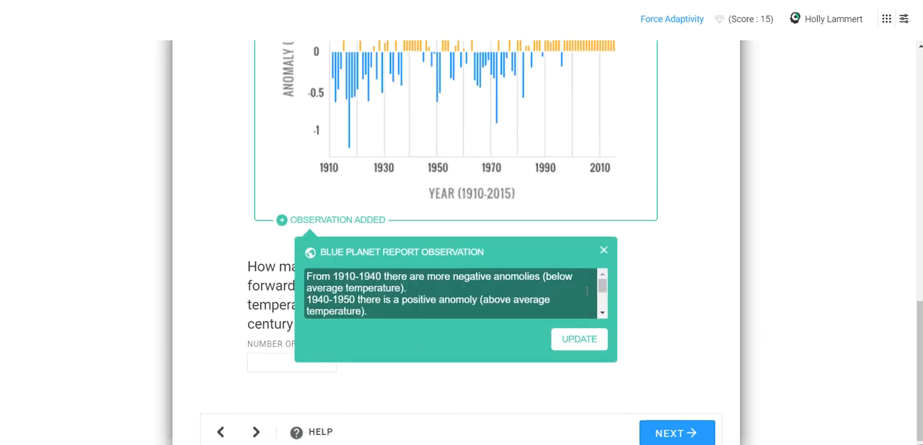
pyautogui.scroll(-3)
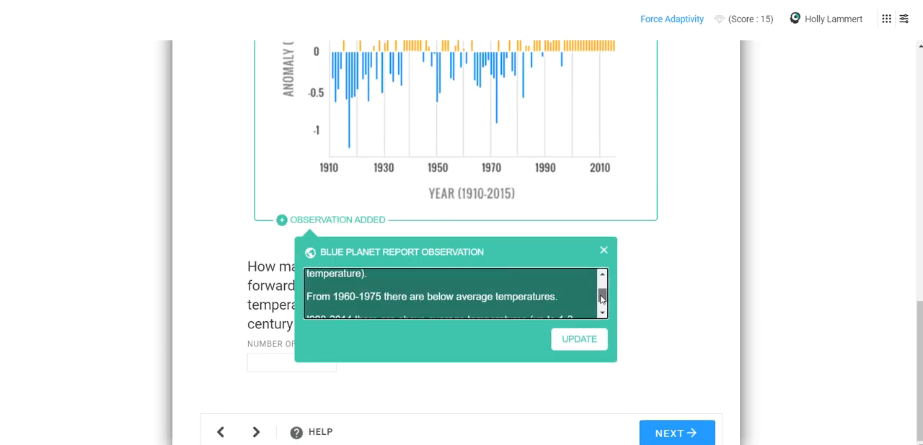
pyautogui.scroll(-3)
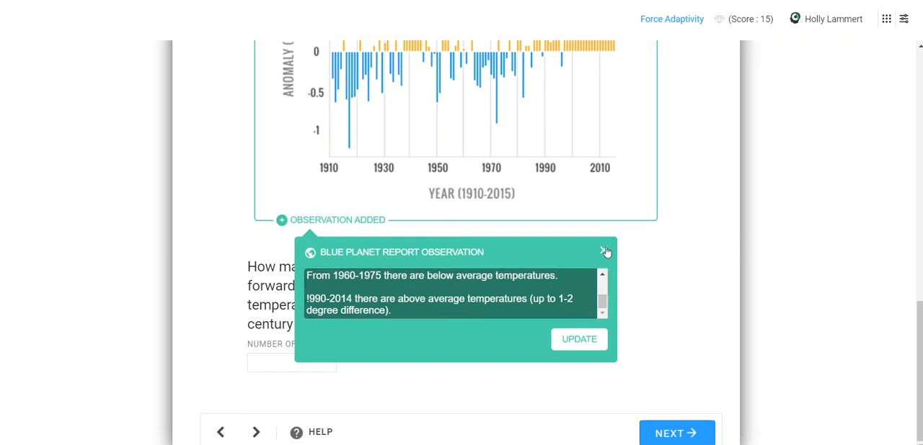
pyautogui.click(604, 250)
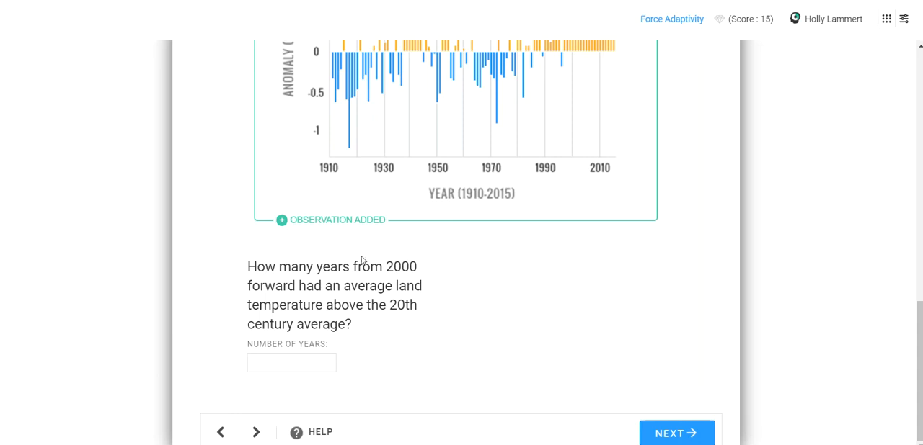
pyautogui.moveTo(484, 265)
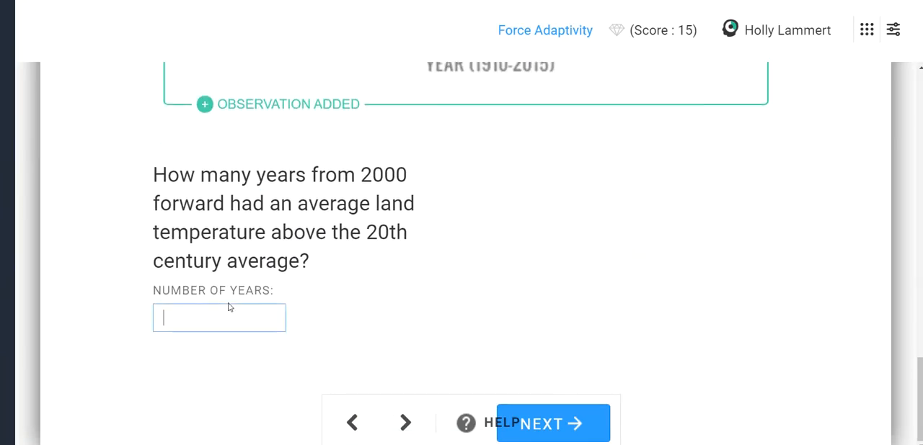
pyautogui.moveTo(215, 318)
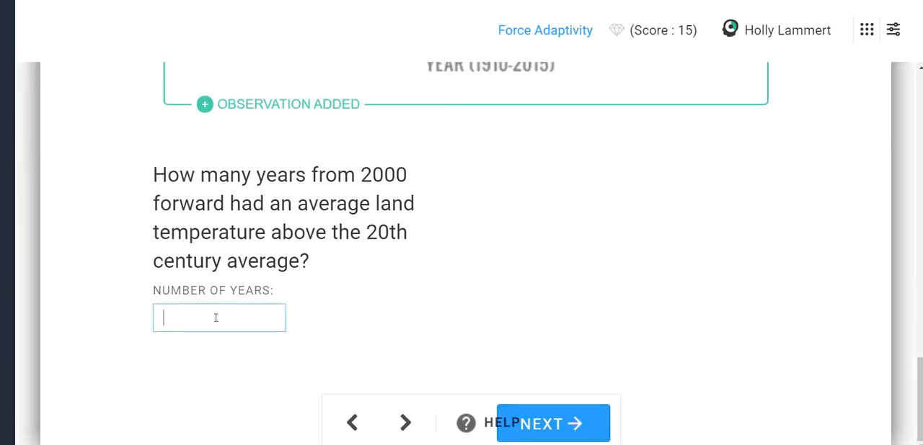
# Step: Enter 16 as the number of years since 2000 with above-average land temperatures
pyautogui.write('16')
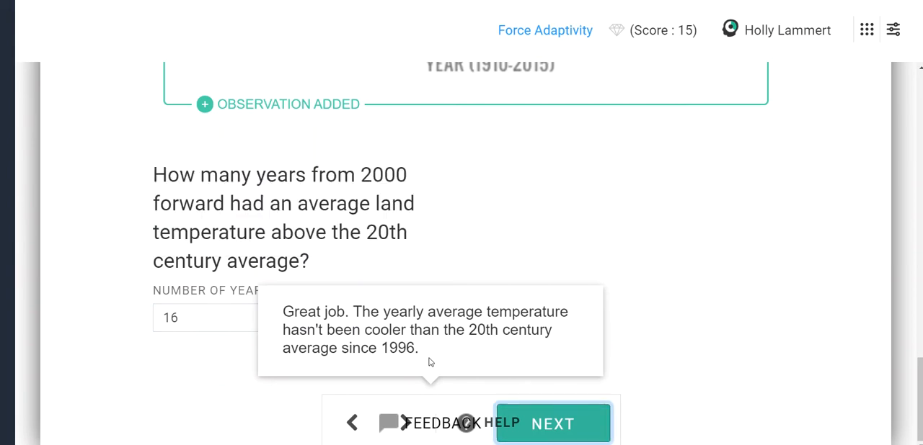
pyautogui.moveTo(310, 111)
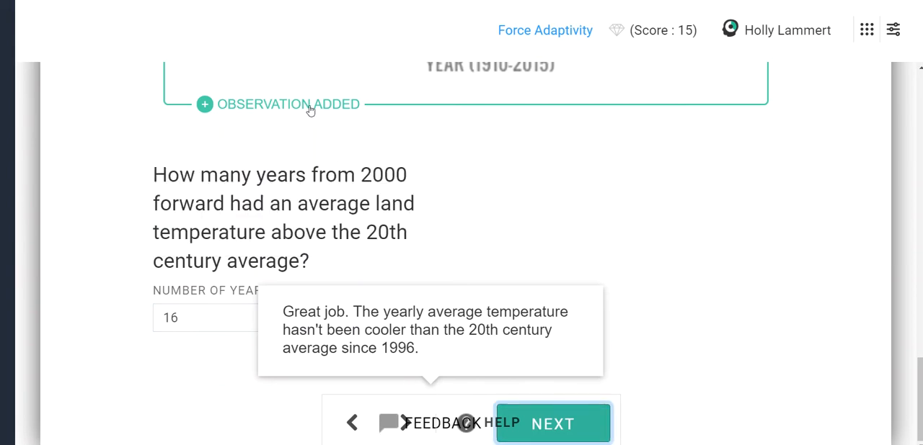
# Step: Add that 2000 forward had 16 years above the 20th-century average to the observation, and update
pyautogui.click(286, 104)
pyautogui.write('From 2')
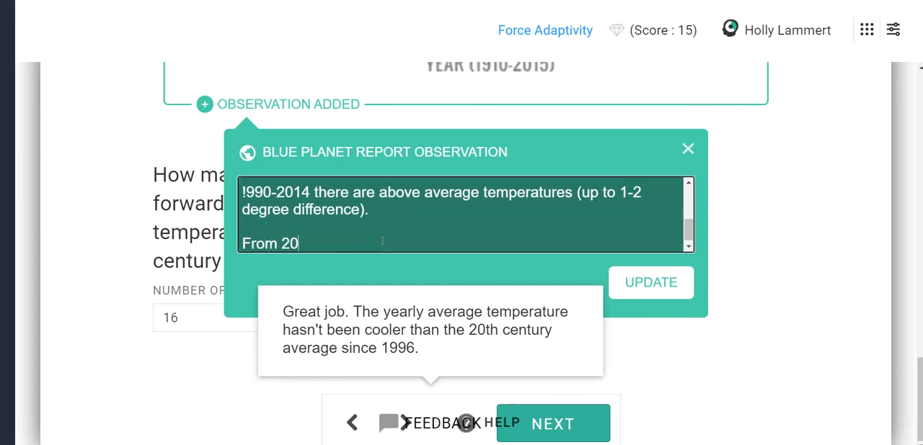
pyautogui.write('00 forward')
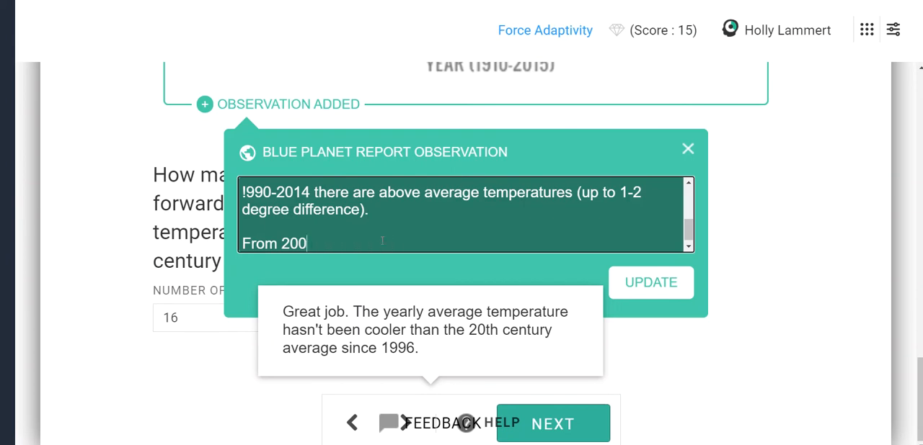
pyautogui.write('0-20')
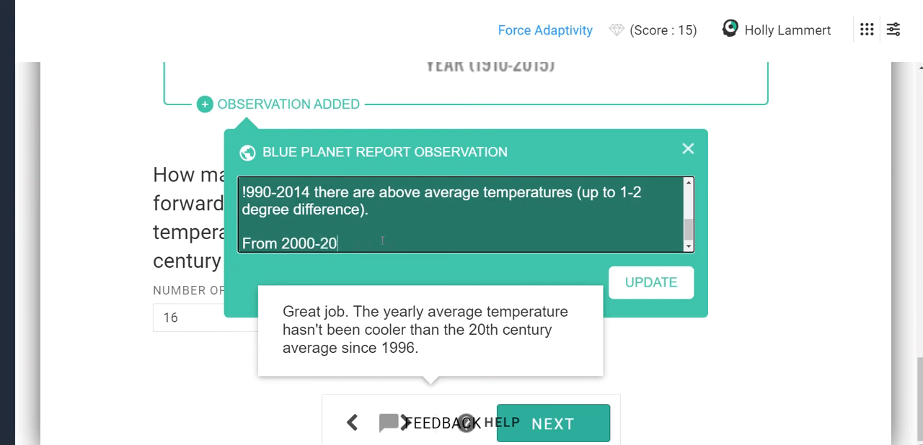
pyautogui.write('14')
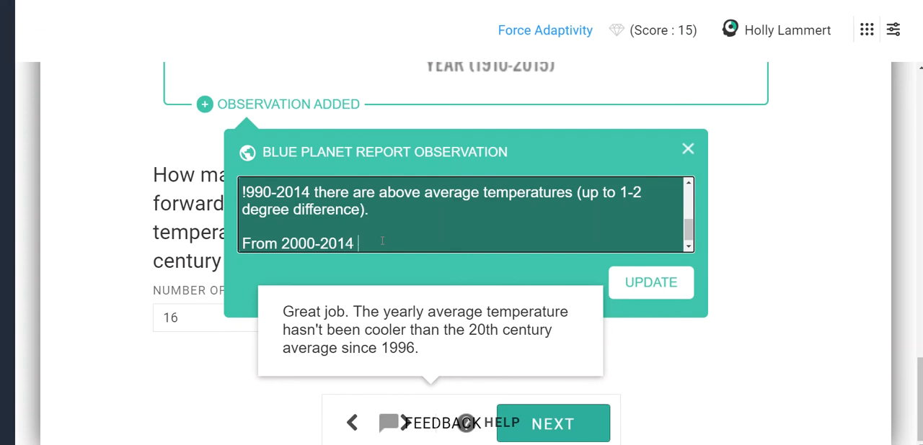
pyautogui.write('there have b')
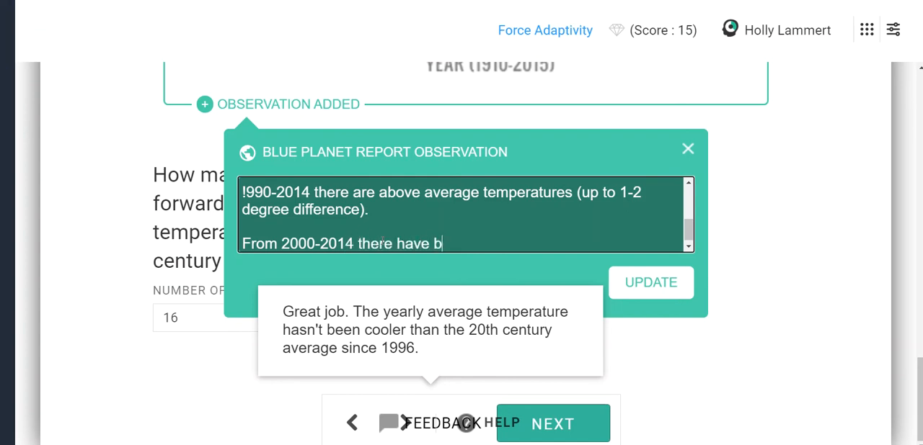
pyautogui.press('Backspace')
pyautogui.write(' onward')
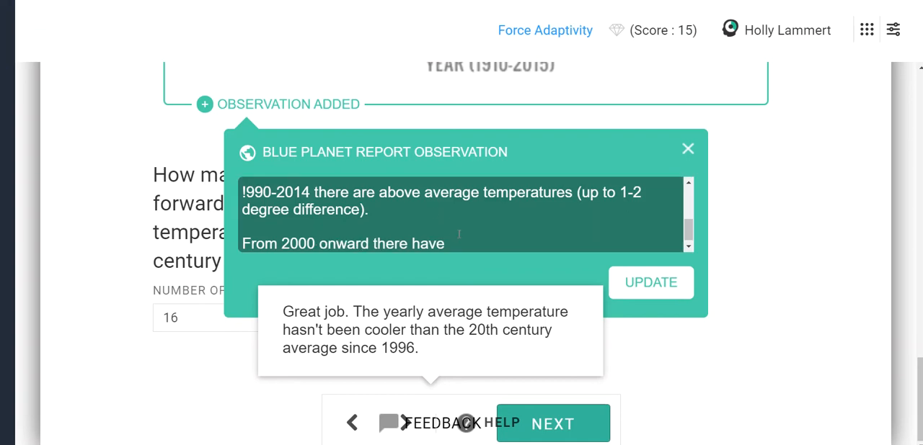
pyautogui.write('1')
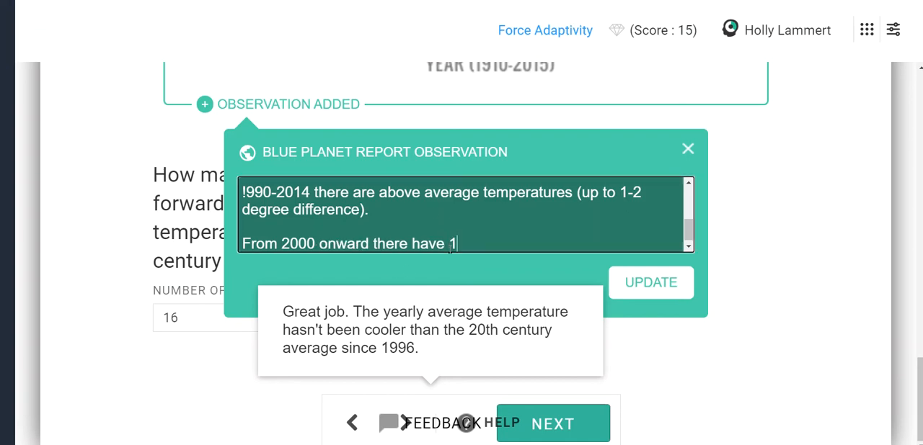
pyautogui.write('6 years with above ag')
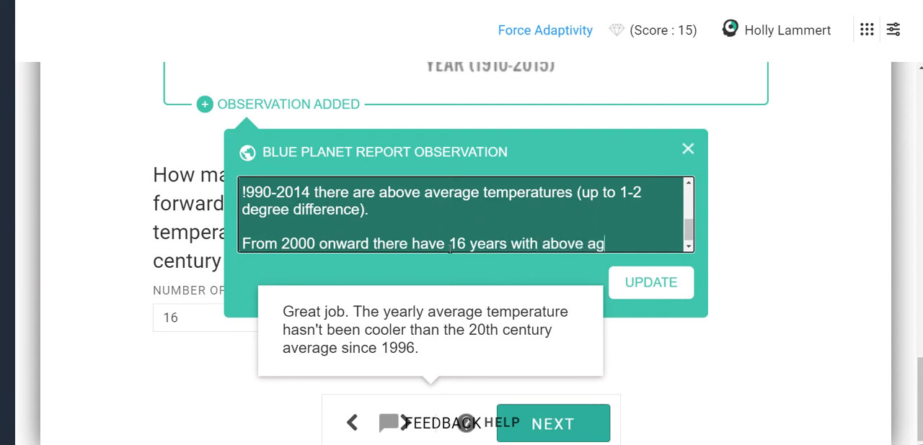
pyautogui.write('verage te')
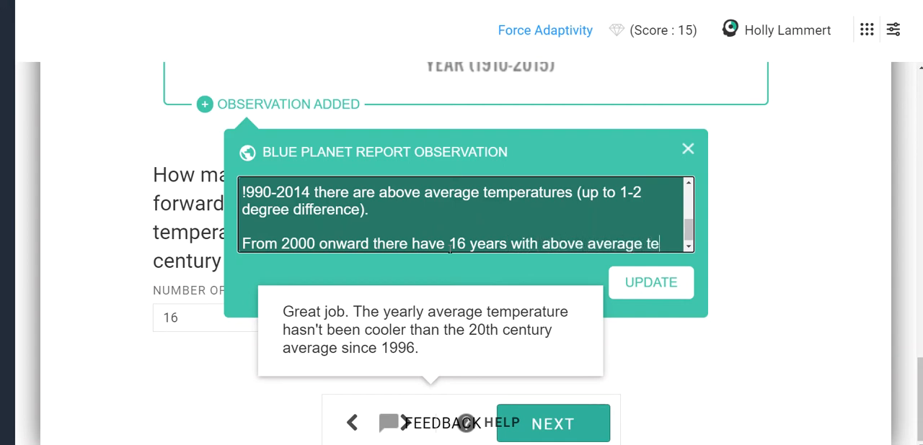
pyautogui.write('compa')
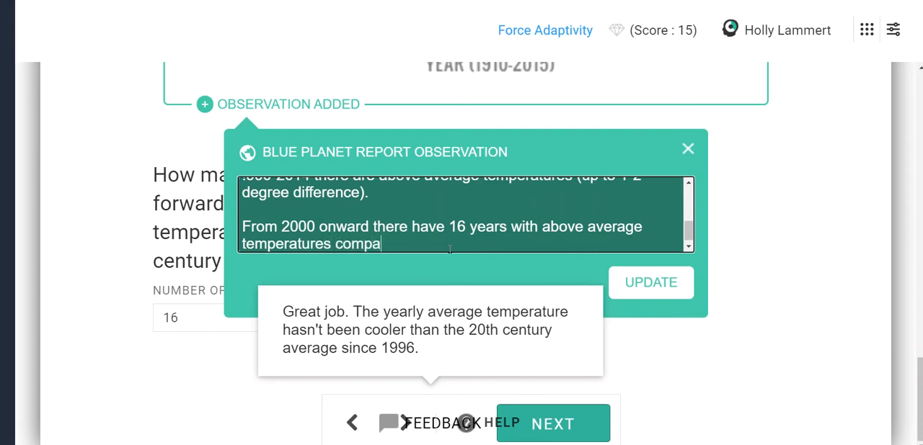
pyautogui.write('red to the 20th century a')
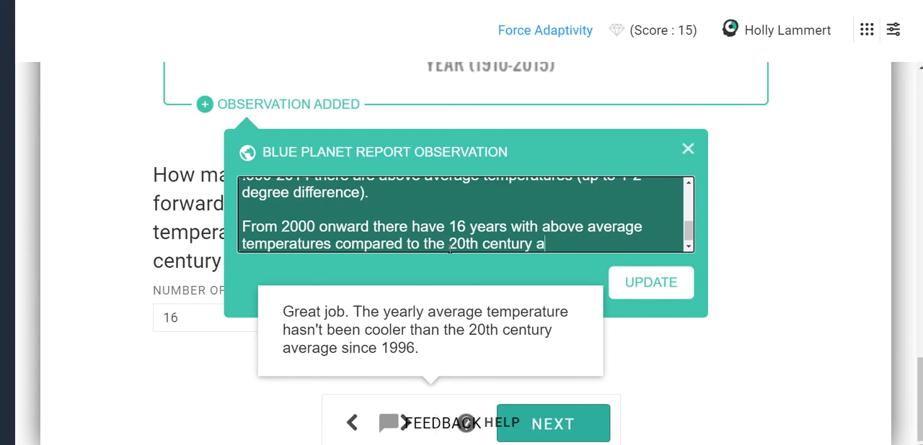
pyautogui.write('verage.')
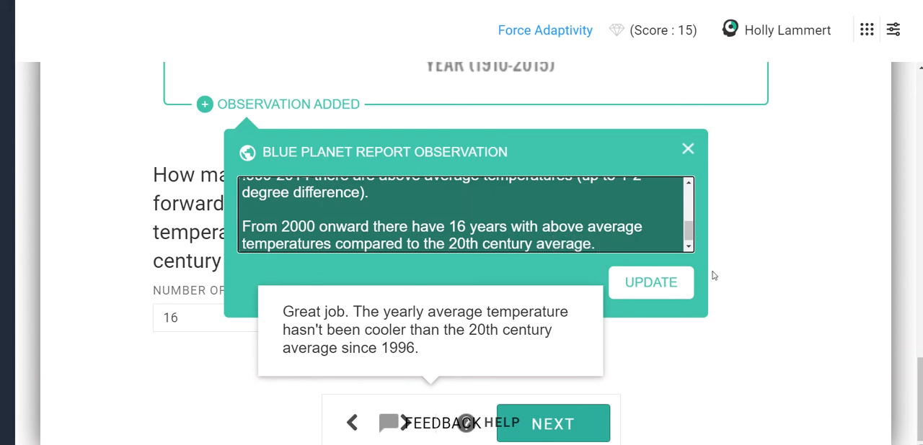
pyautogui.click(686, 149)
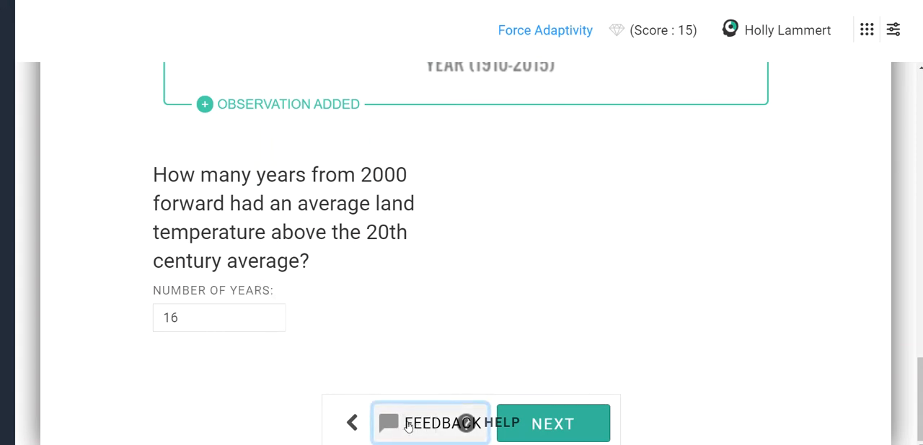
# Step: View feedback on the 16-year answer and continue to the trends question
pyautogui.click(430, 423)
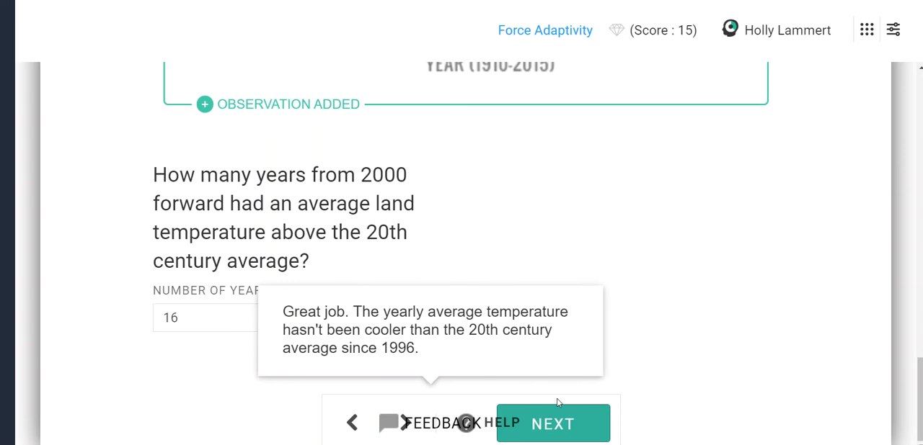
pyautogui.click(552, 423)
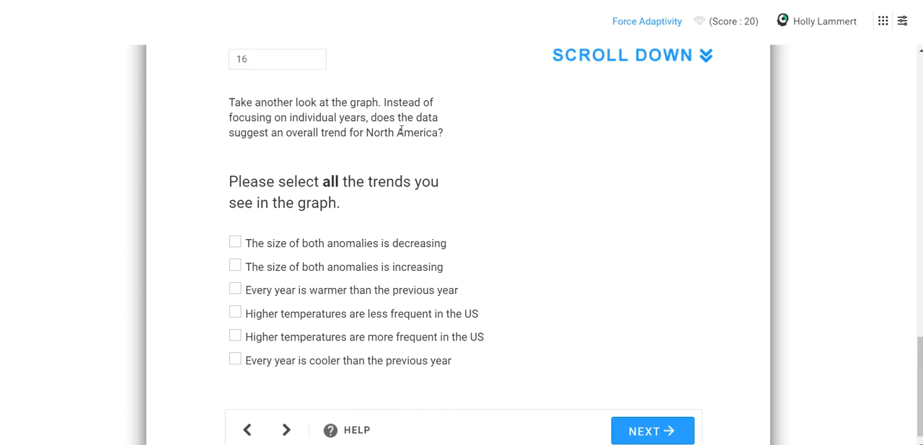
# Step: Choose 'Higher temperatures are more frequent in the US' and advance twice
pyautogui.scroll(-3)
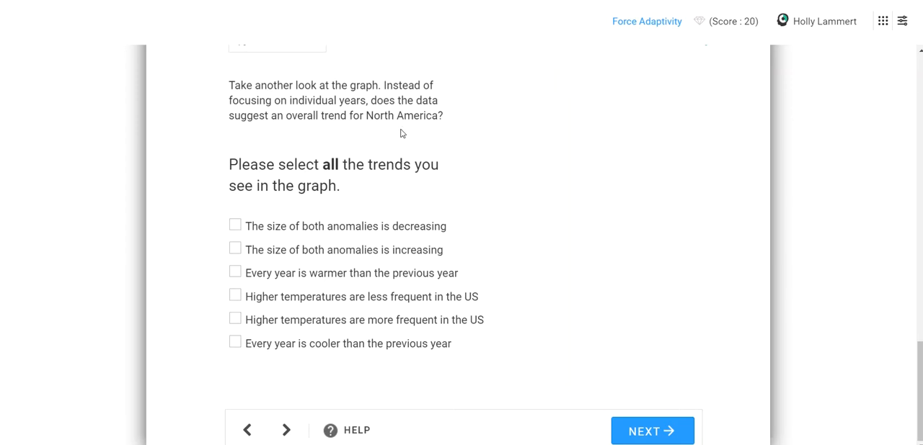
pyautogui.moveTo(312, 170)
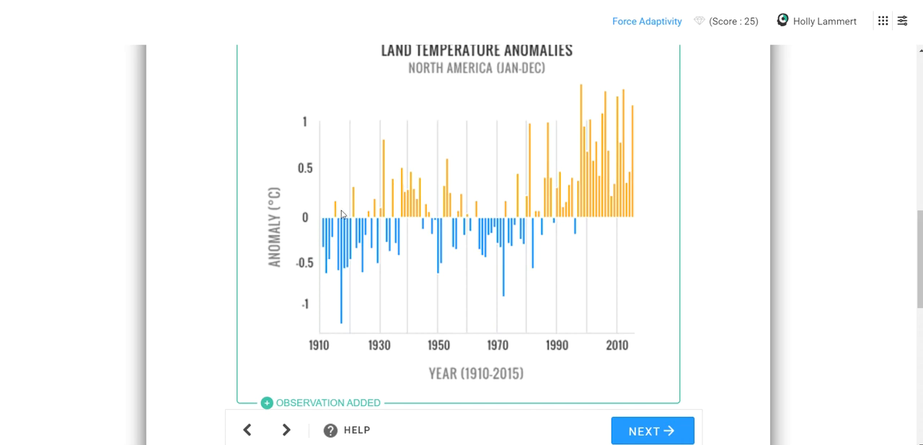
pyautogui.moveTo(340, 205)
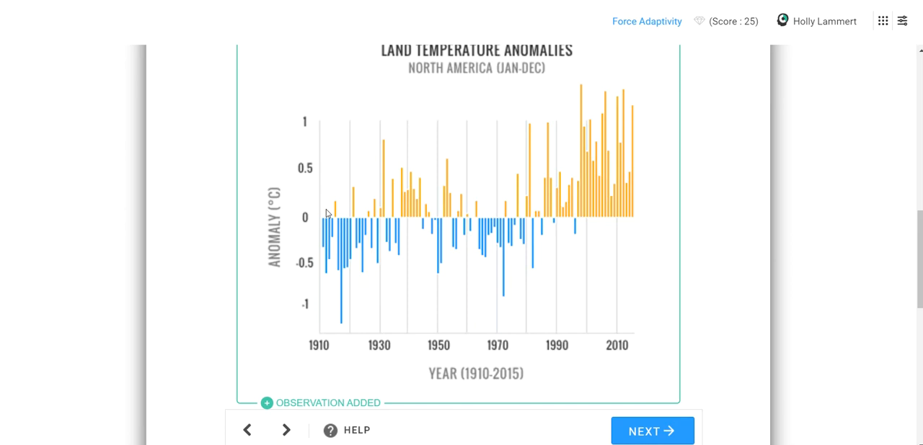
pyautogui.moveTo(320, 217)
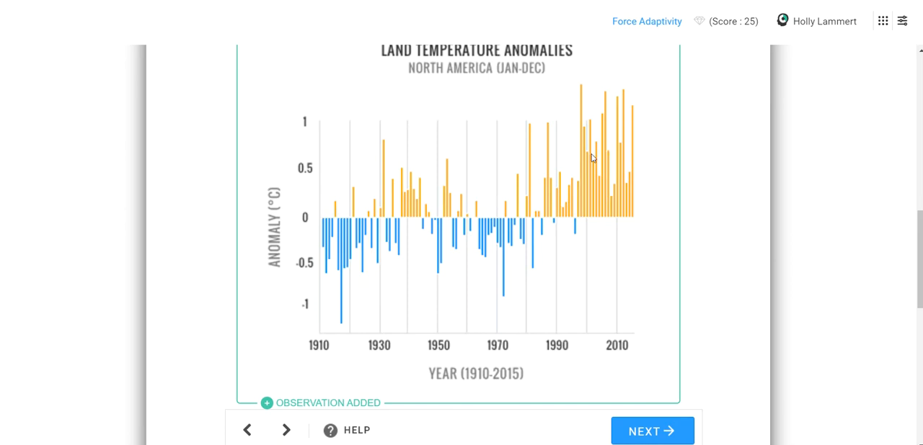
pyautogui.moveTo(444, 266)
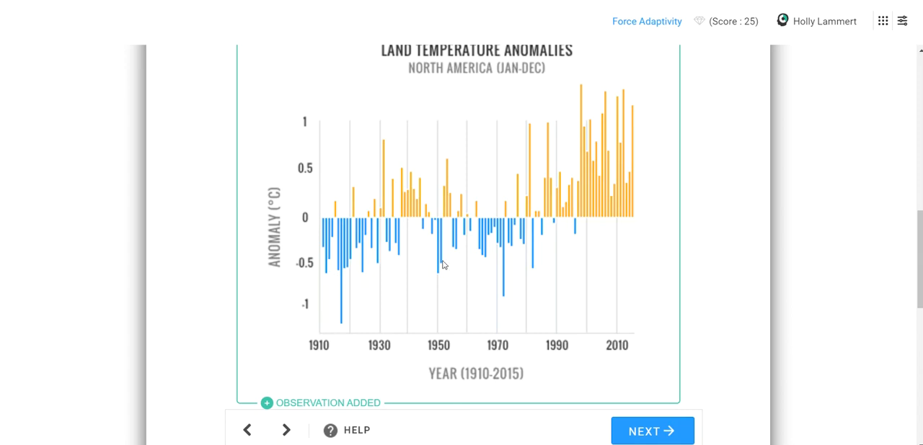
pyautogui.moveTo(389, 267)
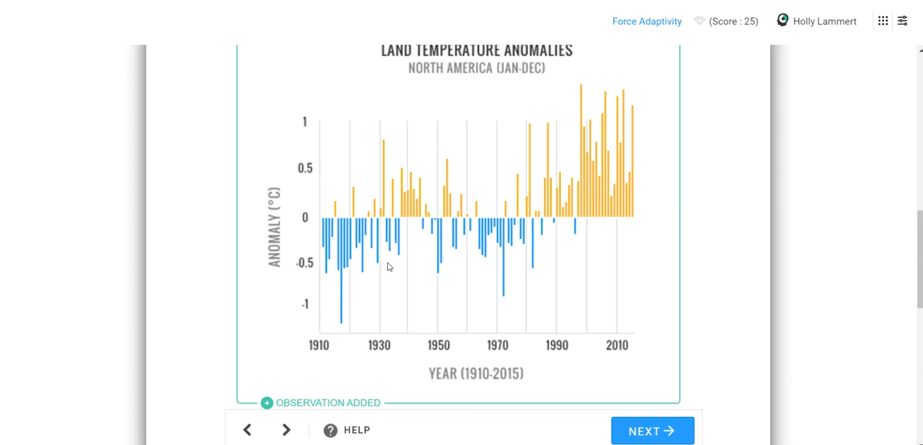
pyautogui.moveTo(434, 190)
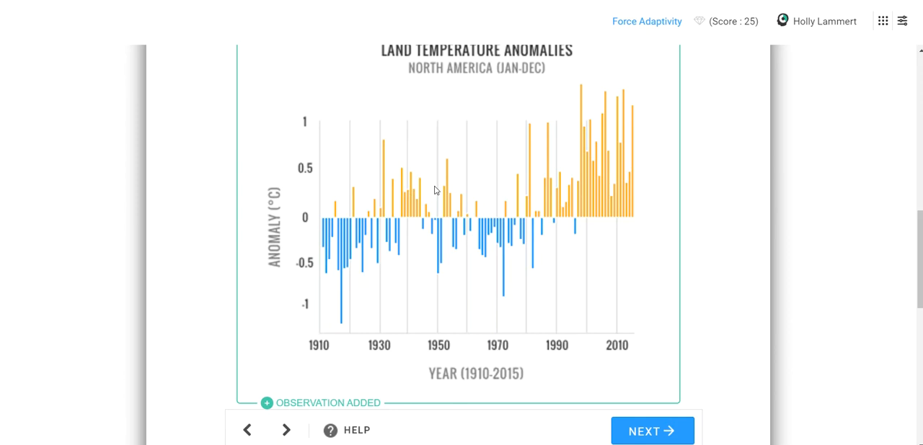
pyautogui.moveTo(367, 280)
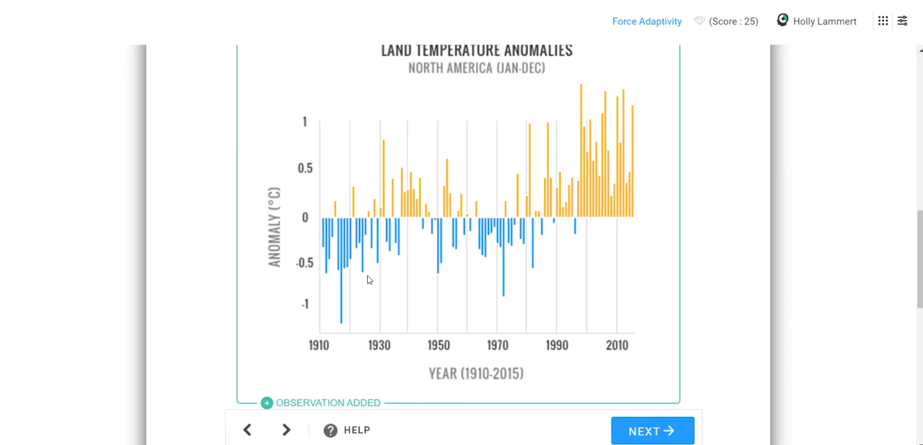
pyautogui.moveTo(333, 293)
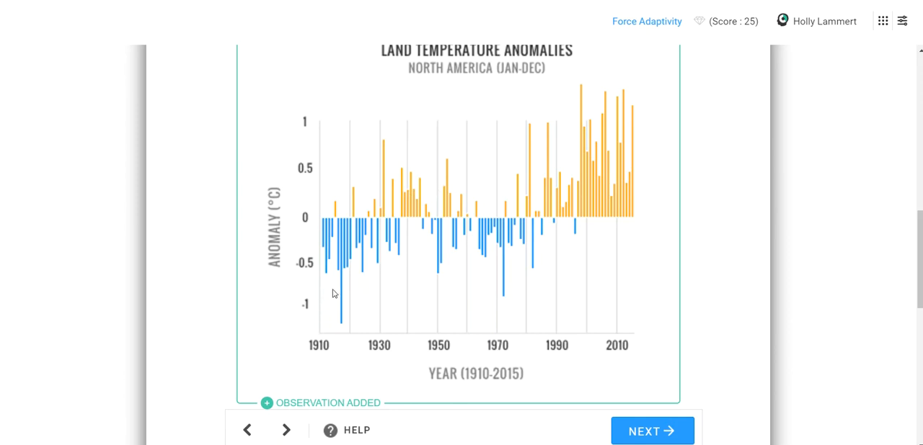
pyautogui.moveTo(489, 160)
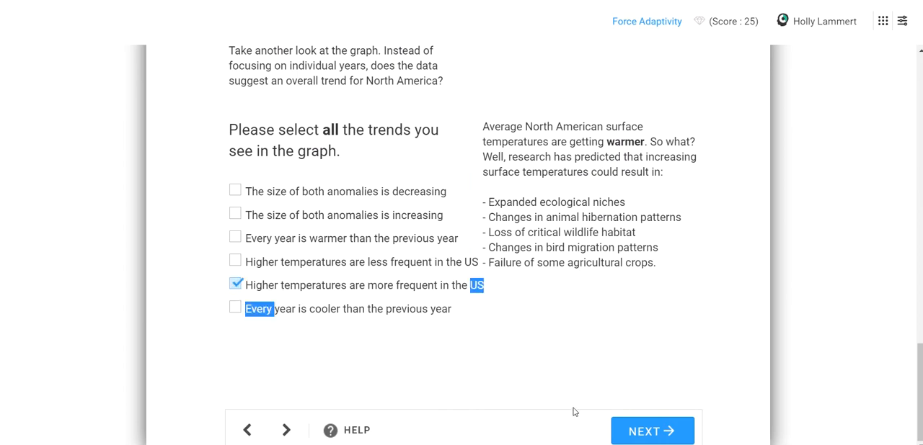
pyautogui.click(650, 431)
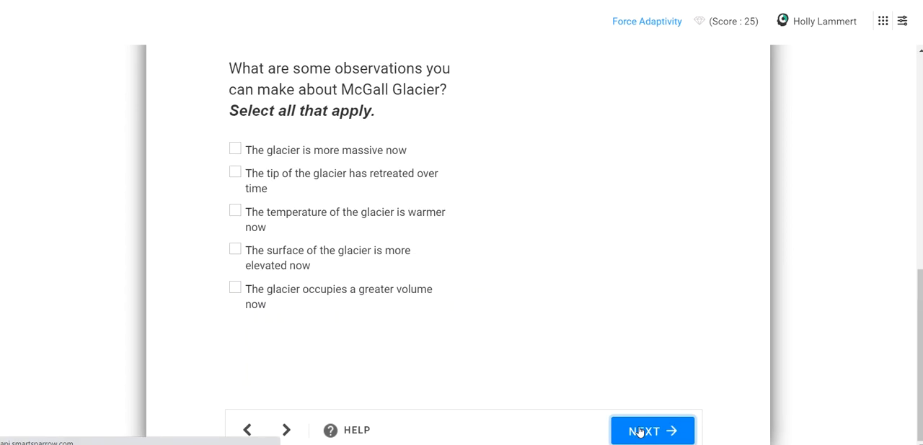
pyautogui.click(651, 431)
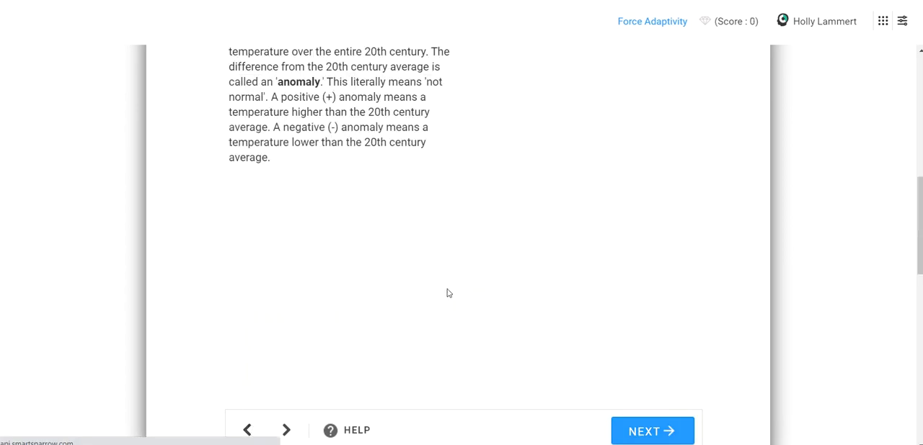
pyautogui.scroll(-3)
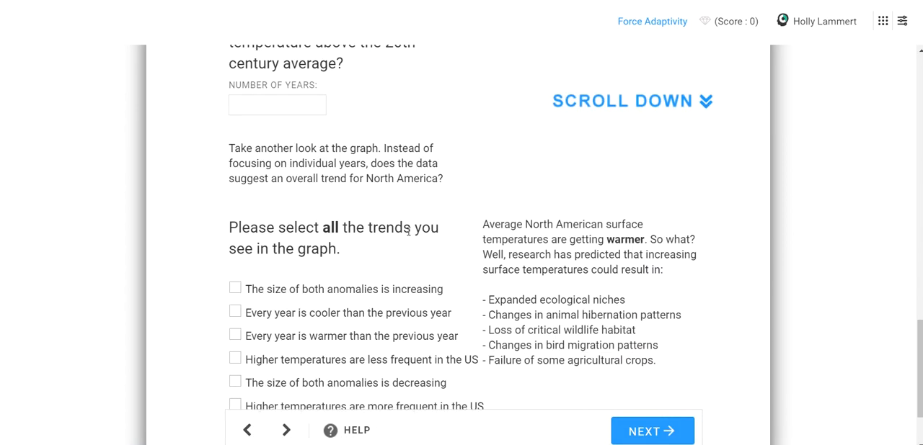
# Step: Highlight phrases like 'ecological niches' and 'agricultural' in the predicted warming effects list
pyautogui.scroll(-3)
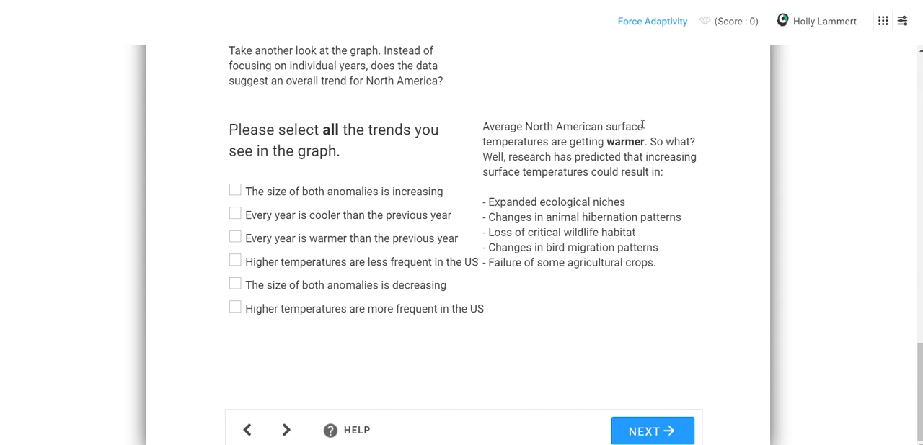
pyautogui.moveTo(593, 160)
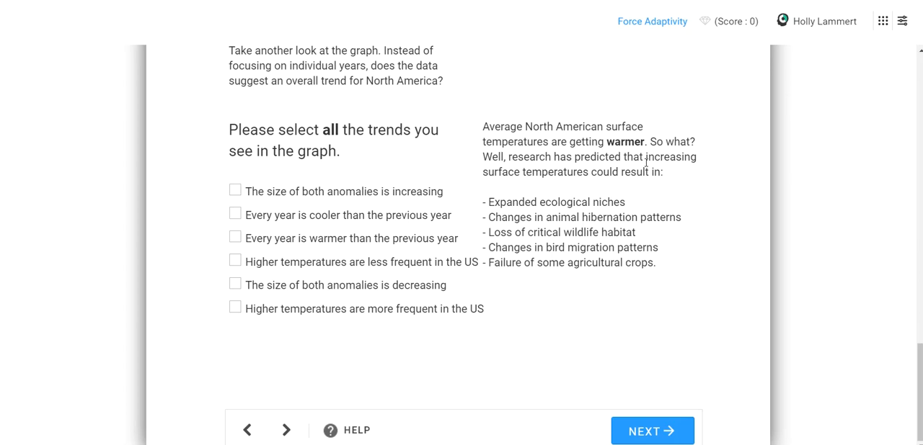
pyautogui.moveTo(628, 169)
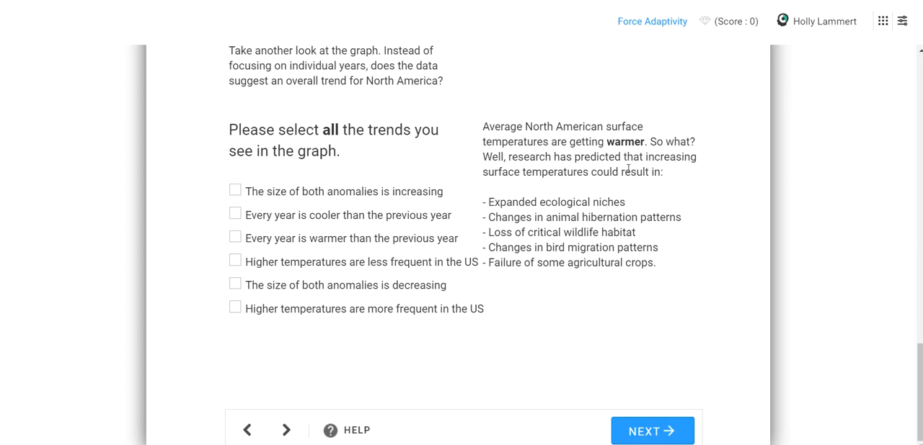
pyautogui.moveTo(675, 181)
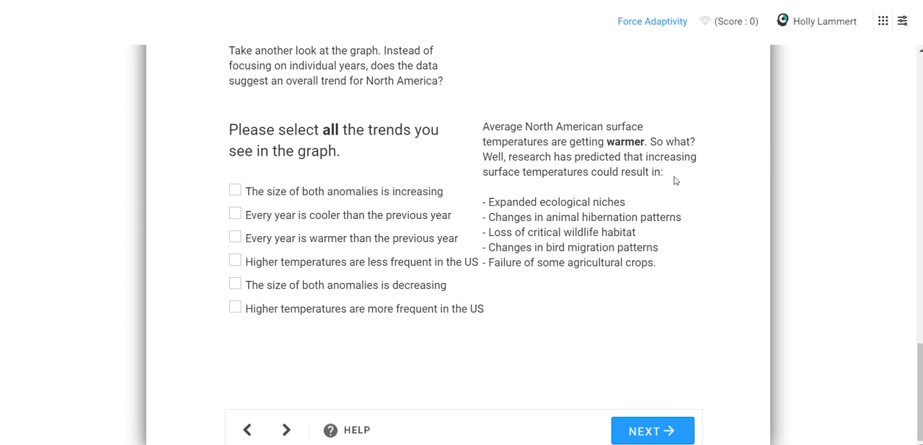
pyautogui.moveTo(640, 200)
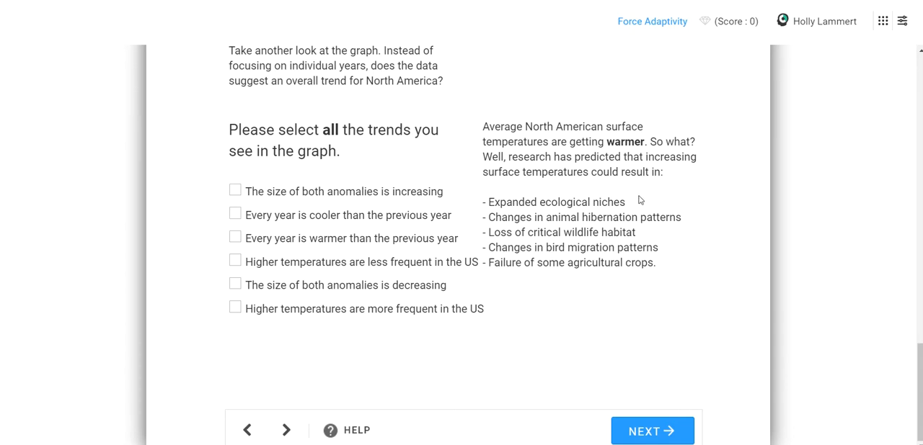
pyautogui.doubleClick(607, 202)
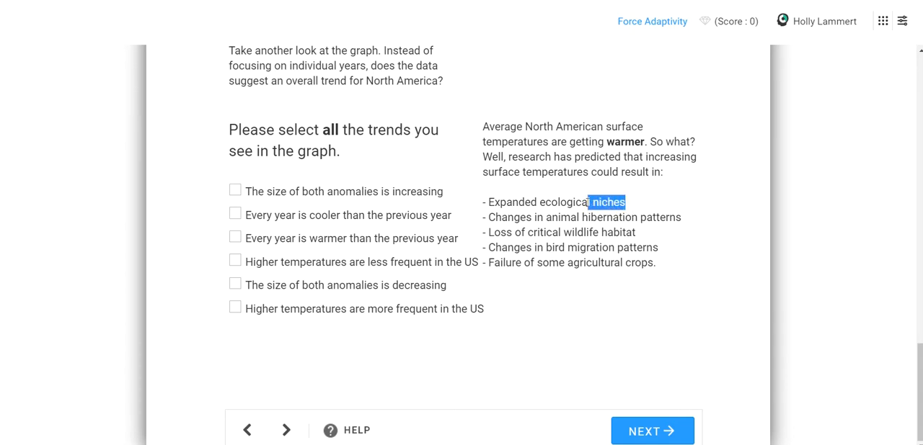
pyautogui.moveTo(624, 201); pyautogui.dragTo(538, 202)
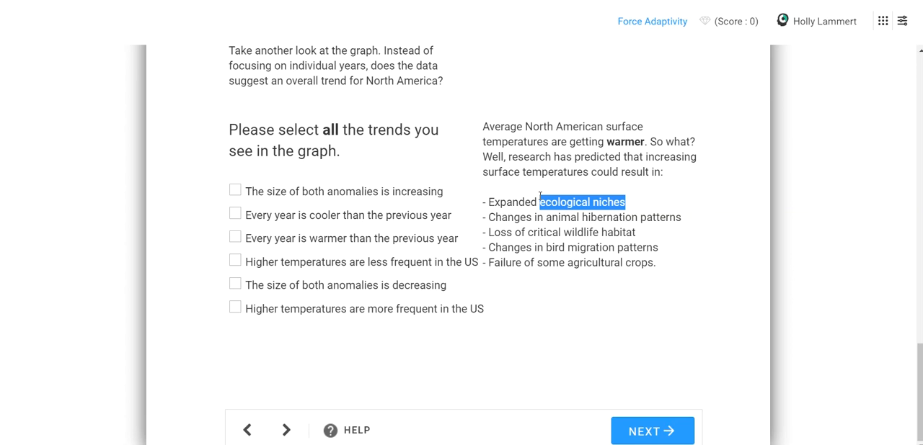
pyautogui.click(529, 215)
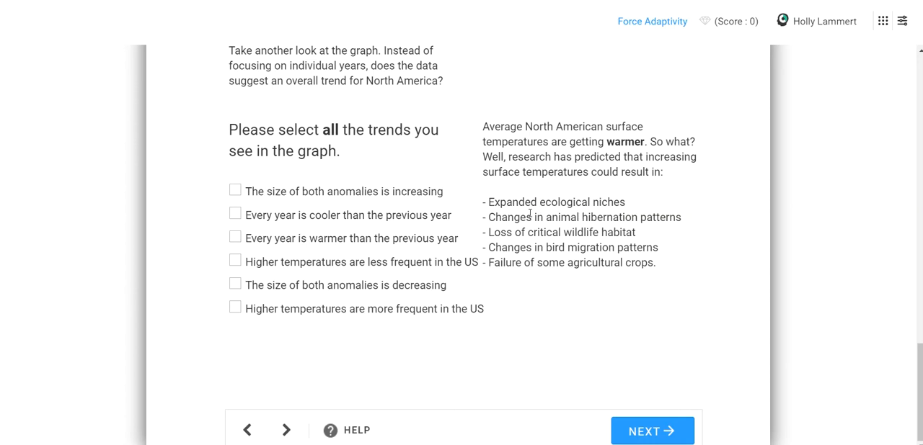
pyautogui.moveTo(488, 217); pyautogui.dragTo(632, 217)
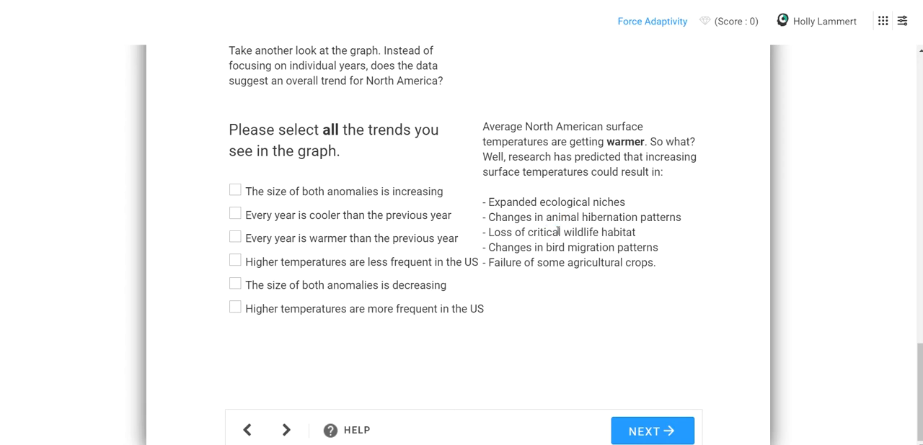
pyautogui.moveTo(530, 232)
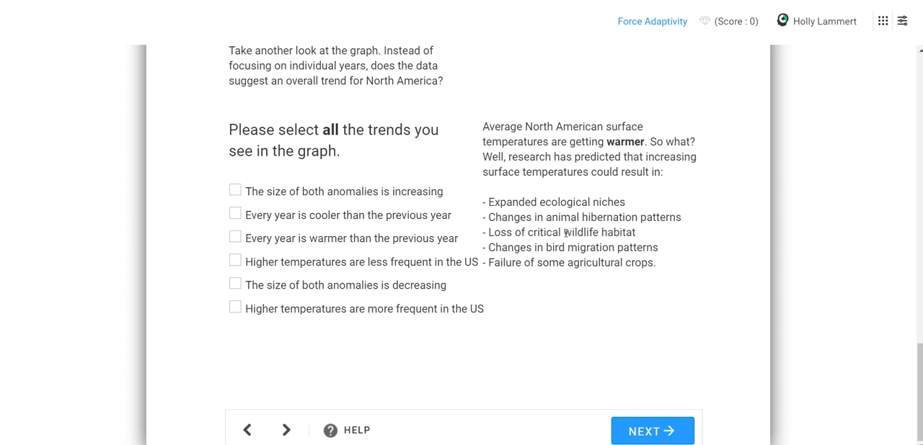
pyautogui.moveTo(563, 232); pyautogui.dragTo(613, 232)
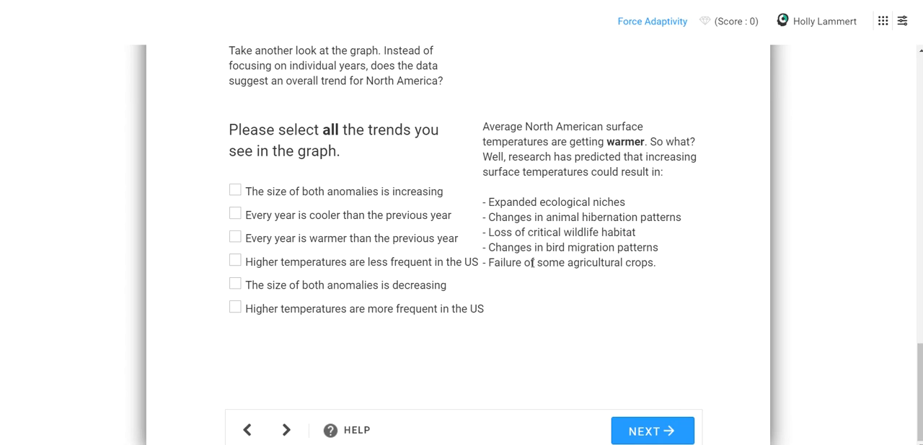
pyautogui.moveTo(628, 277)
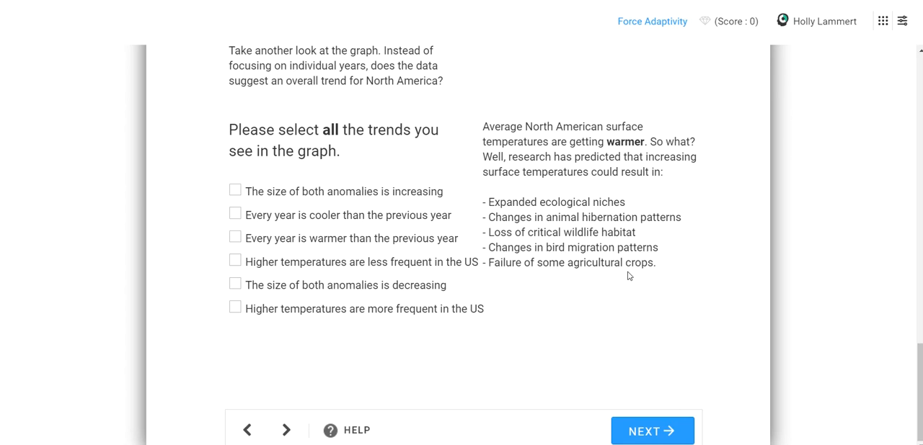
pyautogui.doubleClick(571, 263)
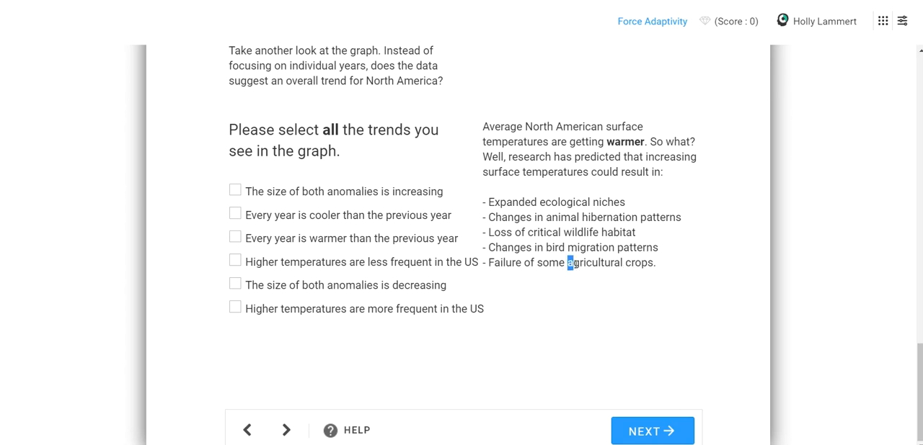
pyautogui.moveTo(569, 262); pyautogui.dragTo(656, 263)
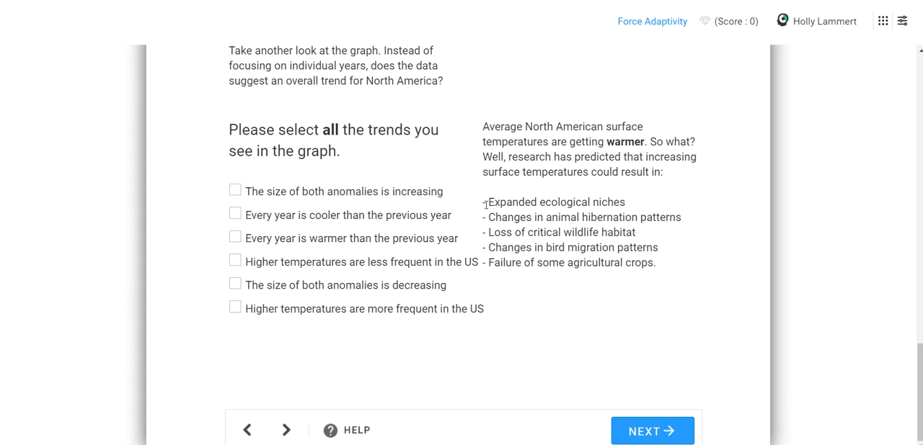
pyautogui.moveTo(486, 202); pyautogui.dragTo(633, 262)
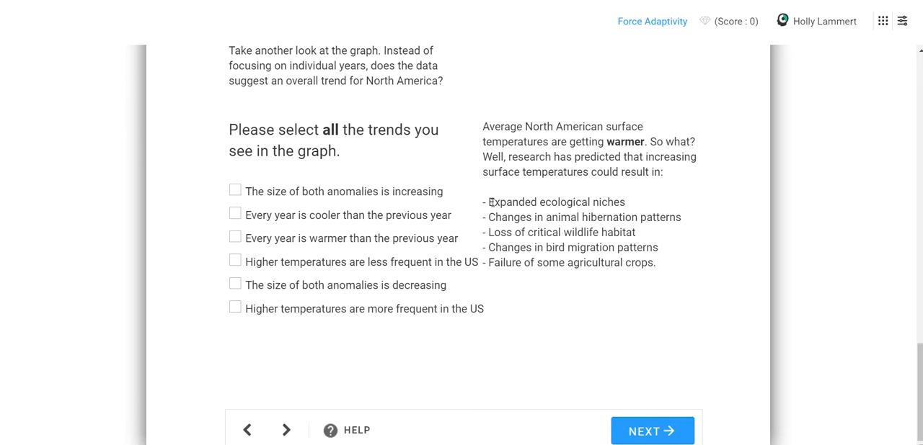
pyautogui.moveTo(488, 202); pyautogui.dragTo(655, 262)
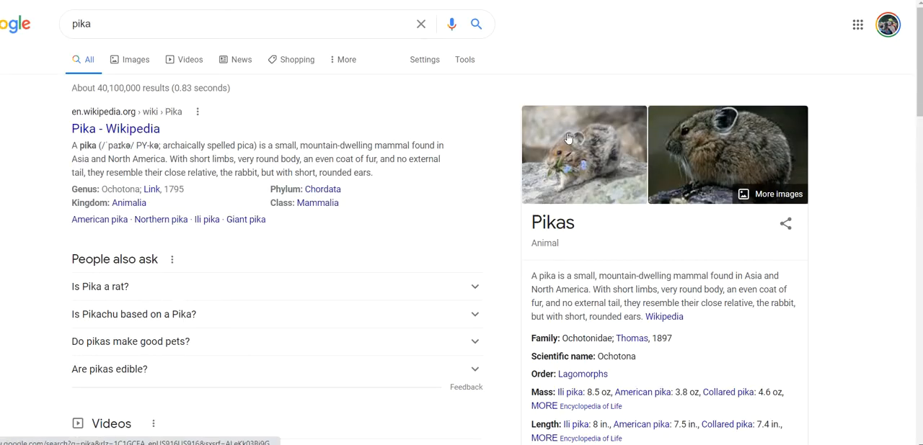
# Step: Show pika image results and enlarge the Wikipedia pika photo
pyautogui.click(136, 59)
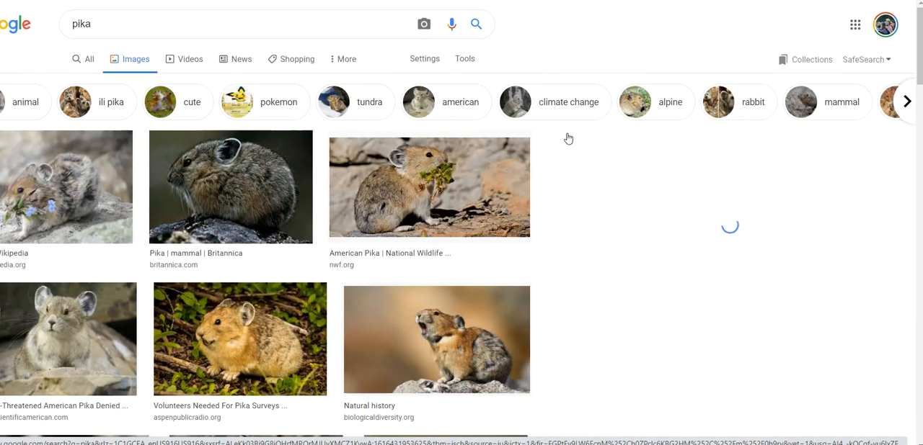
pyautogui.click(67, 187)
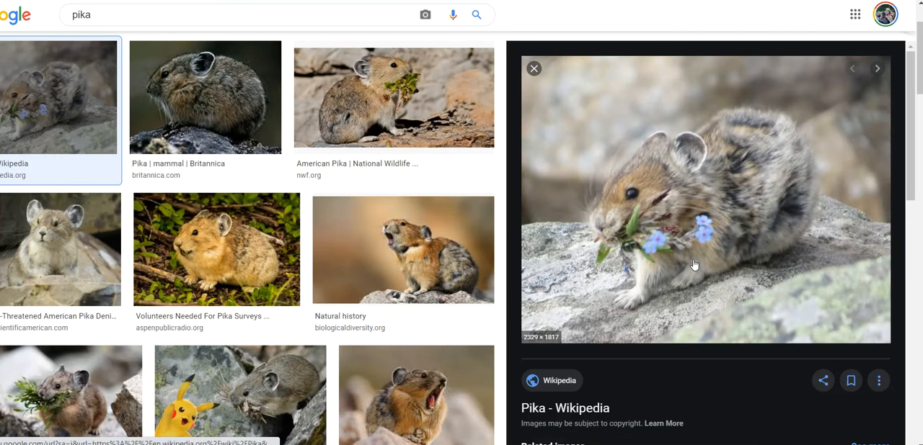
pyautogui.moveTo(683, 241)
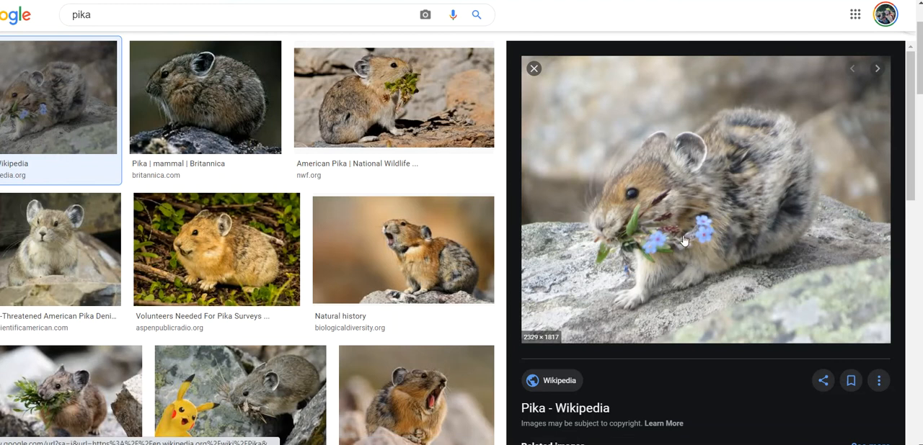
pyautogui.moveTo(577, 225)
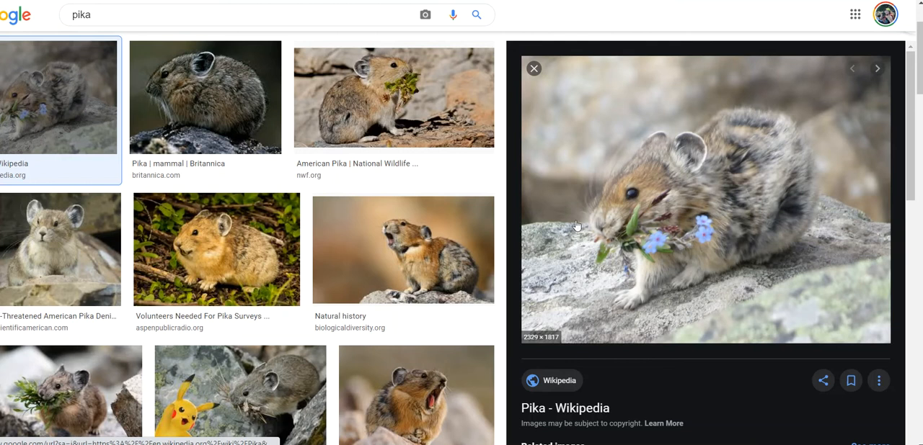
pyautogui.moveTo(604, 238)
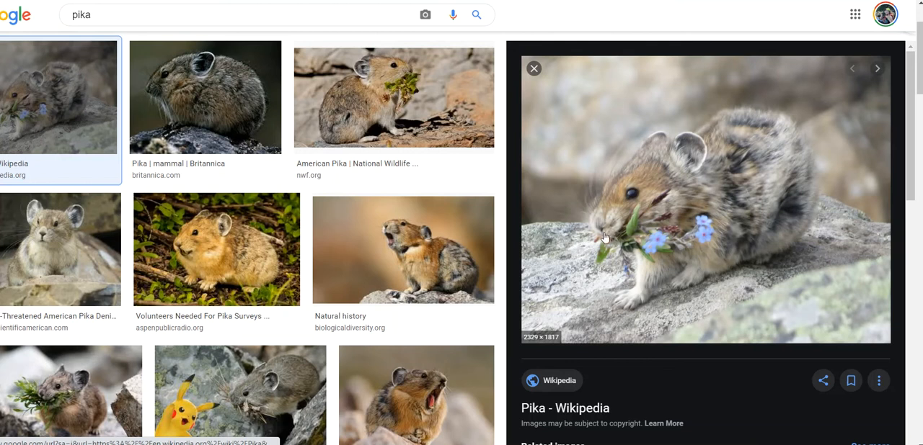
pyautogui.moveTo(582, 243)
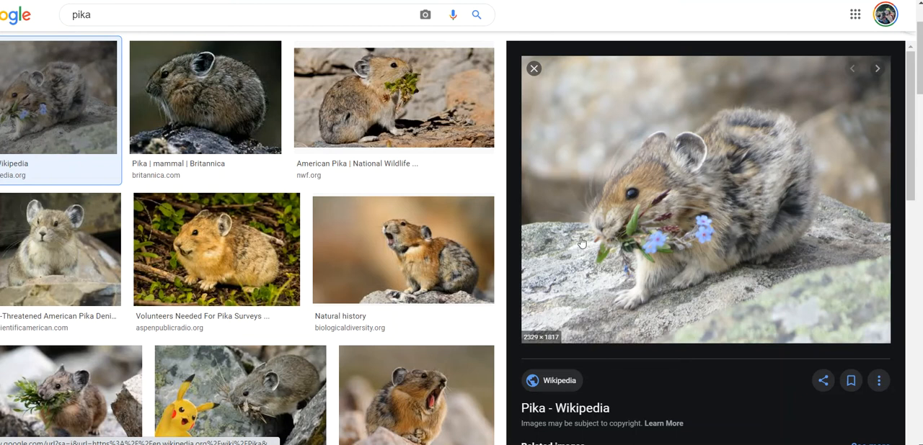
pyautogui.moveTo(702, 225)
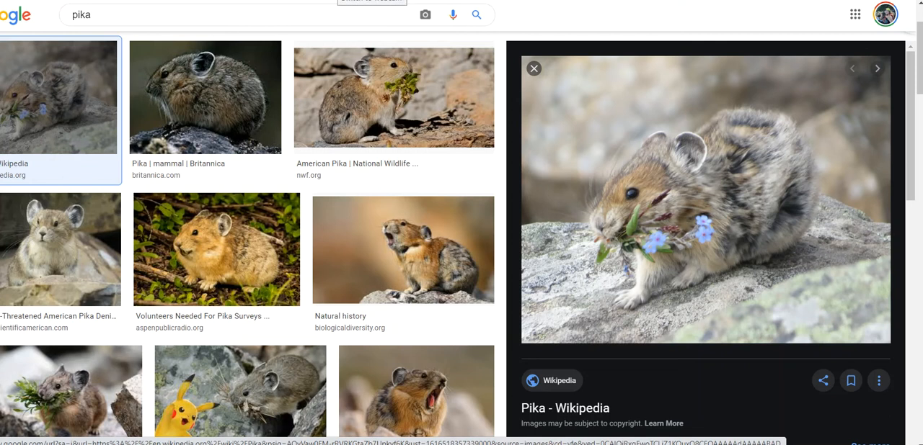
pyautogui.moveTo(654, 138)
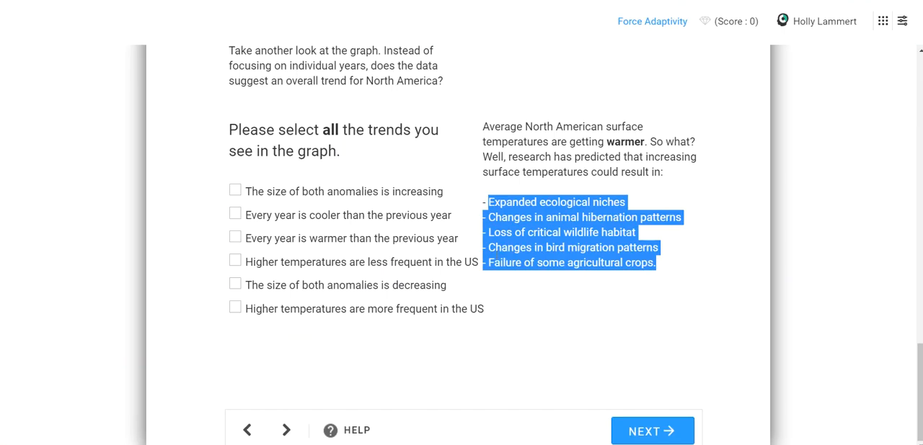
# Step: Advance from the trends question to the McGall Glacier page
pyautogui.click(652, 431)
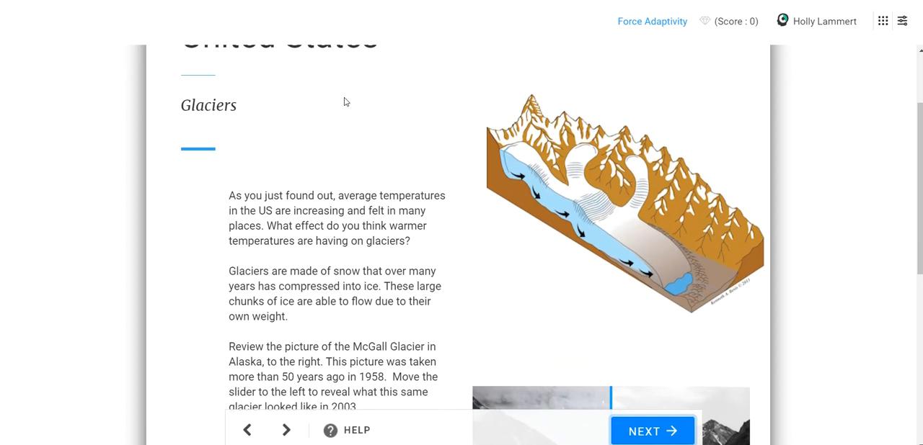
pyautogui.moveTo(516, 166)
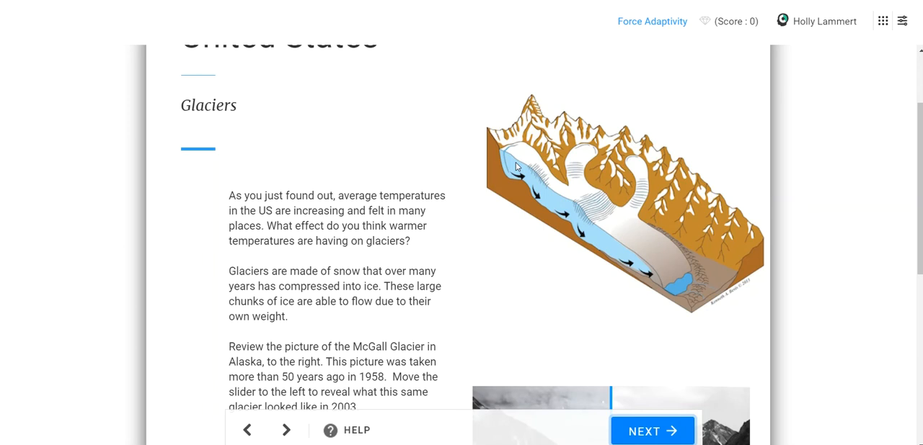
pyautogui.moveTo(586, 217)
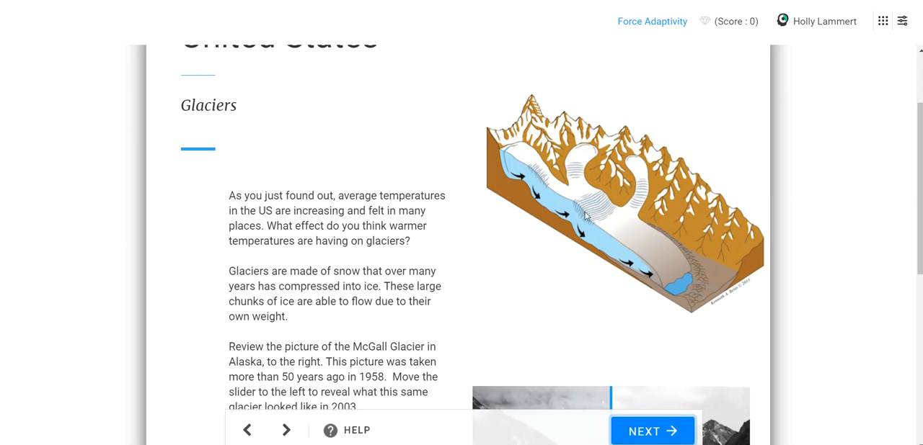
pyautogui.moveTo(587, 236)
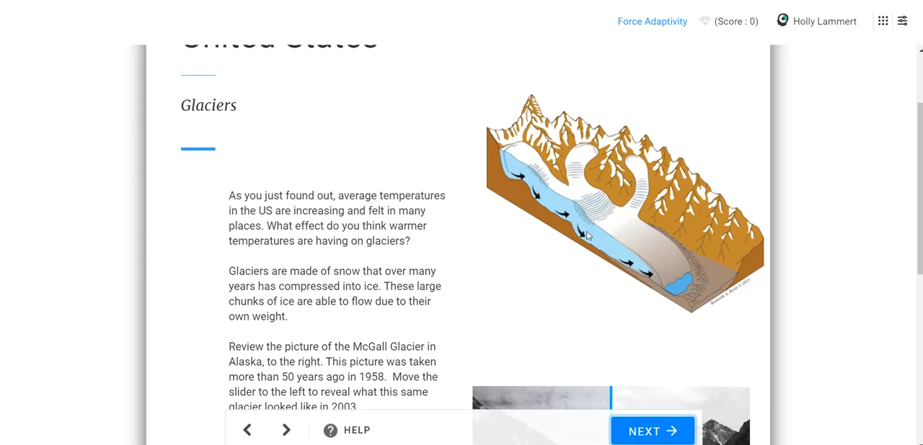
pyautogui.moveTo(612, 221)
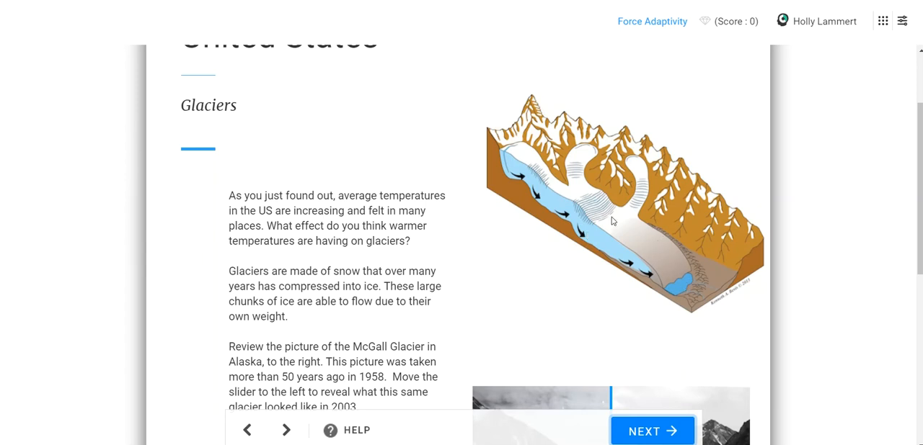
pyautogui.moveTo(572, 178)
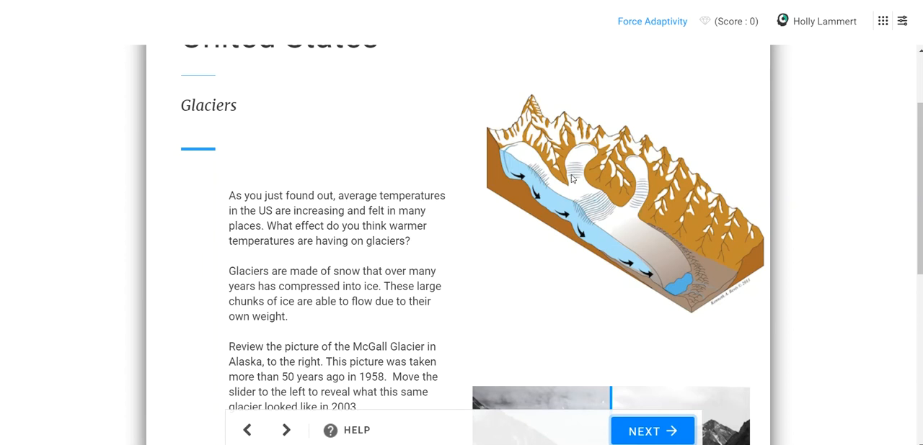
pyautogui.moveTo(692, 289)
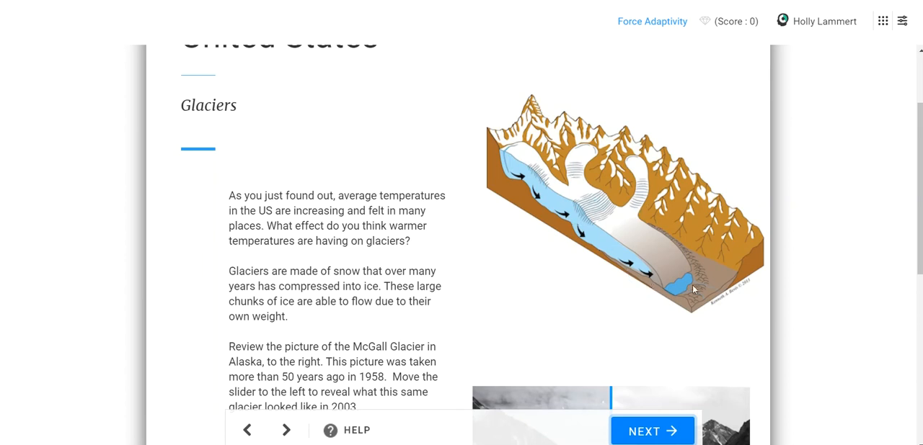
pyautogui.moveTo(617, 238)
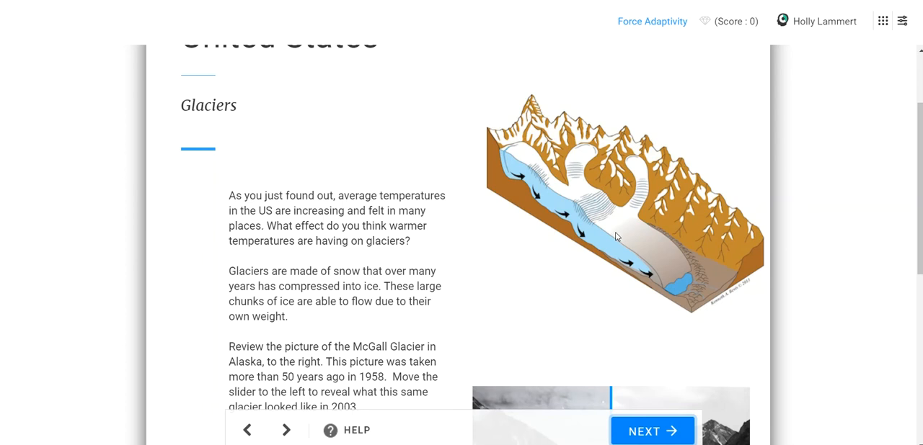
pyautogui.moveTo(625, 273)
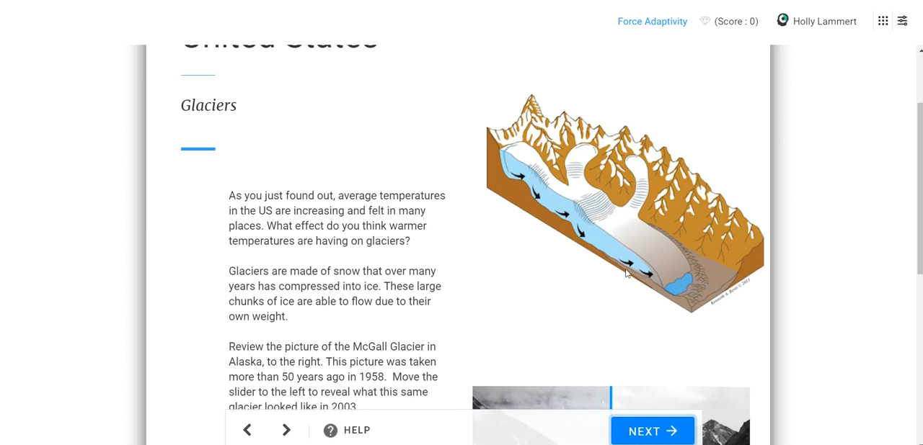
pyautogui.moveTo(465, 329)
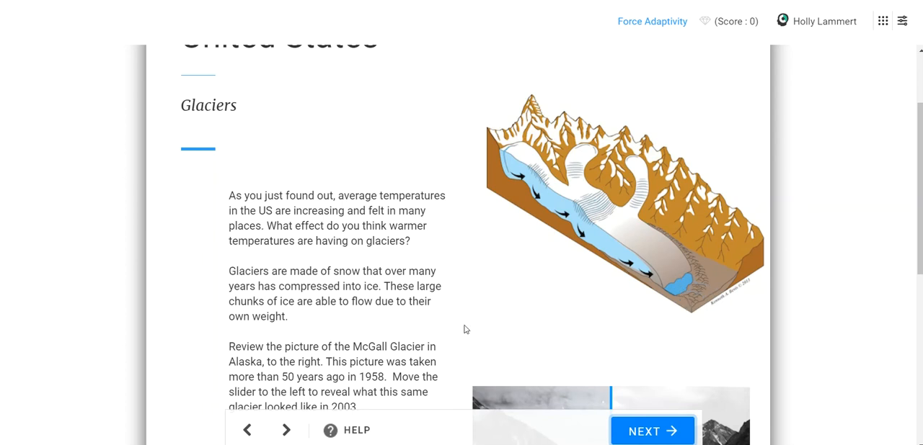
pyautogui.moveTo(665, 333)
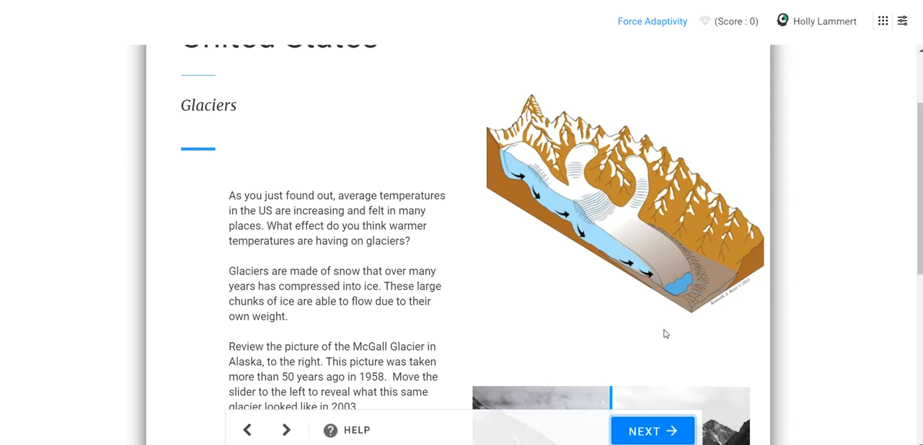
pyautogui.moveTo(544, 343)
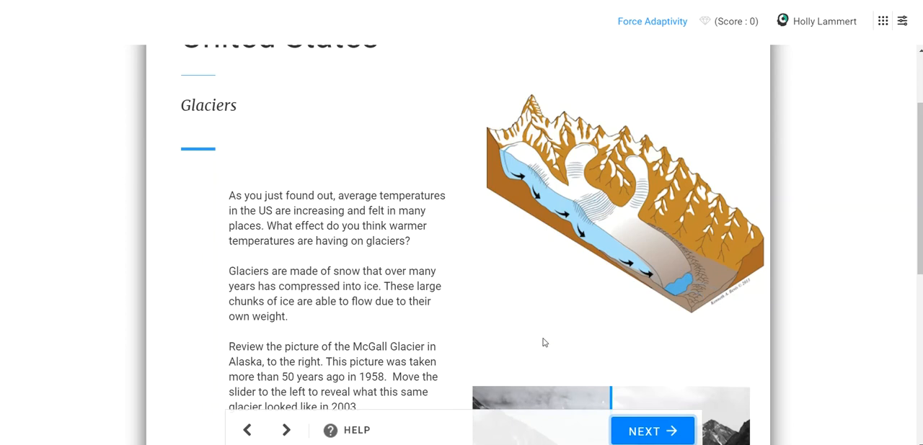
pyautogui.moveTo(517, 349)
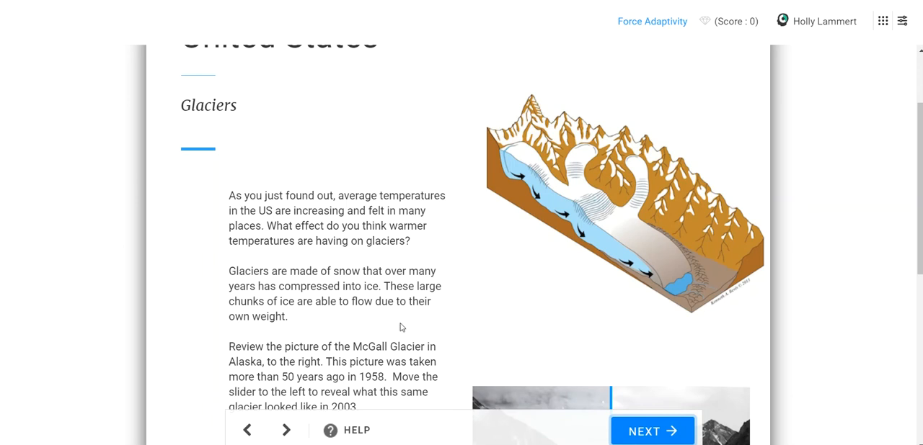
pyautogui.moveTo(575, 346)
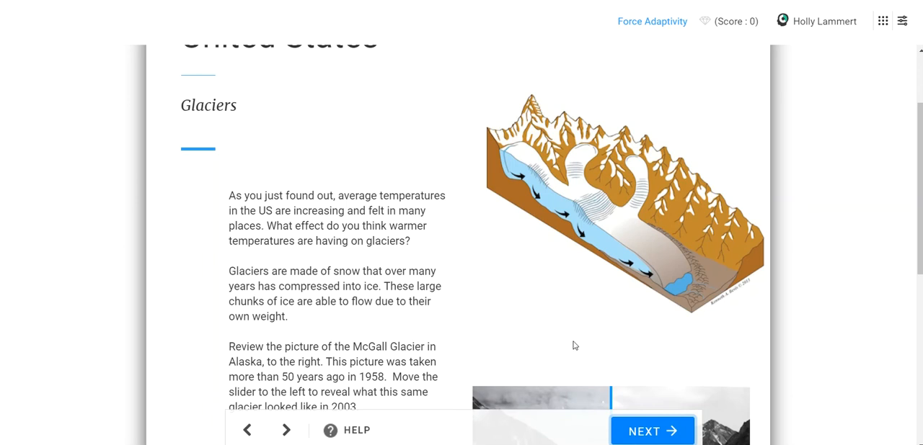
pyautogui.moveTo(661, 260)
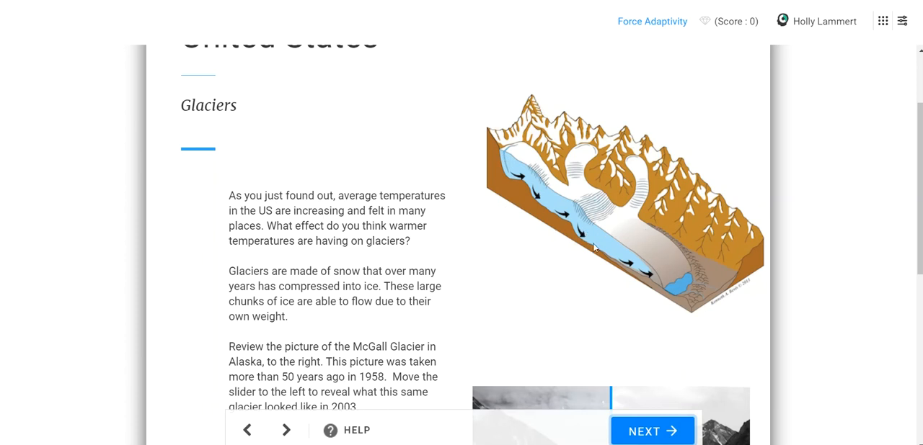
# Step: Scroll past the glacier introduction to the McGall Glacier observations question and photo slider
pyautogui.scroll(-3)
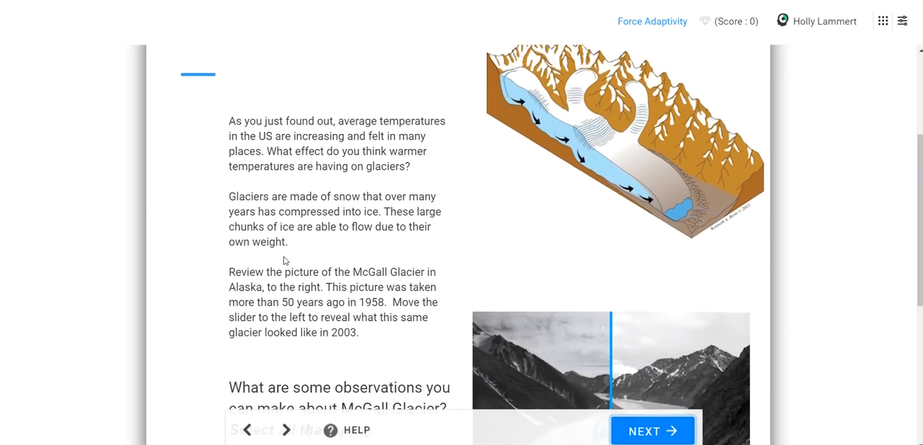
pyautogui.scroll(-3)
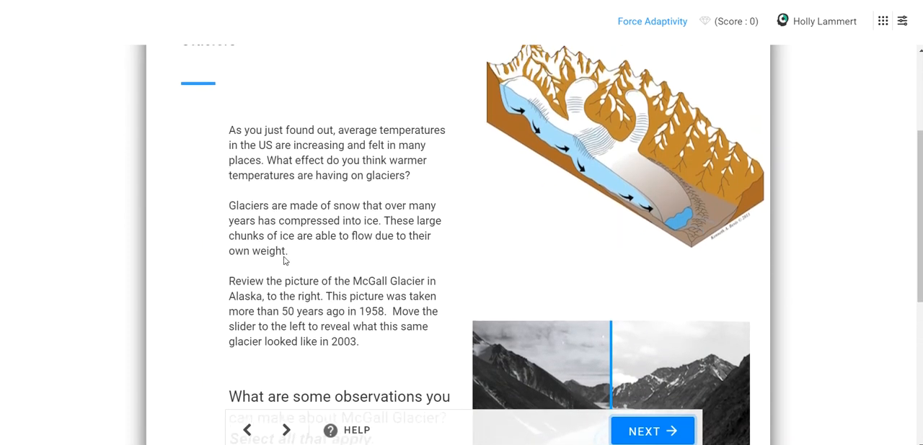
pyautogui.scroll(-3)
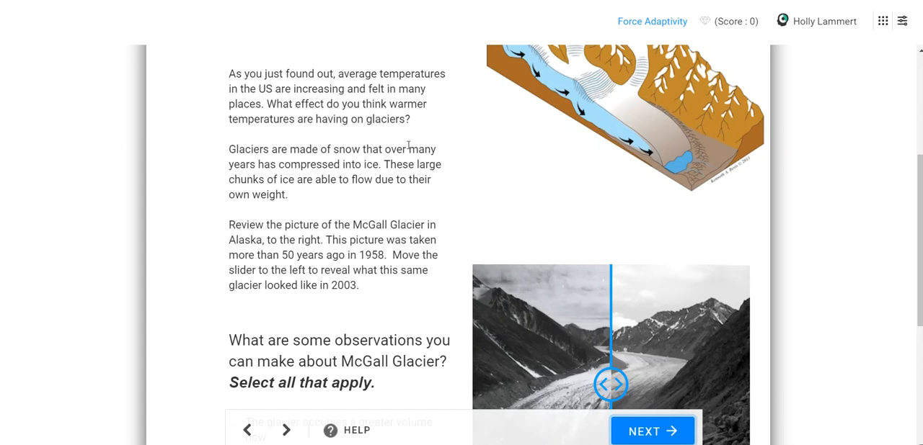
pyautogui.moveTo(525, 59)
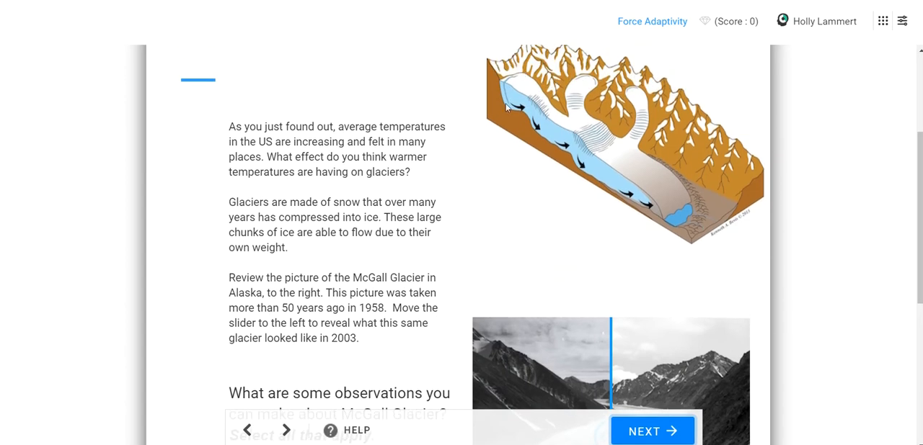
pyautogui.moveTo(516, 110)
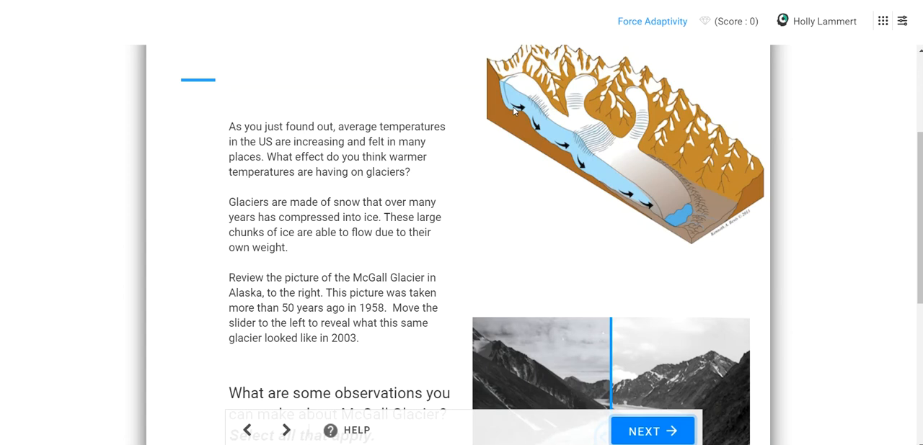
pyautogui.moveTo(517, 86)
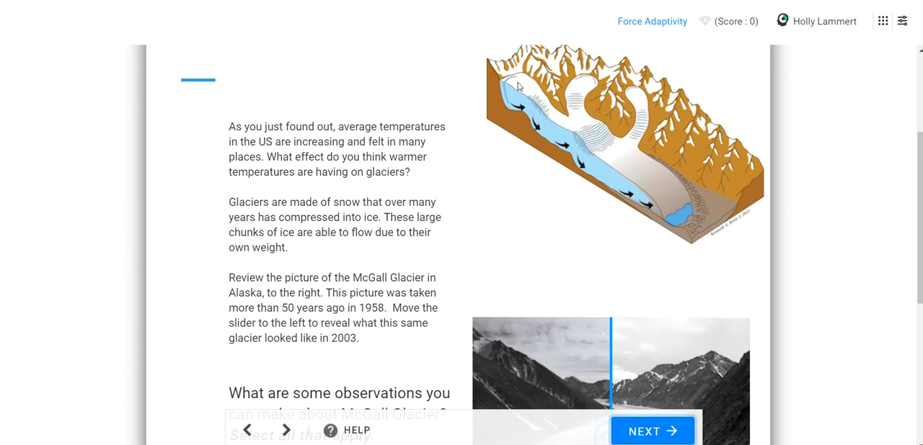
pyautogui.moveTo(537, 140)
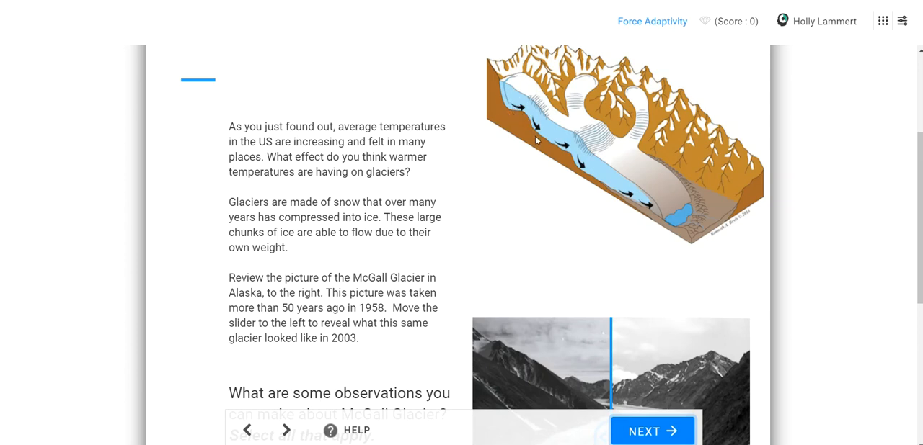
pyautogui.moveTo(595, 167)
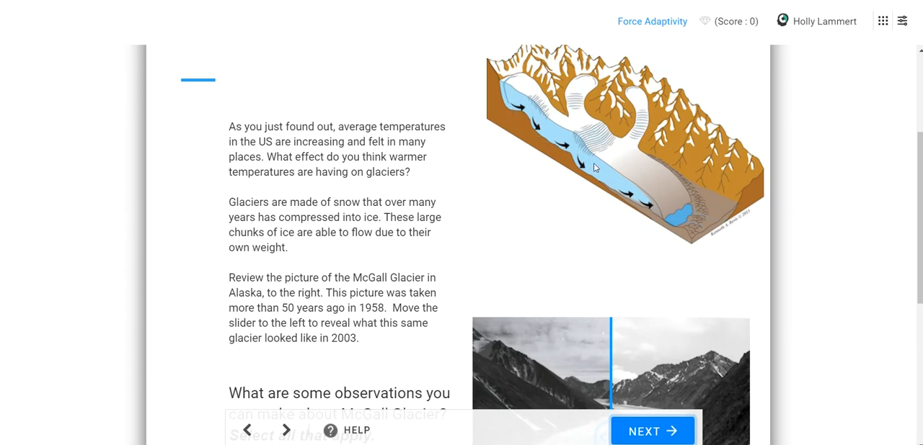
pyautogui.moveTo(367, 255)
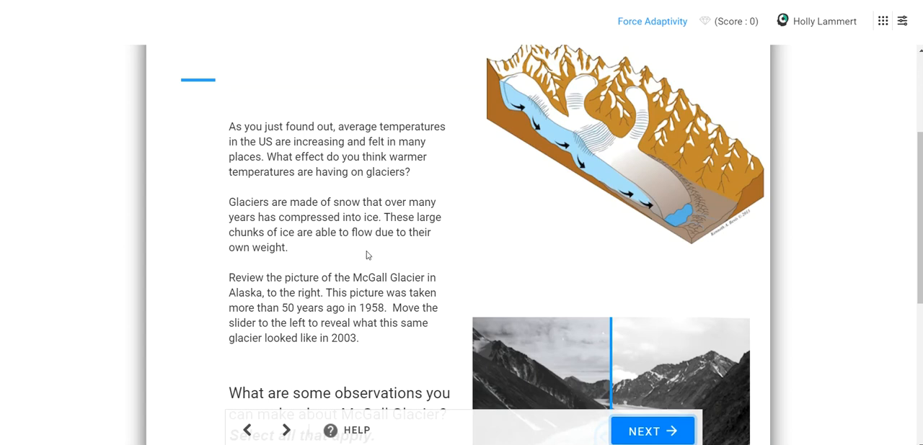
pyautogui.scroll(-3)
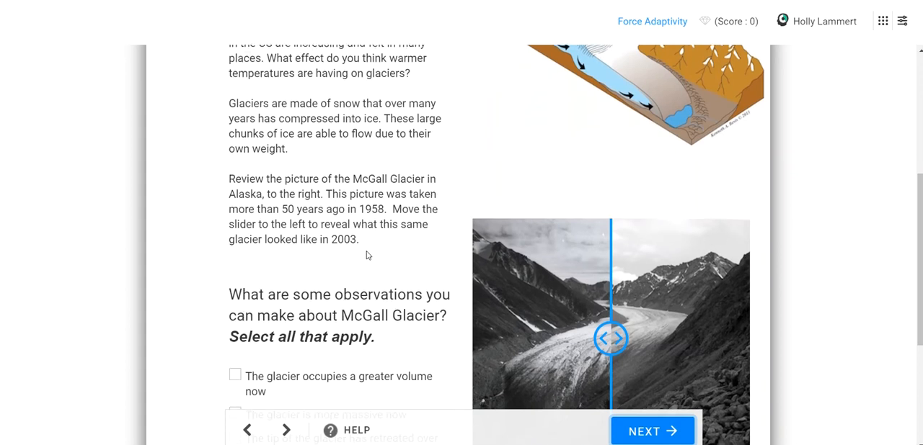
# Step: Slide the McGall Glacier comparison between 1958 and 2003, ending on the 2003 view
pyautogui.scroll(-3)
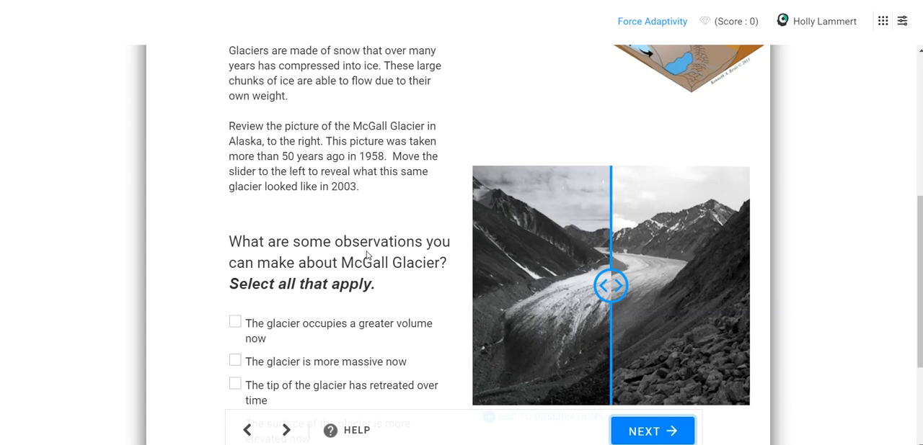
pyautogui.scroll(-3)
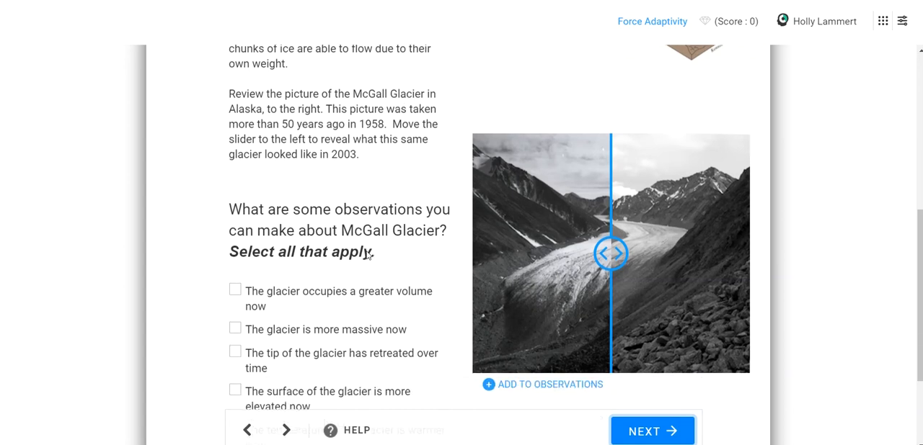
pyautogui.scroll(-3)
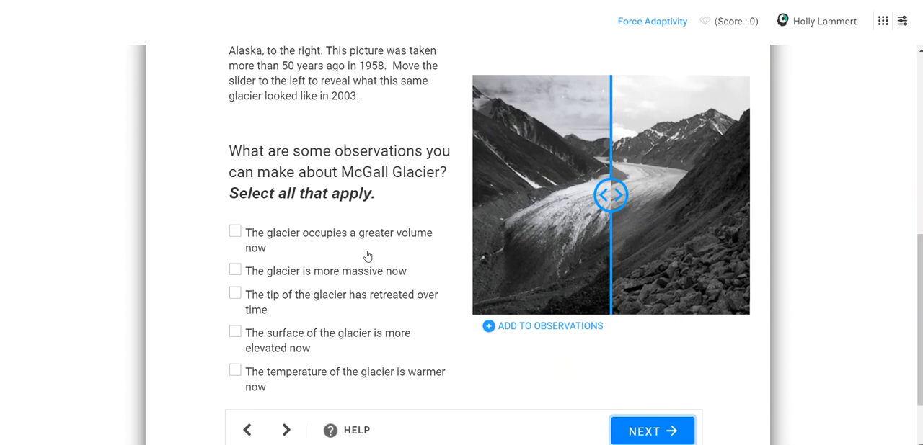
pyautogui.moveTo(507, 242)
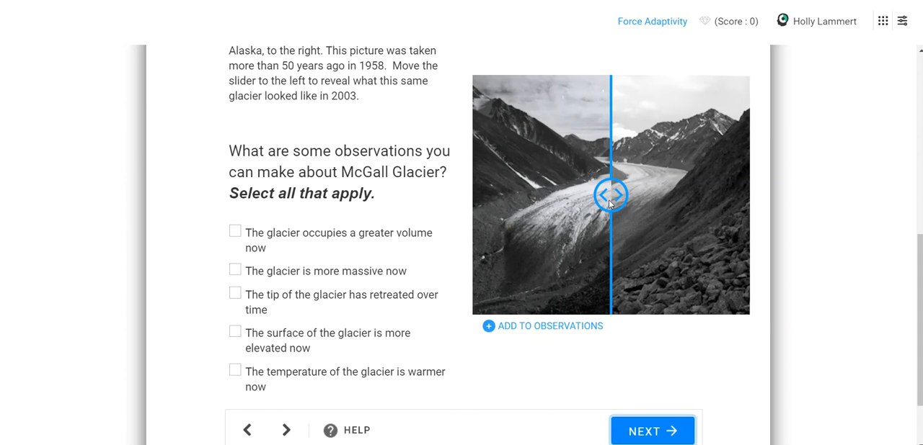
pyautogui.moveTo(611, 194); pyautogui.dragTo(575, 194)
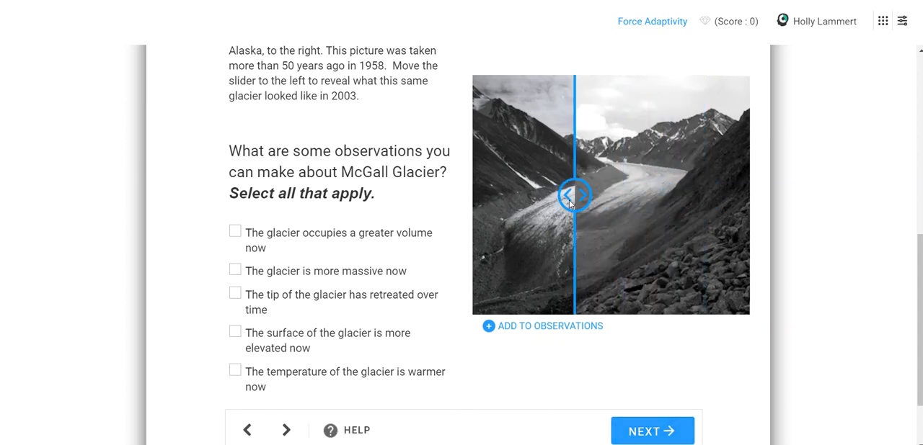
pyautogui.moveTo(573, 194); pyautogui.dragTo(645, 195)
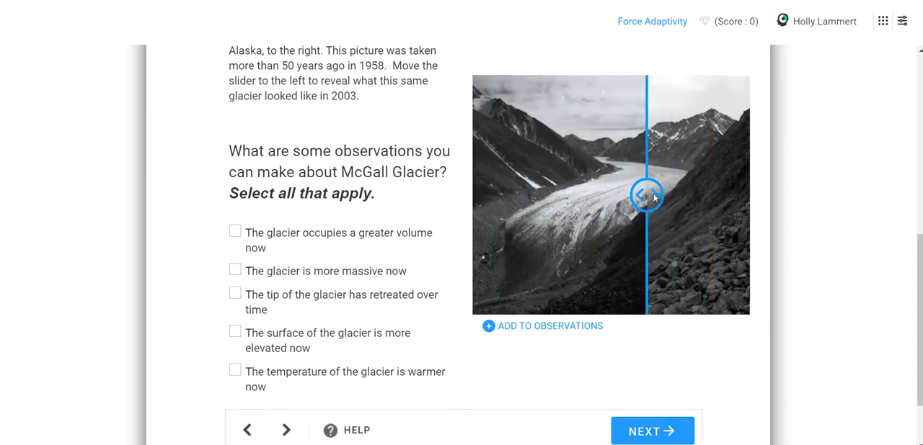
pyautogui.moveTo(645, 194); pyautogui.dragTo(477, 194)
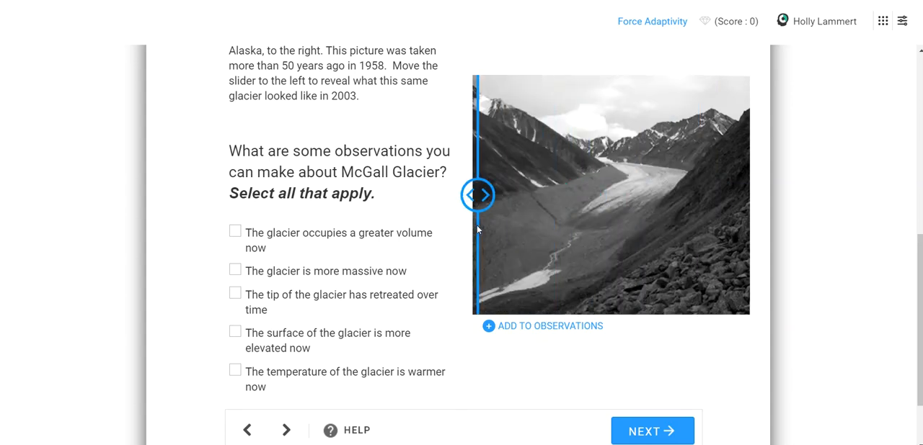
pyautogui.moveTo(478, 195); pyautogui.dragTo(622, 194)
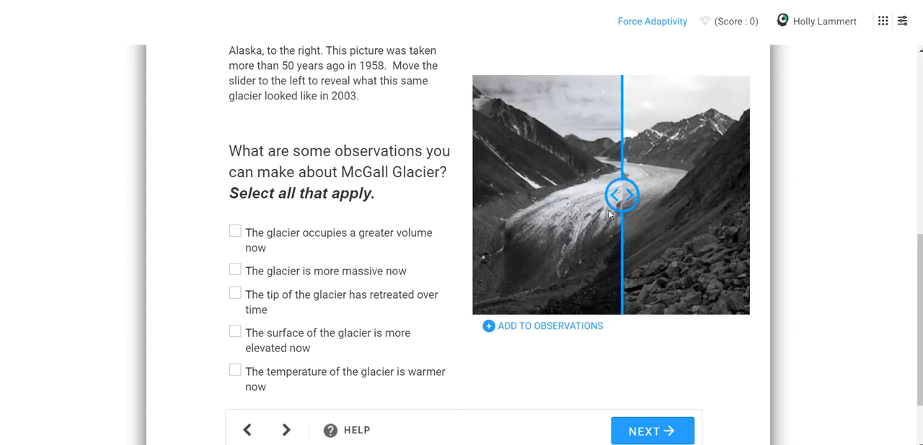
pyautogui.moveTo(621, 194); pyautogui.dragTo(474, 195)
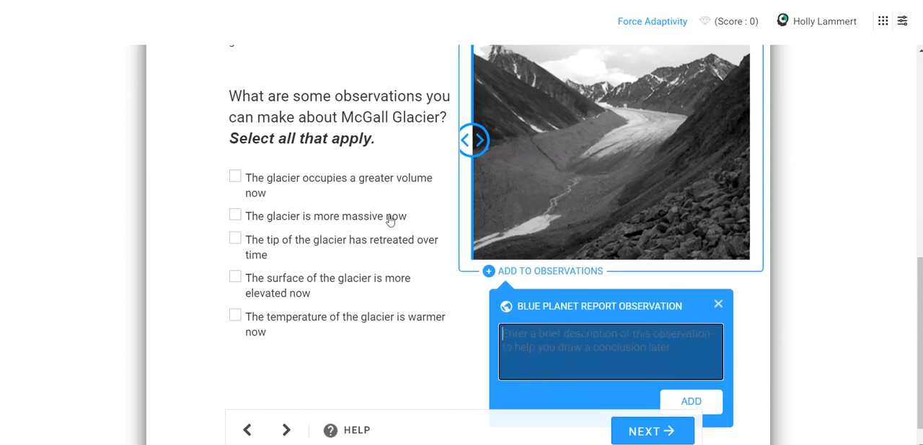
# Step: Add the observation that the glacier has retreated since 1958, exposing landscape and decreasing ice
pyautogui.write('The')
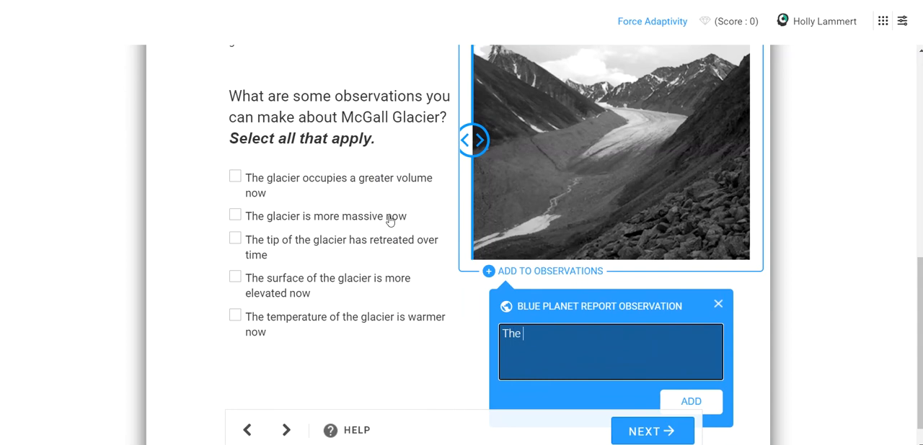
pyautogui.write('glacier is')
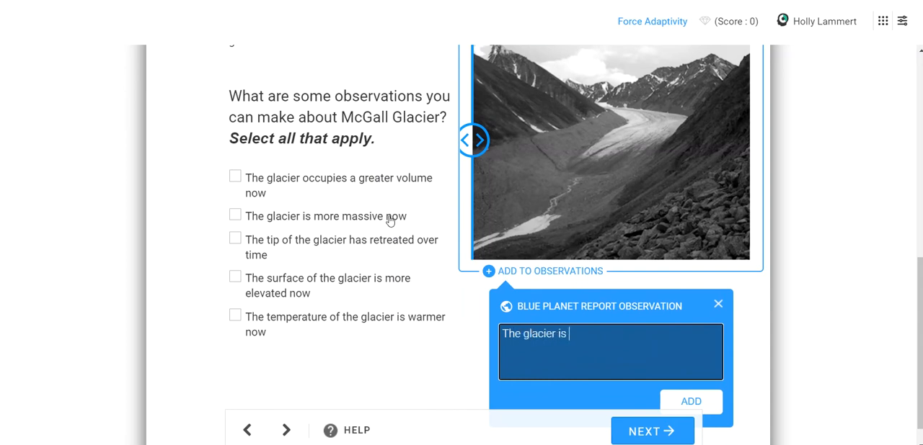
pyautogui.write('has retreated since')
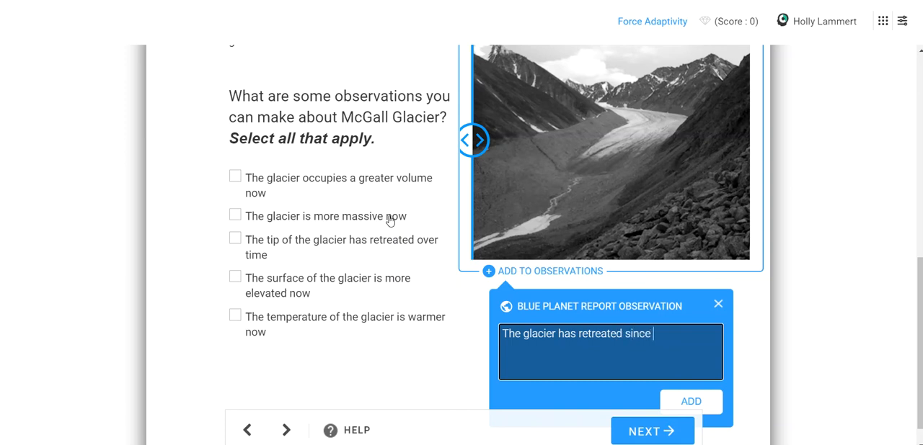
pyautogui.write('1958')
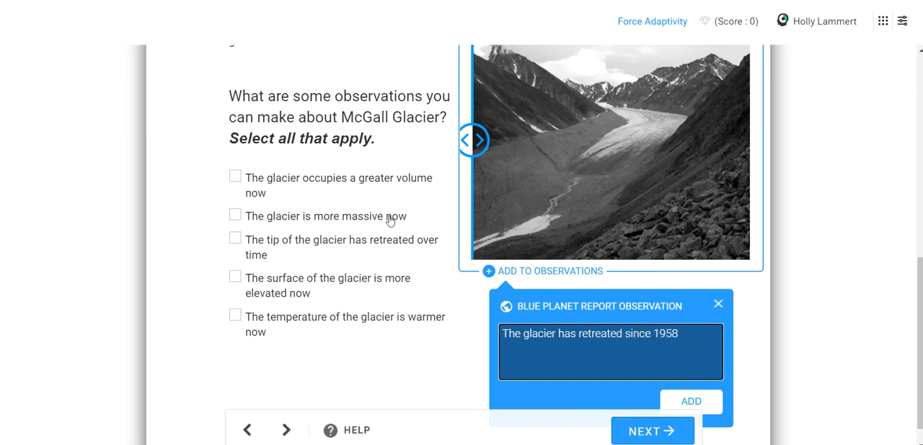
pyautogui.write(',')
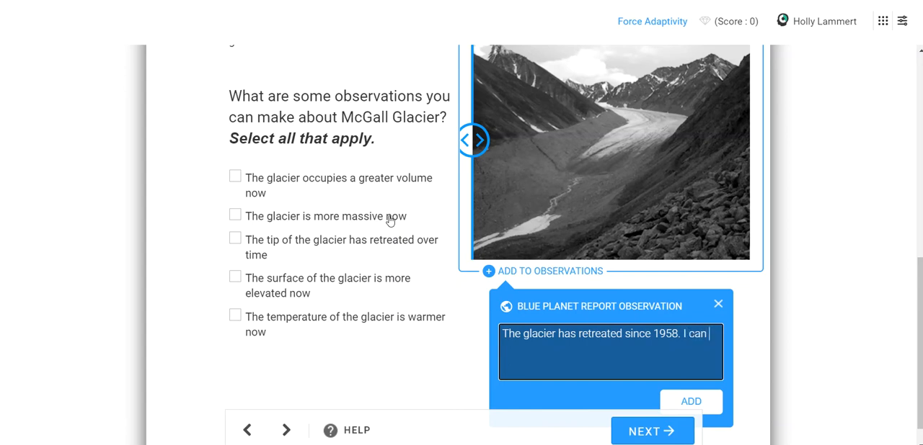
pyautogui.write('tell by the')
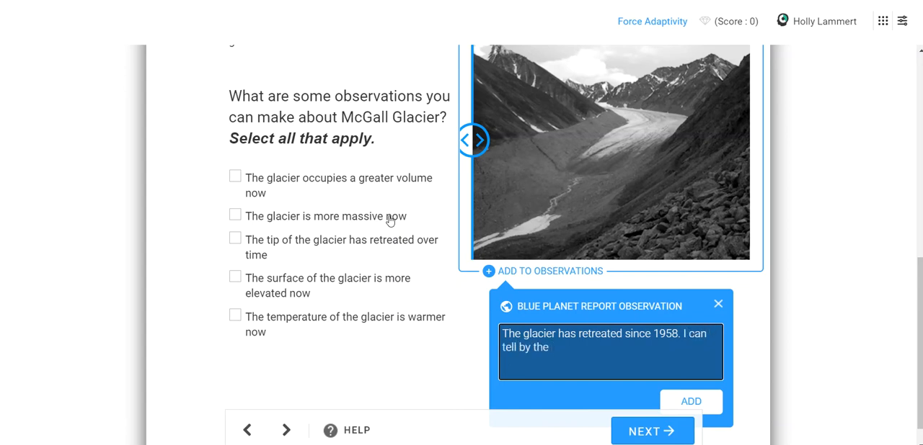
pyautogui.write('landscape and t')
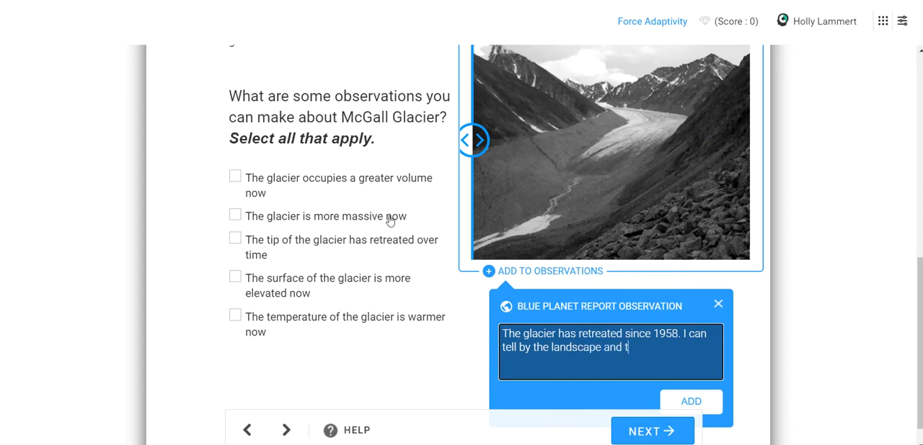
pyautogui.write('which is')
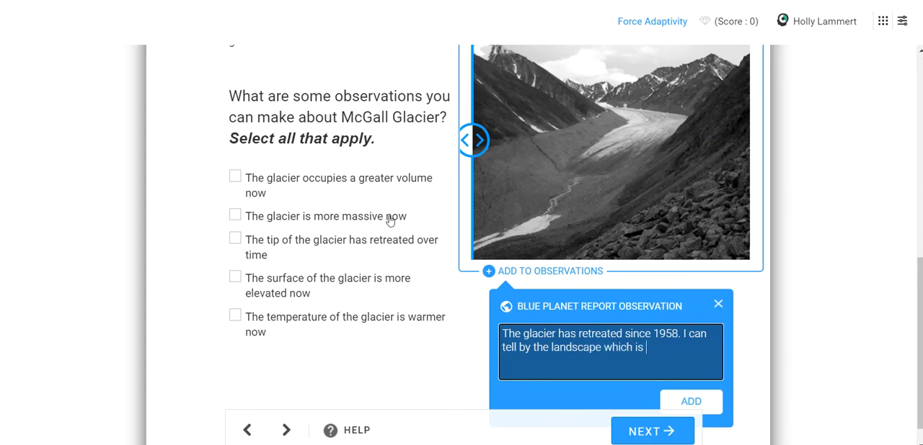
pyautogui.write('exposed and the mass of')
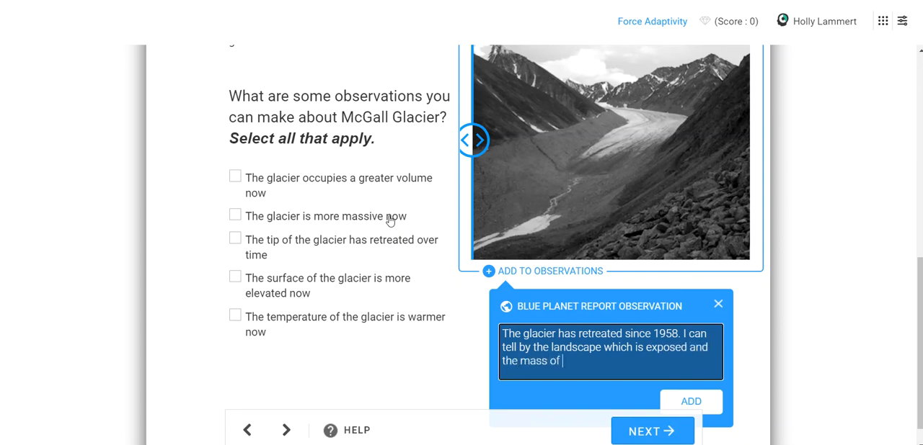
pyautogui.write('ice, which')
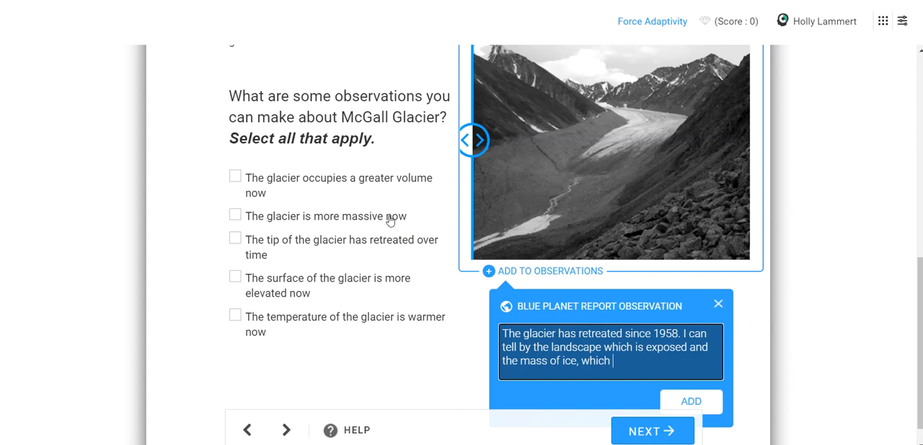
pyautogui.write('has decreased.')
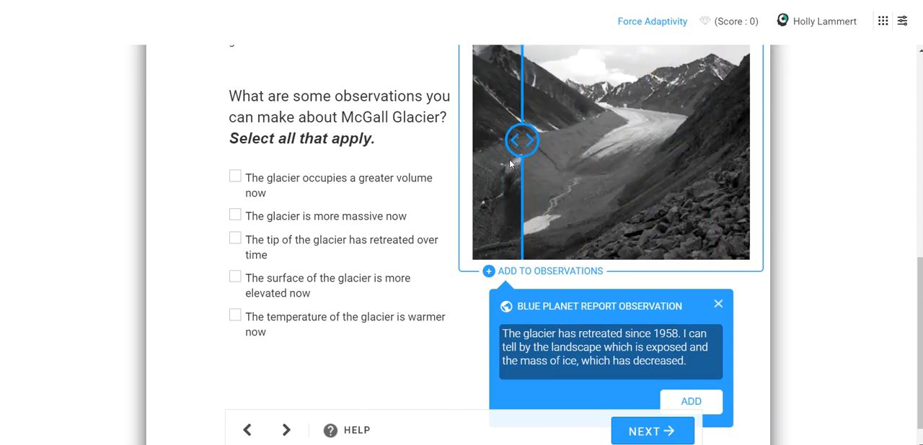
pyautogui.click(690, 402)
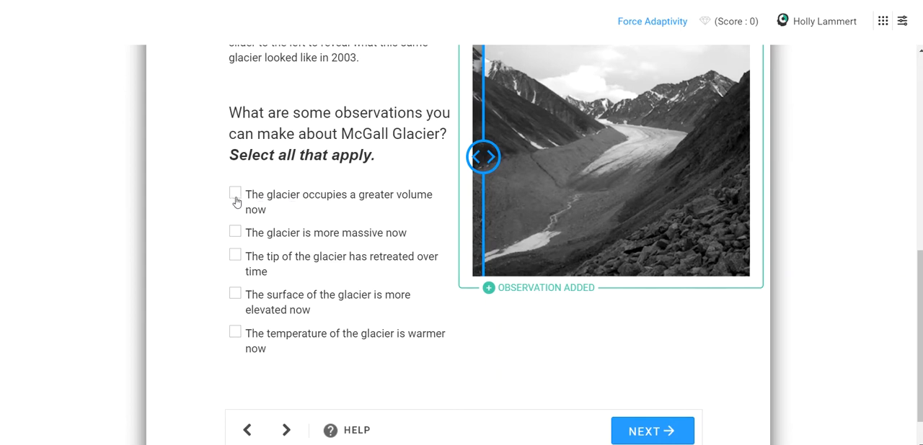
pyautogui.moveTo(236, 246)
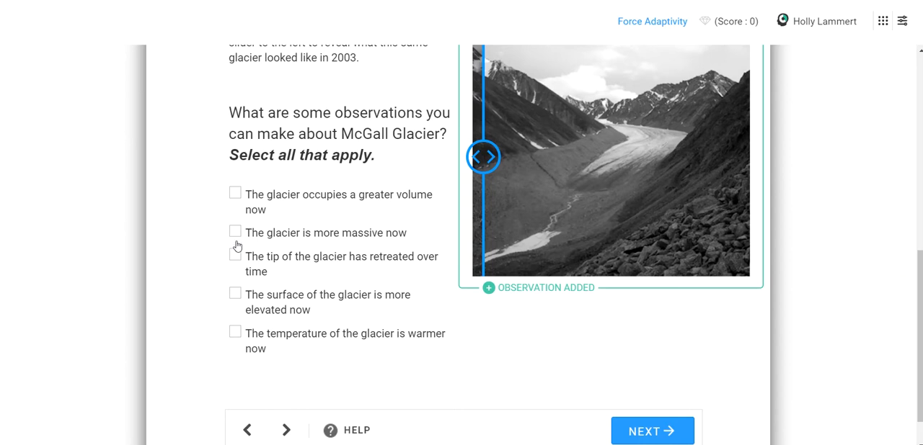
pyautogui.moveTo(236, 261)
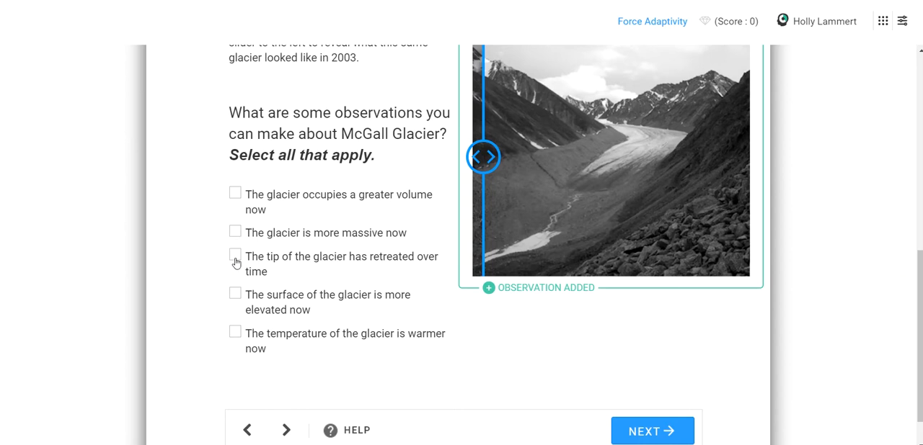
# Step: Mark 'The tip of the glacier has retreated over time', recompare the photos, then submit
pyautogui.click(235, 256)
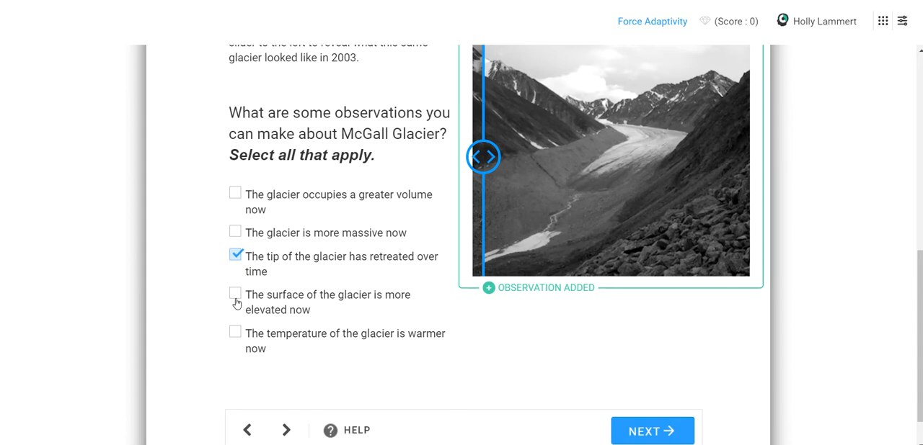
pyautogui.moveTo(234, 342)
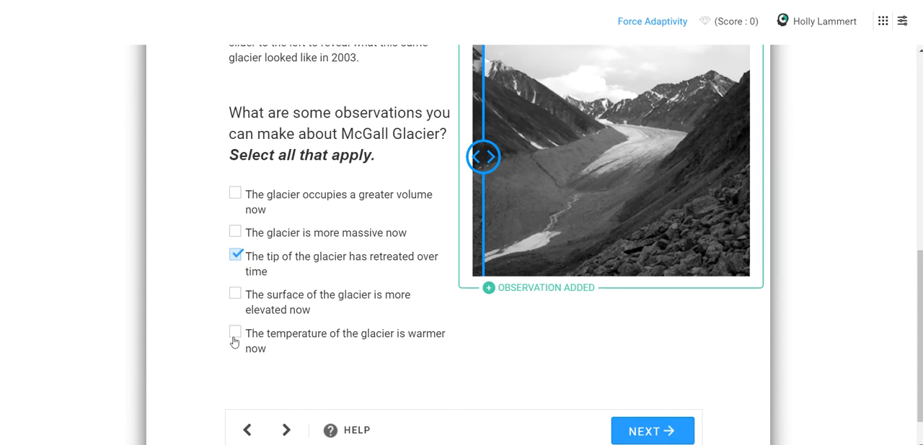
pyautogui.moveTo(483, 157); pyautogui.dragTo(592, 157)
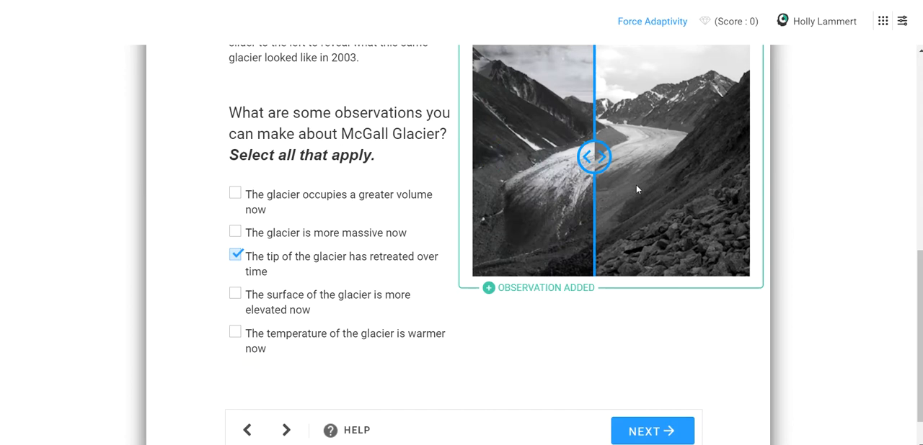
pyautogui.moveTo(593, 157); pyautogui.dragTo(629, 156)
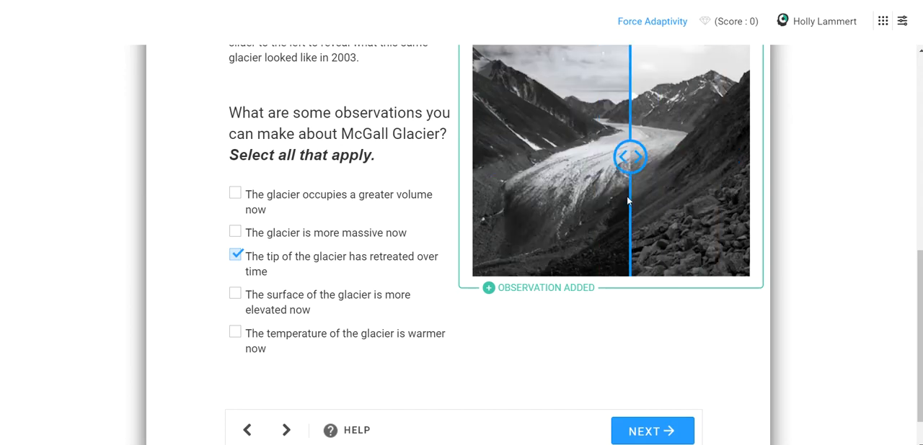
pyautogui.moveTo(629, 156); pyautogui.dragTo(549, 156)
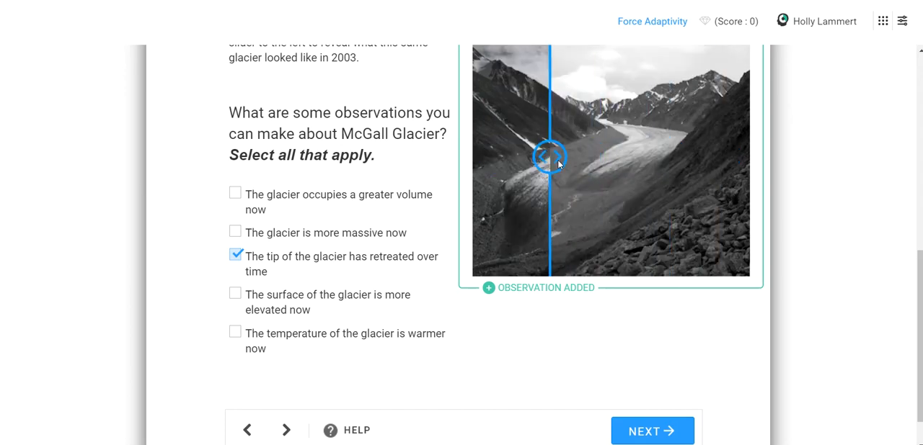
pyautogui.moveTo(549, 157); pyautogui.dragTo(564, 157)
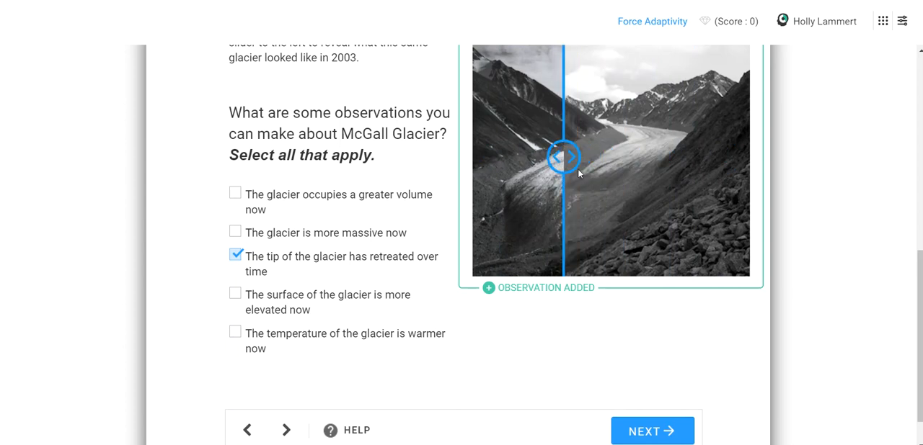
pyautogui.moveTo(564, 156); pyautogui.dragTo(626, 157)
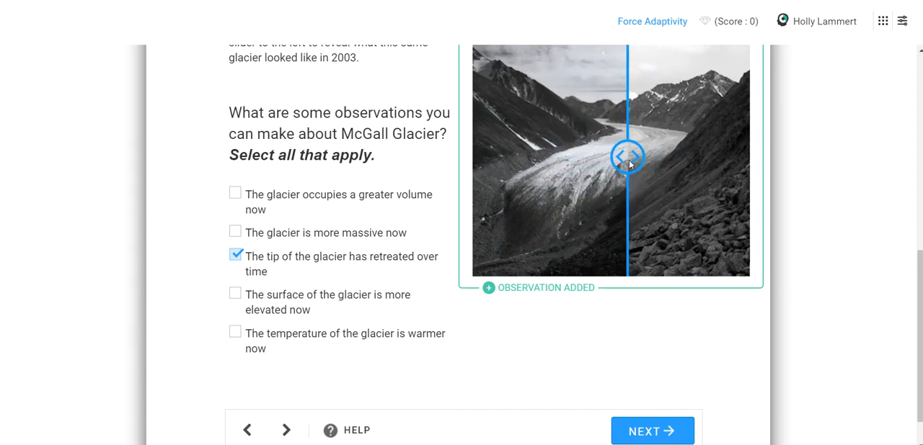
pyautogui.moveTo(626, 156); pyautogui.dragTo(557, 157)
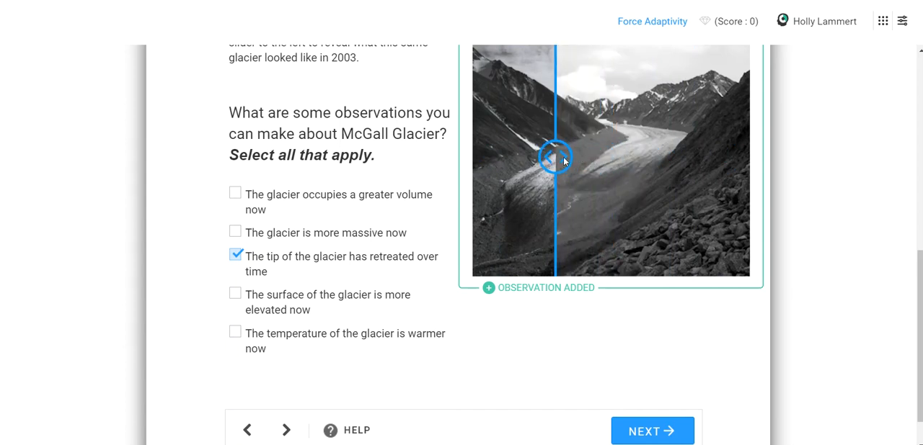
pyautogui.moveTo(555, 157); pyautogui.dragTo(604, 157)
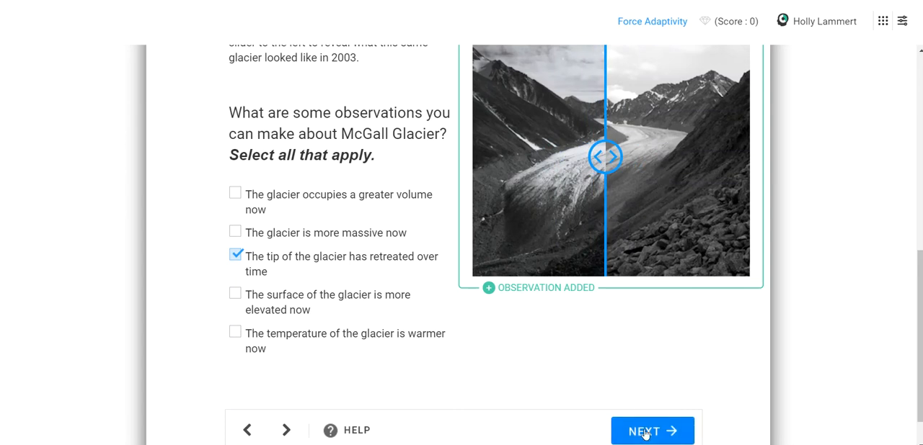
pyautogui.click(651, 431)
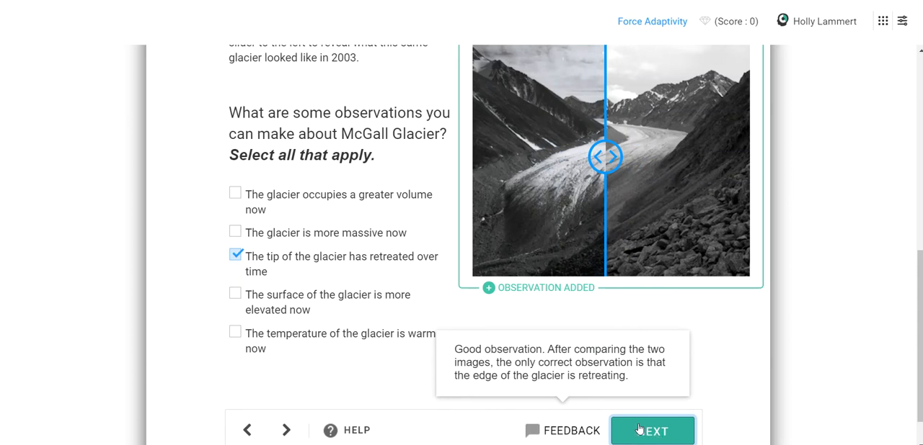
pyautogui.click(651, 430)
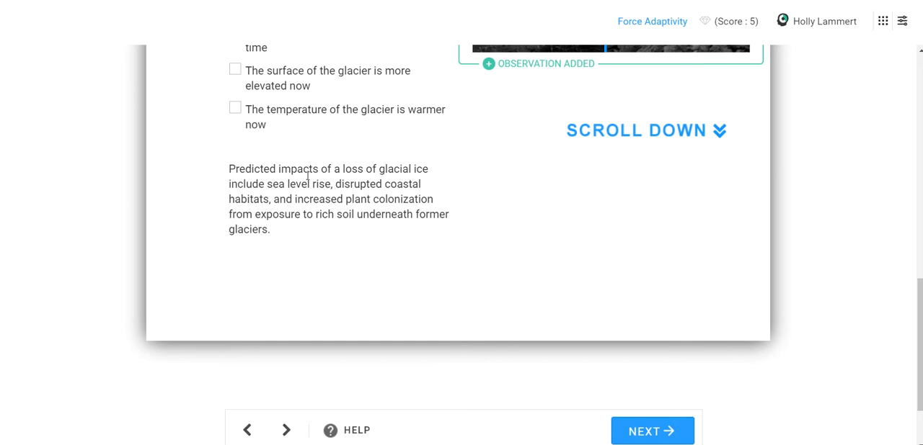
pyautogui.moveTo(588, 139)
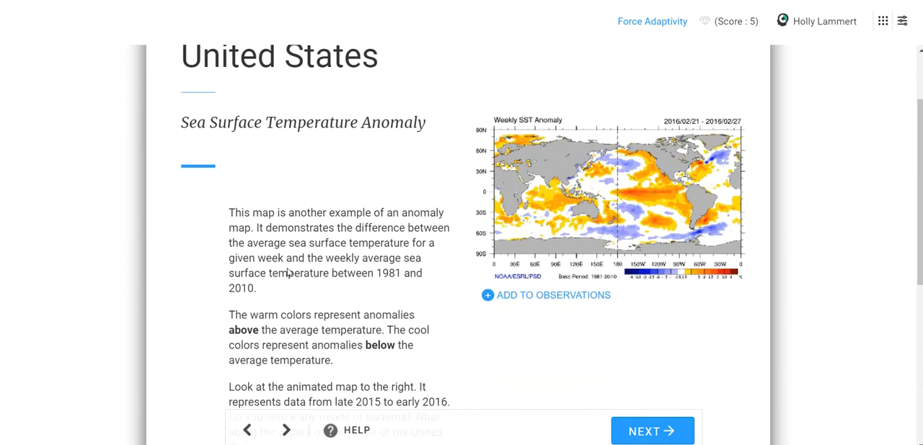
pyautogui.scroll(-3)
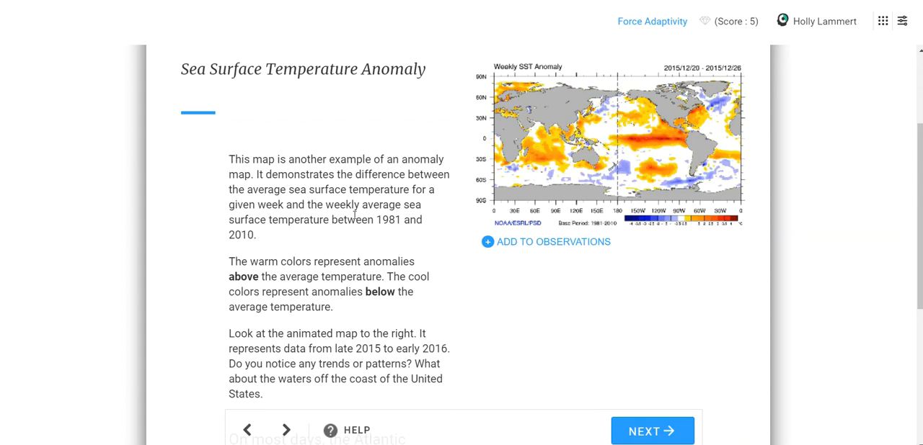
pyautogui.scroll(-3)
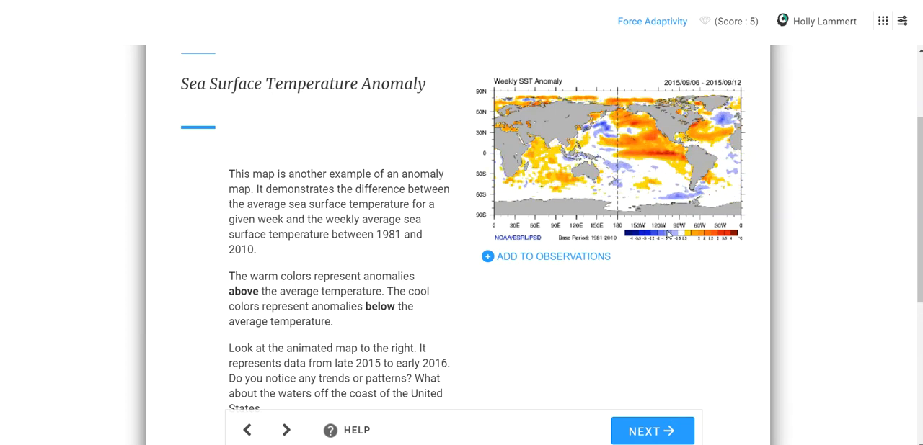
pyautogui.scroll(-3)
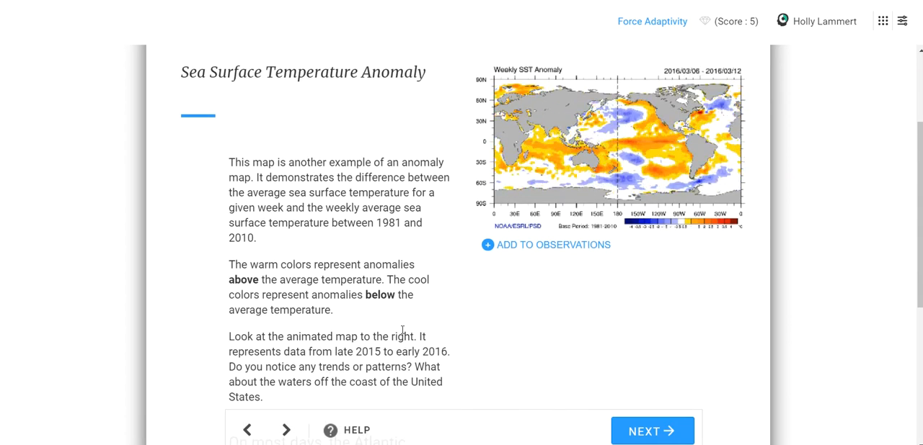
pyautogui.scroll(-3)
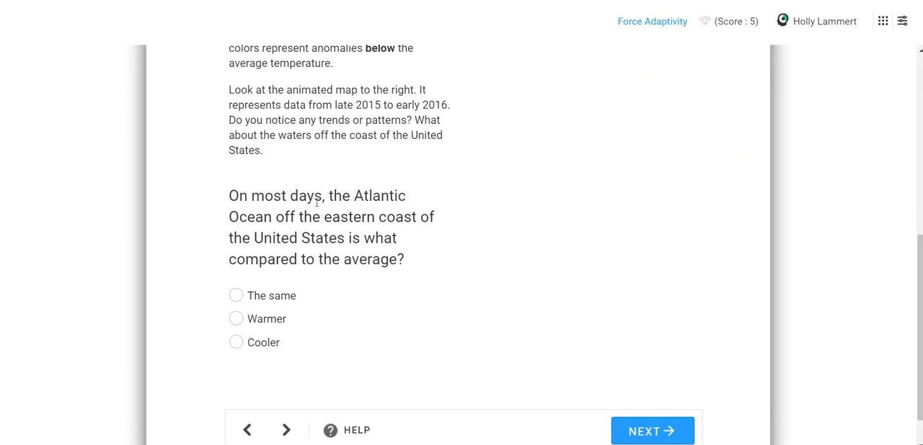
pyautogui.moveTo(312, 222)
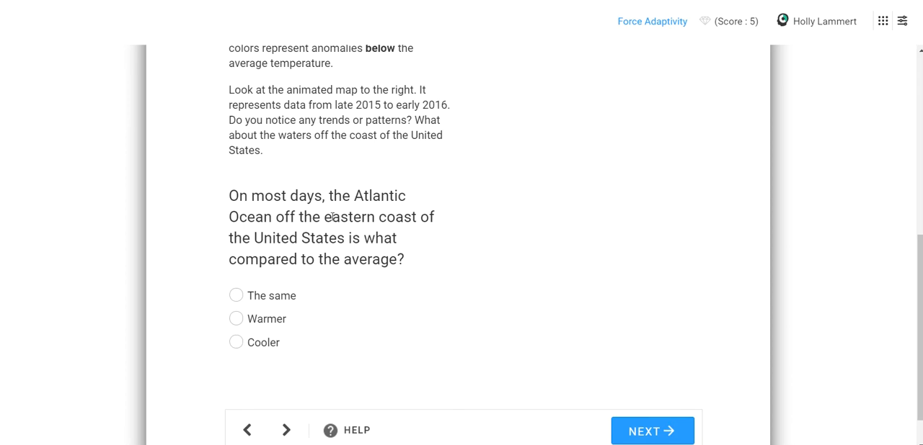
pyautogui.scroll(-3)
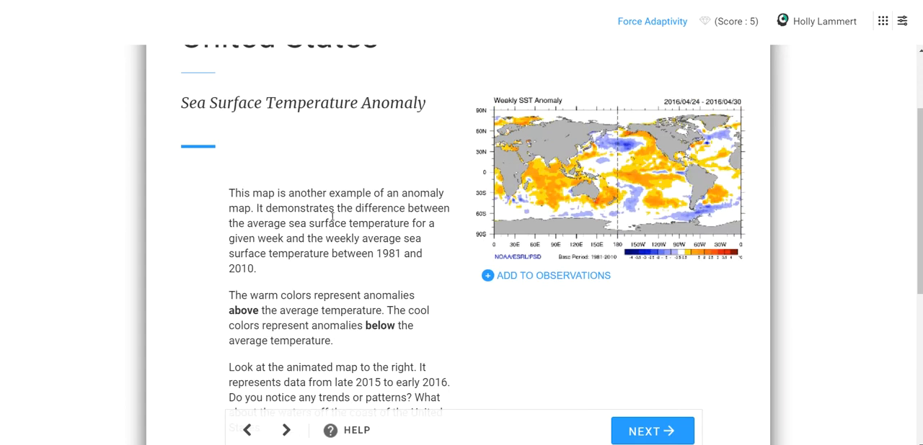
pyautogui.scroll(-3)
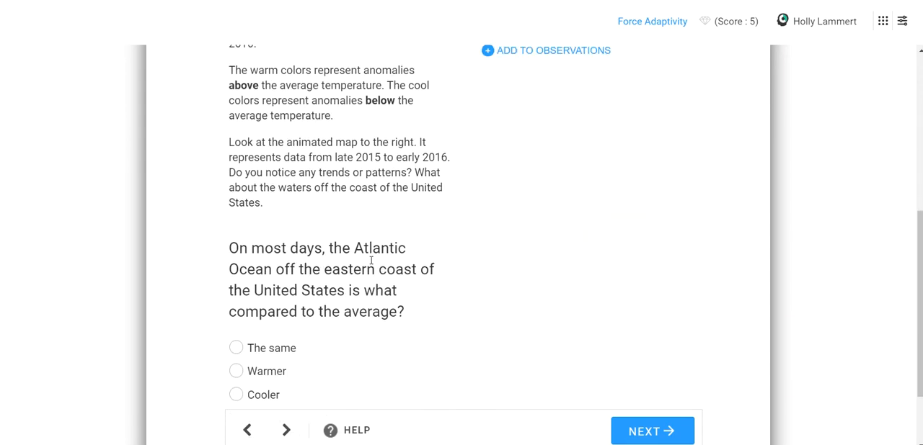
pyautogui.scroll(-3)
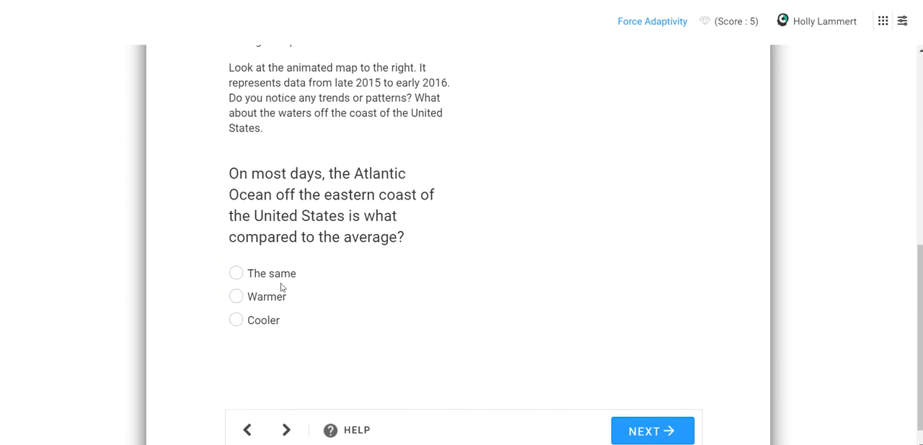
# Step: Answer 'Warmer' for the Atlantic off the eastern US and submit
pyautogui.click(235, 296)
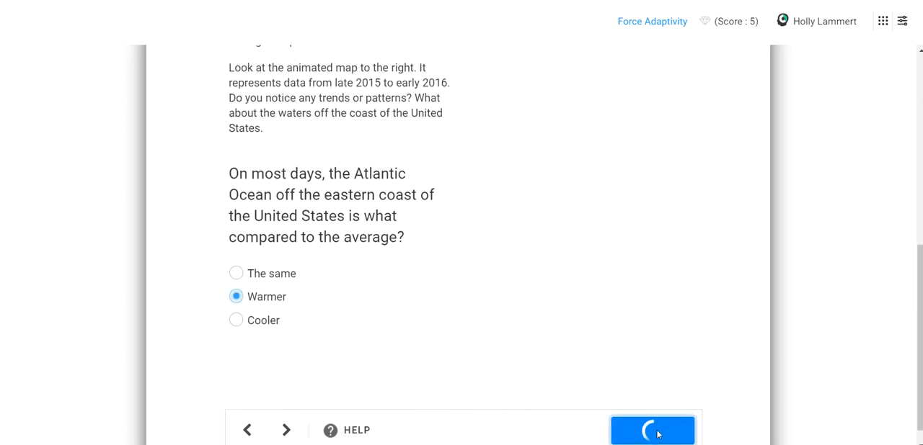
pyautogui.click(652, 431)
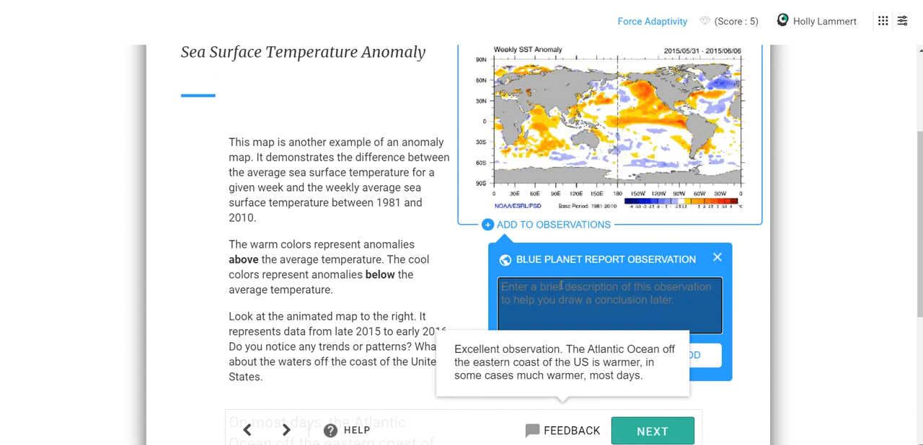
# Step: Type an observation on above-average 1981-2010 temperatures in the Atlantic and Indian Oceans
pyautogui.write('There are above a')
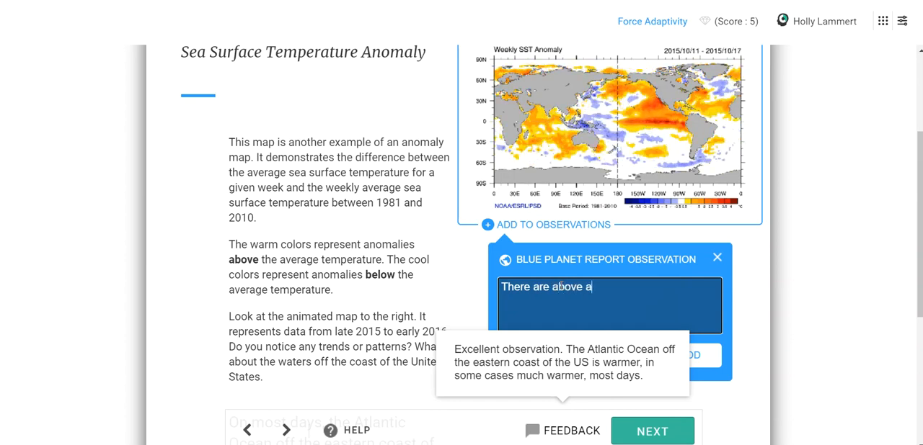
pyautogui.write('verage temperatures based on weekly averages compared t')
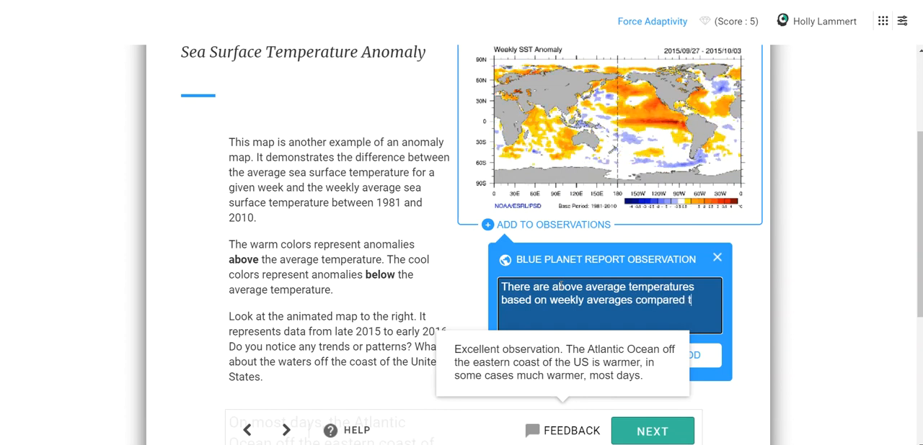
pyautogui.write('1981')
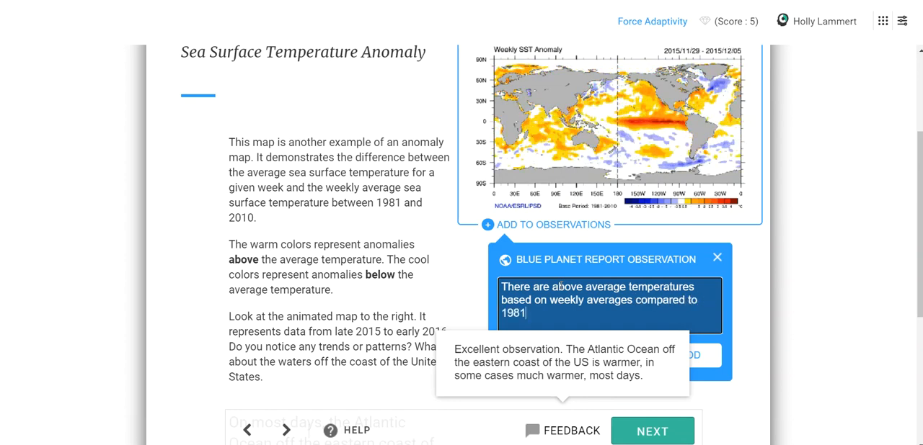
pyautogui.write('-2010, specifically')
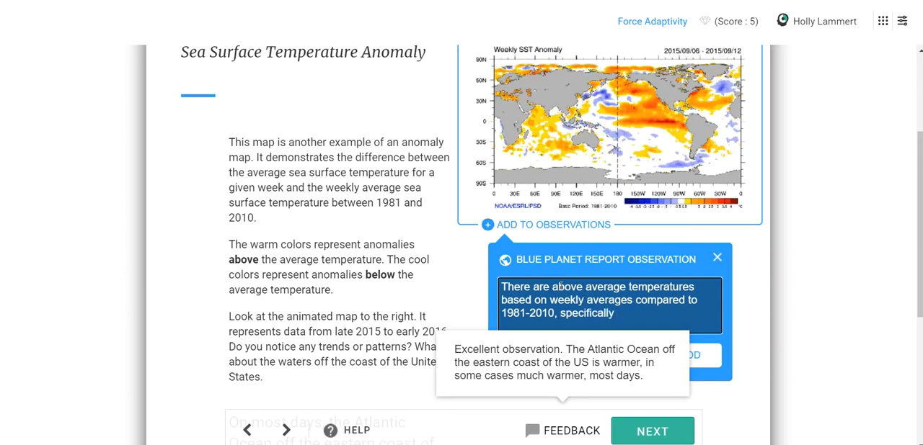
pyautogui.write('in')
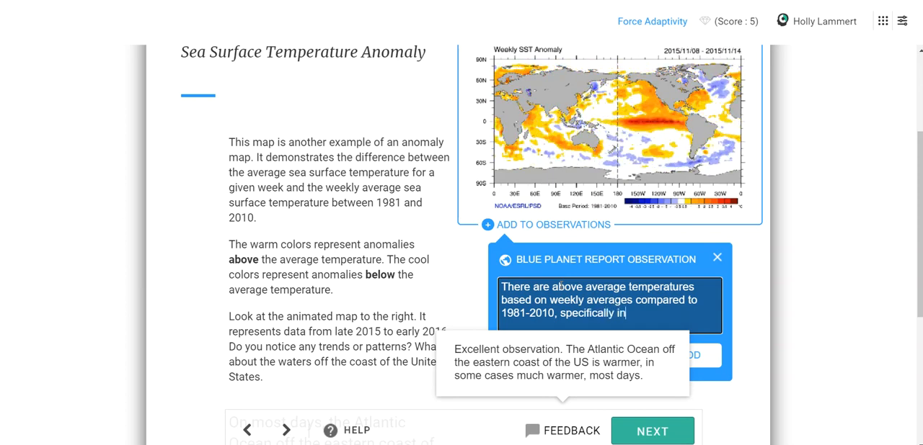
pyautogui.write('the Atlantic Ocean.')
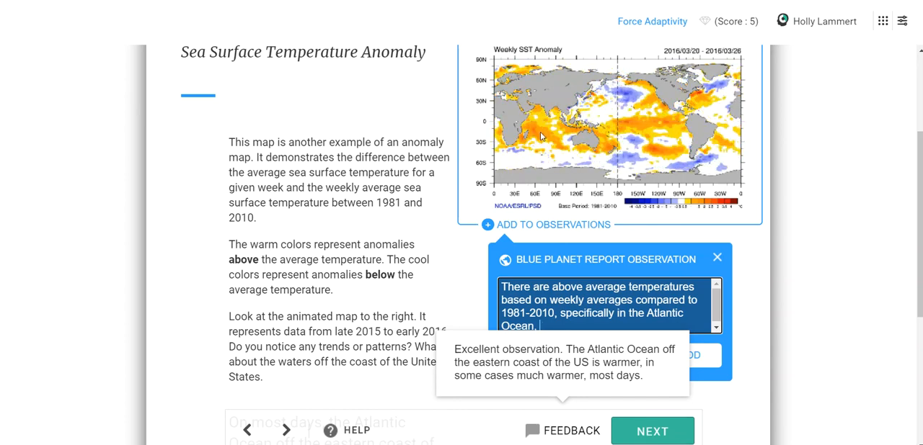
pyautogui.write('the Indian Ocean,')
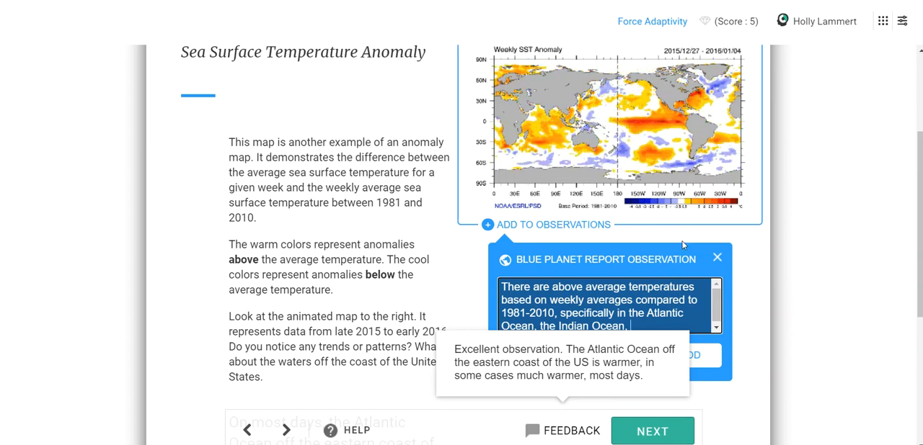
pyautogui.write('and')
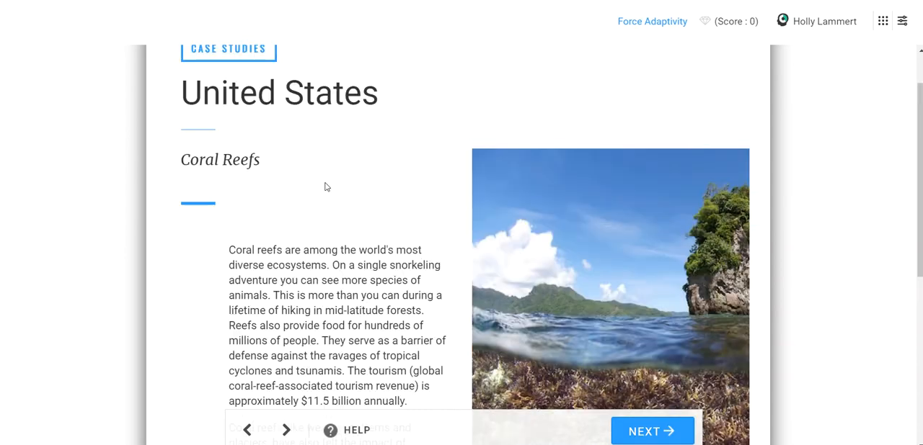
pyautogui.scroll(-3)
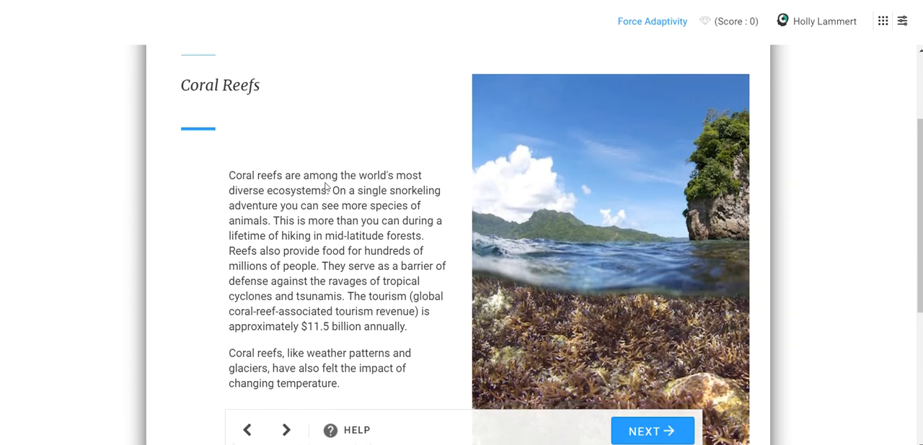
pyautogui.scroll(-3)
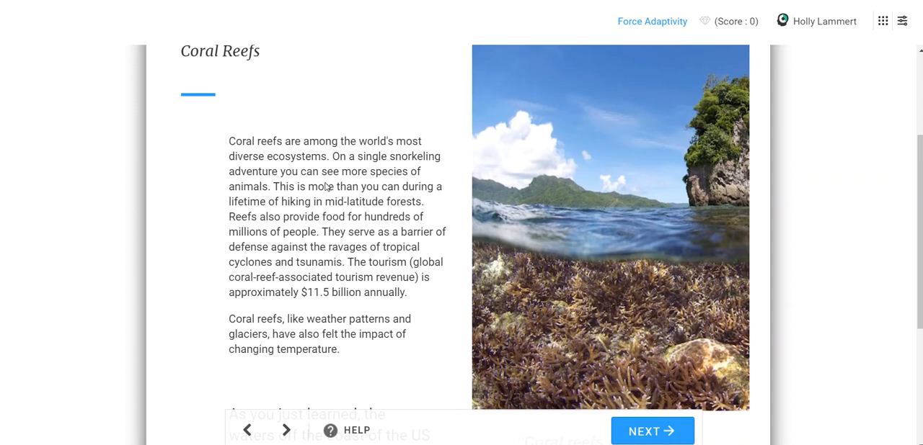
pyautogui.scroll(-3)
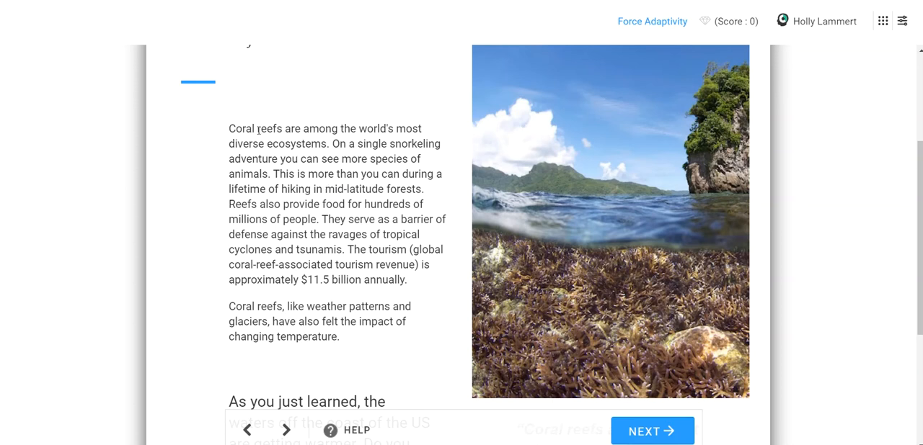
pyautogui.doubleClick(269, 128)
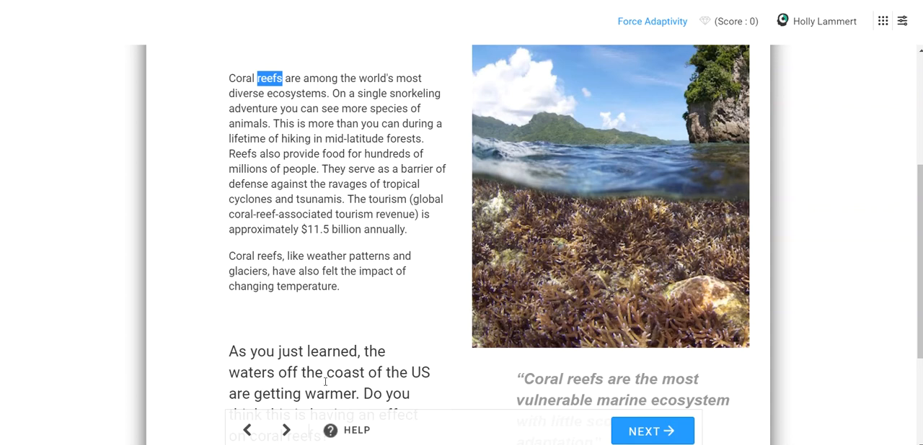
pyautogui.scroll(-3)
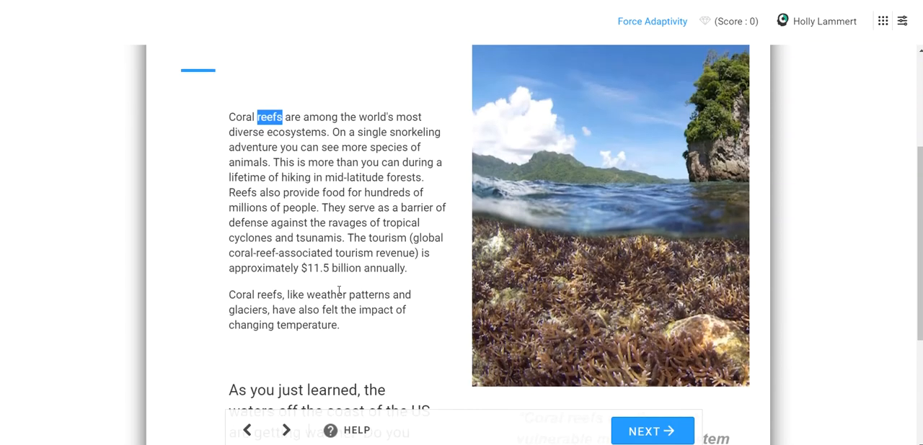
# Step: Read the reef passage, highlight the storm-defense and tourism sentences, and submit Yes
pyautogui.scroll(-3)
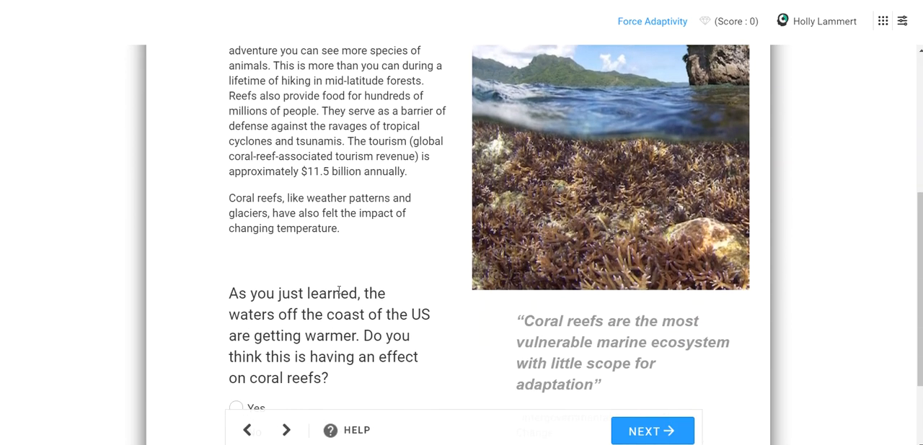
pyautogui.scroll(-3)
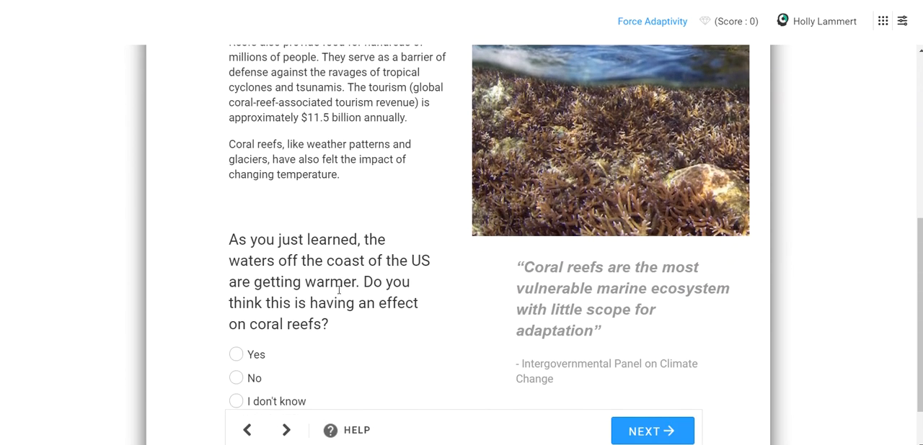
pyautogui.scroll(-3)
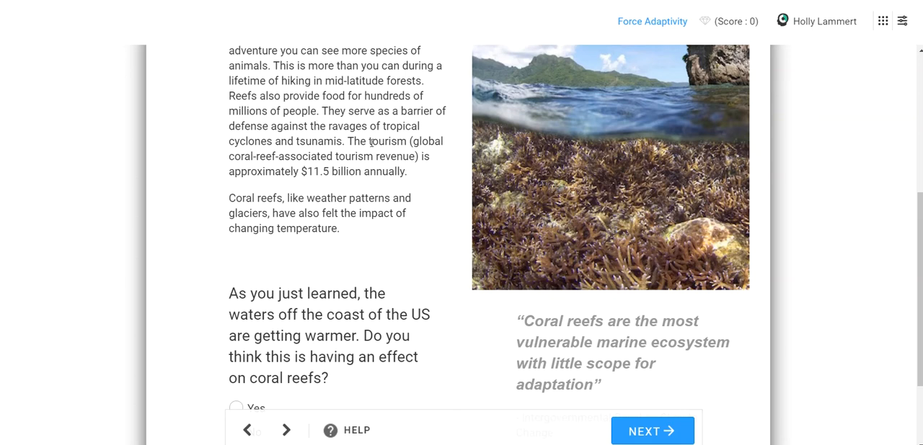
pyautogui.doubleClick(333, 111)
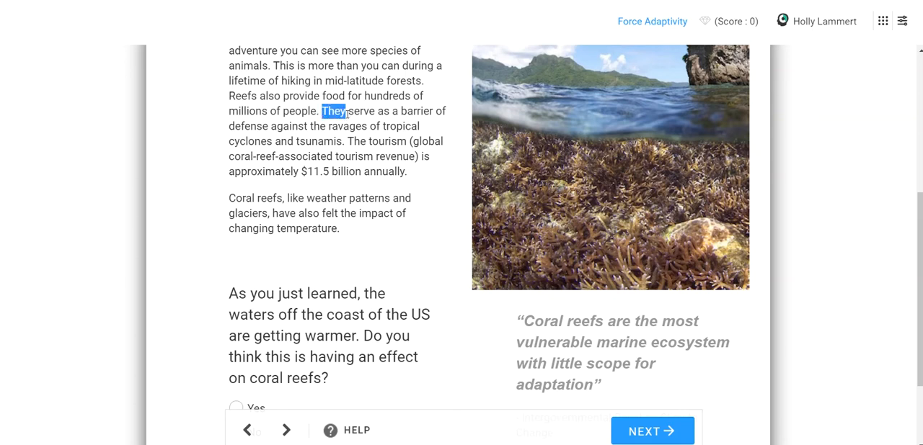
pyautogui.moveTo(346, 111); pyautogui.dragTo(411, 172)
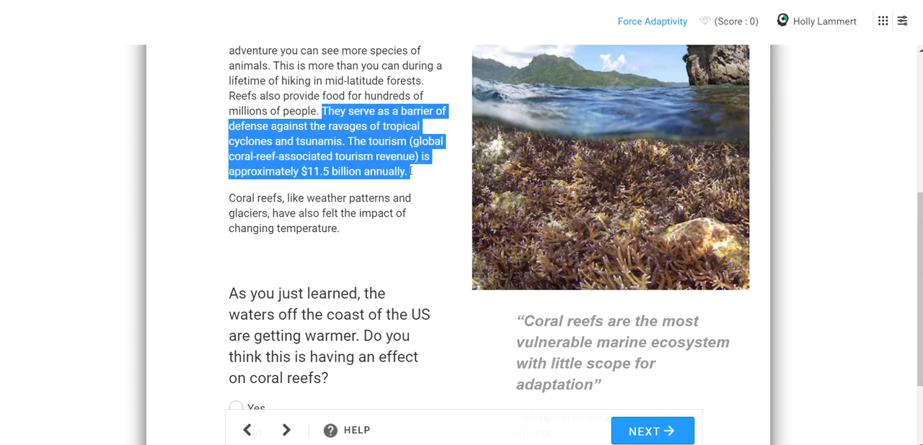
pyautogui.scroll(-3)
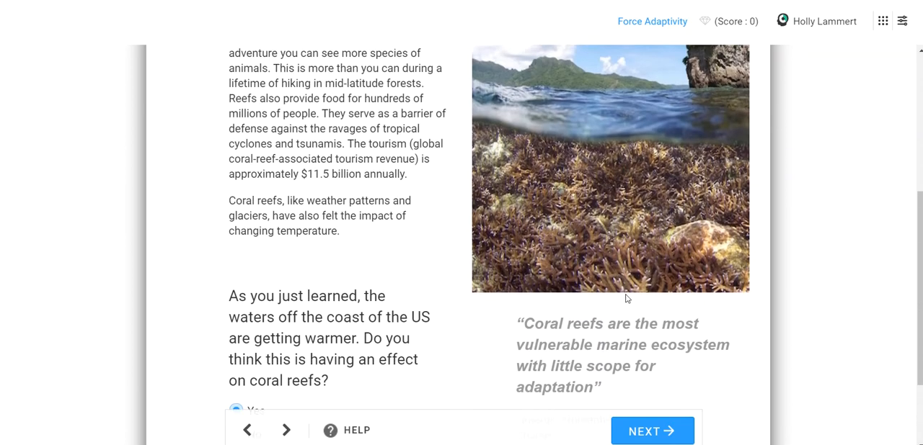
pyautogui.scroll(-3)
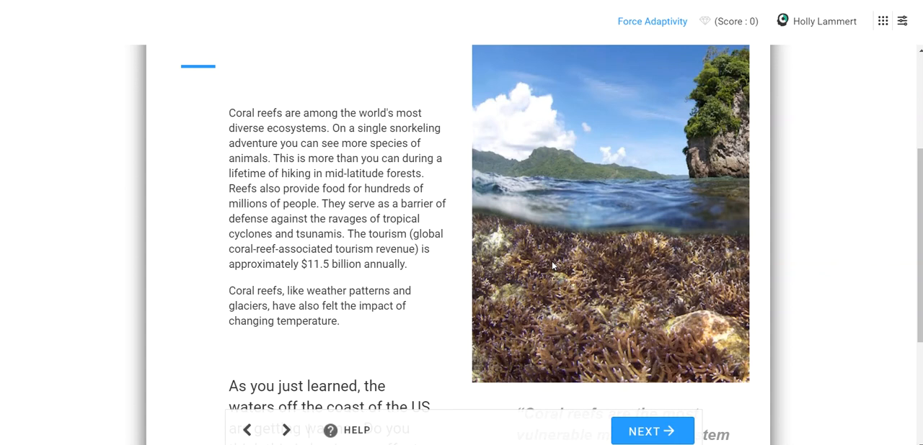
pyautogui.moveTo(648, 262)
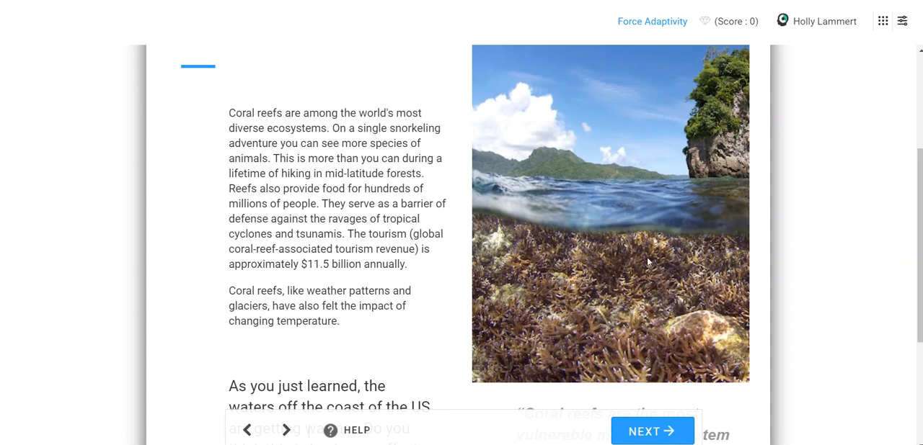
pyautogui.moveTo(608, 222)
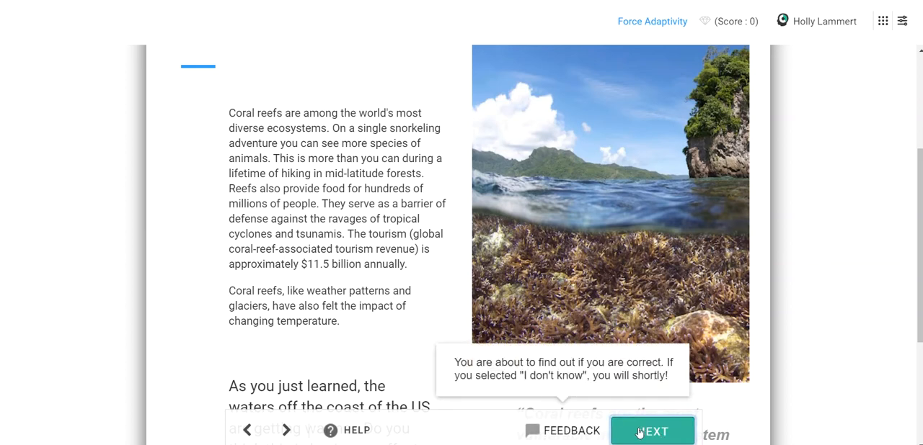
pyautogui.click(652, 431)
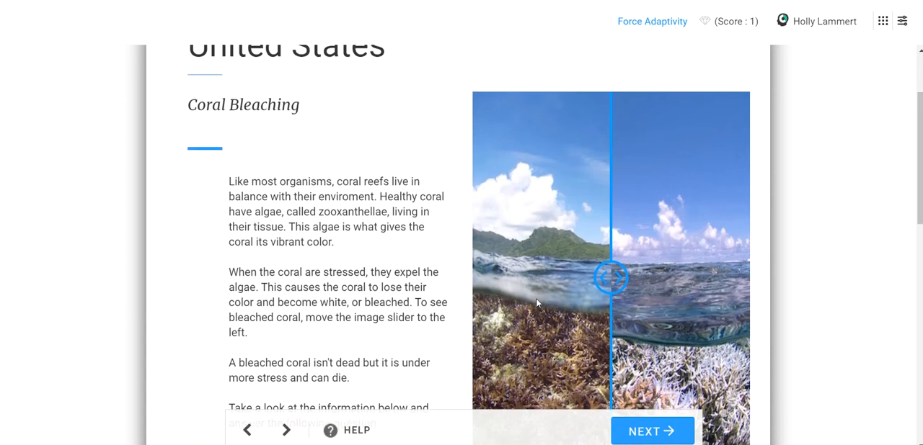
# Step: Slide the coral comparison between healthy and bleached coral, settling halfway
pyautogui.scroll(-3)
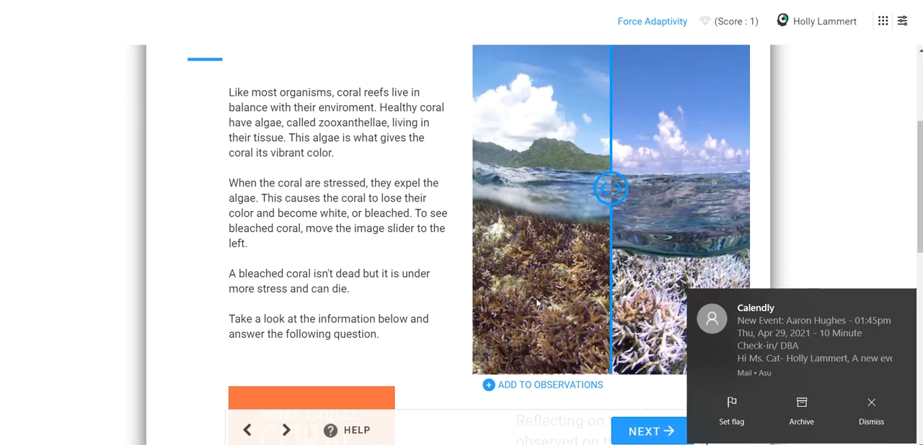
pyautogui.moveTo(611, 189); pyautogui.dragTo(703, 189)
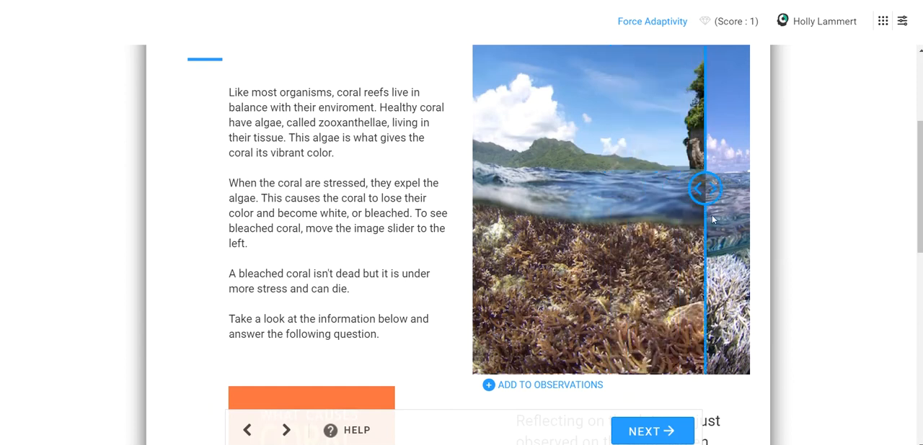
pyautogui.moveTo(706, 188); pyautogui.dragTo(490, 188)
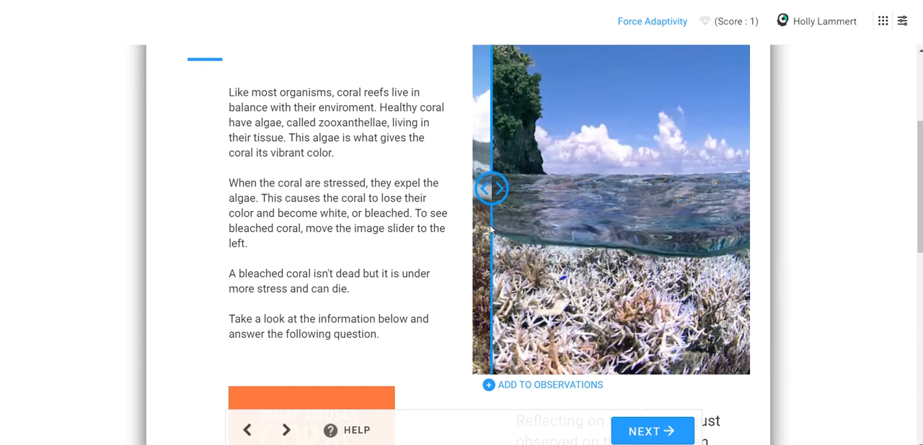
pyautogui.moveTo(490, 188); pyautogui.dragTo(735, 188)
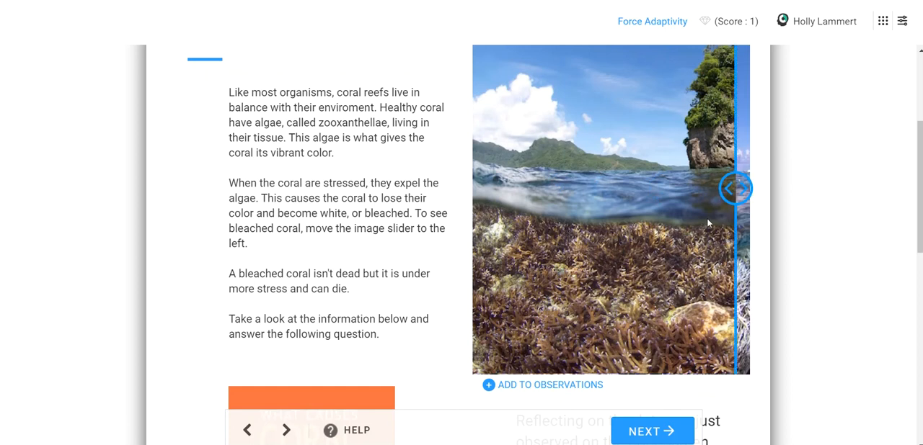
pyautogui.moveTo(735, 189); pyautogui.dragTo(621, 189)
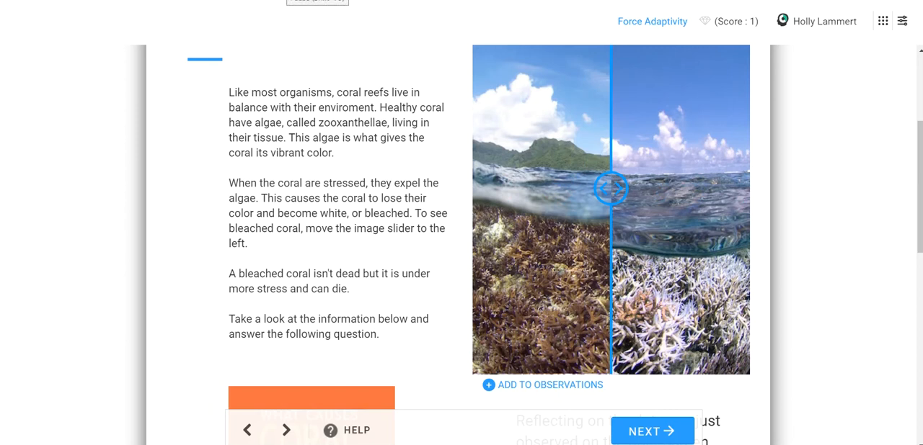
pyautogui.scroll(-3)
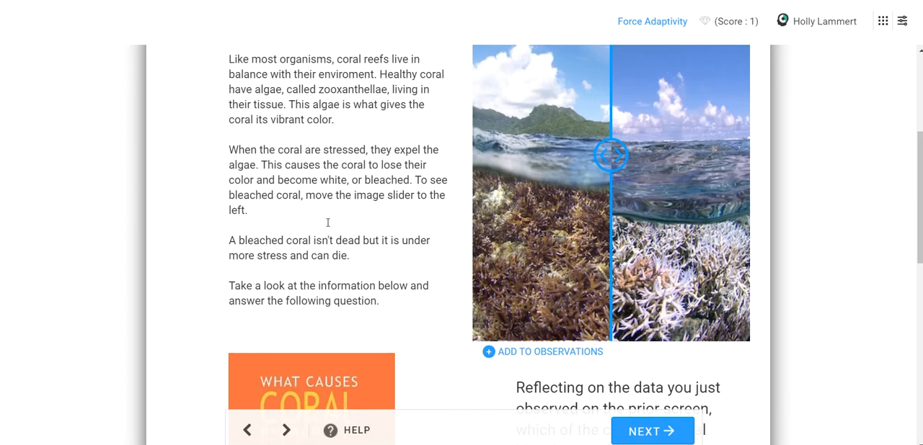
pyautogui.scroll(-3)
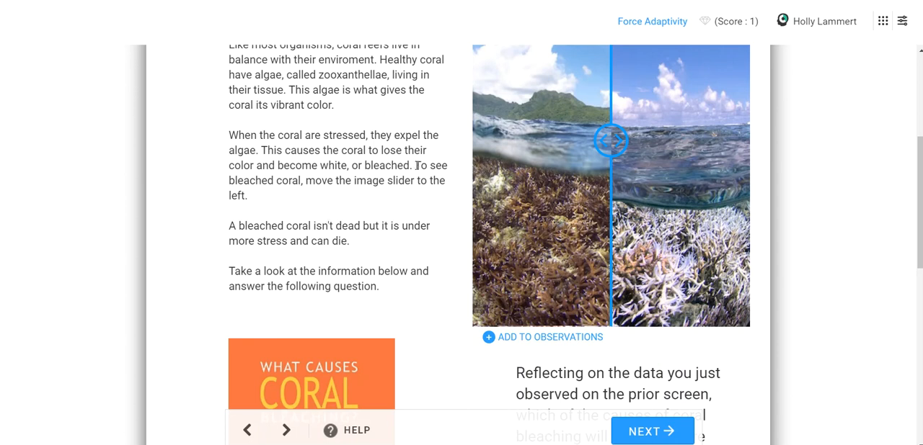
pyautogui.scroll(-3)
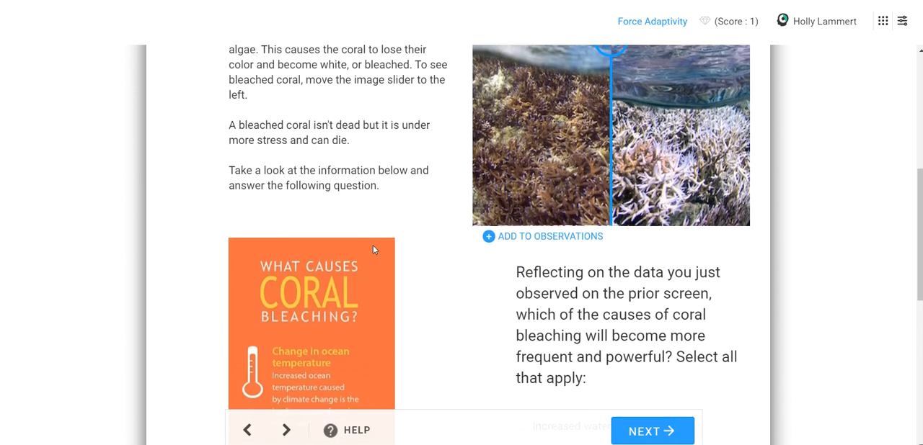
pyautogui.scroll(-3)
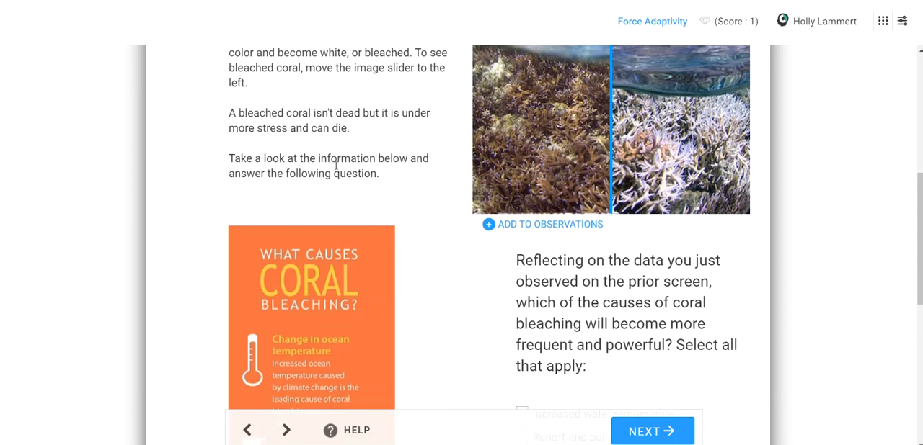
pyautogui.scroll(-3)
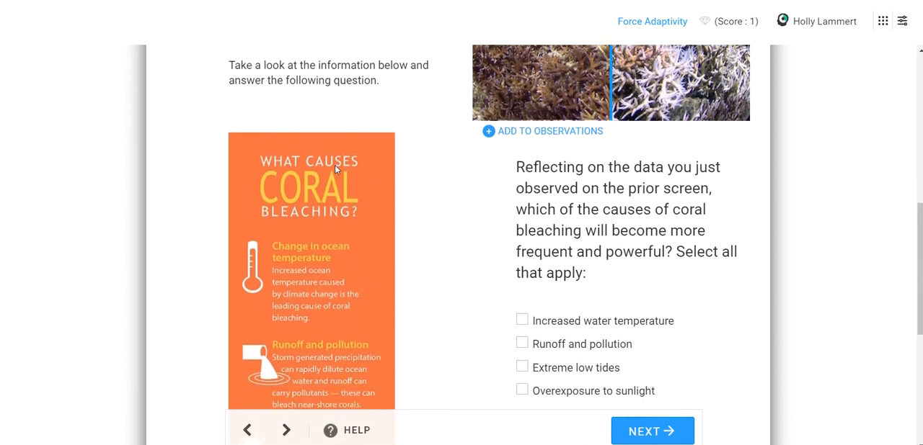
pyautogui.scroll(-3)
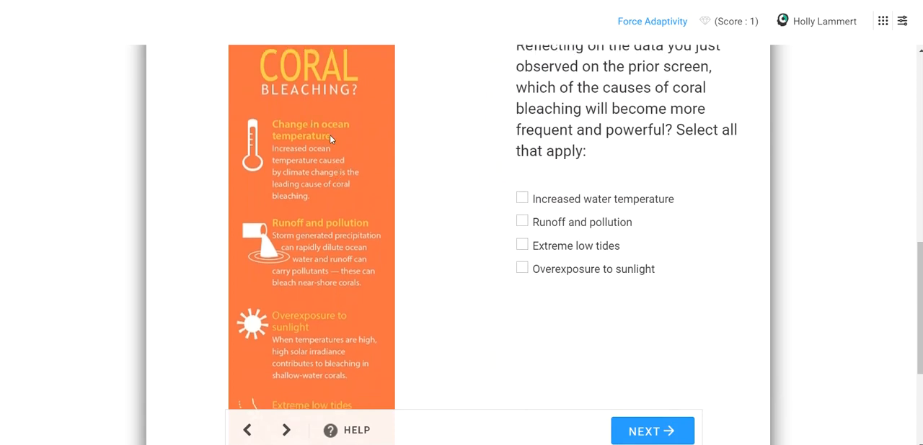
pyautogui.moveTo(327, 171)
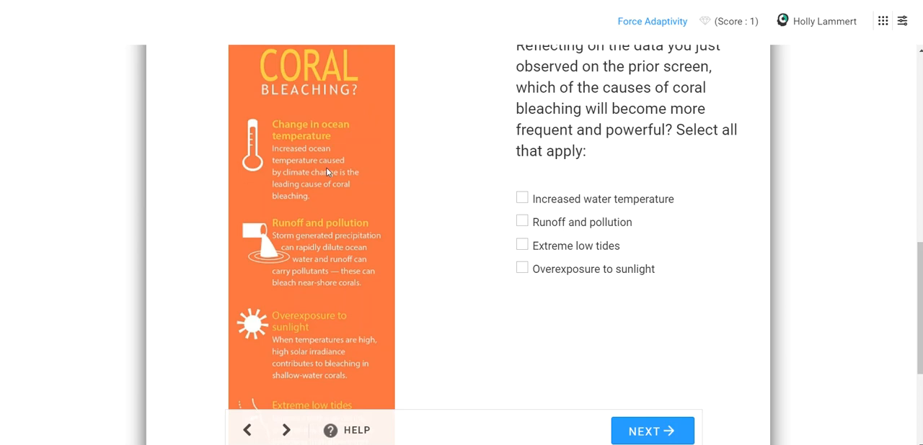
pyautogui.scroll(-3)
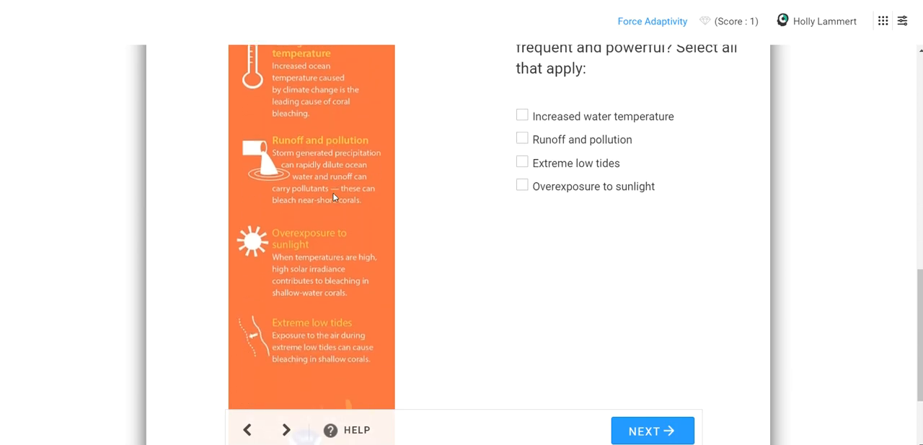
pyautogui.scroll(-3)
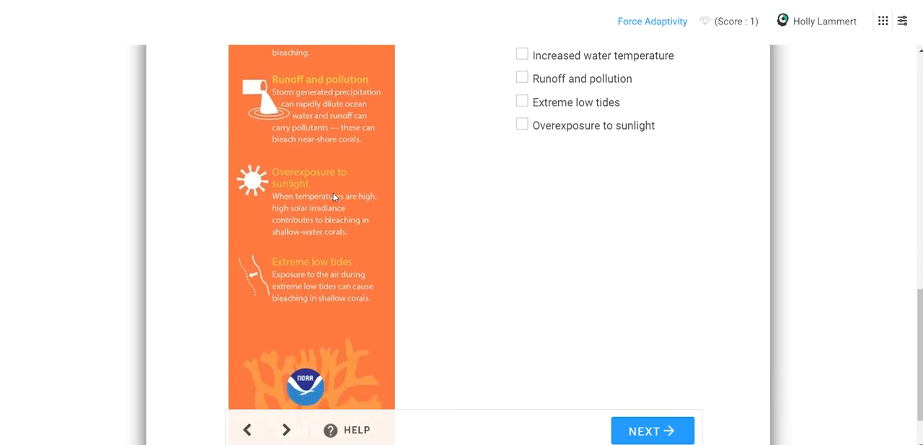
pyautogui.scroll(-3)
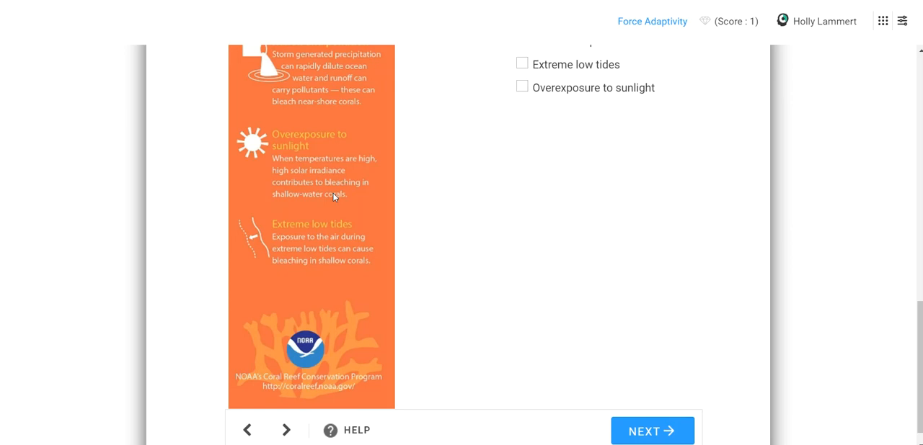
pyautogui.moveTo(334, 193)
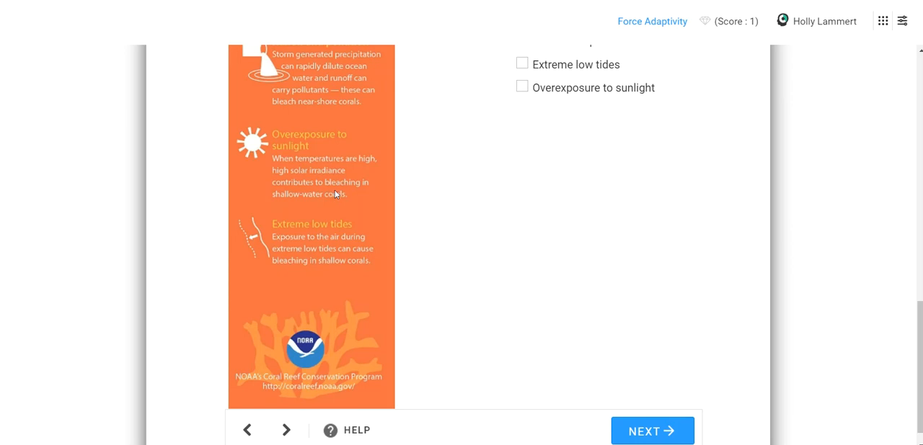
pyautogui.moveTo(311, 178)
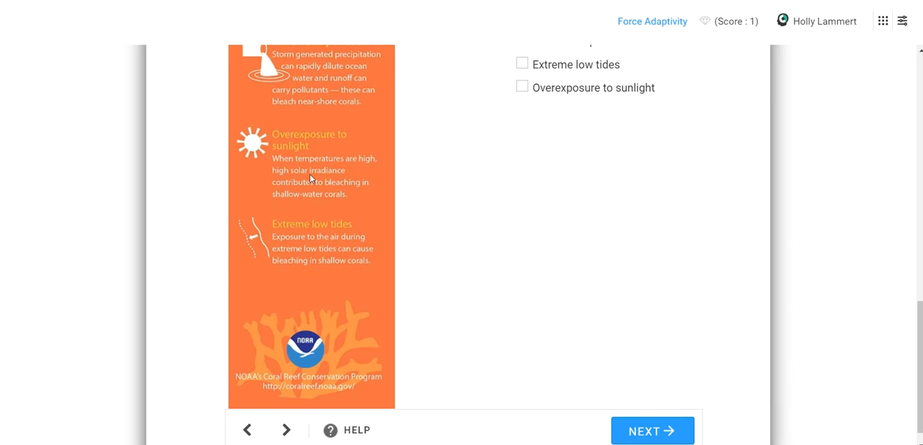
pyautogui.moveTo(342, 180)
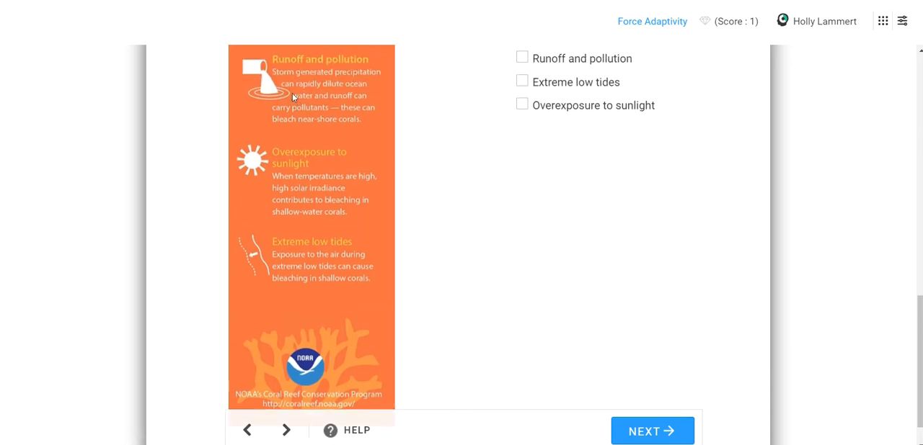
pyautogui.moveTo(331, 106)
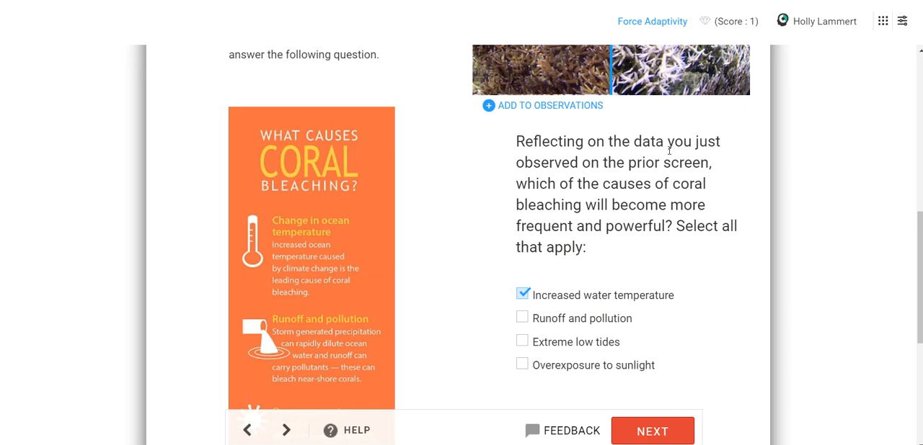
pyautogui.moveTo(559, 285)
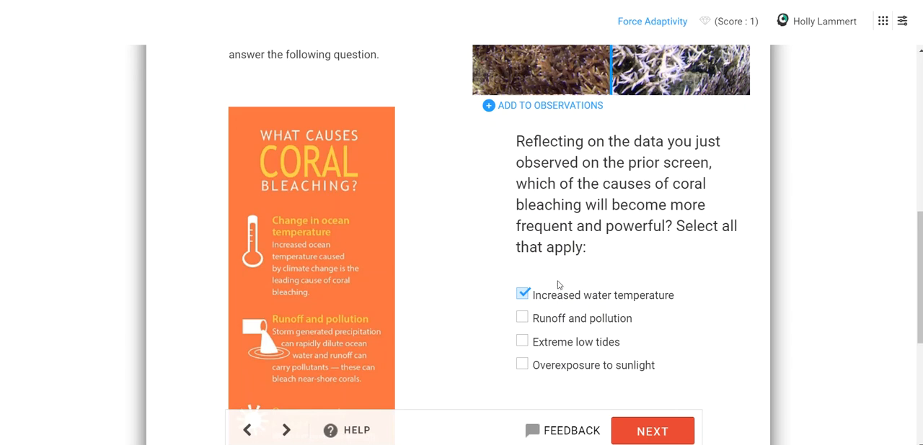
pyautogui.moveTo(602, 301)
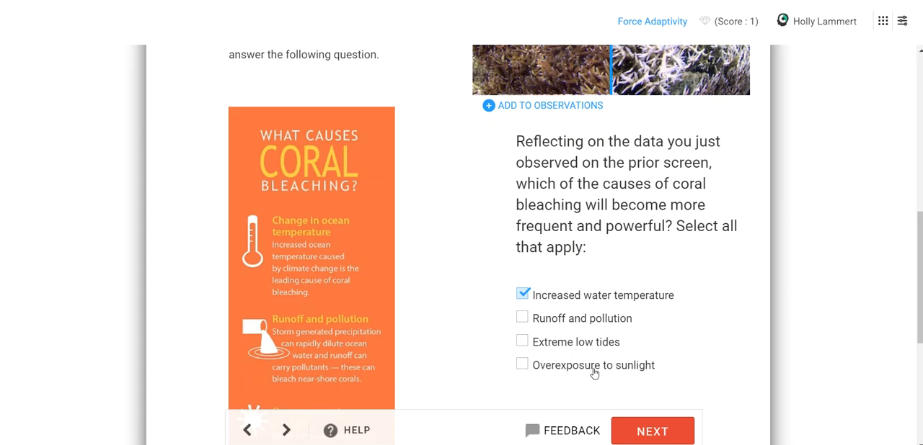
pyautogui.moveTo(370, 166)
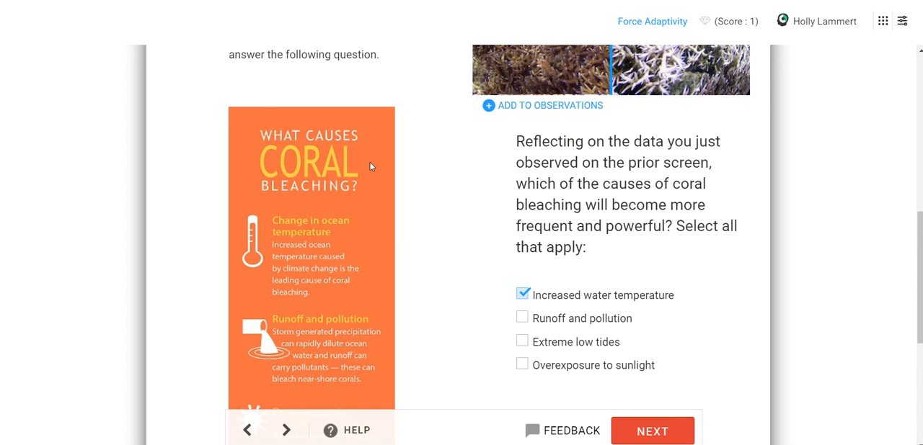
pyautogui.moveTo(594, 233)
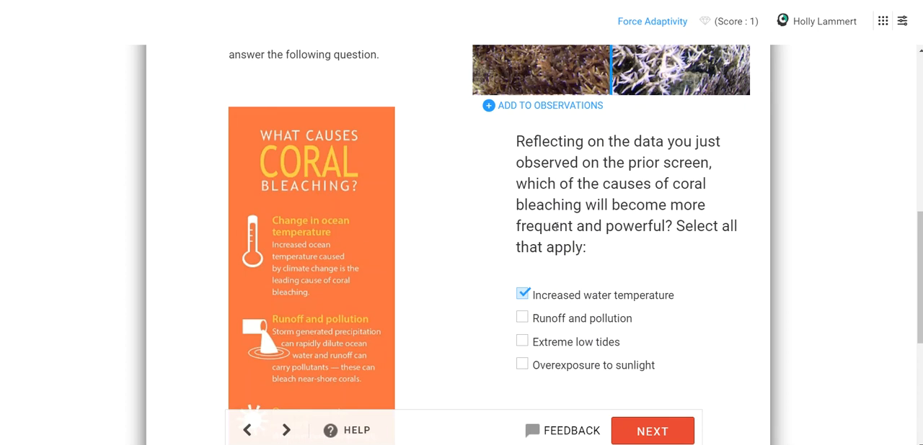
pyautogui.moveTo(618, 248)
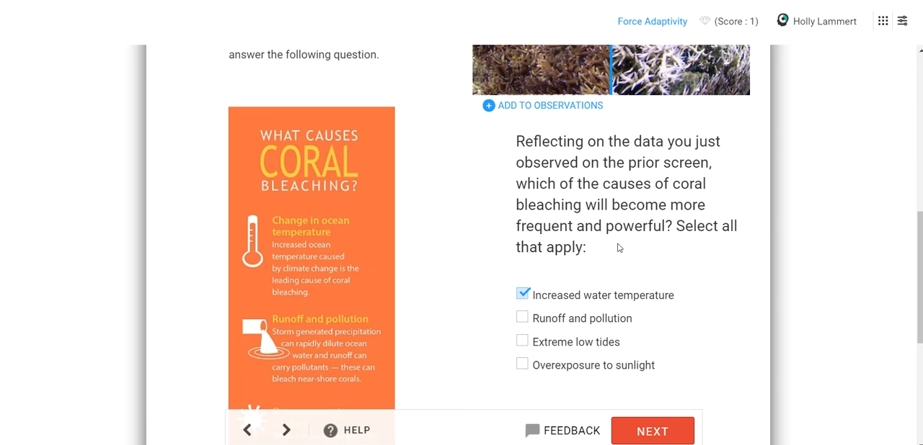
pyautogui.moveTo(554, 308)
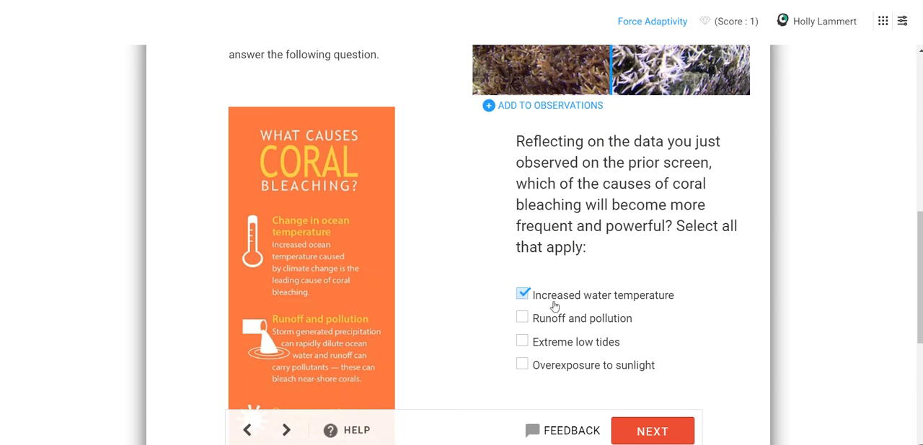
pyautogui.moveTo(545, 320)
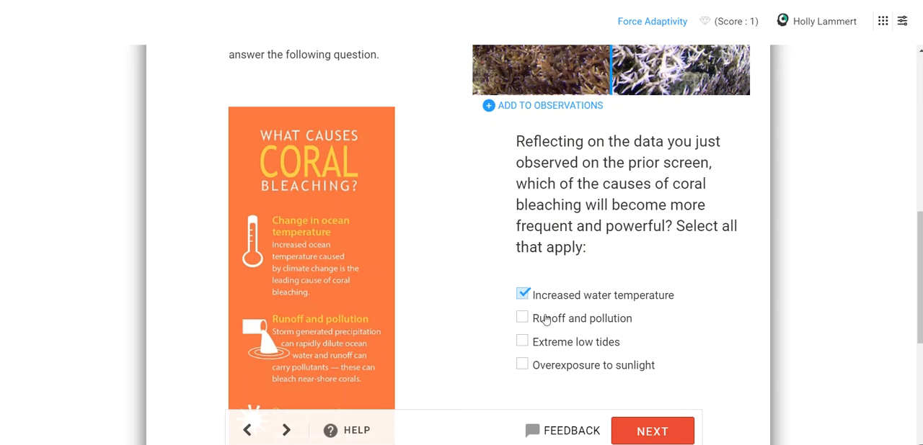
pyautogui.moveTo(672, 425)
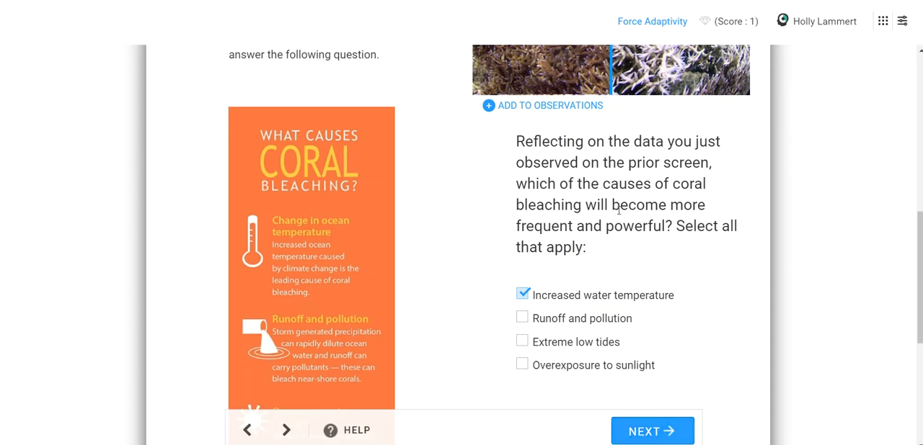
# Step: Start an observation: rising temperature makes corals expel their symbiotic zooxanthellae
pyautogui.click(542, 105)
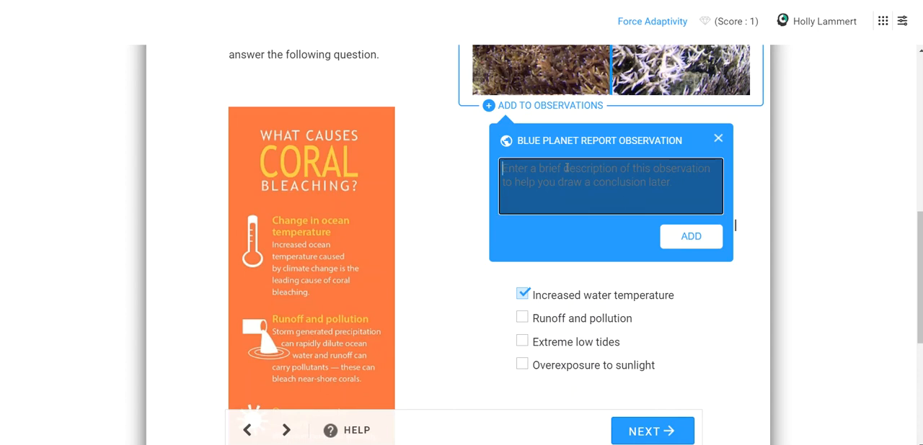
pyautogui.write('Coral bleaching is ca')
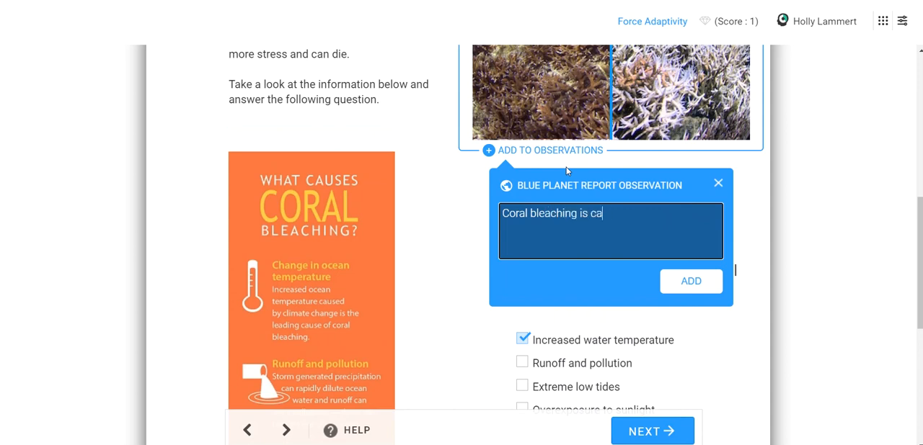
pyautogui.write('used by')
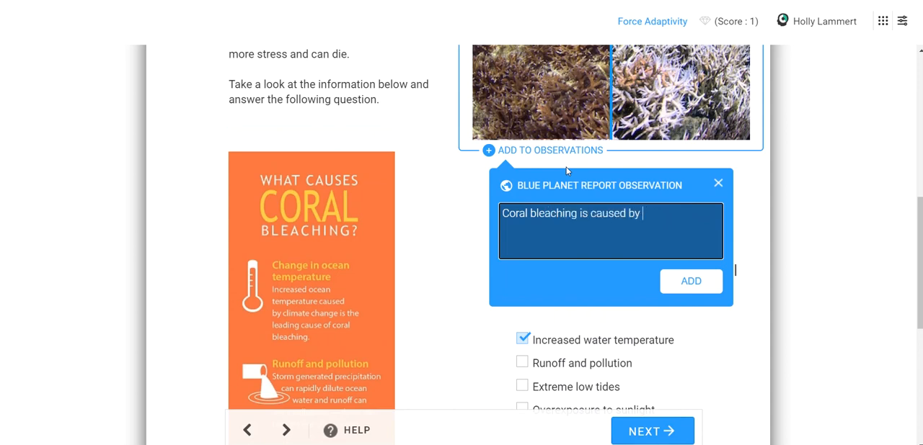
pyautogui.write('an increase')
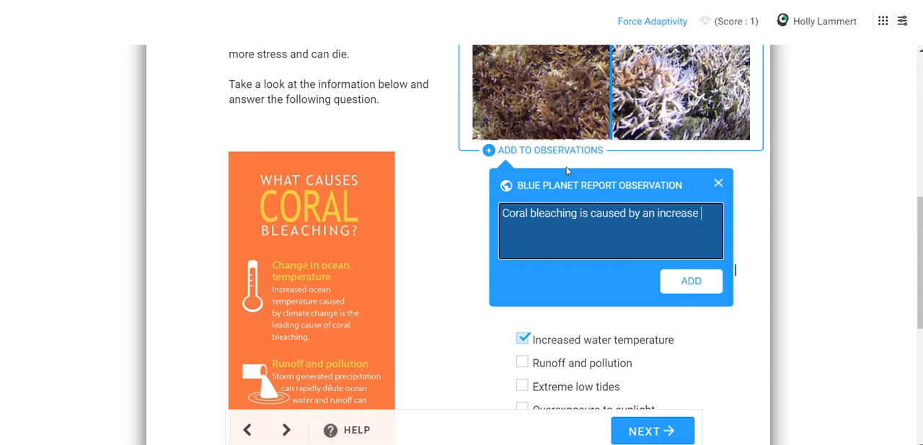
pyautogui.write('in temperature,')
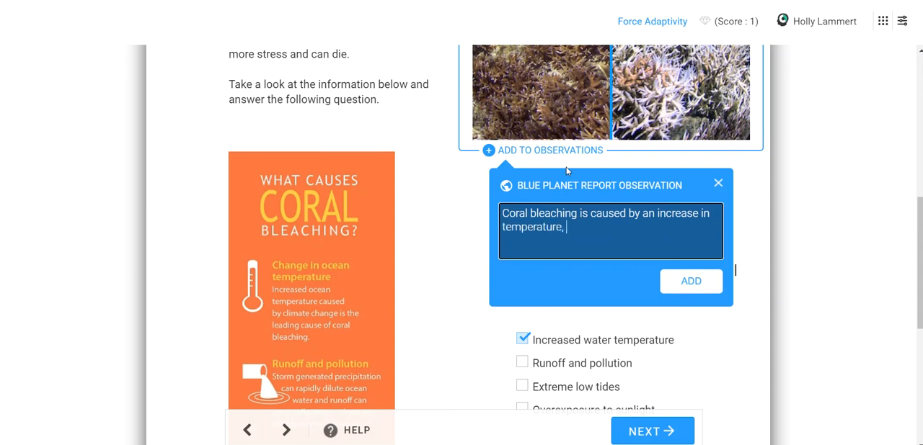
pyautogui.write('leading to th')
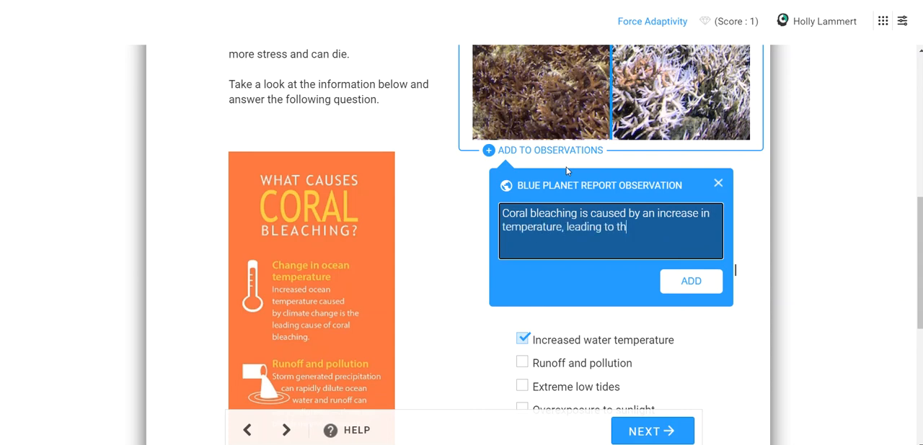
pyautogui.write('corals e')
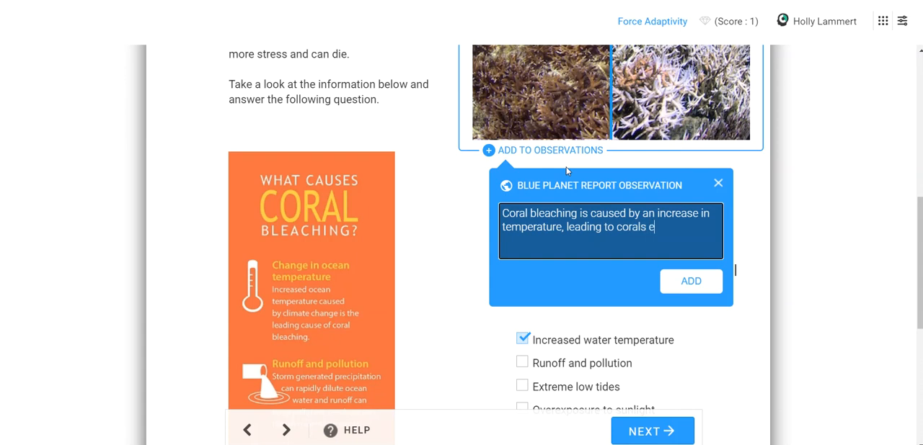
pyautogui.write('xpelling their s')
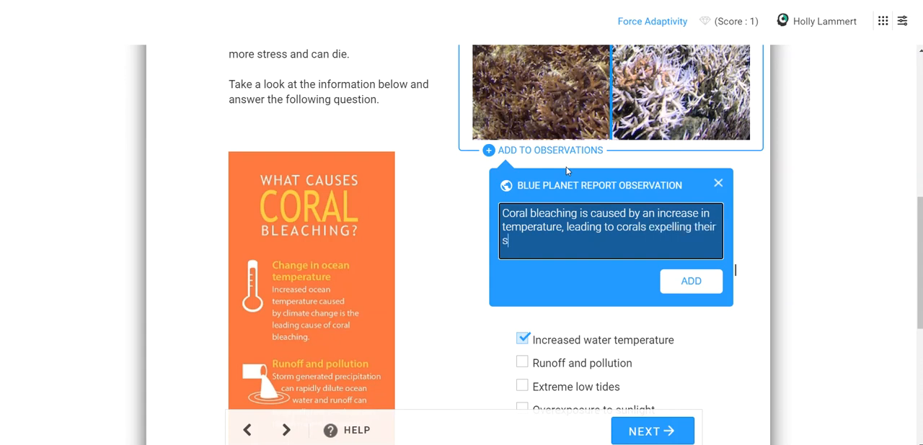
pyautogui.write('ymbiotic')
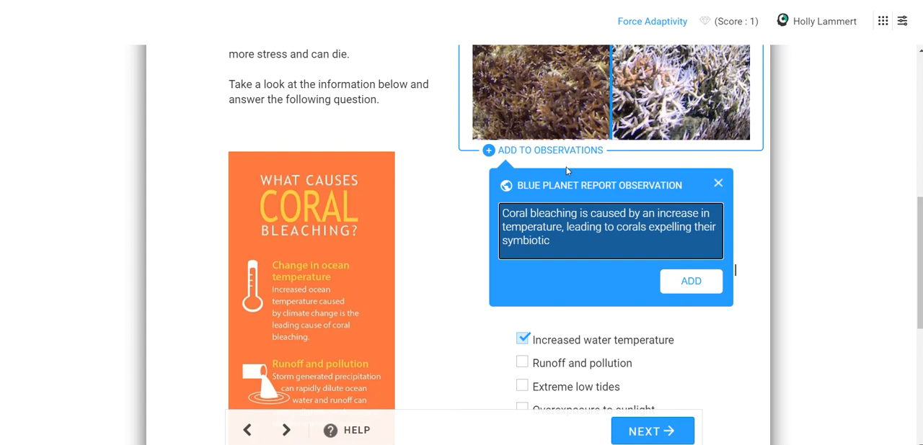
pyautogui.write('xoo')
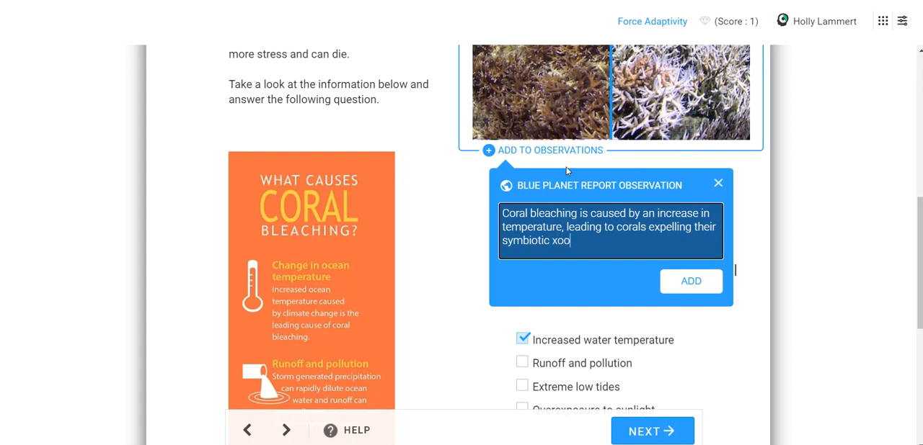
pyautogui.write('zanthella')
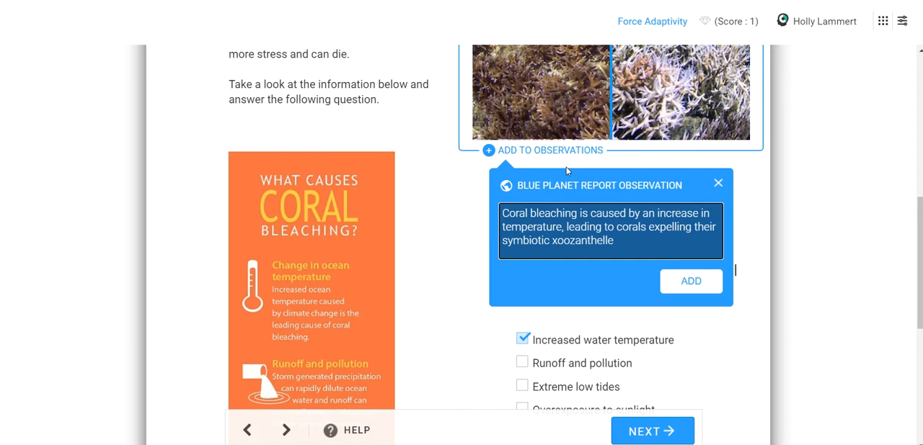
pyautogui.write('.')
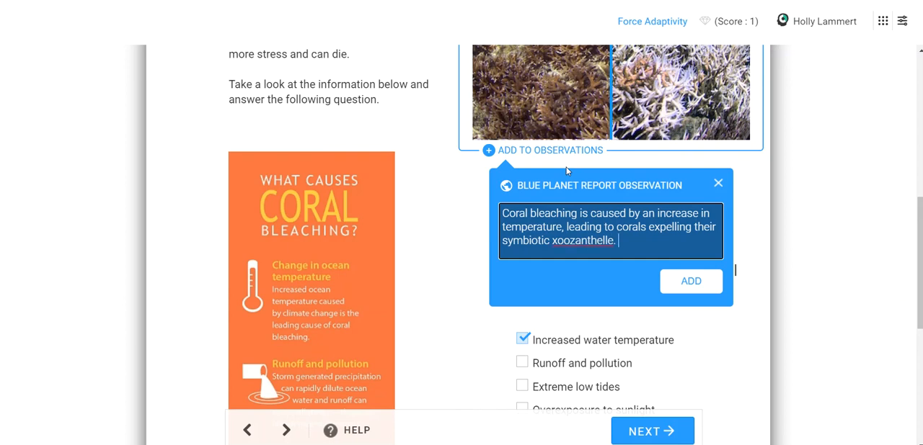
# Step: Fix the zooxanthellae spelling, add that it causes stress and eventually death, and save
pyautogui.rightClick(575, 240)
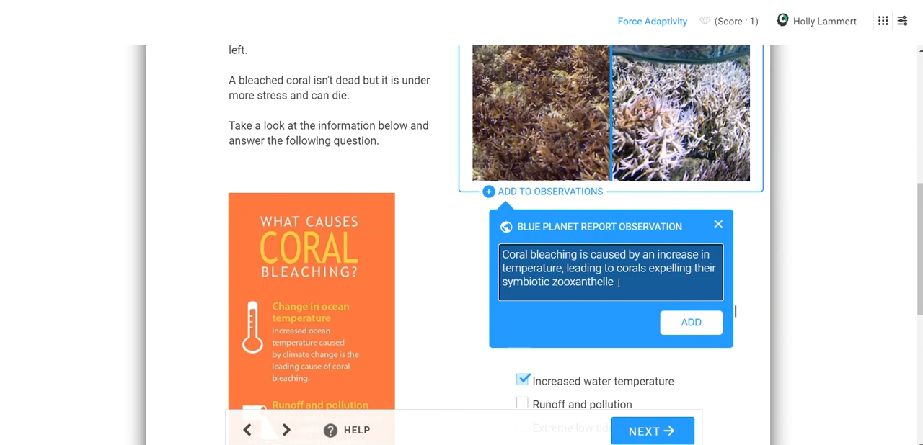
pyautogui.write(', which casue')
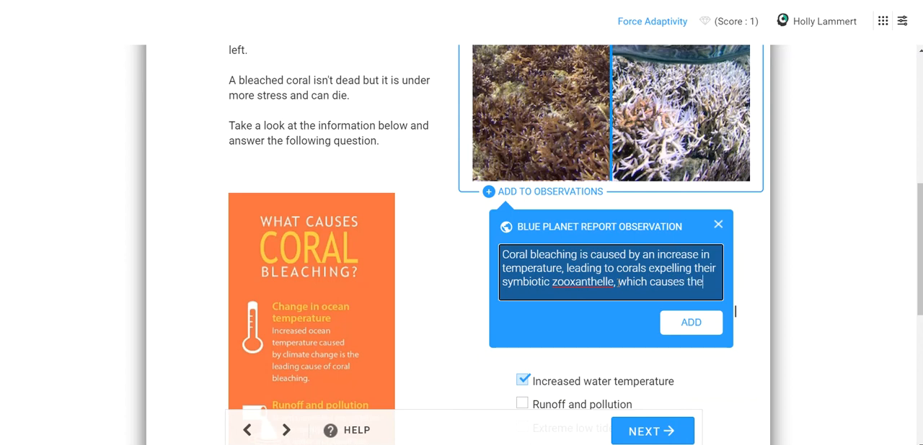
pyautogui.write('them stress and th')
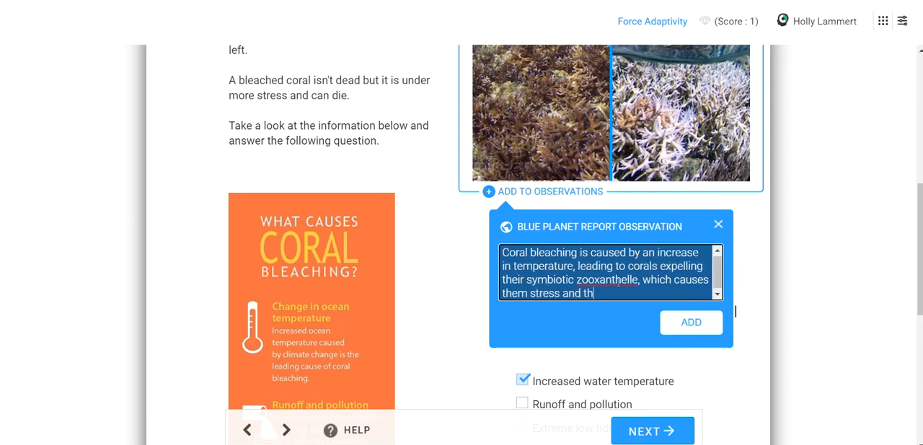
pyautogui.write('eventually e')
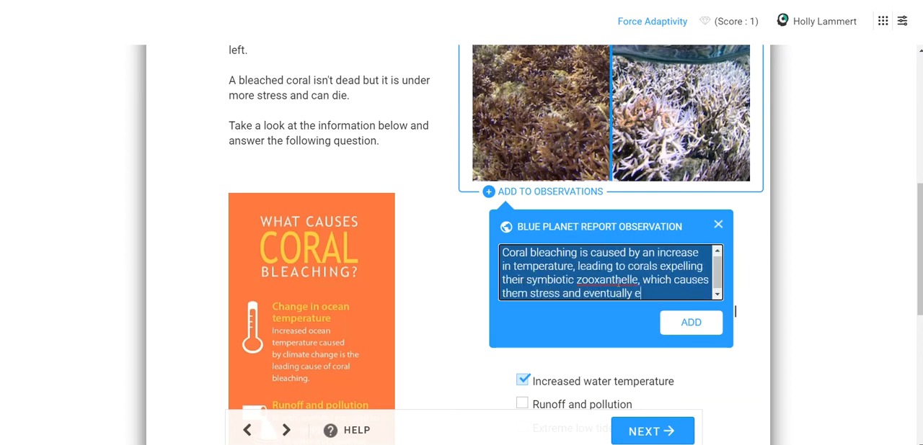
pyautogui.write('death.')
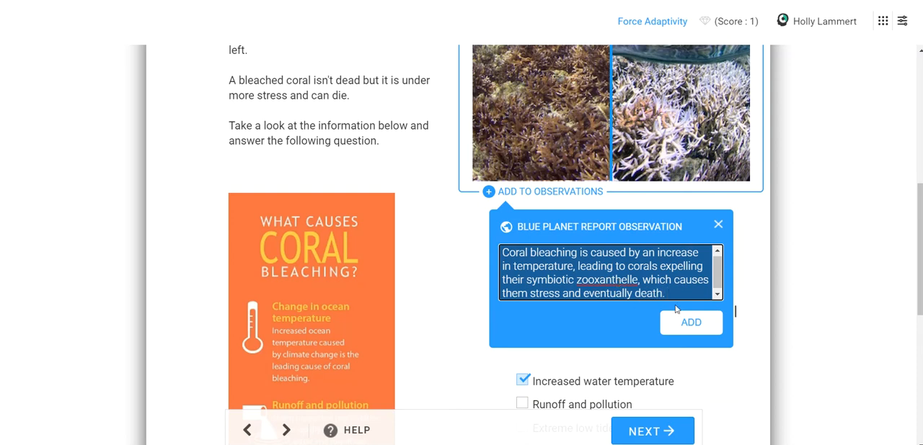
pyautogui.click(690, 323)
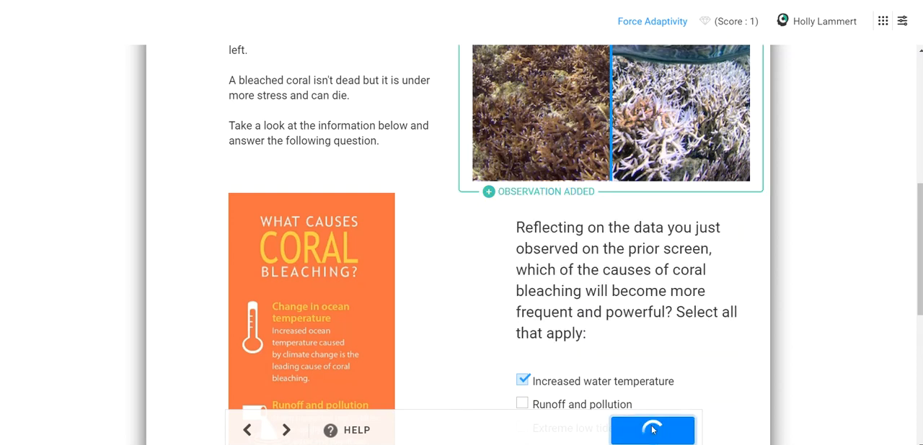
# Step: Submit the bleaching cause, add 'Overexposure to sunlight', and resubmit
pyautogui.click(652, 431)
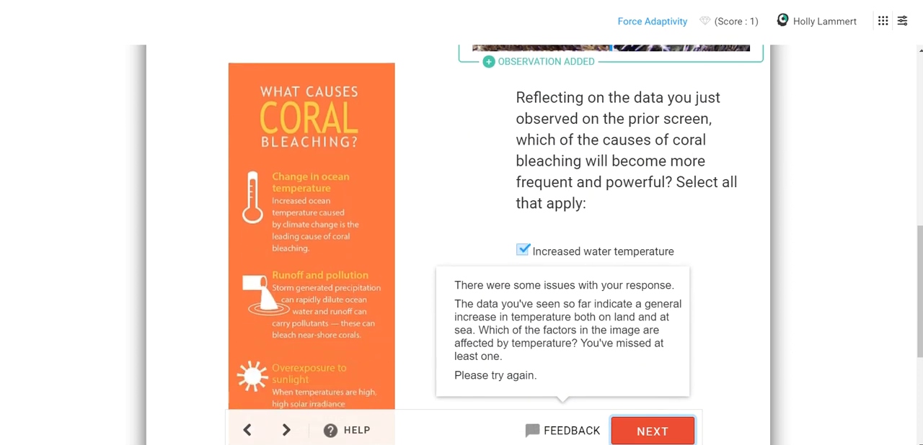
pyautogui.click(523, 166)
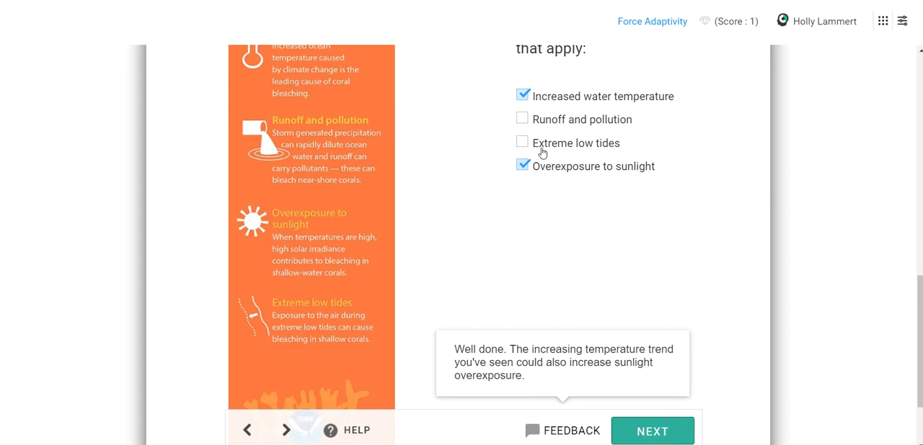
pyautogui.moveTo(525, 180)
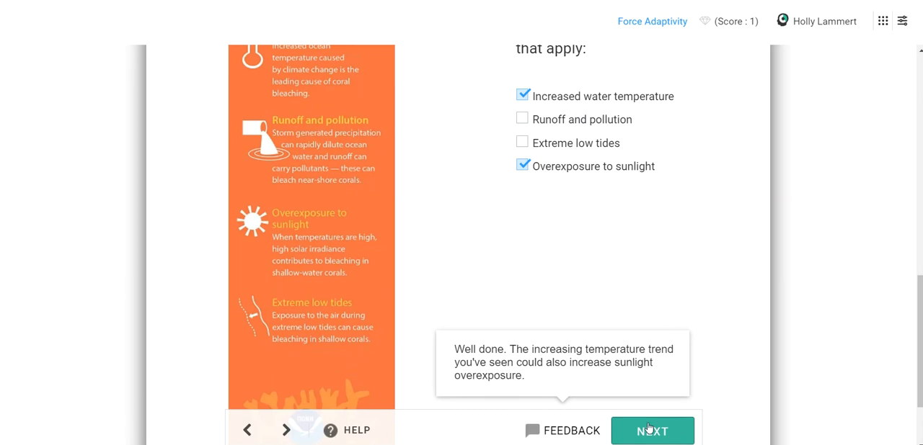
pyautogui.click(651, 431)
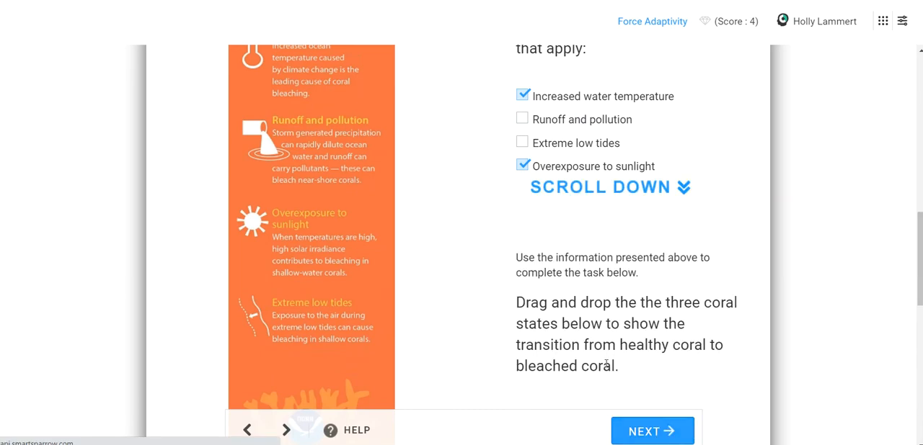
# Step: Drag the coral close-ups onto the healthy, stressed and bleached stages and continue
pyautogui.scroll(-3)
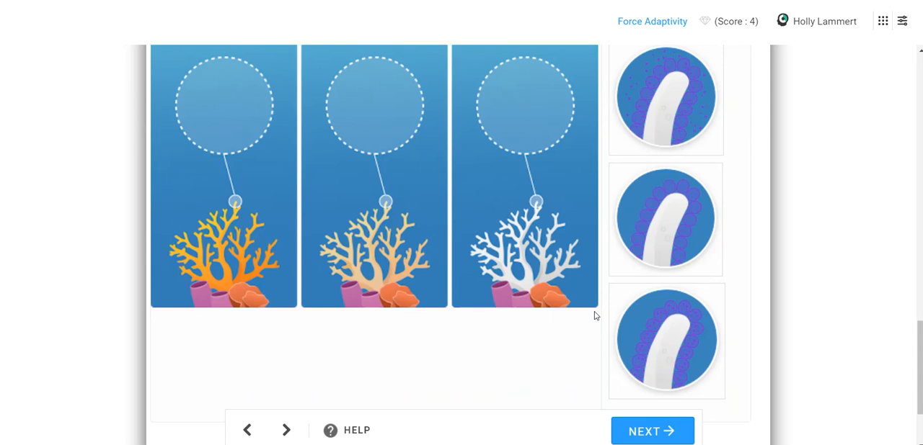
pyautogui.moveTo(692, 161)
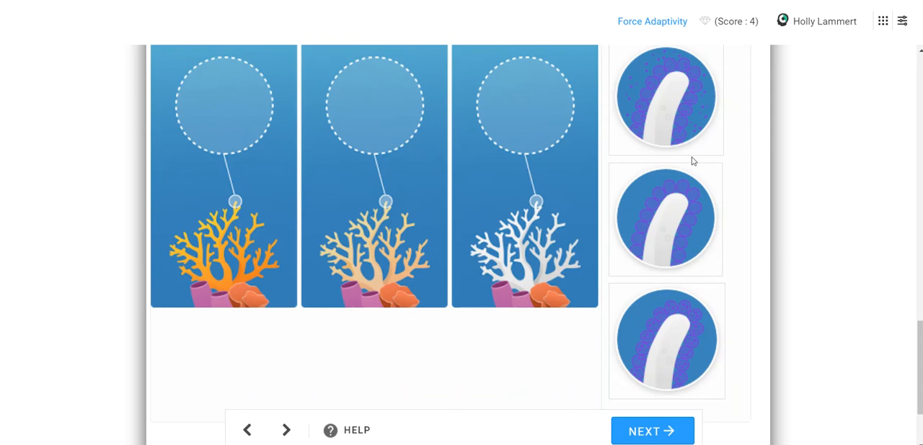
pyautogui.moveTo(650, 71)
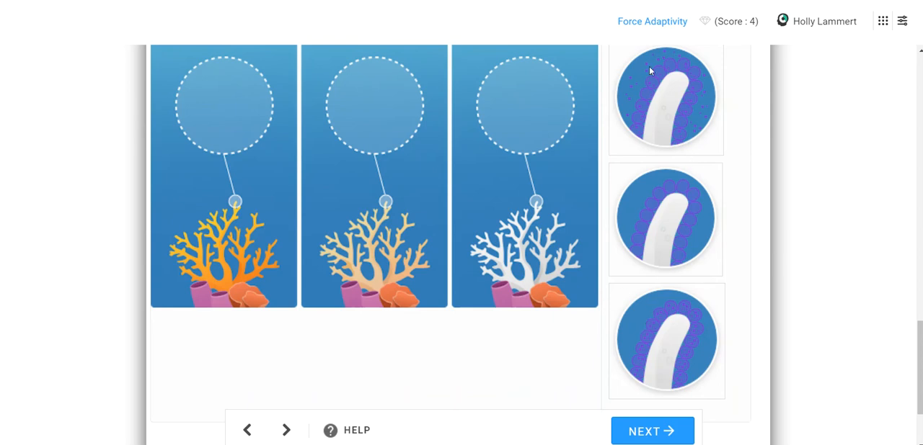
pyautogui.moveTo(584, 144)
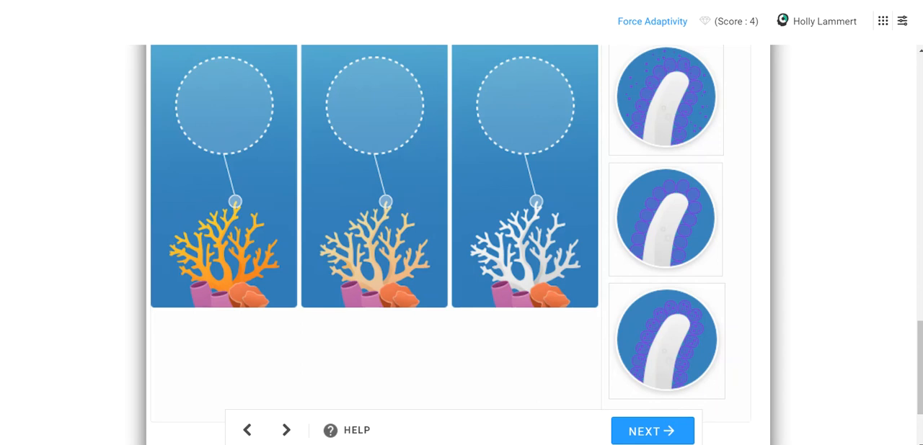
pyautogui.moveTo(657, 321)
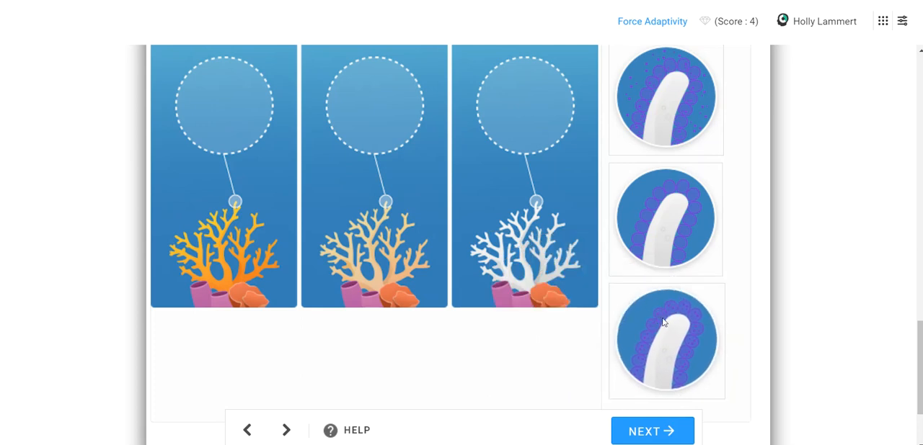
pyautogui.moveTo(666, 341); pyautogui.dragTo(225, 106)
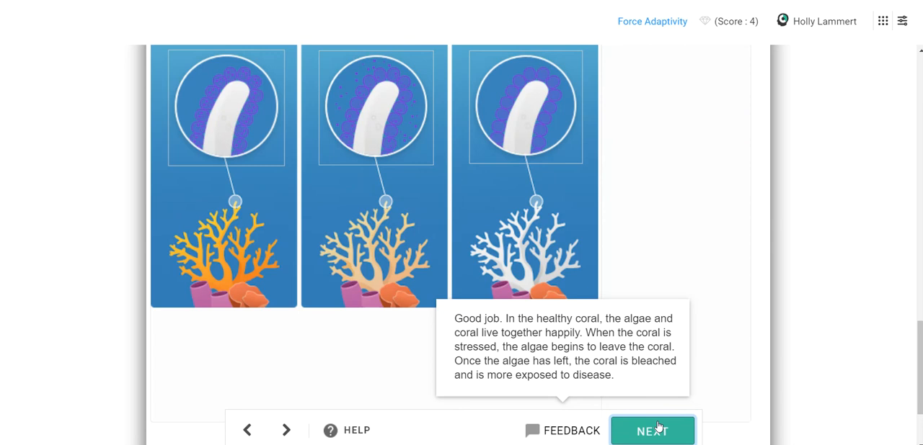
pyautogui.click(651, 430)
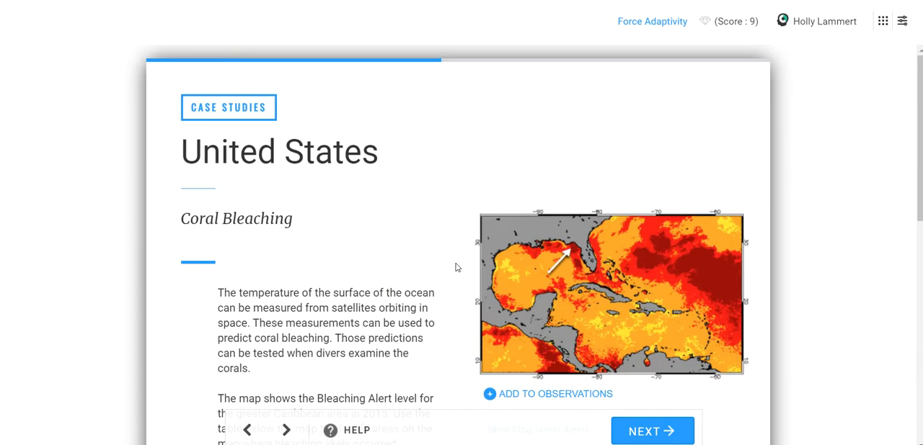
pyautogui.scroll(-3)
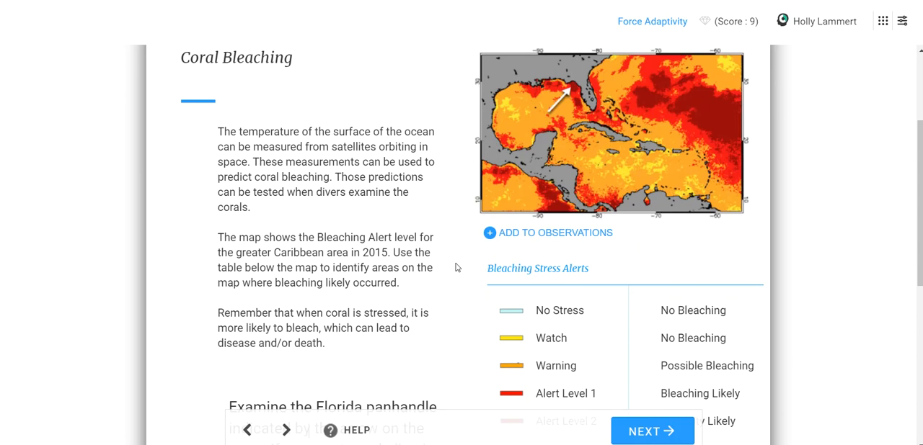
pyautogui.scroll(-3)
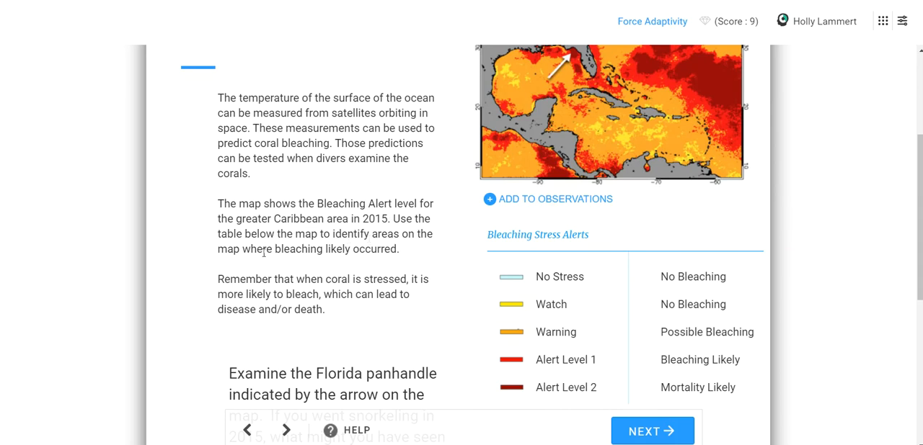
pyautogui.scroll(-3)
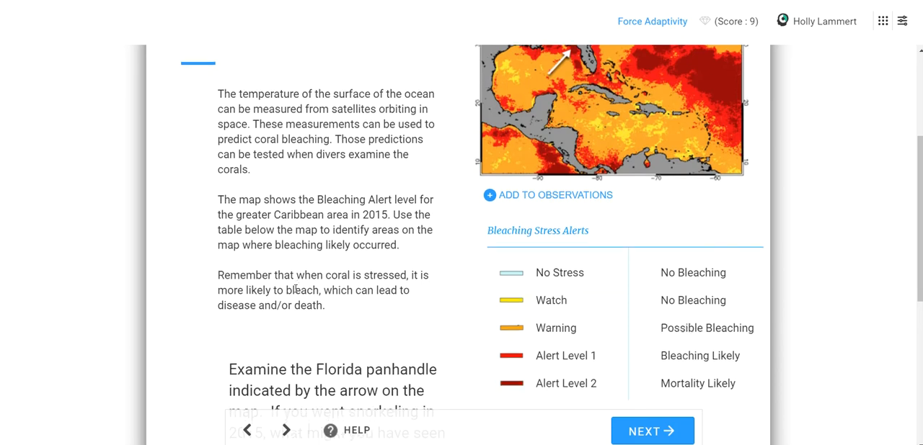
pyautogui.scroll(-3)
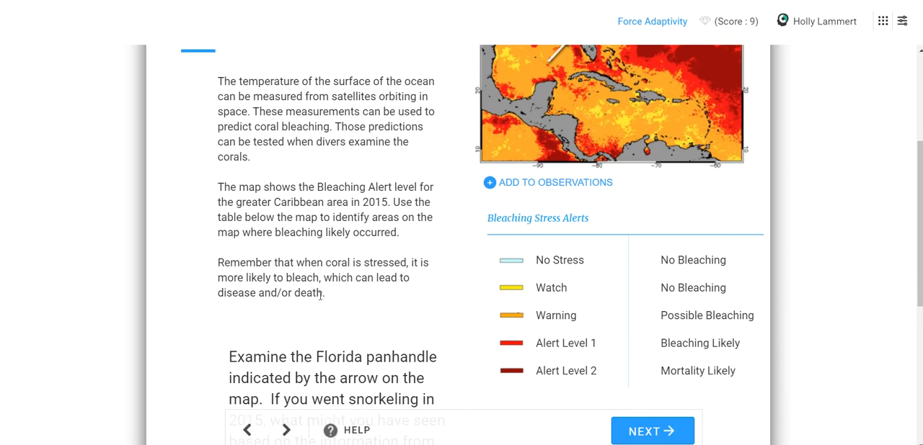
pyautogui.scroll(-3)
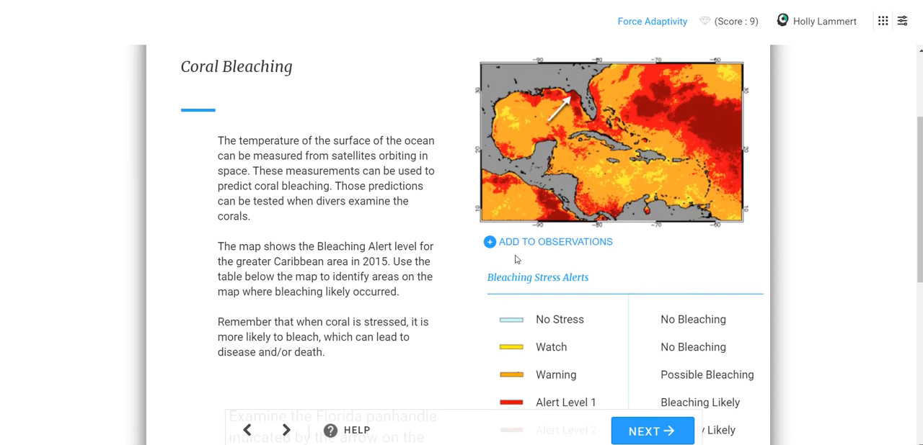
pyautogui.scroll(-3)
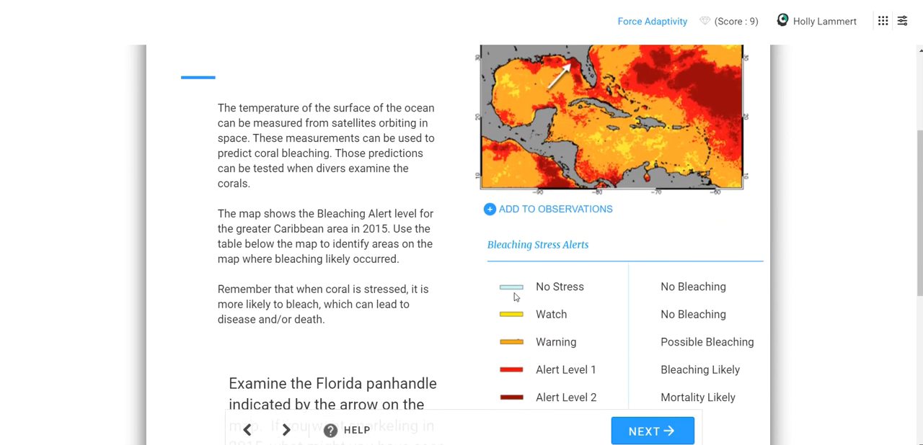
pyautogui.scroll(-3)
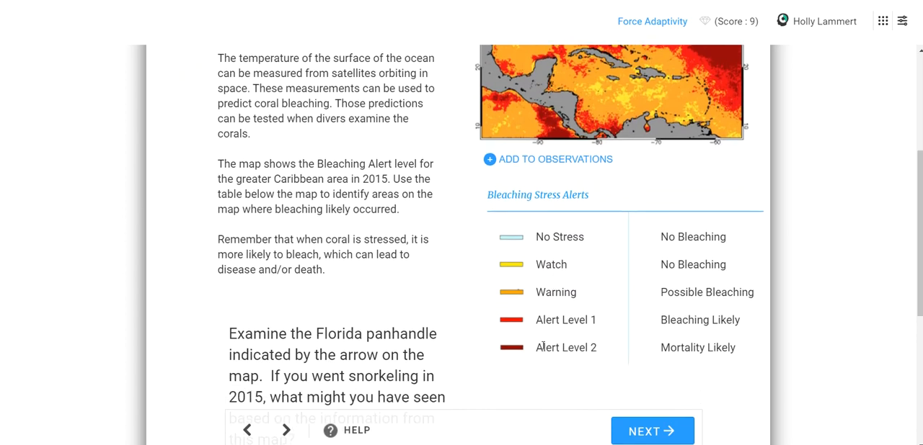
pyautogui.moveTo(531, 319)
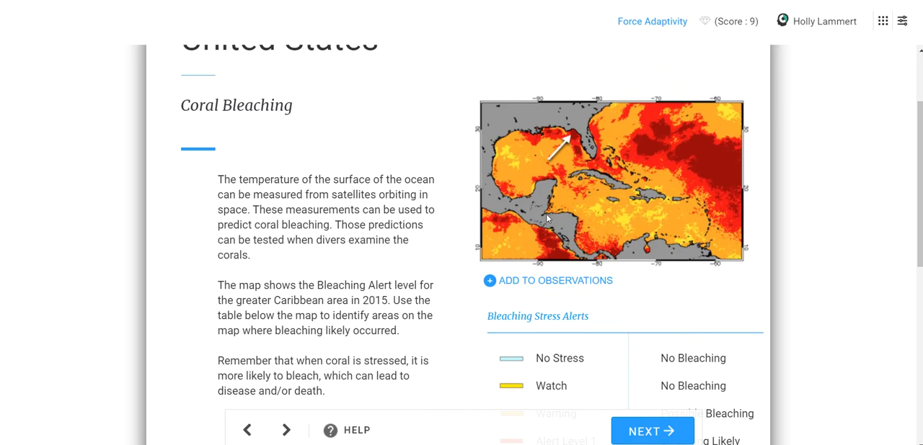
pyautogui.scroll(-3)
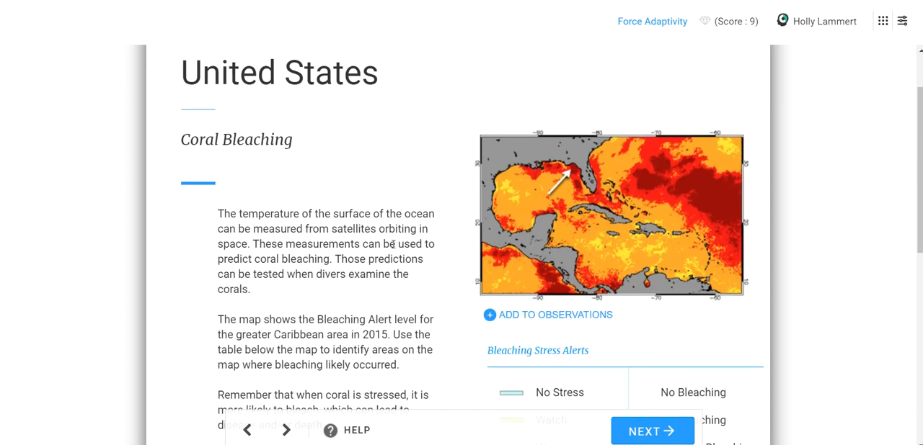
pyautogui.moveTo(461, 221)
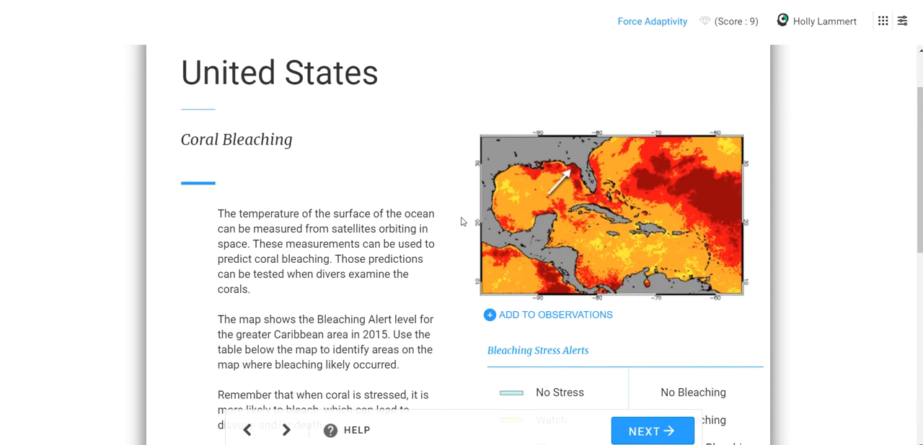
pyautogui.moveTo(581, 159)
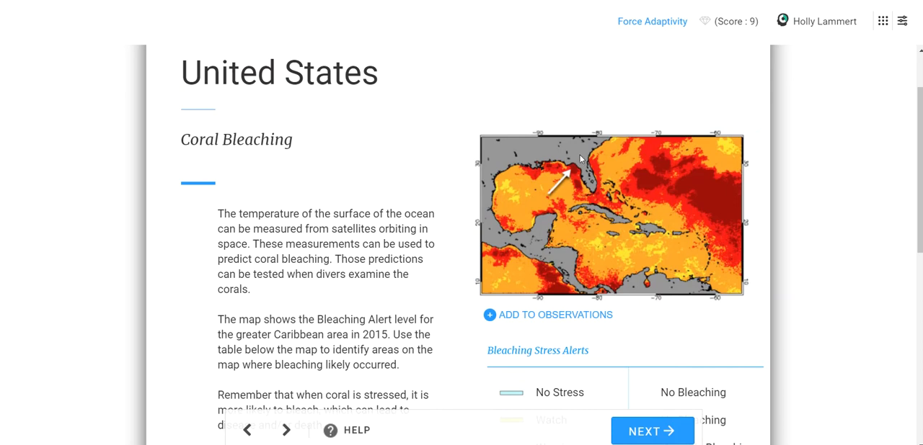
pyautogui.moveTo(575, 175)
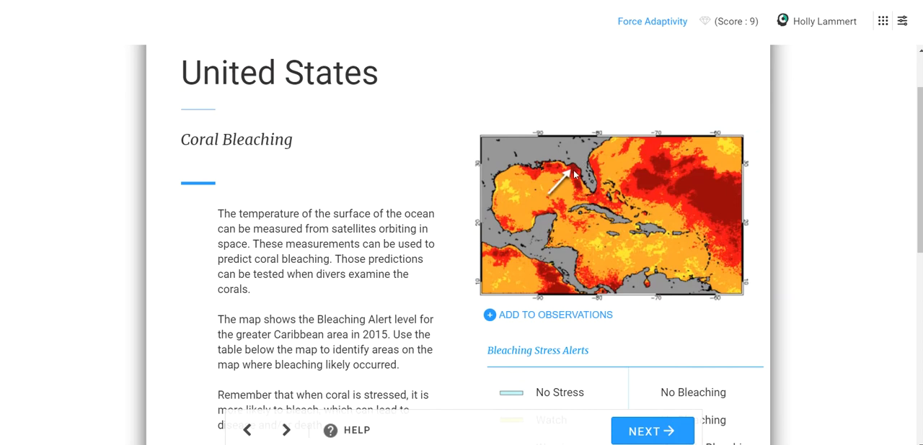
pyautogui.scroll(-3)
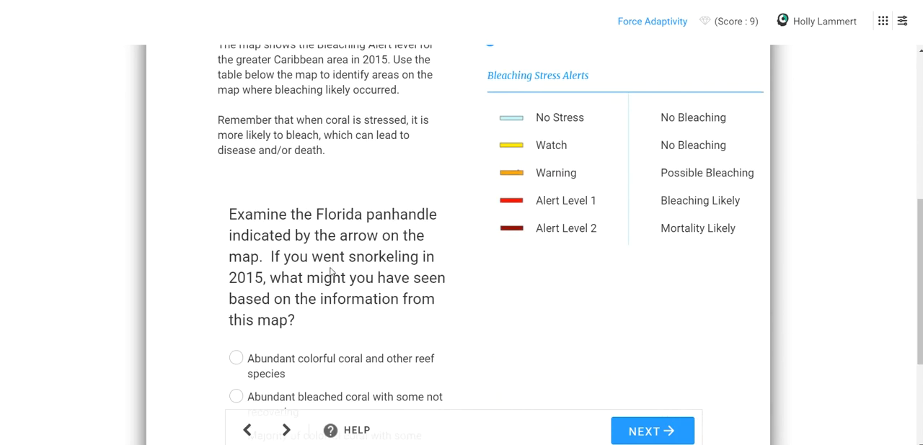
# Step: Choose 'Majority of bleached coral with some bright colors' for the Florida panhandle snorkeling question and submit
pyautogui.scroll(-3)
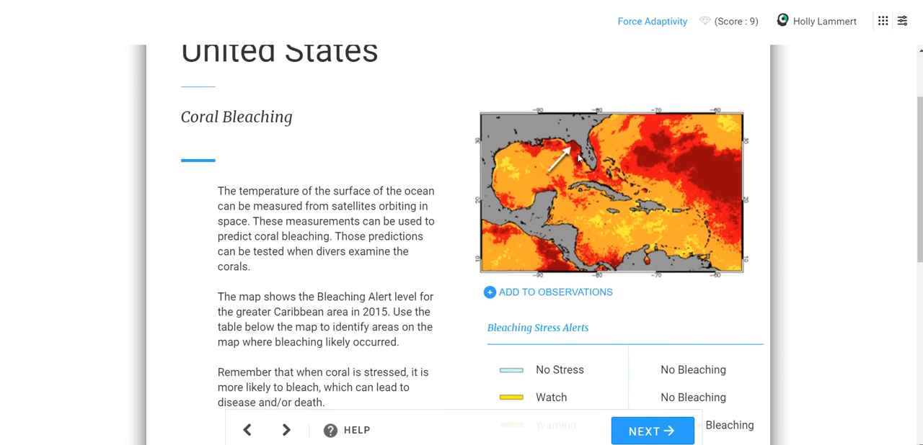
pyautogui.scroll(-3)
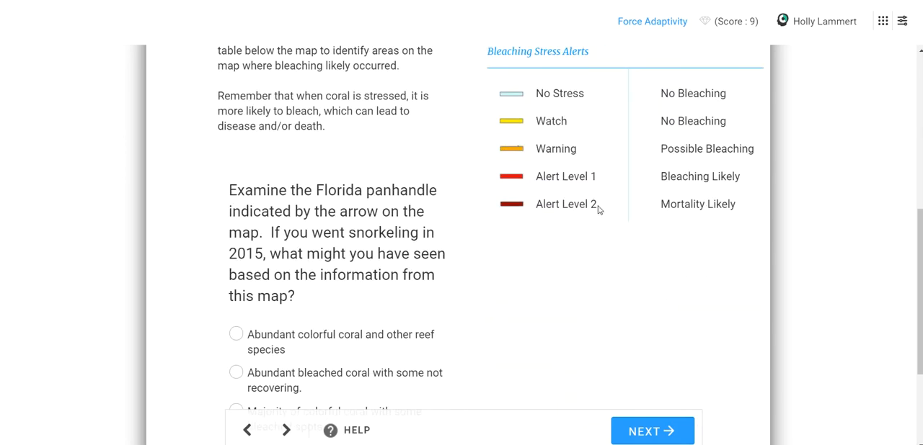
pyautogui.scroll(-3)
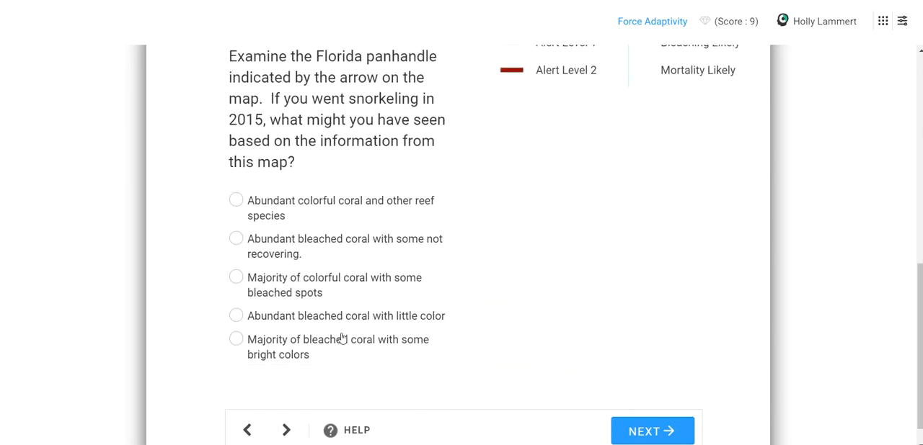
pyautogui.click(236, 339)
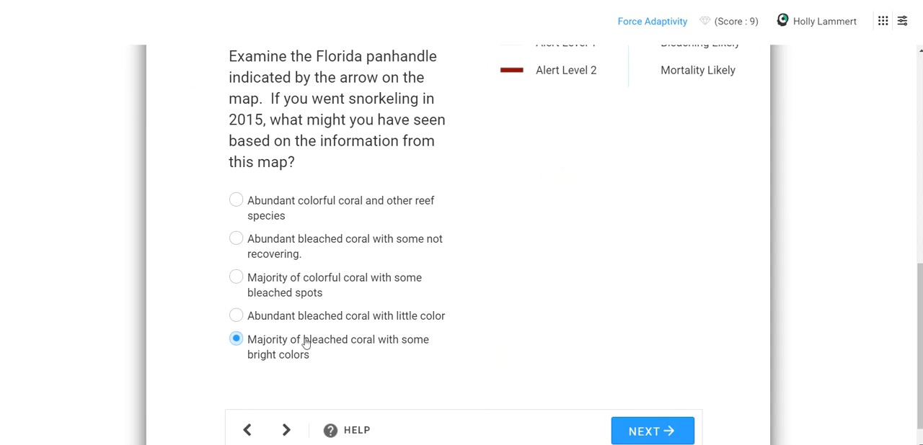
pyautogui.moveTo(273, 328)
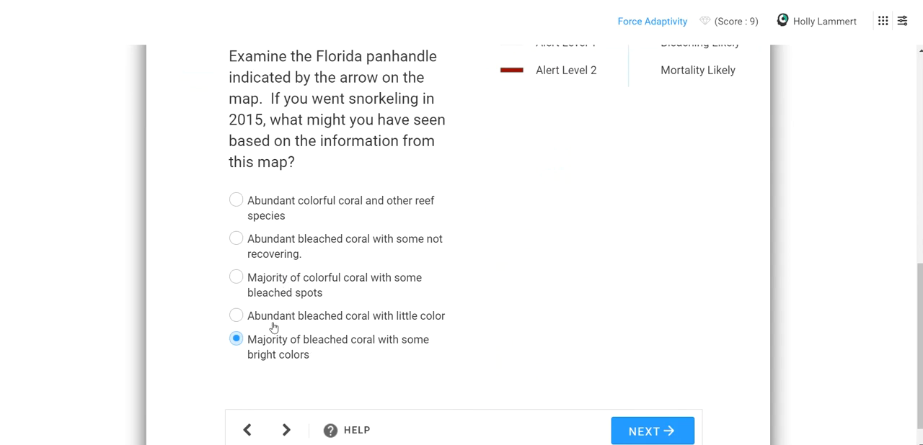
pyautogui.moveTo(383, 217)
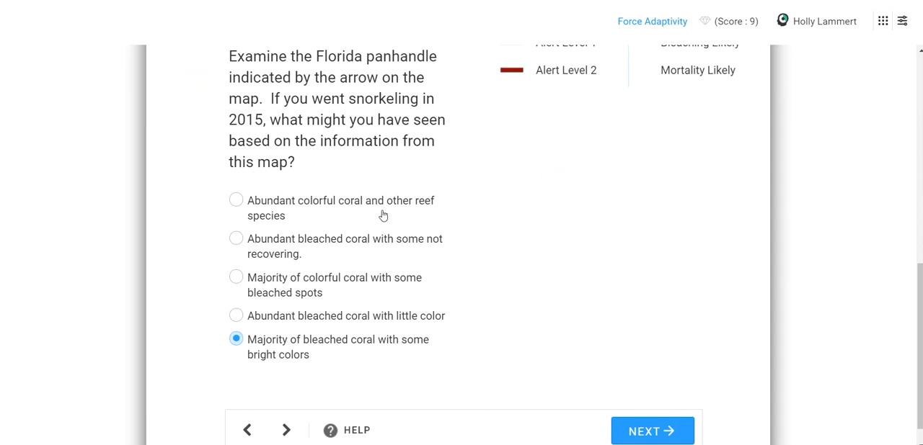
pyautogui.scroll(3)
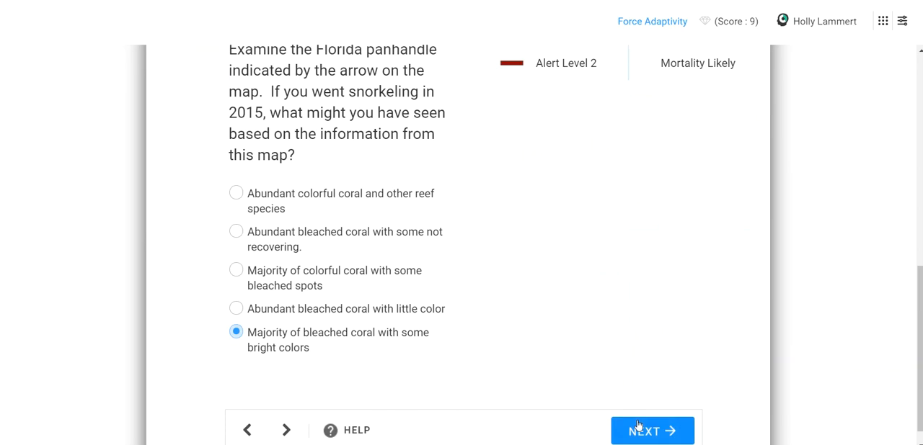
pyautogui.click(651, 431)
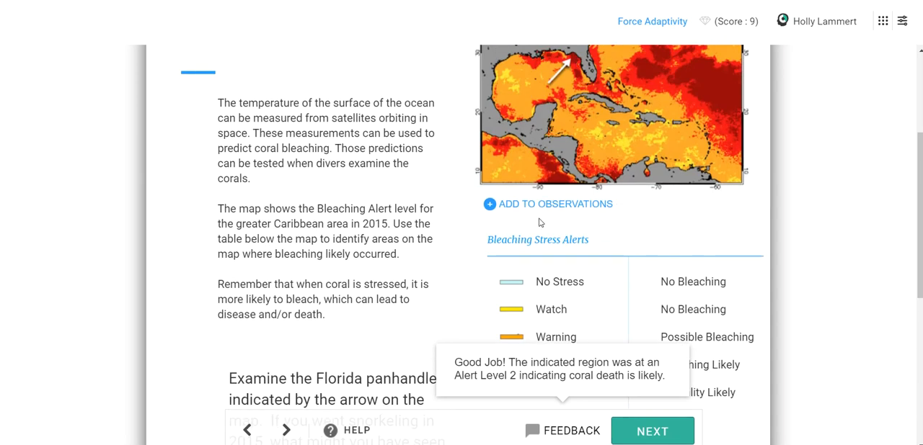
pyautogui.click(547, 204)
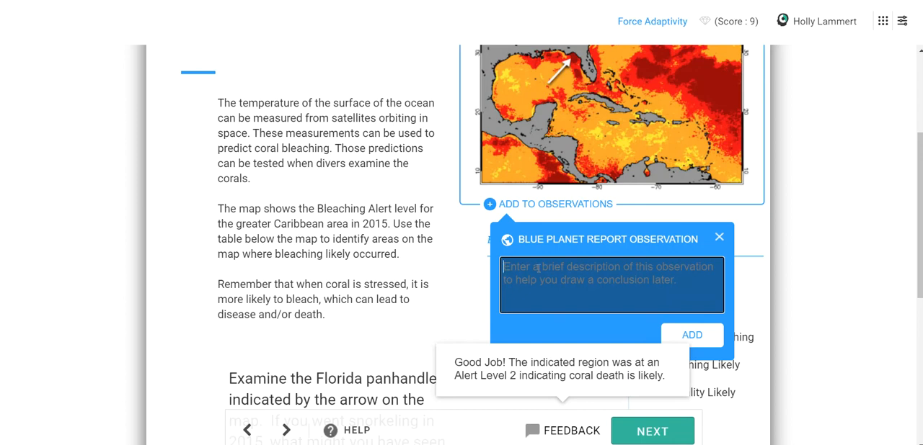
# Step: Type the observation that satellite data show areas in high alert leading to bleaching, at Alert Level 2
pyautogui.write('Data')
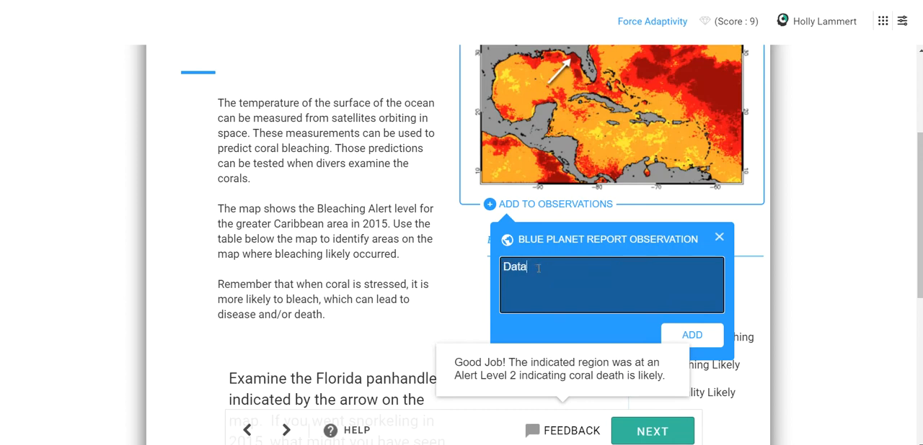
pyautogui.write('taken from satall')
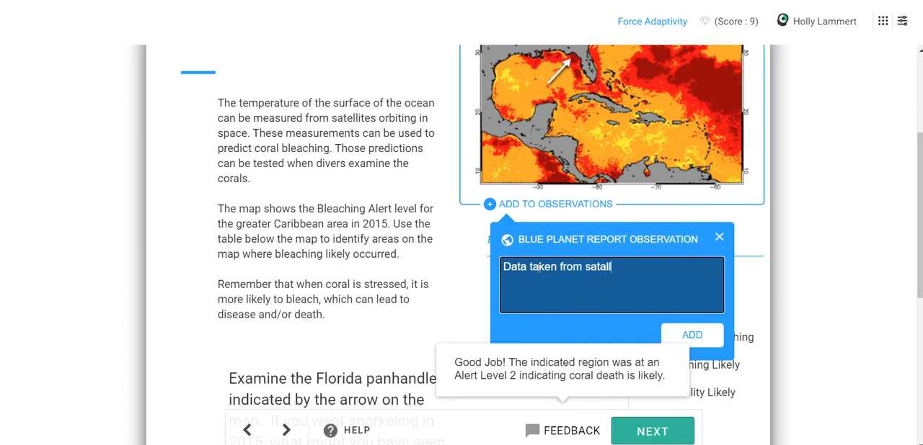
pyautogui.press('BackSpace')
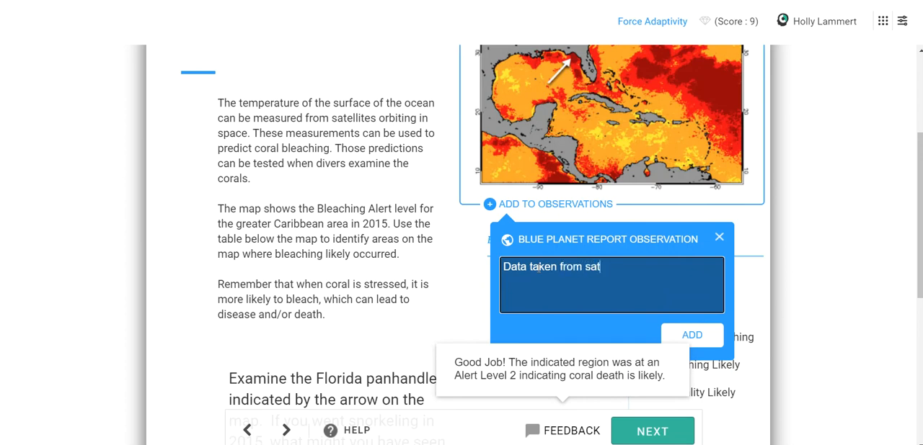
pyautogui.write('ellites indicate a')
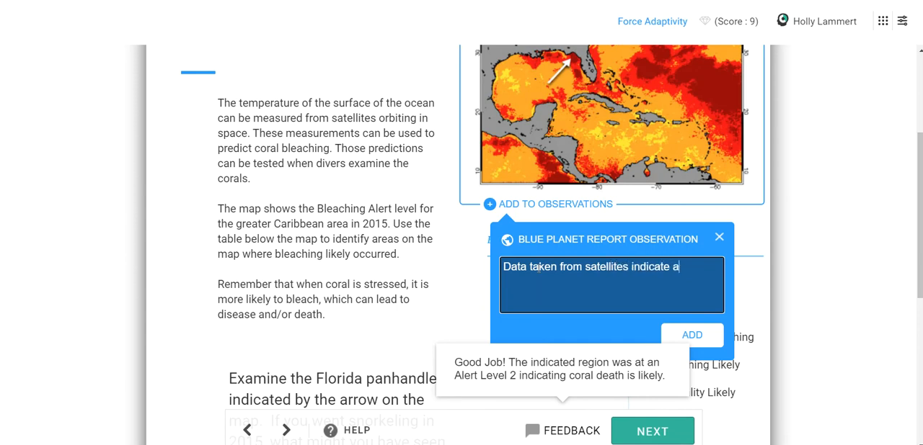
pyautogui.write('reas that are')
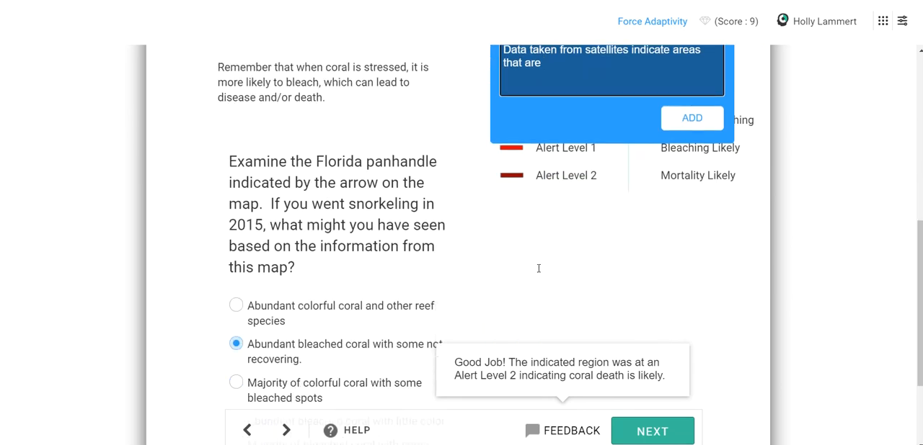
pyautogui.write('in hig')
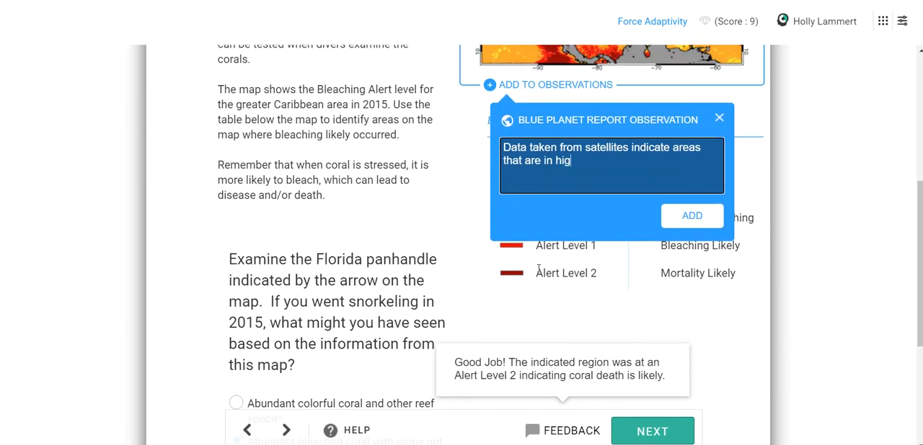
pyautogui.write('h alert, lead')
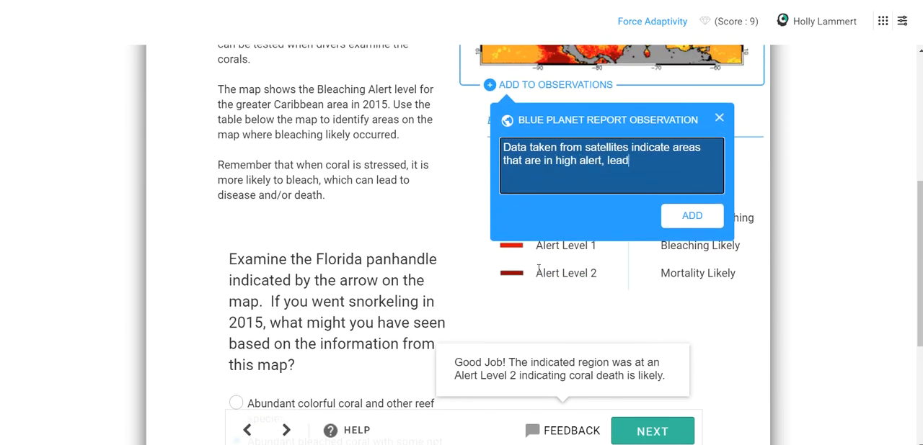
pyautogui.write('ing to')
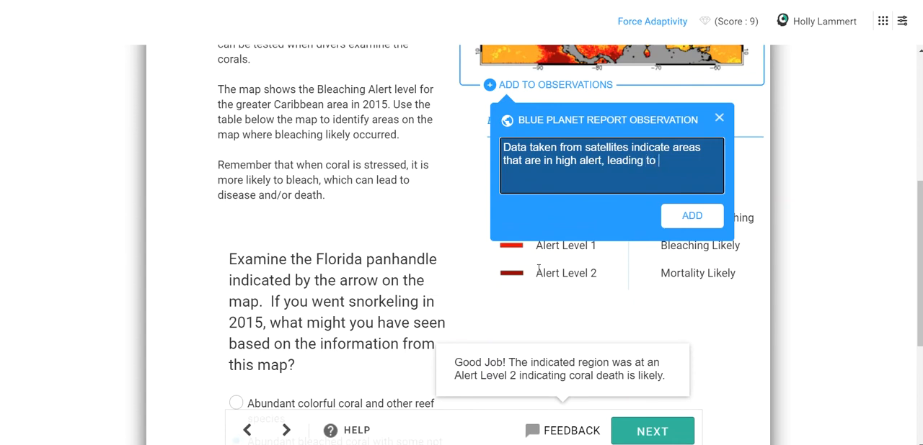
pyautogui.write('bleaching.')
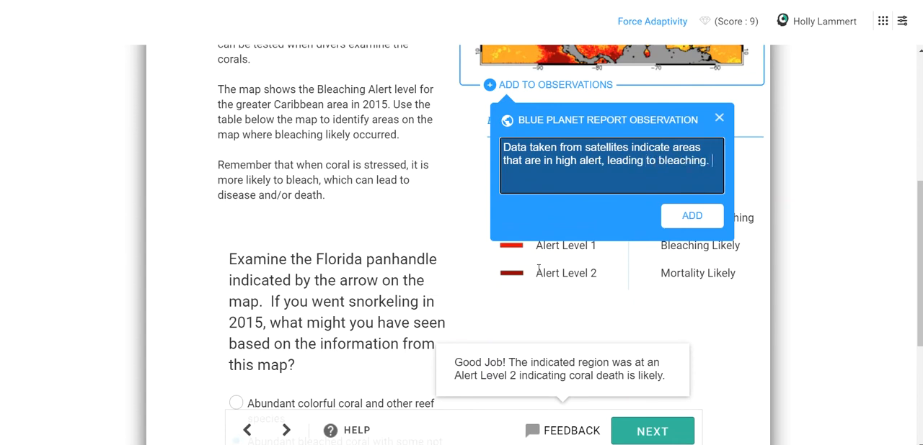
pyautogui.write('The Florida panhandle')
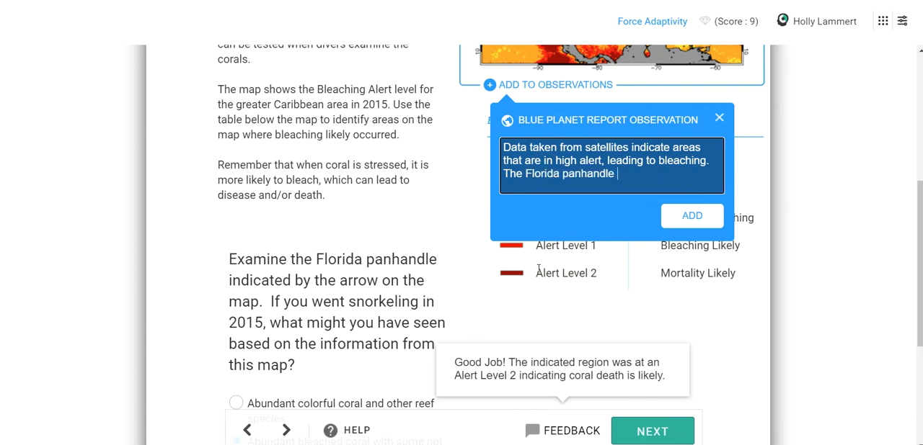
pyautogui.write('has a')
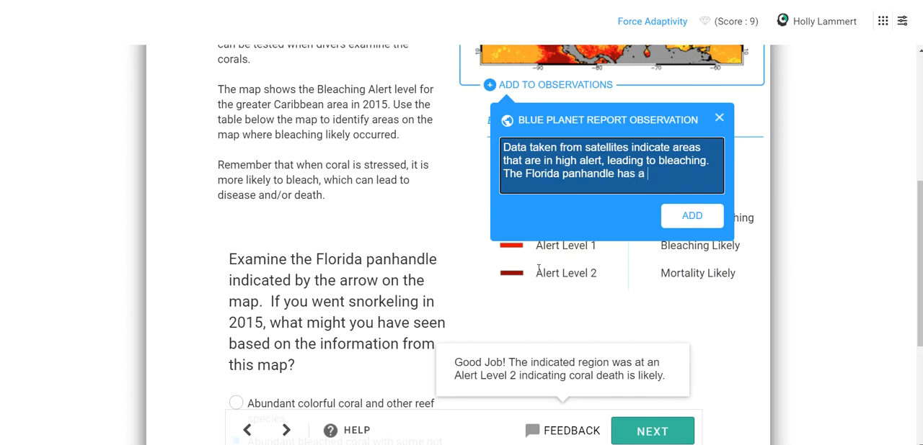
pyautogui.write('Alert Level of 2')
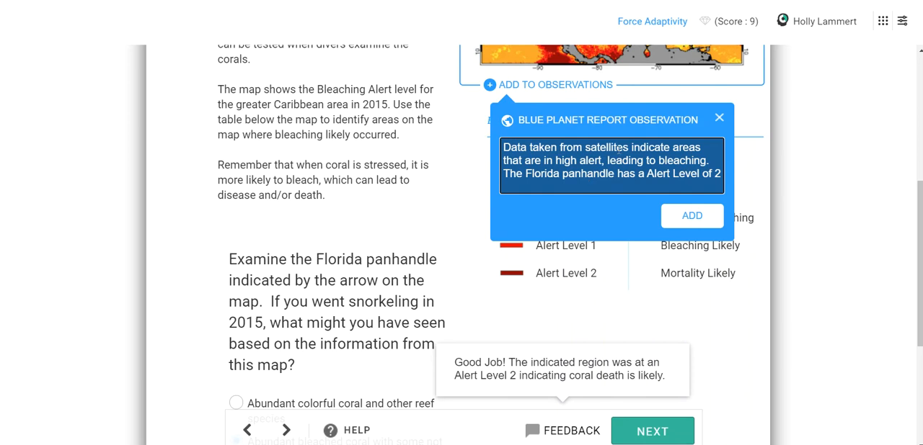
# Step: Finish the Alert Level 2 observation text and add it to the Blue Planet report
pyautogui.scroll(-3)
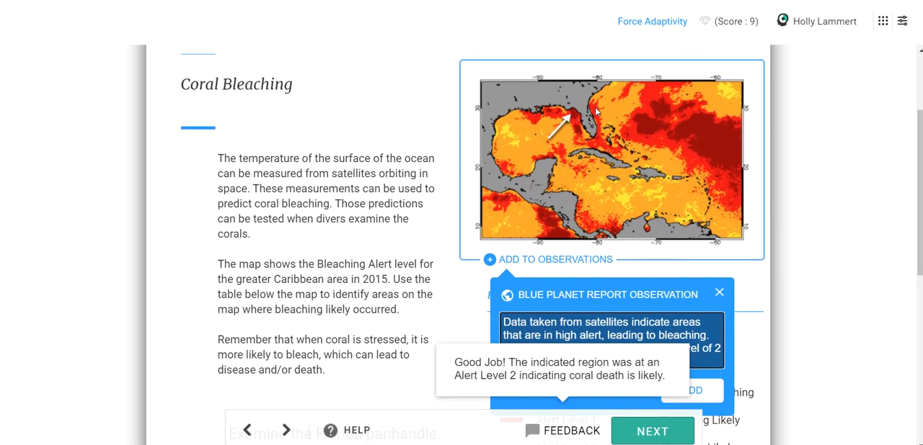
pyautogui.moveTo(640, 112)
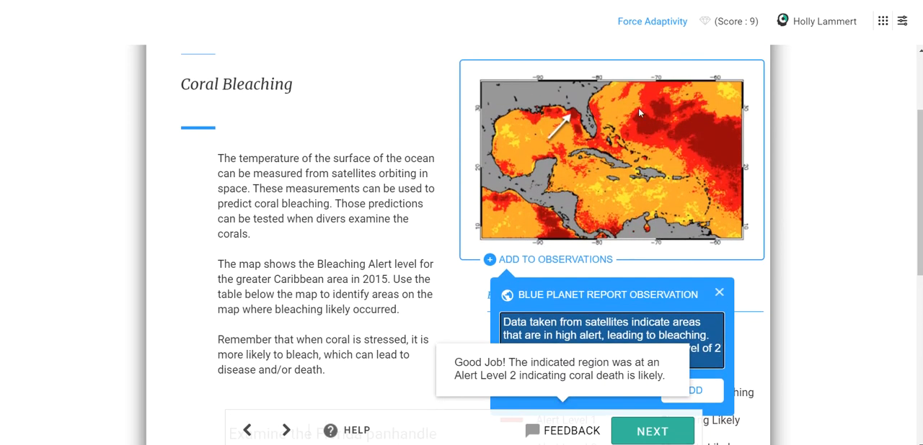
pyautogui.moveTo(685, 136)
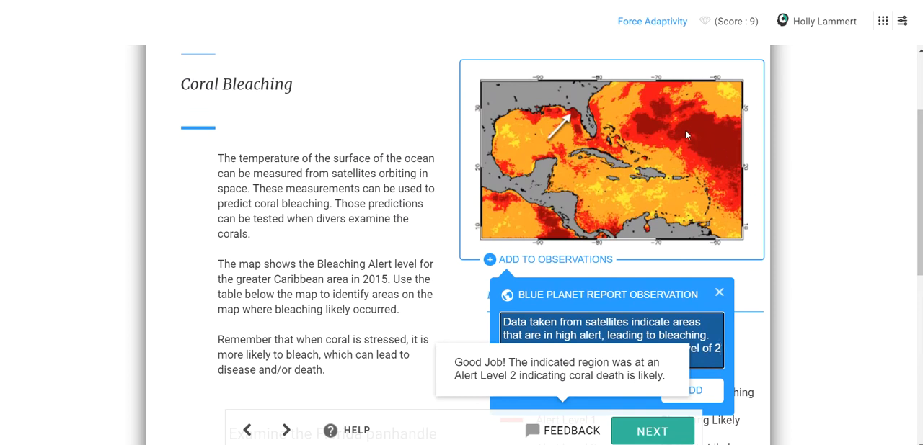
pyautogui.moveTo(654, 124)
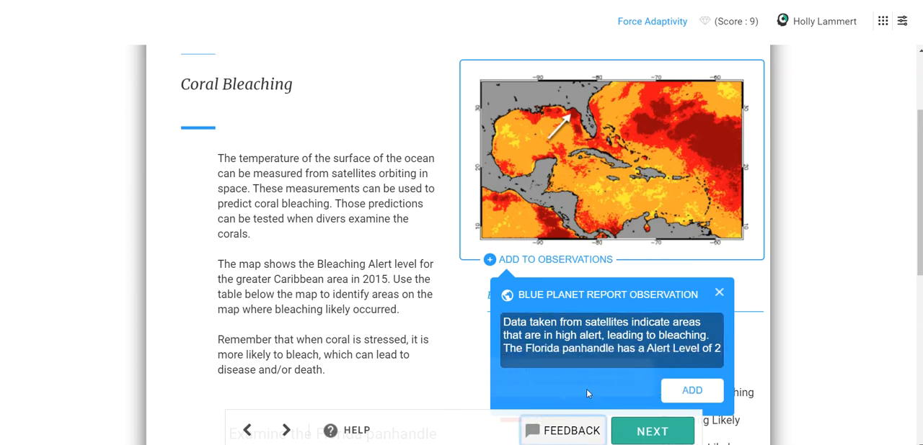
pyautogui.click(691, 390)
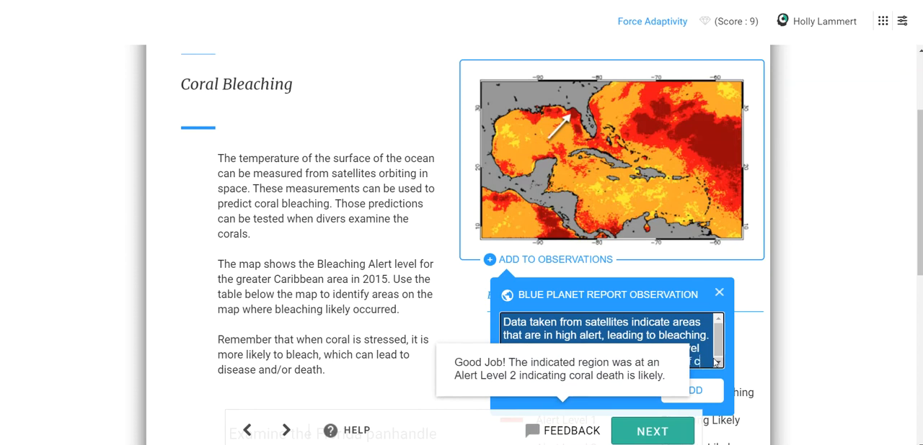
pyautogui.scroll(-3)
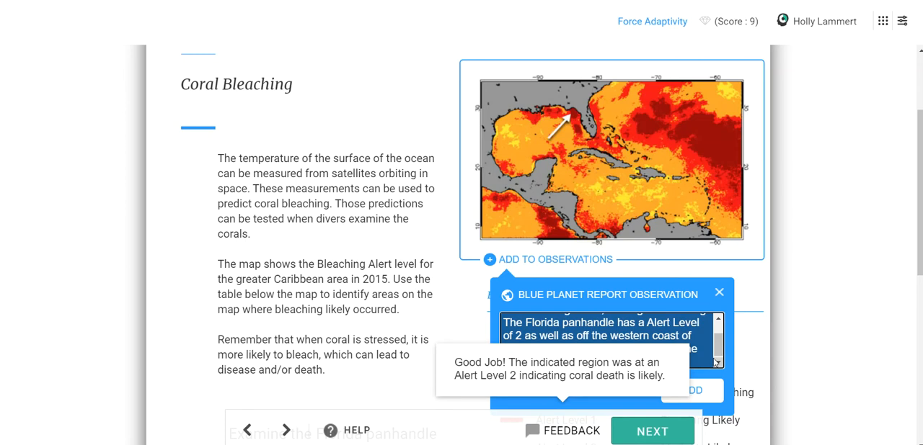
pyautogui.moveTo(611, 422)
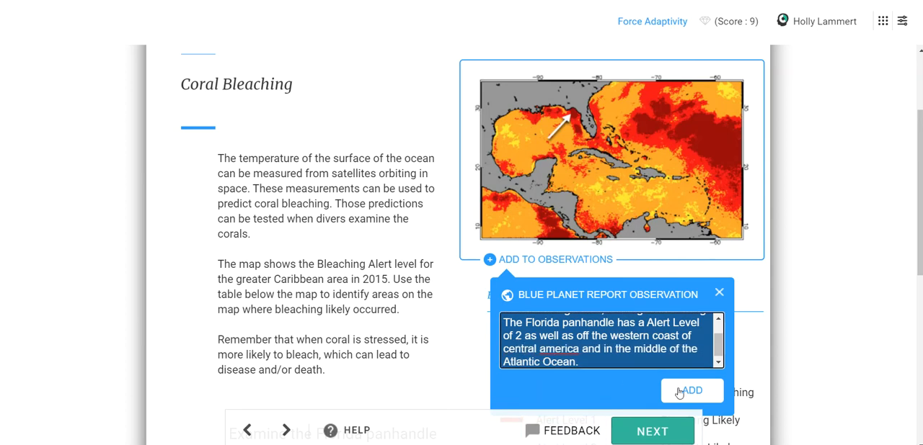
pyautogui.click(691, 390)
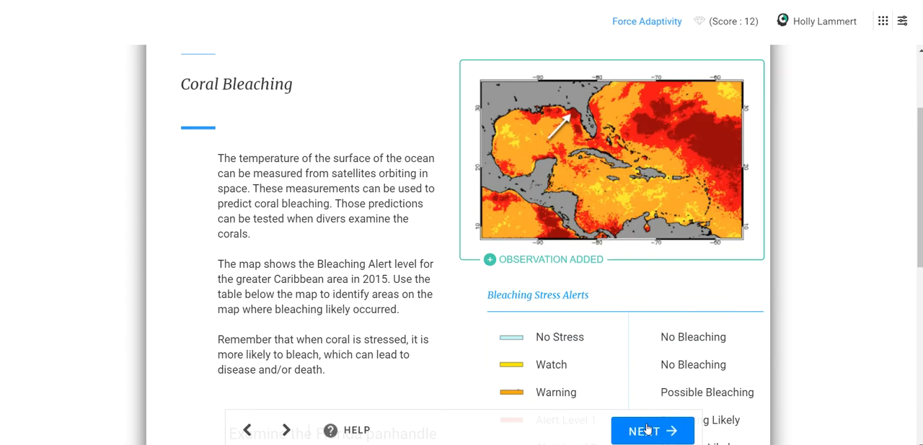
# Step: On the climate-change relationship question, review the word definitions and submit Correlation
pyautogui.click(651, 430)
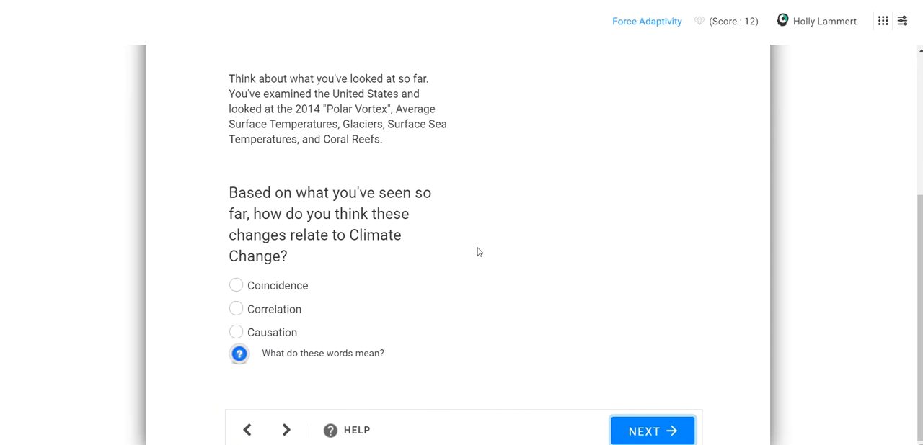
pyautogui.moveTo(270, 344)
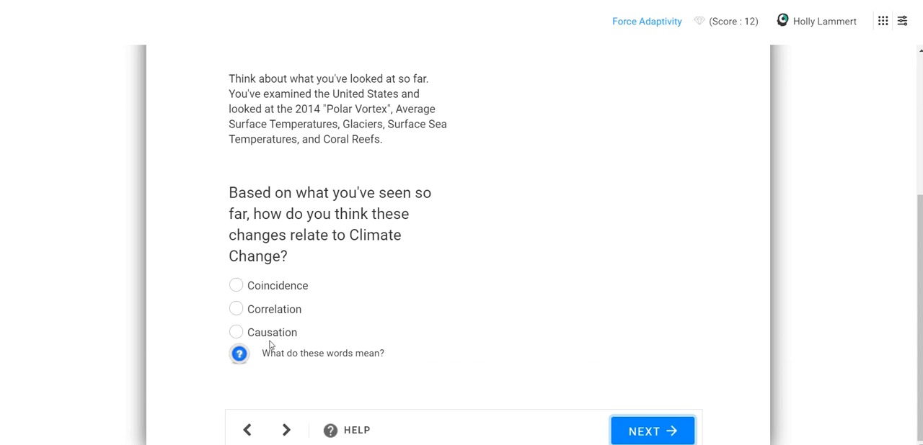
pyautogui.click(239, 353)
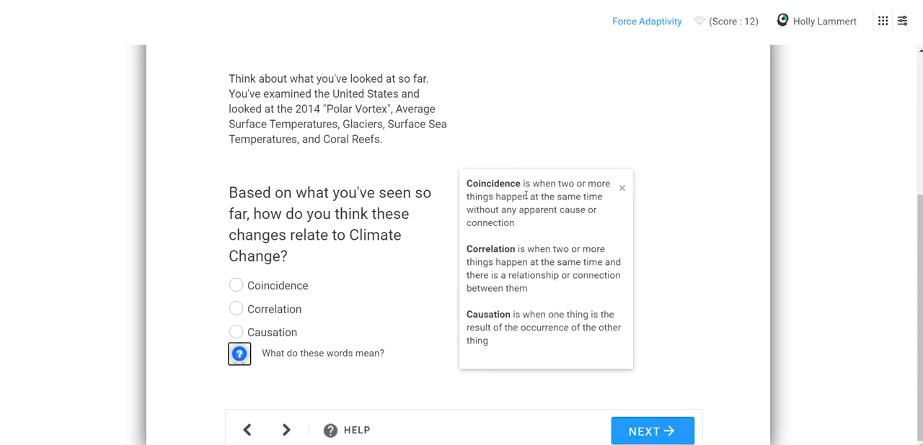
pyautogui.moveTo(569, 221)
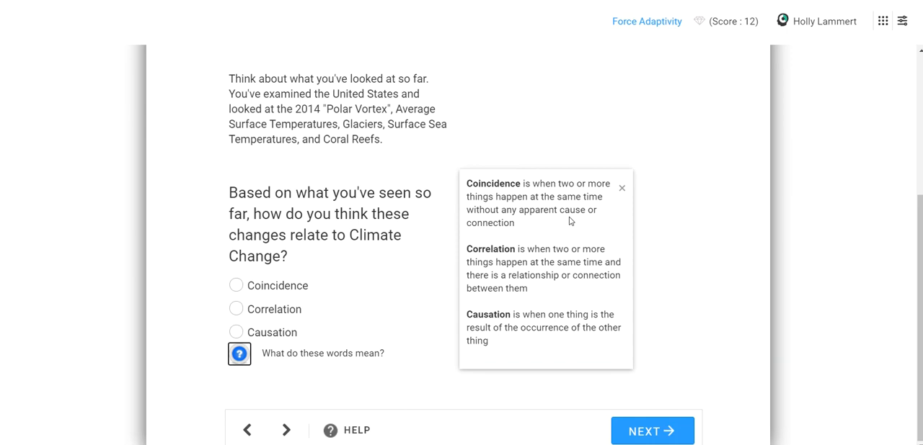
pyautogui.moveTo(271, 317)
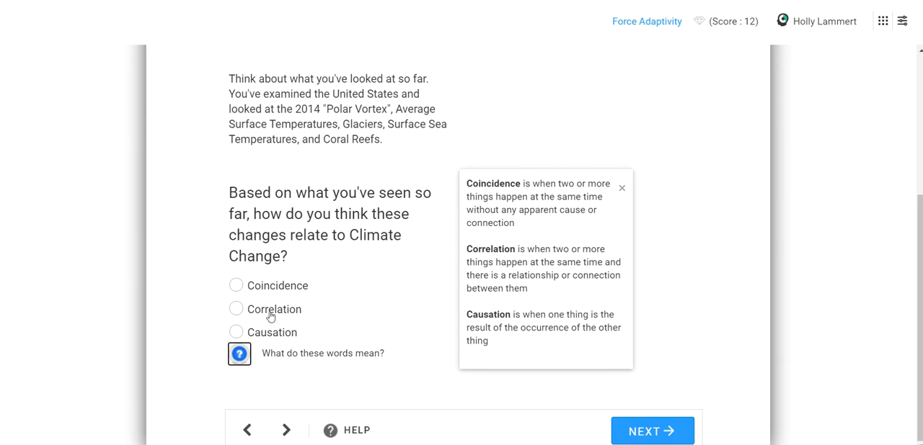
pyautogui.moveTo(551, 288)
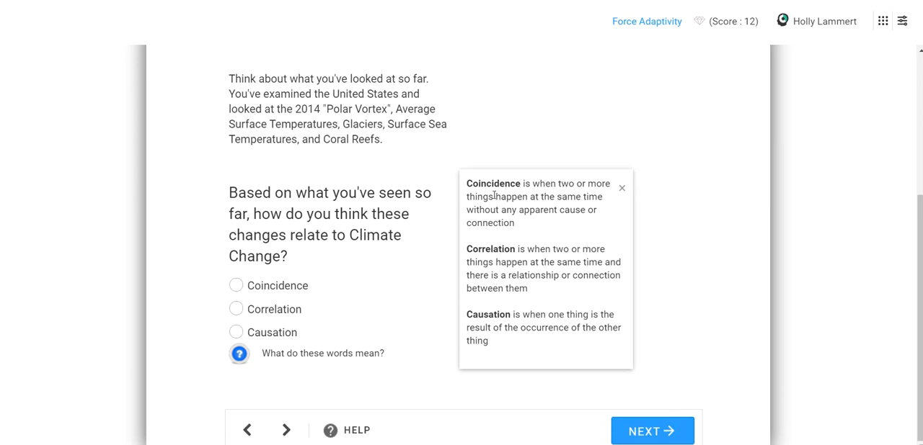
pyautogui.moveTo(273, 343)
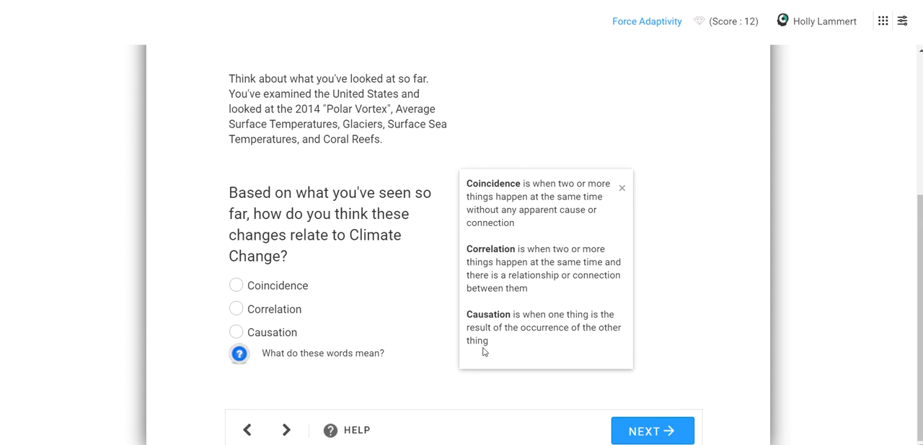
pyautogui.moveTo(467, 327); pyautogui.dragTo(487, 341)
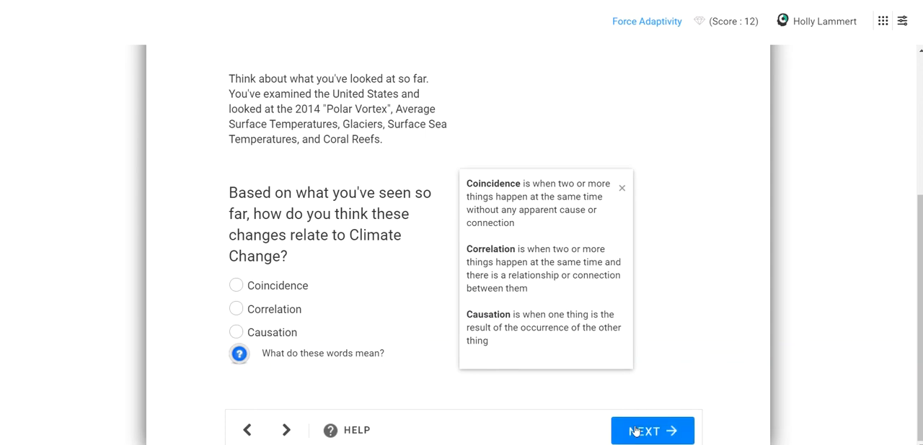
pyautogui.click(651, 430)
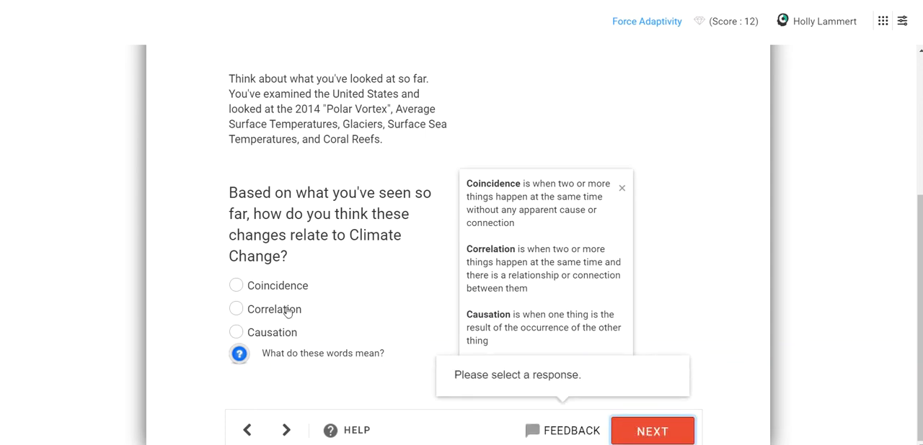
pyautogui.click(236, 309)
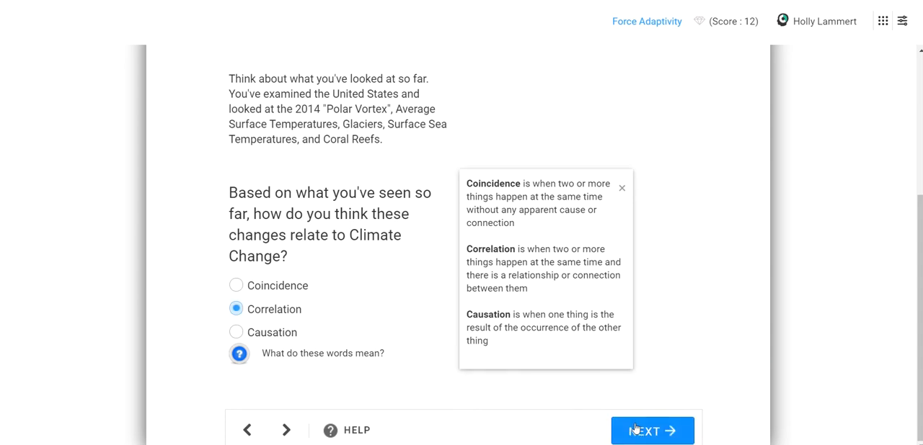
pyautogui.click(651, 431)
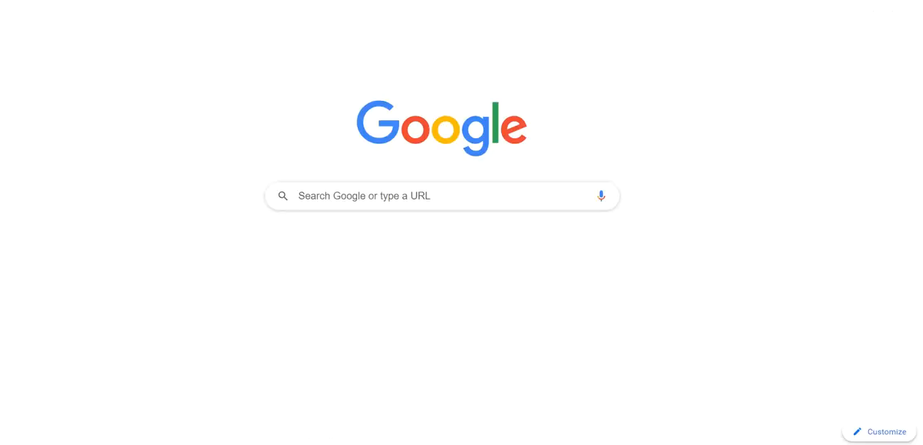
# Step: Search Google for 'spurious correlation' and view the example chart images
pyautogui.write('spurious correlation')
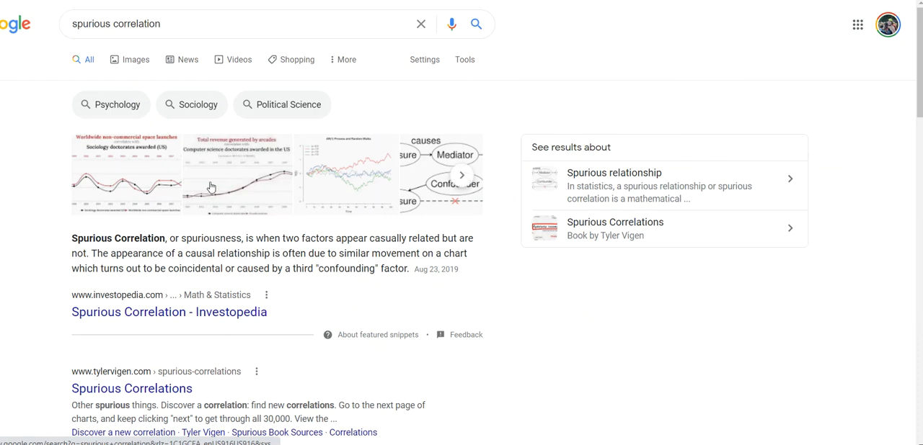
pyautogui.click(135, 59)
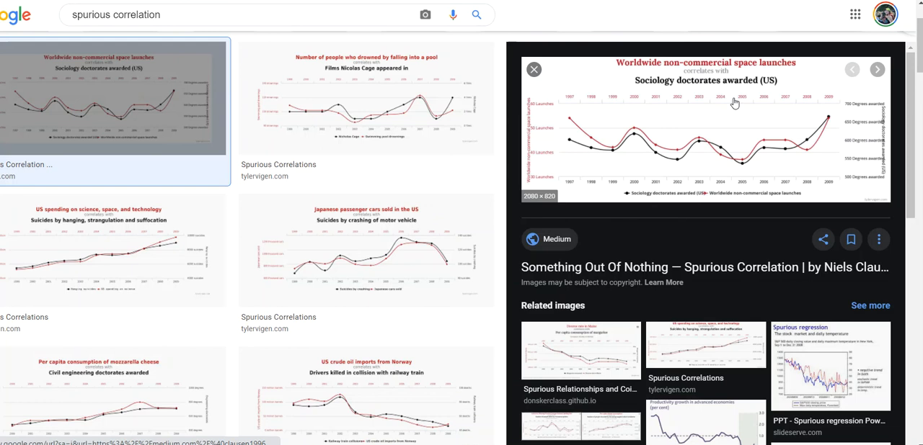
pyautogui.moveTo(538, 151)
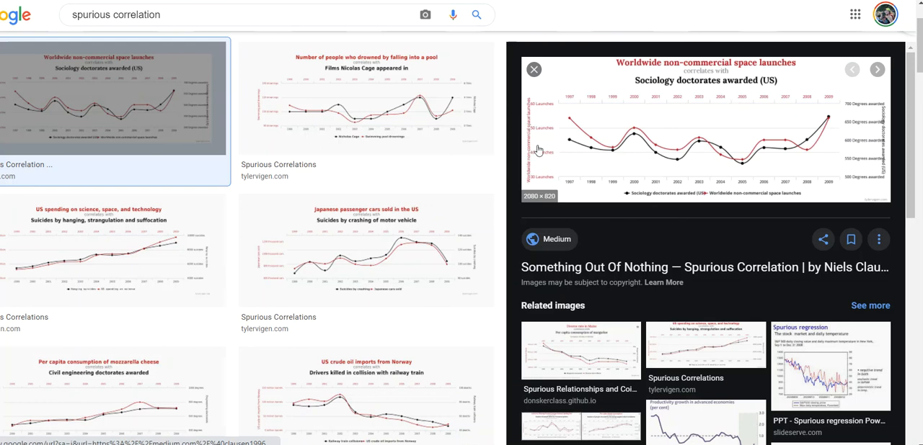
pyautogui.moveTo(783, 164)
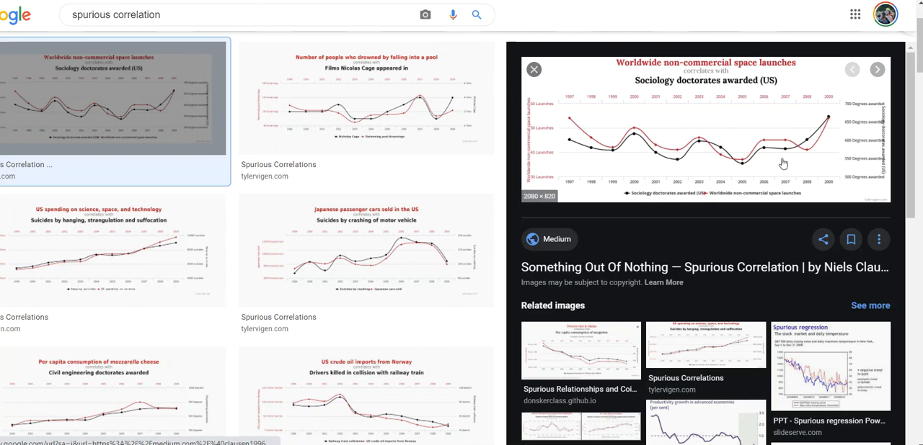
pyautogui.moveTo(609, 187)
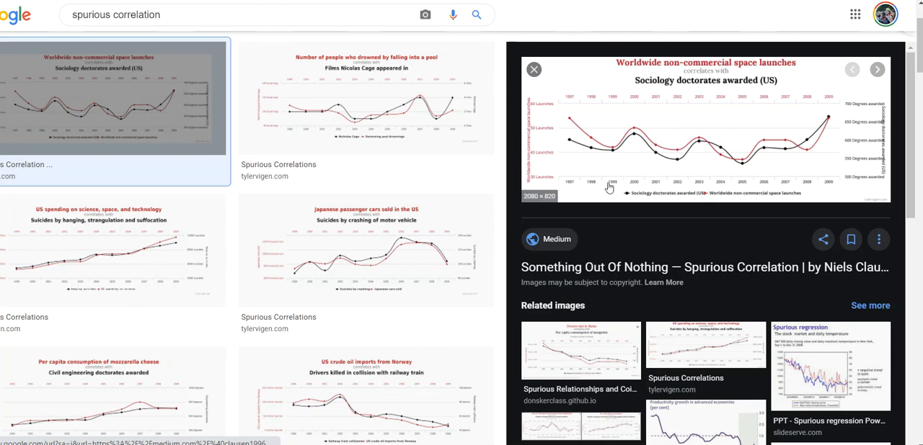
pyautogui.moveTo(710, 149)
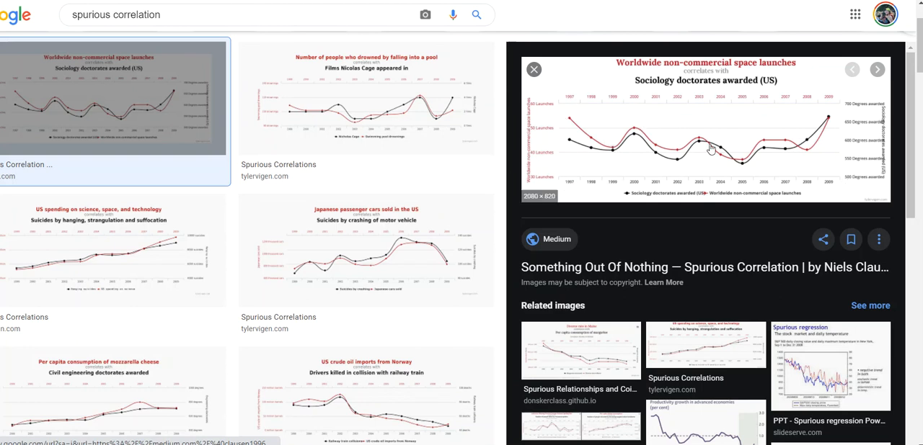
pyautogui.moveTo(760, 132)
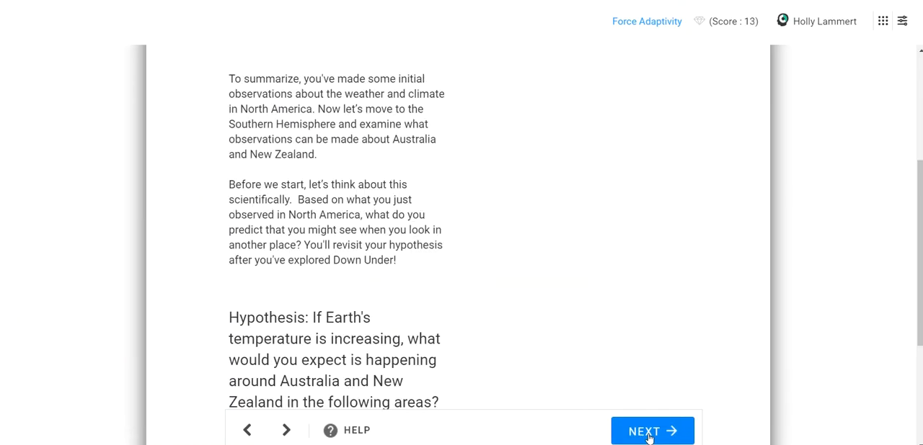
# Step: Advance to the Down Under case study and scroll through its Australia and New Zealand hypothesis question
pyautogui.click(651, 431)
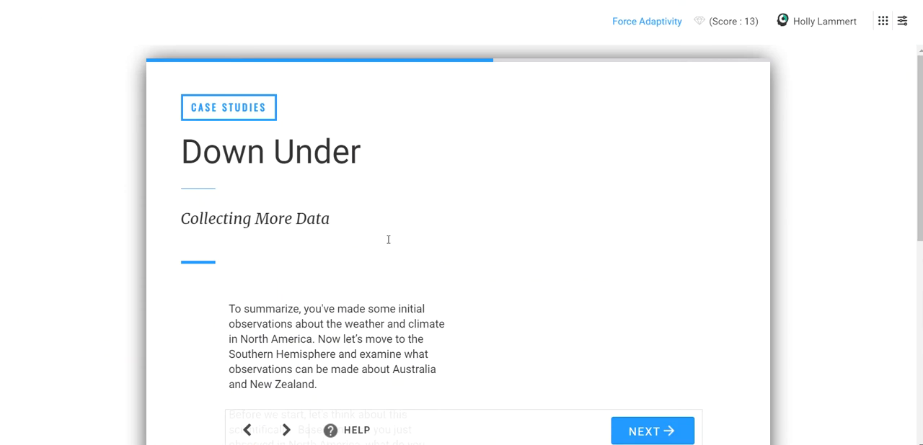
pyautogui.moveTo(388, 243)
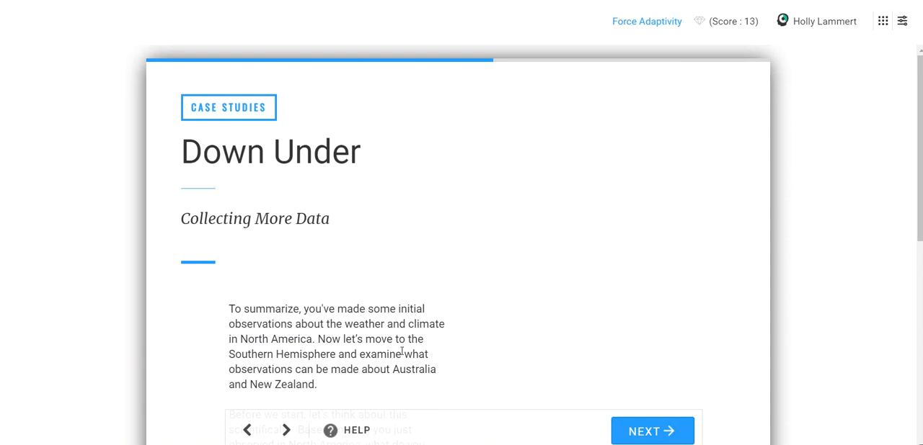
pyautogui.scroll(-3)
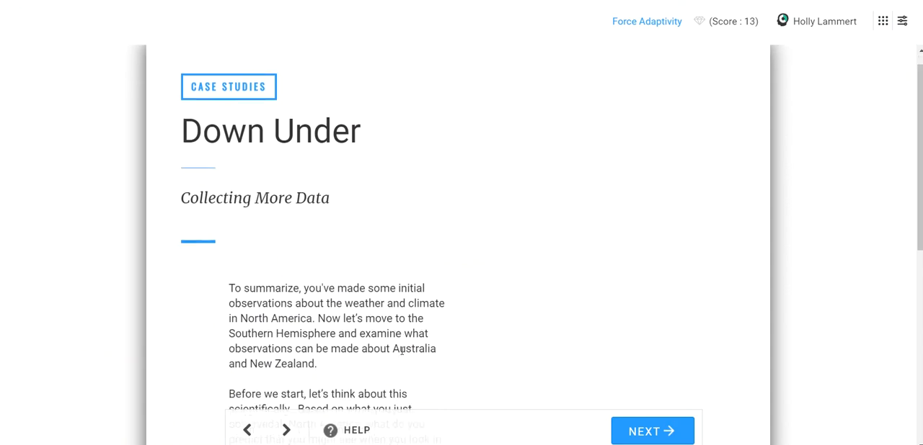
pyautogui.scroll(-3)
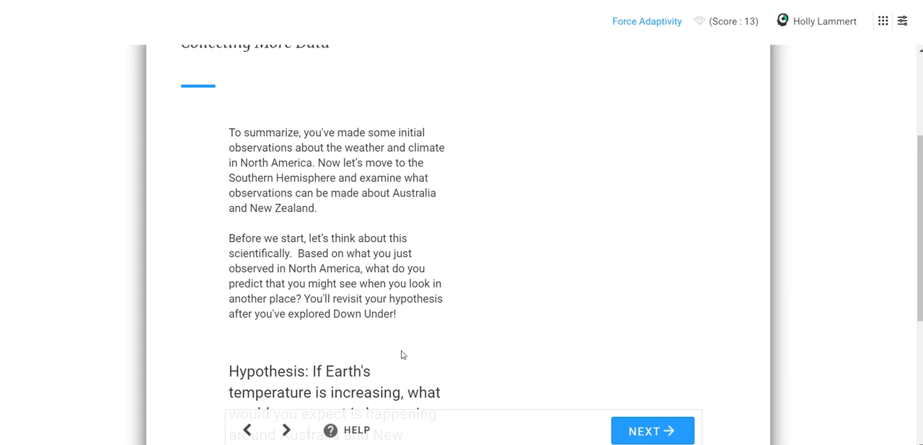
pyautogui.scroll(-3)
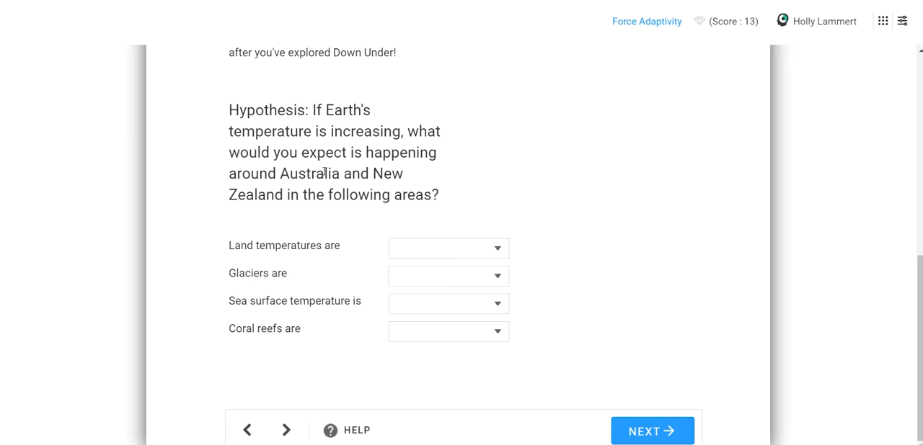
pyautogui.moveTo(357, 248)
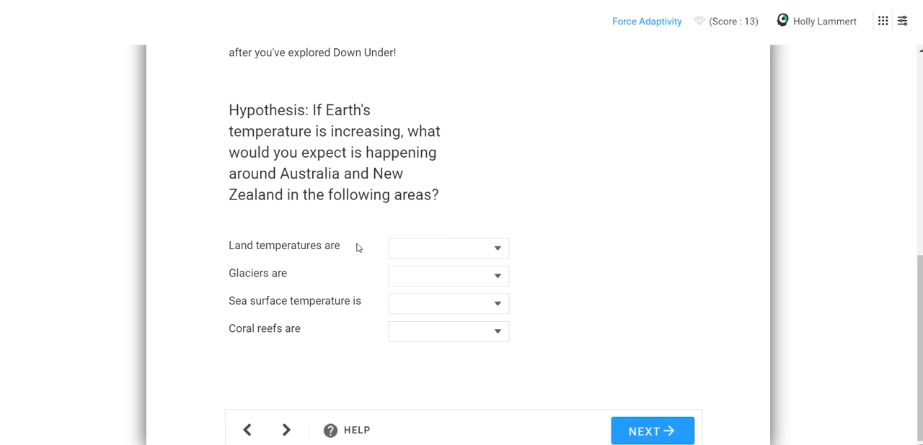
pyautogui.moveTo(270, 271)
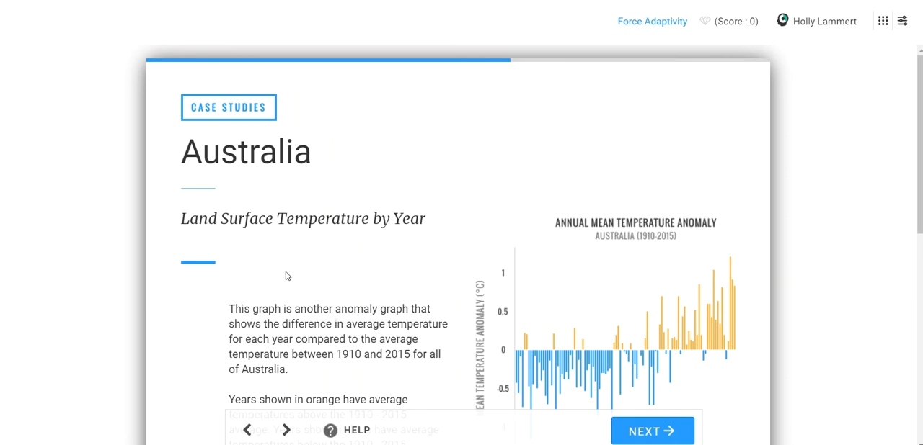
pyautogui.scroll(-3)
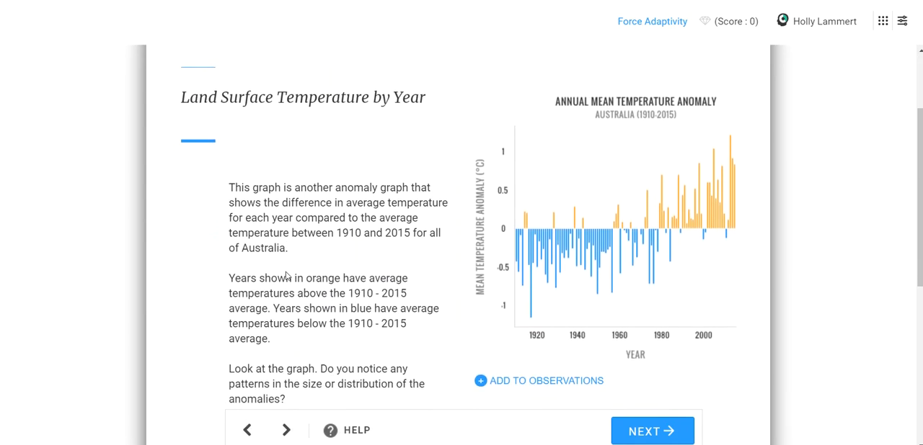
pyautogui.scroll(-3)
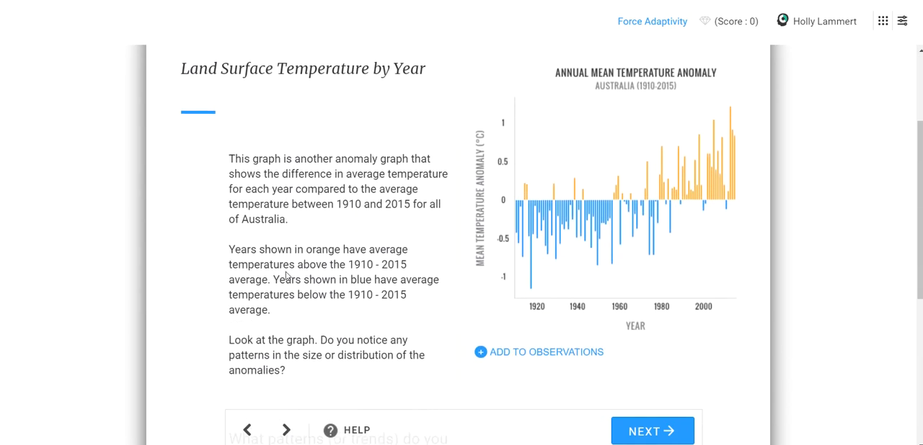
pyautogui.scroll(-3)
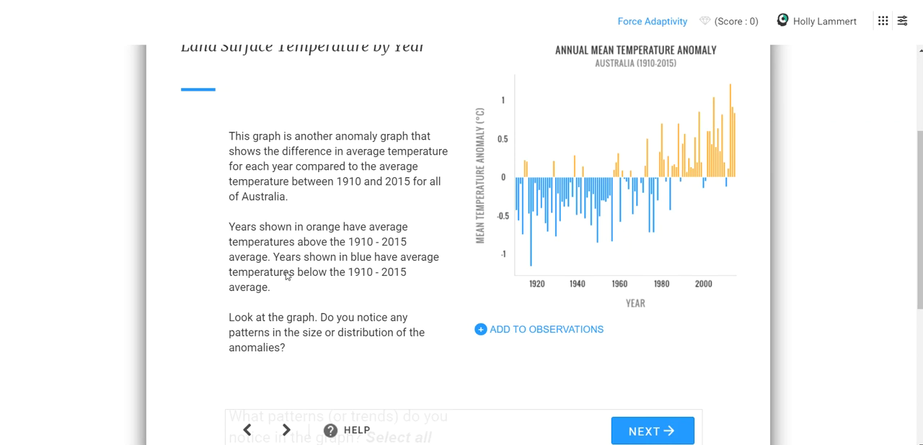
pyautogui.scroll(-3)
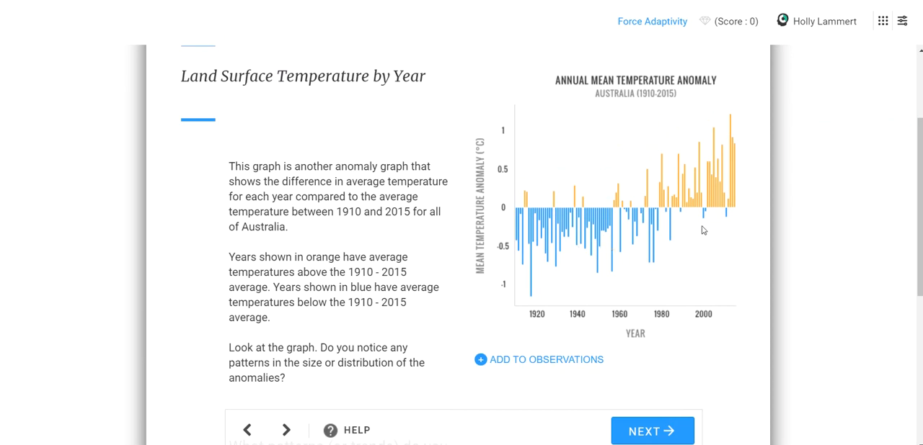
pyautogui.moveTo(555, 250)
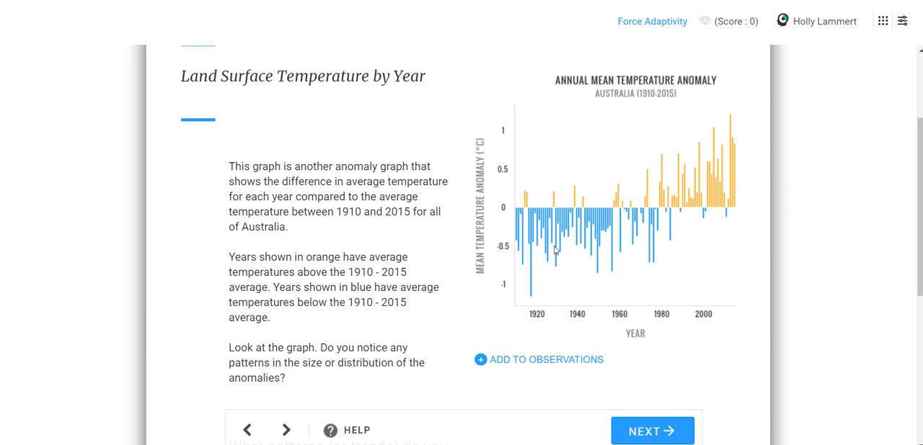
pyautogui.moveTo(602, 258)
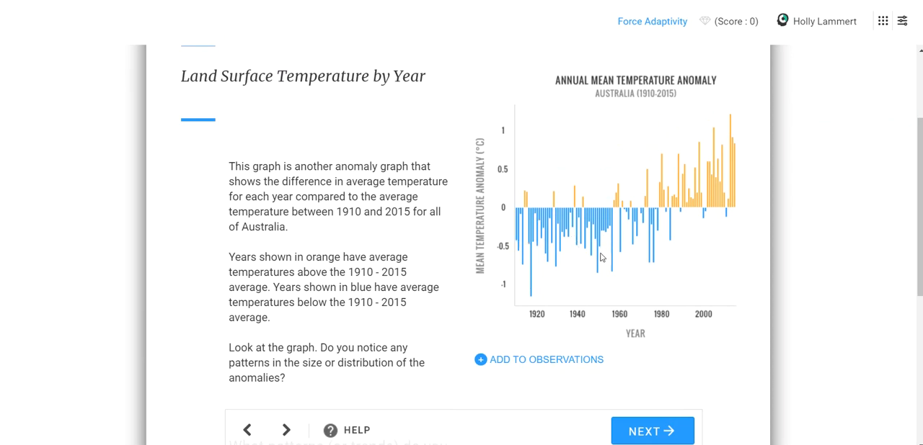
pyautogui.moveTo(540, 239)
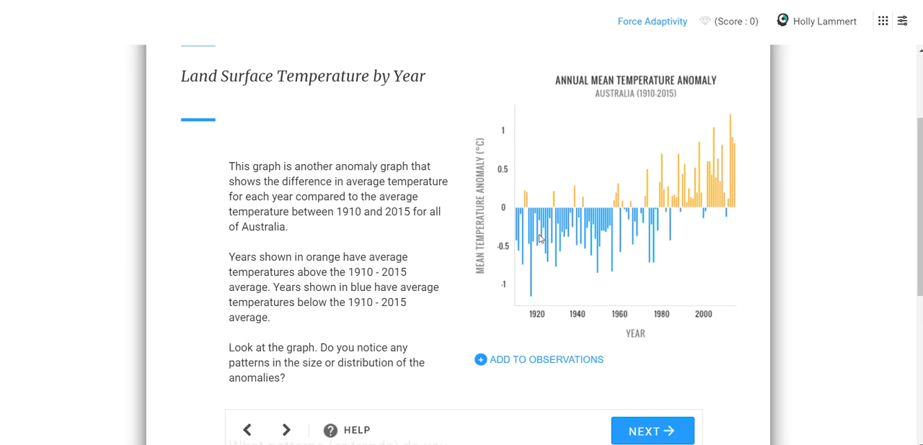
pyautogui.moveTo(640, 245)
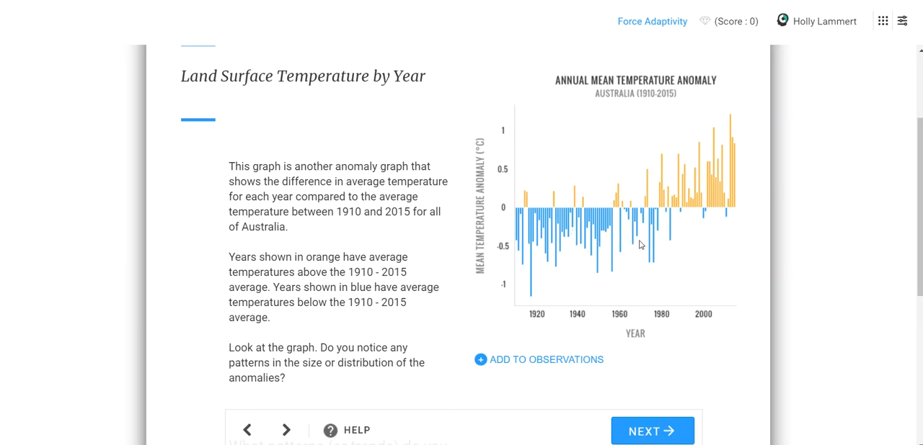
pyautogui.moveTo(698, 188)
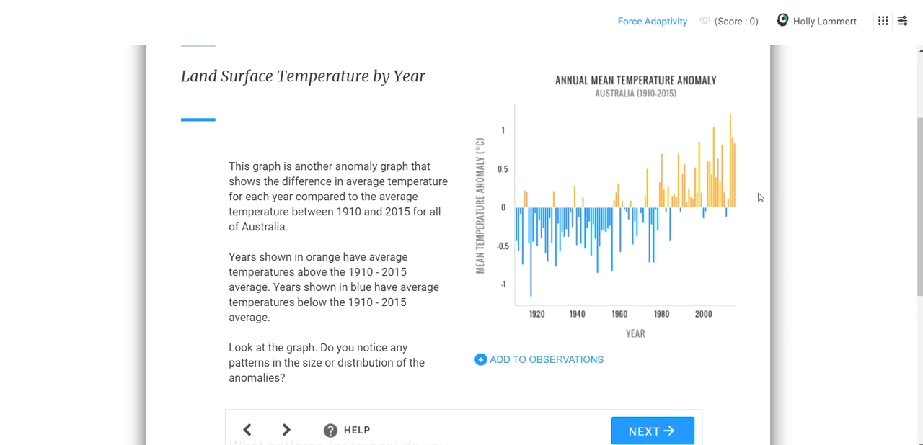
# Step: Start a new observation about the Australia graph, typing 'This temperature anomaly'
pyautogui.scroll(-3)
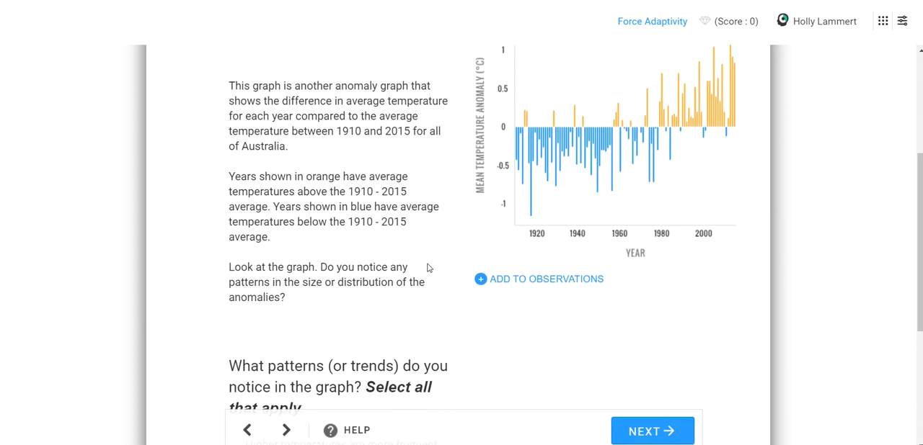
pyautogui.scroll(-3)
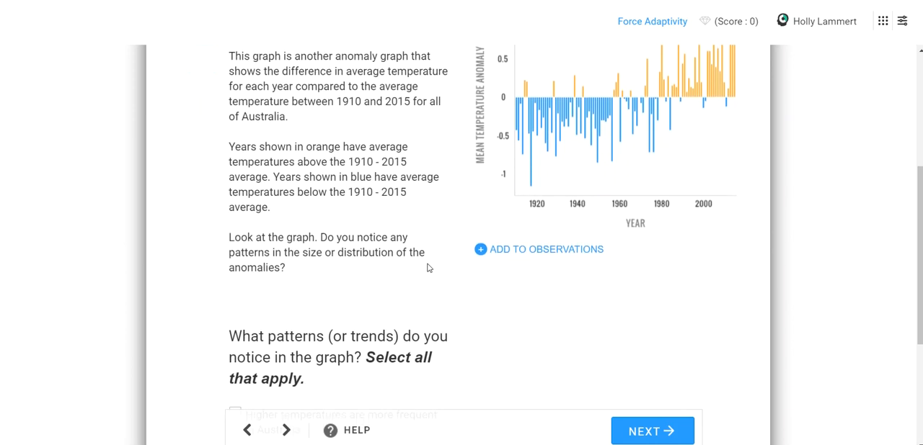
pyautogui.scroll(-3)
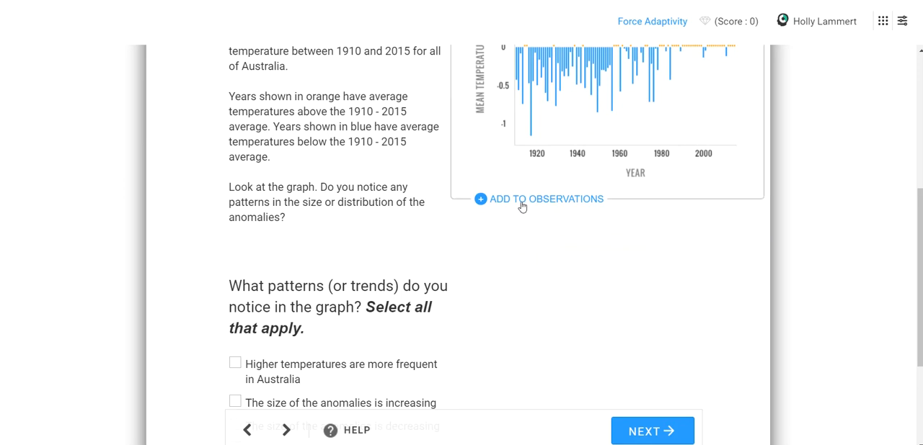
pyautogui.click(539, 199)
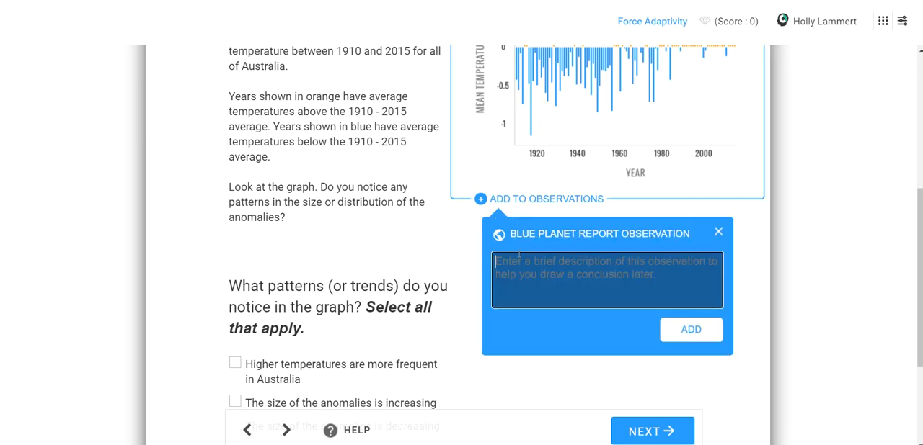
pyautogui.write('This')
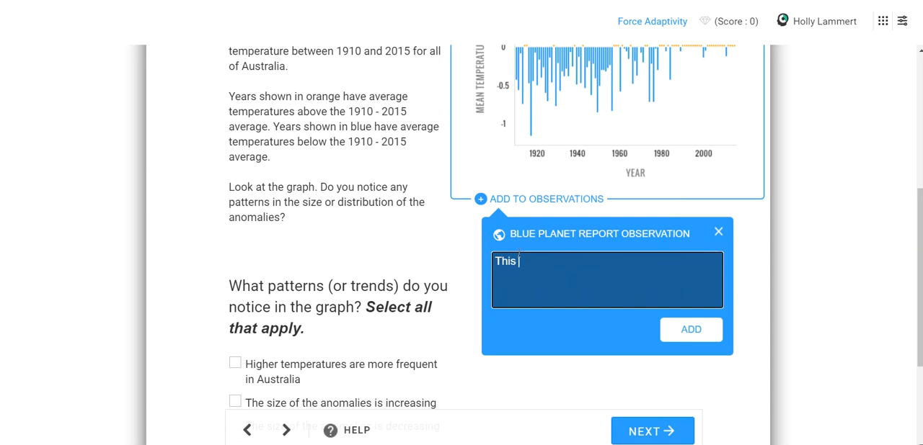
pyautogui.write('temperature and')
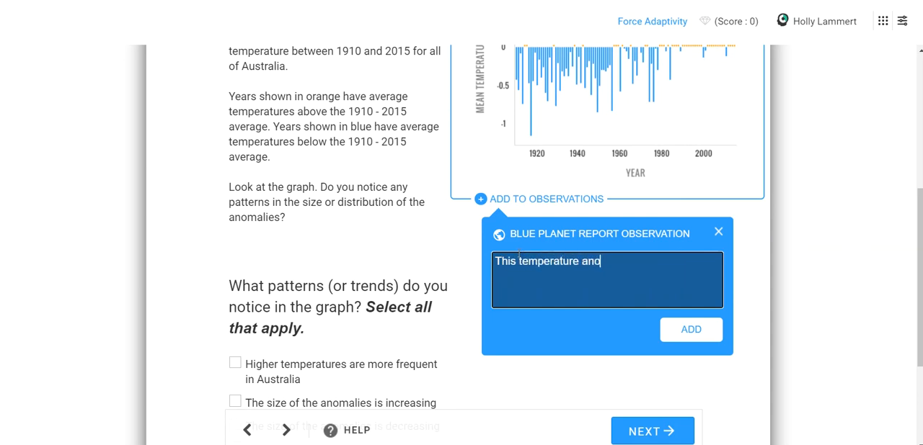
pyautogui.write('ano')
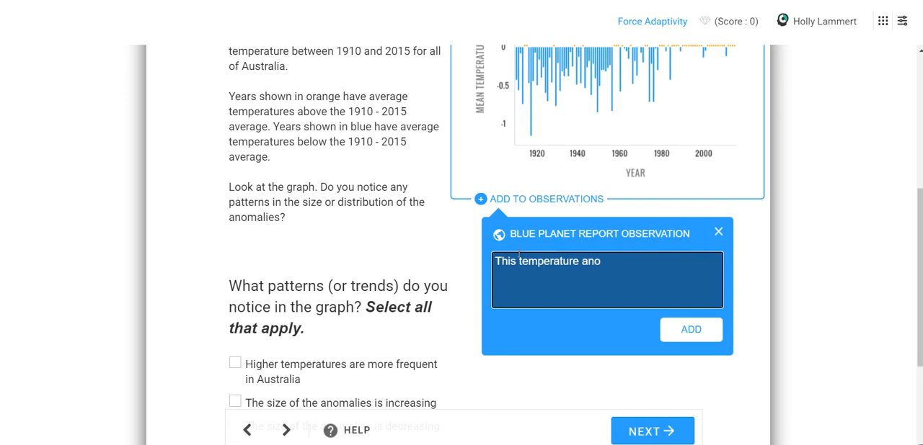
pyautogui.write('moly')
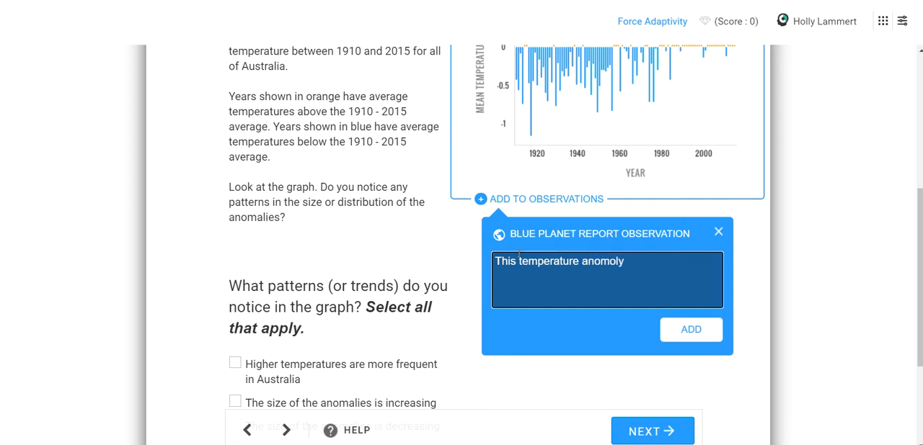
# Step: Correct the spelling, finish the note comparing it to the North America graph, and add it
pyautogui.press('BackSpace')
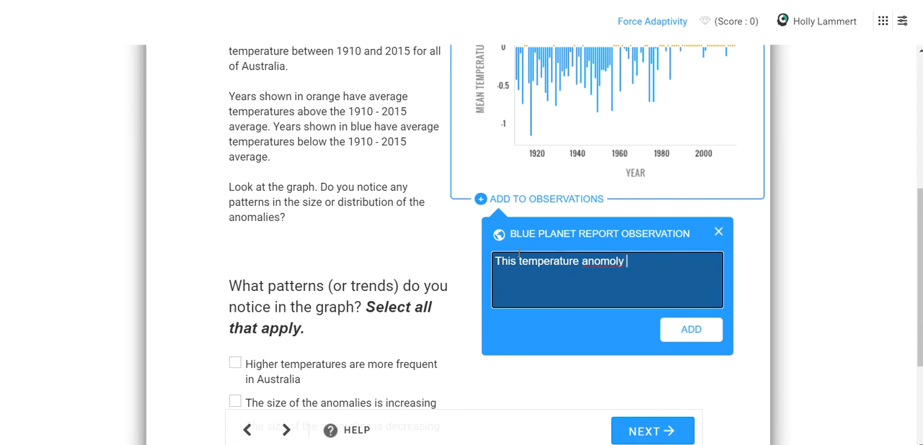
pyautogui.press('backspace')
pyautogui.write('aly graph looks similar t')
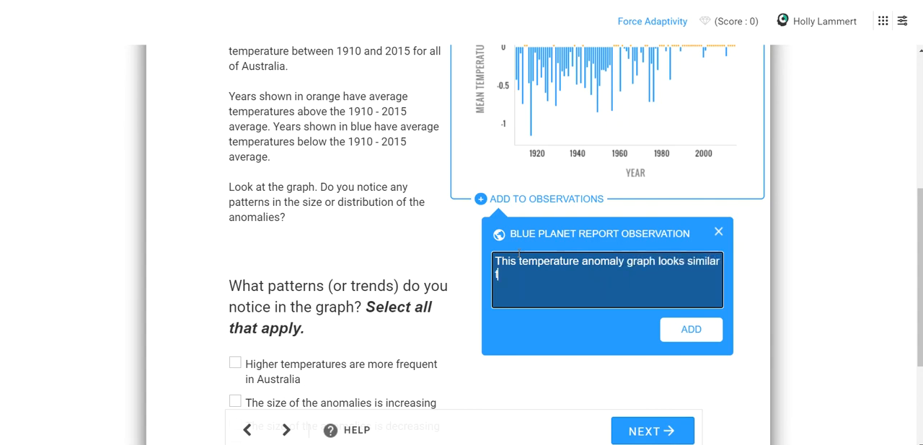
pyautogui.write('o the')
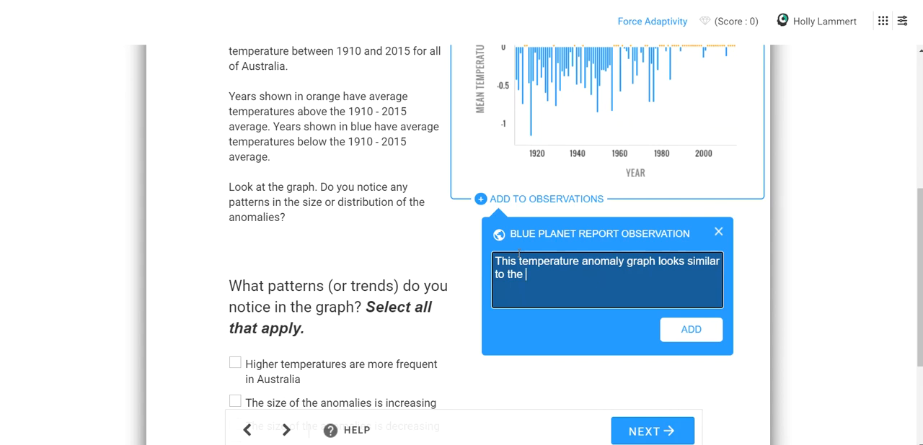
pyautogui.write('North America g')
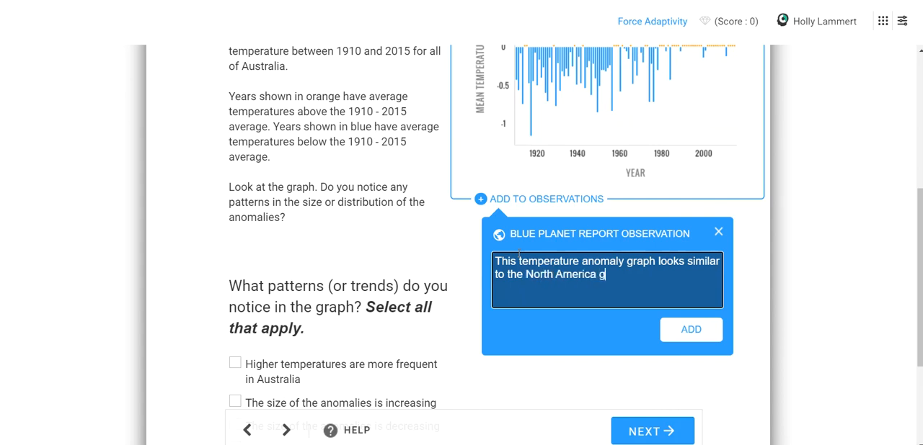
pyautogui.write('ra')
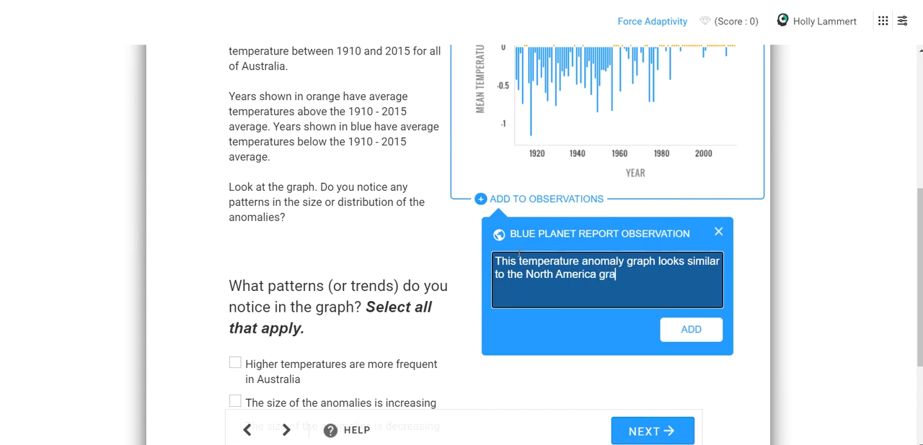
pyautogui.write('ph.')
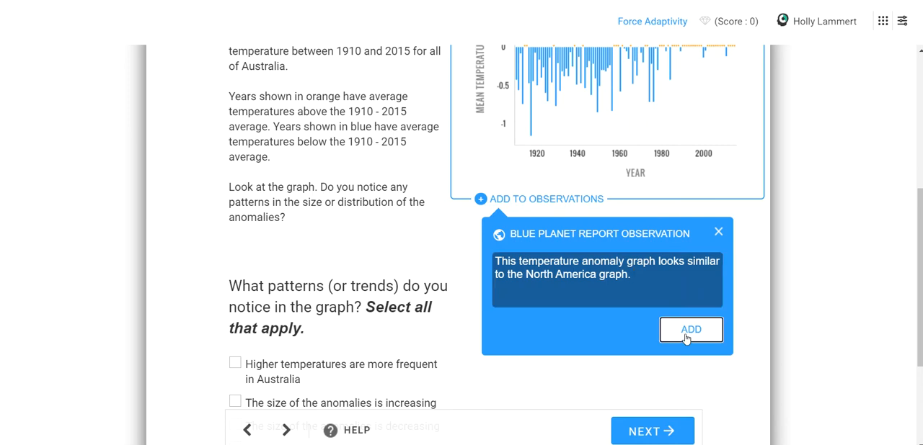
pyautogui.click(690, 329)
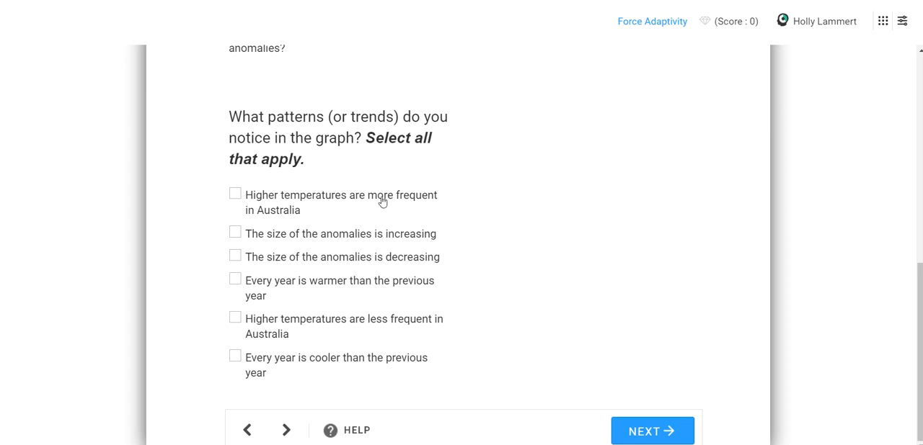
pyautogui.moveTo(282, 217)
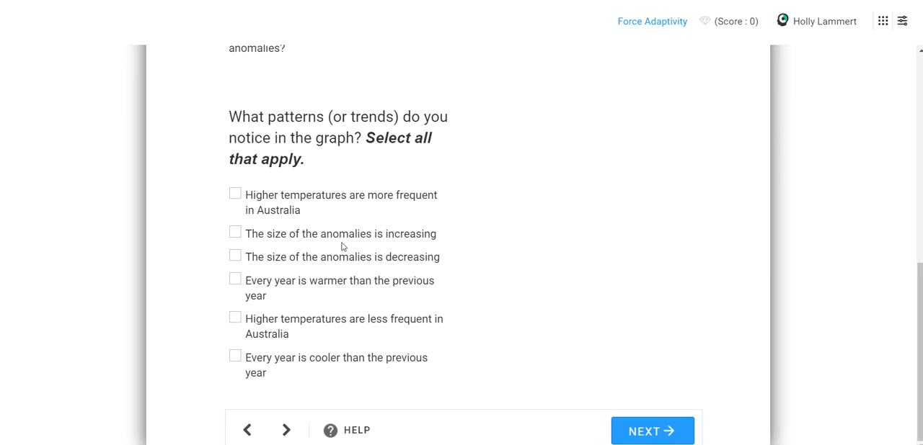
pyautogui.moveTo(295, 269)
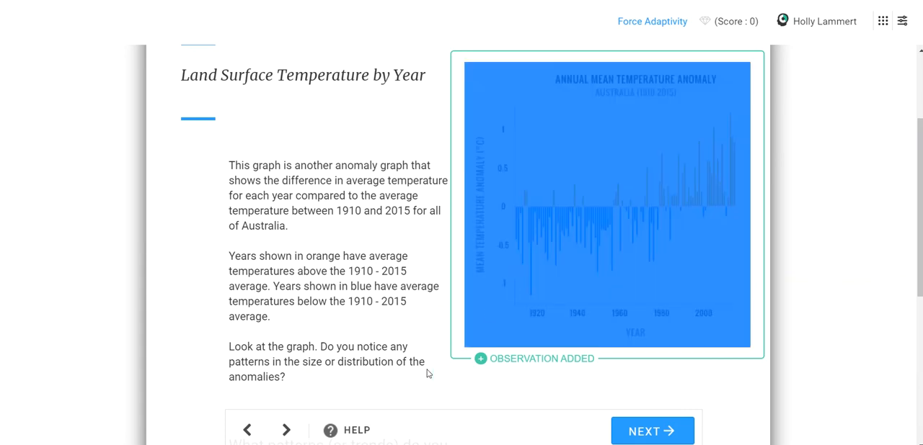
# Step: Submit 'Higher temperatures are more frequent in Australia' as the patterns answer and advance to the map page
pyautogui.scroll(-3)
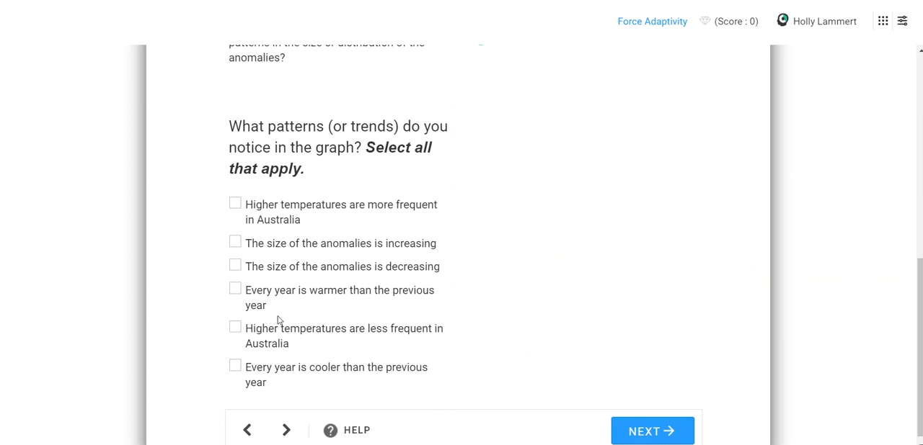
pyautogui.moveTo(254, 361)
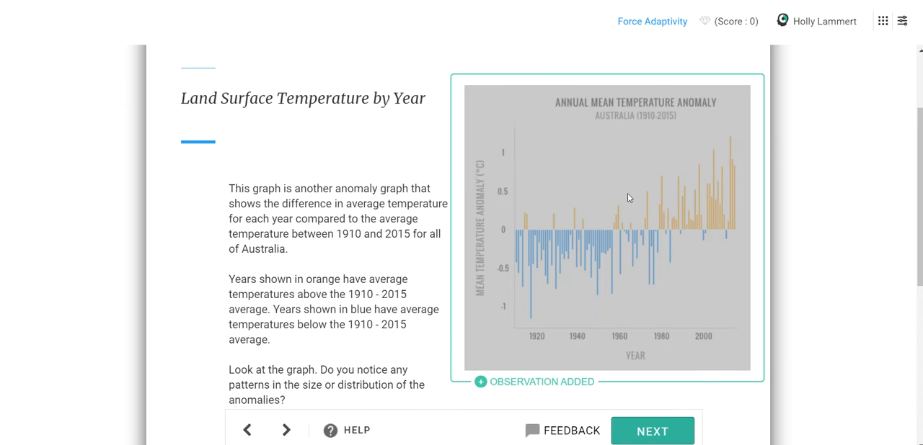
pyautogui.moveTo(717, 181)
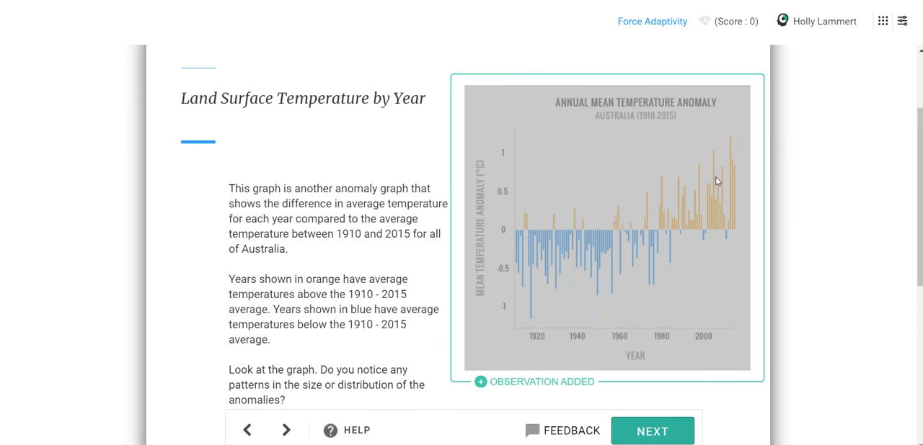
pyautogui.scroll(-3)
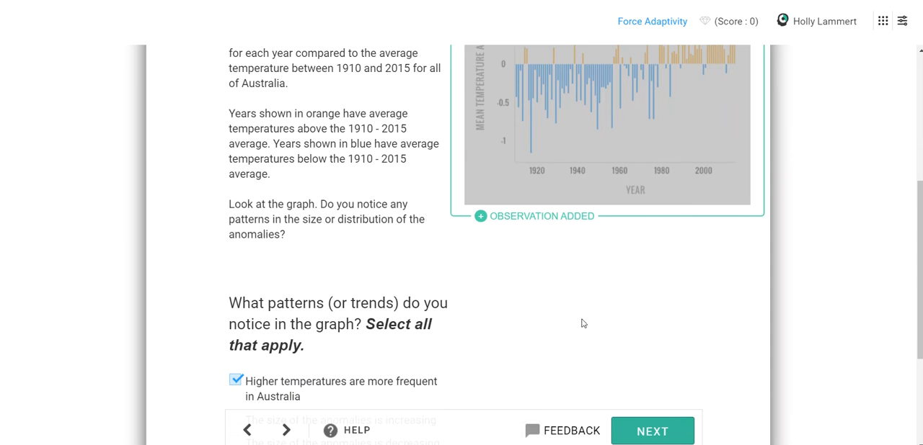
pyautogui.click(651, 431)
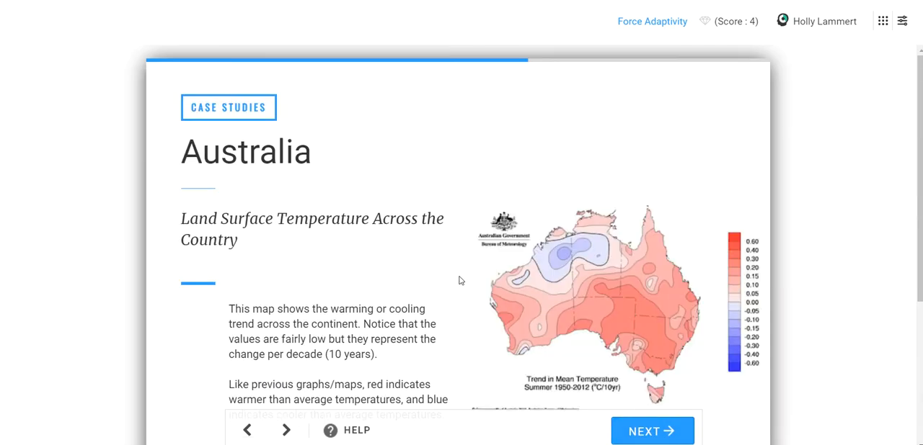
# Step: Read the Australia land surface temperature map, submit the trend answer, and continue
pyautogui.scroll(-3)
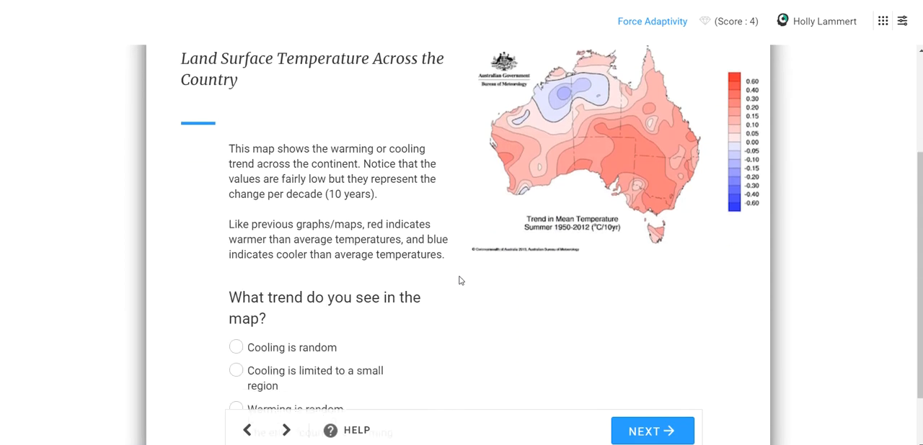
pyautogui.moveTo(730, 98)
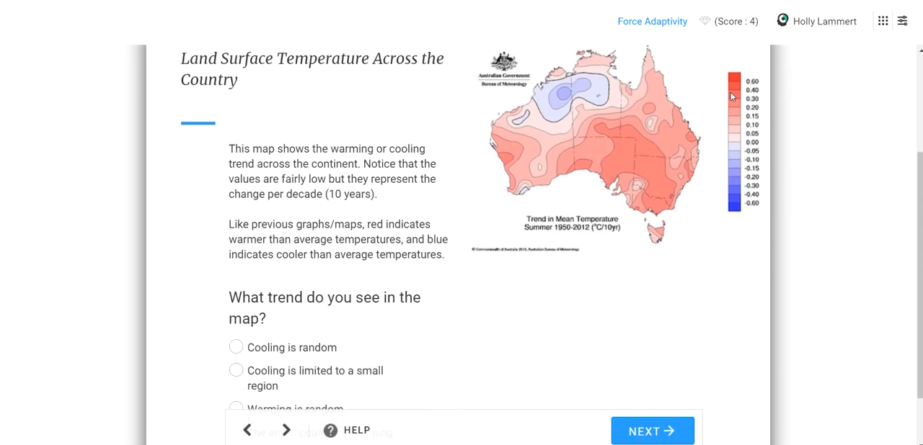
pyautogui.moveTo(565, 232)
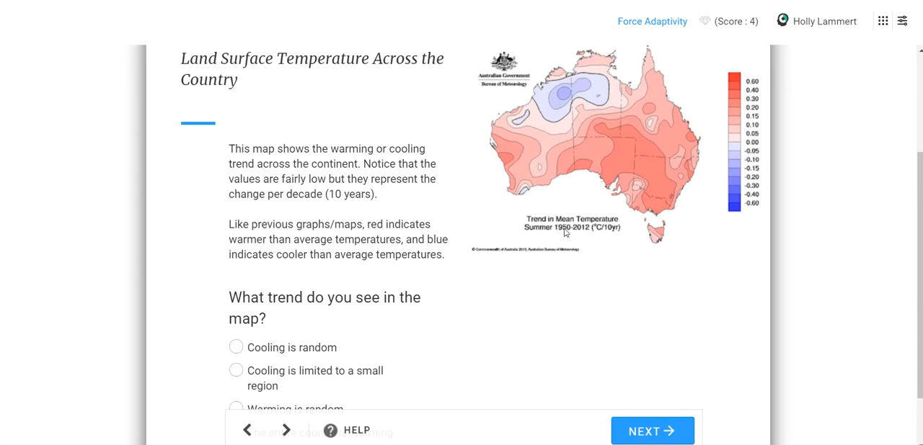
pyautogui.moveTo(570, 237)
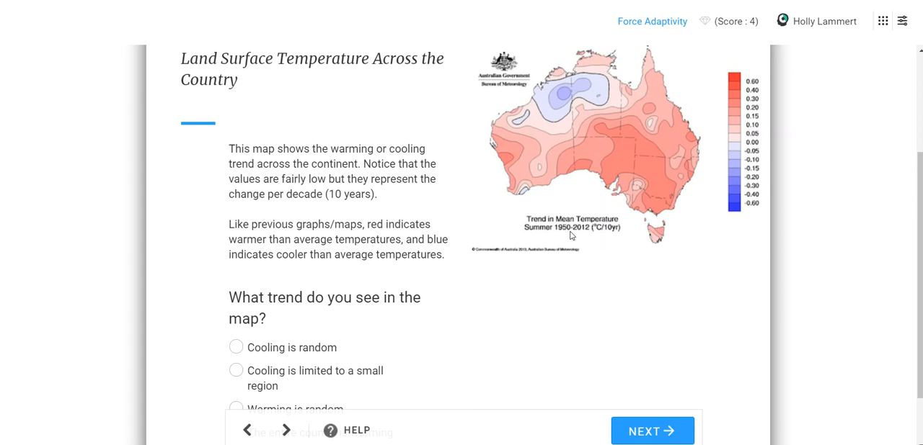
pyautogui.moveTo(372, 246)
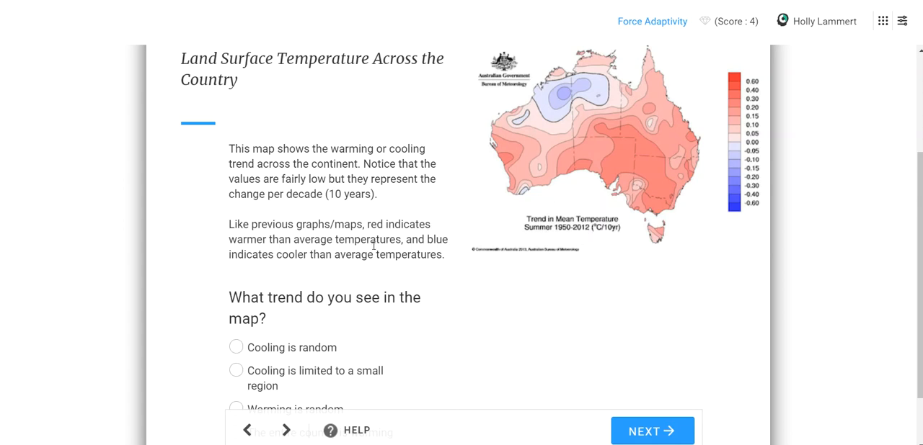
pyautogui.scroll(-3)
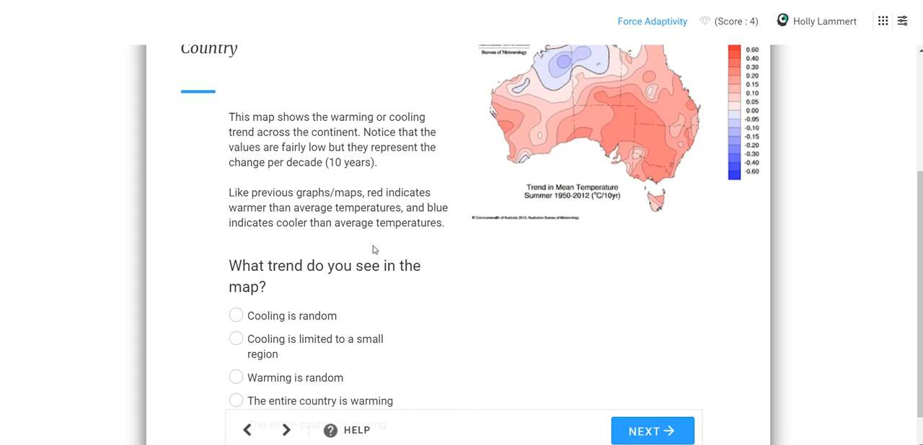
pyautogui.scroll(-3)
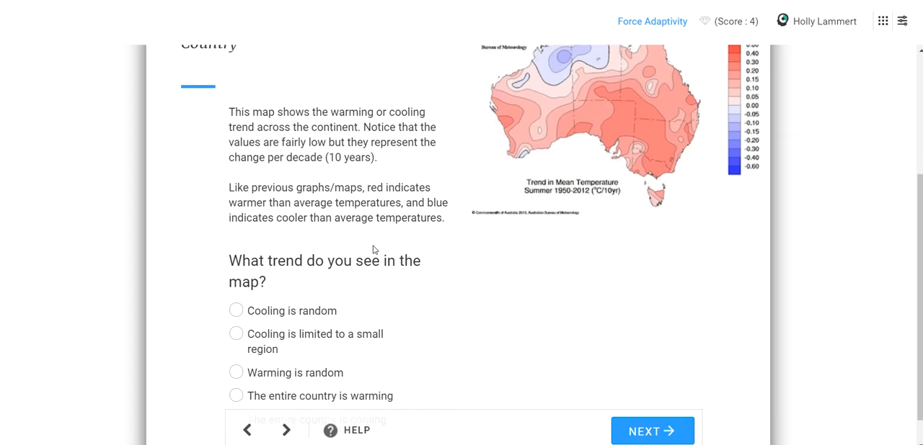
pyautogui.scroll(-3)
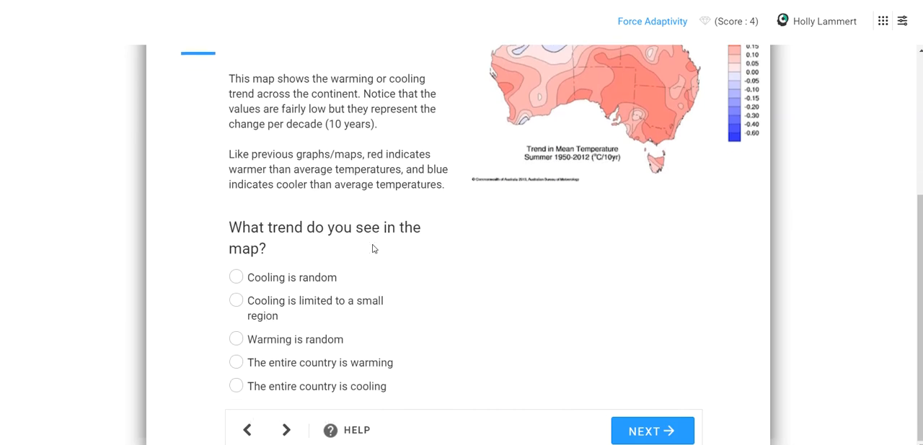
pyautogui.moveTo(317, 291)
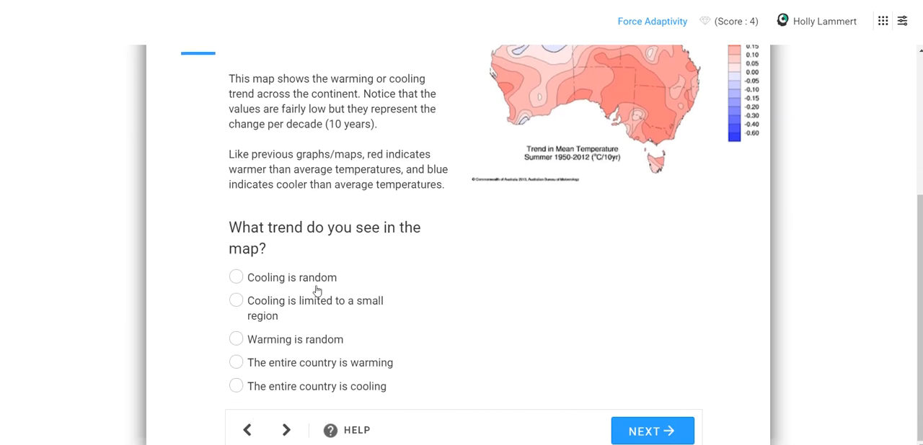
pyautogui.moveTo(314, 307)
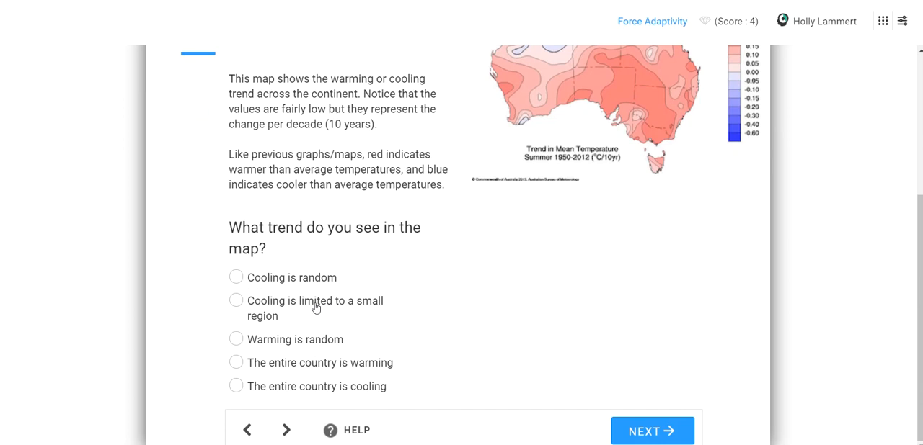
pyautogui.moveTo(316, 368)
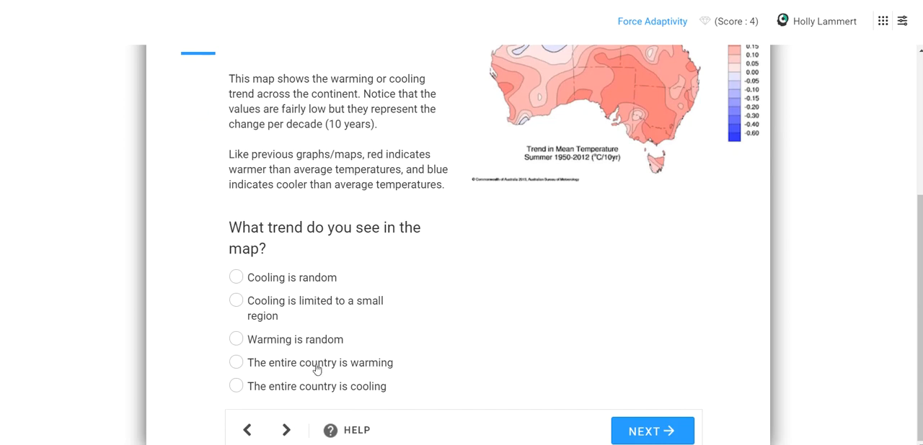
pyautogui.moveTo(257, 304)
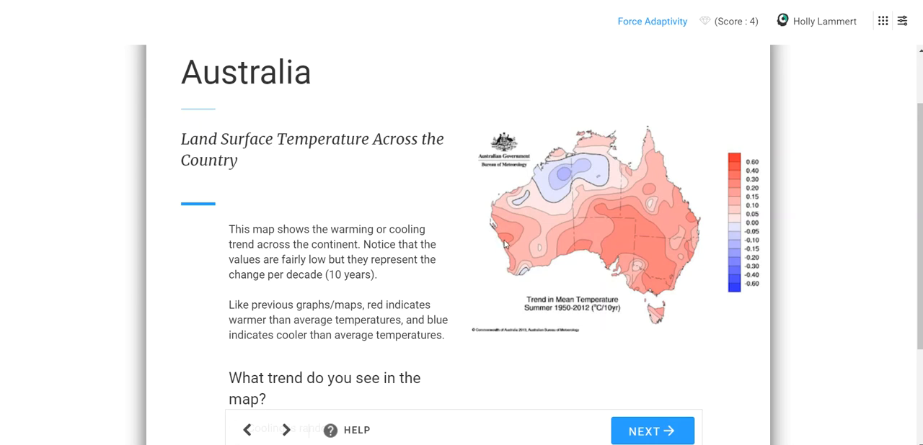
pyautogui.moveTo(691, 245)
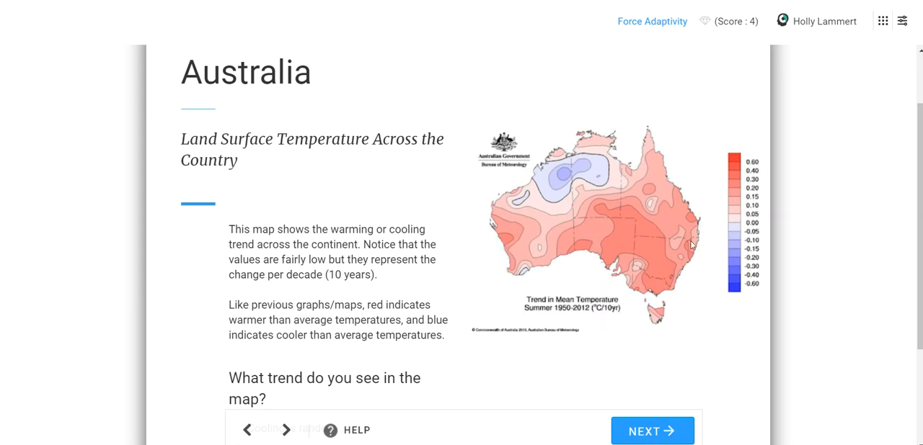
pyautogui.moveTo(547, 224)
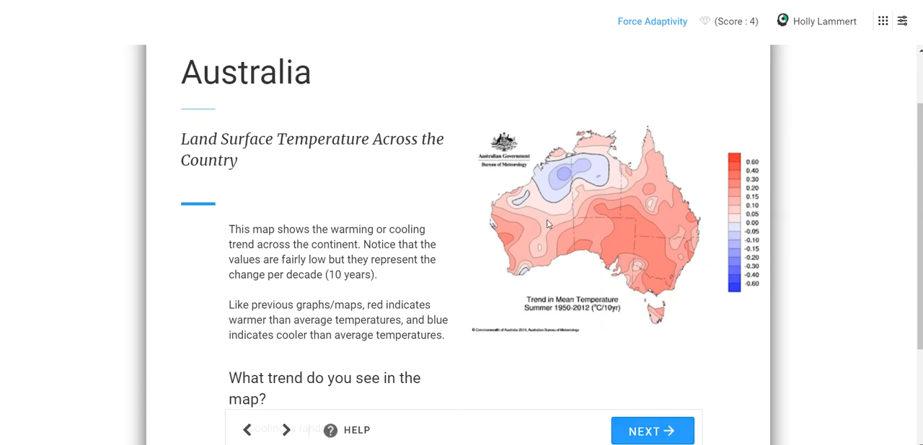
pyautogui.click(653, 431)
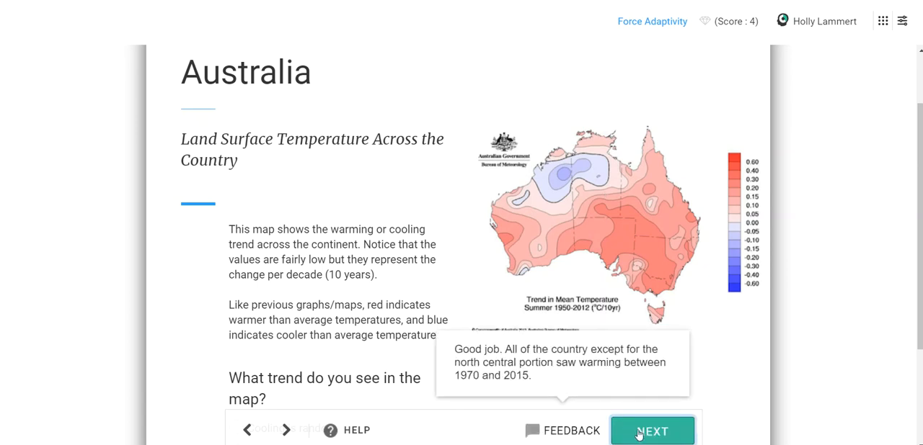
pyautogui.click(651, 431)
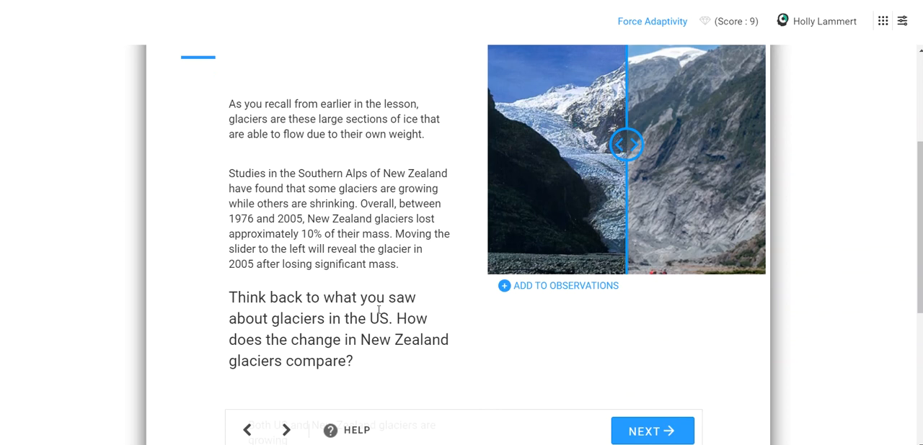
pyautogui.scroll(-3)
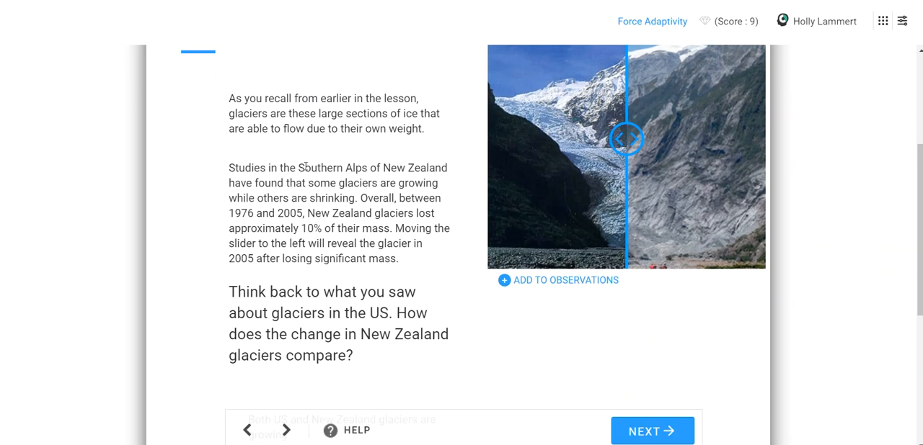
pyautogui.moveTo(423, 179)
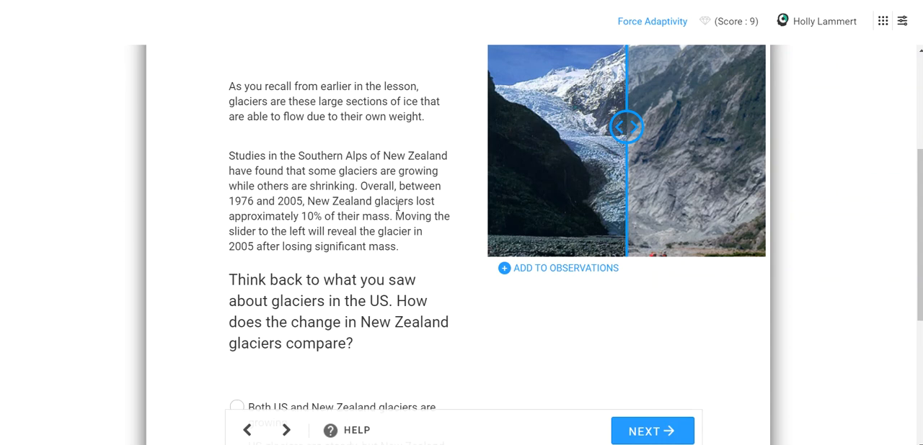
pyautogui.scroll(-3)
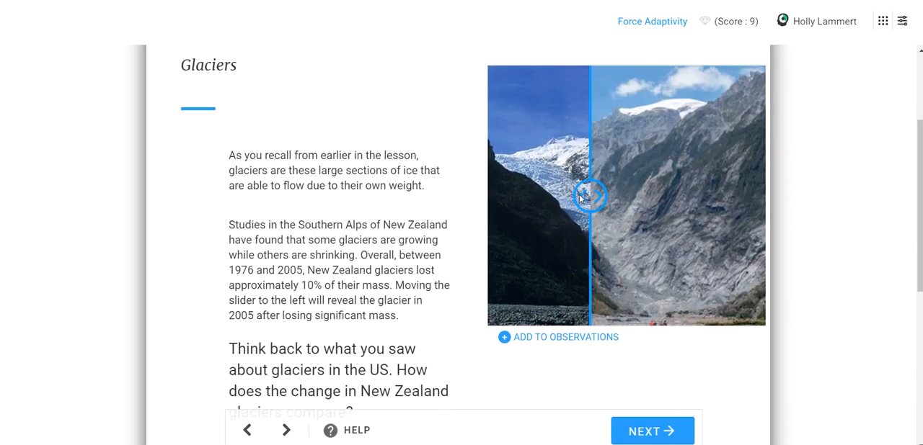
pyautogui.moveTo(591, 195); pyautogui.dragTo(675, 195)
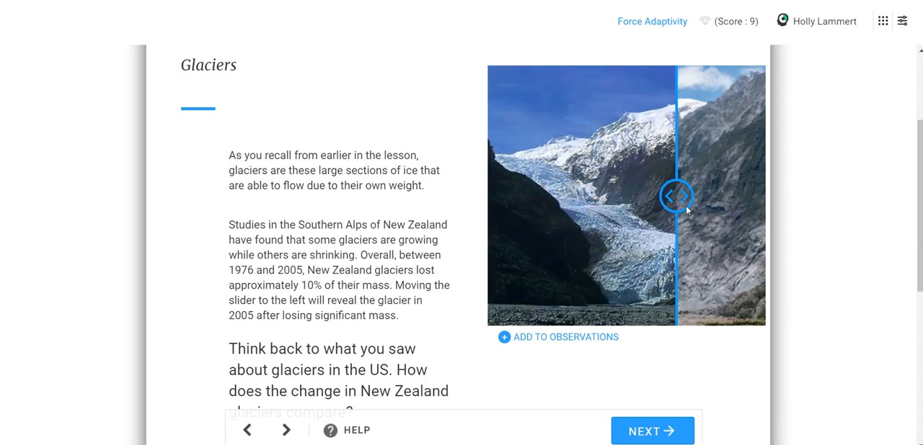
pyautogui.moveTo(674, 195); pyautogui.dragTo(526, 196)
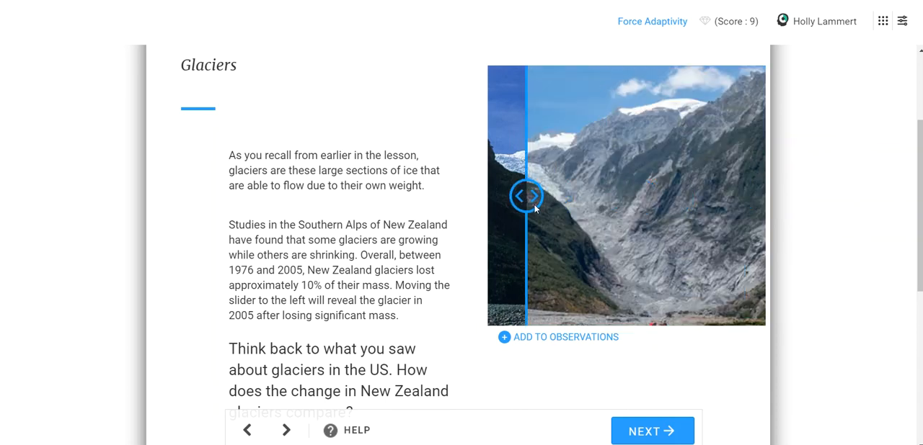
pyautogui.moveTo(526, 196); pyautogui.dragTo(681, 196)
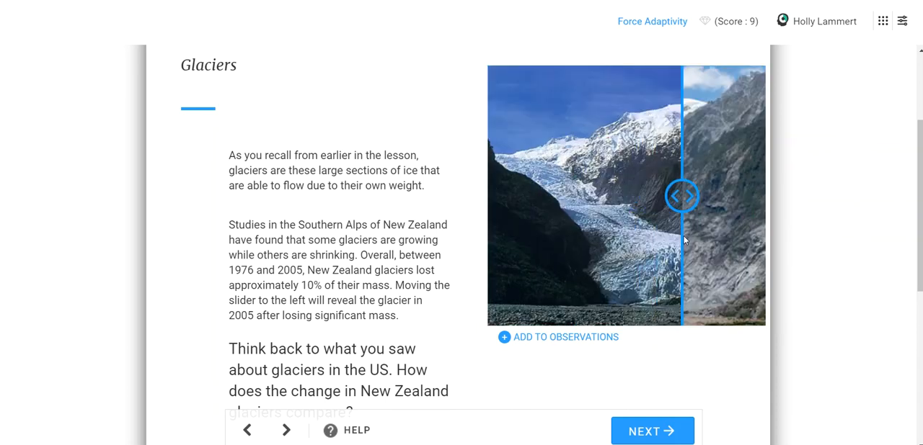
pyautogui.moveTo(683, 196); pyautogui.dragTo(674, 196)
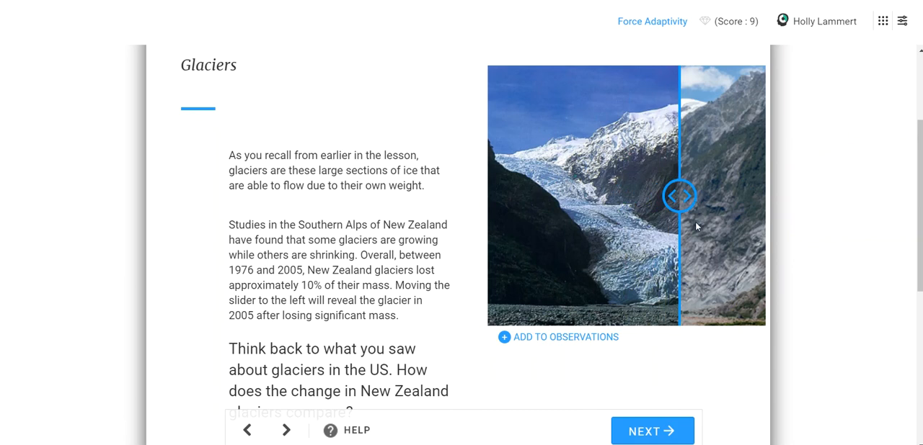
pyautogui.moveTo(678, 196); pyautogui.dragTo(616, 196)
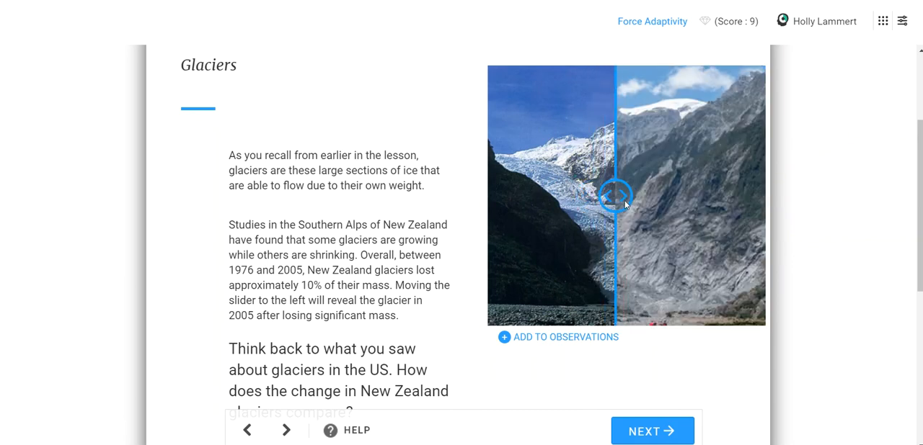
# Step: Select 'Both US and New Zealand glaciers are shrinking' and submit the glacier comparison
pyautogui.scroll(-3)
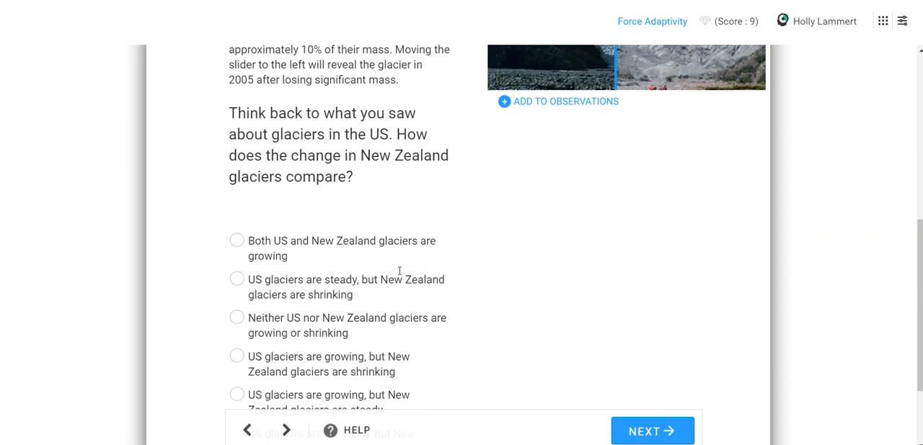
pyautogui.scroll(-3)
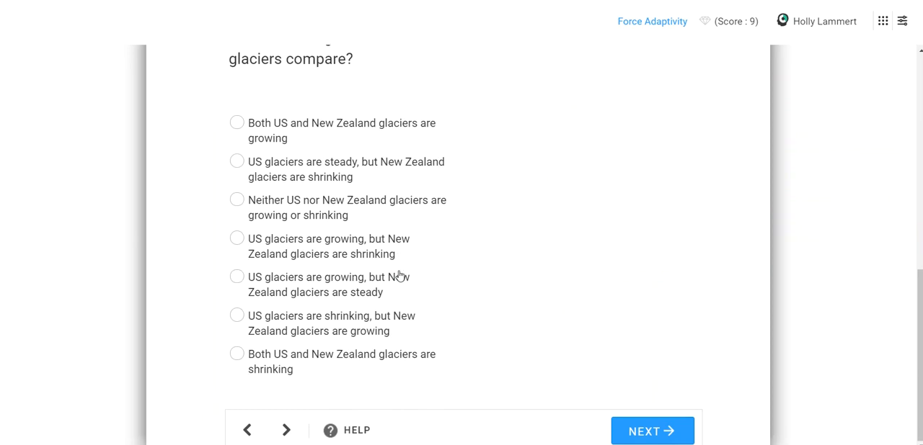
pyautogui.moveTo(274, 133)
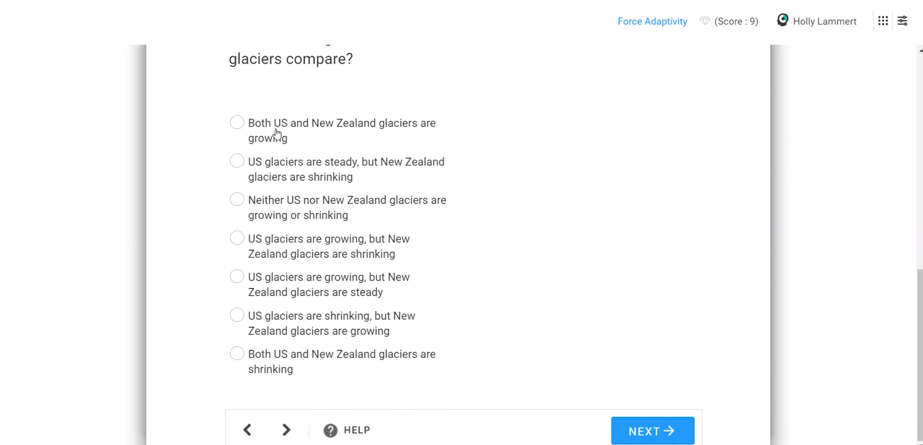
pyautogui.moveTo(263, 167)
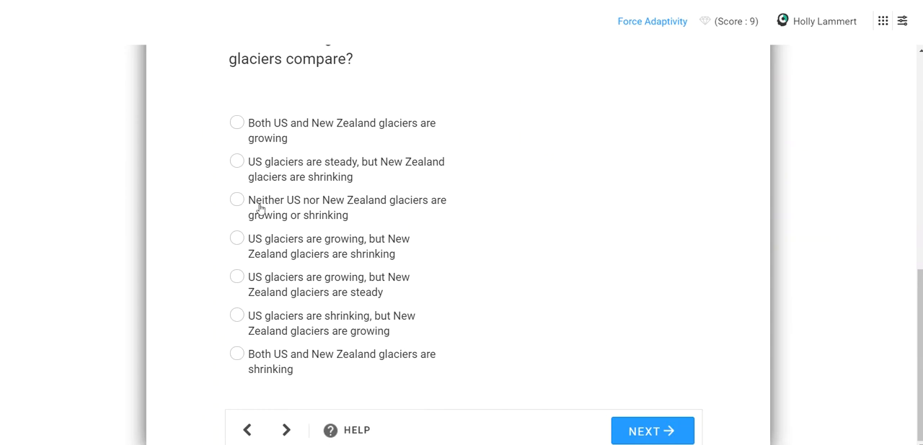
pyautogui.moveTo(259, 220)
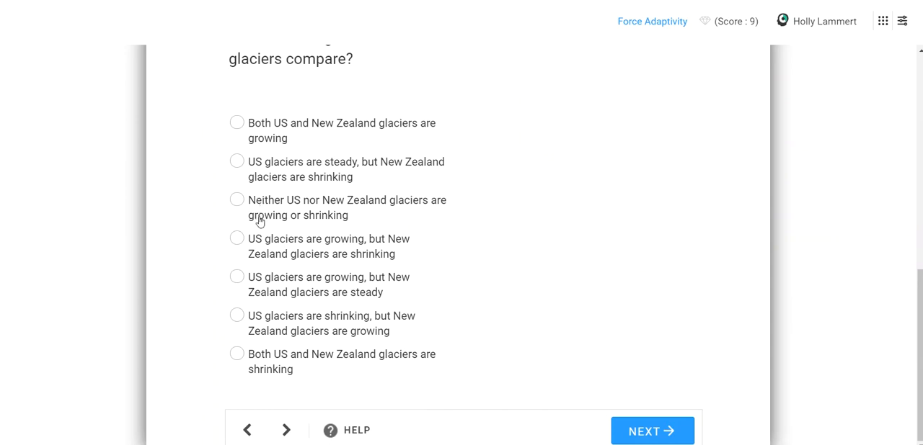
pyautogui.click(236, 199)
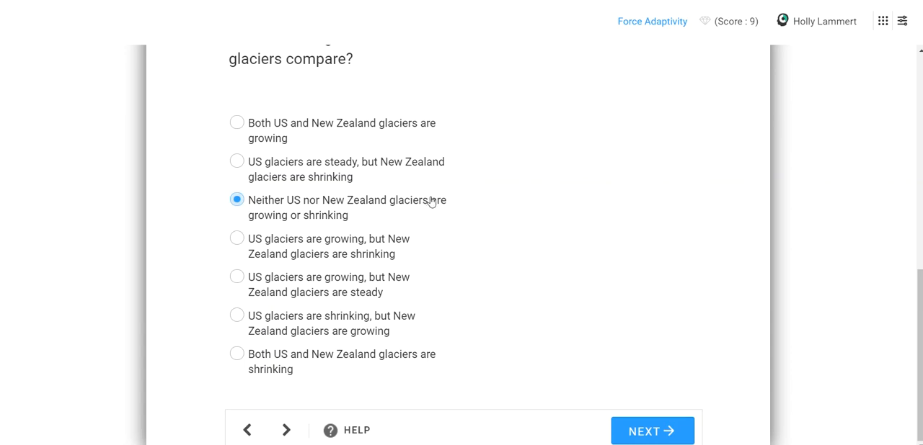
pyautogui.moveTo(236, 238)
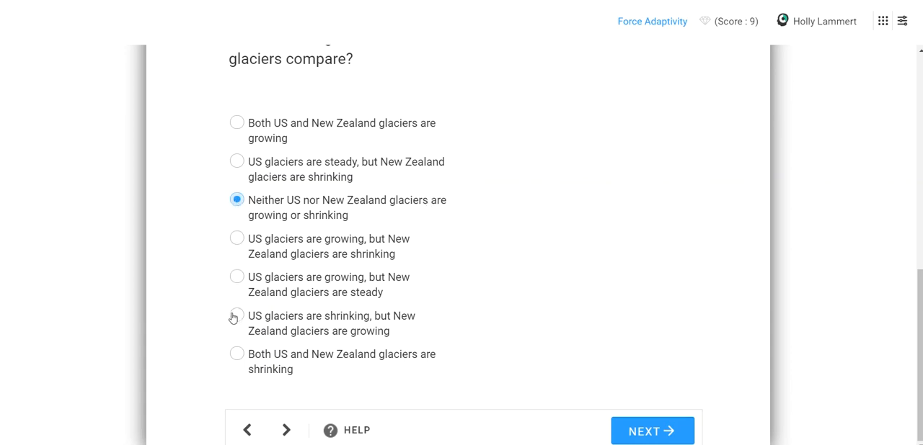
pyautogui.click(236, 354)
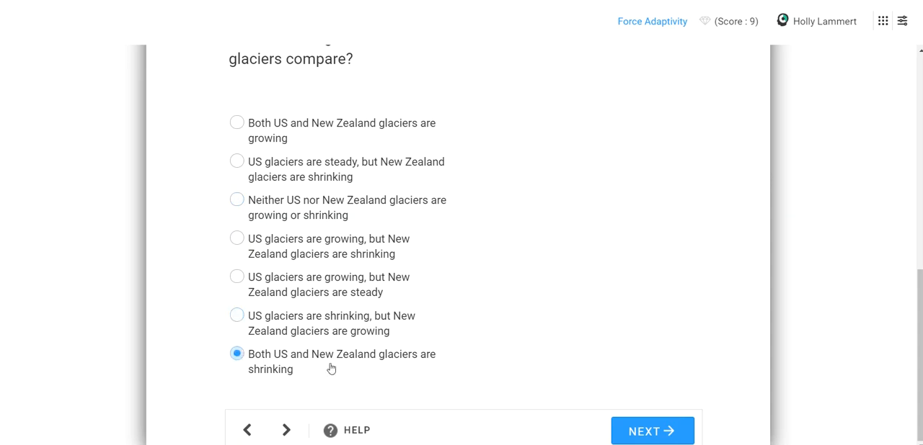
pyautogui.click(651, 431)
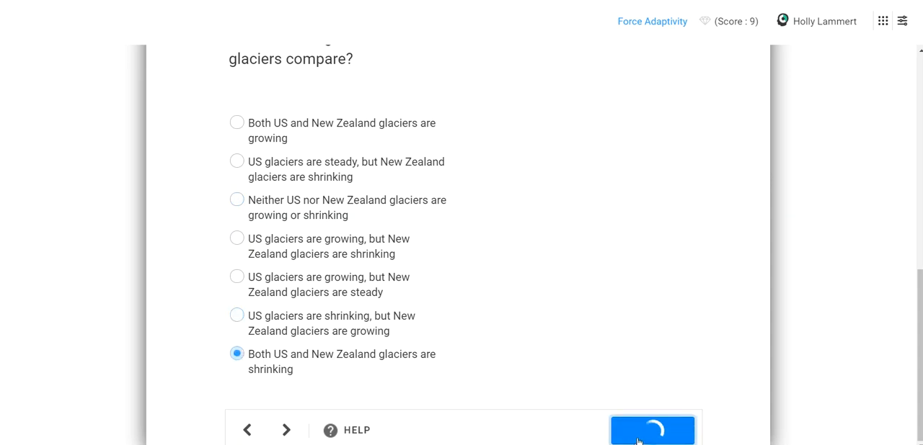
pyautogui.click(651, 430)
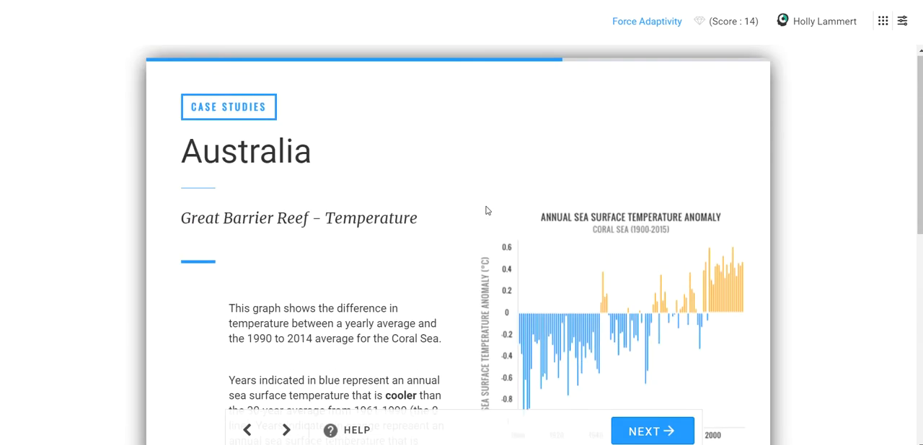
# Step: Read the Great Barrier Reef temperature page, highlighting the 1961-1990 and 1990-2014 year ranges
pyautogui.scroll(-3)
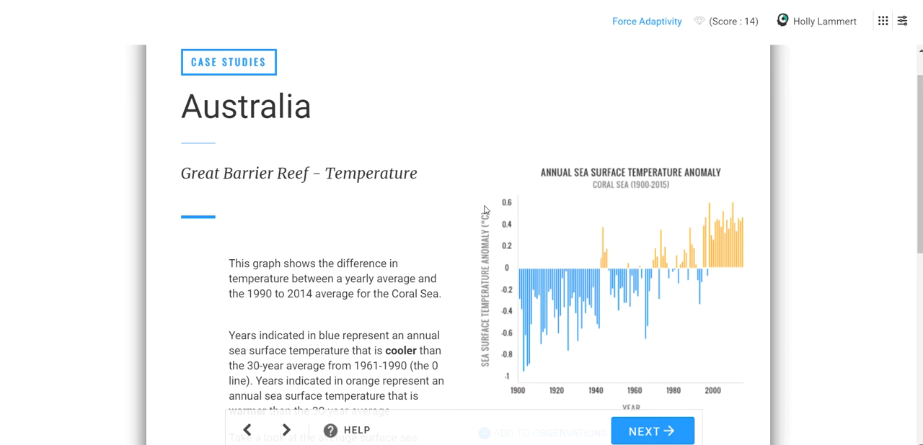
pyautogui.moveTo(285, 151)
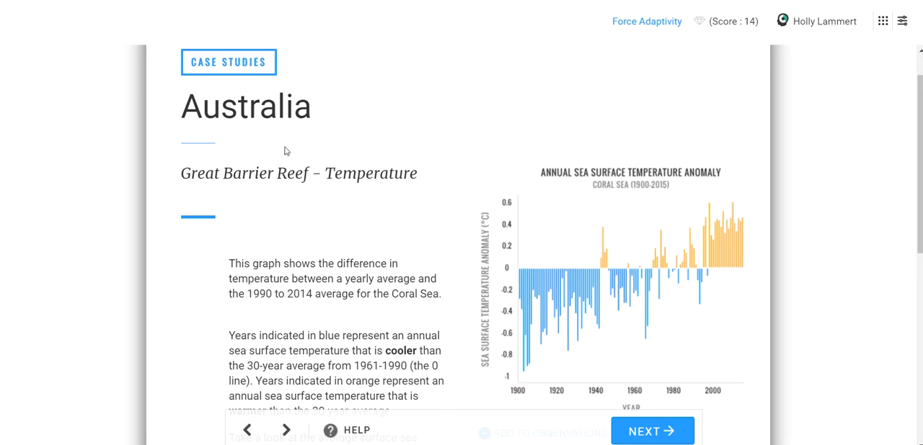
pyautogui.moveTo(364, 283)
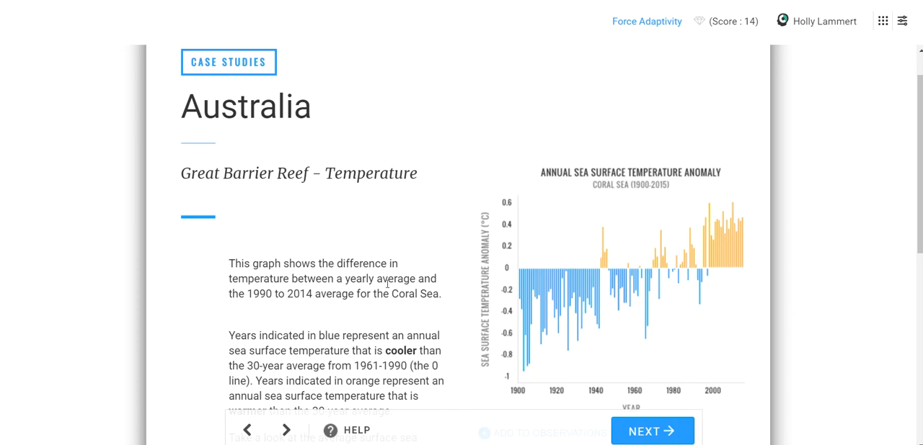
pyautogui.moveTo(311, 313)
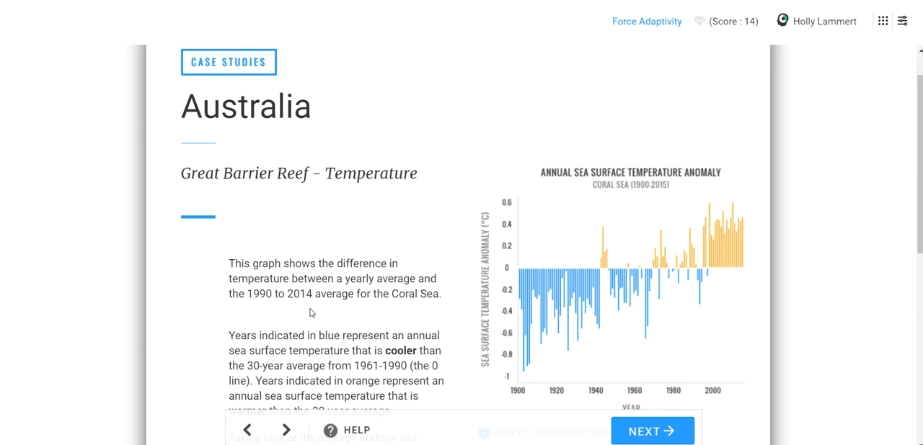
pyautogui.scroll(-3)
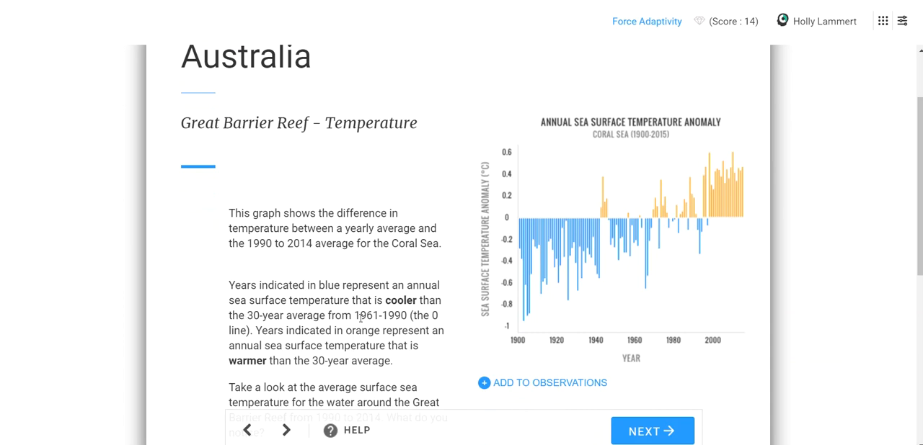
pyautogui.doubleClick(384, 315)
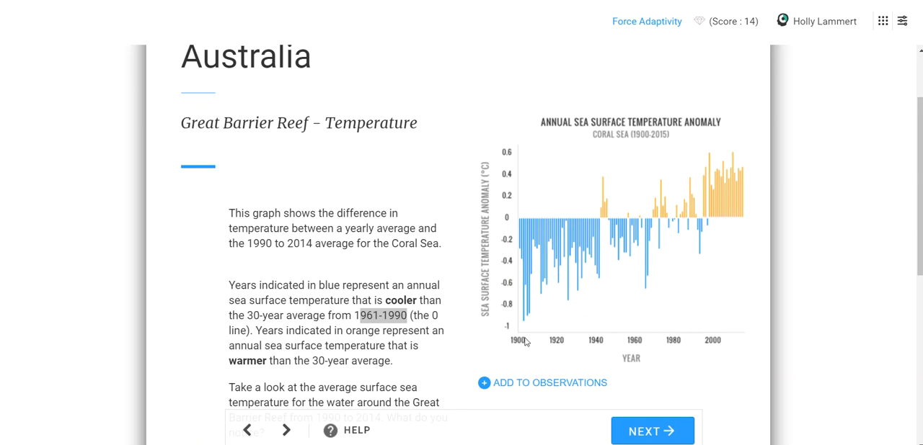
pyautogui.scroll(-3)
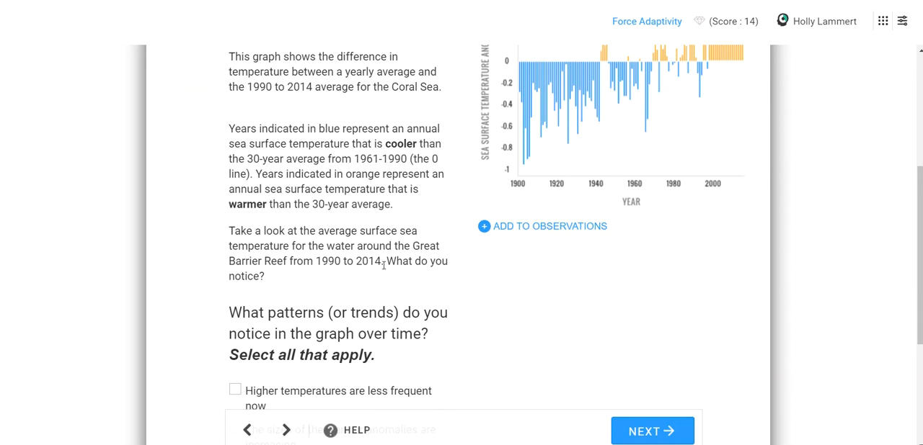
pyautogui.moveTo(328, 261); pyautogui.dragTo(381, 261)
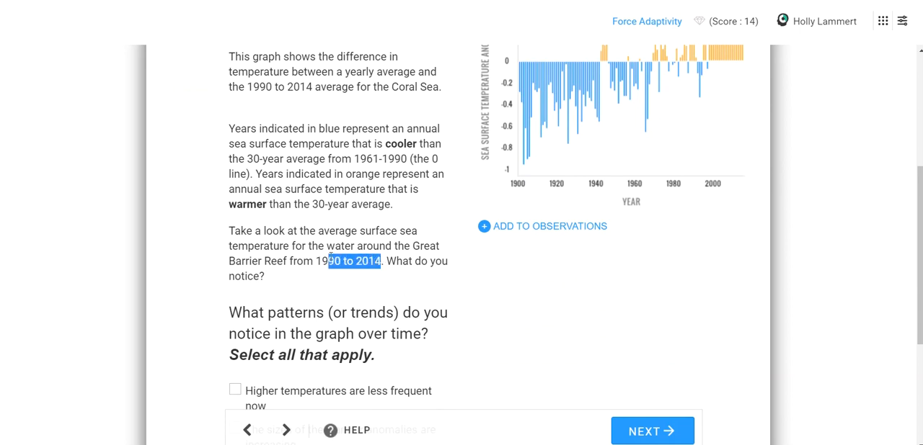
pyautogui.scroll(-3)
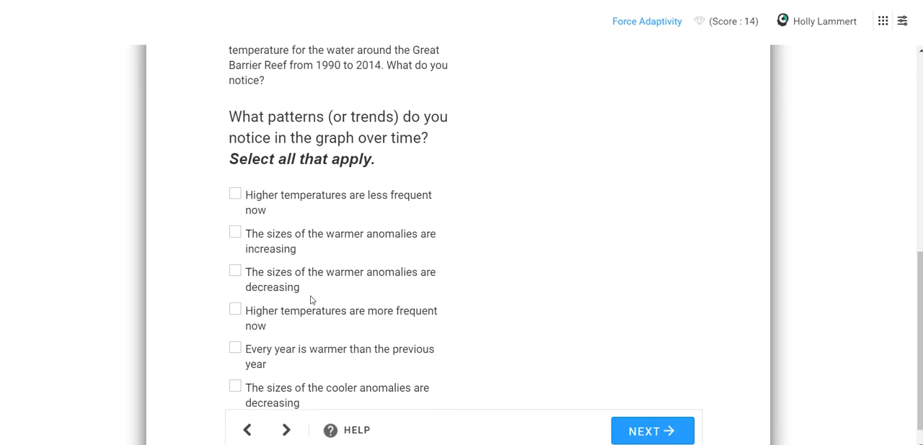
pyautogui.moveTo(254, 248)
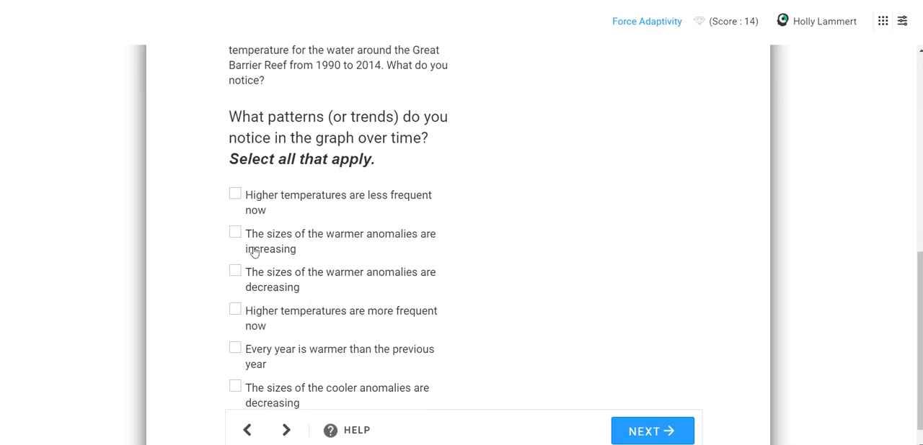
pyautogui.scroll(3)
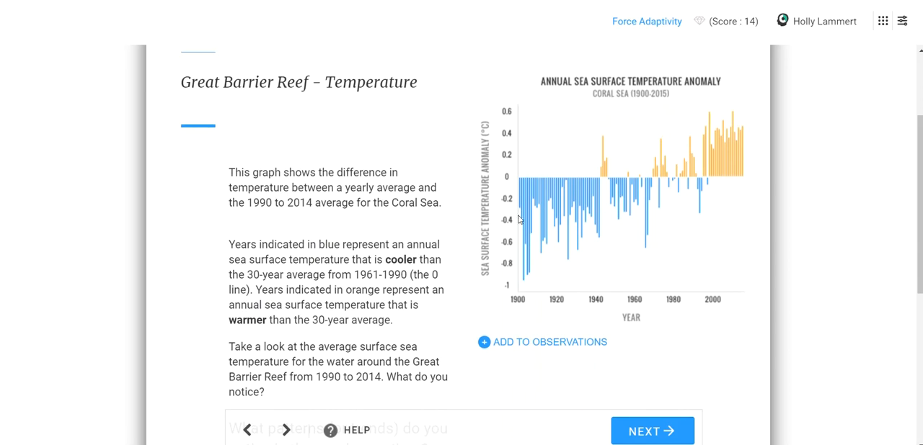
pyautogui.moveTo(510, 119)
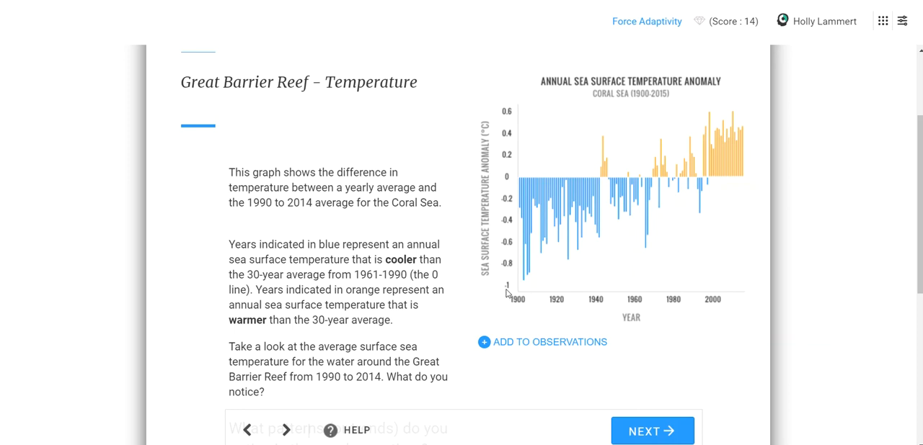
pyautogui.moveTo(523, 324)
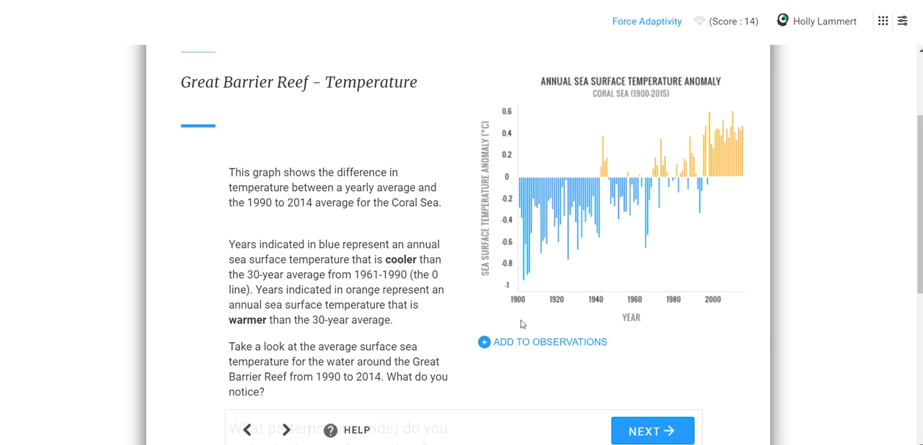
pyautogui.moveTo(517, 208)
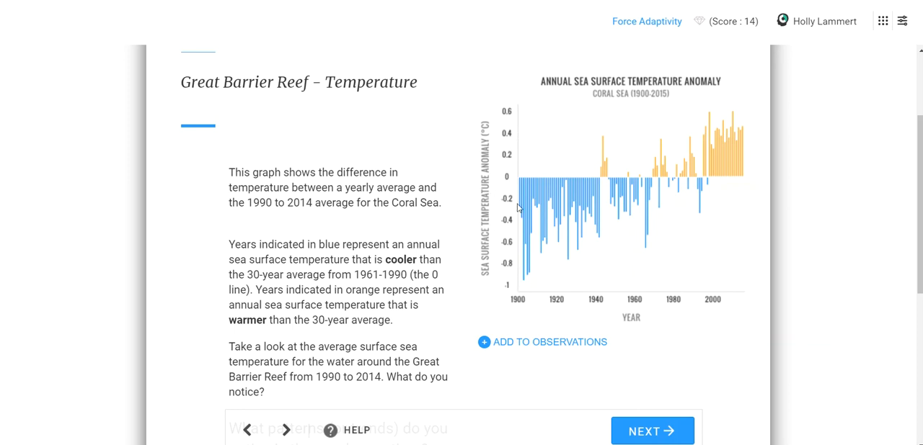
pyautogui.scroll(-3)
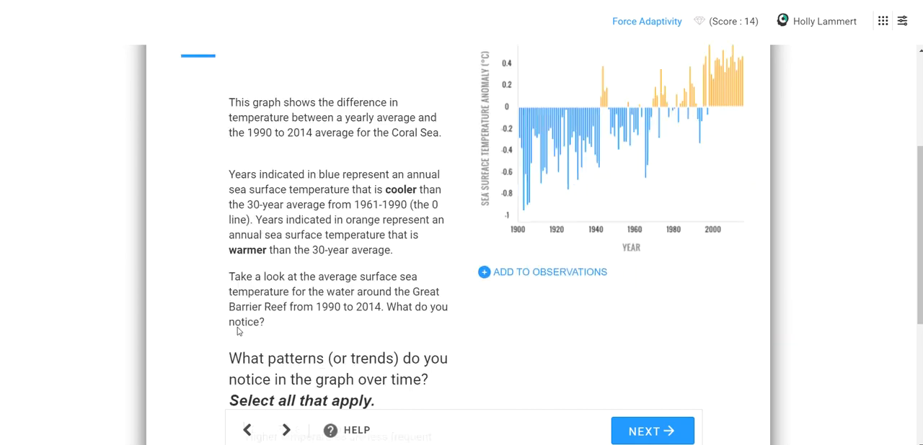
# Step: Answer 'Higher temperatures are more frequent now', add it to observations, and advance
pyautogui.scroll(-3)
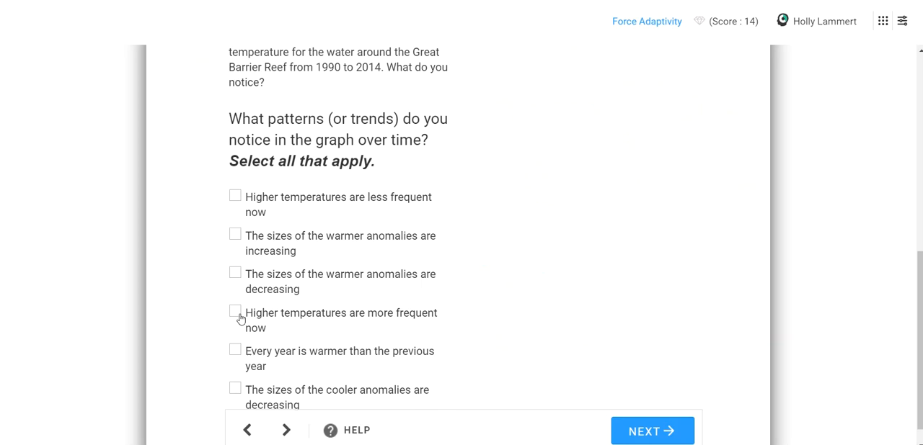
pyautogui.click(235, 312)
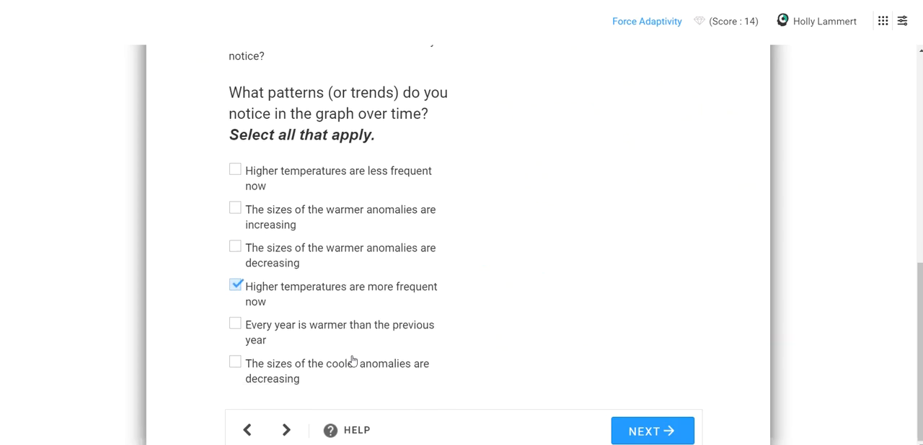
pyautogui.moveTo(292, 322)
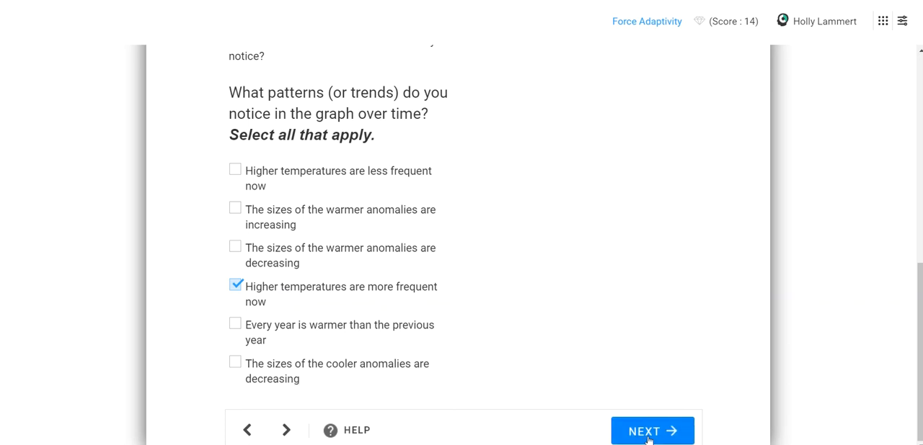
pyautogui.click(650, 431)
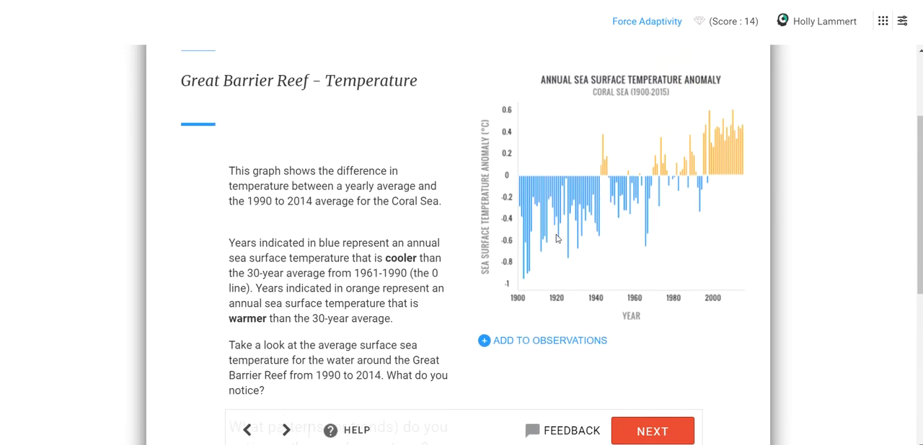
pyautogui.moveTo(498, 280)
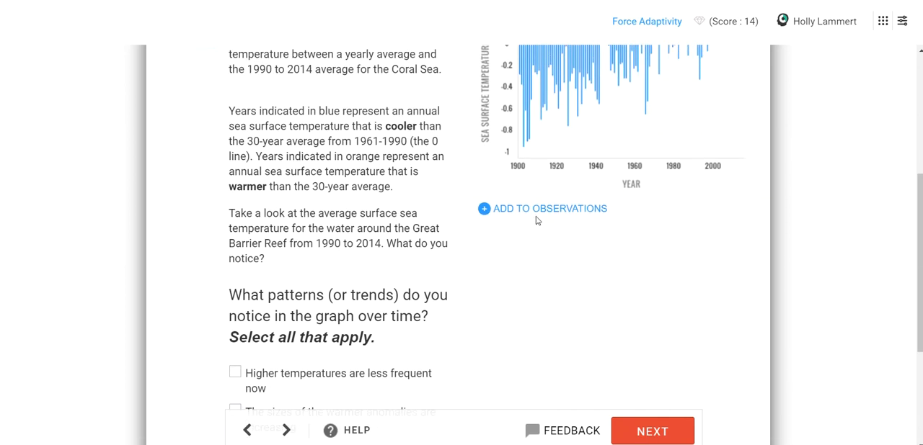
pyautogui.click(542, 209)
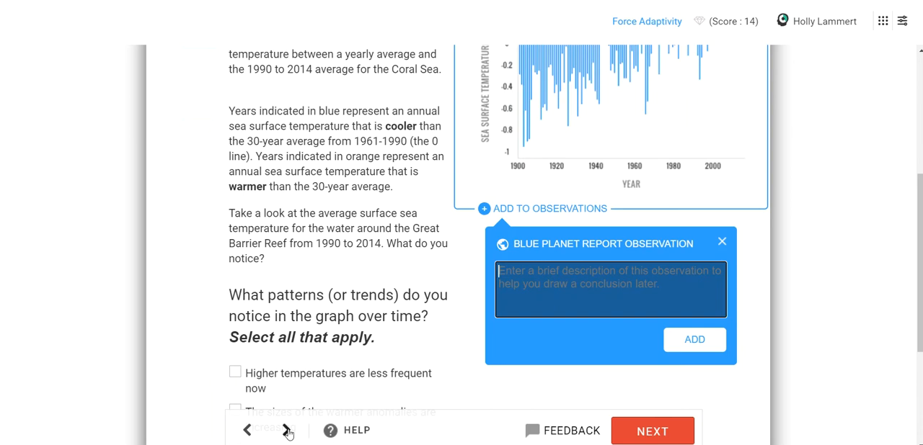
pyautogui.click(651, 431)
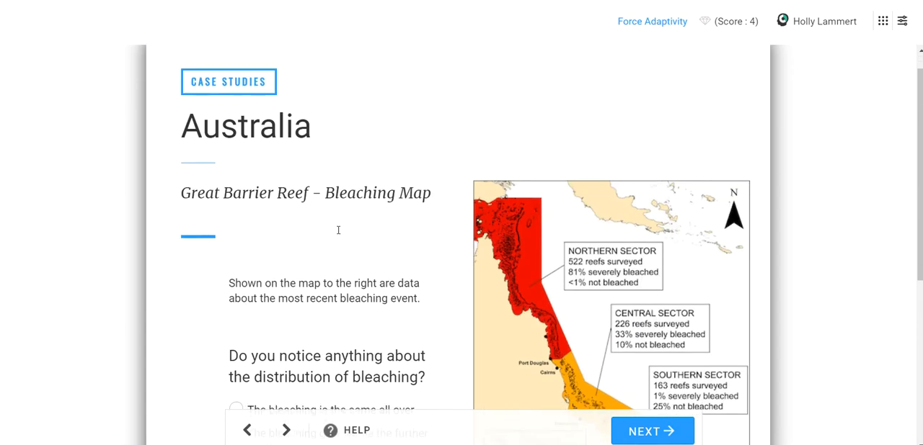
# Step: Choose 'The bleaching gets worse the further north you go' and submit past the feedback
pyautogui.scroll(-3)
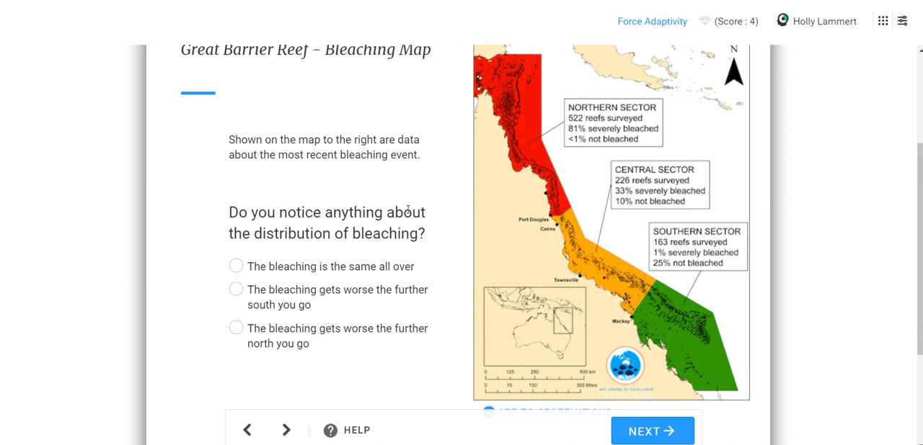
pyautogui.moveTo(544, 189)
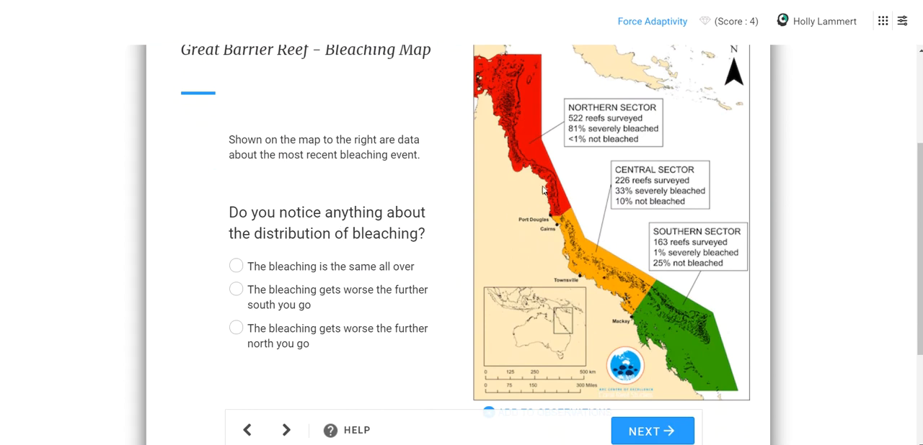
pyautogui.moveTo(550, 203)
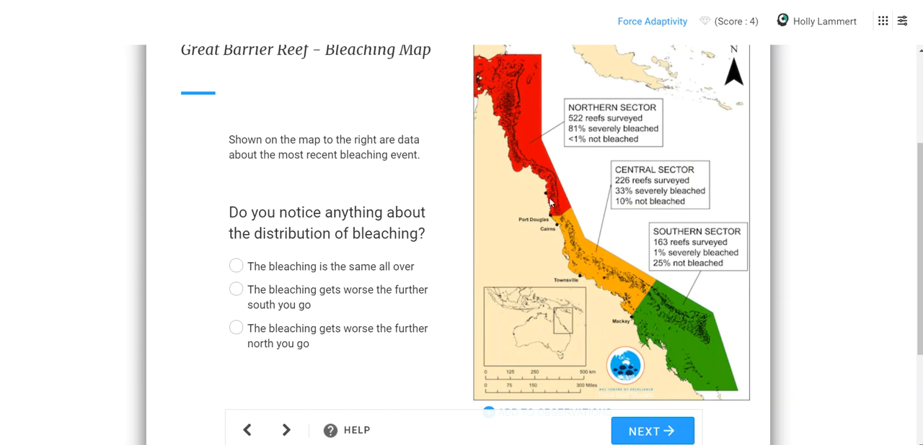
pyautogui.moveTo(666, 304)
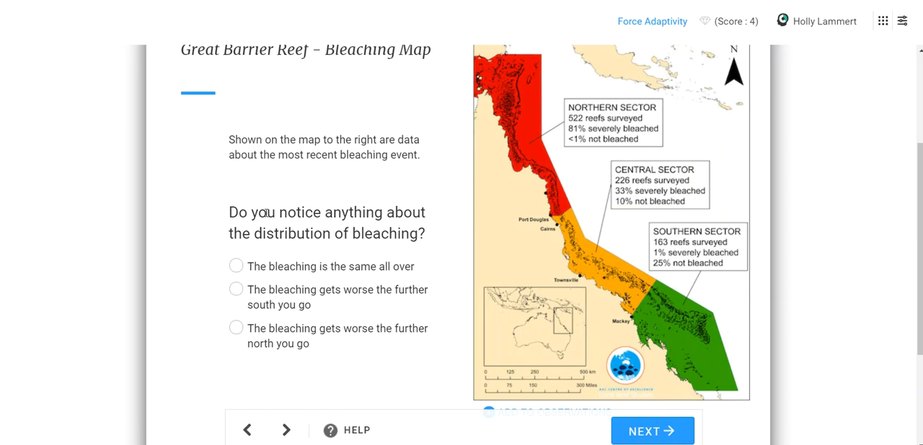
pyautogui.moveTo(387, 270)
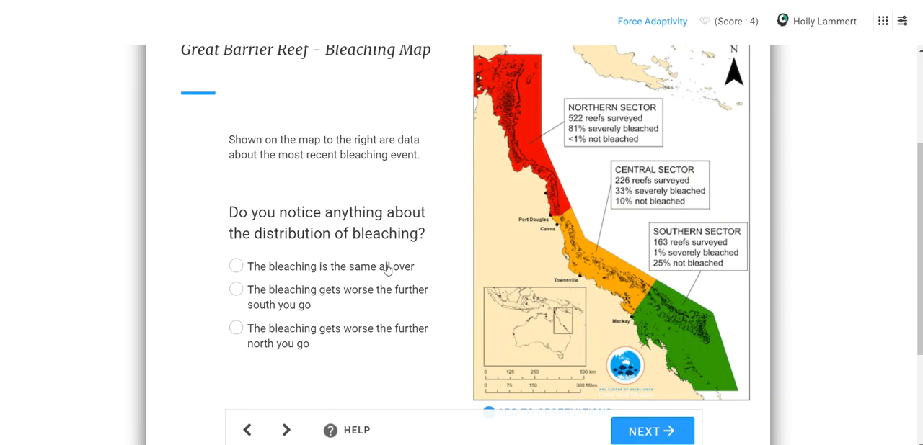
pyautogui.moveTo(355, 279)
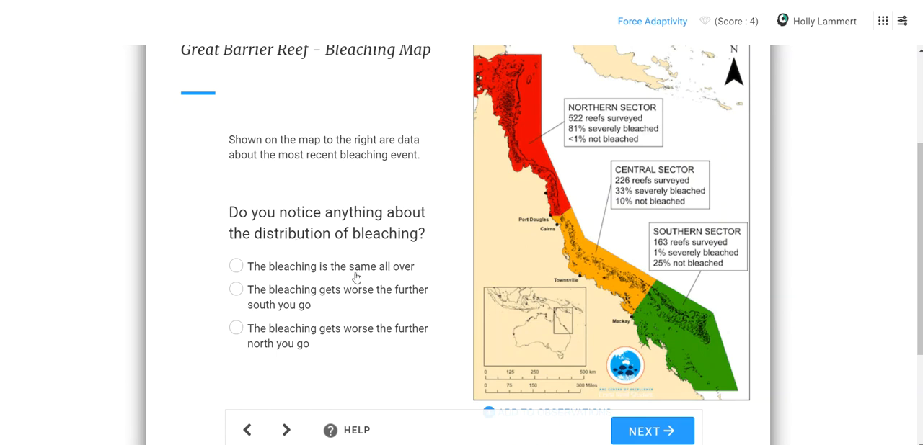
pyautogui.moveTo(316, 301)
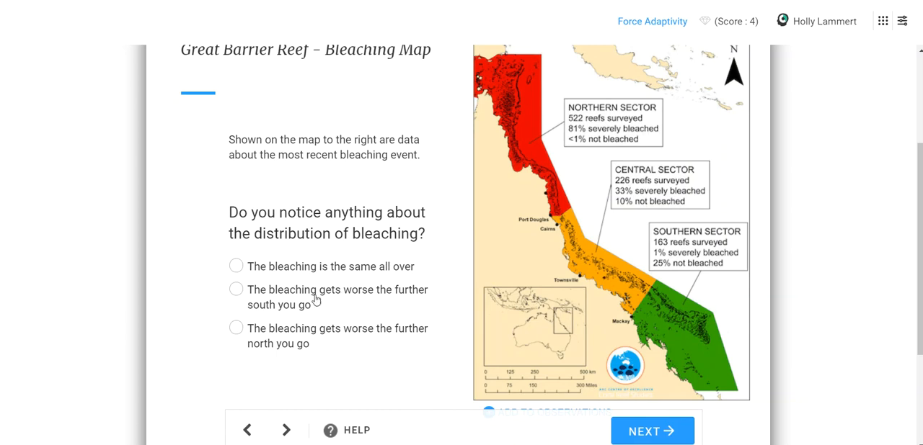
pyautogui.moveTo(280, 302)
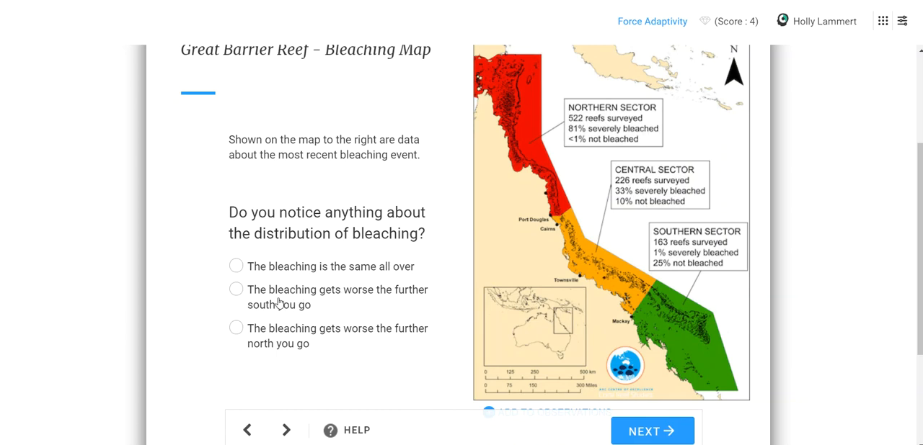
pyautogui.moveTo(265, 332)
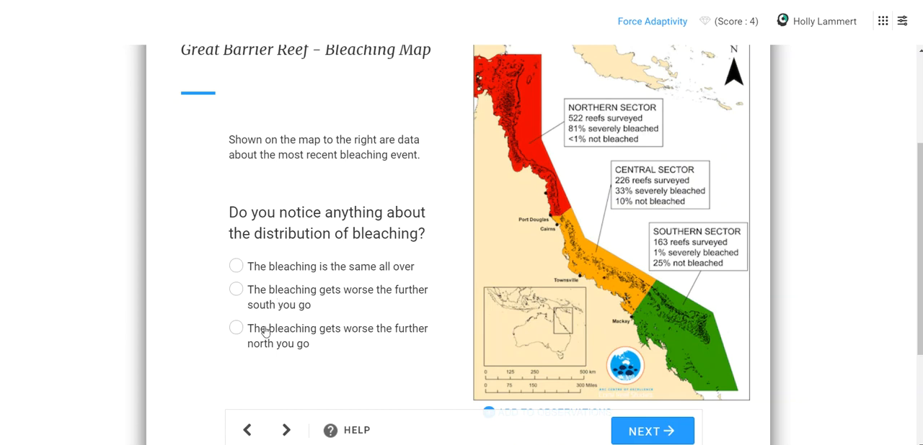
pyautogui.click(236, 328)
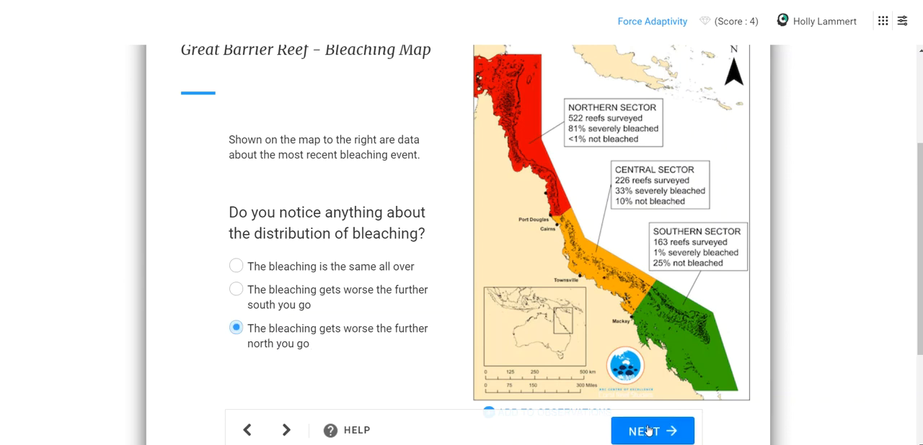
pyautogui.click(651, 431)
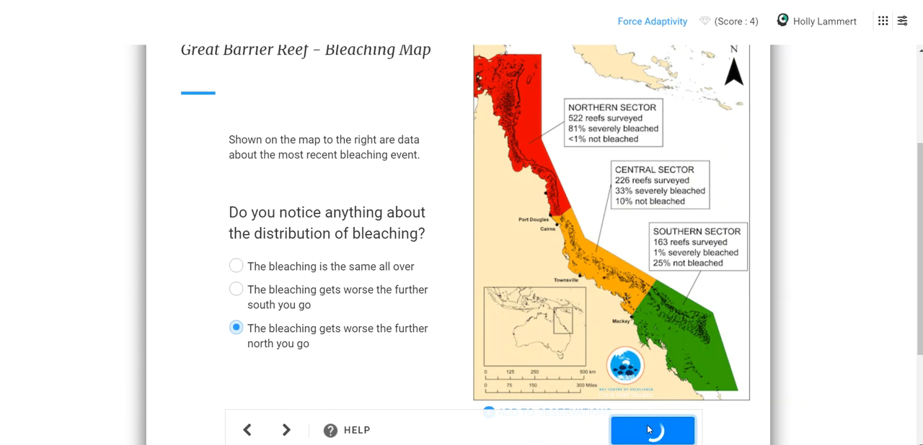
pyautogui.click(651, 431)
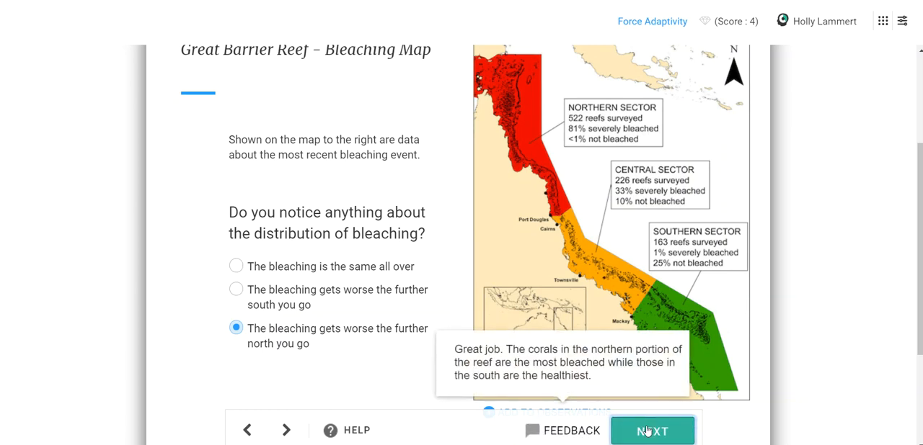
pyautogui.click(652, 431)
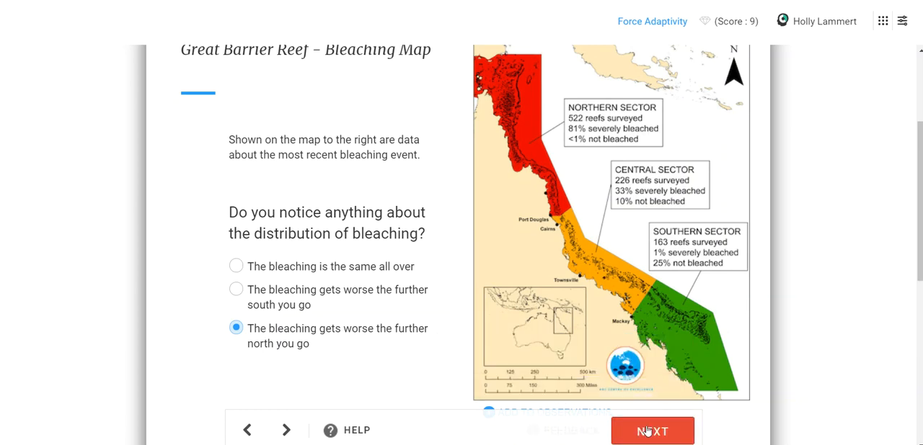
# Step: Select 'northern part warming the most' and 'northern part more polluted', submitting until accepted
pyautogui.click(651, 431)
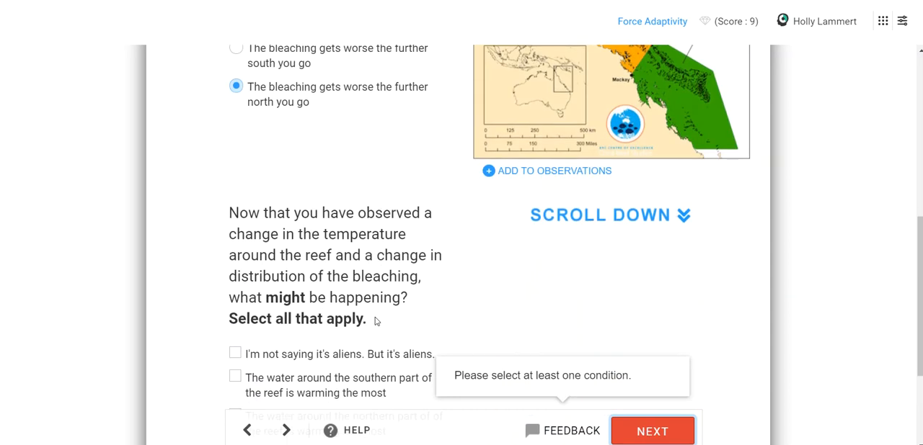
pyautogui.scroll(-3)
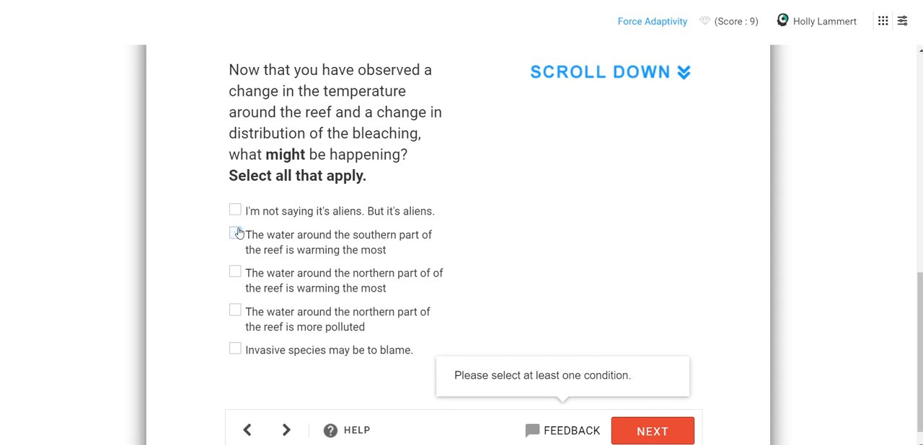
pyautogui.click(235, 272)
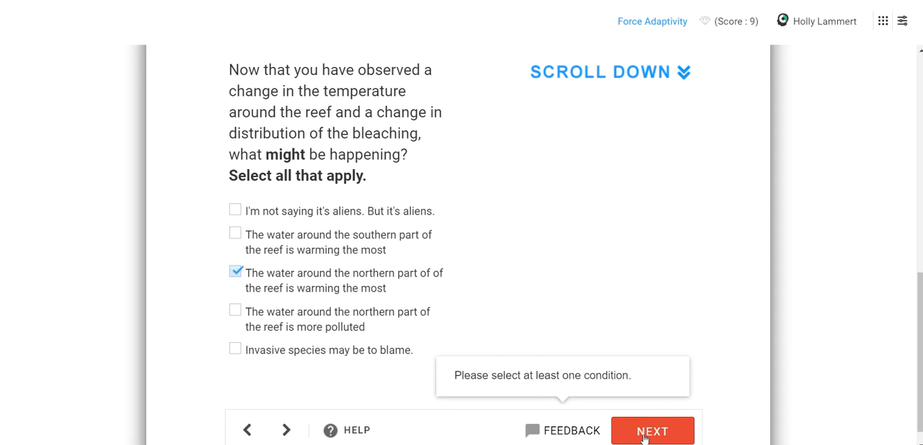
pyautogui.click(652, 430)
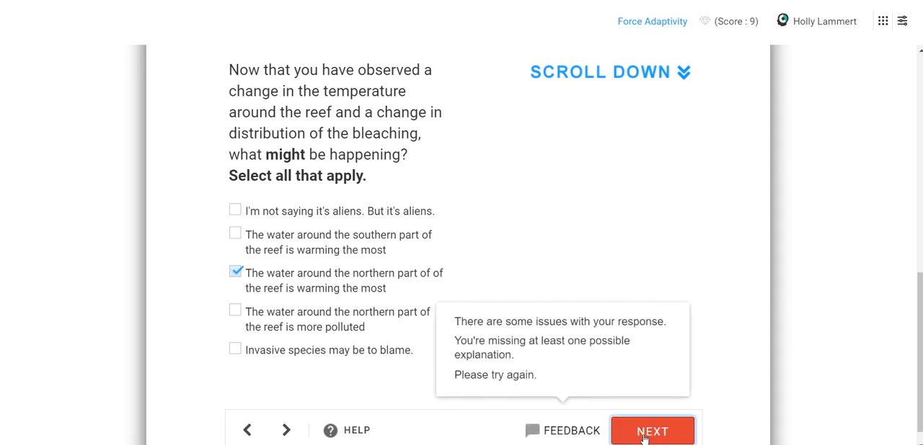
pyautogui.moveTo(262, 352)
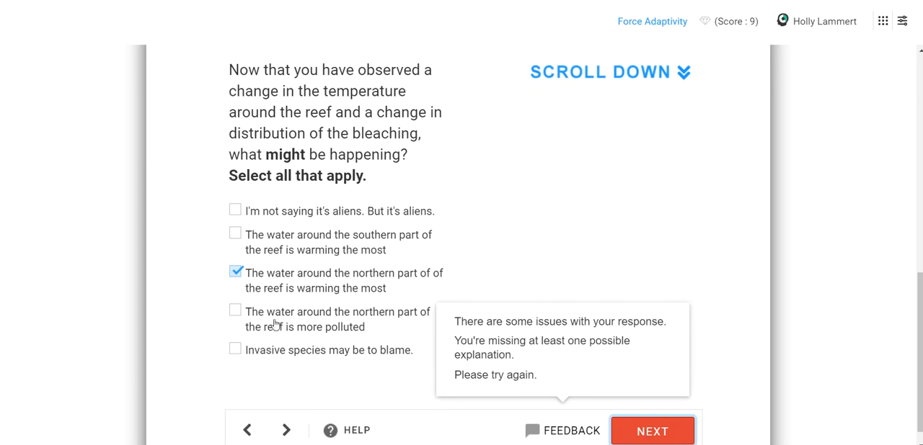
pyautogui.click(235, 310)
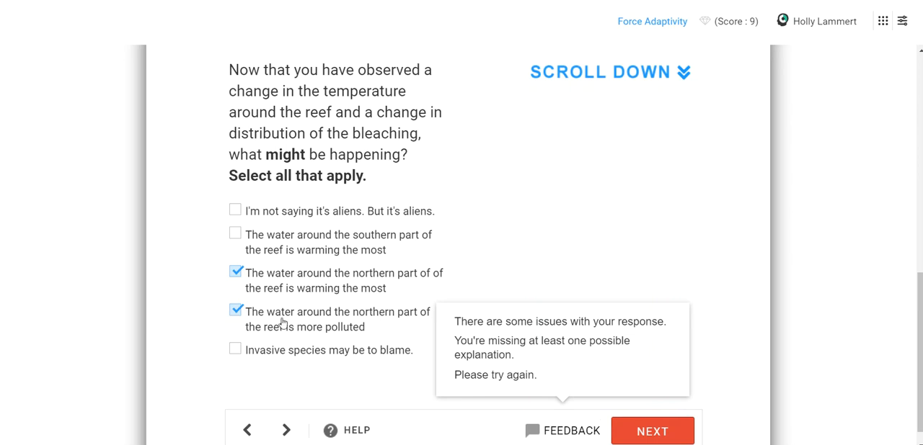
pyautogui.moveTo(307, 326)
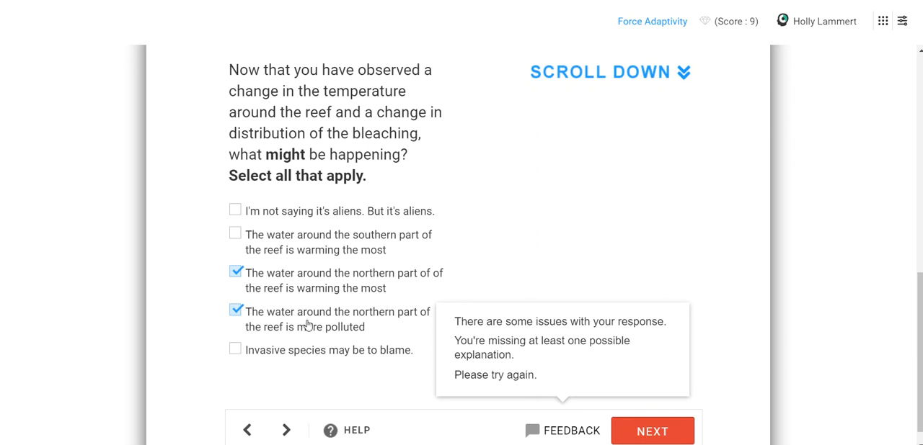
pyautogui.moveTo(666, 406)
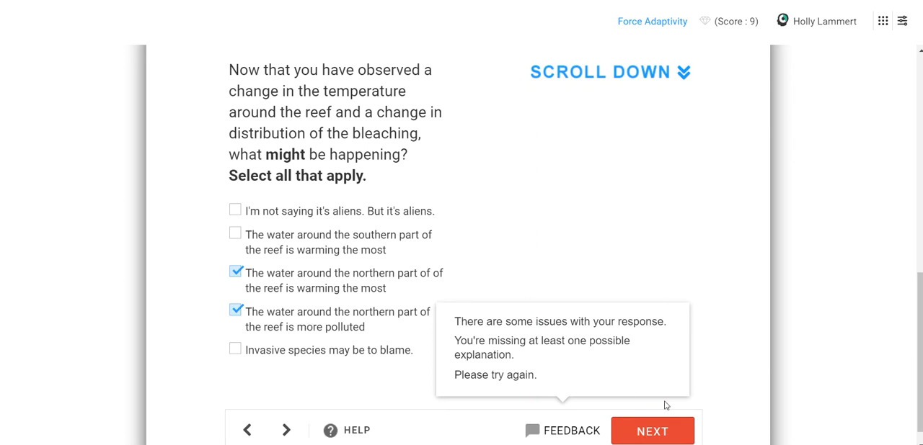
pyautogui.click(652, 431)
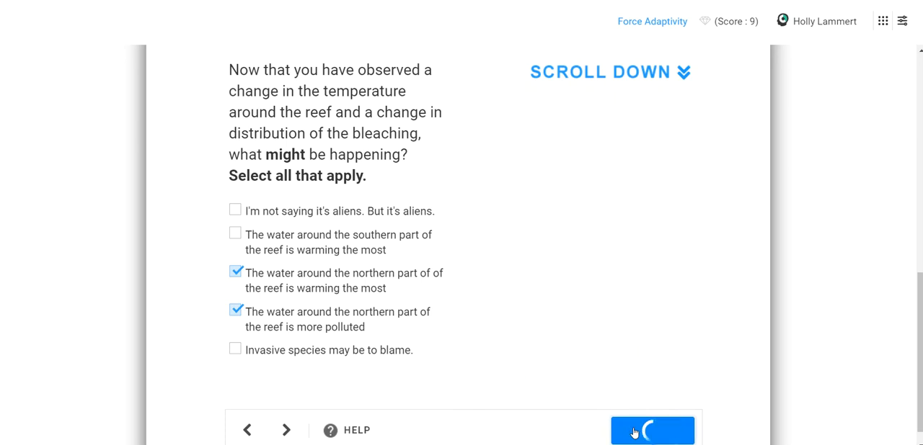
pyautogui.click(652, 430)
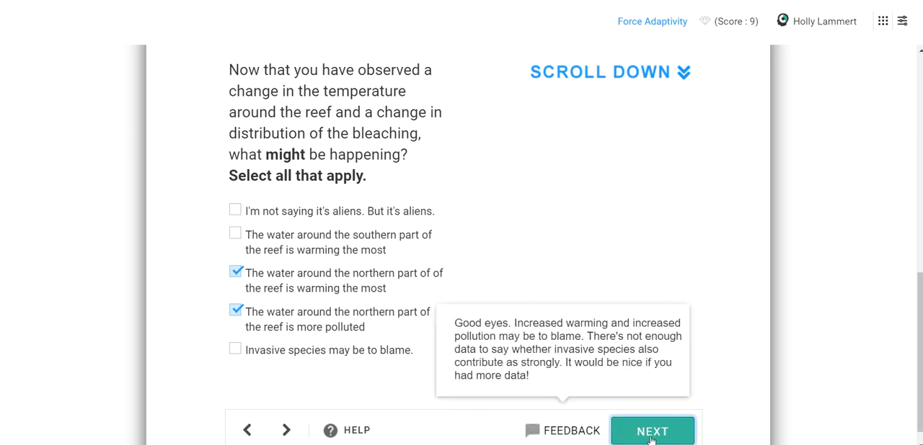
pyautogui.click(651, 431)
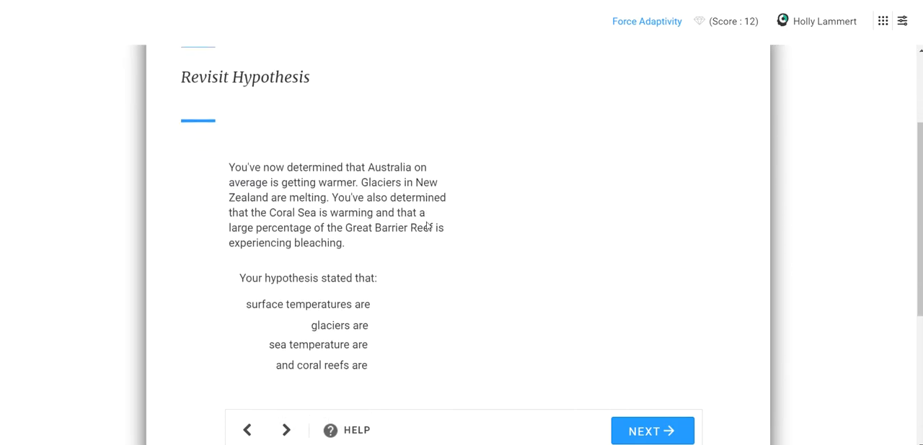
# Step: Scroll through the Revisit Hypothesis page on the way to the Global Surface Temperature study
pyautogui.scroll(-3)
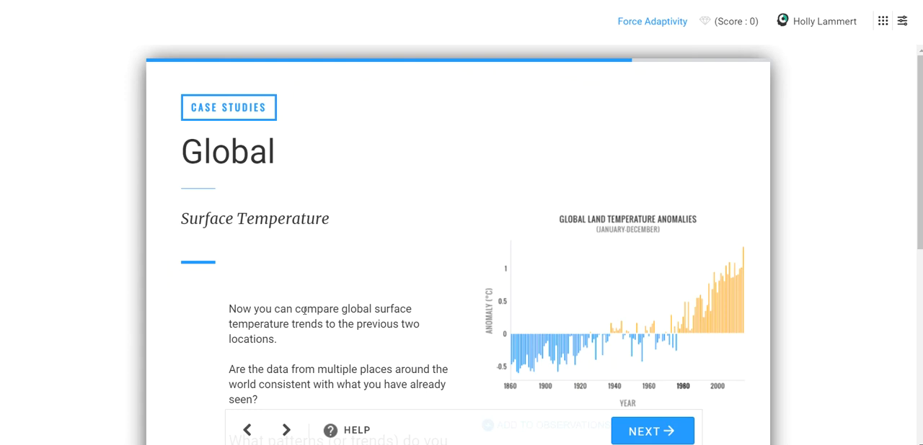
# Step: Scroll down the graph page, mark 'Higher temperatures are more frequent globaly' and submit
pyautogui.scroll(-3)
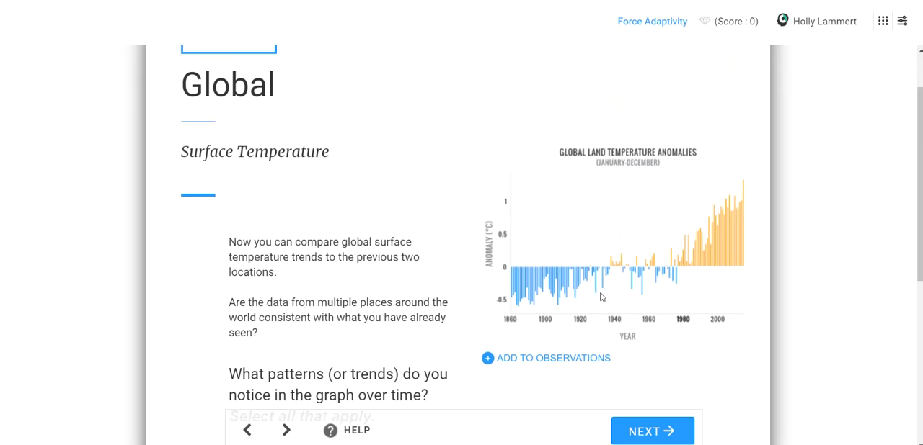
pyautogui.scroll(-3)
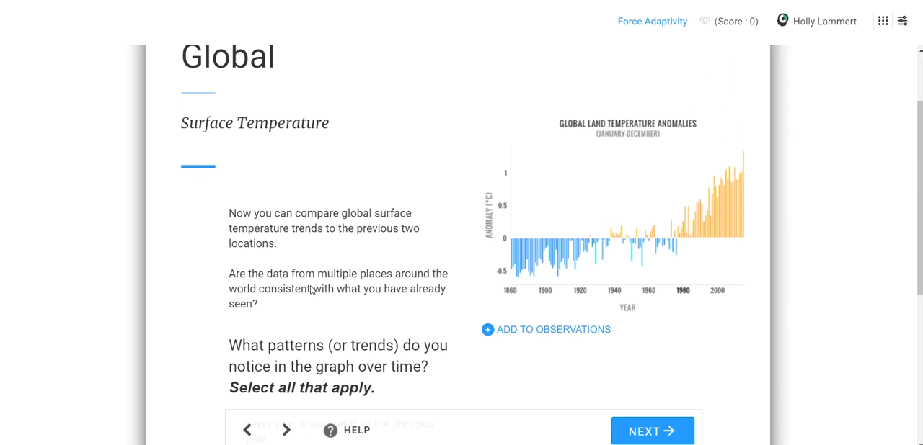
pyautogui.scroll(-3)
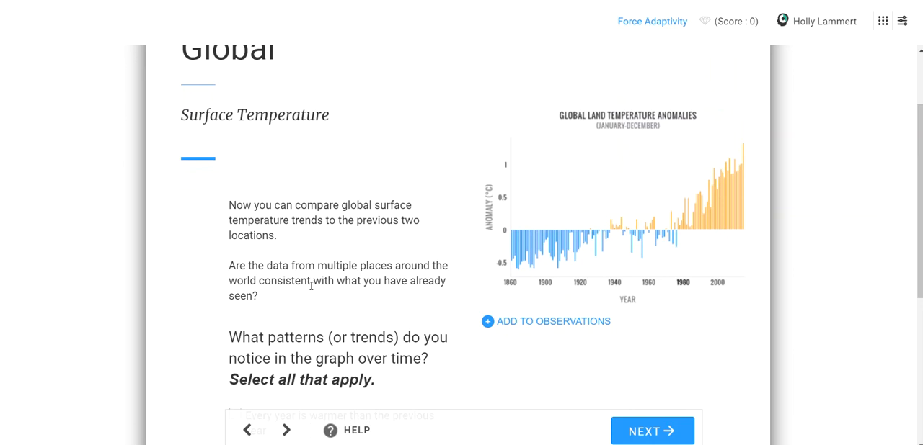
pyautogui.scroll(-3)
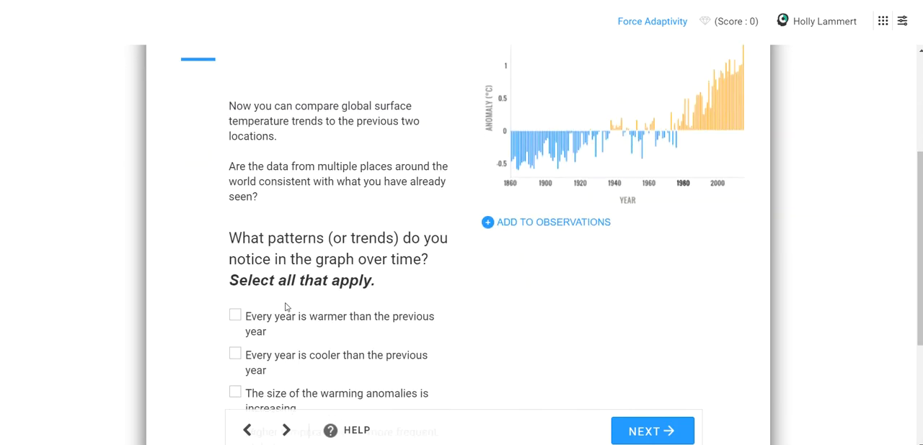
pyautogui.scroll(-3)
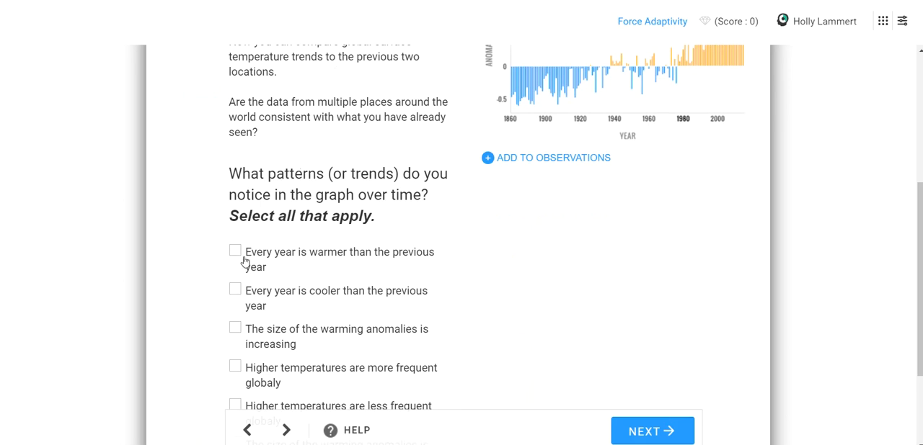
pyautogui.scroll(-3)
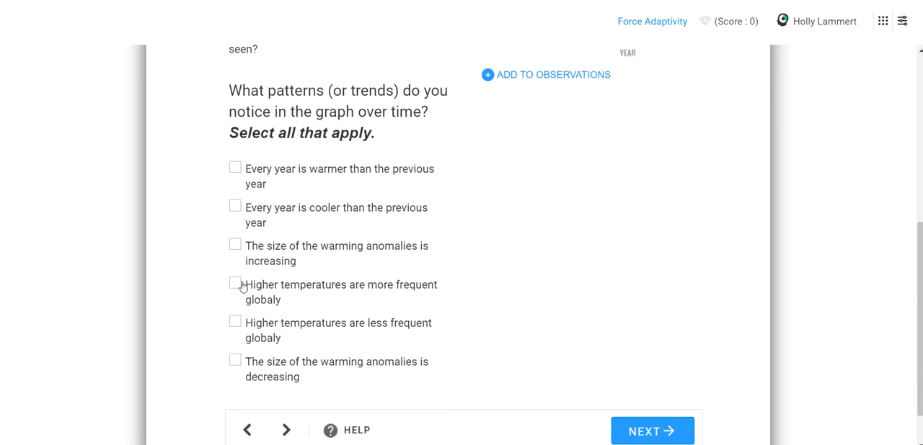
pyautogui.click(235, 283)
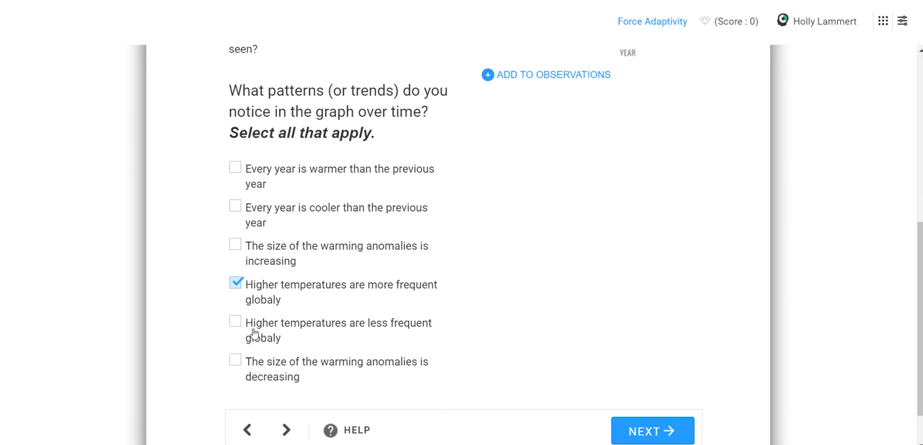
pyautogui.moveTo(405, 420)
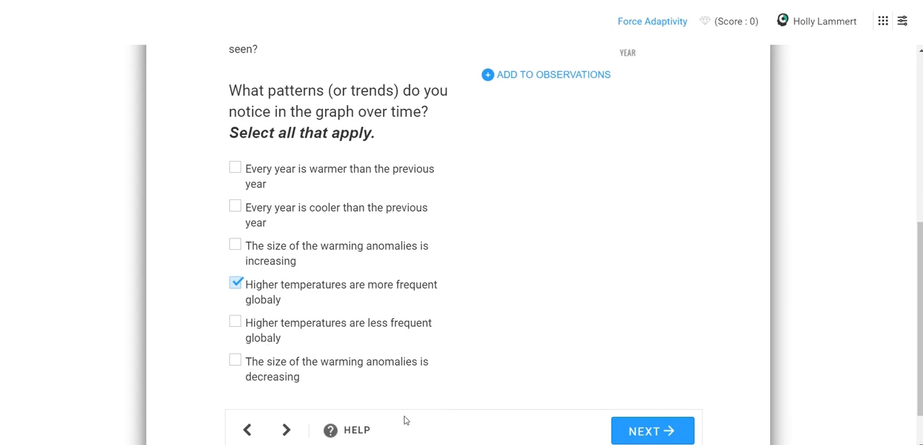
pyautogui.click(650, 431)
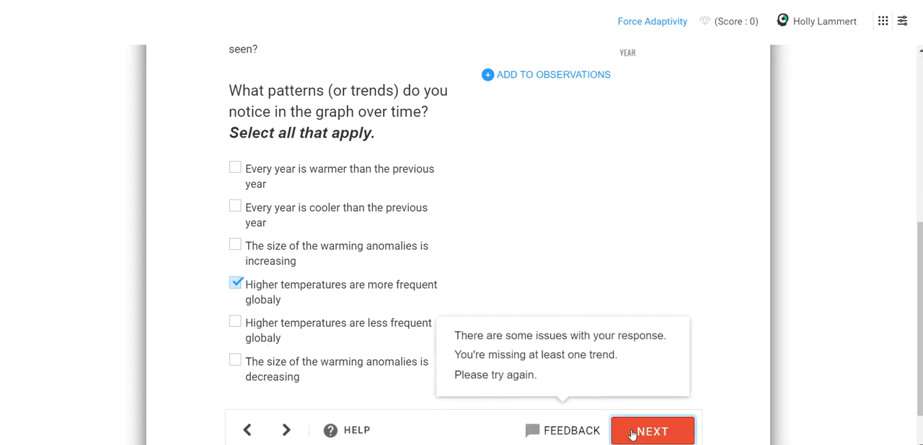
# Step: Add 'The size of the warming anomalies is increasing', resubmit, and begin a new observation
pyautogui.click(235, 245)
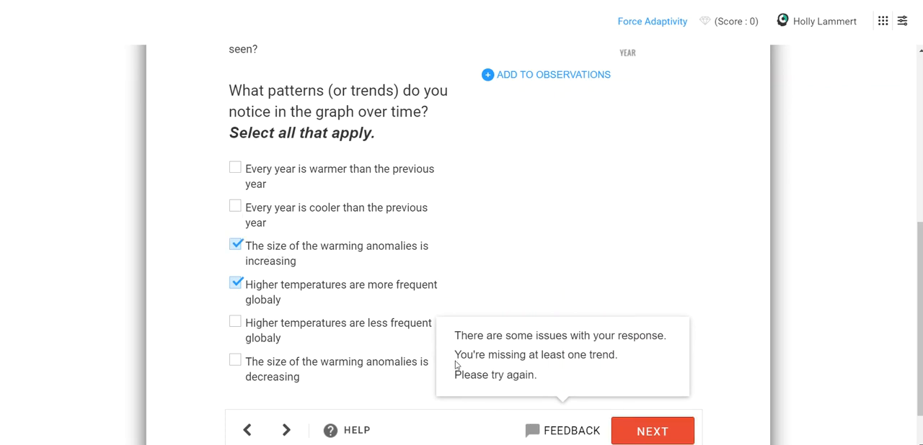
pyautogui.click(651, 431)
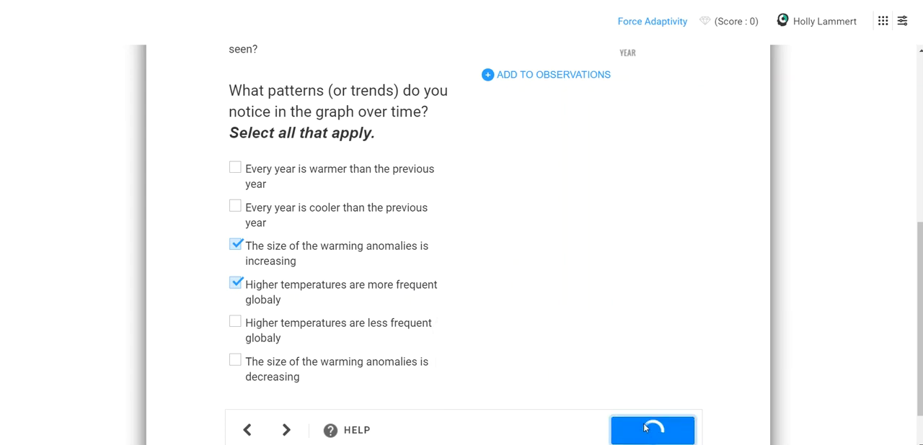
pyautogui.click(651, 430)
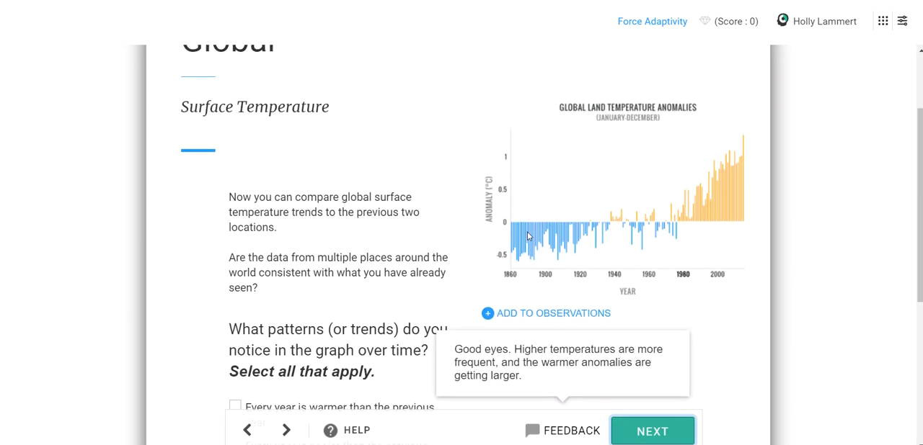
pyautogui.click(545, 313)
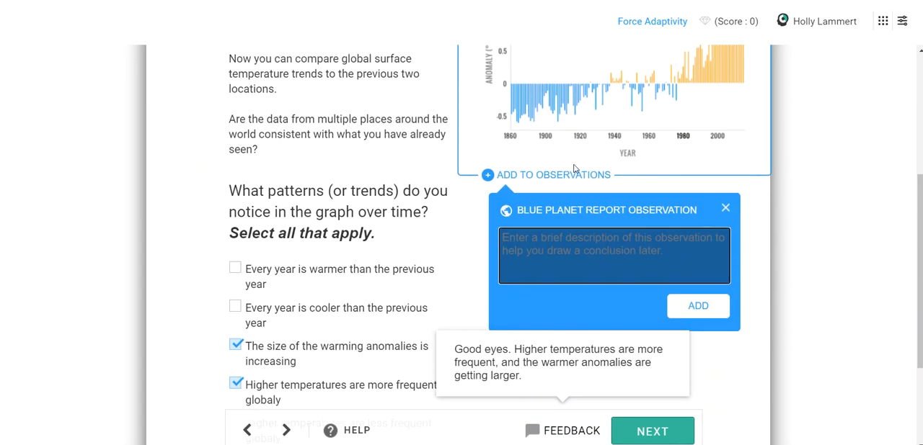
# Step: Add the report observation: the global map shows a similar trend to North America and Australia
pyautogui.write('global map s')
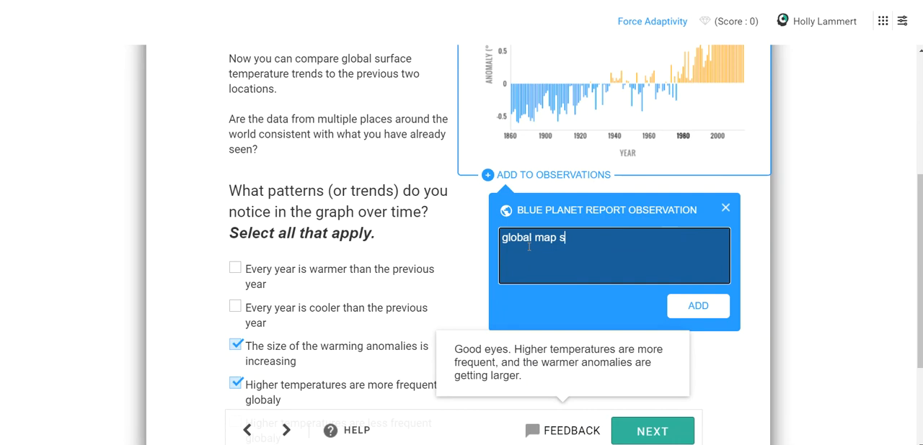
pyautogui.write('hows the same')
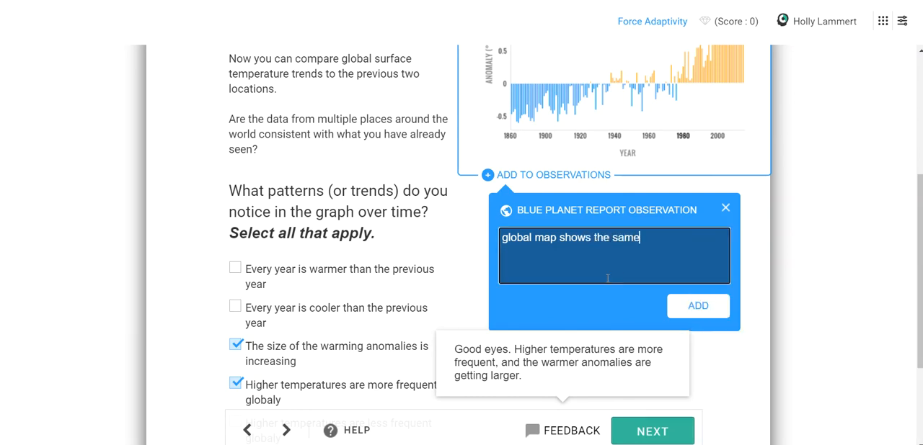
pyautogui.press('BackSpace')
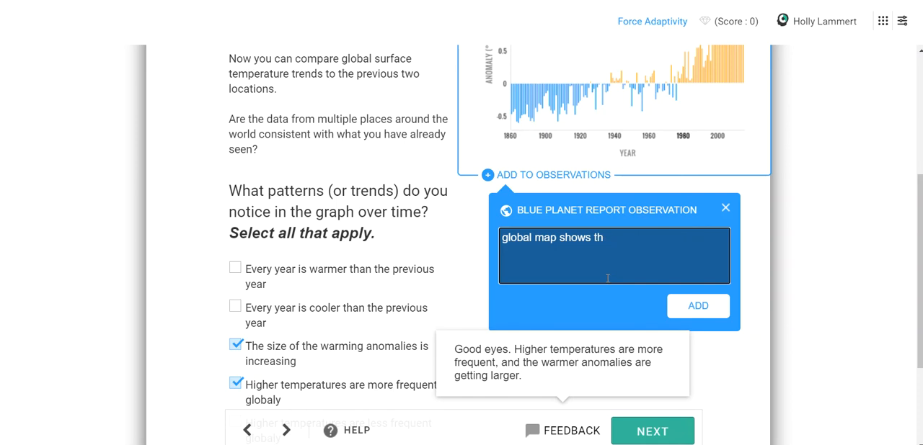
pyautogui.write('a similar trend to north america and')
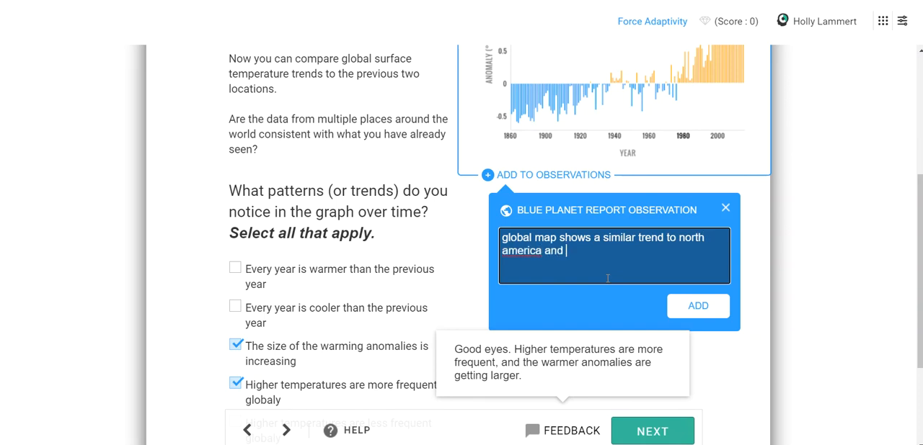
pyautogui.write('new')
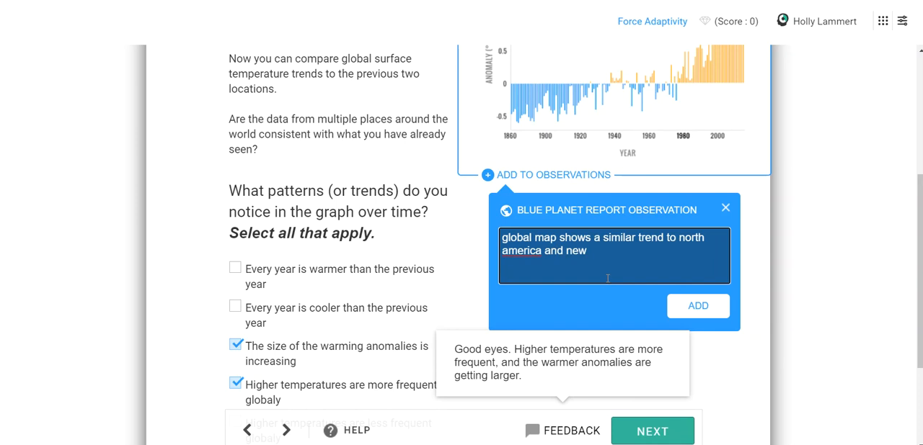
pyautogui.write('a')
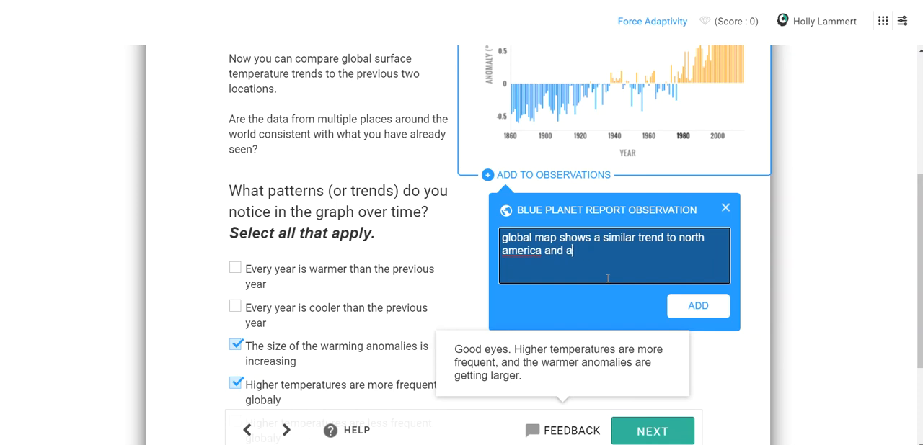
pyautogui.write('ustralia')
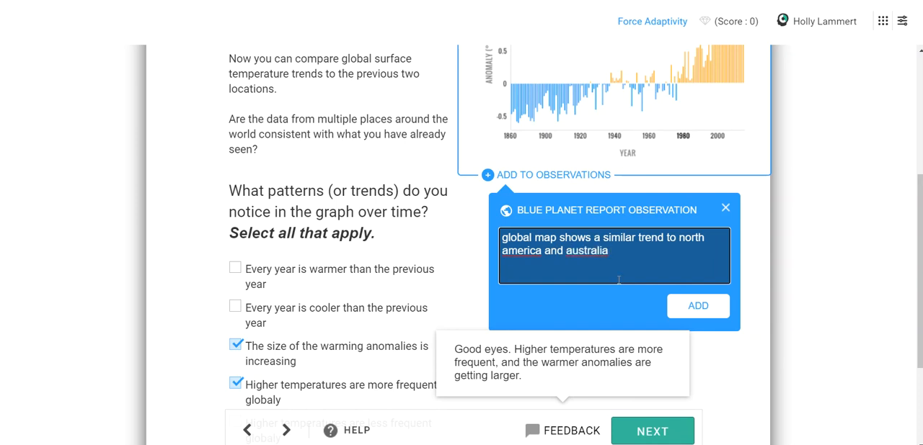
pyautogui.click(696, 306)
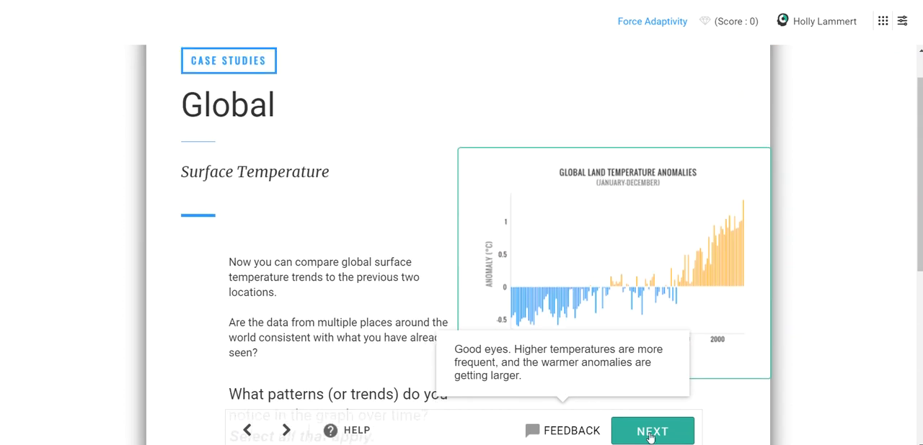
# Step: Advance to the Reference Glacier page and scroll through its mass-balance graph
pyautogui.click(651, 431)
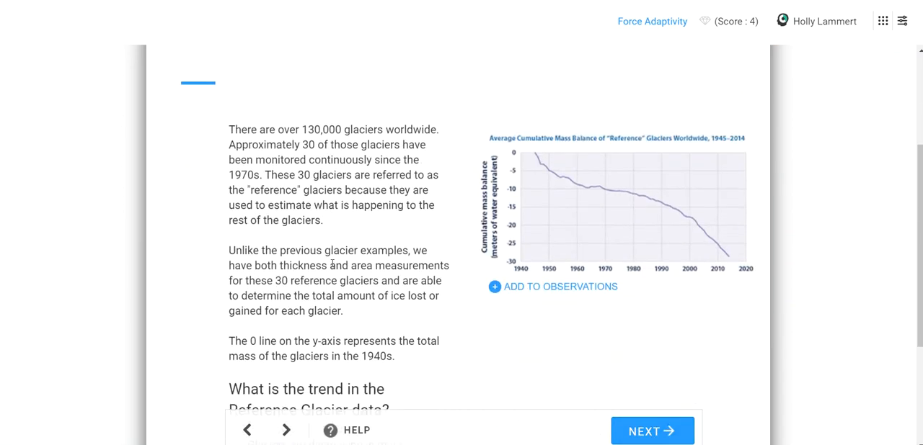
pyautogui.scroll(-3)
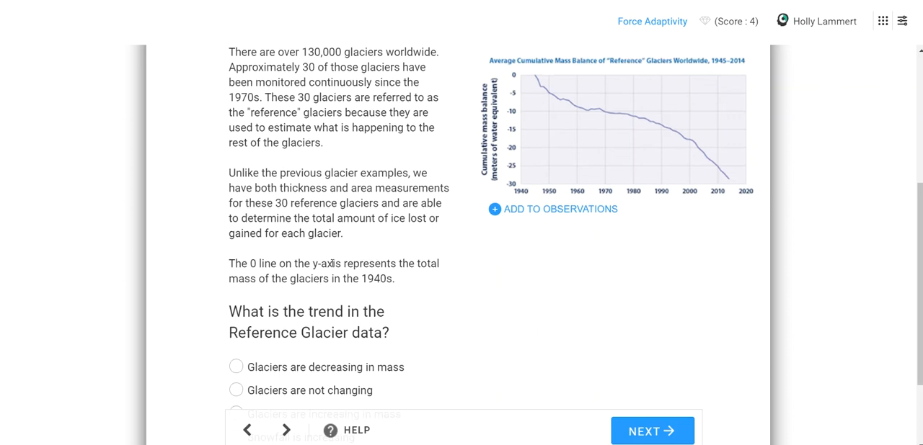
pyautogui.scroll(-3)
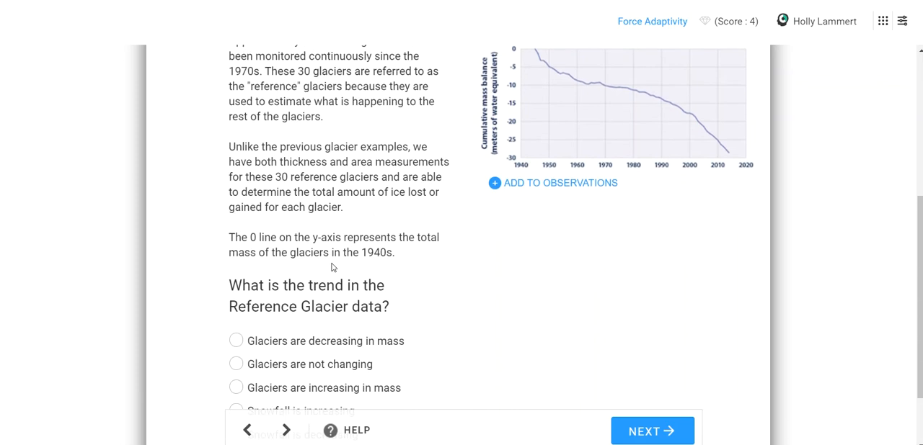
pyautogui.scroll(-3)
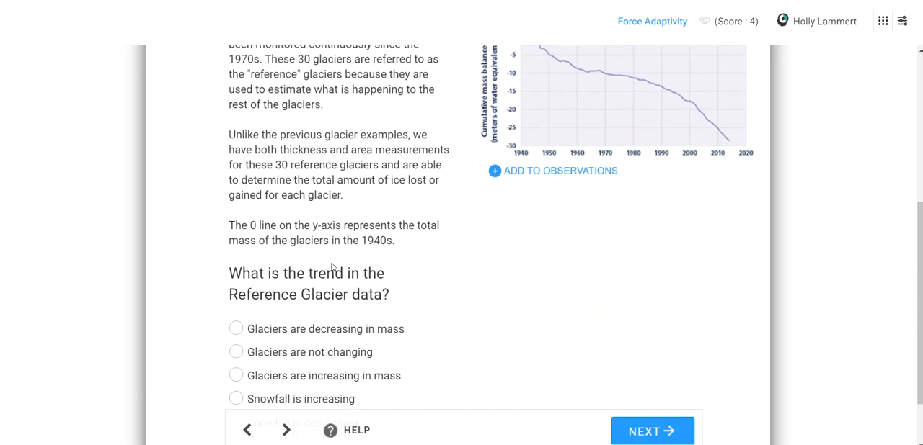
pyautogui.scroll(-3)
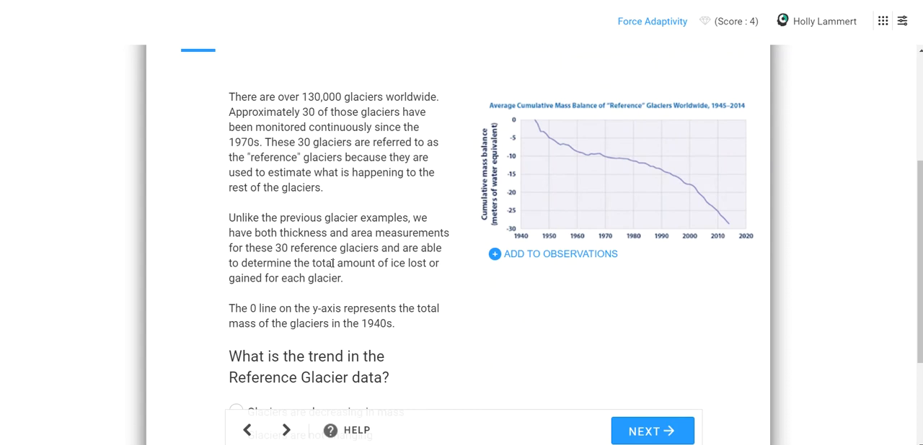
pyautogui.scroll(-3)
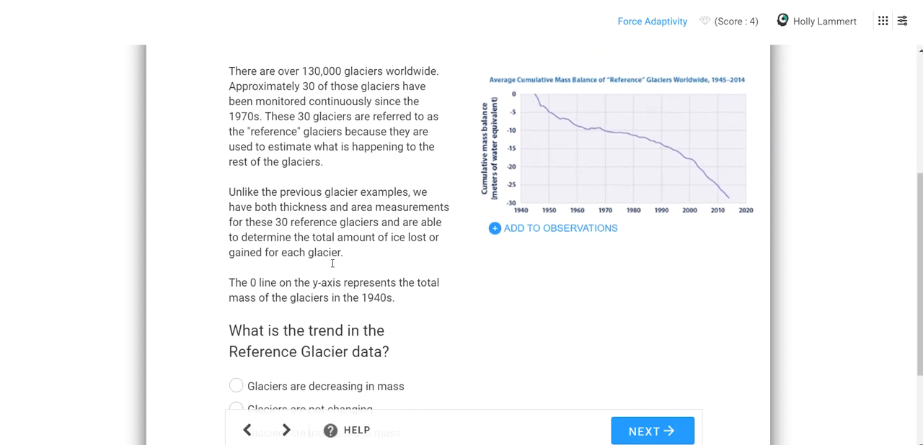
pyautogui.scroll(-3)
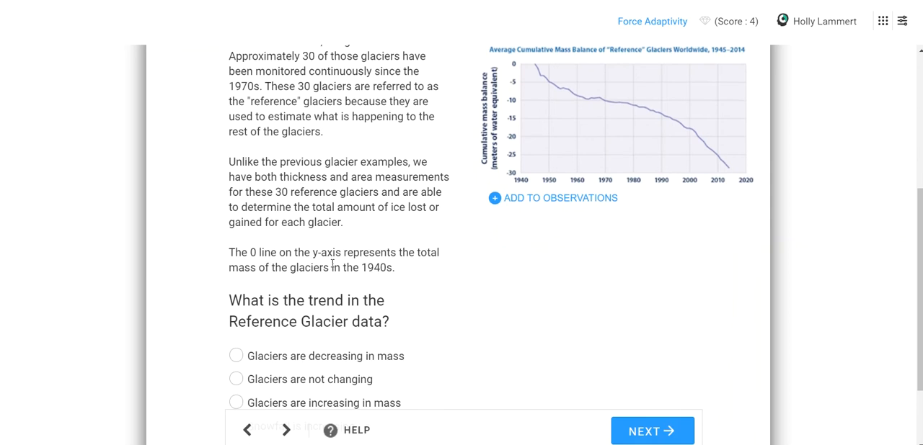
pyautogui.scroll(-3)
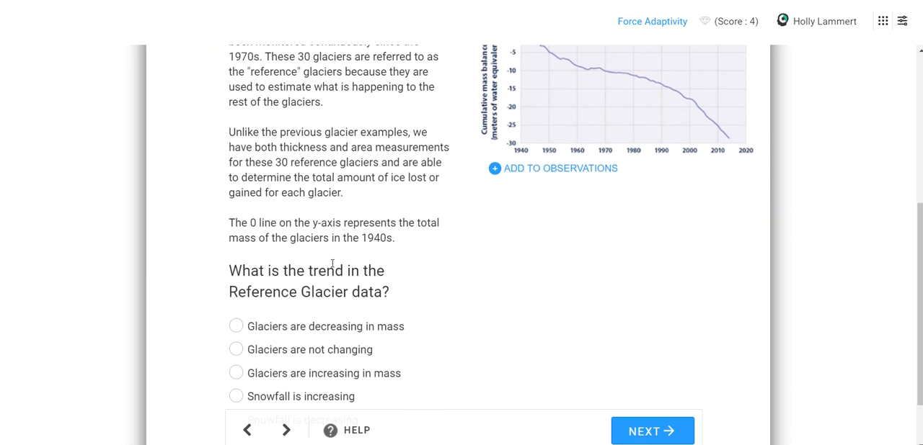
pyautogui.scroll(-3)
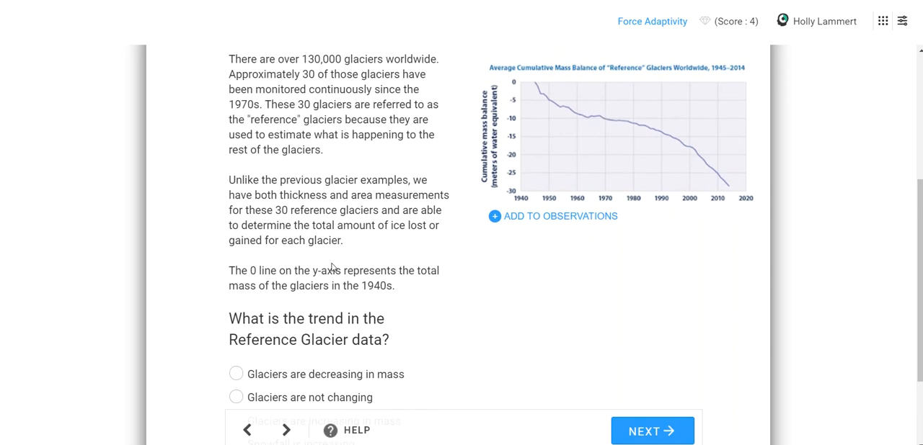
pyautogui.moveTo(489, 134)
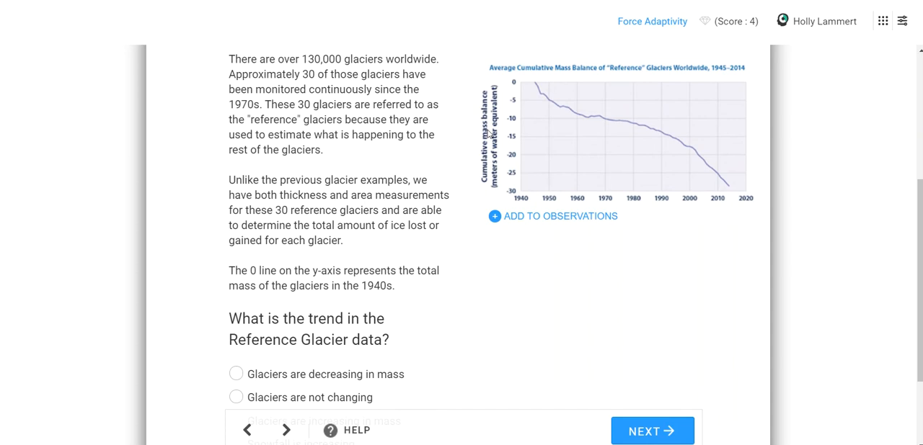
pyautogui.moveTo(490, 136)
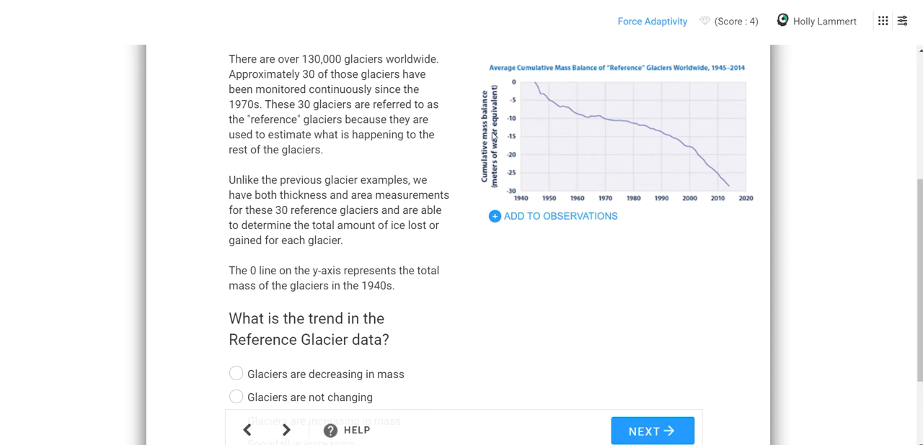
pyautogui.moveTo(494, 159)
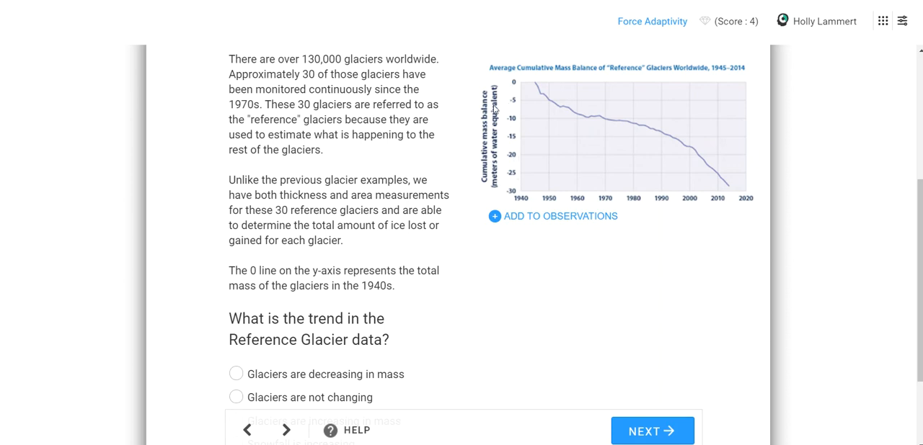
pyautogui.moveTo(517, 173)
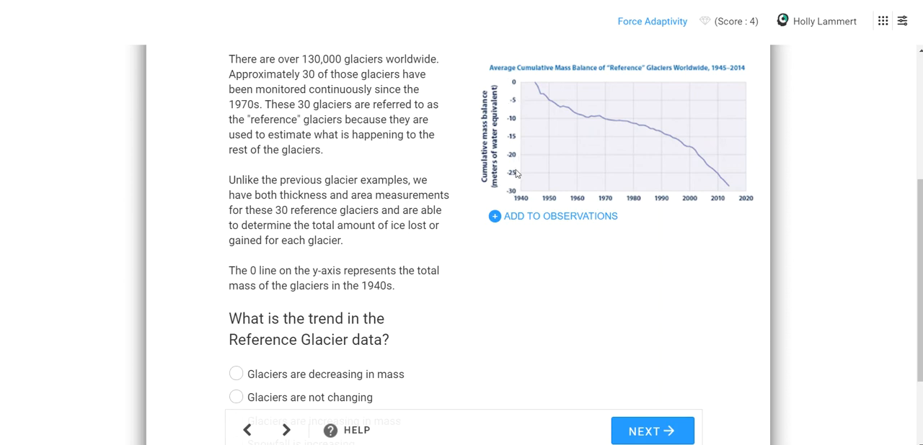
pyautogui.moveTo(519, 192)
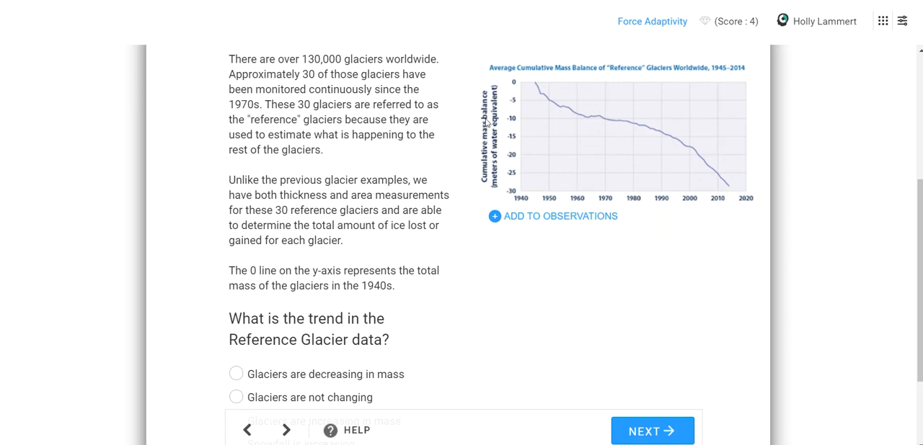
pyautogui.moveTo(488, 121)
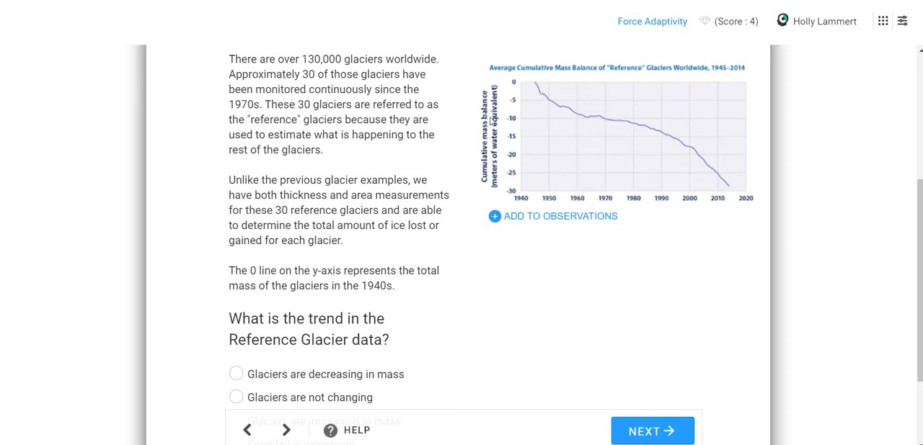
pyautogui.moveTo(511, 177)
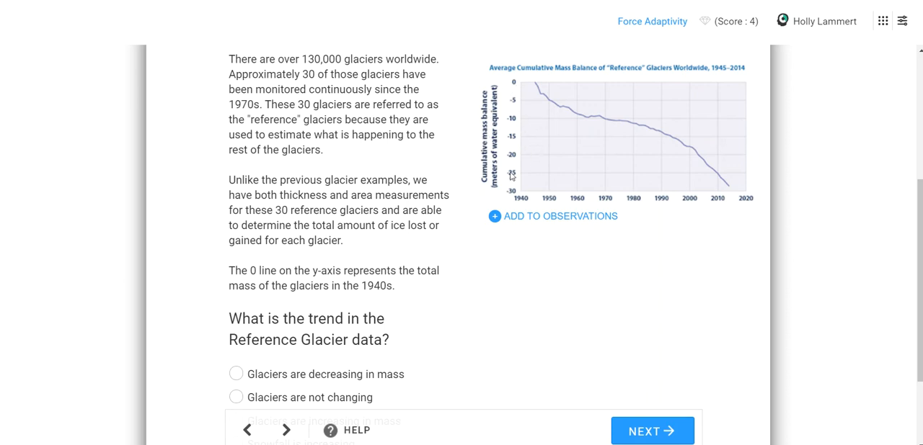
pyautogui.moveTo(504, 191)
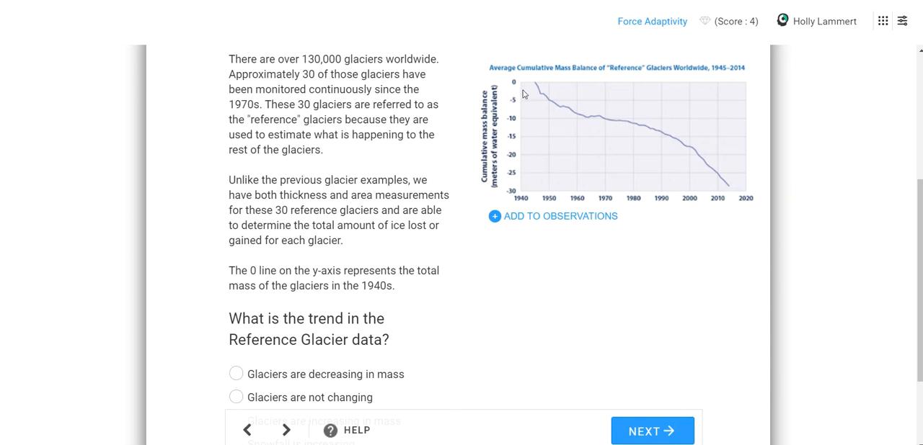
pyautogui.moveTo(569, 120)
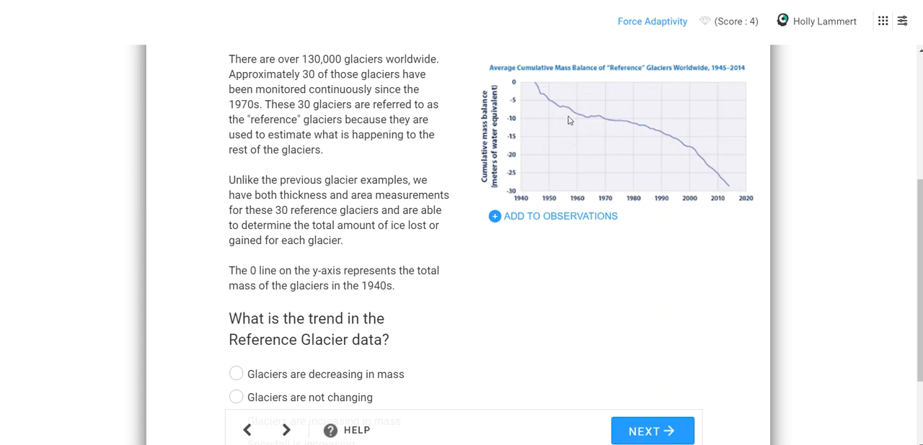
pyautogui.moveTo(369, 279)
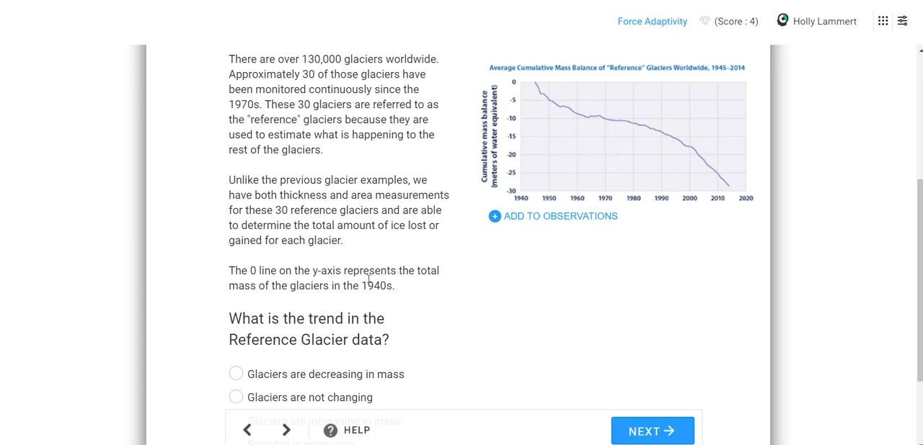
# Step: Scroll down and select 'Glaciers are decreasing in mass' for the trend question
pyautogui.scroll(-3)
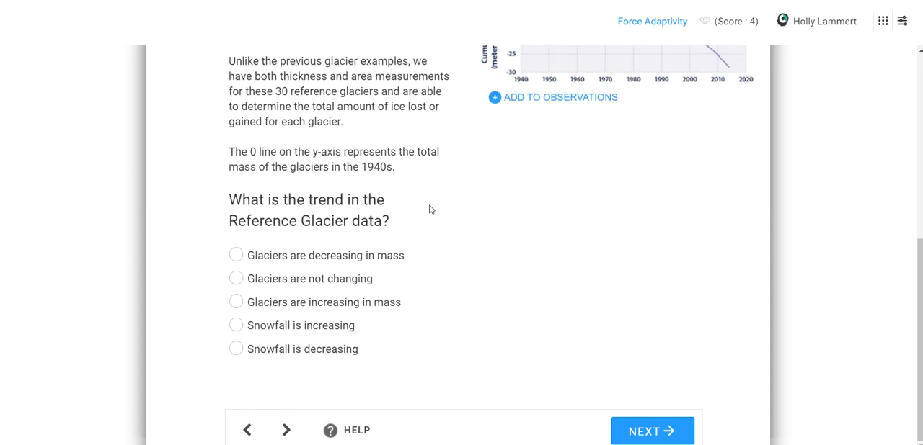
pyautogui.moveTo(295, 248)
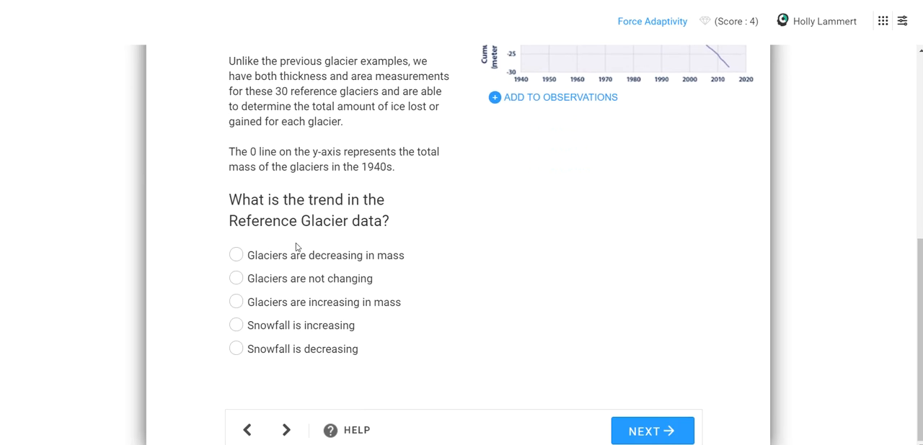
pyautogui.moveTo(272, 266)
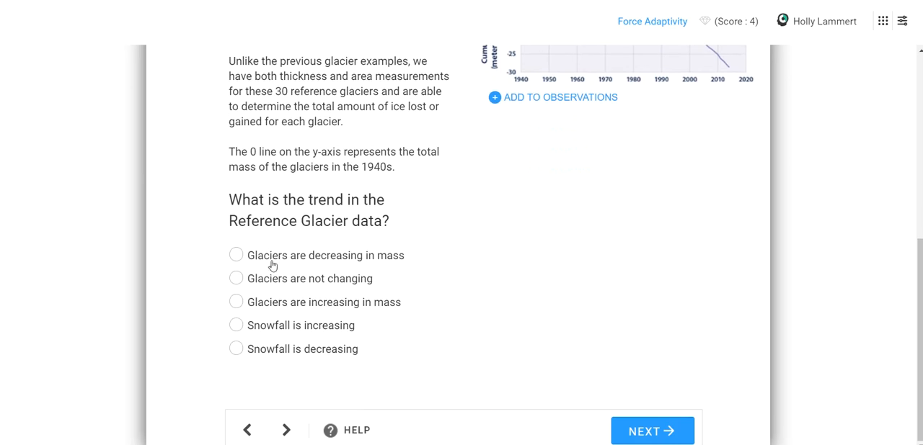
pyautogui.click(236, 255)
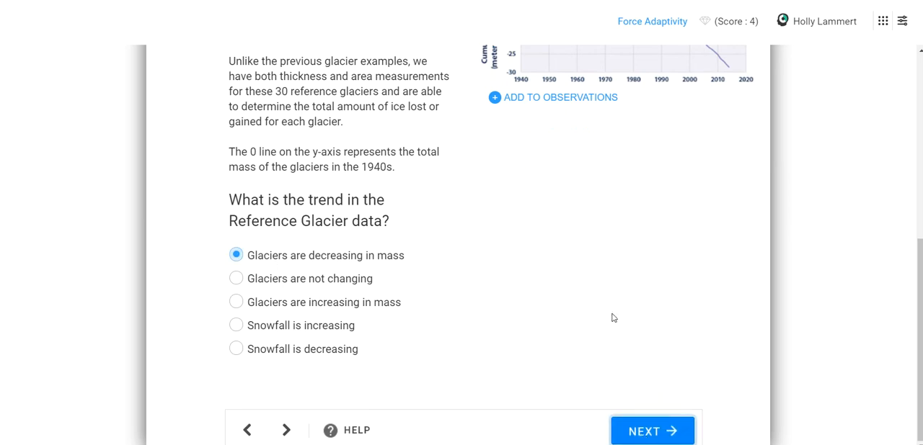
# Step: Add the observation 'Glaciers are decreasing in mass.' and submit the glacier trend answer
pyautogui.click(552, 97)
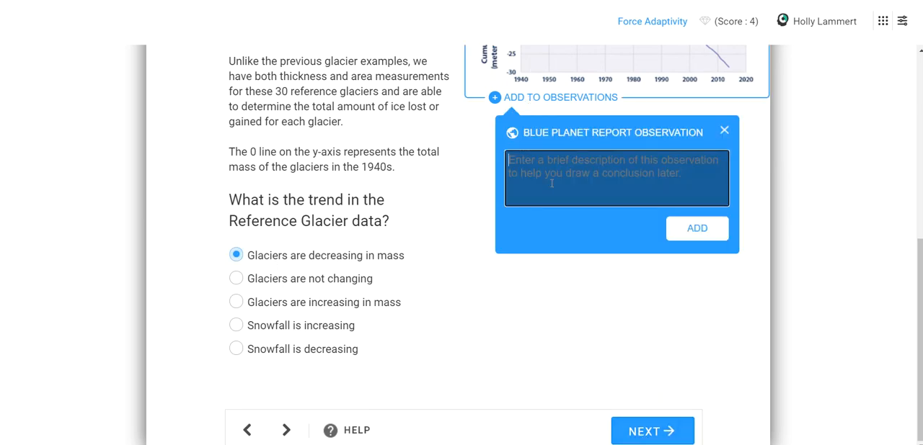
pyautogui.write('Glaciers are decr')
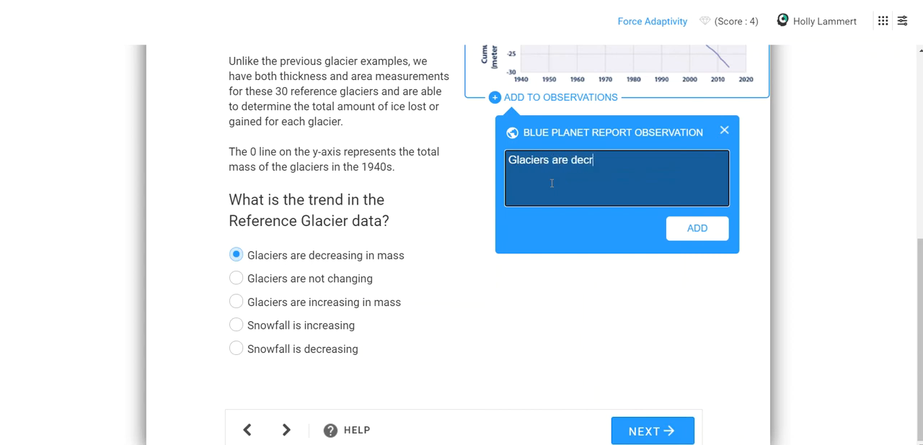
pyautogui.write('easing in mass.')
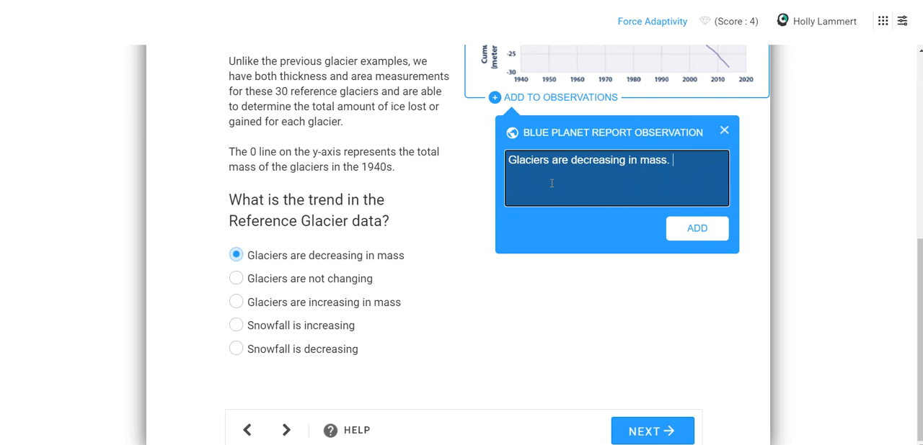
pyautogui.click(696, 229)
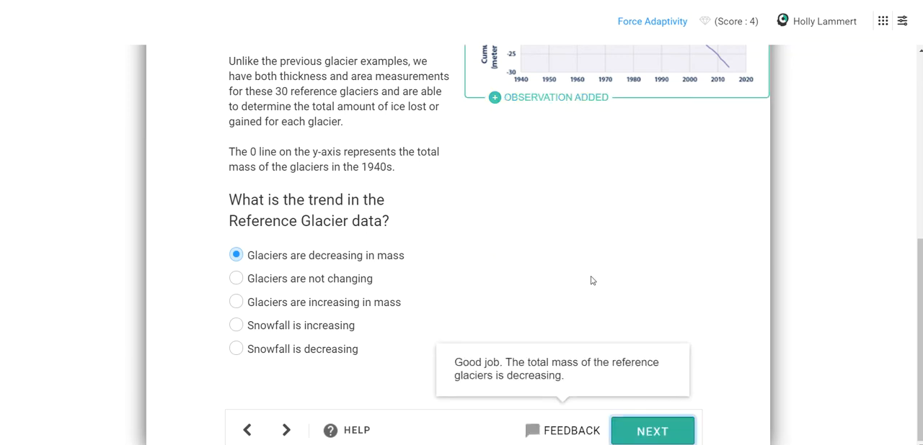
pyautogui.click(652, 431)
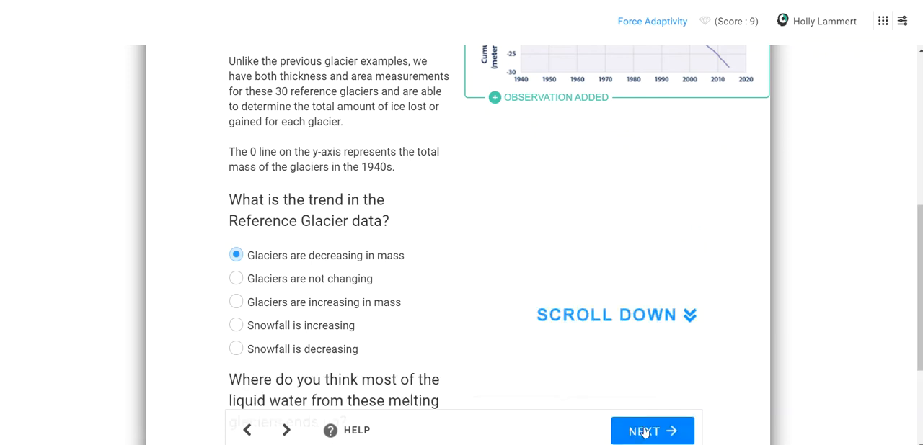
# Step: Choose Oceans as where melting glacier water ends up and submit to reach Ocean Heat Content
pyautogui.scroll(-3)
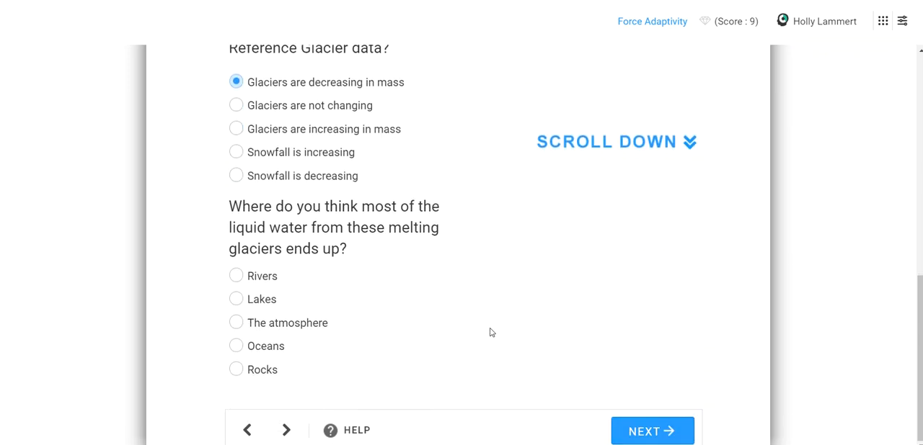
pyautogui.moveTo(301, 239)
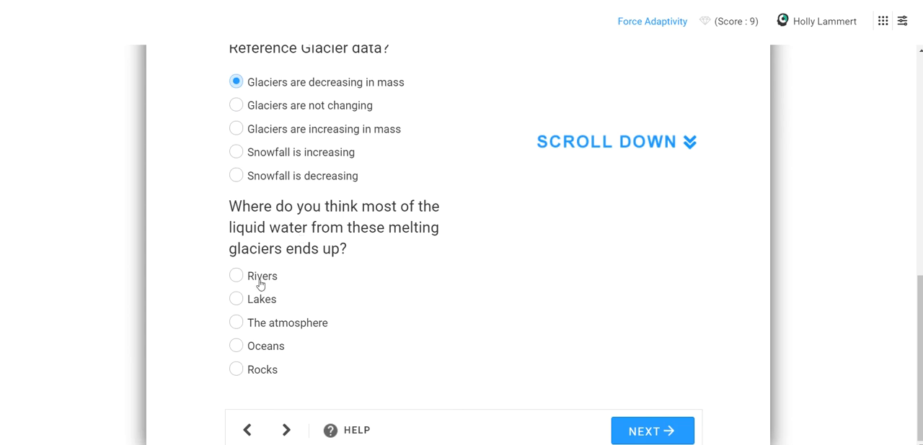
pyautogui.moveTo(253, 370)
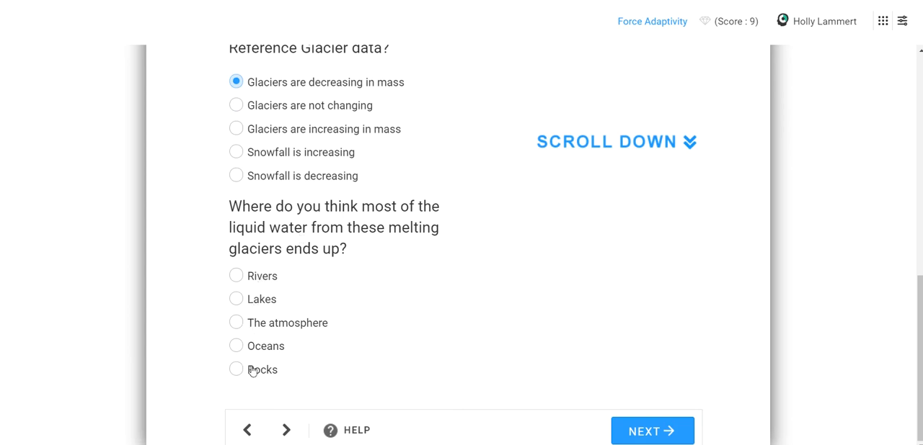
pyautogui.click(235, 346)
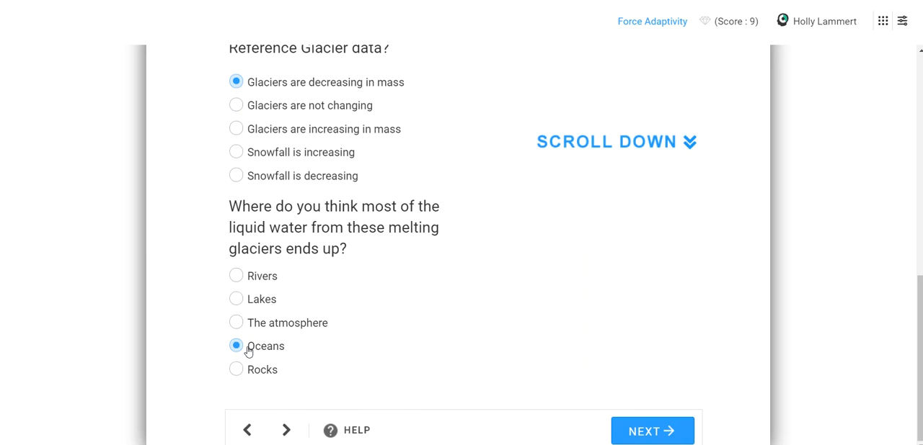
pyautogui.moveTo(290, 351)
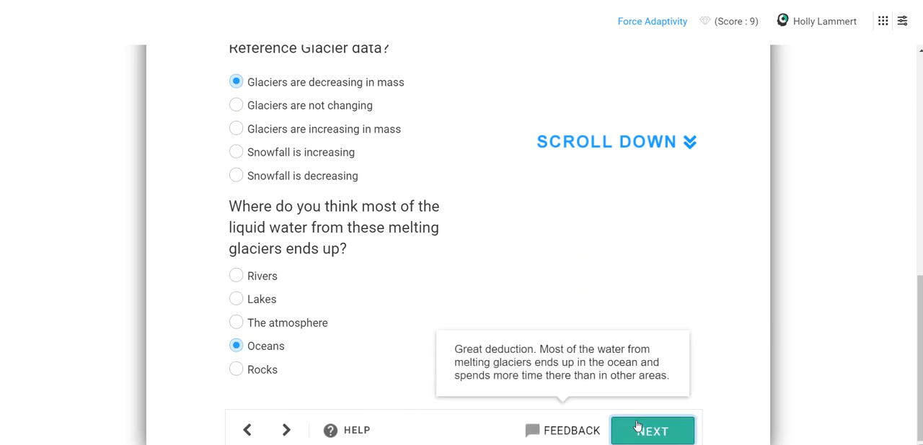
pyautogui.click(650, 430)
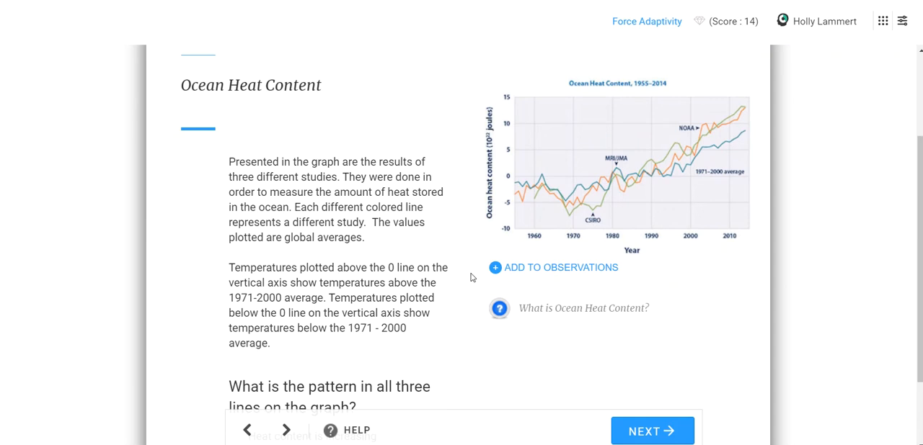
# Step: Choose 'Heat content is increasing' as the ocean heat content pattern
pyautogui.scroll(-3)
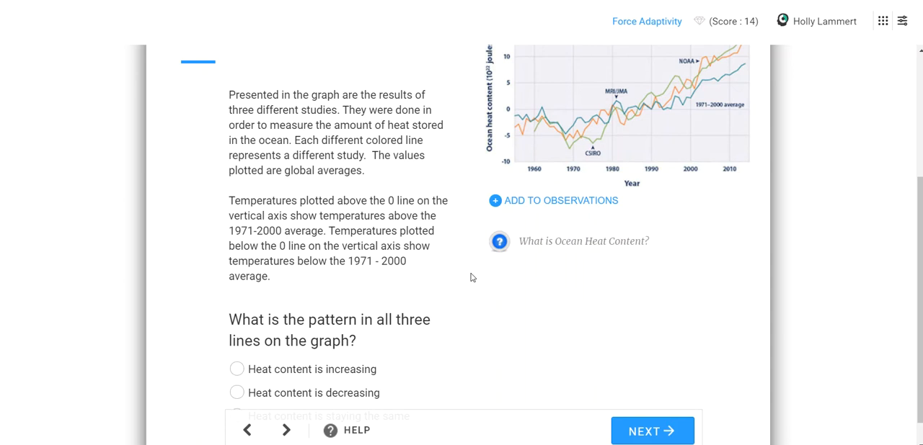
pyautogui.scroll(-3)
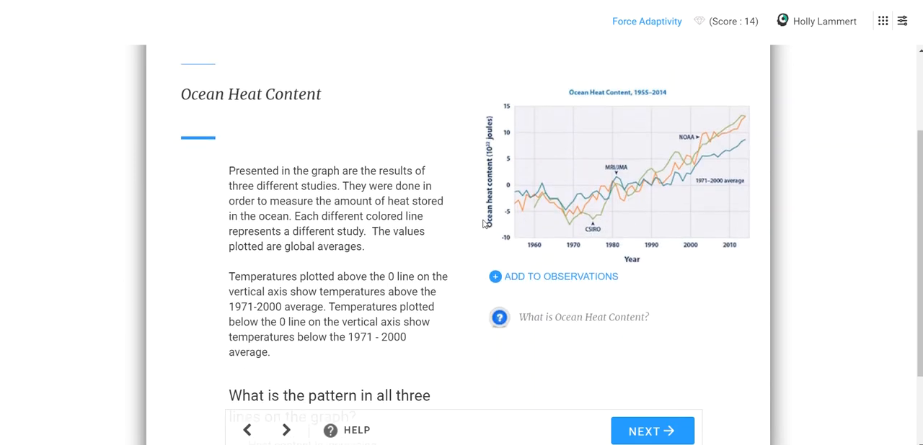
pyautogui.moveTo(542, 195)
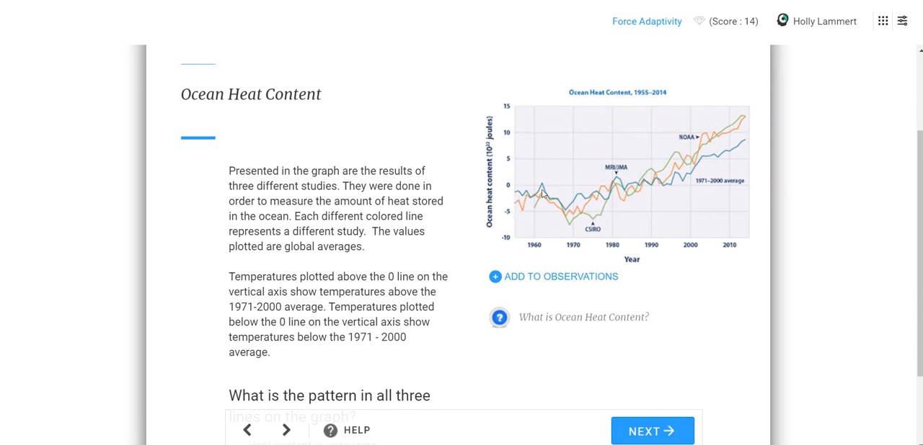
pyautogui.moveTo(590, 107)
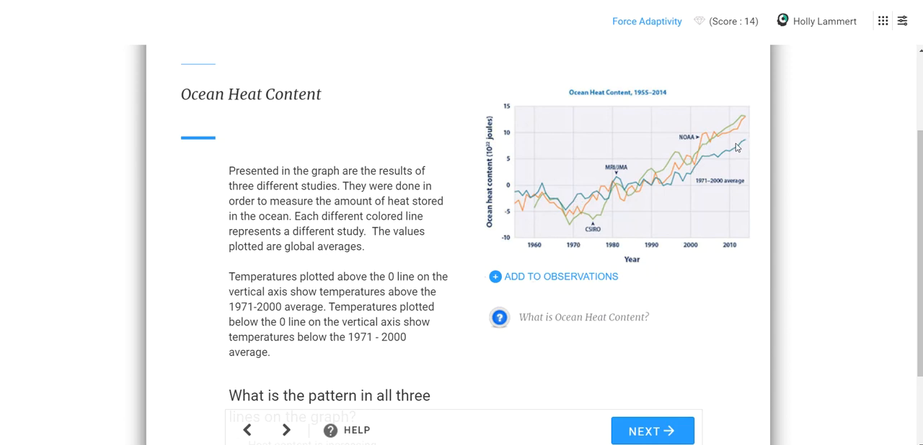
pyautogui.moveTo(493, 229)
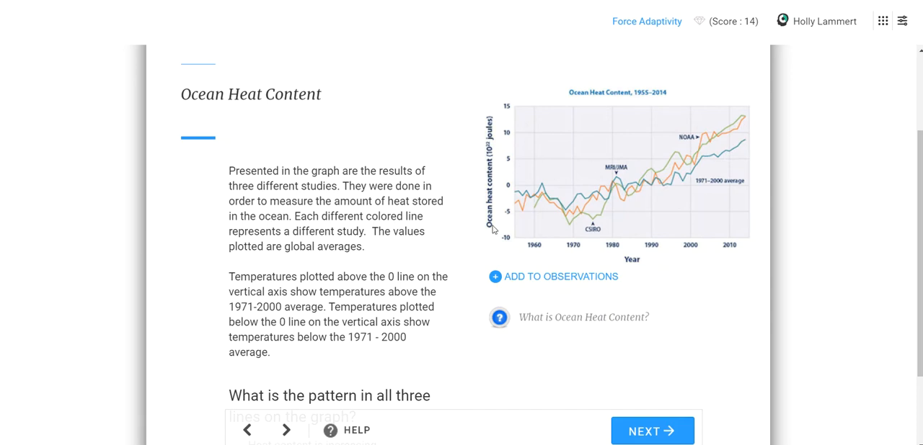
pyautogui.scroll(-3)
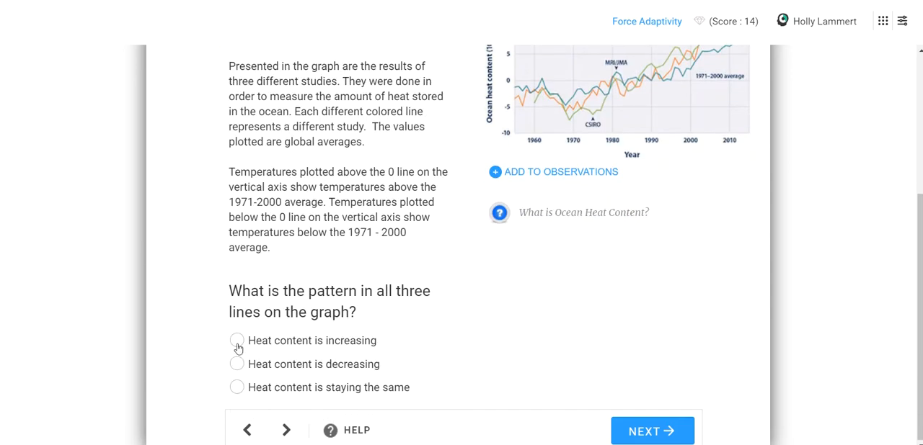
pyautogui.click(236, 340)
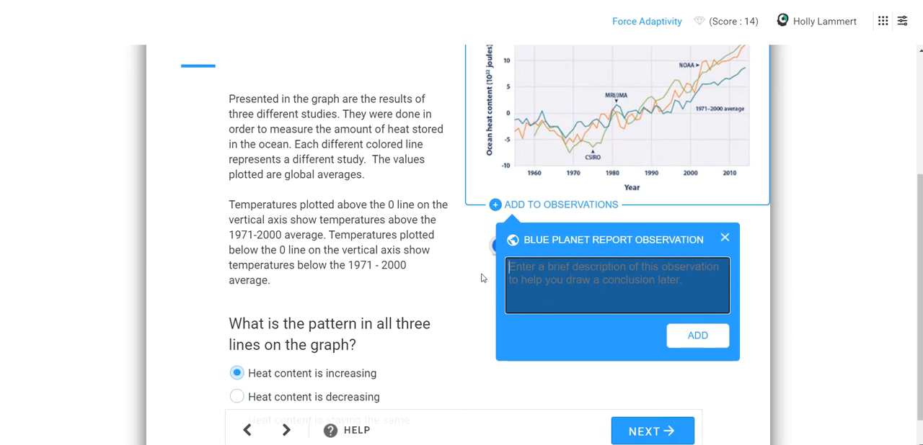
# Step: Add the observation 'Heat content is increasing', then submit and go to Coral Reef Bleaching
pyautogui.click(616, 284)
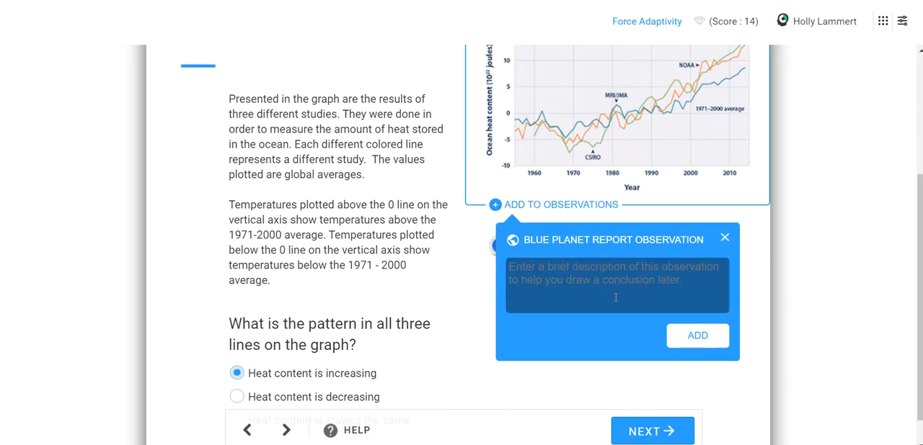
pyautogui.write('Heat content is increas')
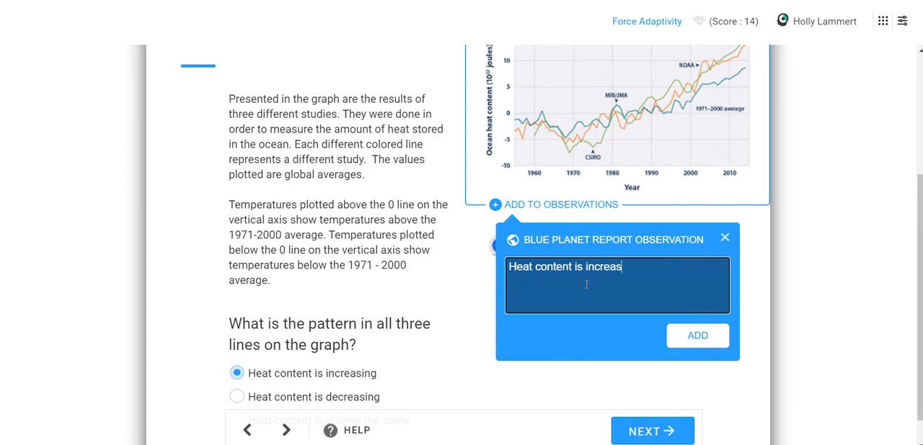
pyautogui.click(696, 335)
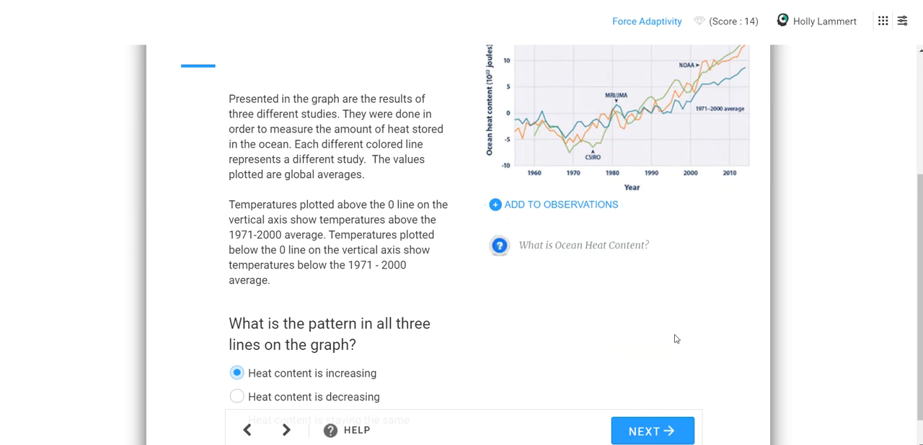
pyautogui.click(552, 205)
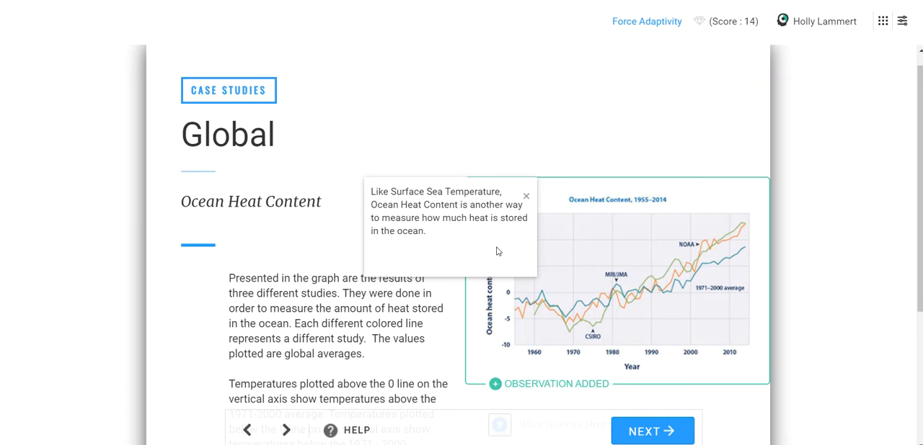
pyautogui.click(651, 431)
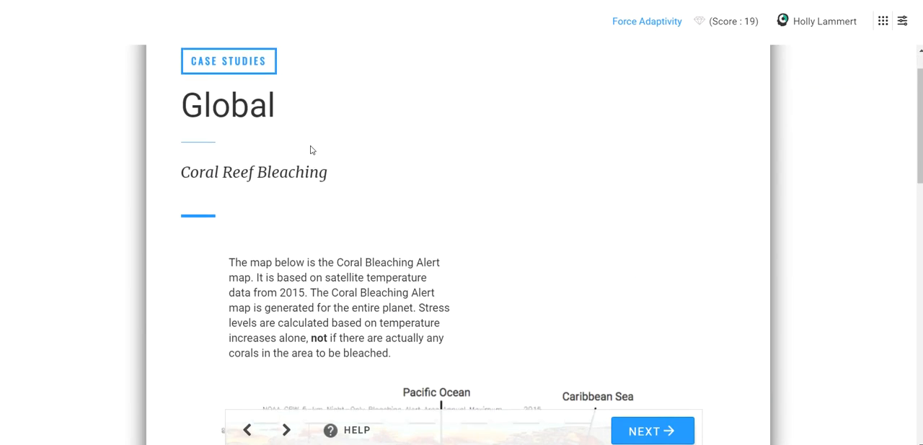
pyautogui.scroll(-3)
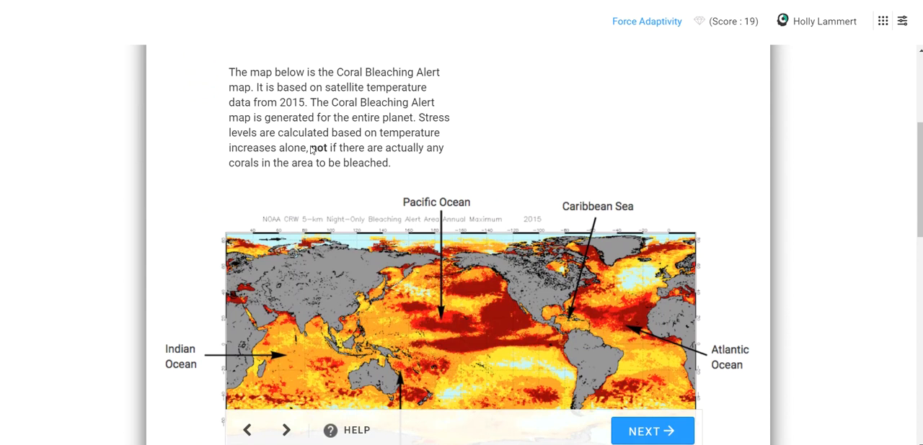
pyautogui.scroll(-3)
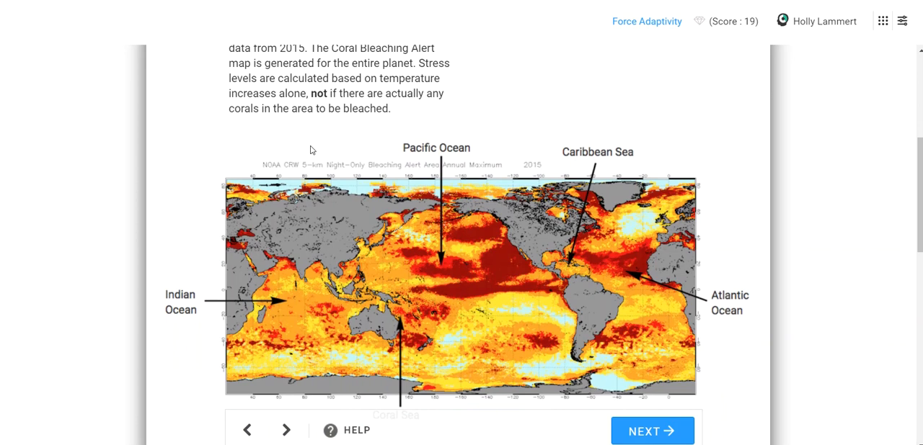
pyautogui.scroll(-3)
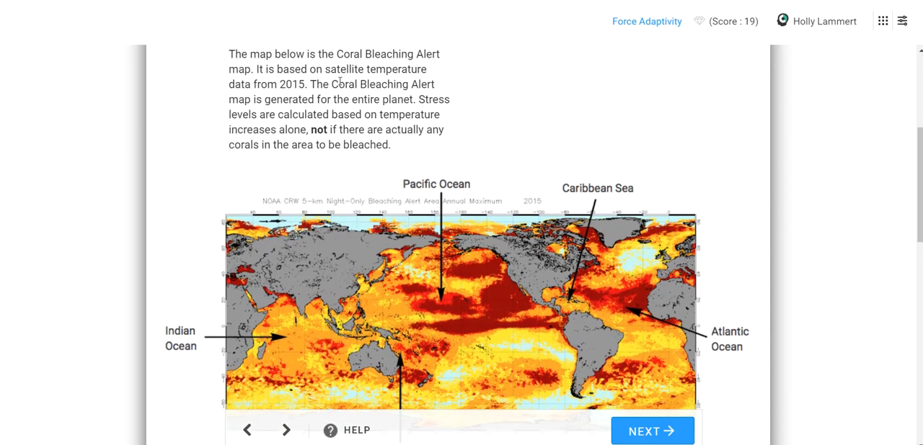
pyautogui.moveTo(296, 127)
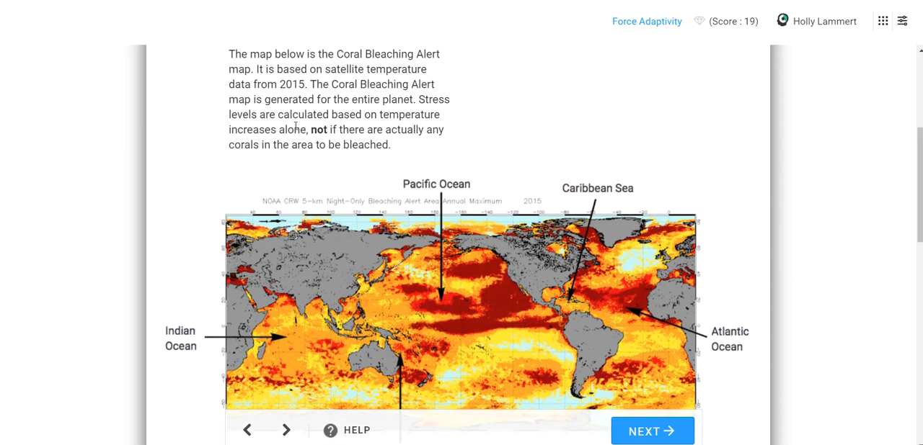
pyautogui.scroll(-3)
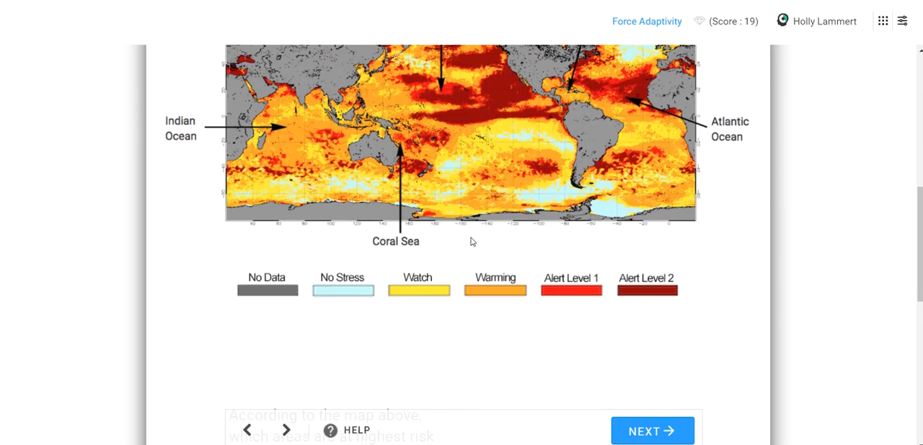
pyautogui.scroll(-3)
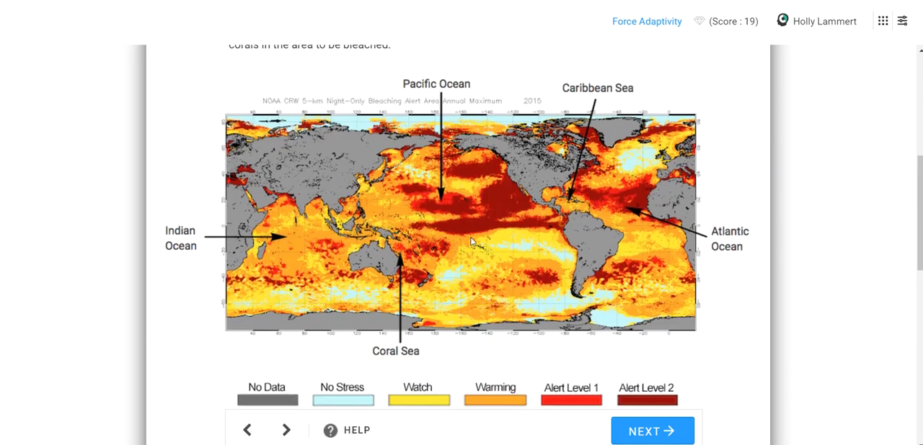
pyautogui.scroll(-3)
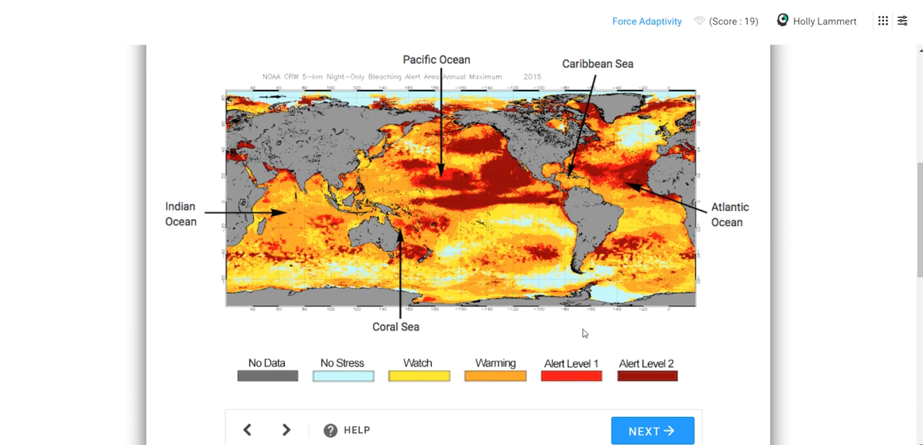
pyautogui.moveTo(461, 175)
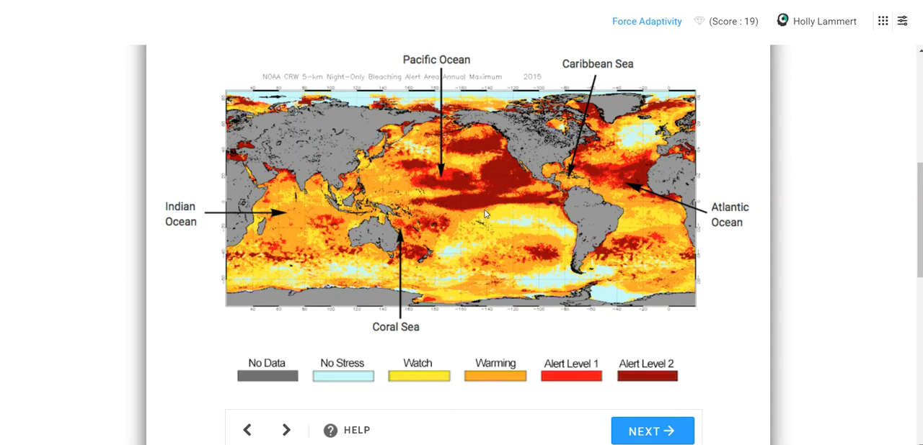
pyautogui.scroll(-3)
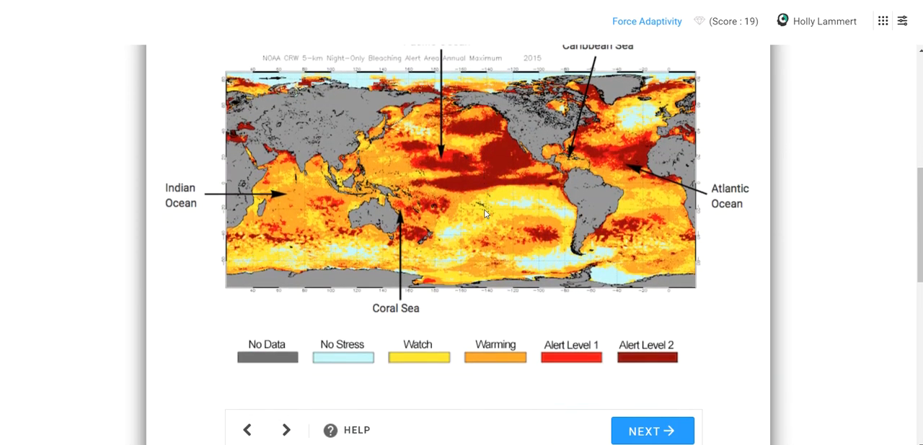
pyautogui.scroll(-3)
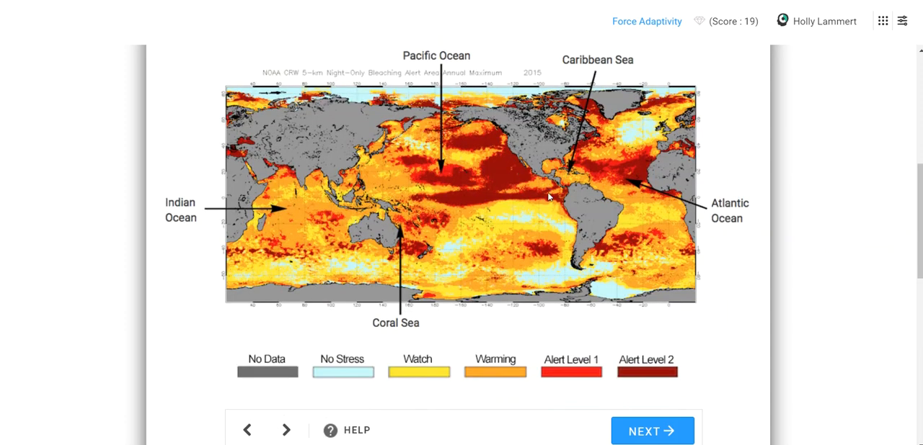
pyautogui.moveTo(572, 232)
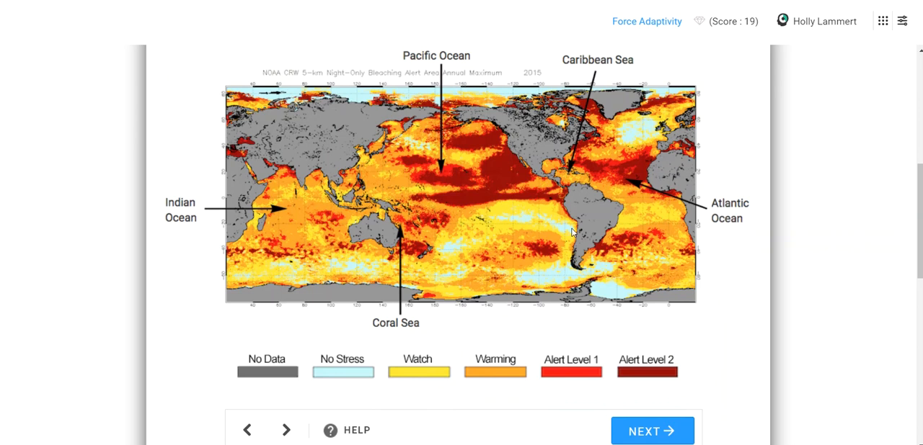
pyautogui.moveTo(580, 168)
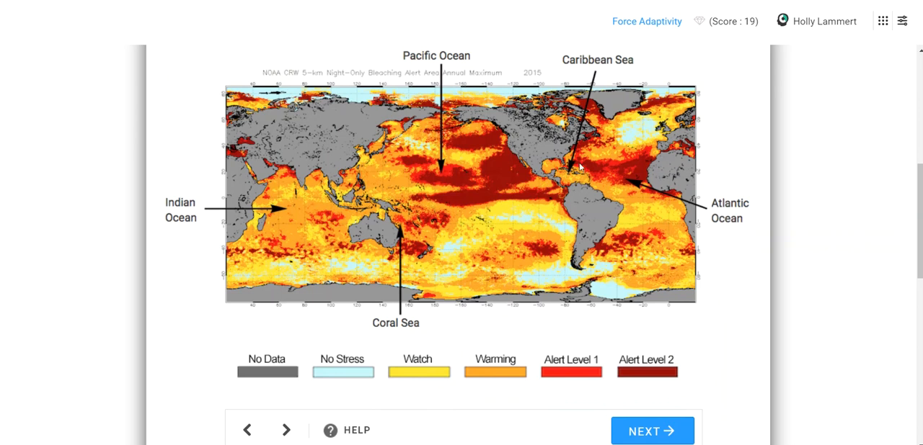
pyautogui.moveTo(624, 178)
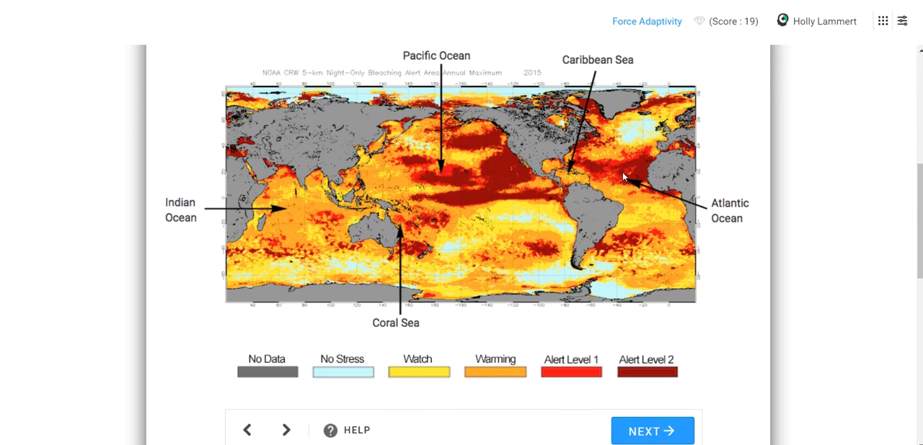
pyautogui.moveTo(643, 193)
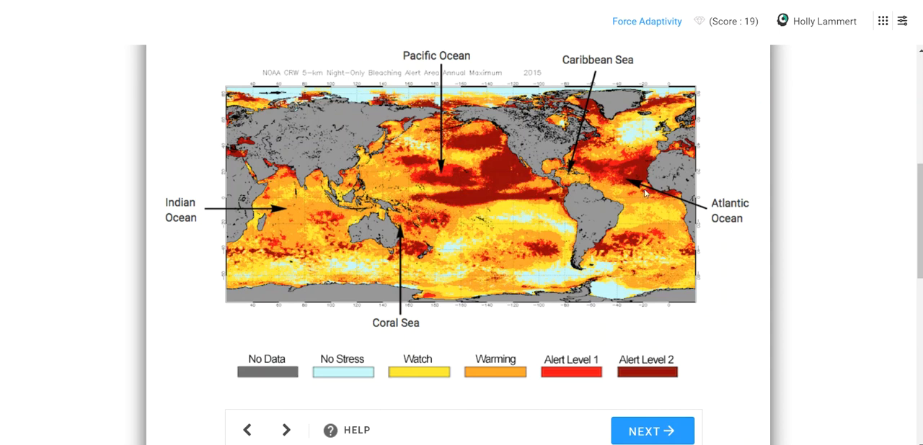
pyautogui.moveTo(294, 213)
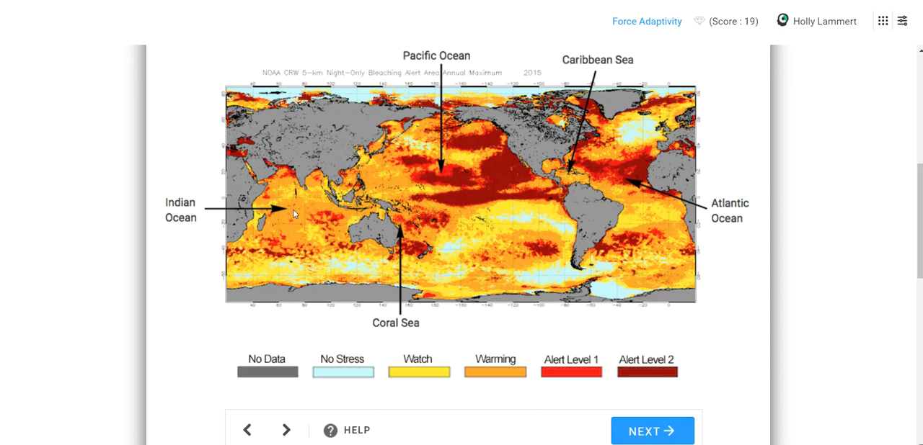
pyautogui.moveTo(613, 383)
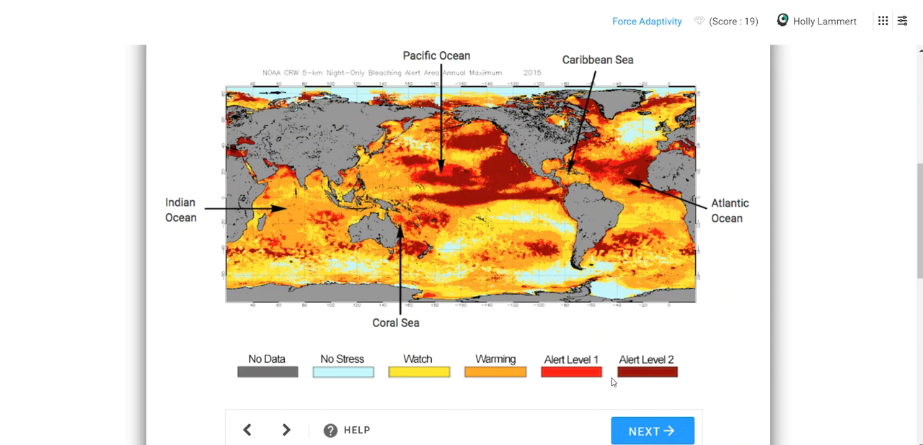
pyautogui.scroll(-3)
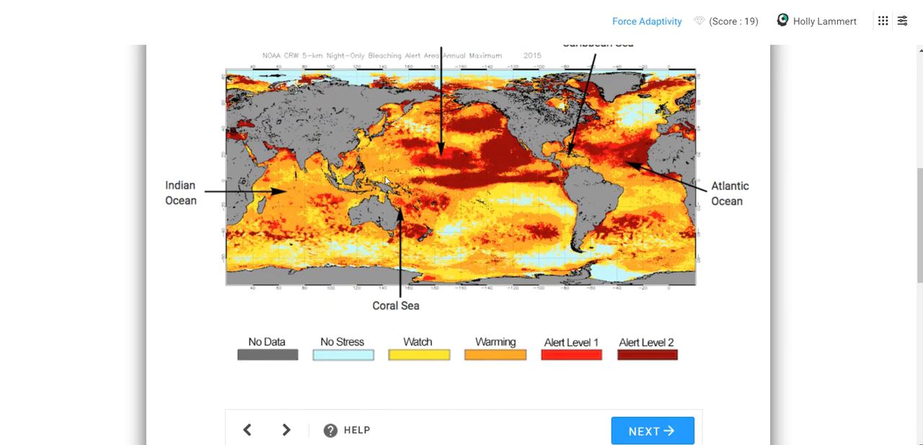
pyautogui.moveTo(424, 178)
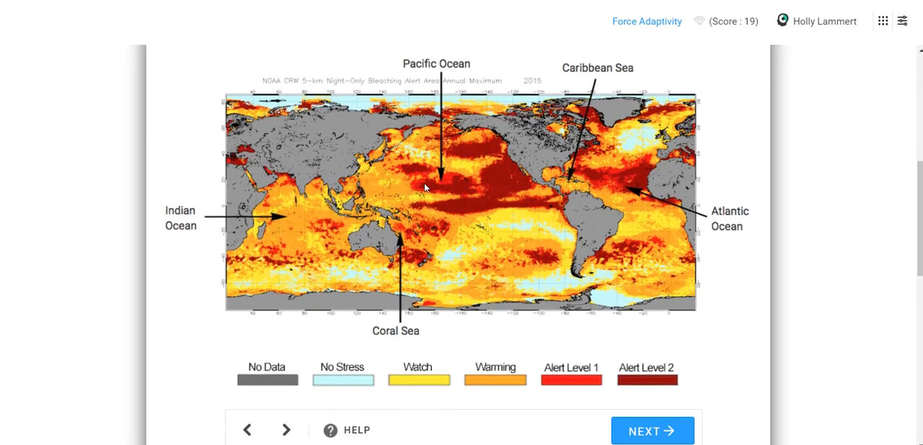
pyautogui.scroll(-3)
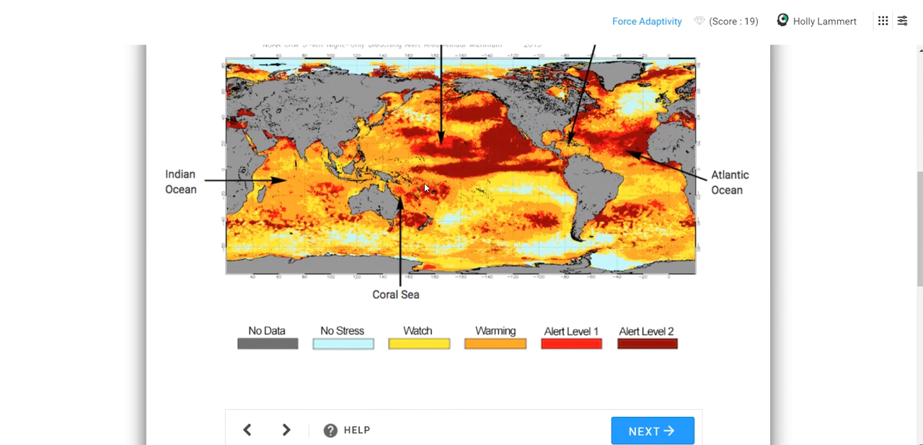
pyautogui.scroll(-3)
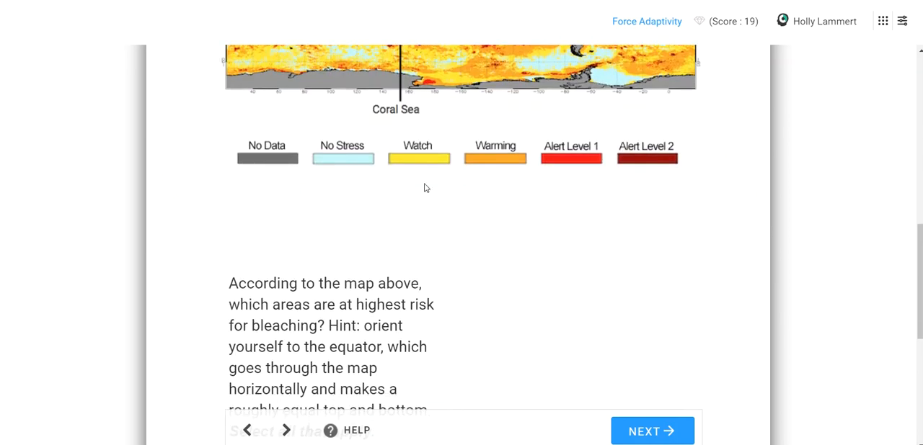
pyautogui.scroll(-3)
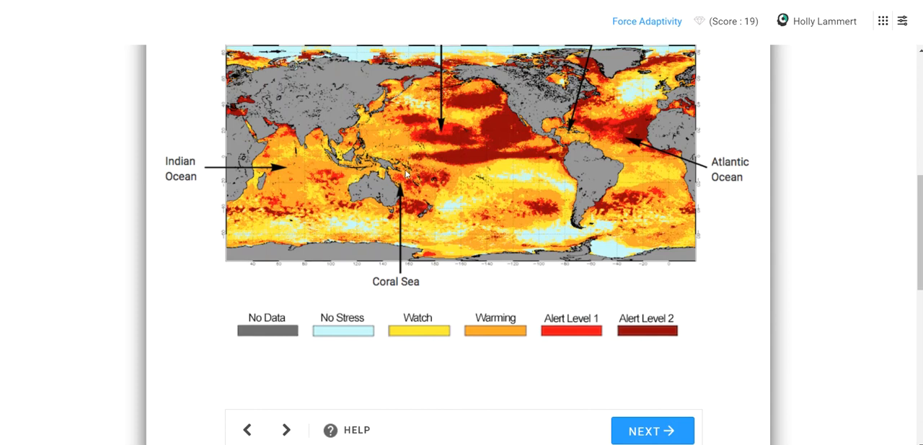
pyautogui.scroll(-3)
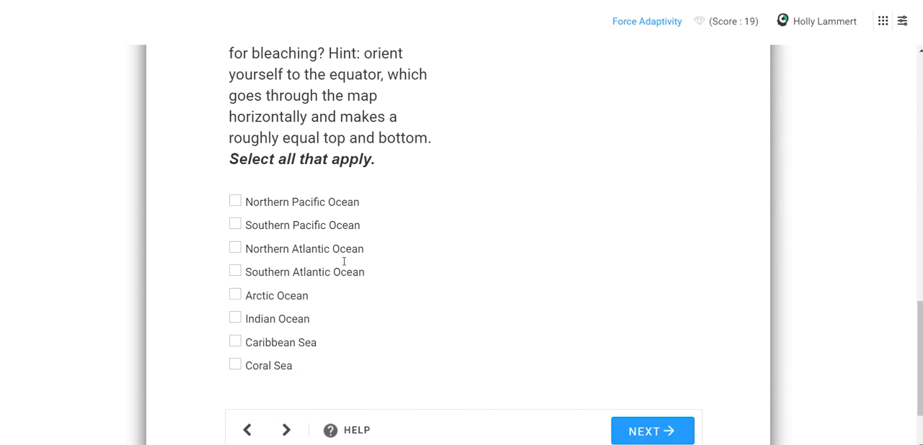
# Step: Mark Northern Pacific, Northern Atlantic and Coral Sea as highest bleaching risk, submit and continue
pyautogui.click(235, 201)
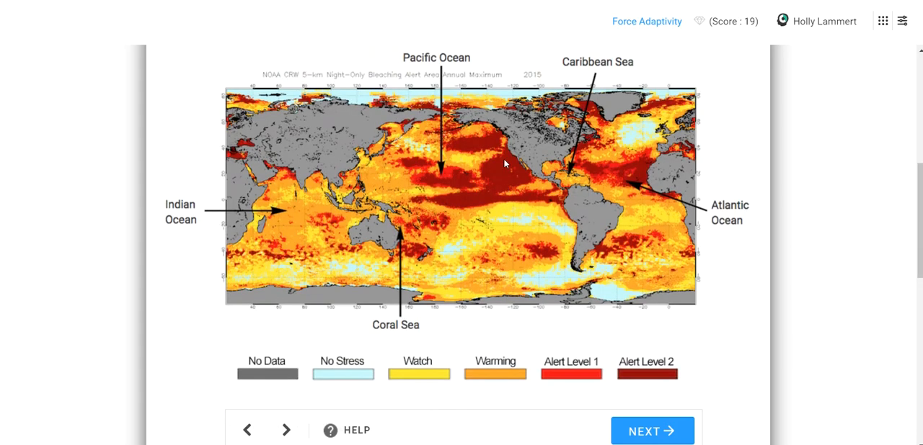
pyautogui.scroll(-3)
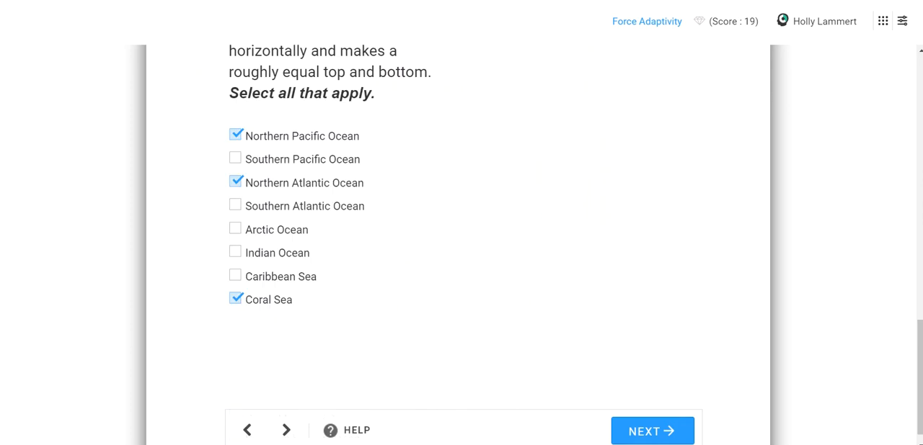
pyautogui.scroll(-3)
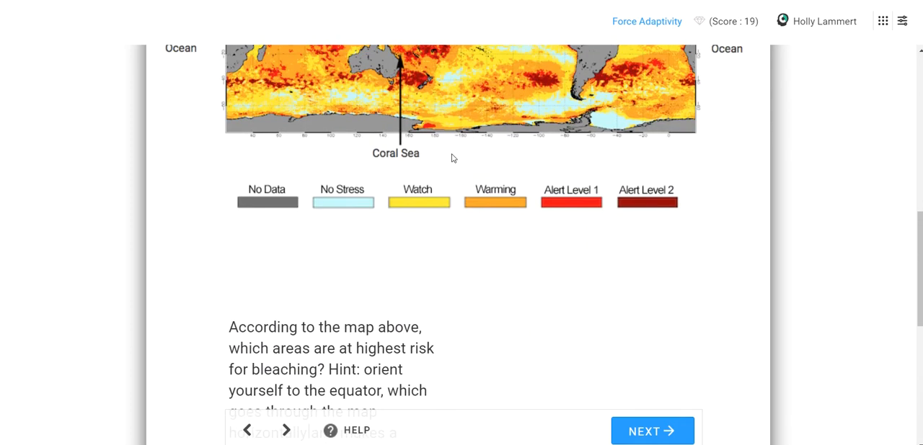
pyautogui.scroll(-3)
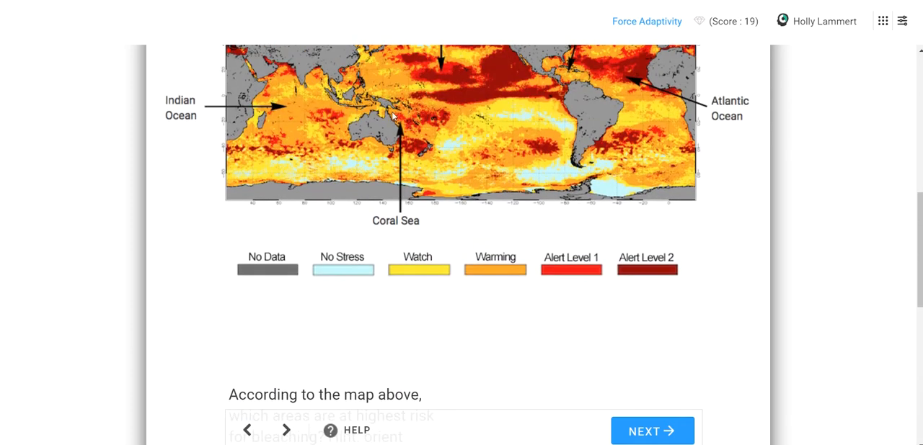
pyautogui.scroll(-3)
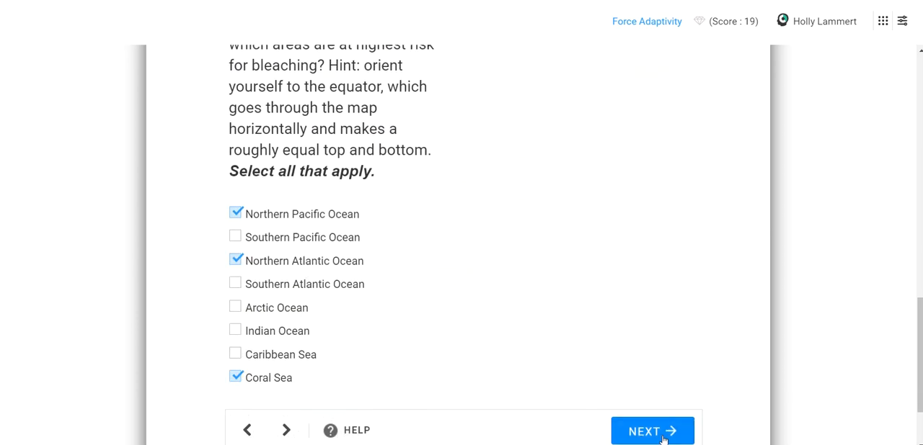
pyautogui.click(650, 431)
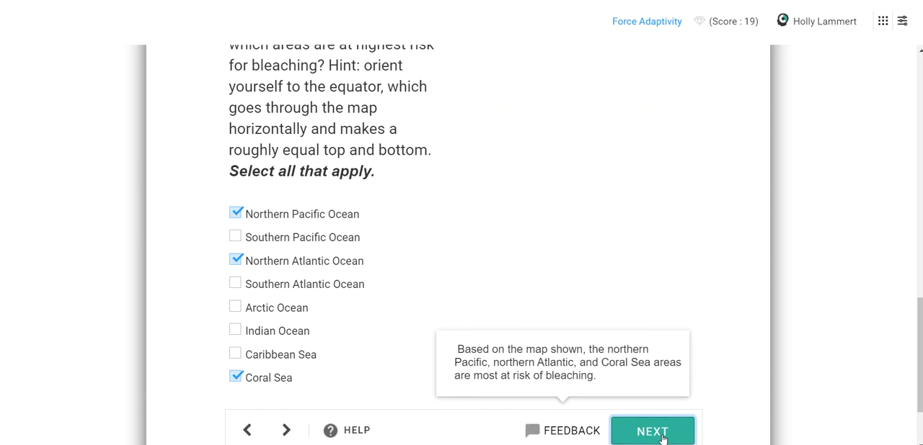
pyautogui.click(651, 431)
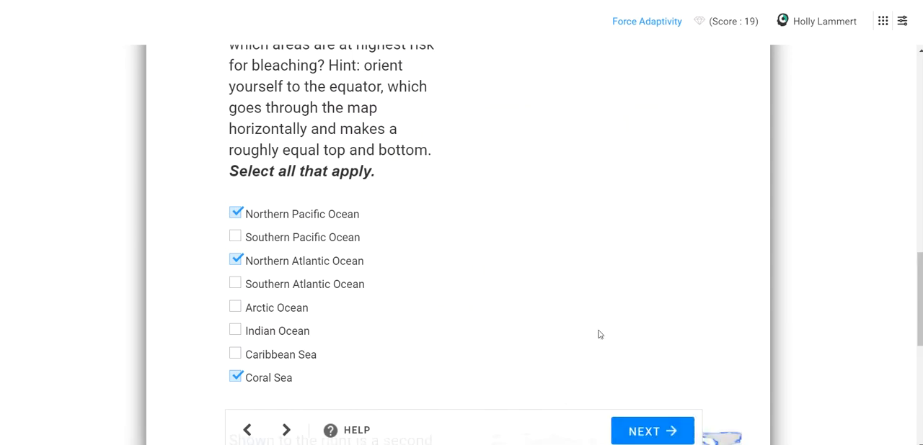
pyautogui.click(650, 431)
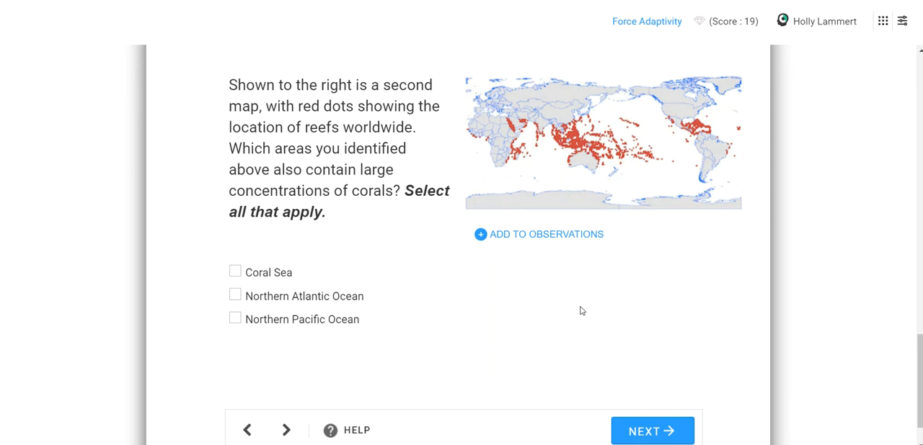
# Step: Tick Coral Sea and Northern Pacific Ocean as reef-heavy, add an observation, and advance
pyautogui.scroll(-3)
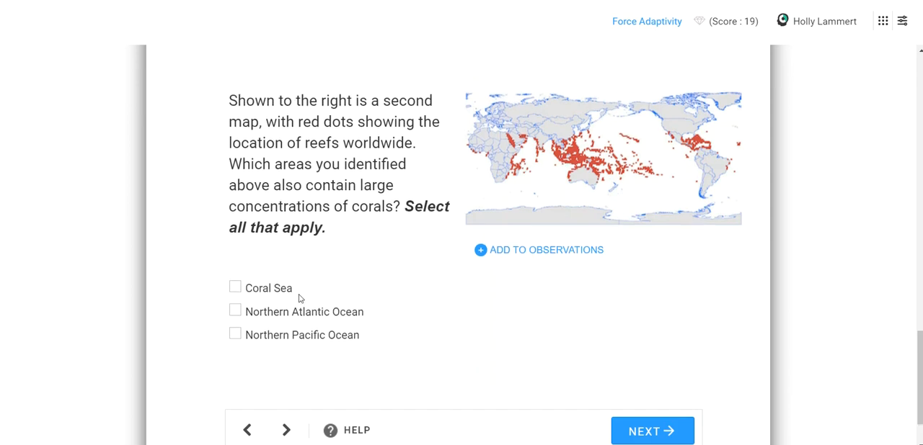
pyautogui.click(234, 287)
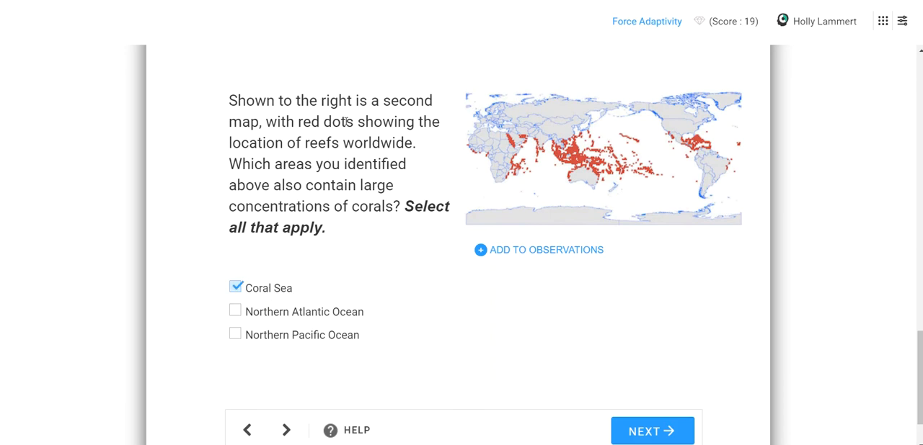
pyautogui.click(235, 335)
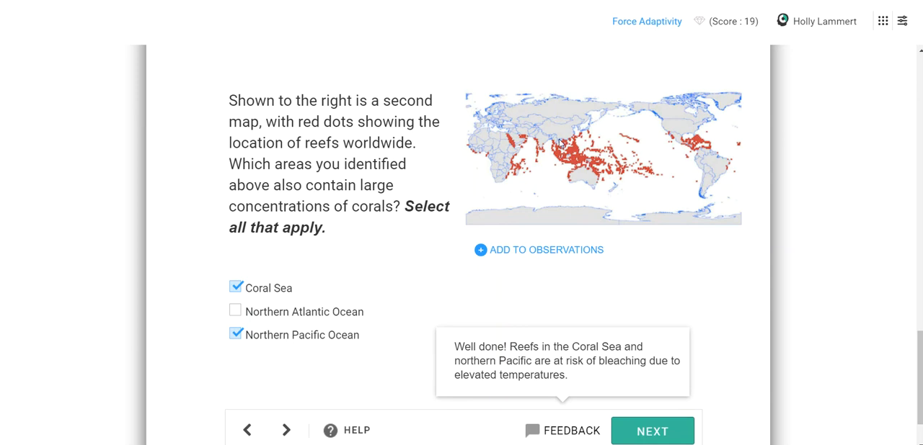
pyautogui.moveTo(703, 150)
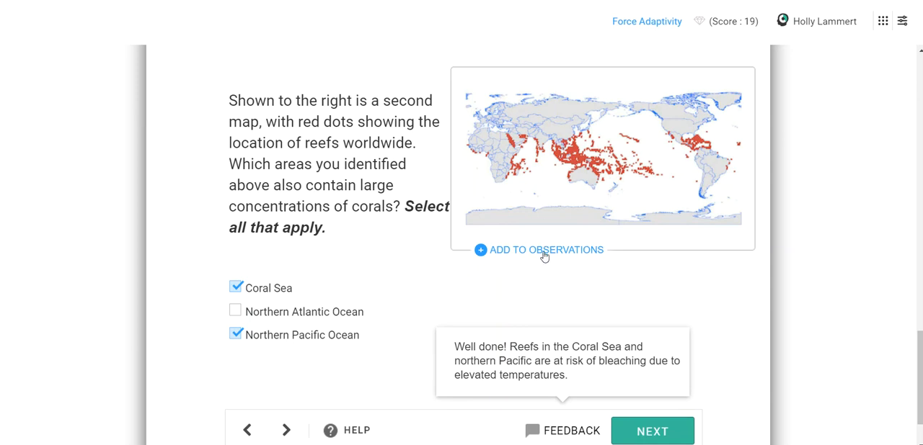
pyautogui.click(545, 250)
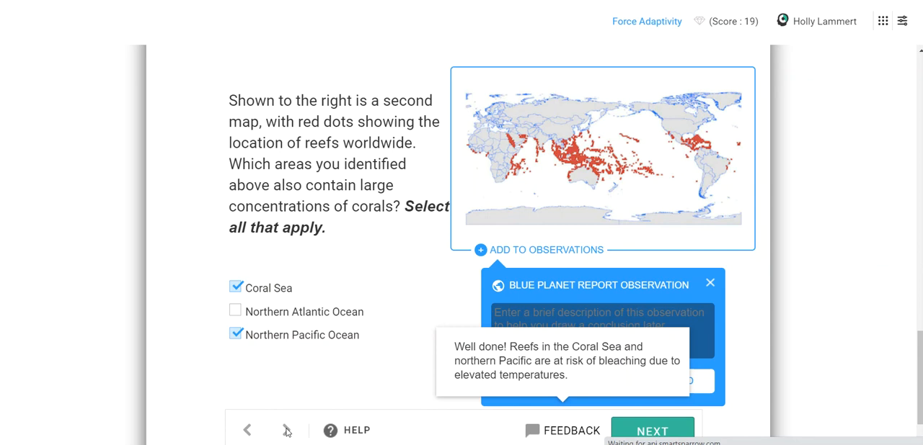
pyautogui.click(650, 431)
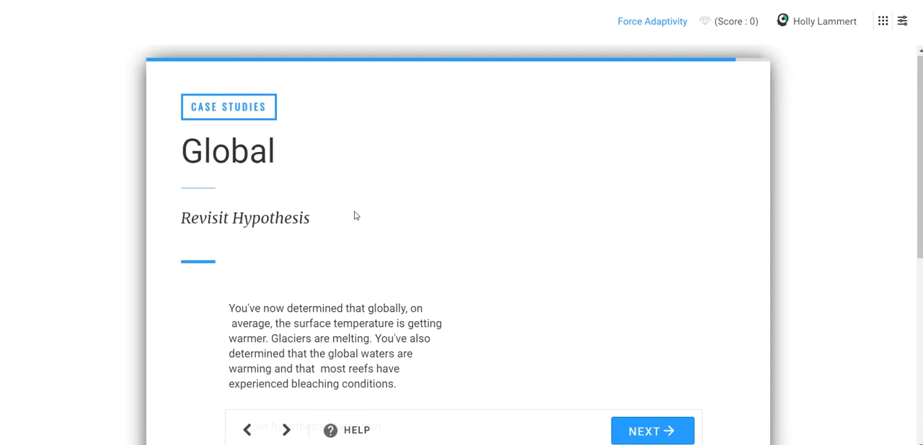
# Step: Advance two pages past the hypothesis review to Putting It All Together
pyautogui.scroll(-3)
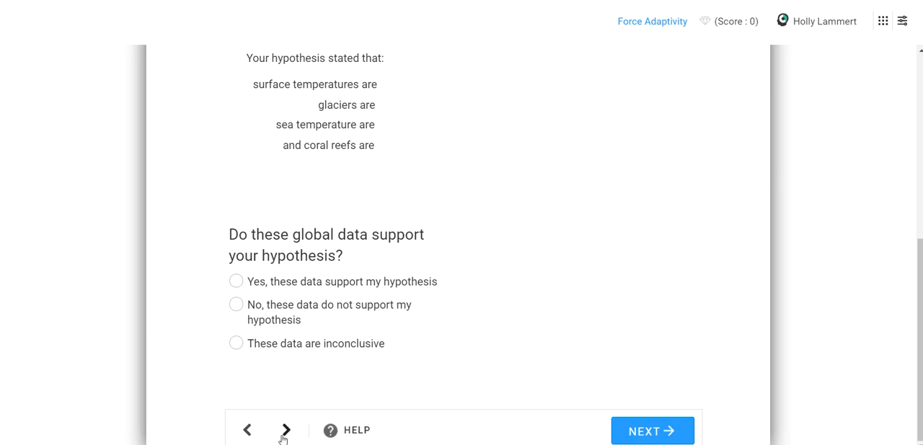
pyautogui.click(284, 430)
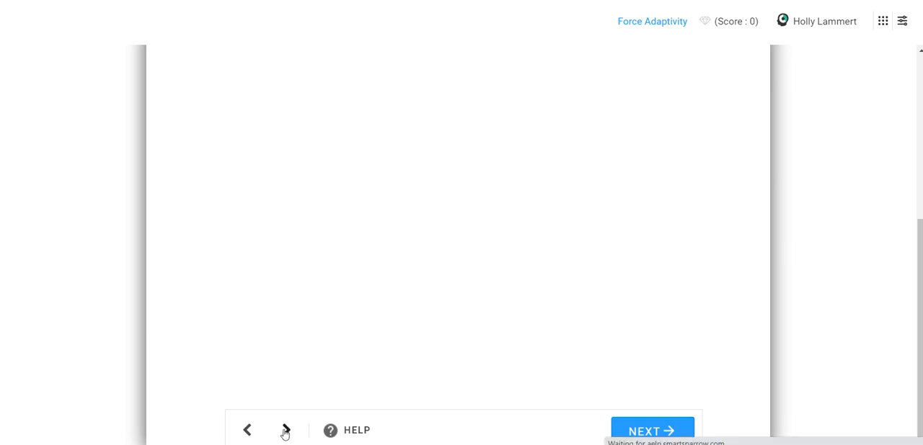
pyautogui.click(286, 430)
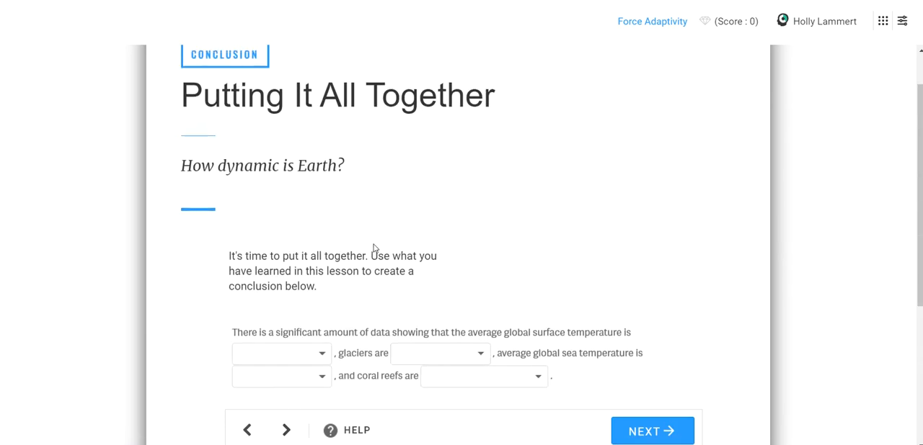
# Step: Fill the conclusion blanks with warming, melting, warming and experiencing bleaching, then submit and continue
pyautogui.scroll(-3)
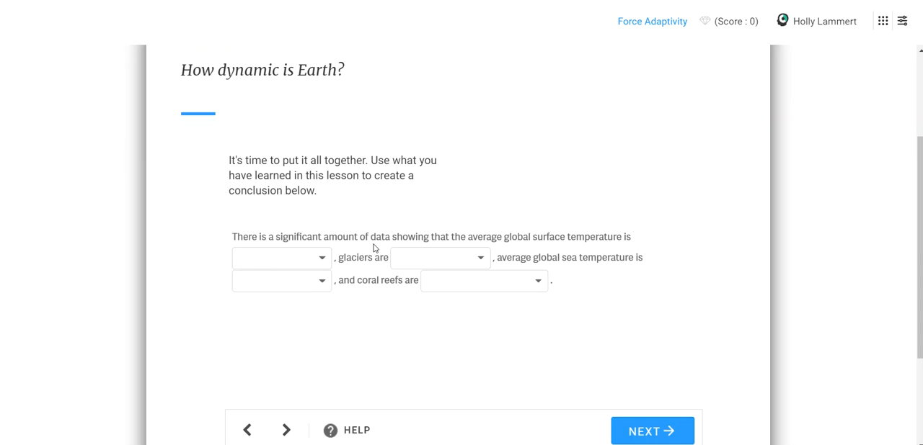
pyautogui.click(281, 257)
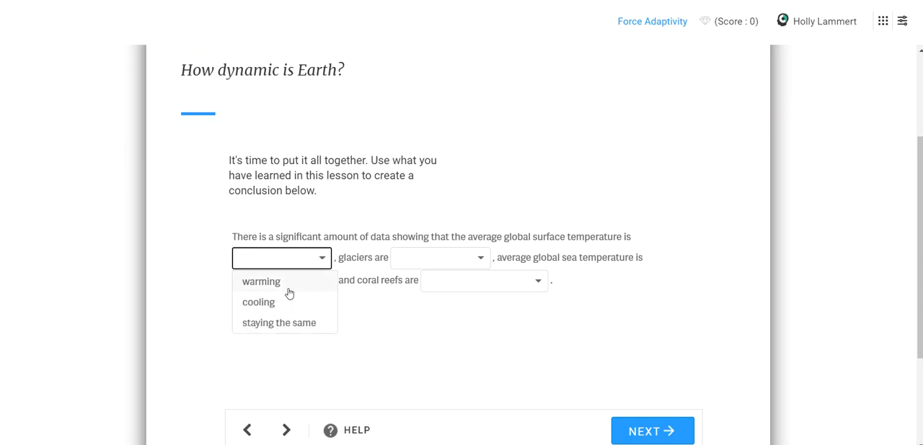
pyautogui.click(260, 281)
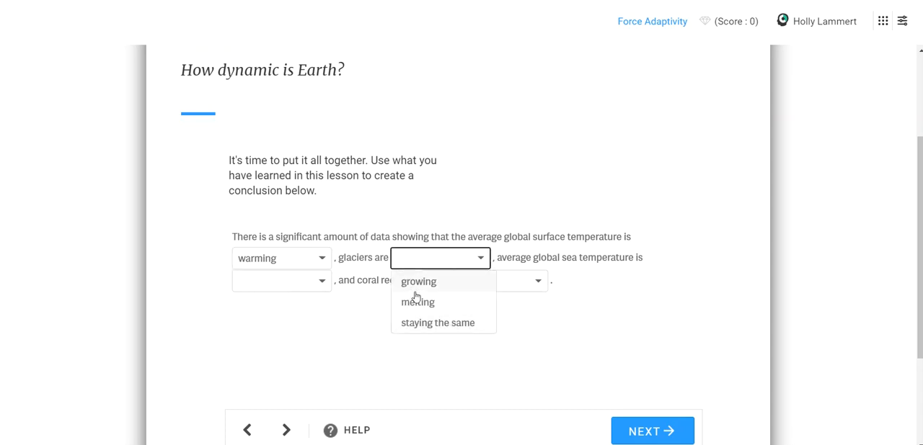
pyautogui.click(418, 302)
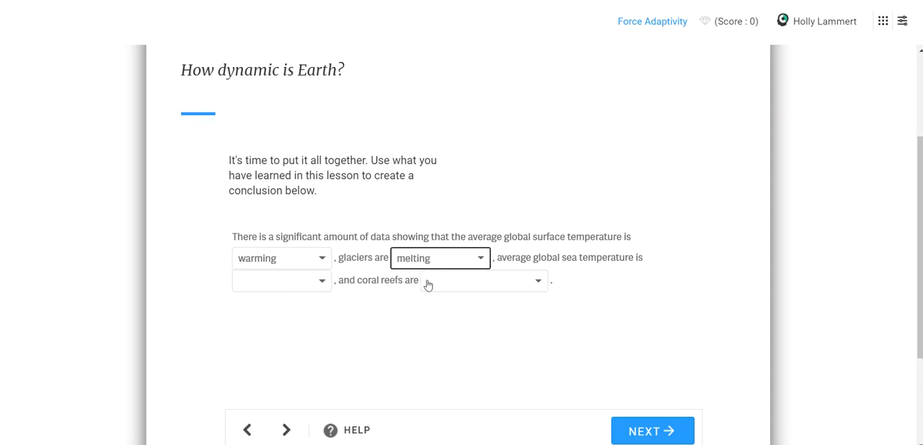
pyautogui.click(280, 281)
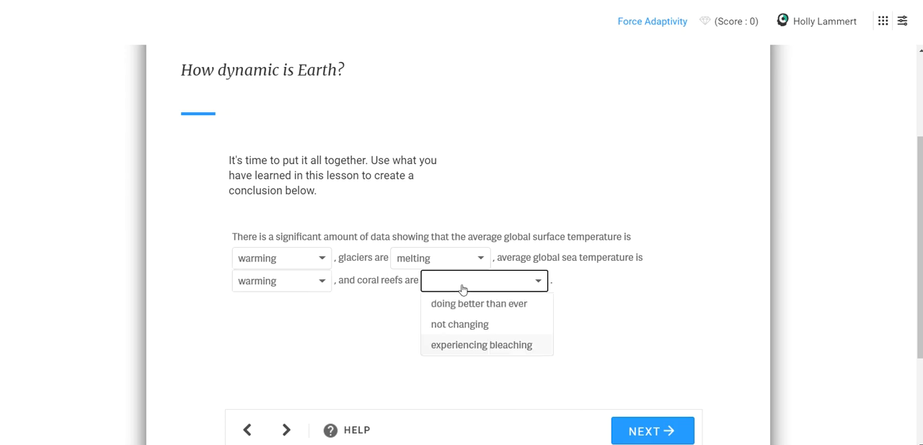
pyautogui.moveTo(457, 349)
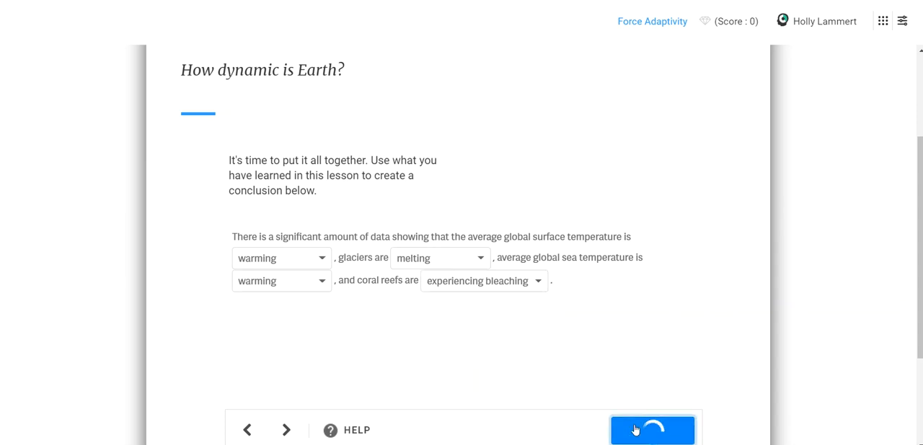
pyautogui.click(651, 430)
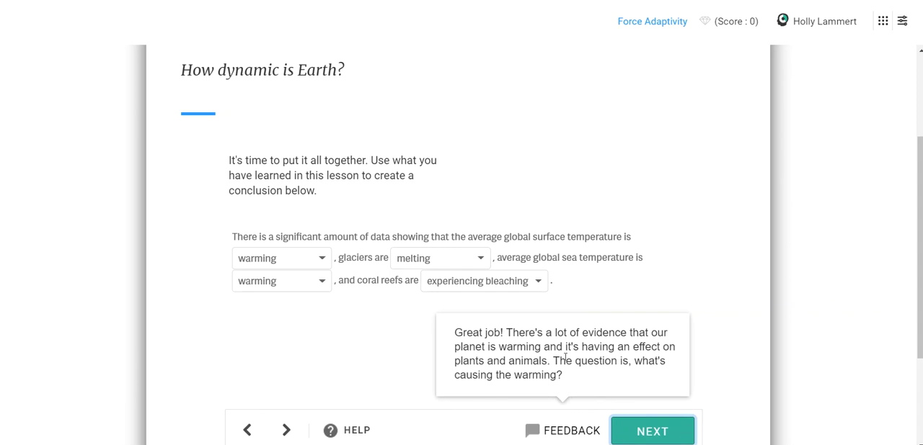
pyautogui.moveTo(642, 377)
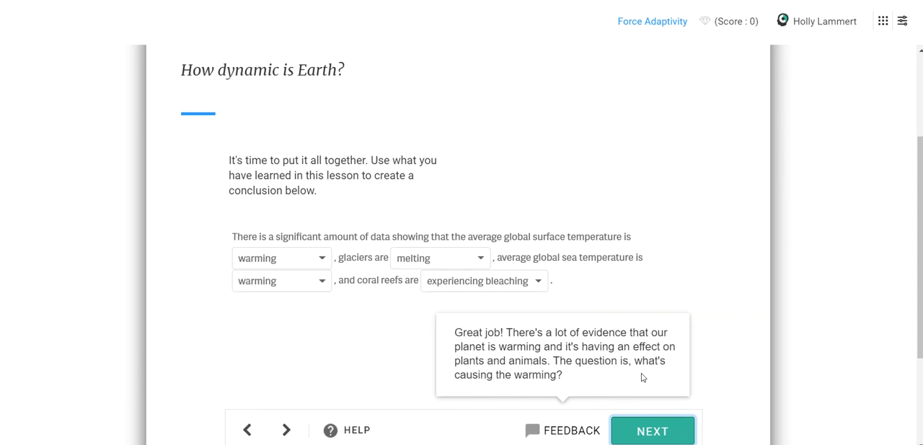
pyautogui.click(651, 431)
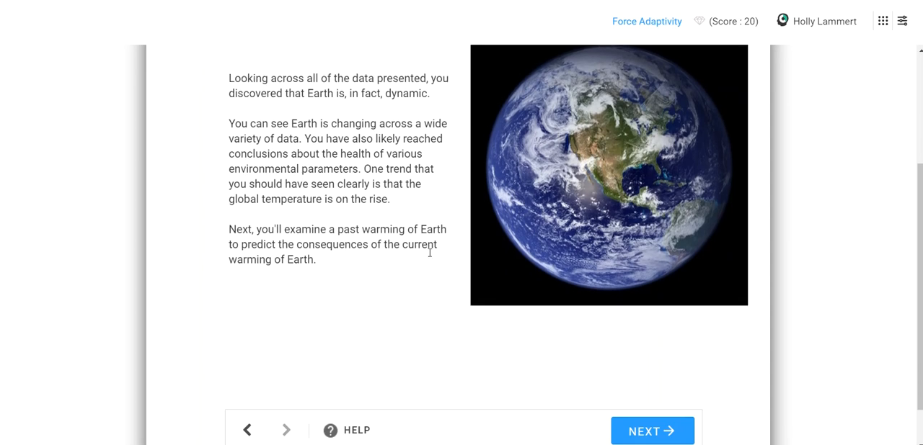
pyautogui.click(651, 431)
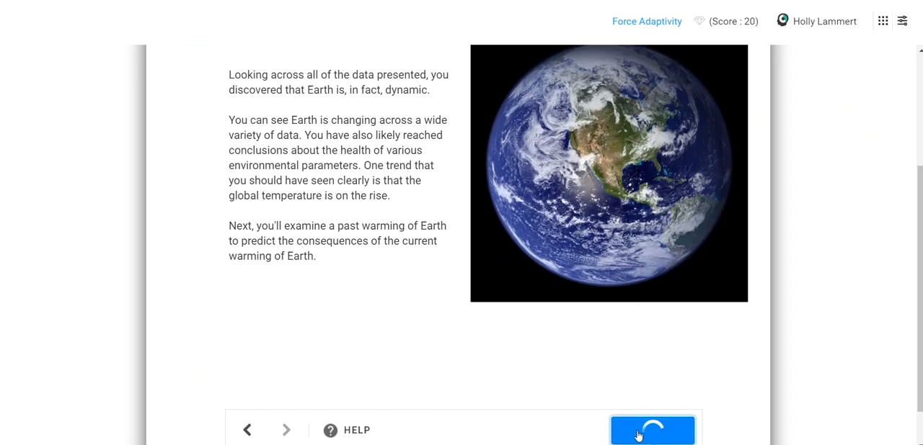
pyautogui.click(652, 431)
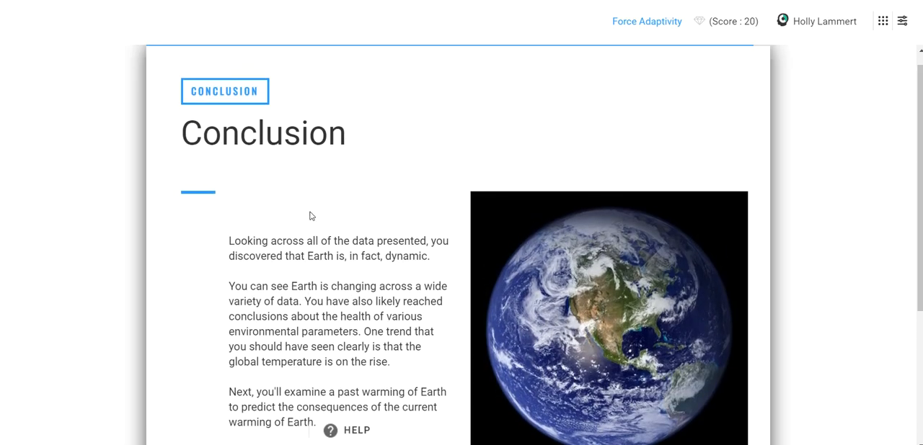
pyautogui.scroll(-3)
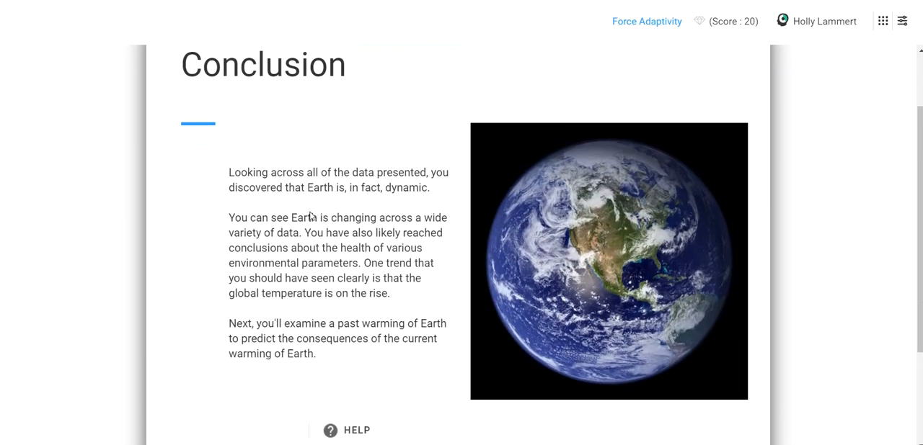
pyautogui.moveTo(198, 32)
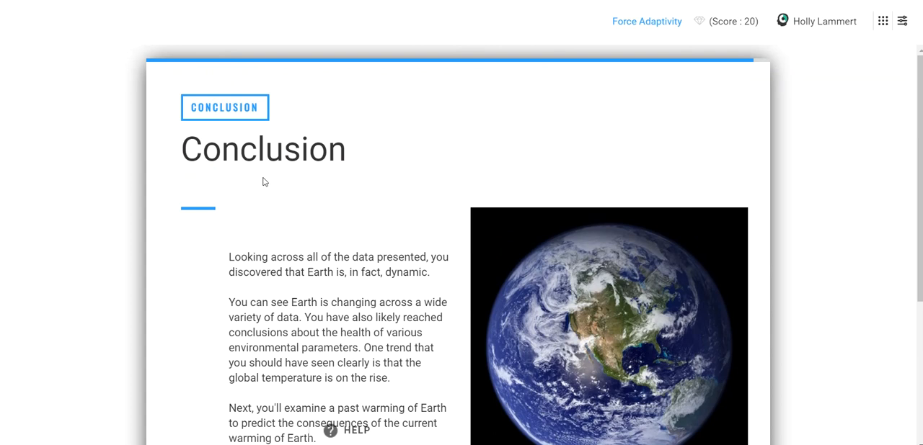
pyautogui.scroll(-3)
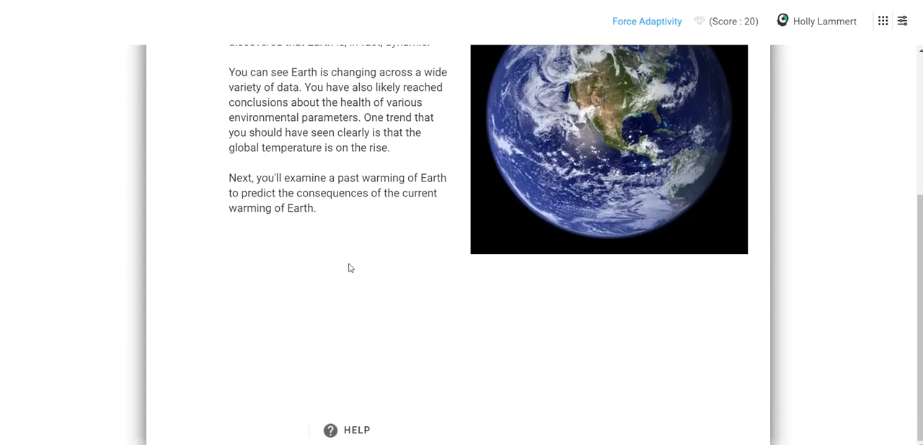